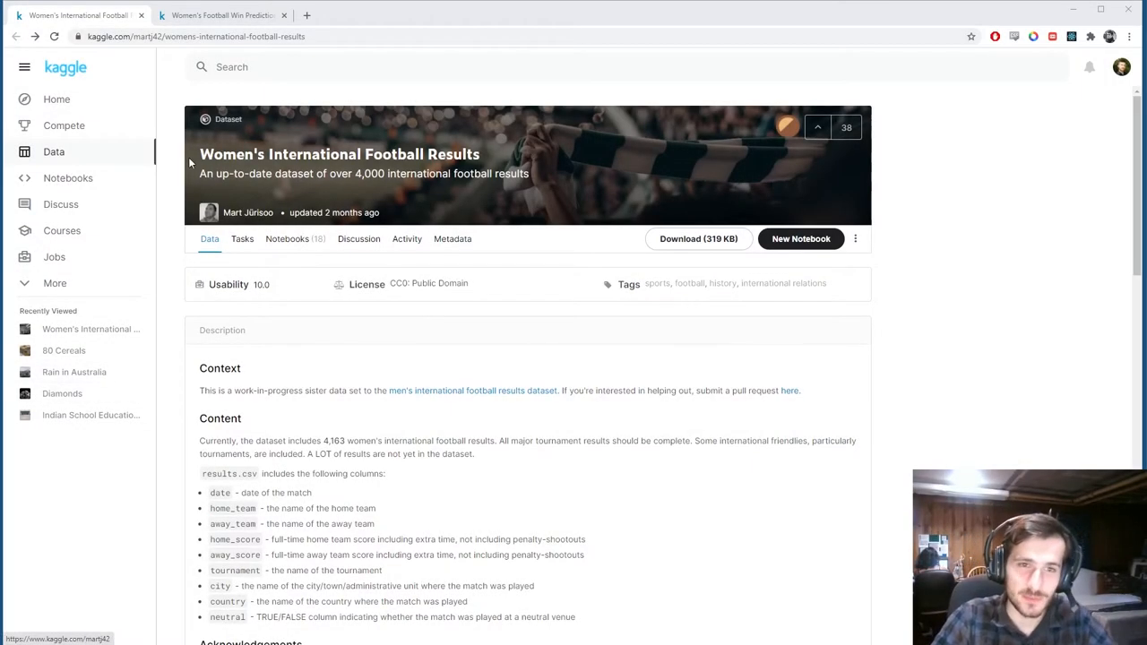
Review the dataset description and run the imports cell.
{"action": "scroll", "scroll_direction": "down", "scroll_amount": 3}
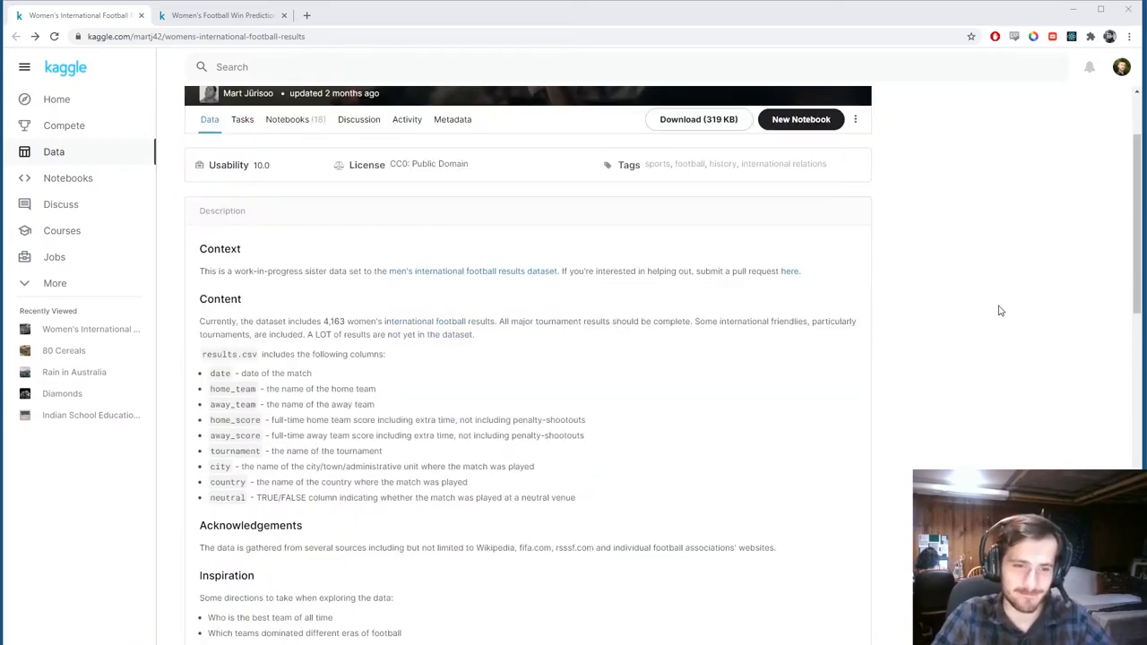
{"action": "scroll", "scroll_direction": "down", "scroll_amount": 3}
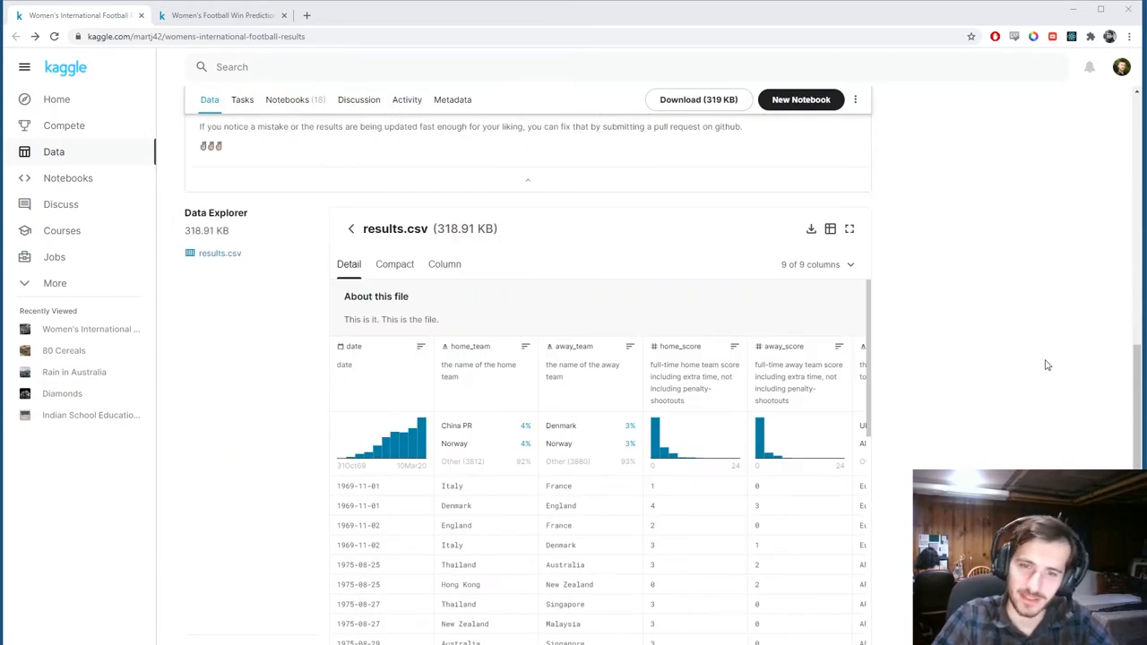
{"action": "scroll", "scroll_direction": "down", "scroll_amount": 3}
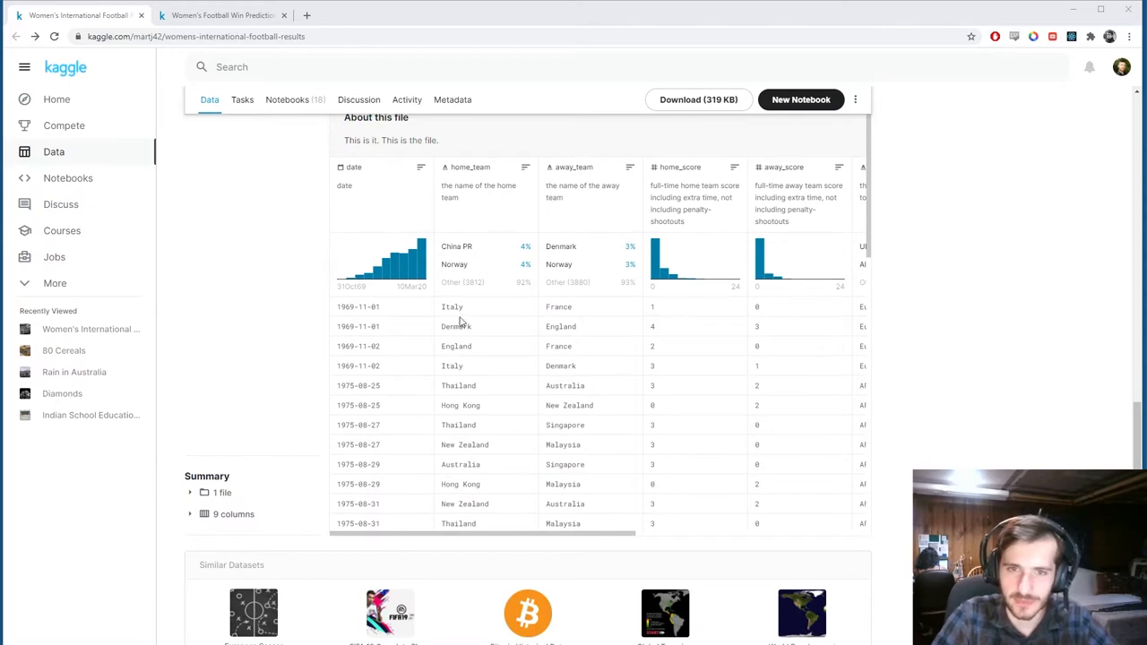
{"action": "mouse_move", "coordinate": [475, 370]}
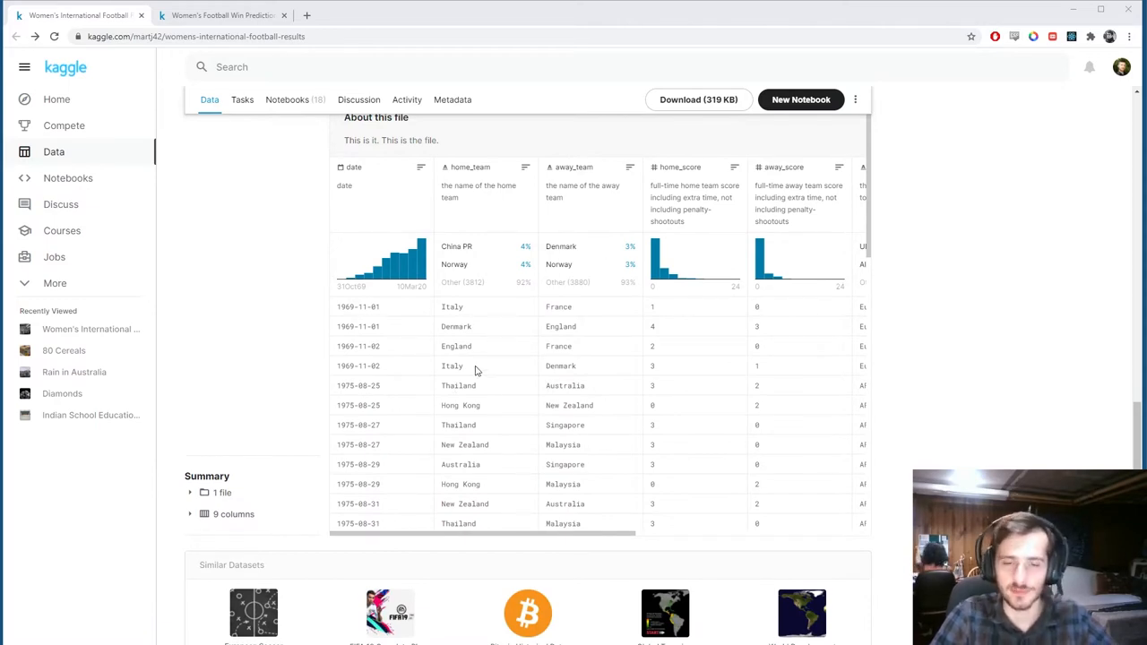
{"action": "mouse_move", "coordinate": [472, 305]}
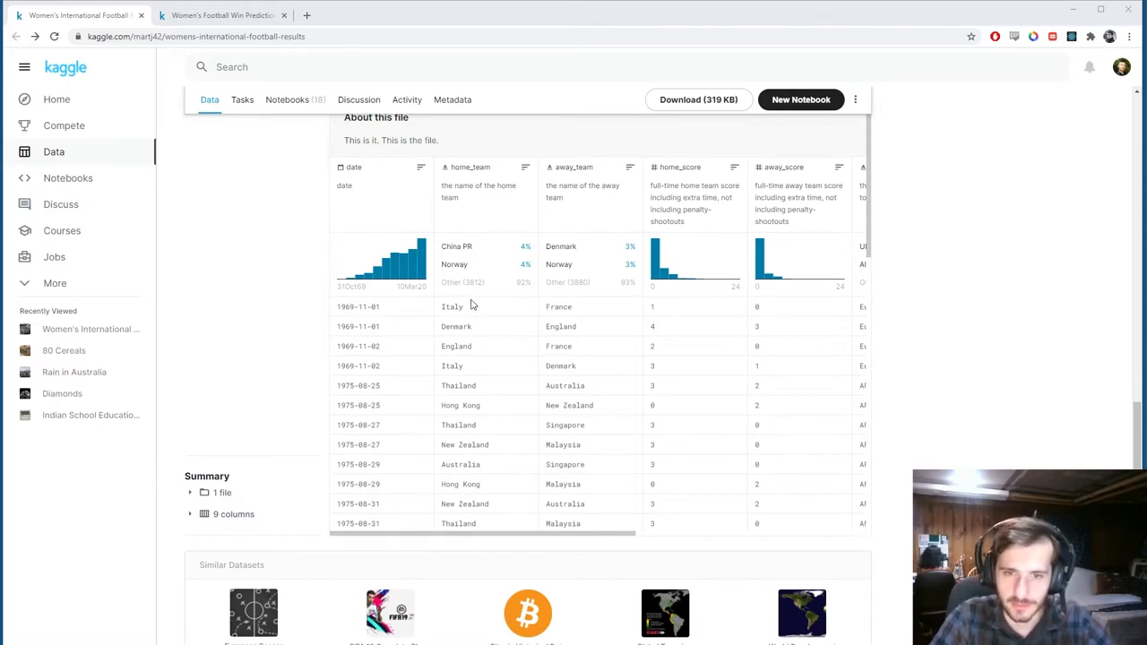
{"action": "scroll", "scroll_direction": "right", "scroll_amount": 3}
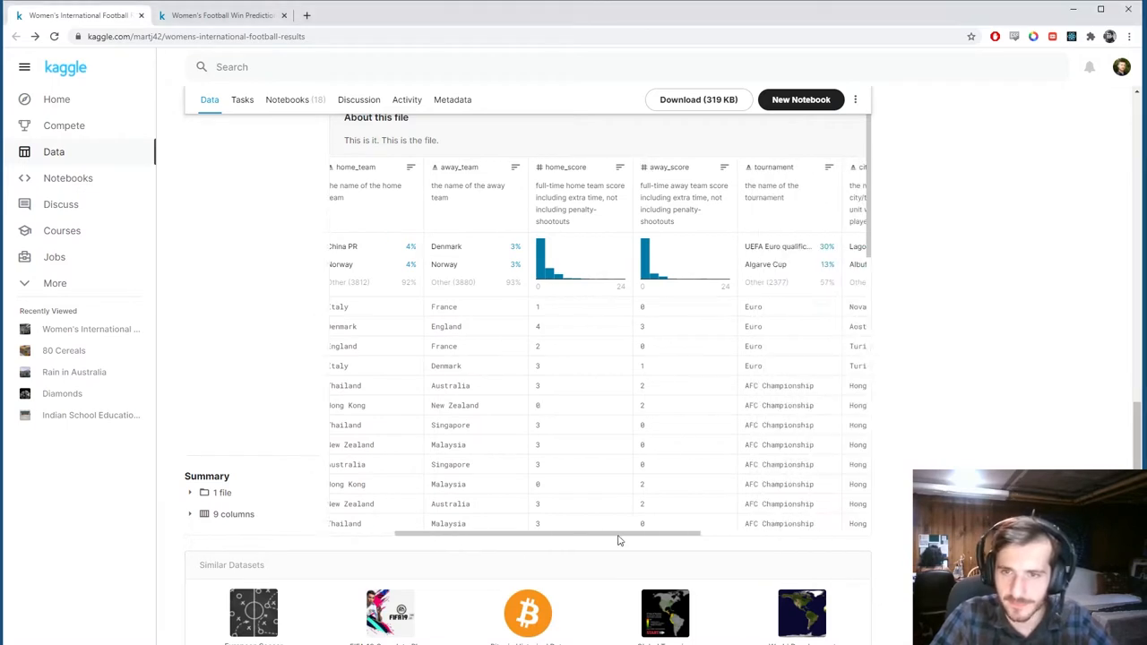
{"action": "scroll", "scroll_direction": "right", "scroll_amount": 3}
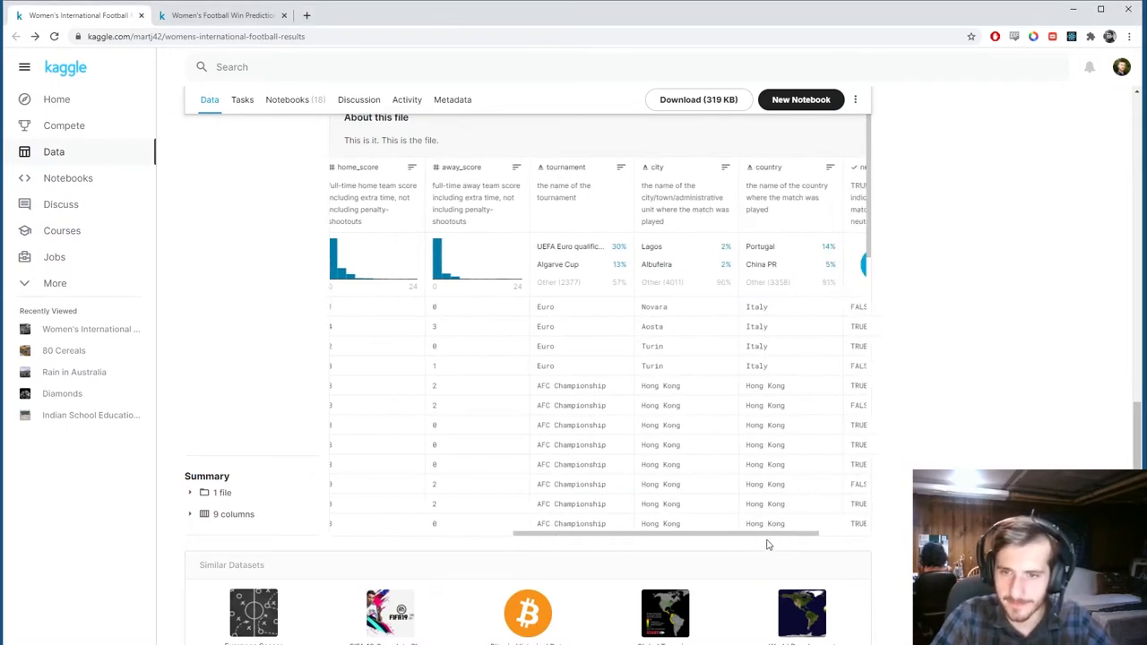
{"action": "scroll", "scroll_direction": "right", "scroll_amount": 3}
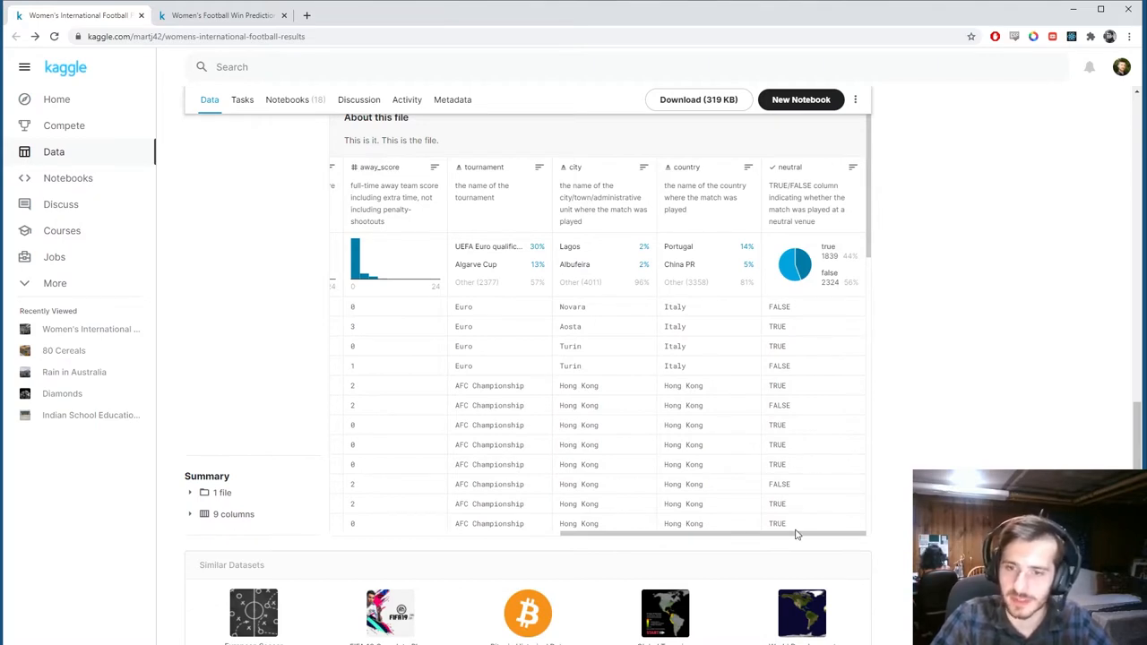
{"action": "mouse_move", "coordinate": [1003, 453]}
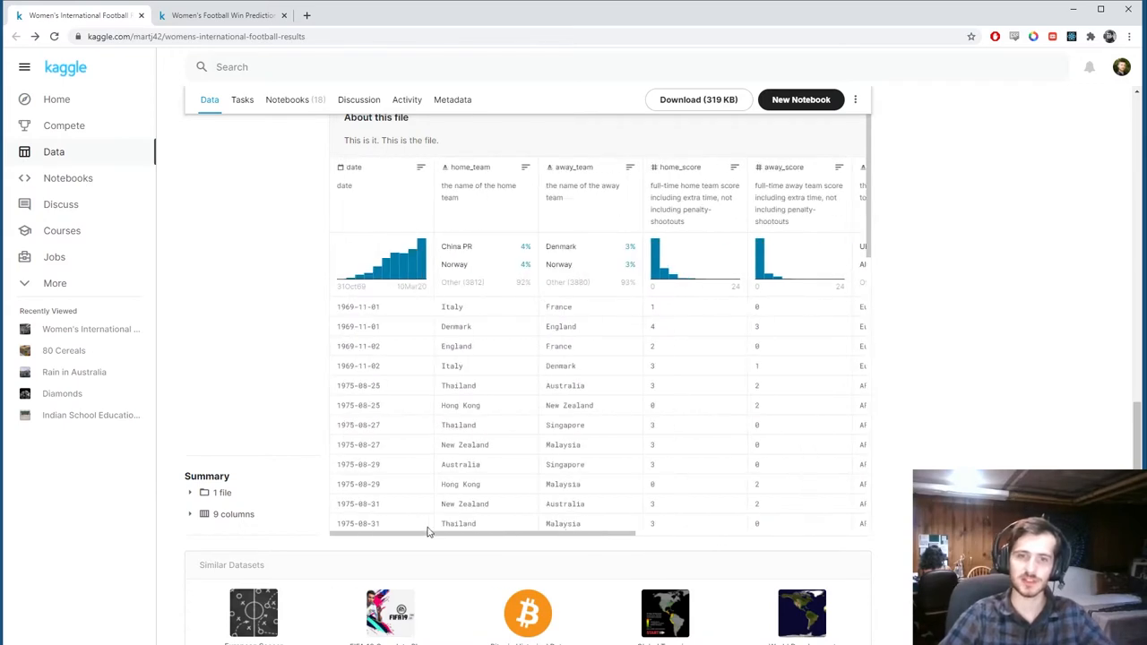
{"action": "mouse_move", "coordinate": [453, 362]}
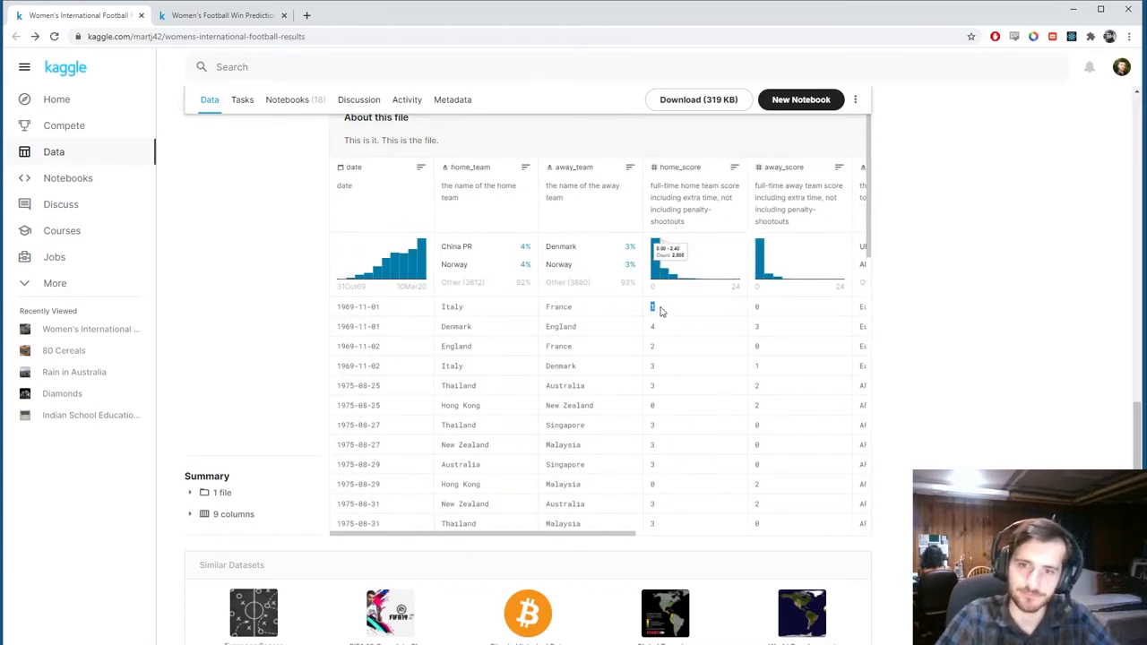
{"action": "mouse_move", "coordinate": [746, 312]}
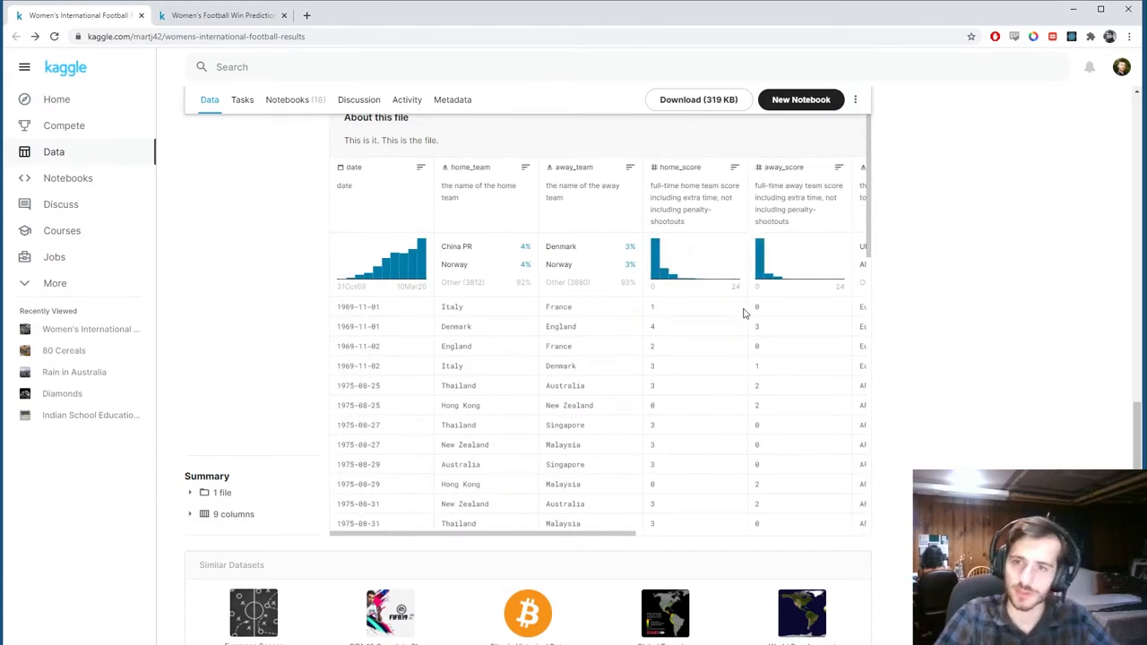
{"action": "mouse_move", "coordinate": [909, 411]}
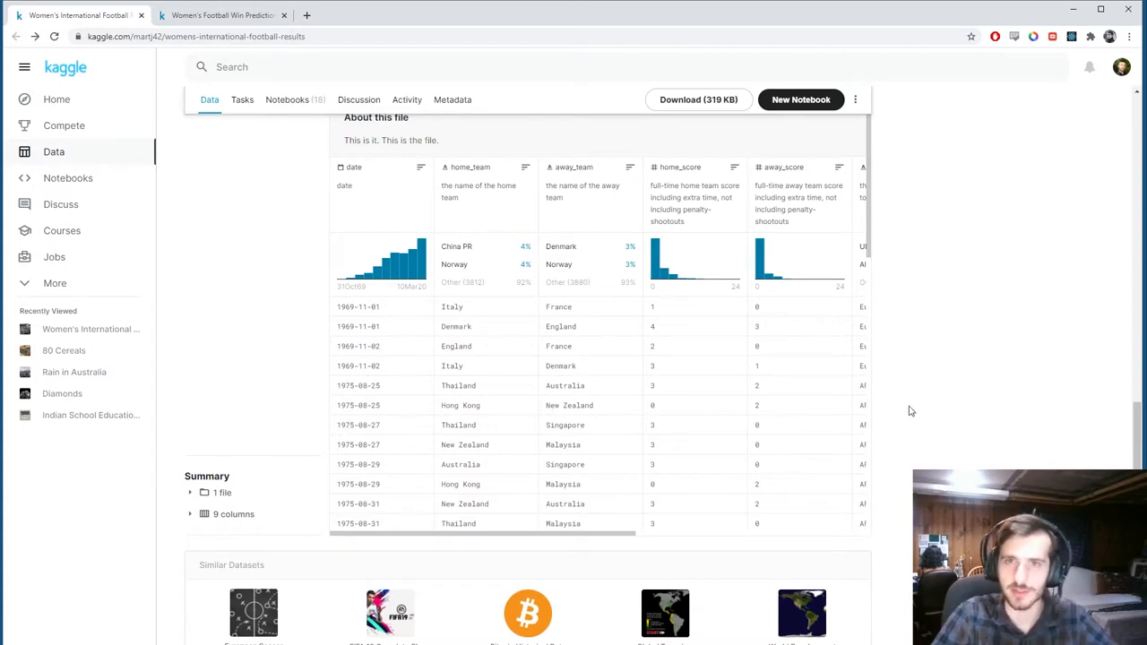
{"action": "mouse_move", "coordinate": [882, 402]}
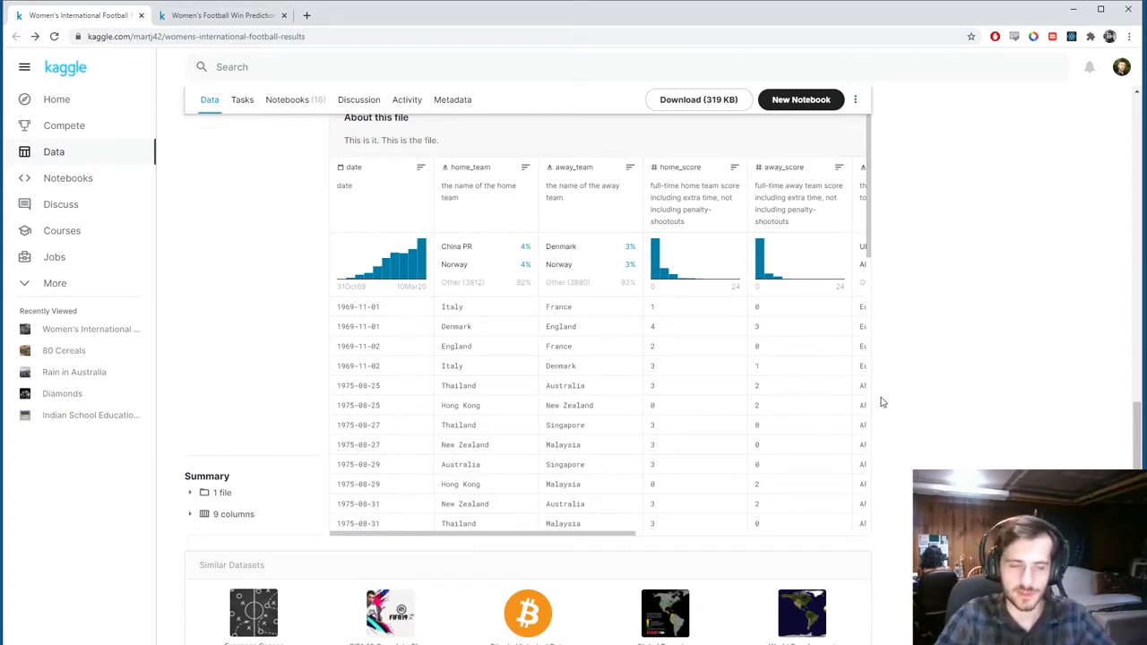
{"action": "mouse_move", "coordinate": [848, 390]}
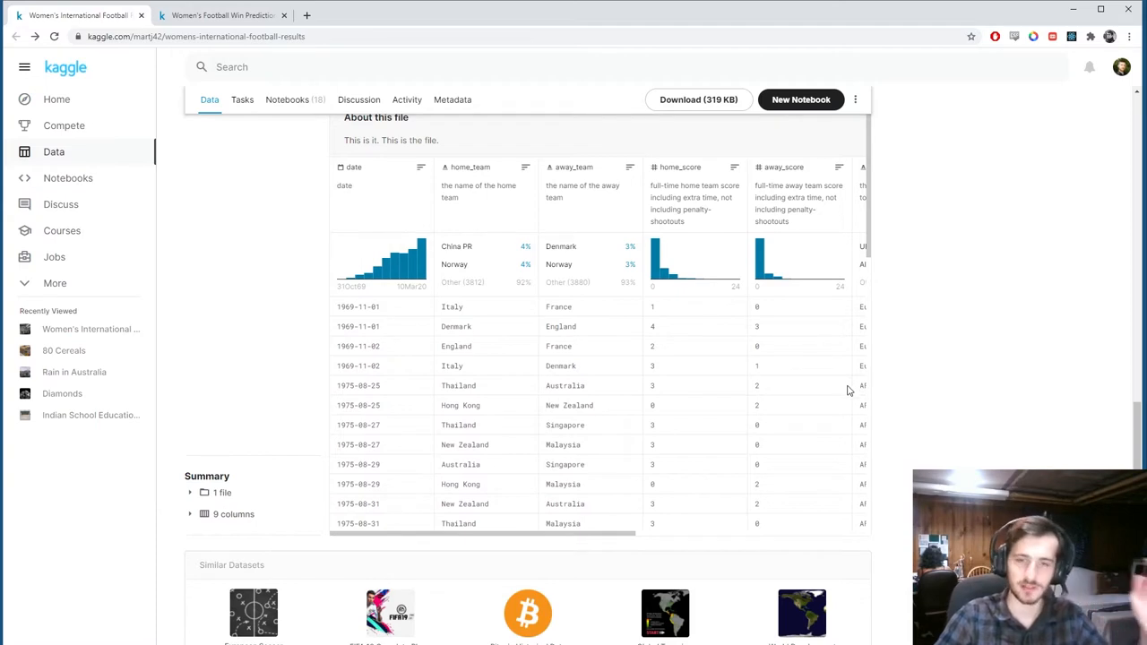
{"action": "mouse_move", "coordinate": [740, 391]}
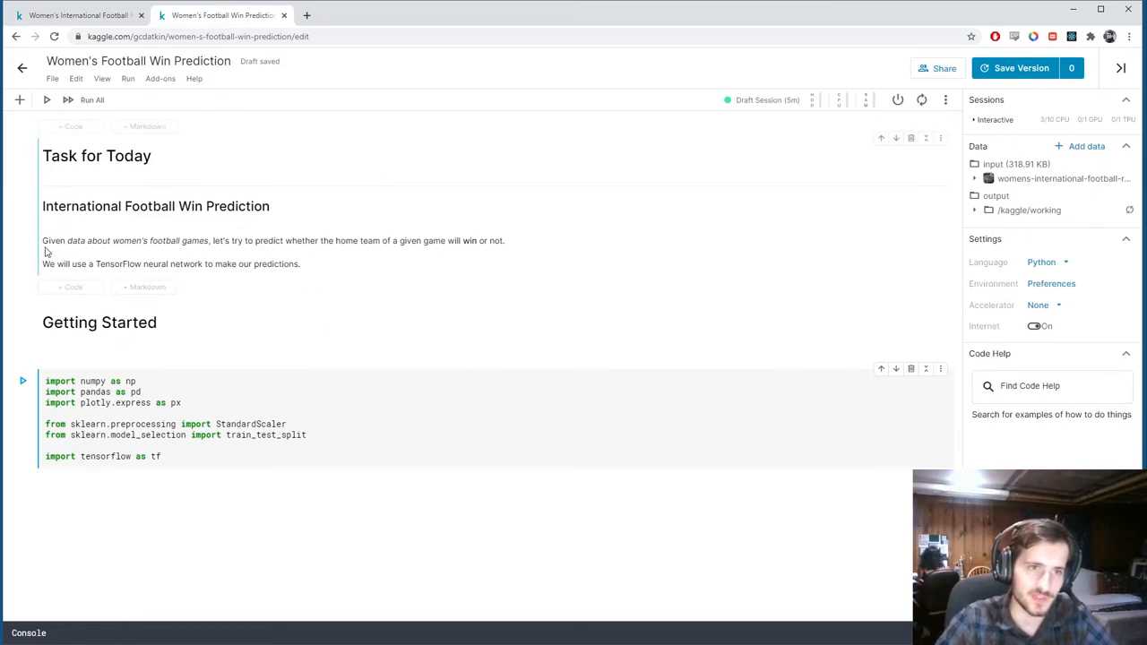
{"action": "left_click_drag", "start_coordinate": [42, 240], "coordinate": [165, 240]}
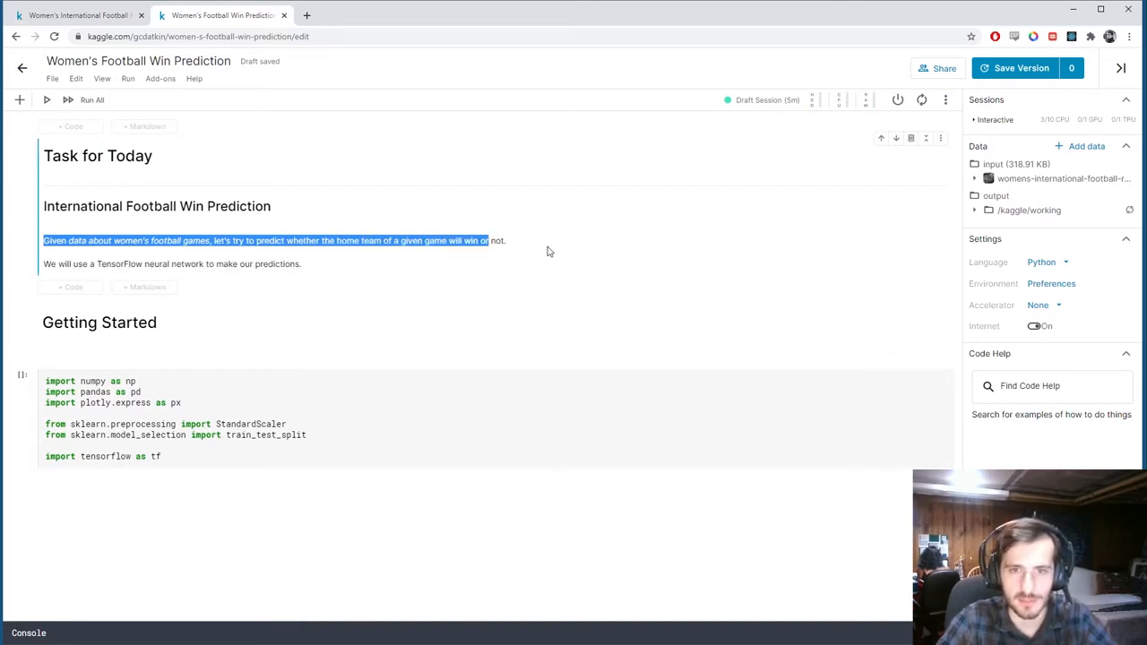
{"action": "left_click", "coordinate": [252, 456]}
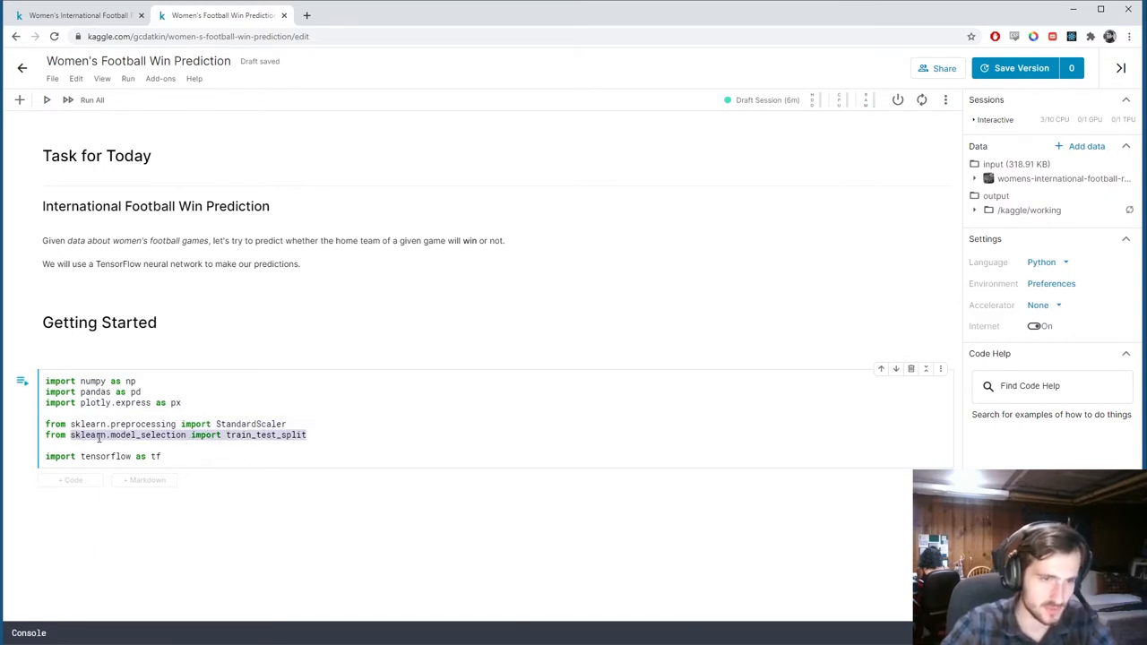
{"action": "left_click", "coordinate": [197, 456]}
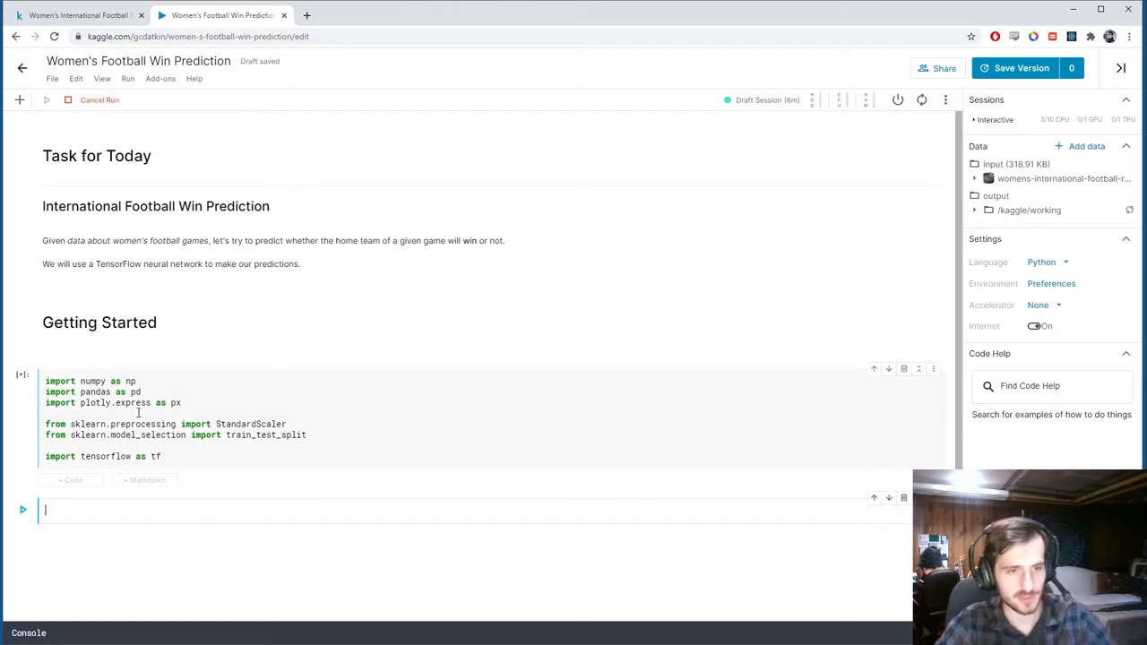
Load results.csv into data with pd.read_csv and display the 4163-row, 9-column table.
{"action": "type", "text": "data = d"}
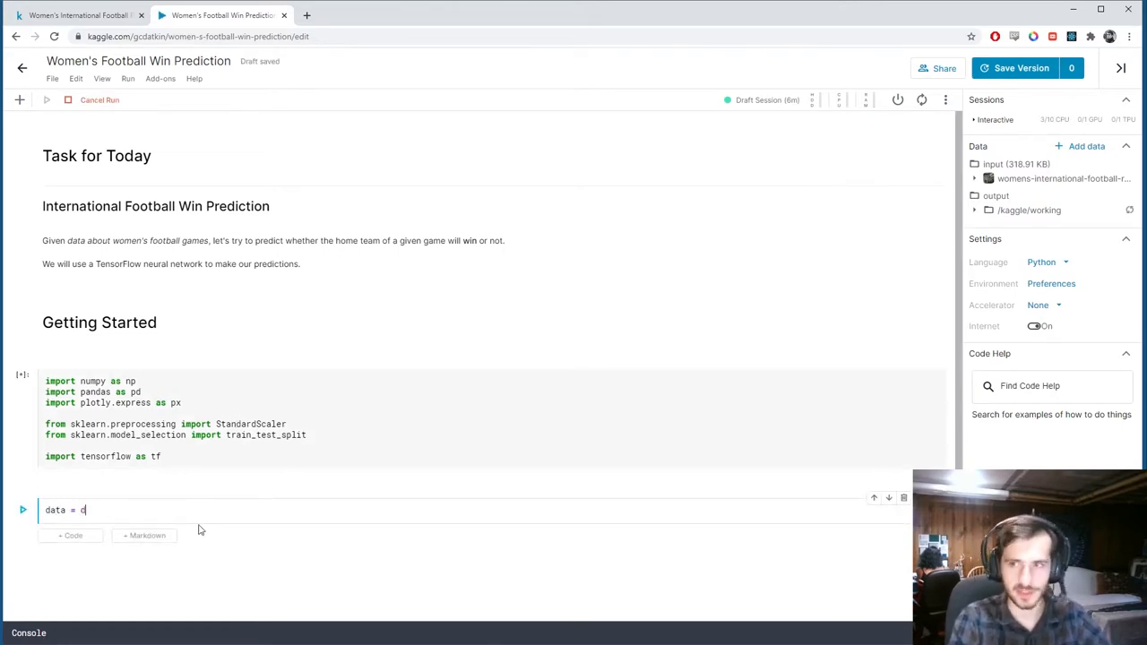
{"action": "type", "text": "pd."}
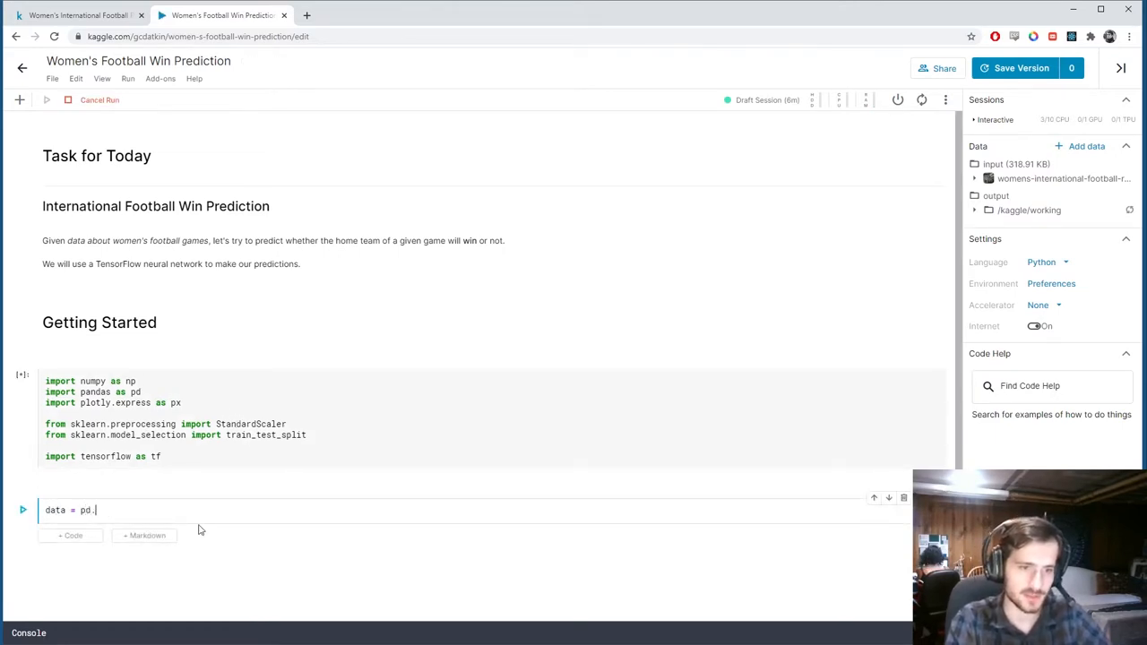
{"action": "type", "text": "read_csv('"}
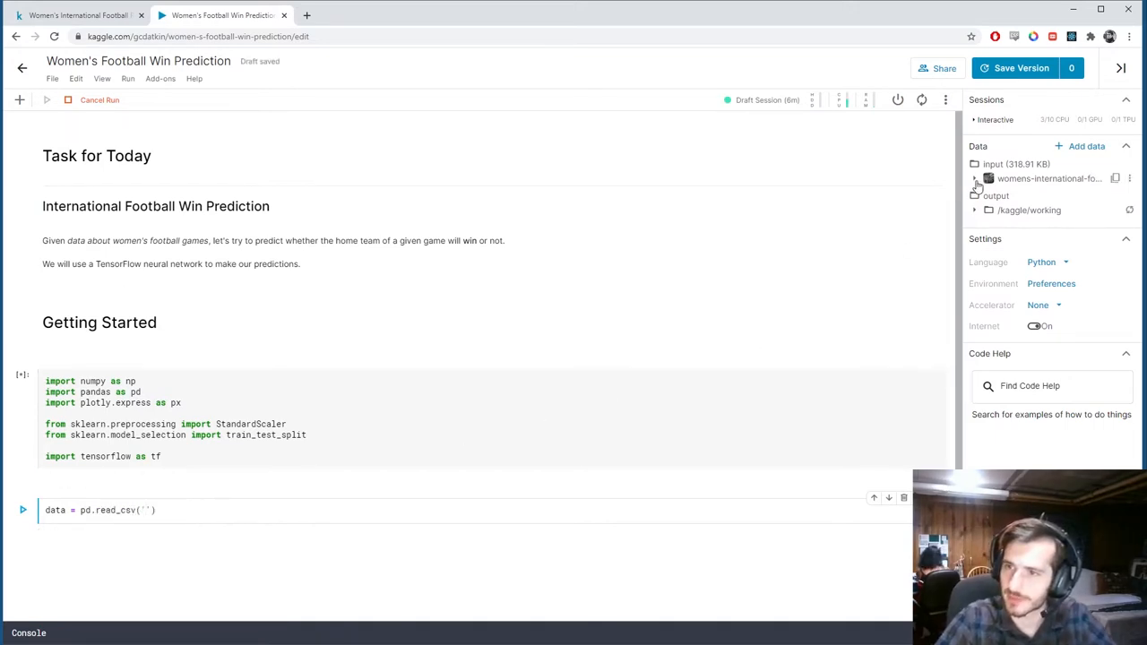
{"action": "left_click", "coordinate": [974, 179]}
{"action": "type", "text": "../input/womens-international-football-results/results.csv"}
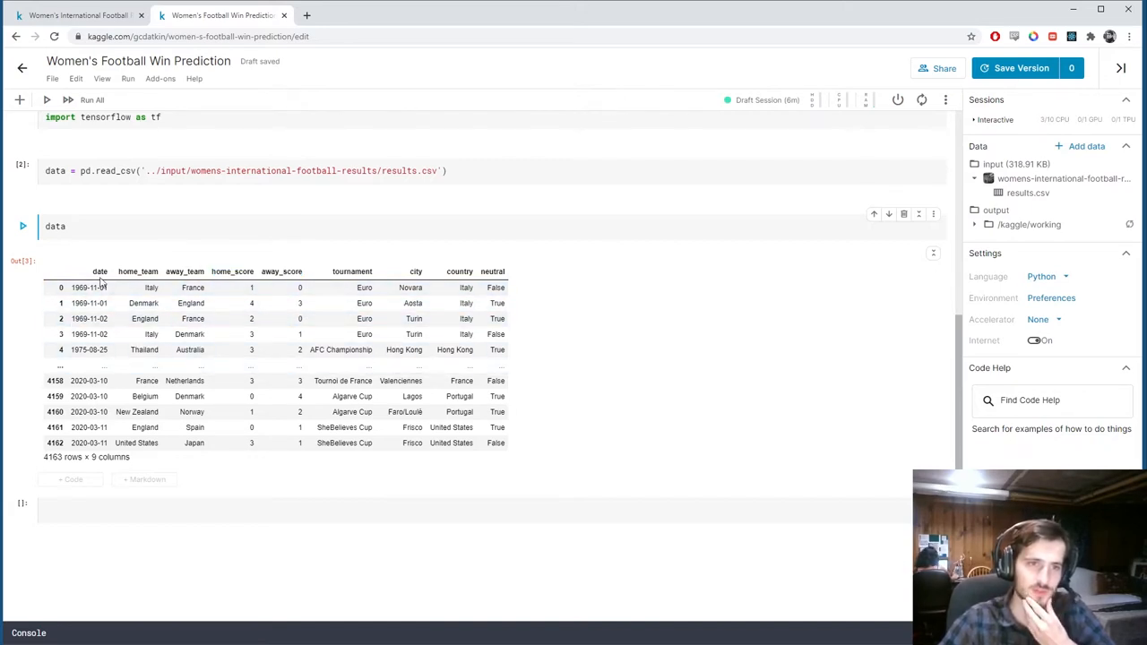
{"action": "double_click", "coordinate": [99, 272]}
{"action": "type", "text": "#"}
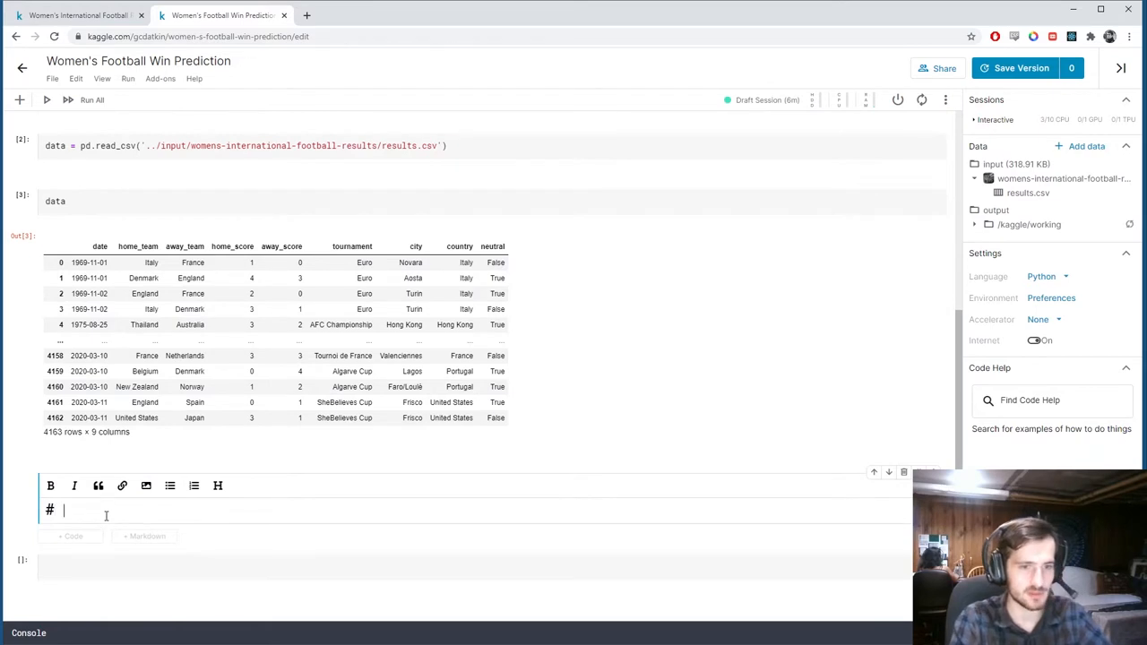
Add a '# Preprocessing' heading and a data.info() cell listing nine columns' counts and dtypes.
{"action": "type", "text": "Preprc"}
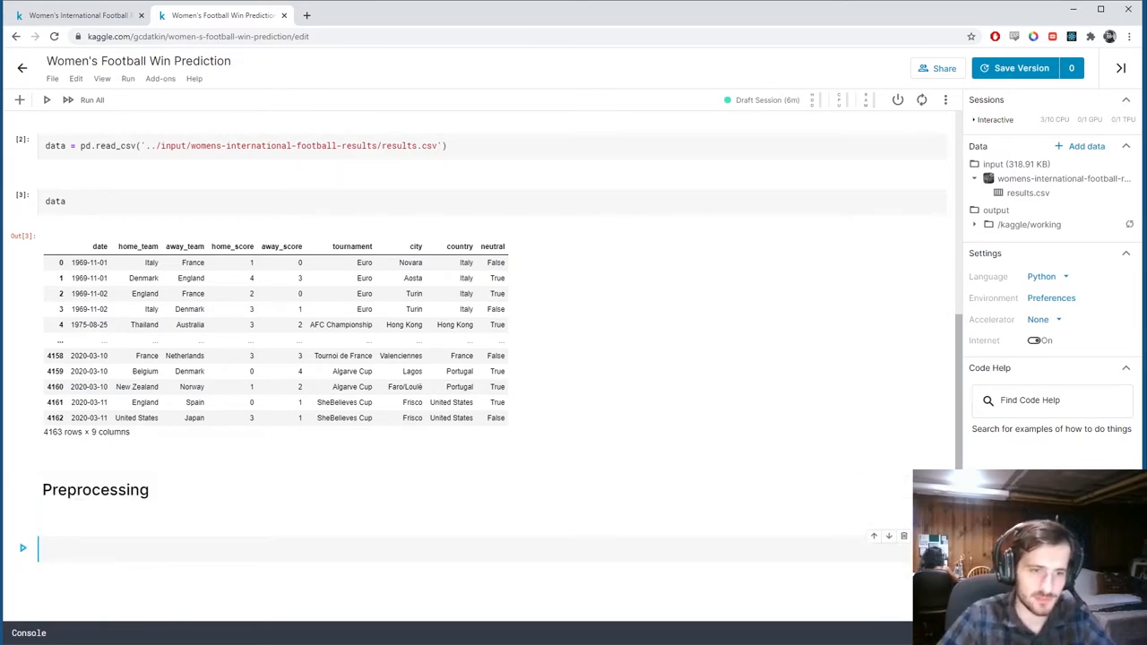
{"action": "type", "text": "data.info("}
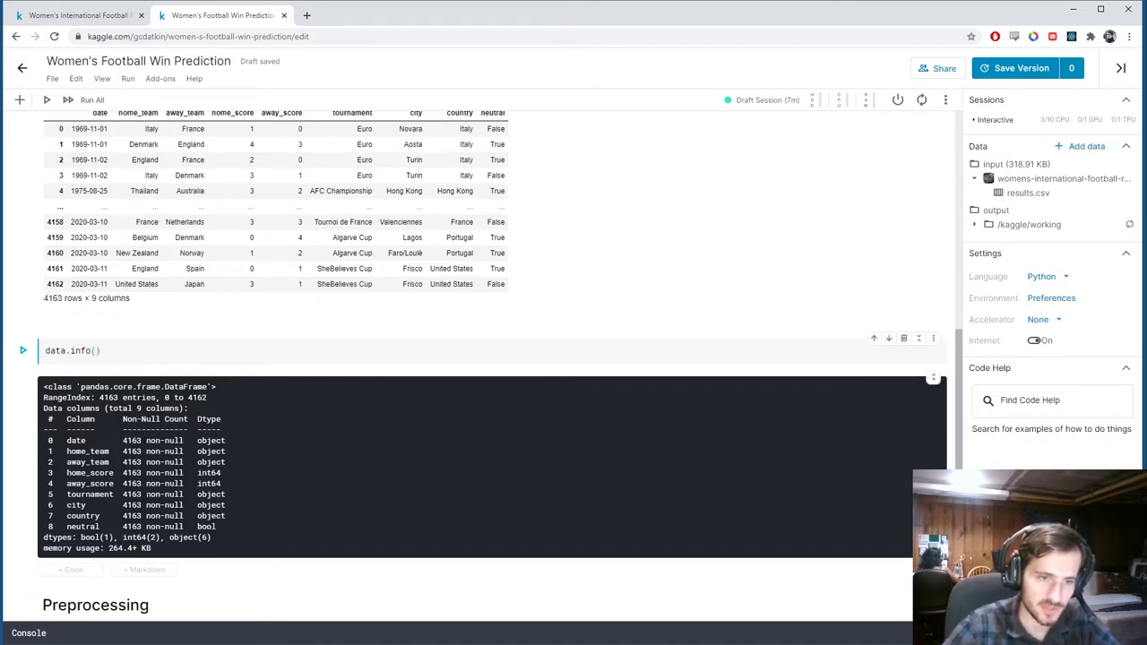
{"action": "mouse_move", "coordinate": [240, 470]}
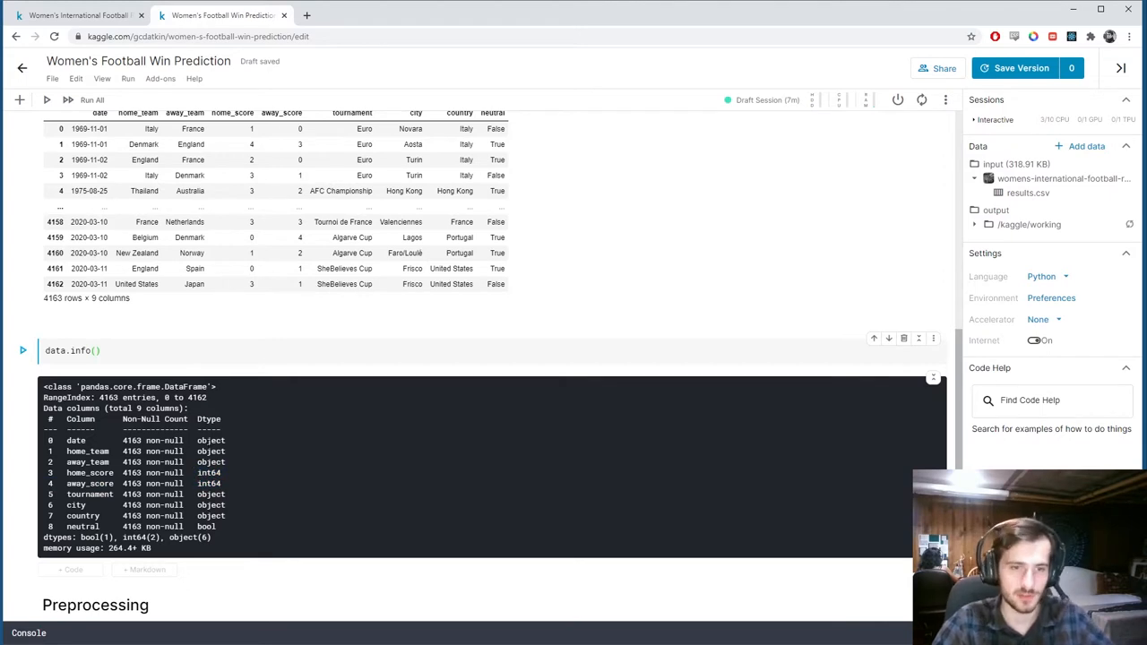
{"action": "mouse_move", "coordinate": [267, 439]}
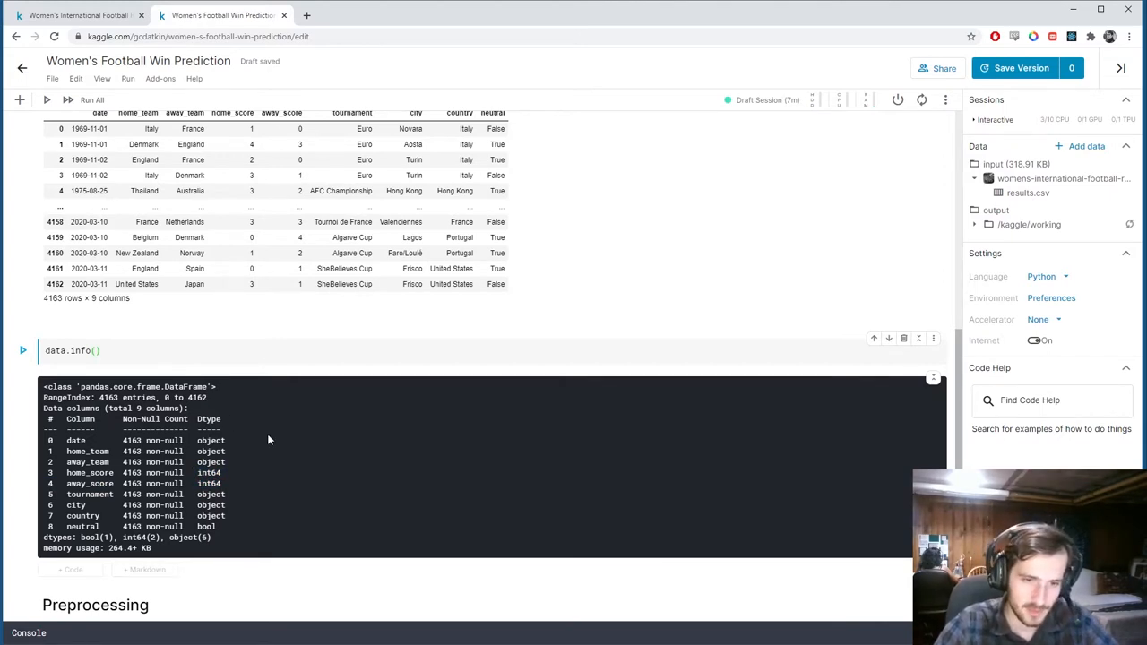
{"action": "scroll", "scroll_direction": "down", "scroll_amount": 3}
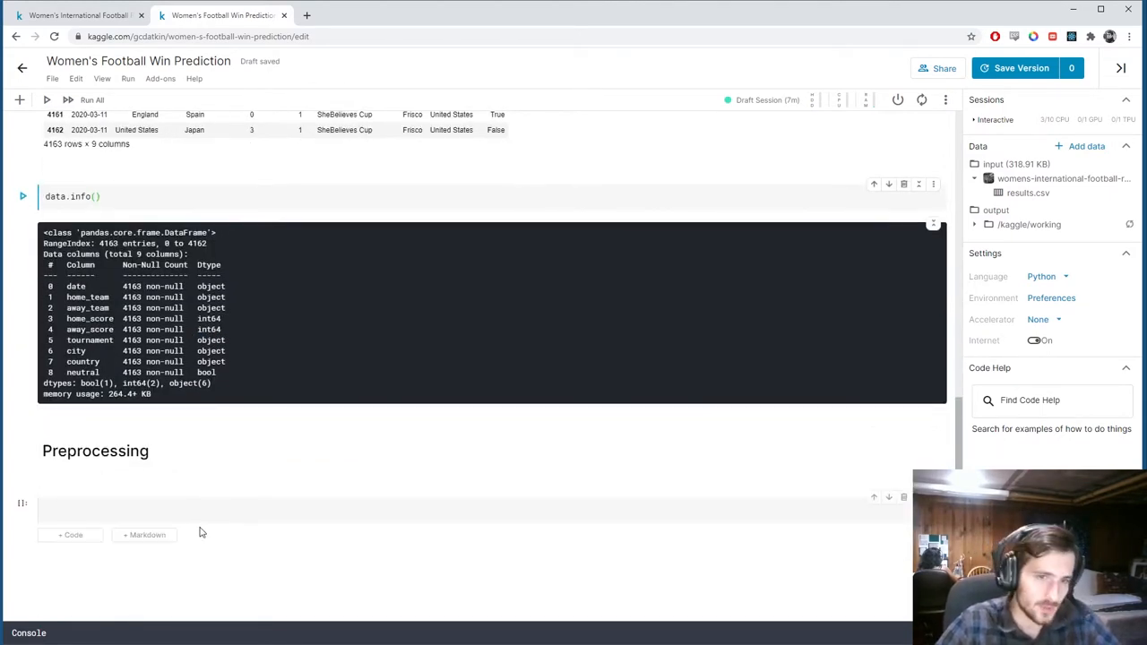
{"action": "double_click", "coordinate": [204, 372]}
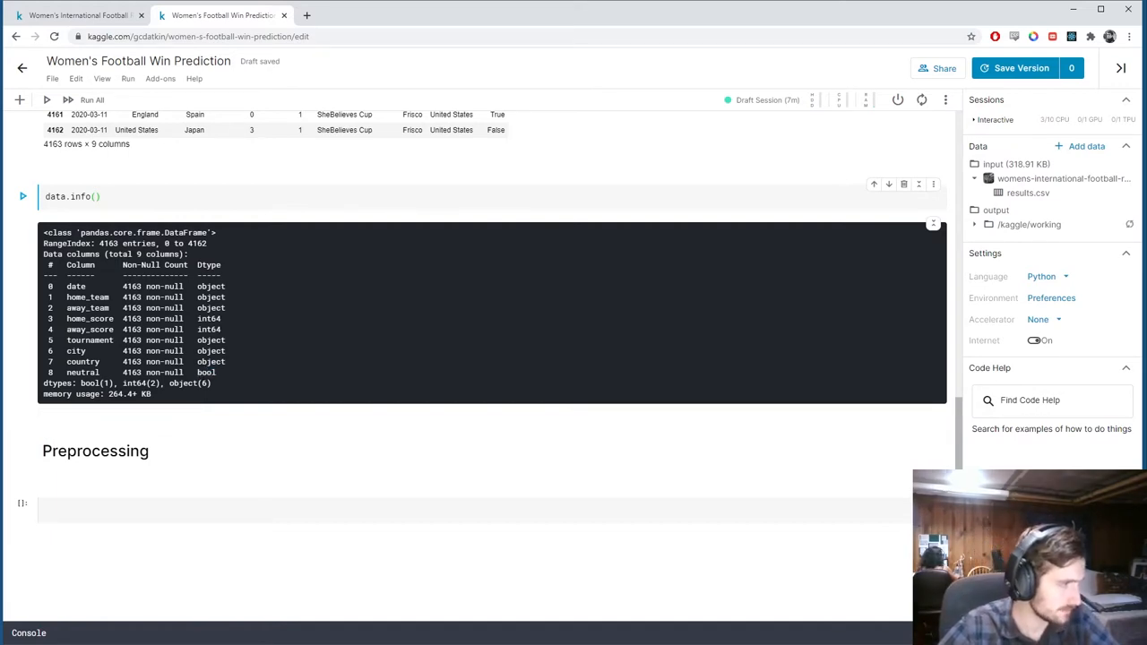
Retitle the Preprocessing markdown heading to '# Feature Engineering + Target Creation'.
{"action": "left_click", "coordinate": [95, 451]}
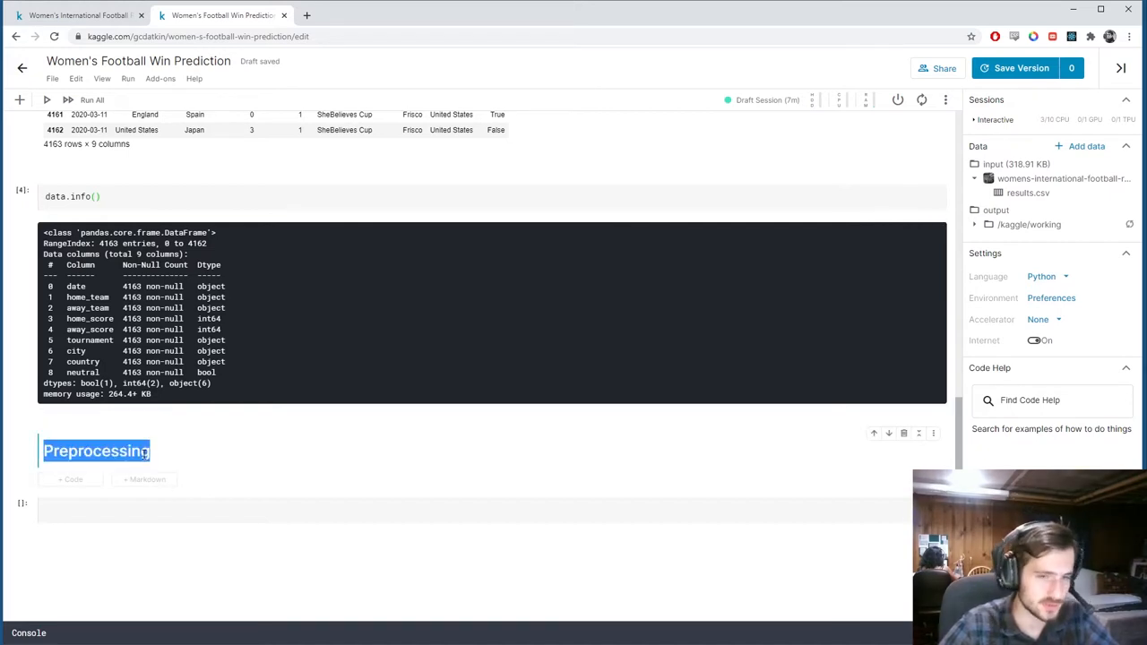
{"action": "scroll", "scroll_direction": "up", "scroll_amount": 3}
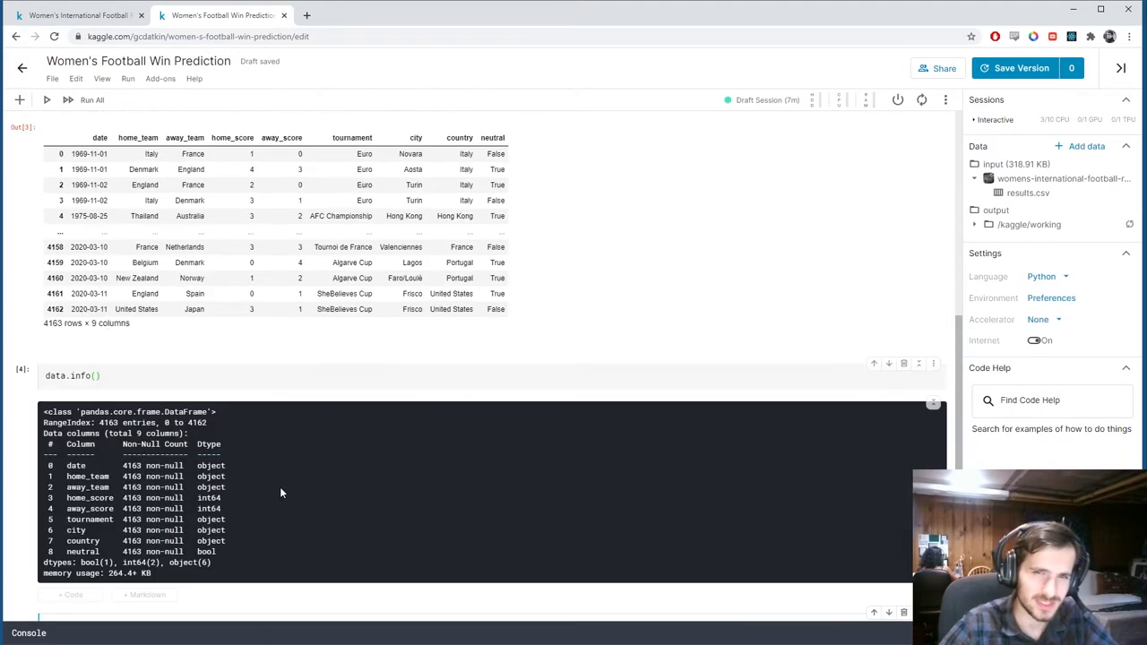
{"action": "scroll", "scroll_direction": "down", "scroll_amount": 3}
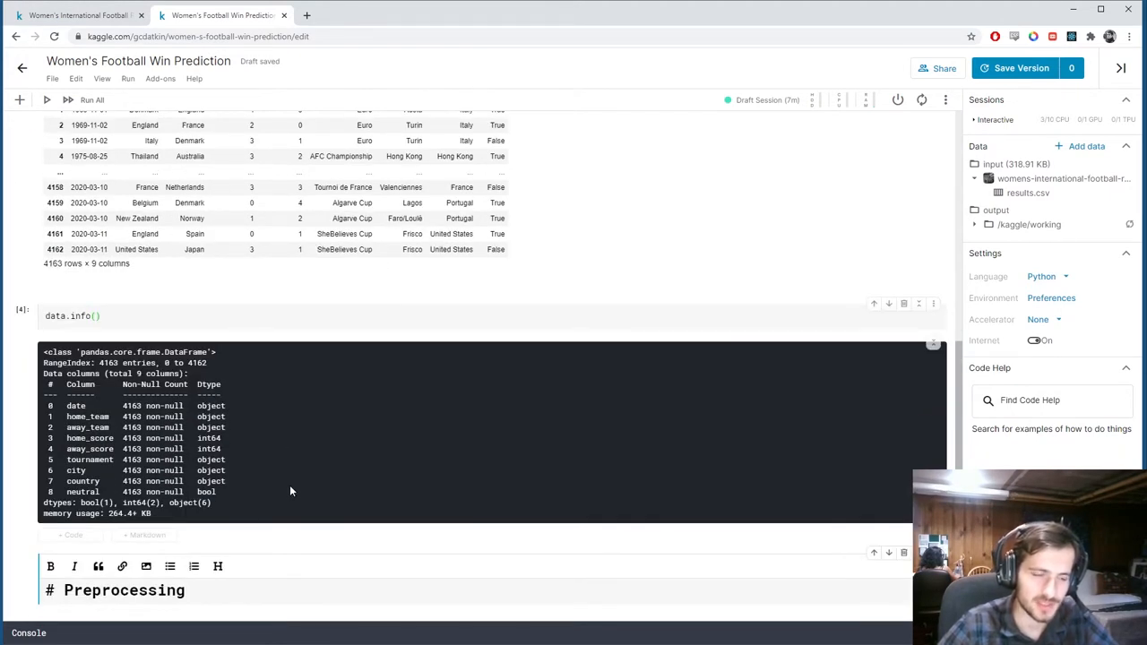
{"action": "scroll", "scroll_direction": "down", "scroll_amount": 3}
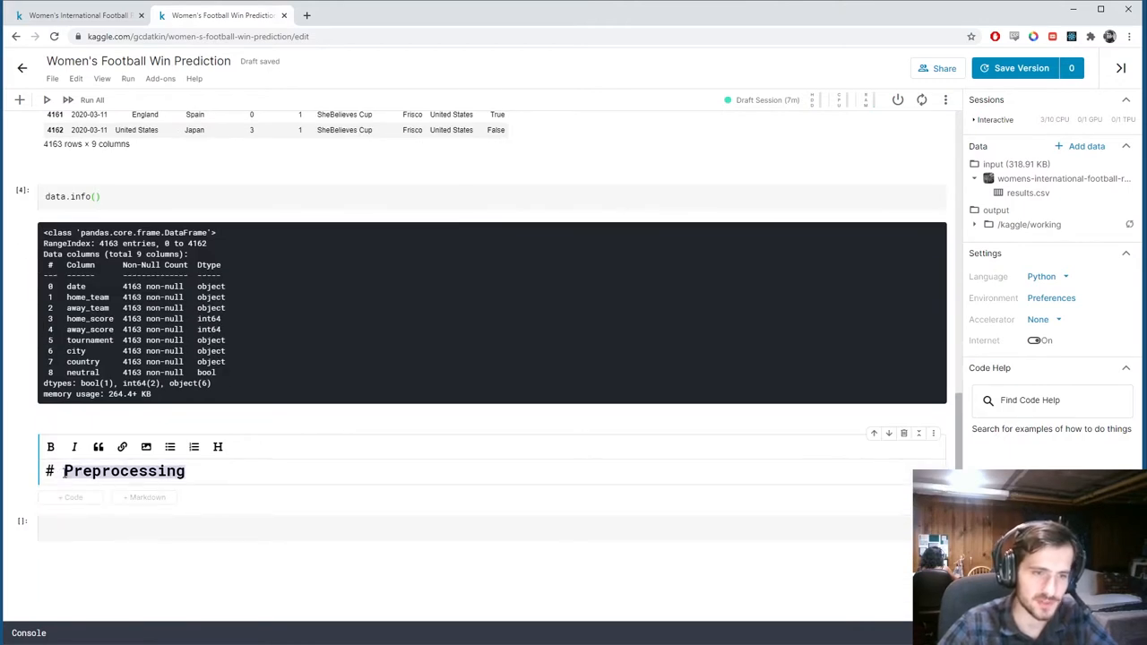
{"action": "type", "text": "Feat"}
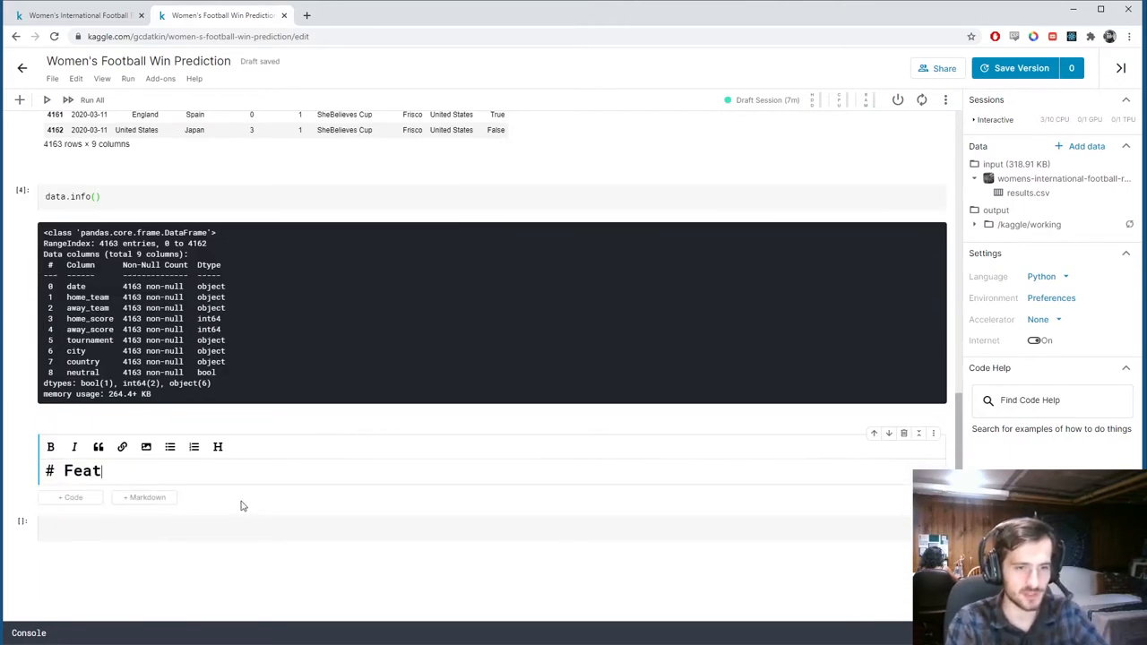
{"action": "type", "text": "ure Engineeri"}
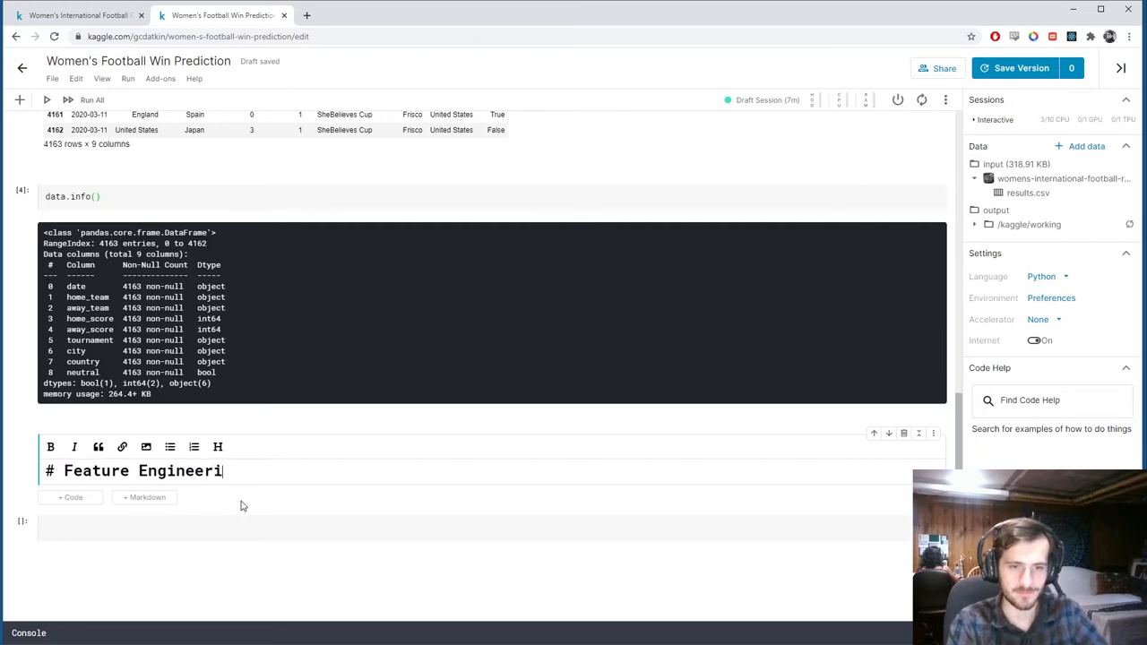
{"action": "type", "text": "+ TR"}
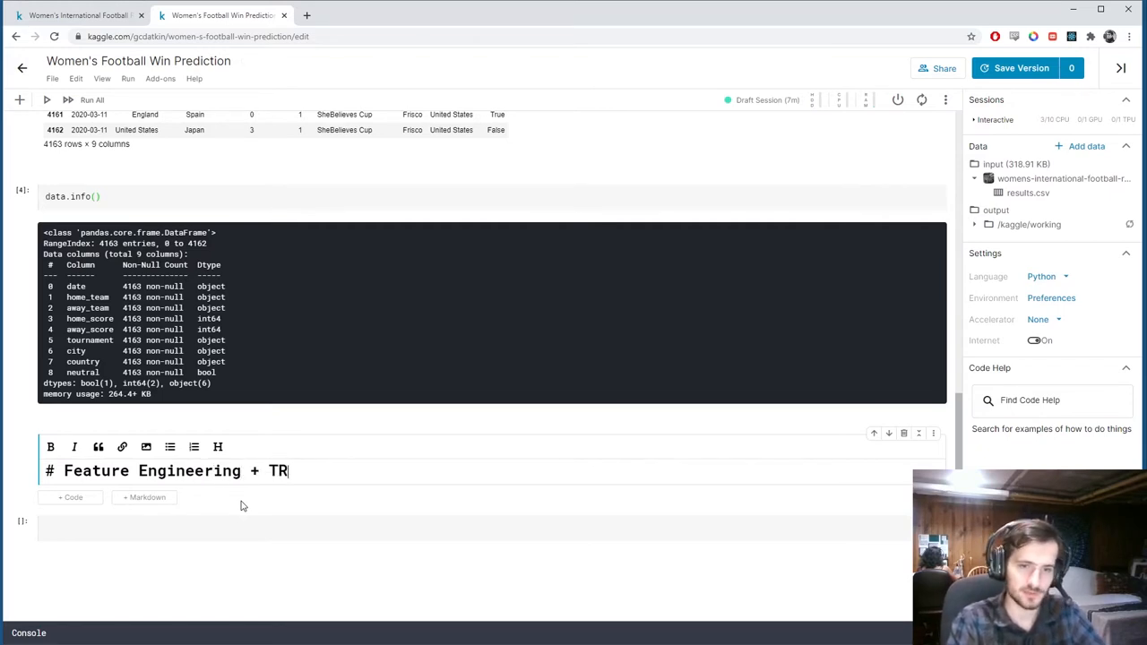
{"action": "type", "text": "arget Creation"}
{"action": "left_click", "coordinate": [474, 529]}
{"action": "type", "text": "data['']"}
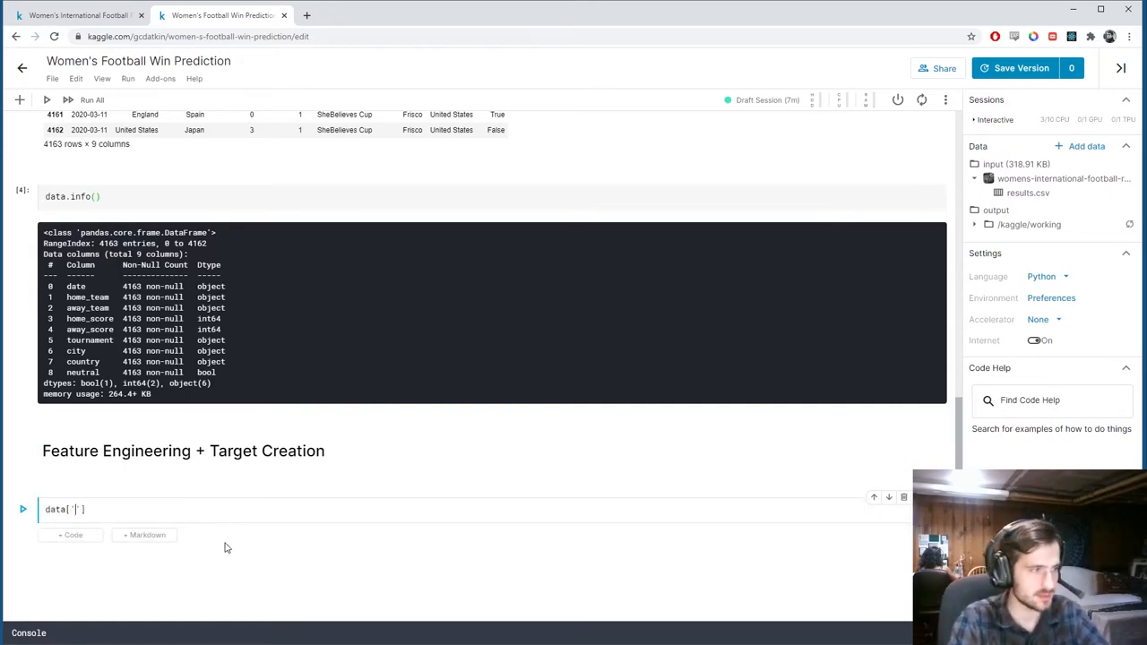
Write data['date'].apply(lambda x: x[0:4]) to slice the year from each date.
{"action": "scroll", "scroll_direction": "up", "scroll_amount": 3}
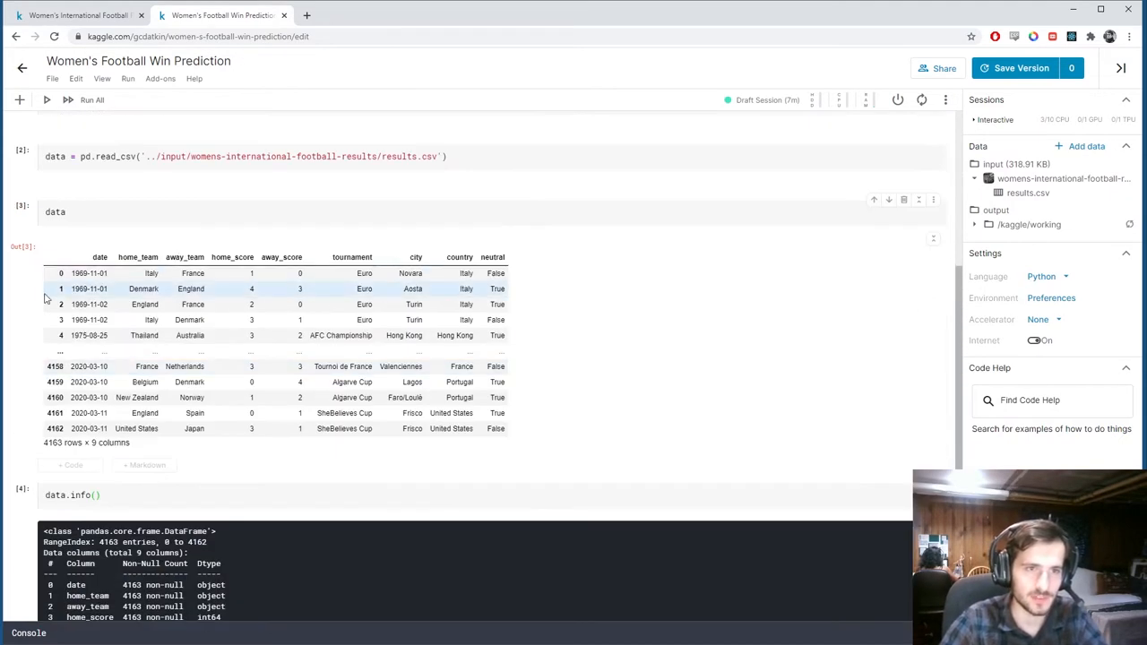
{"action": "scroll", "scroll_direction": "down", "scroll_amount": 3}
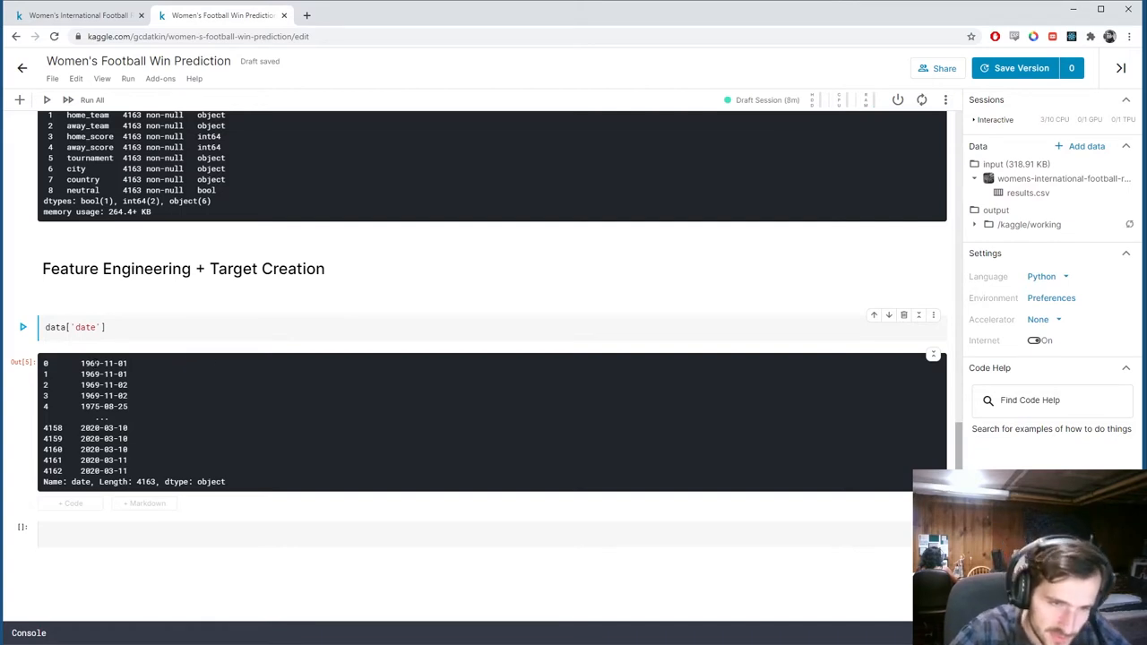
{"action": "double_click", "coordinate": [108, 362]}
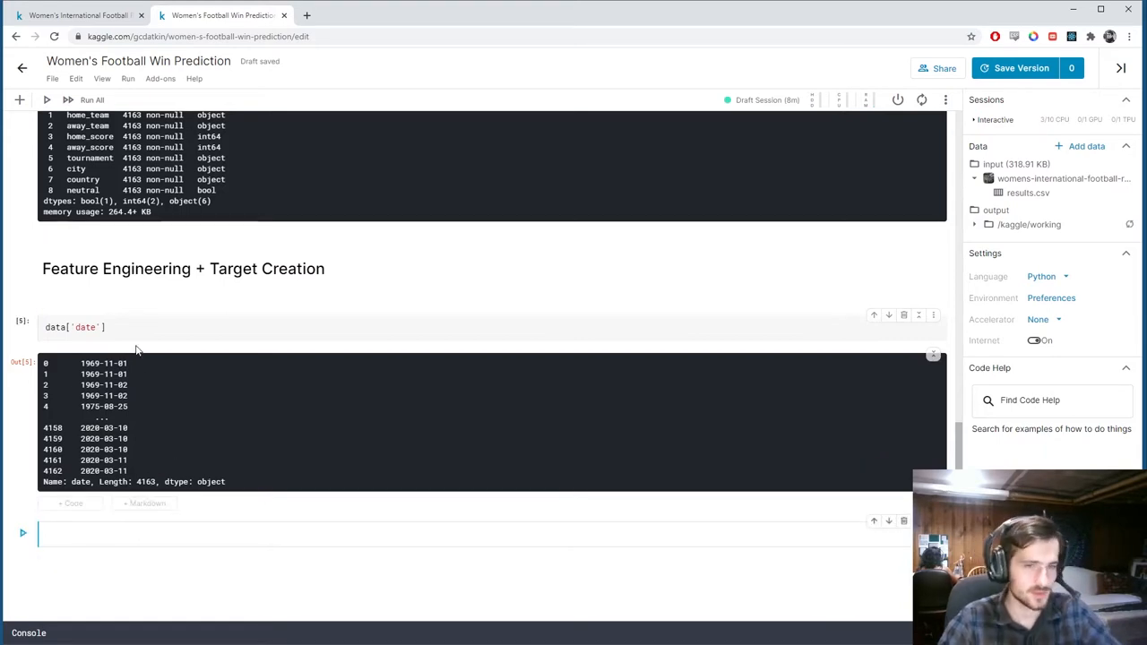
{"action": "type", "text": ".apply"}
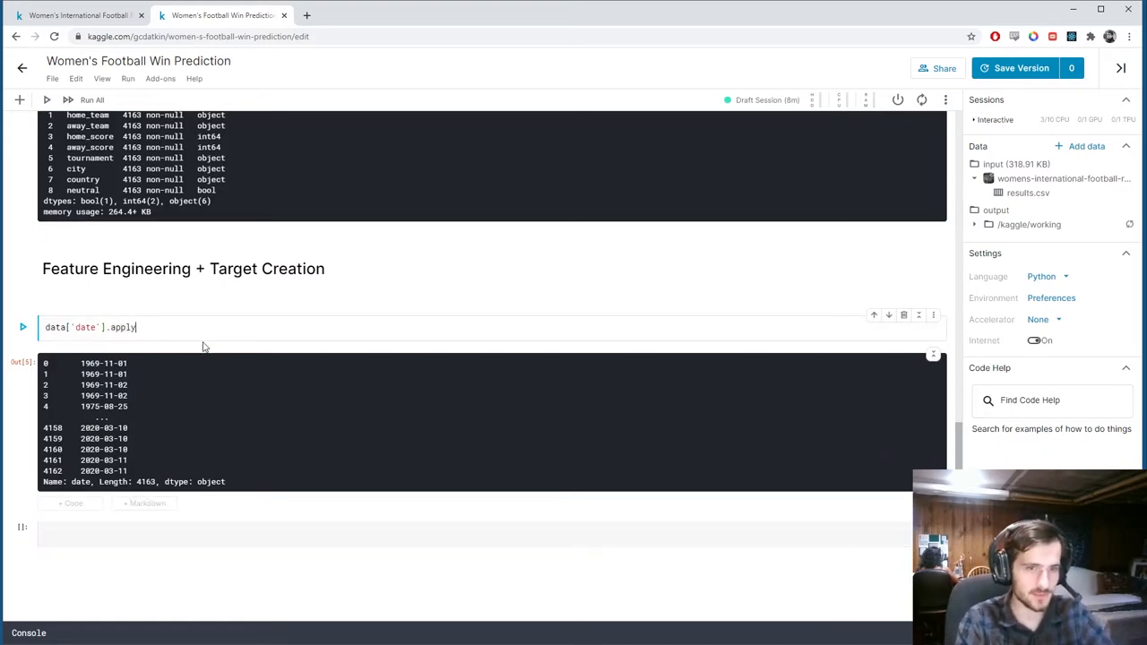
{"action": "type", "text": "(lambda x)"}
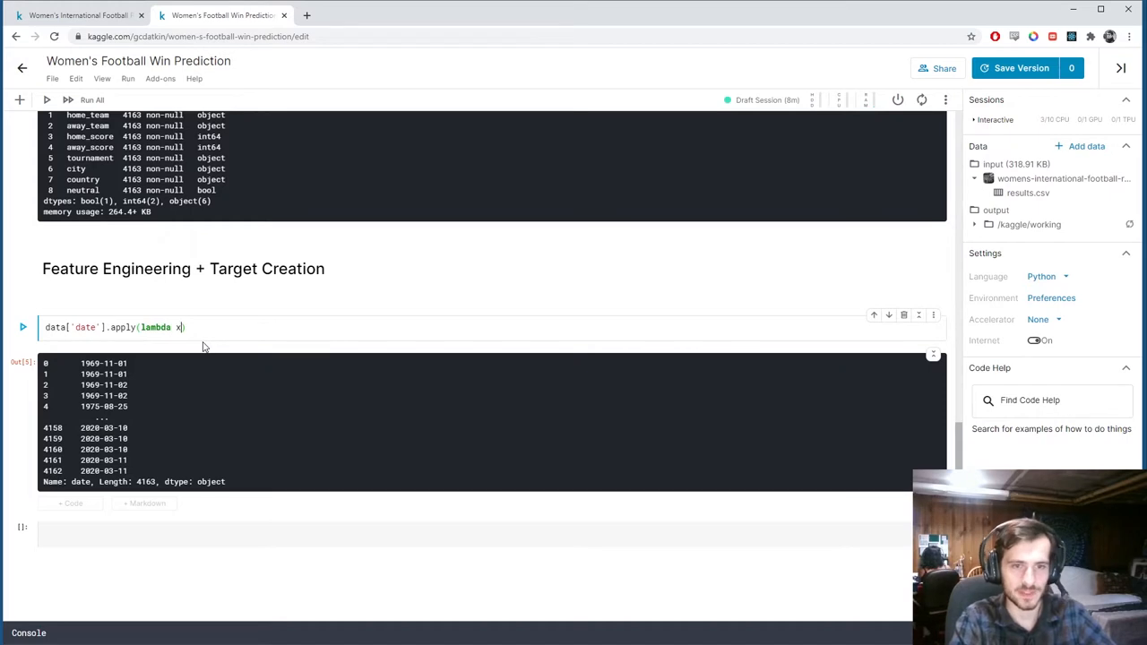
{"action": "type", "text": ":"}
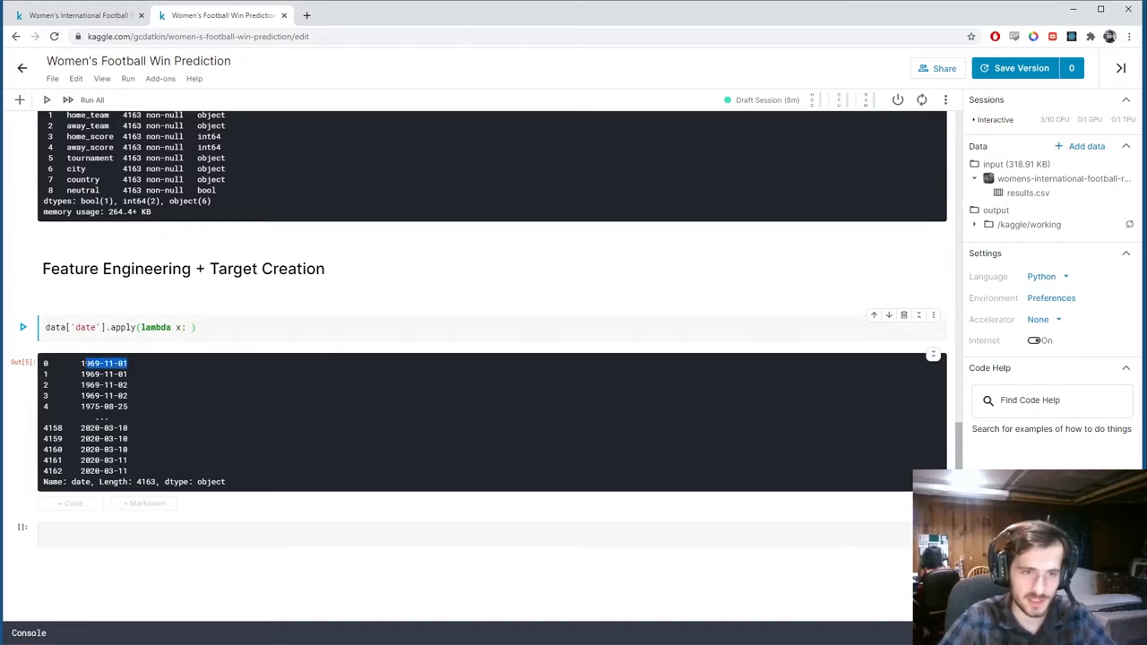
{"action": "type", "text": "x"}
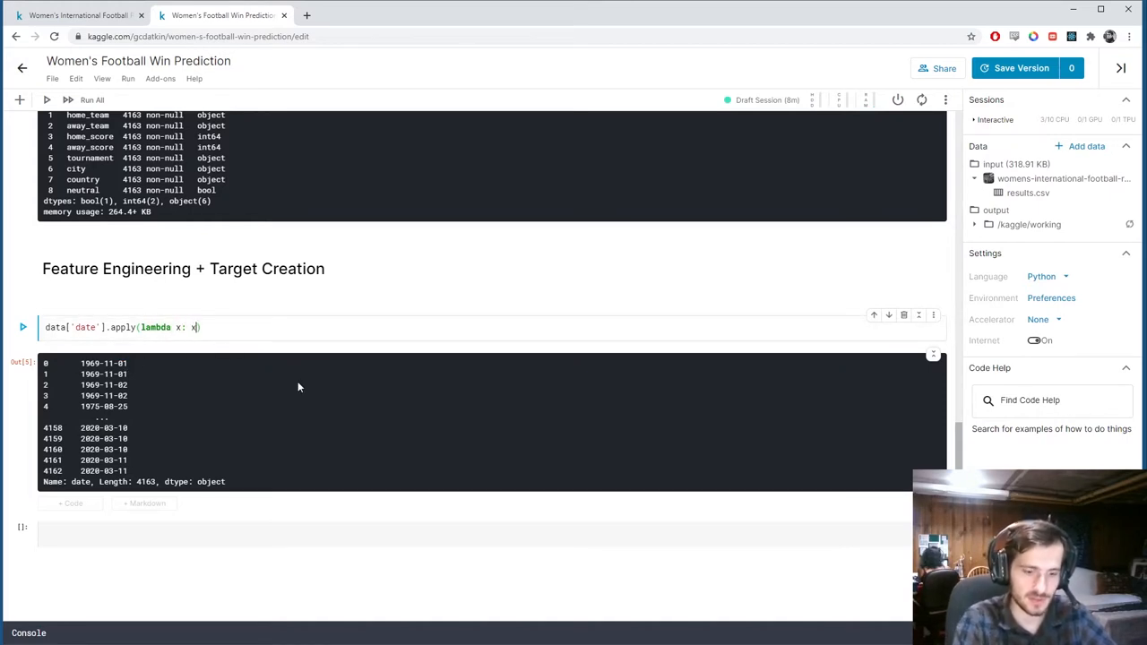
{"action": "type", "text": "[]:]"}
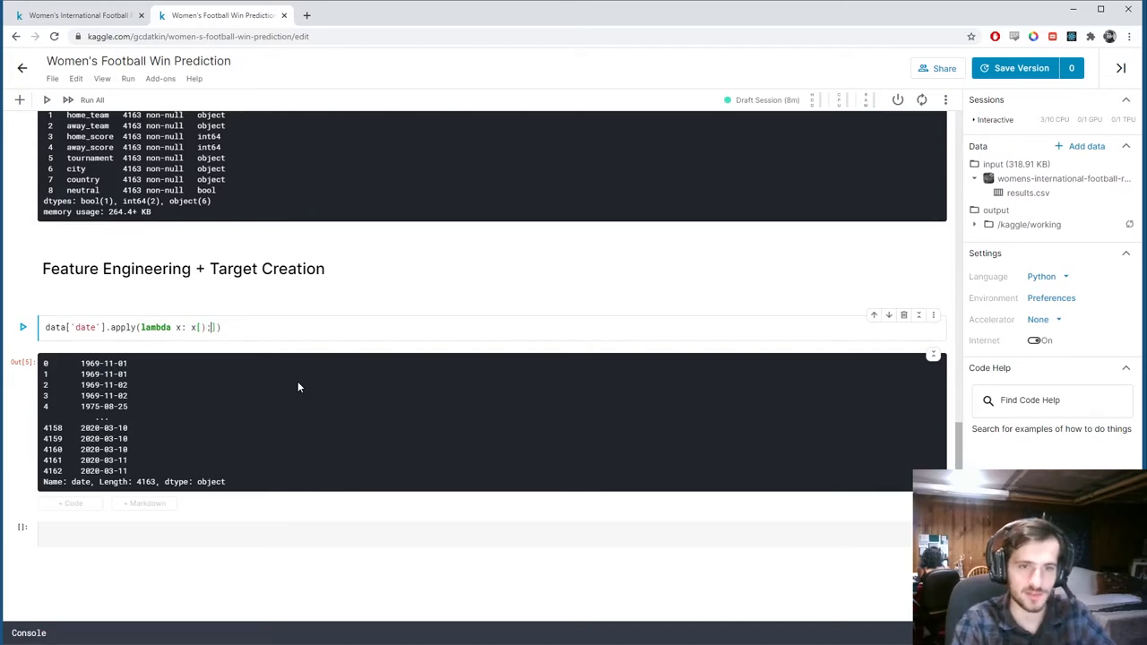
{"action": "type", "text": "0:4"}
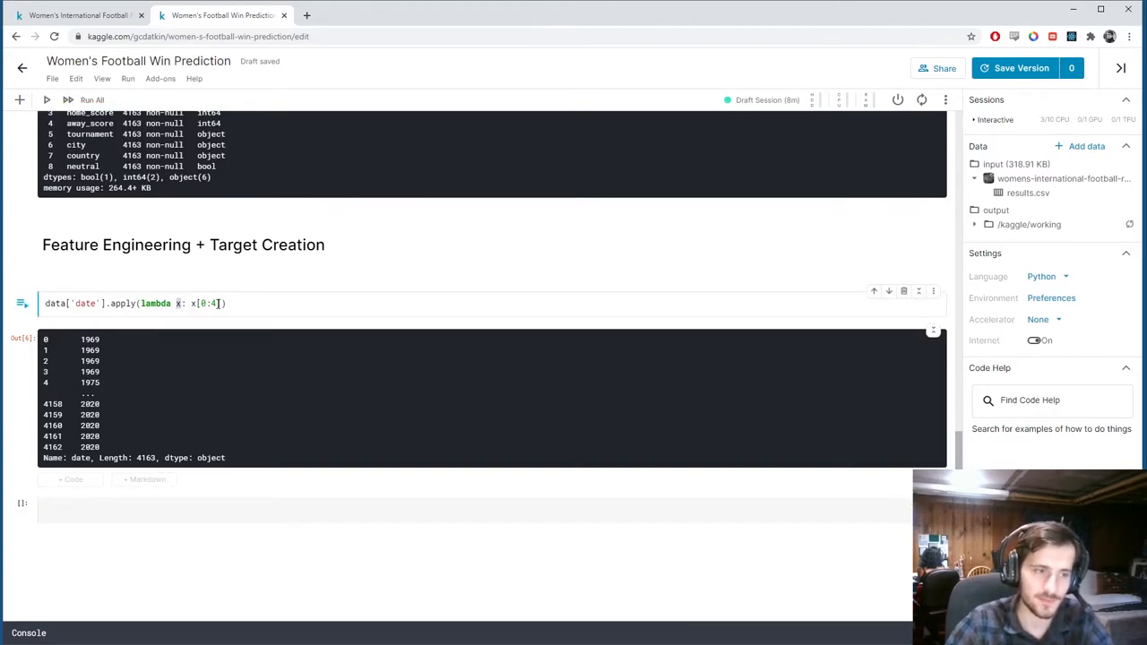
Change the slice to x[5:7] so the cell outputs each date's two-digit month.
{"action": "double_click", "coordinate": [206, 303]}
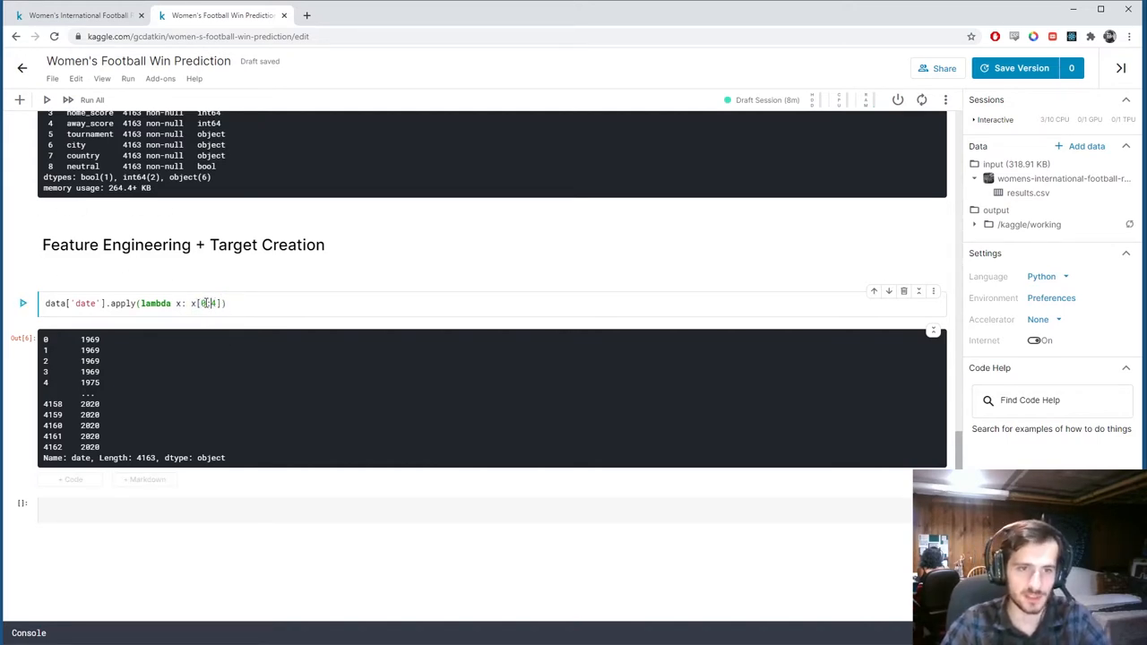
{"action": "type", "text": ":4"}
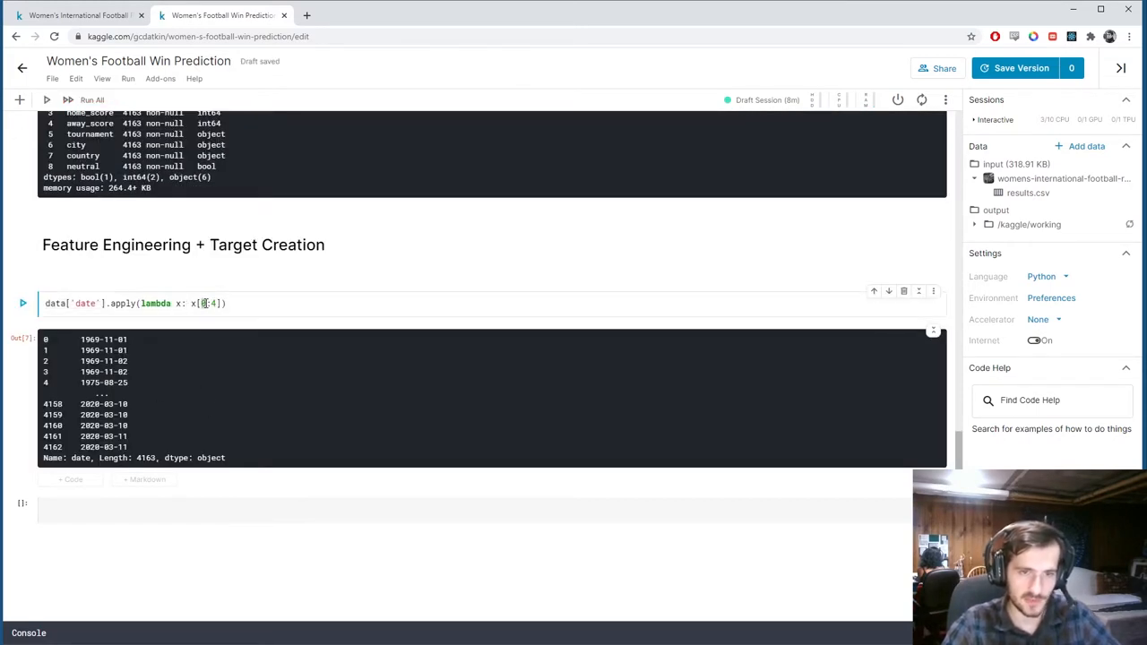
{"action": "type", "text": "5"}
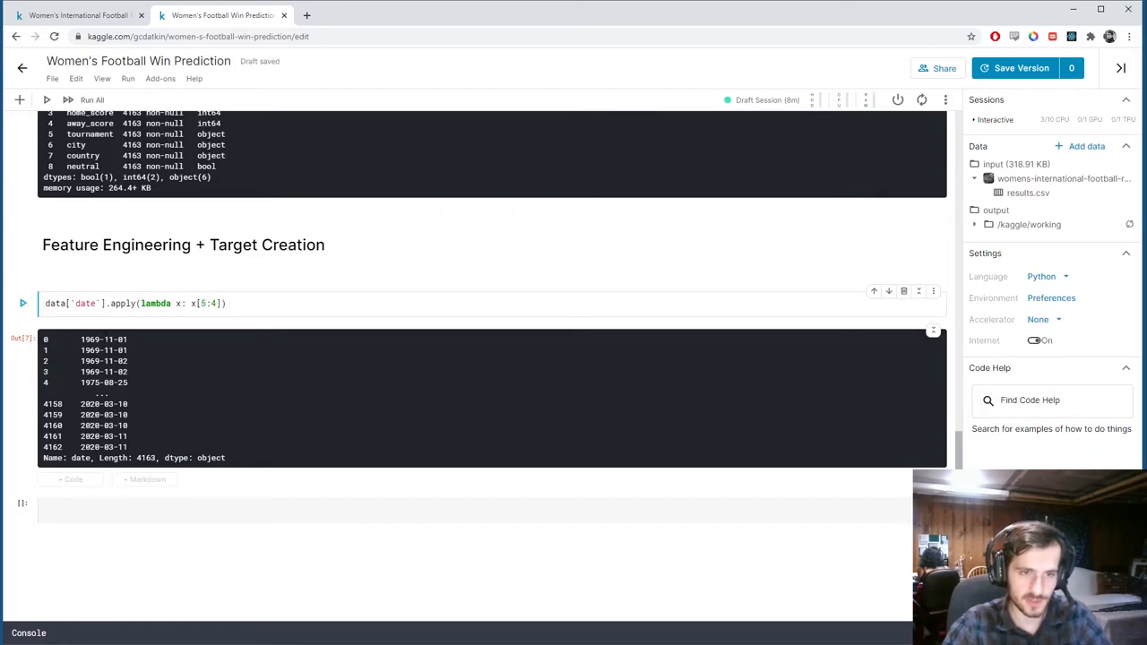
{"action": "type", "text": "7"}
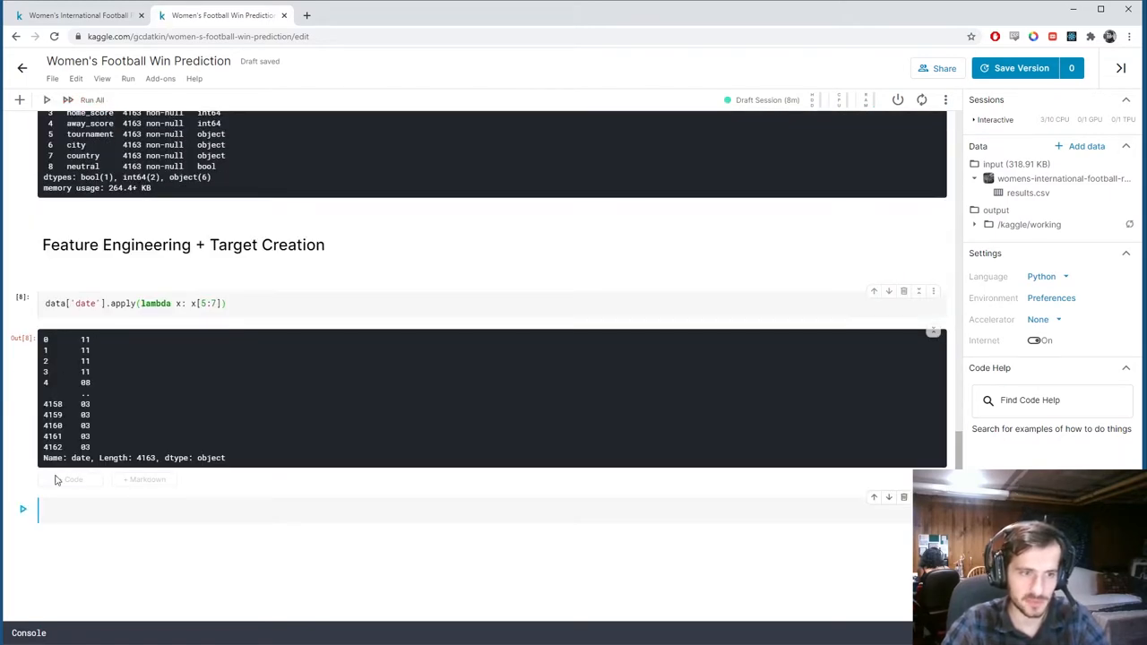
{"action": "mouse_move", "coordinate": [304, 340]}
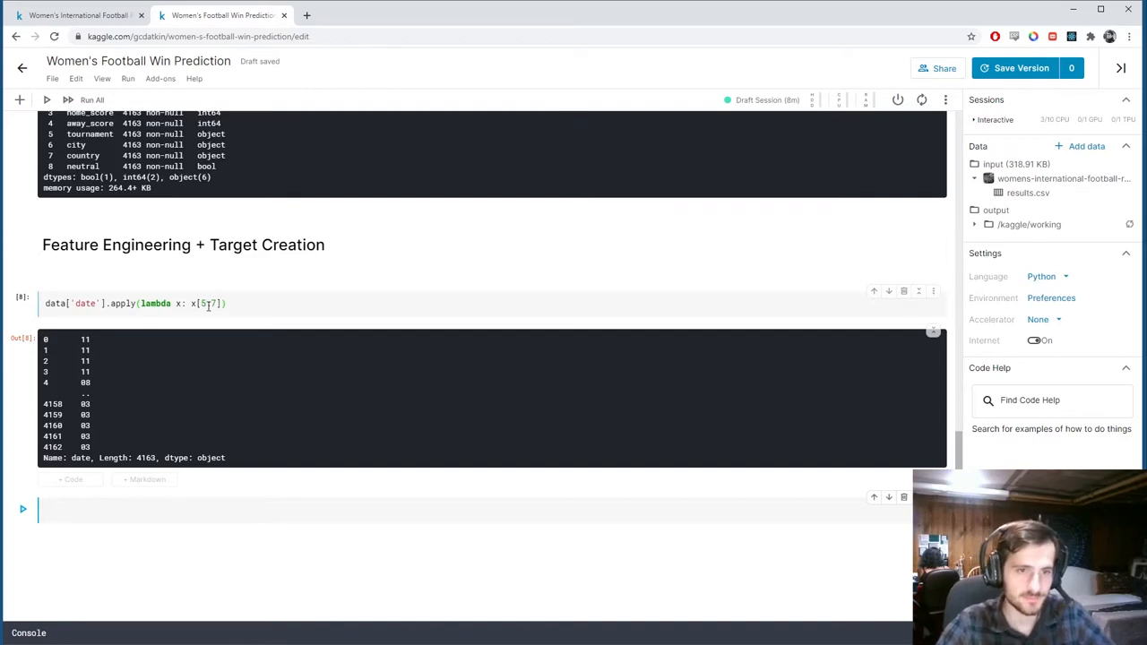
Add year and month columns from date slices, drop date with axis=1, and show 4163 × 10 table.
{"action": "type", "text": "data['date'].apply(lambda x: x[5:7])"}
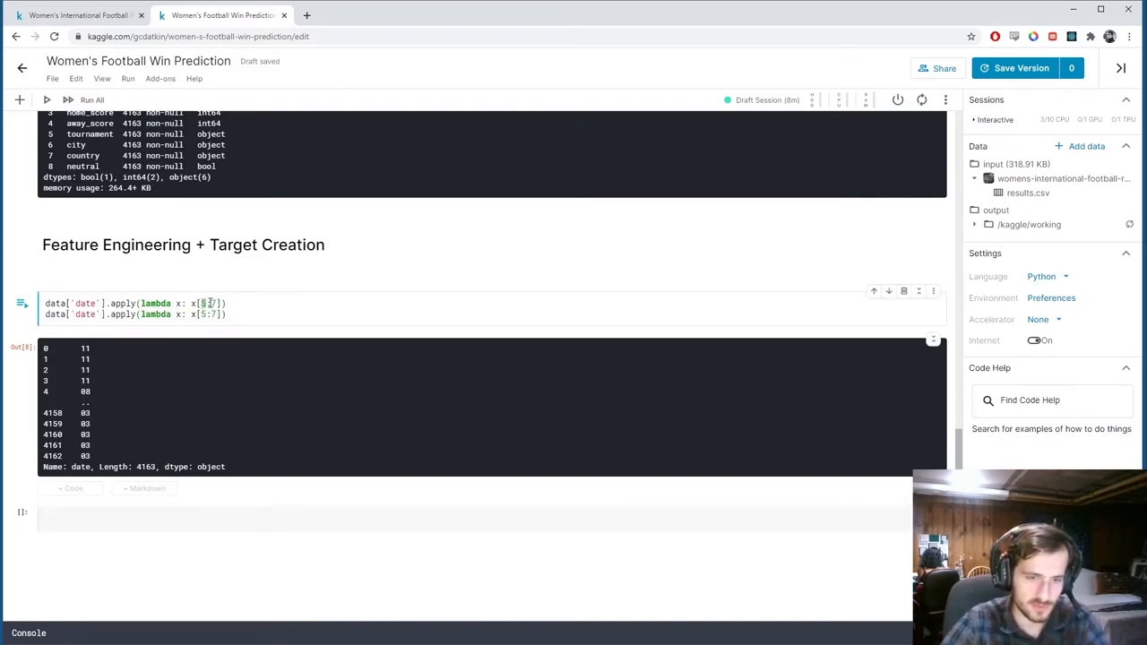
{"action": "type", "text": "0:4"}
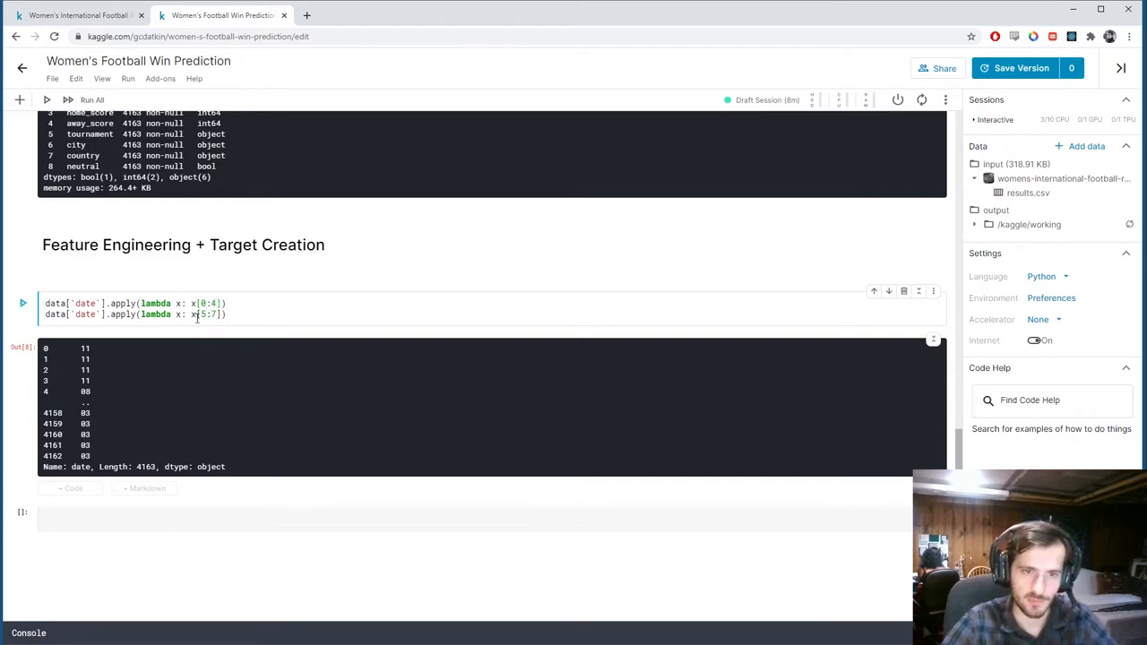
{"action": "type", "text": "data['year'] ="}
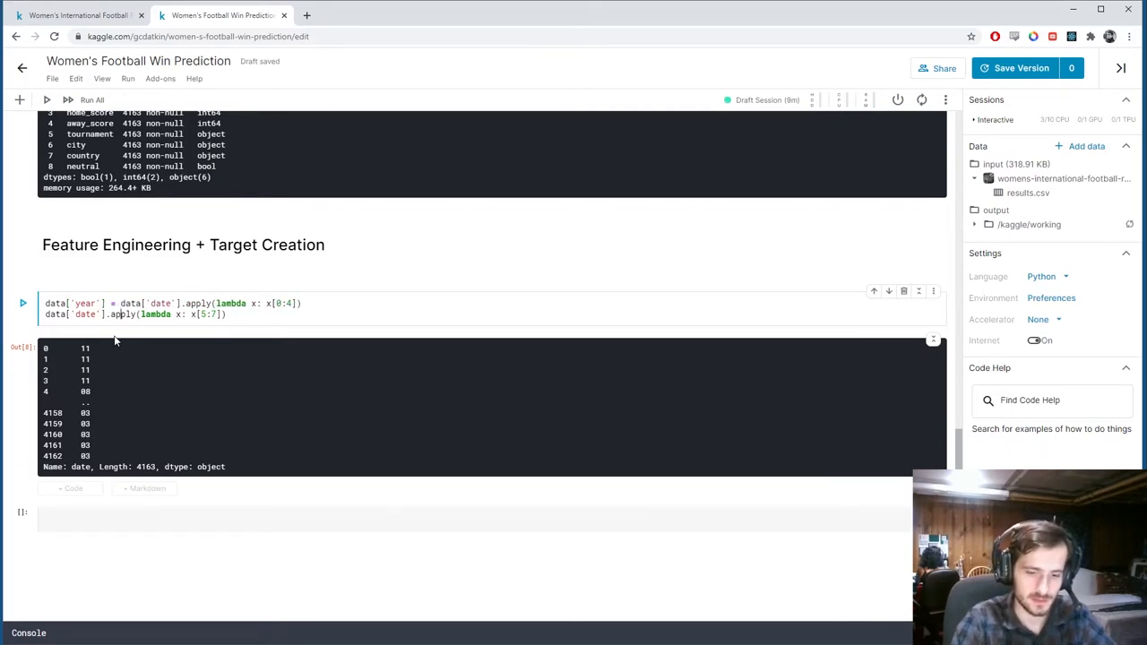
{"action": "type", "text": "month'] ="}
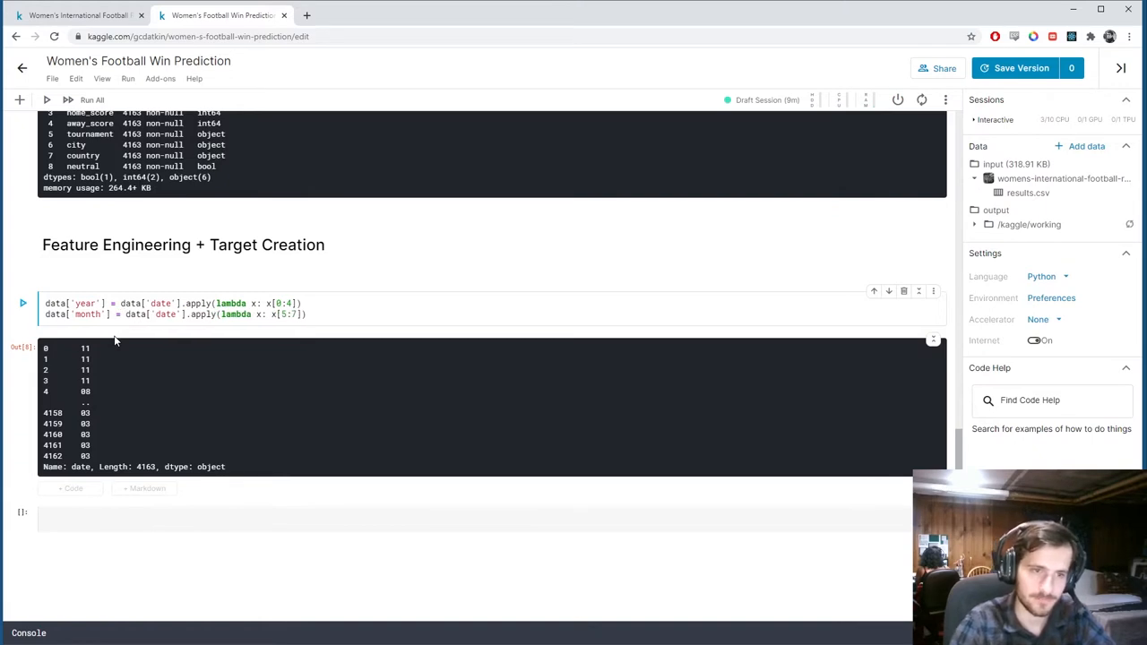
{"action": "type", "text": "da"}
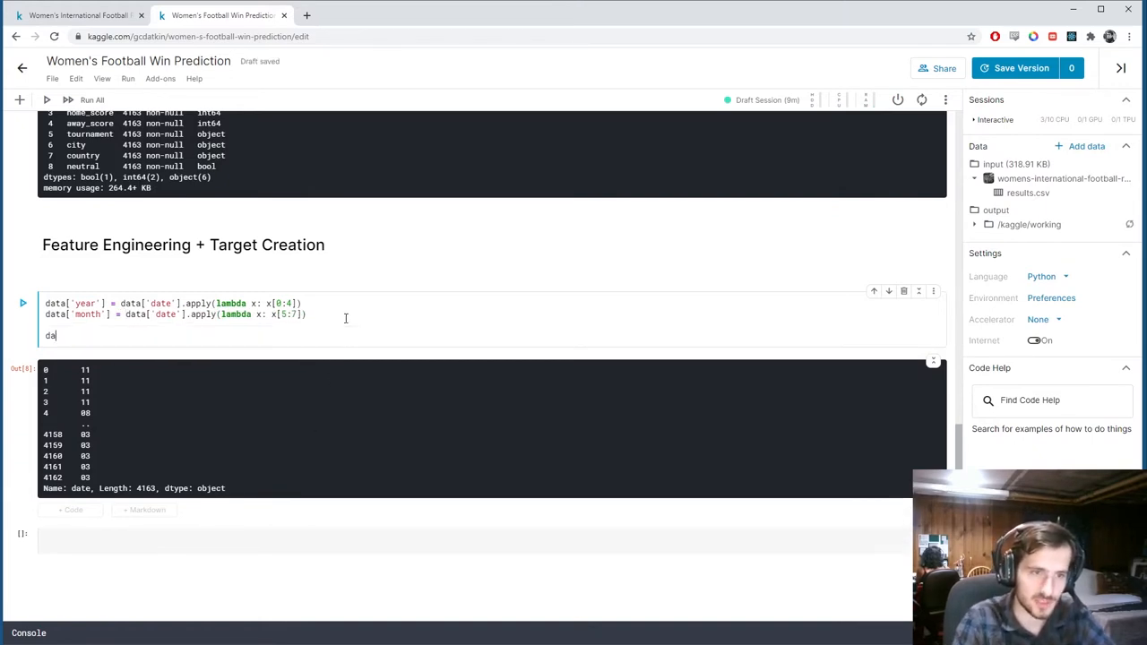
{"action": "type", "text": "ta['date']."}
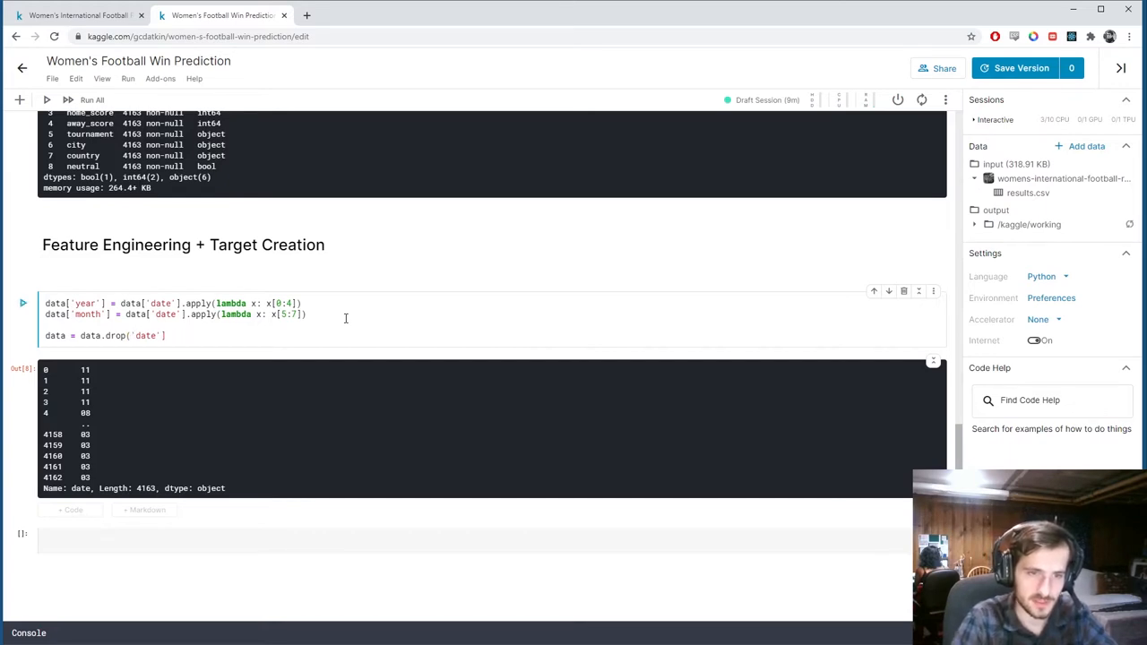
{"action": "type", "text": ", axis="}
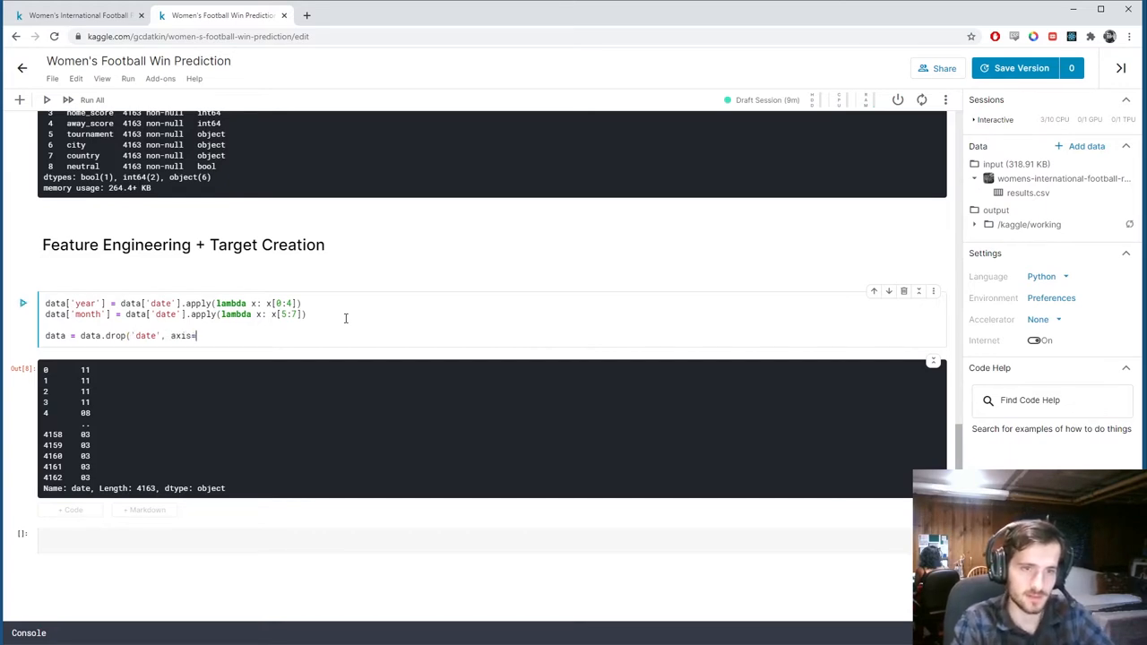
{"action": "type", "text": "1)"}
{"action": "left_click", "coordinate": [492, 539]}
{"action": "type", "text": "data"}
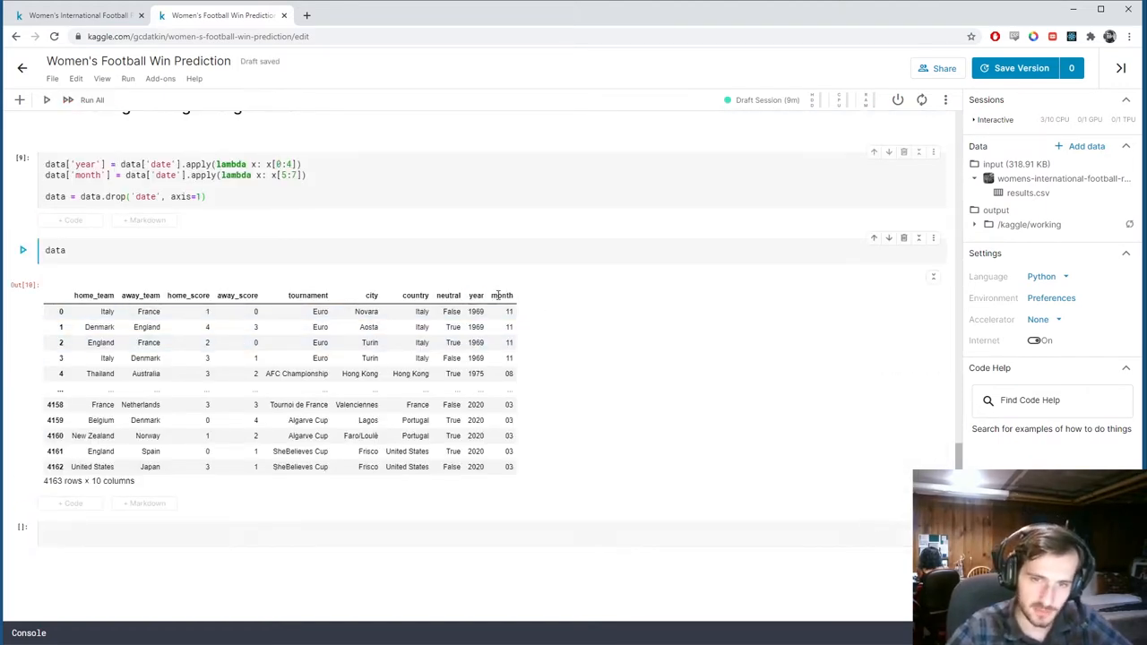
{"action": "mouse_move", "coordinate": [538, 305]}
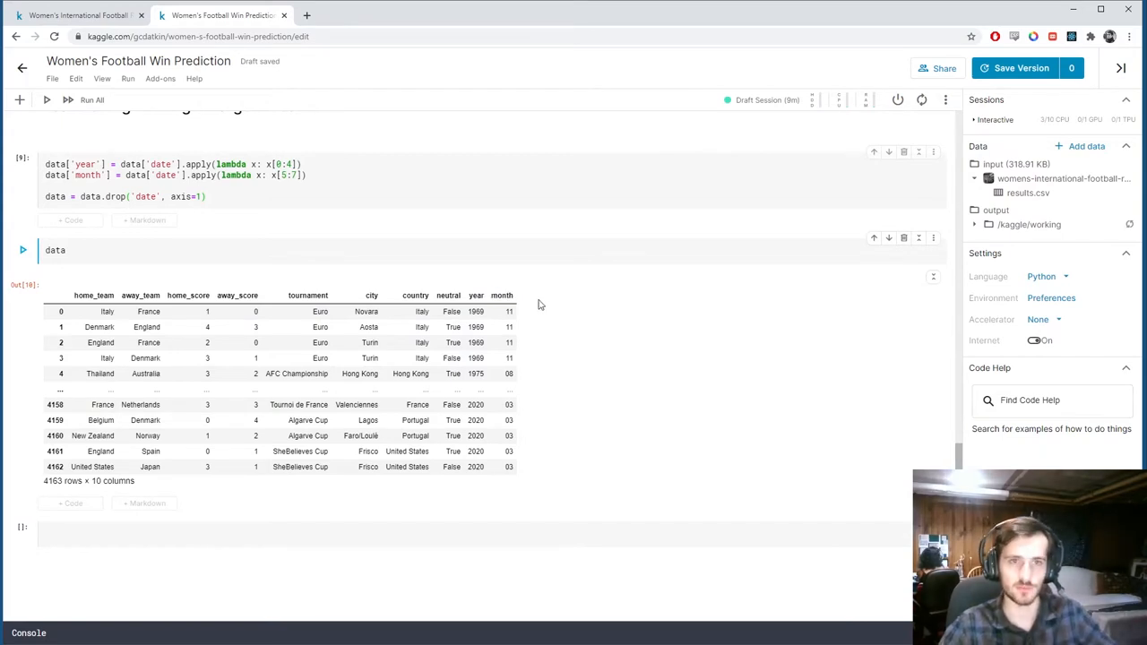
{"action": "mouse_move", "coordinate": [573, 305]}
{"action": "type", "text": "data['home"}
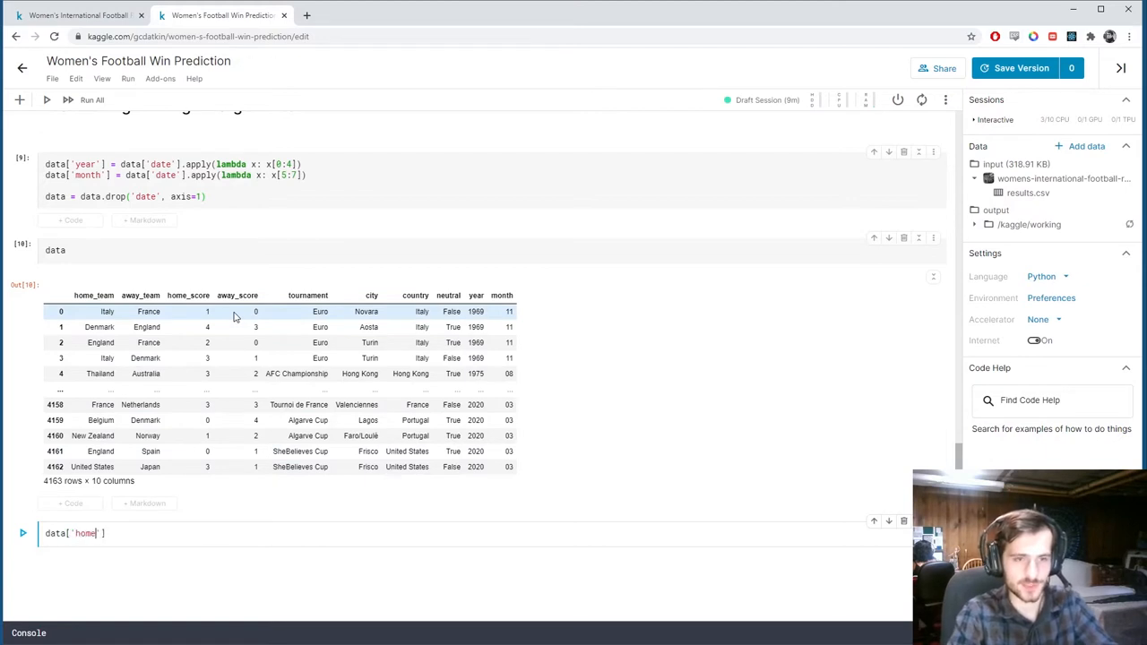
Count equal scores with (data['home_score'] == data['away_score']).sum().
{"action": "type", "text": "_score']"}
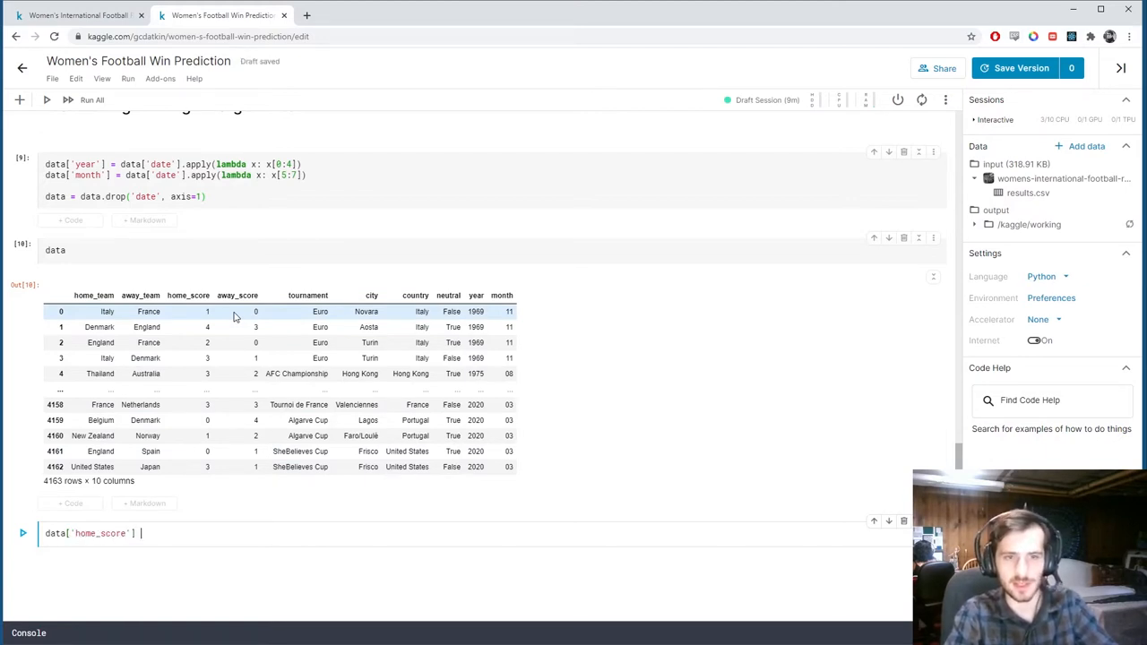
{"action": "type", "text": "da"}
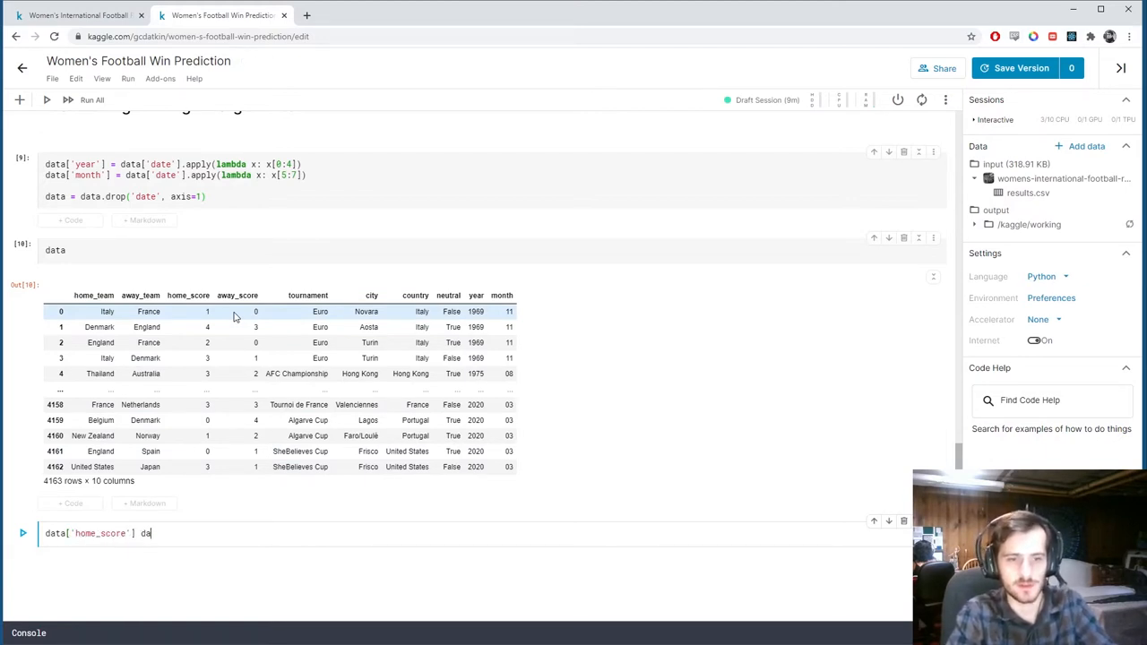
{"action": "type", "text": "ta['away']"}
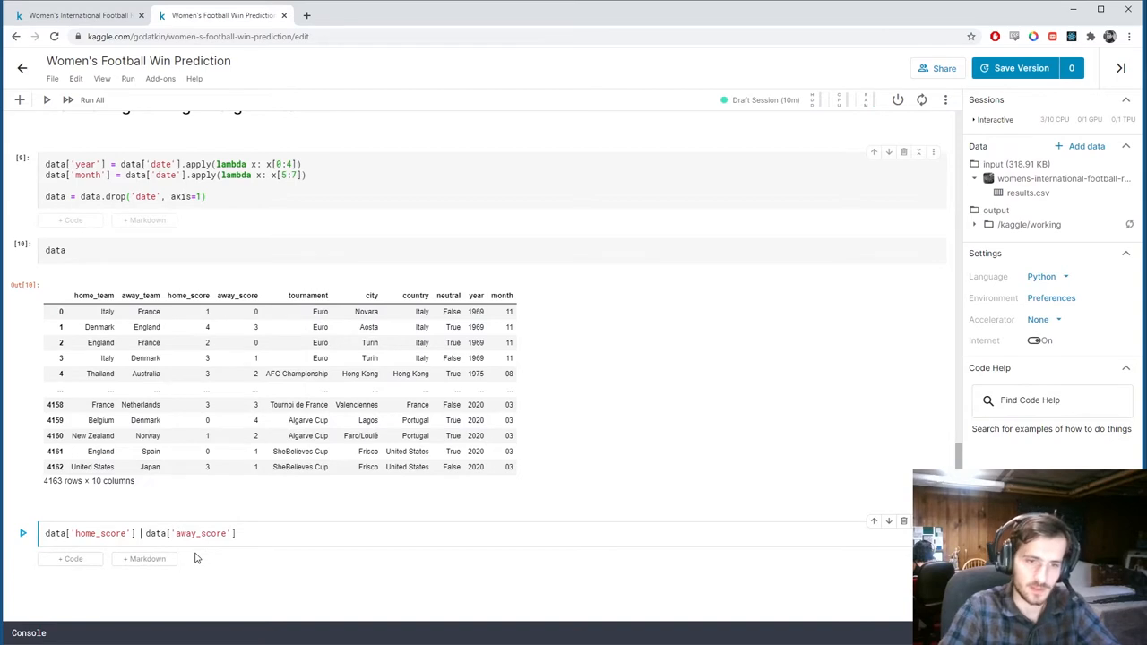
{"action": "type", "text": "=="}
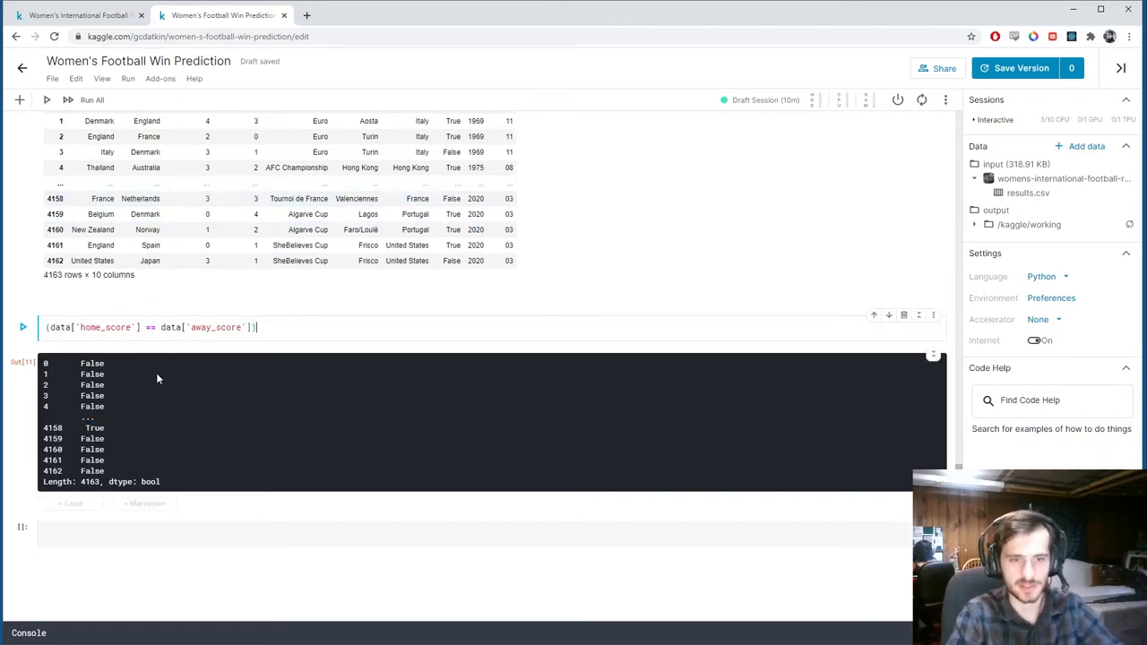
{"action": "type", "text": ".sum()"}
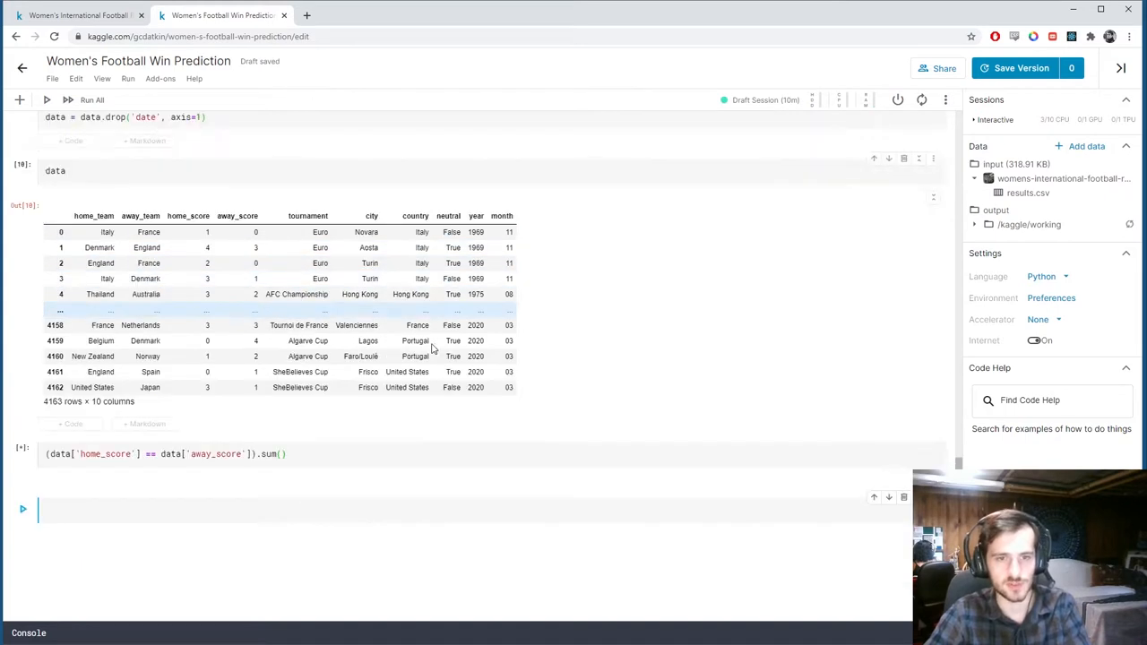
Switch the operator to < then >, counting 1400 away wins and 2189 home wins.
{"action": "left_click", "coordinate": [23, 421]}
{"action": "type", "text": "<"}
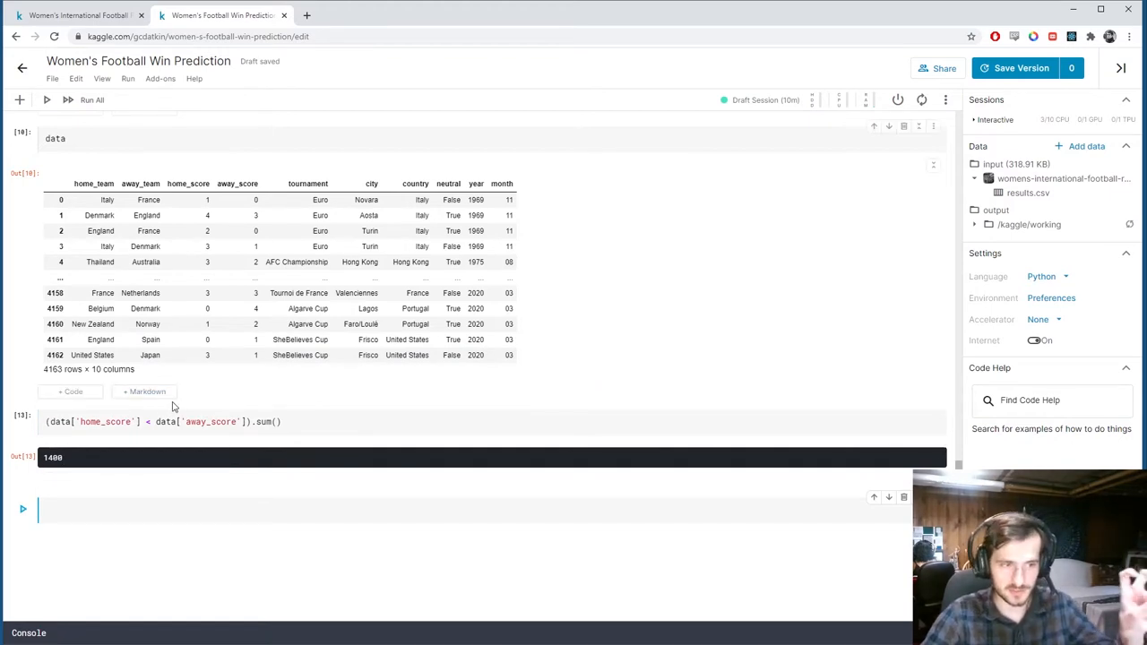
{"action": "left_click", "coordinate": [148, 421]}
{"action": "type", "text": ">"}
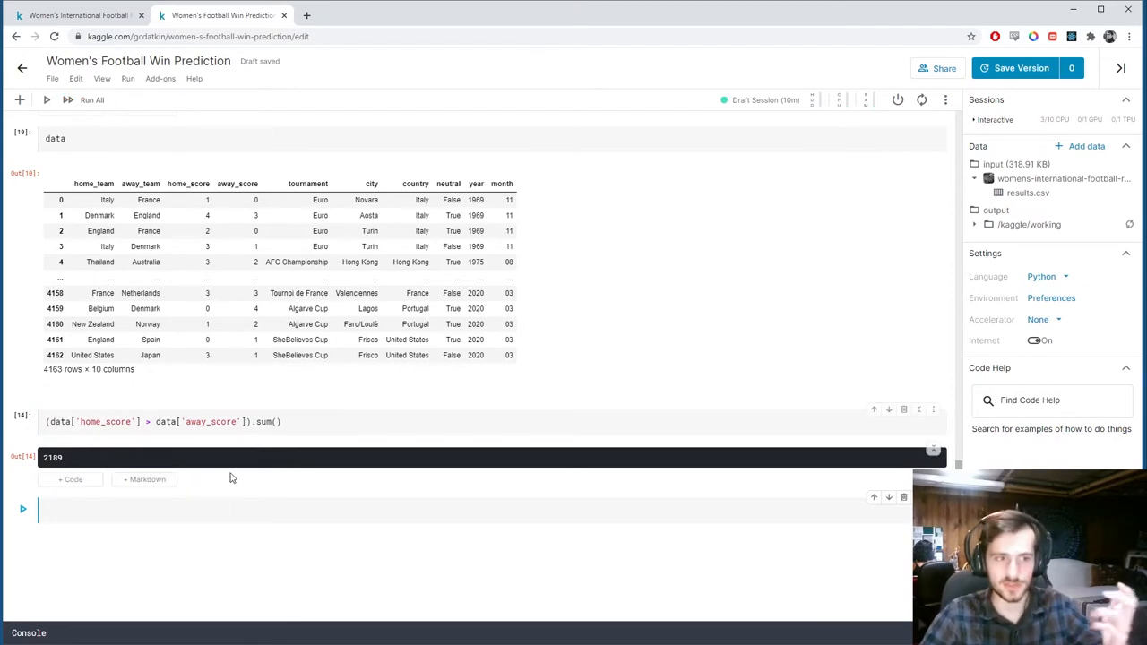
{"action": "mouse_move", "coordinate": [163, 460]}
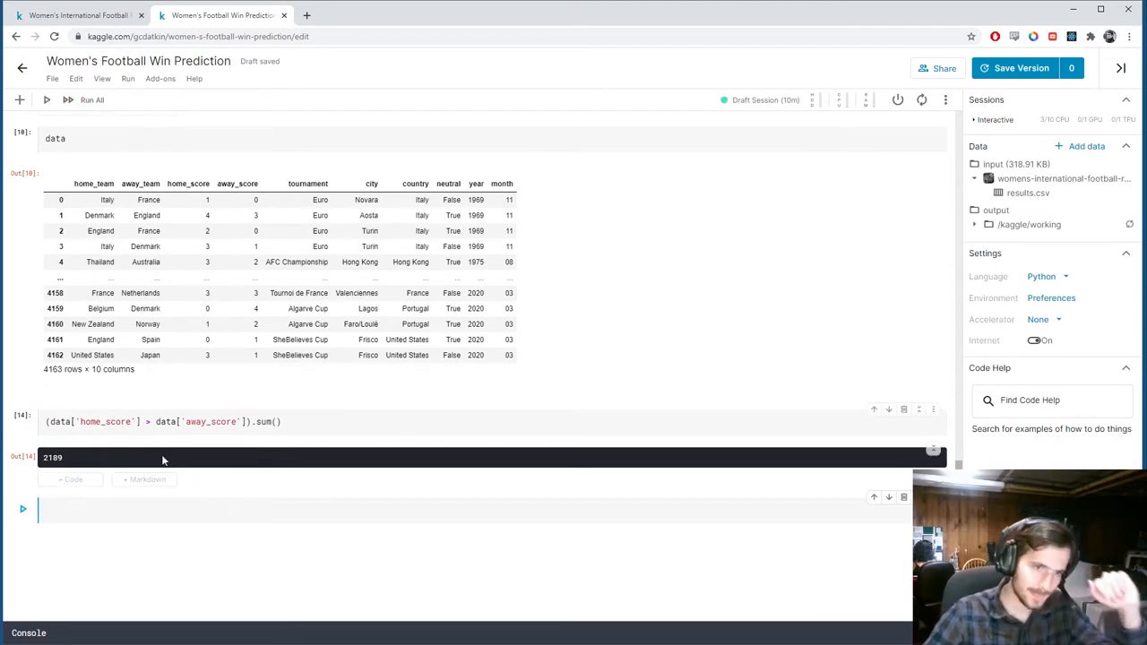
{"action": "double_click", "coordinate": [52, 458]}
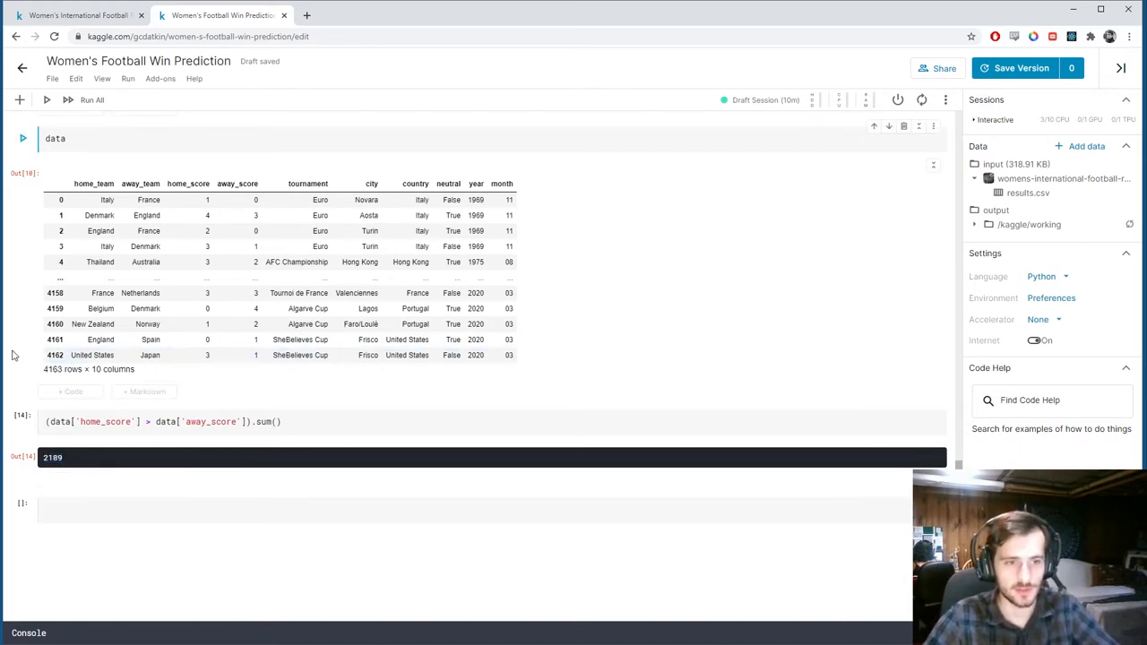
{"action": "left_click", "coordinate": [220, 421]}
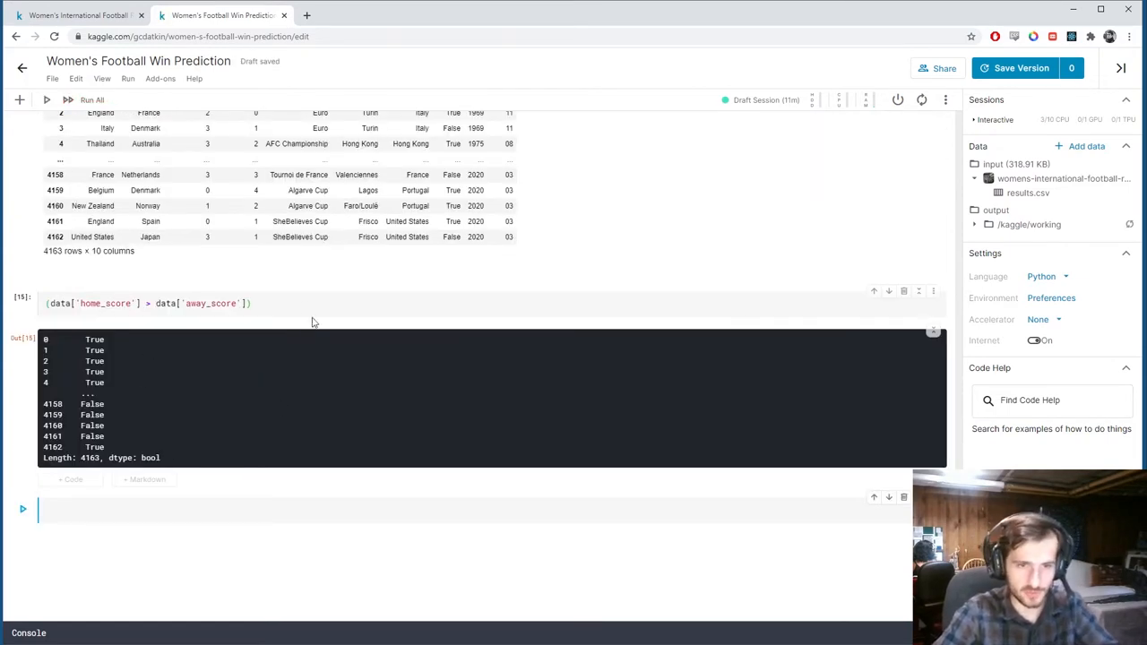
Add home_victory as (home_score > away_score).astype(np.int) and drop both score columns.
{"action": "type", "text": ".astype"}
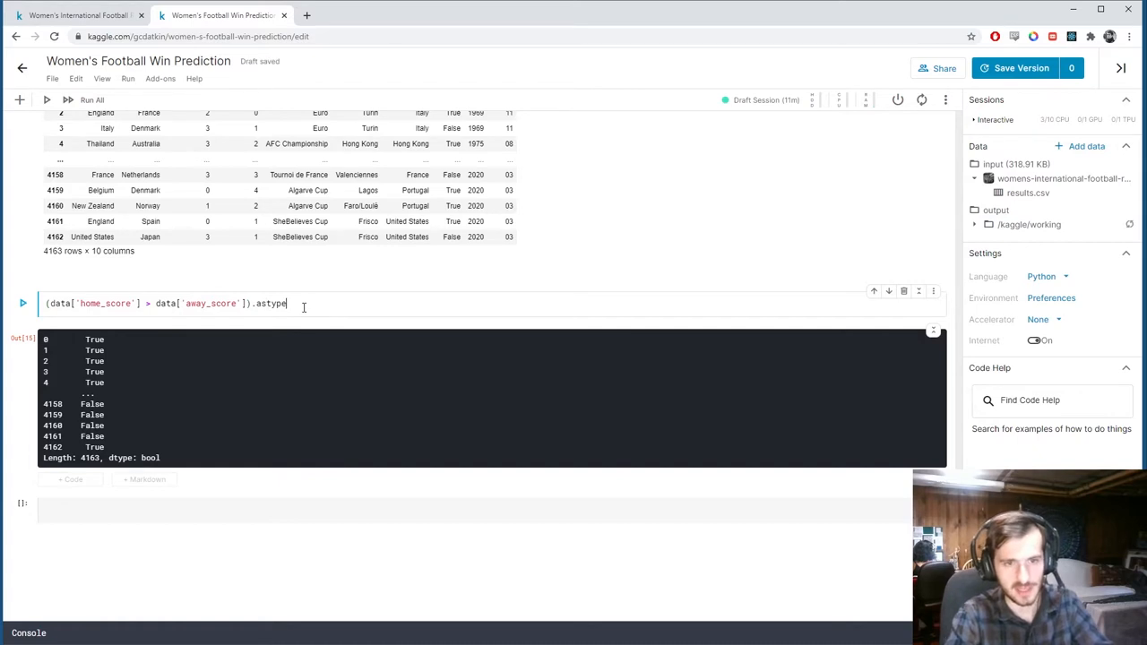
{"action": "type", "text": "(np.int"}
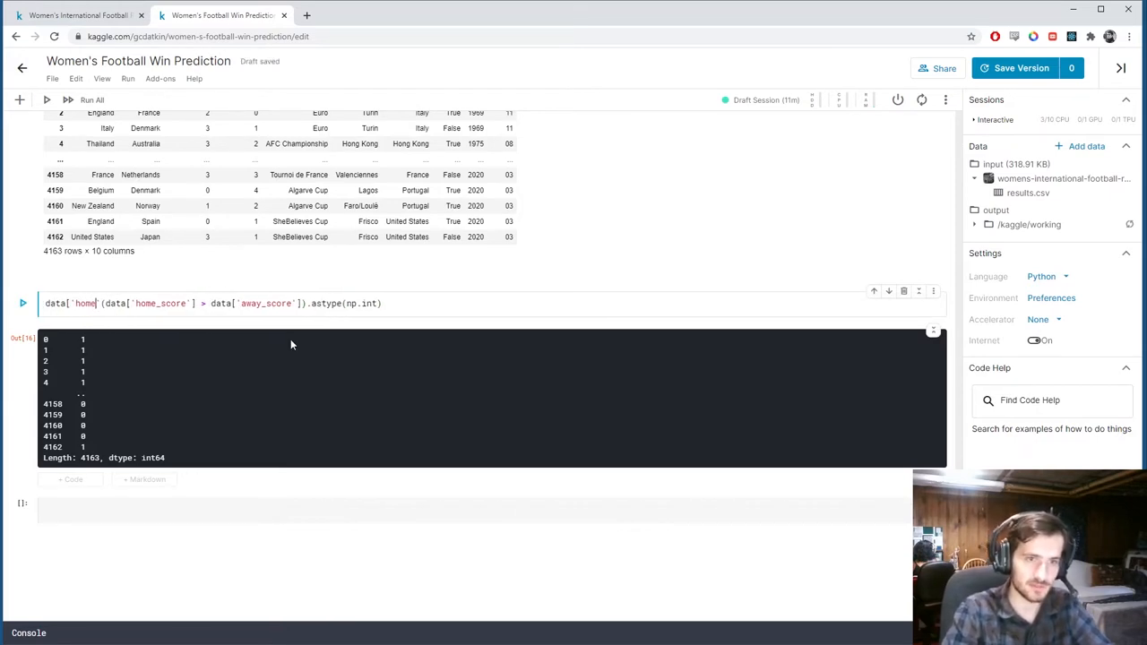
{"action": "type", "text": "_victory"}
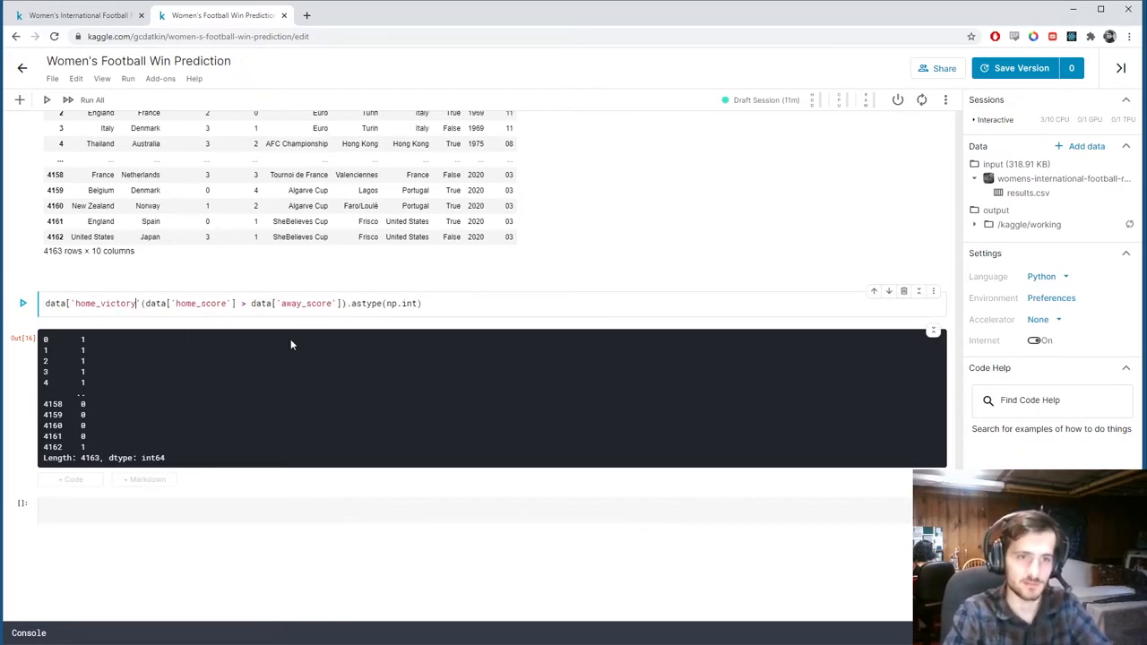
{"action": "type", "text": "="}
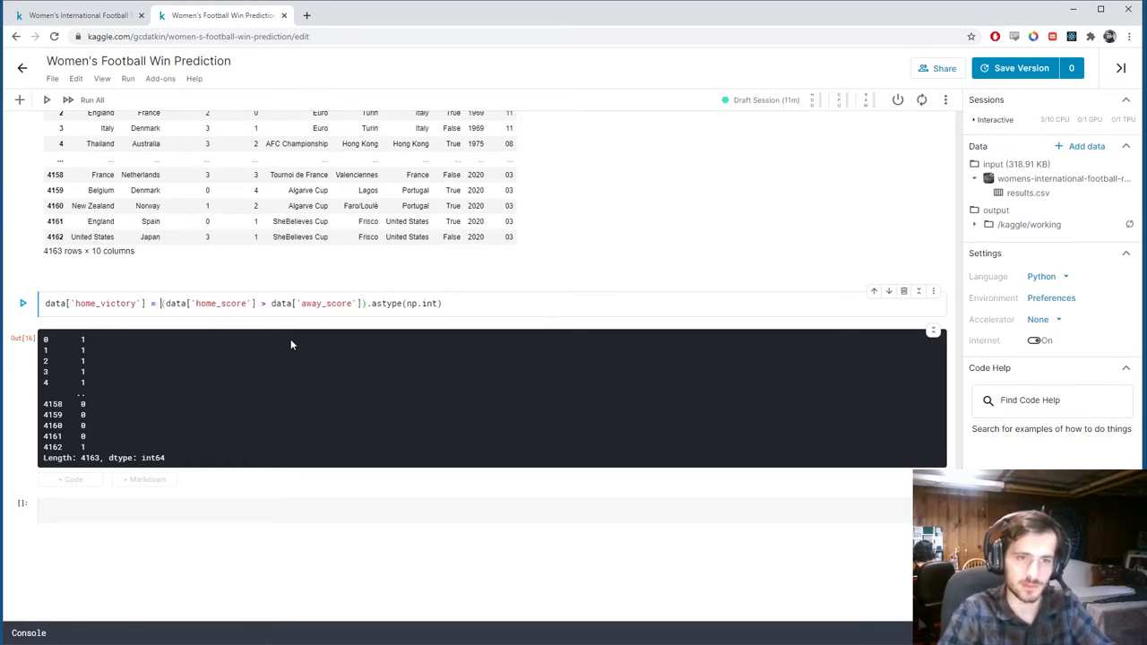
{"action": "type", "text": "("}
{"action": "type", "text": "data.drop"}
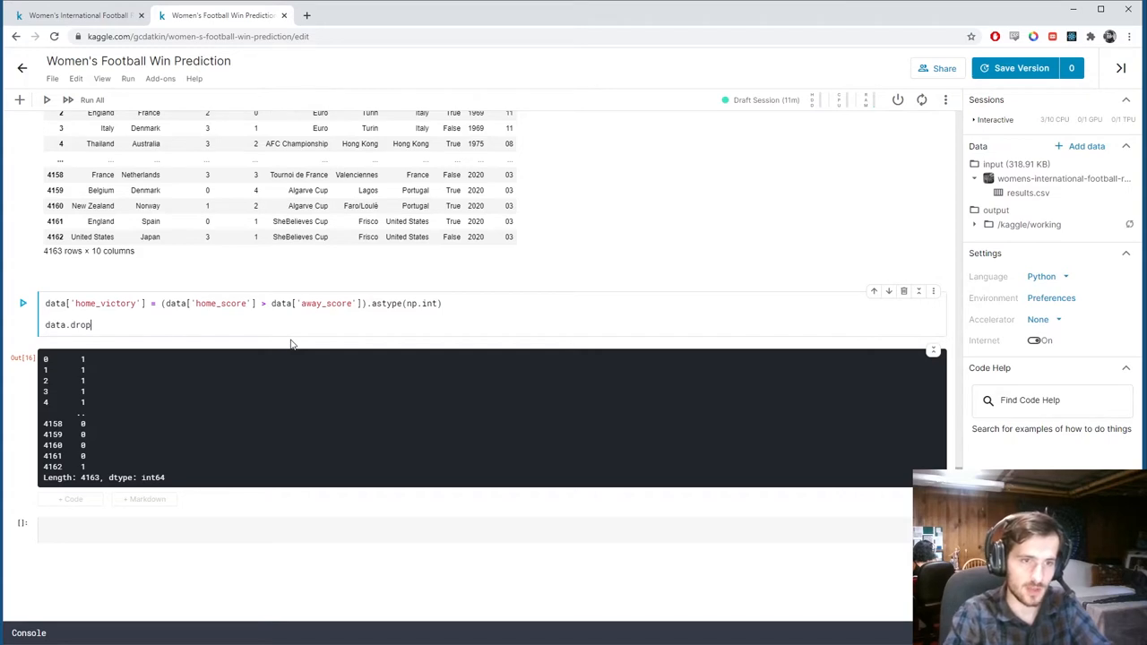
{"action": "type", "text": "('home')"}
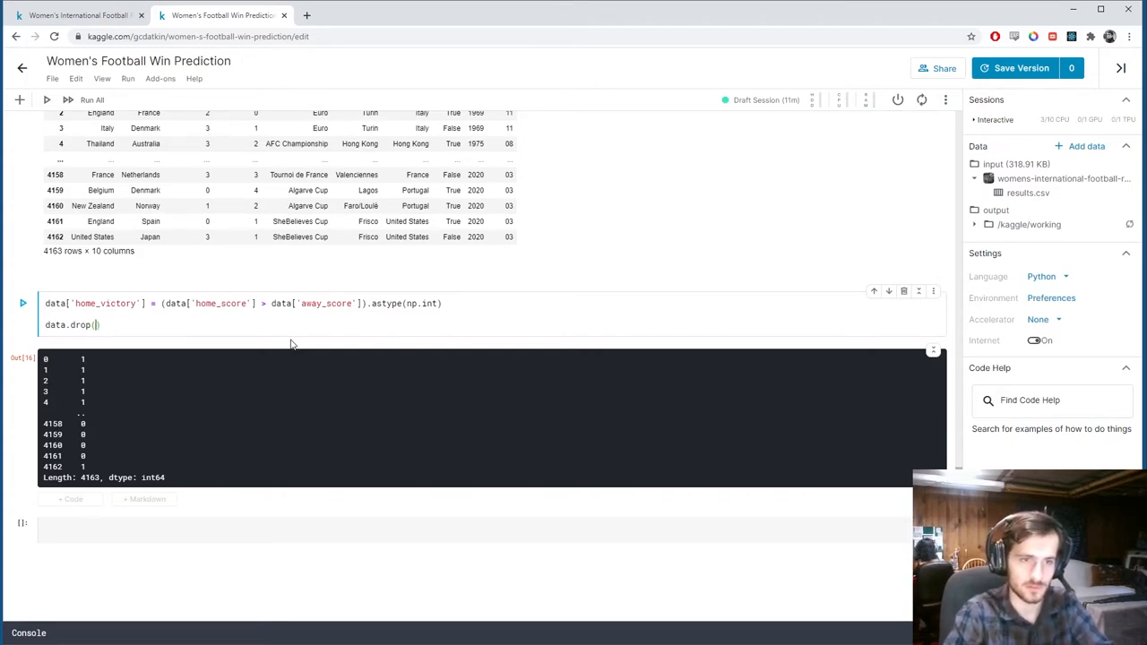
{"action": "type", "text": "['home_score',"}
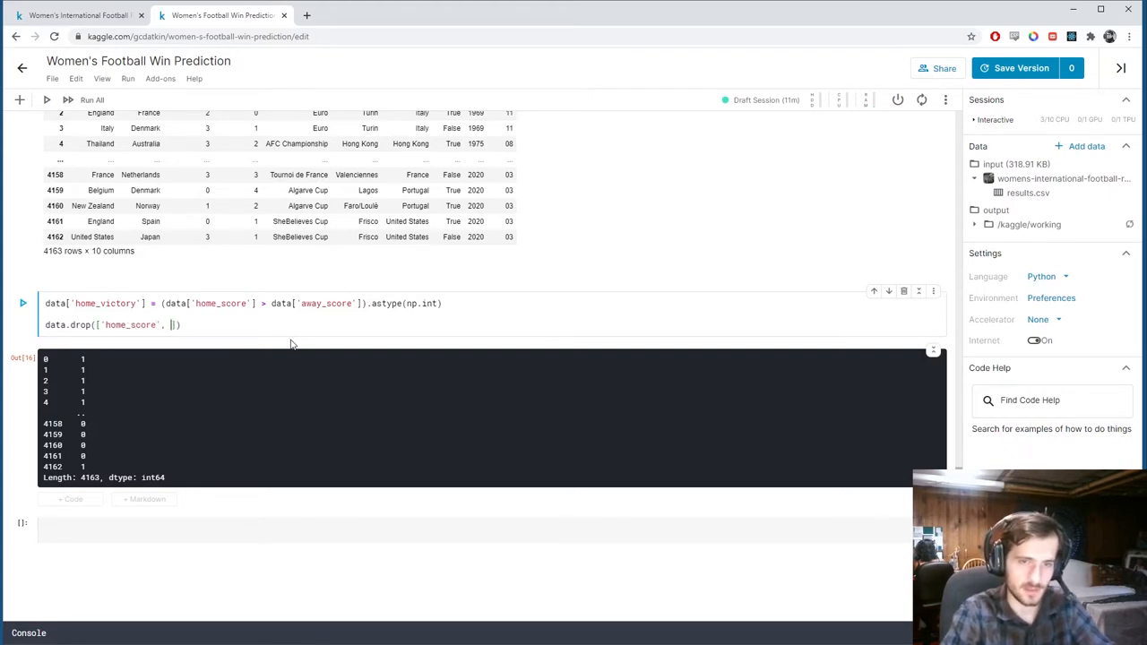
{"action": "type", "text": "away_score"}
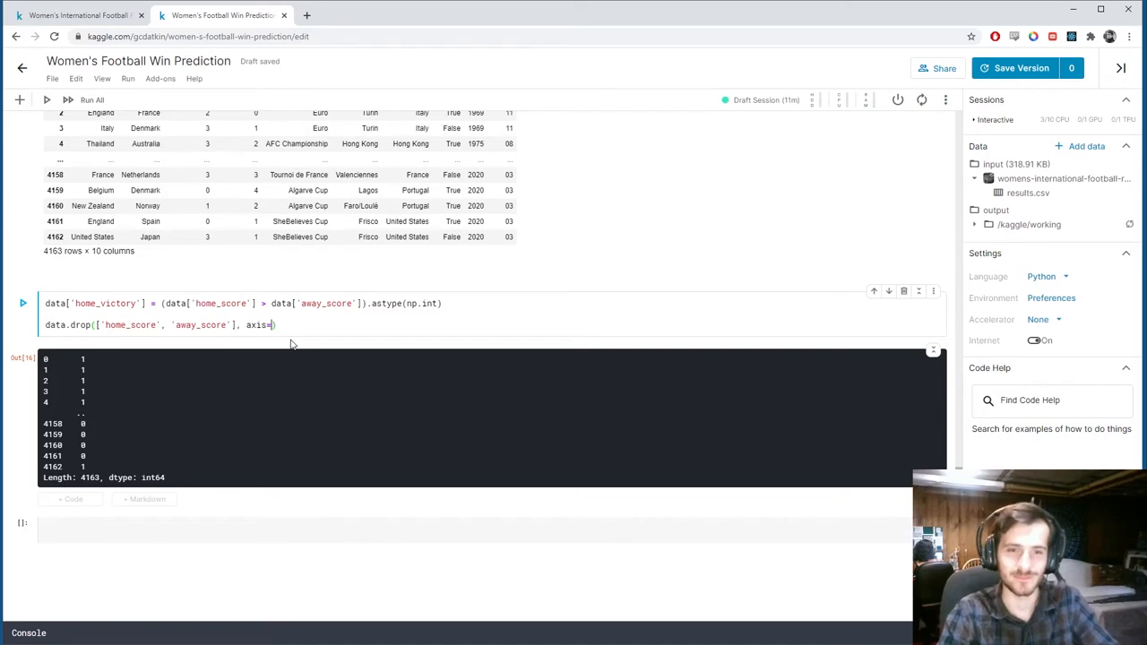
{"action": "type", "text": "1)"}
{"action": "left_click", "coordinate": [474, 527]}
{"action": "type", "text": "data"}
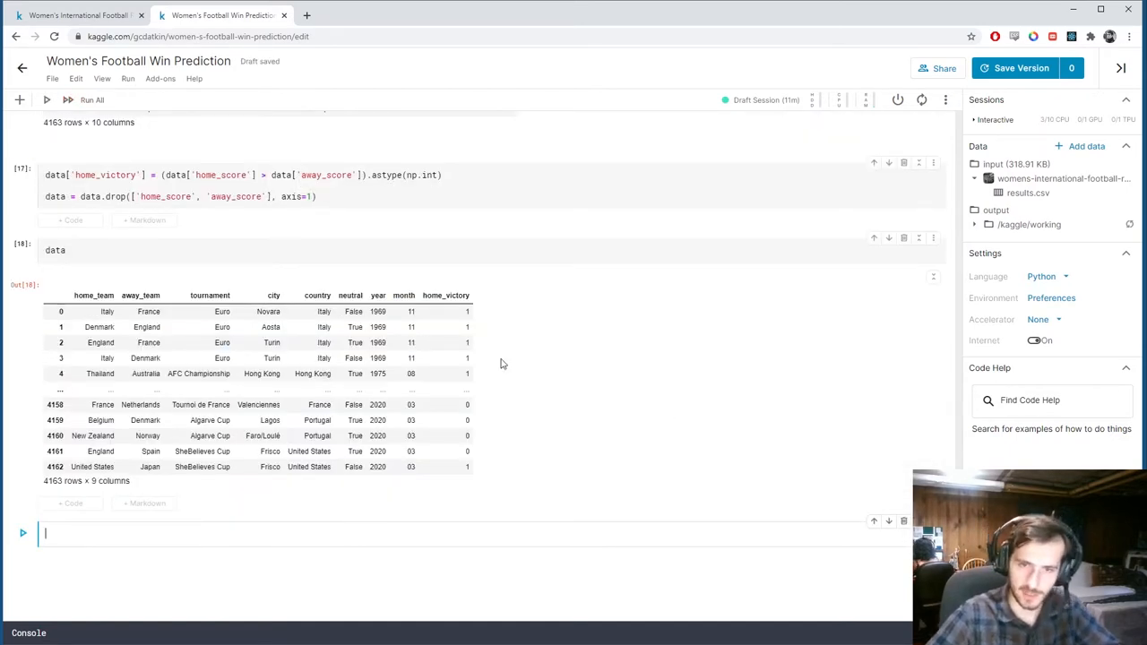
{"action": "mouse_move", "coordinate": [490, 333]}
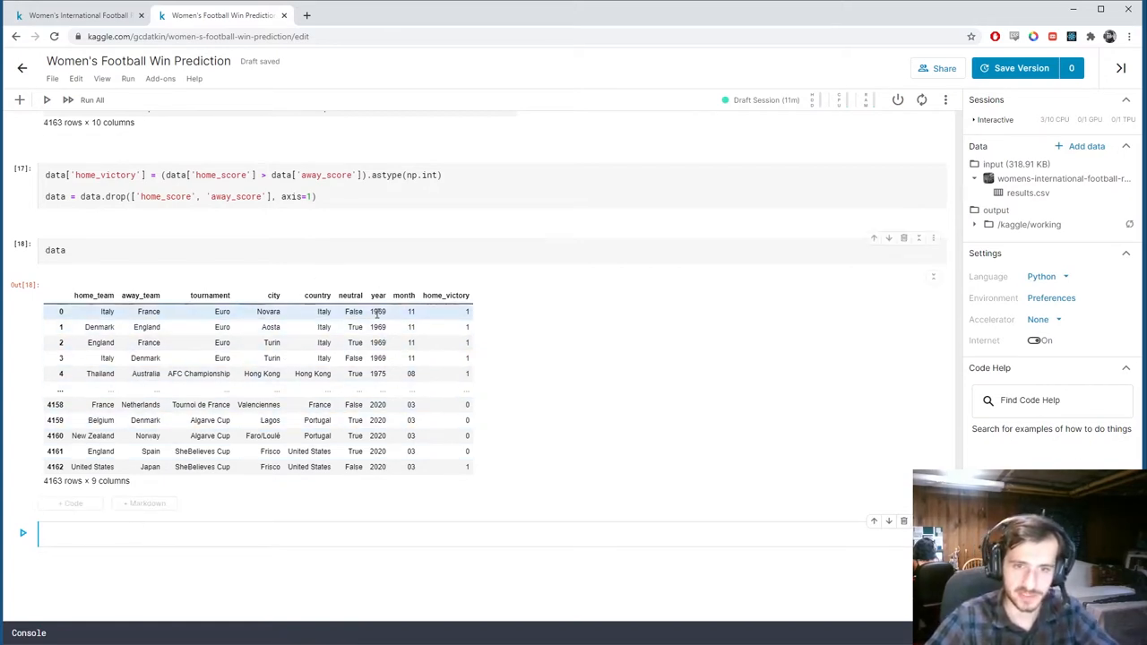
Cast data['neutral'] with .astype(np.int) so the table shows 0/1 values.
{"action": "type", "text": "data."}
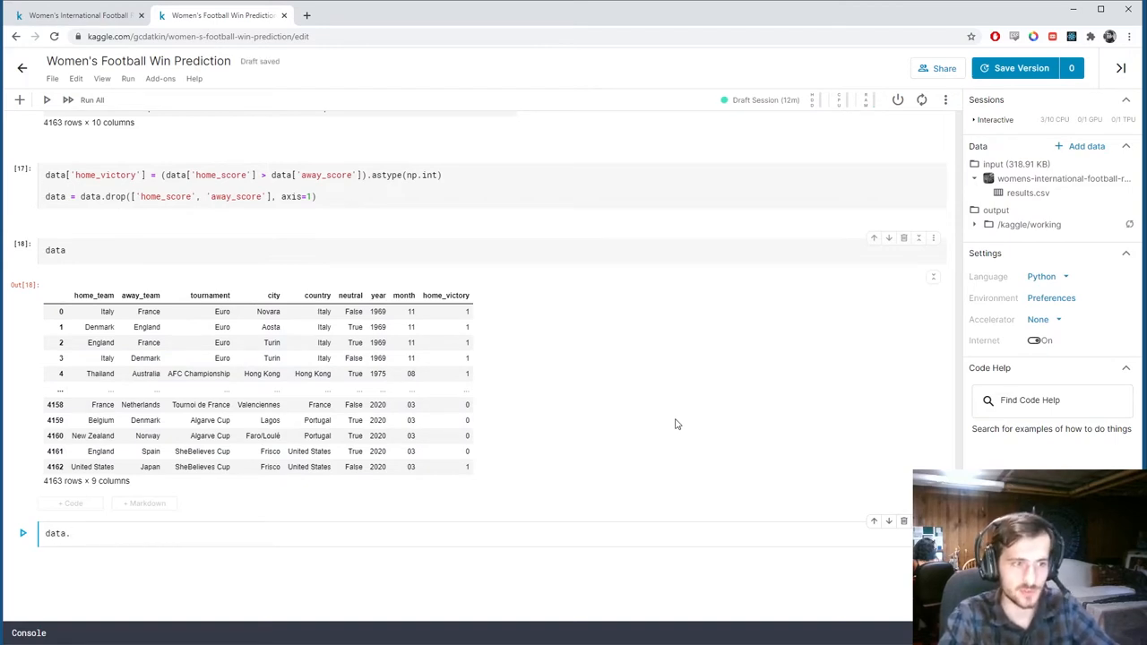
{"action": "type", "text": "[]"}
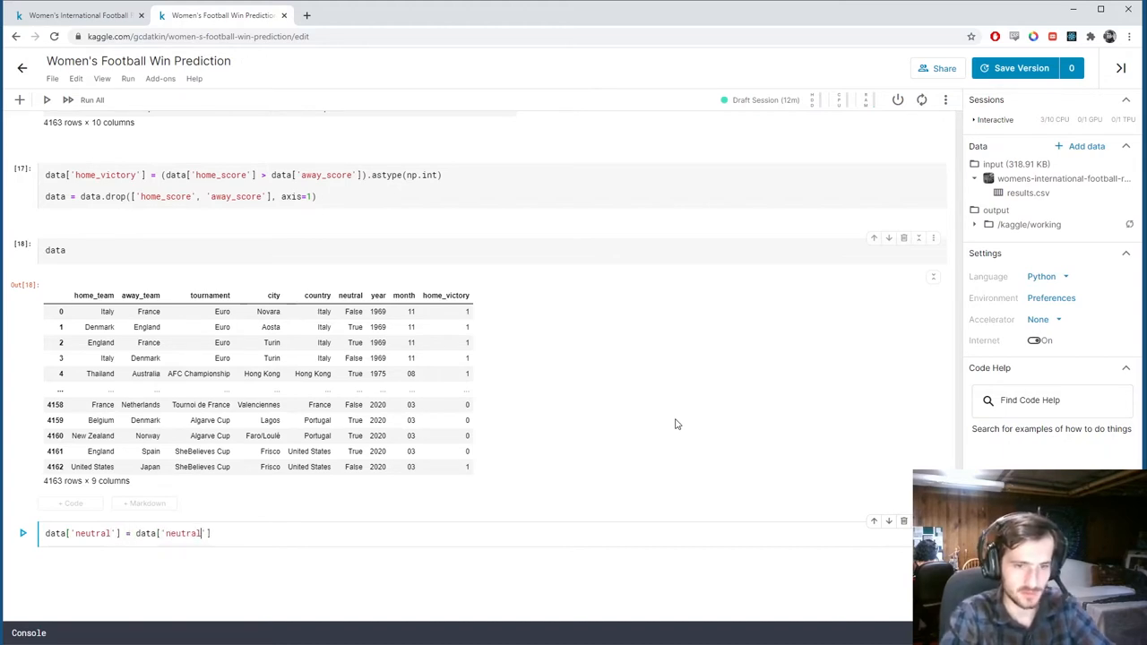
{"action": "type", "text": ".astype("}
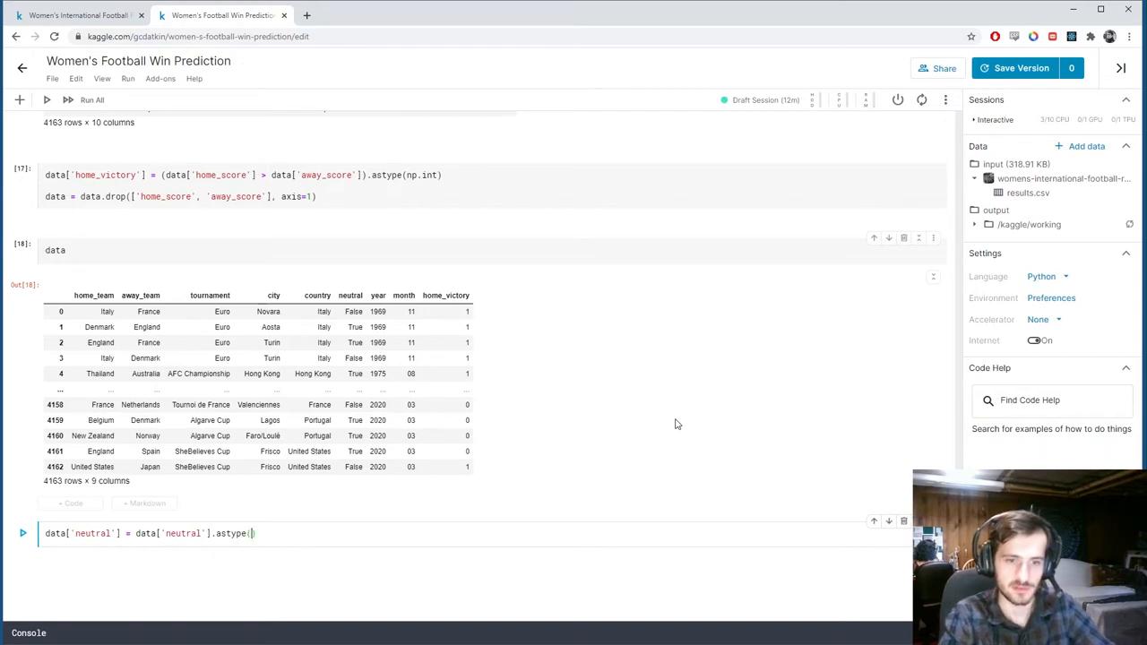
{"action": "type", "text": "np.int"}
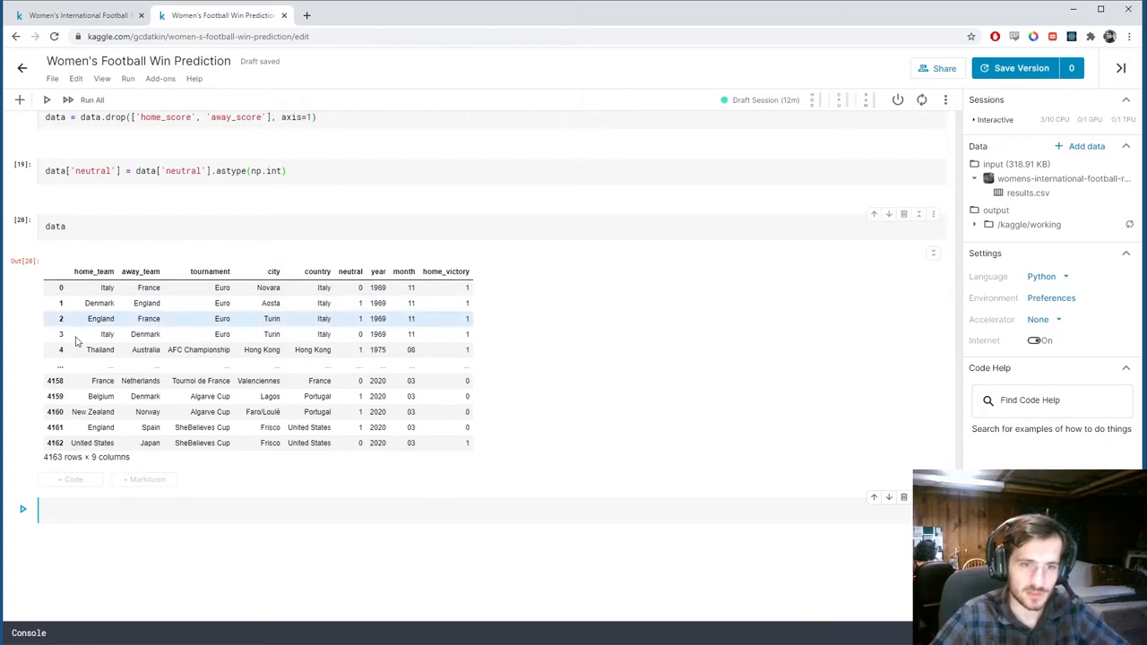
{"action": "mouse_move", "coordinate": [339, 323]}
{"action": "type", "text": "Encoding"}
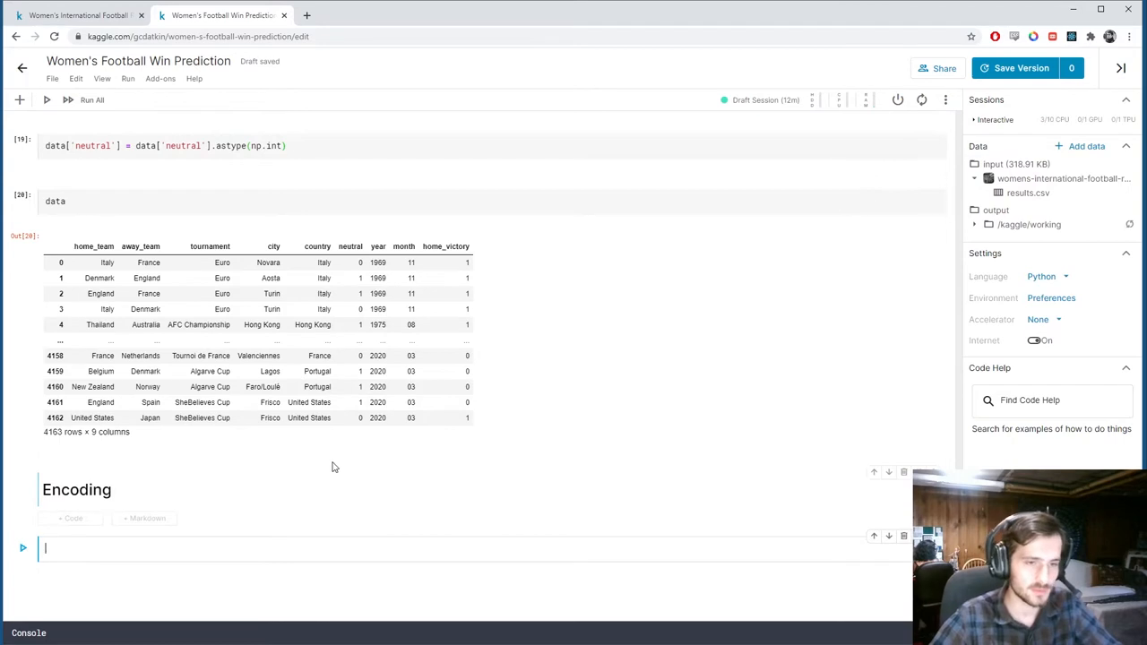
Write onehot_encode copying df with df.copy() and looping 'for column in columns', plus an empty cell.
{"action": "type", "text": "des"}
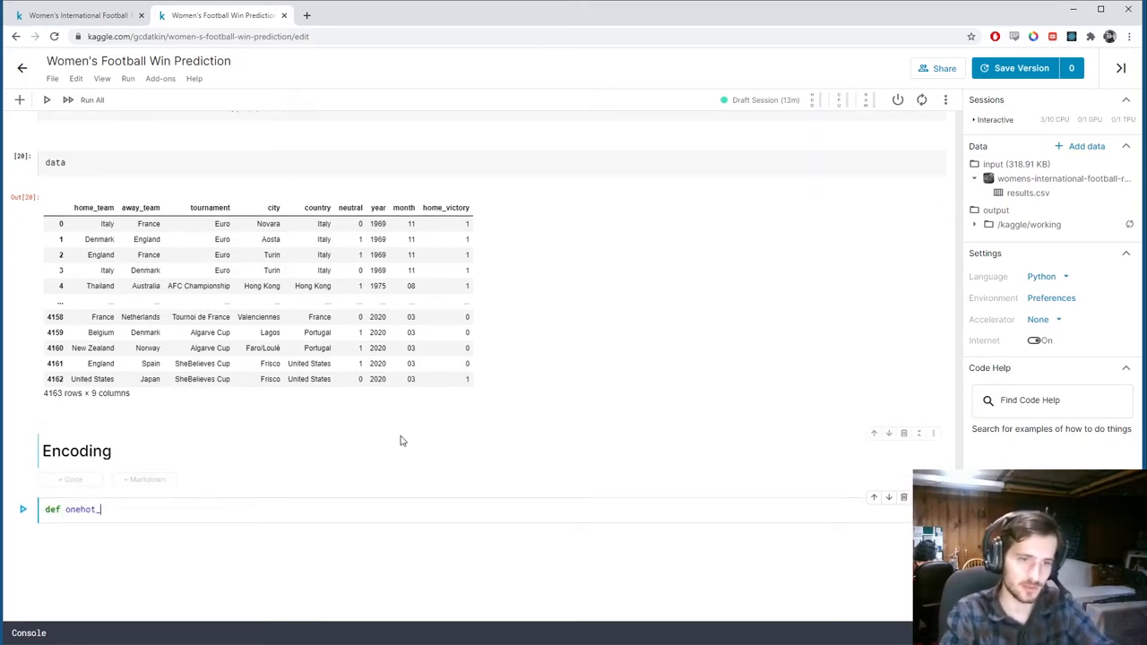
{"action": "type", "text": "encode(df"}
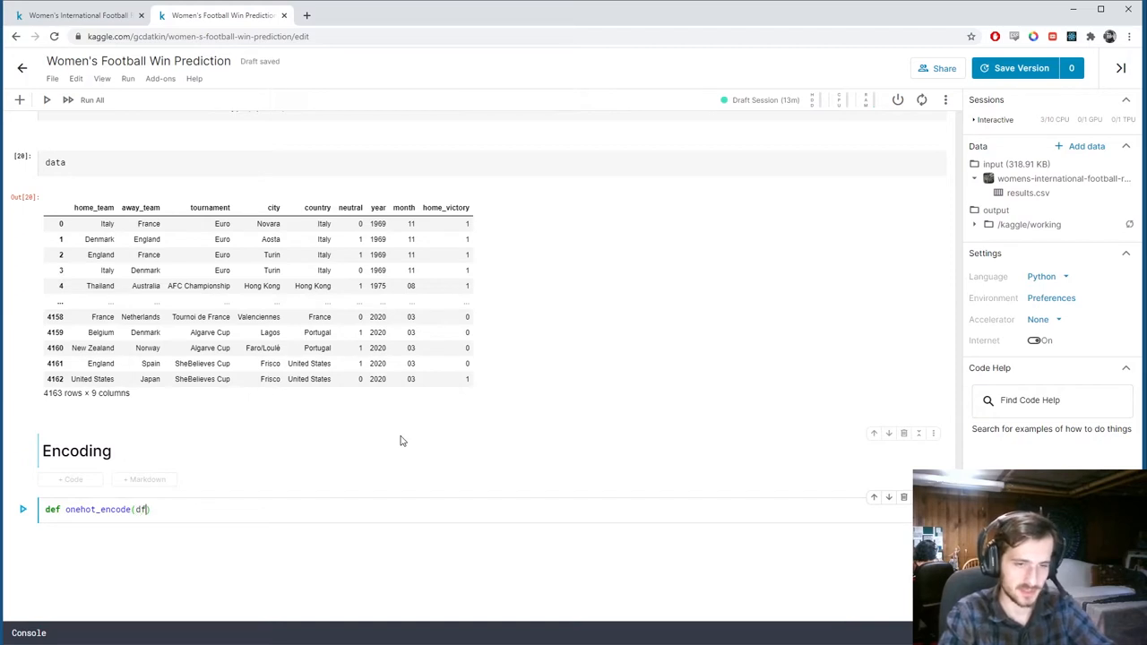
{"action": "type", "text": ", column,"}
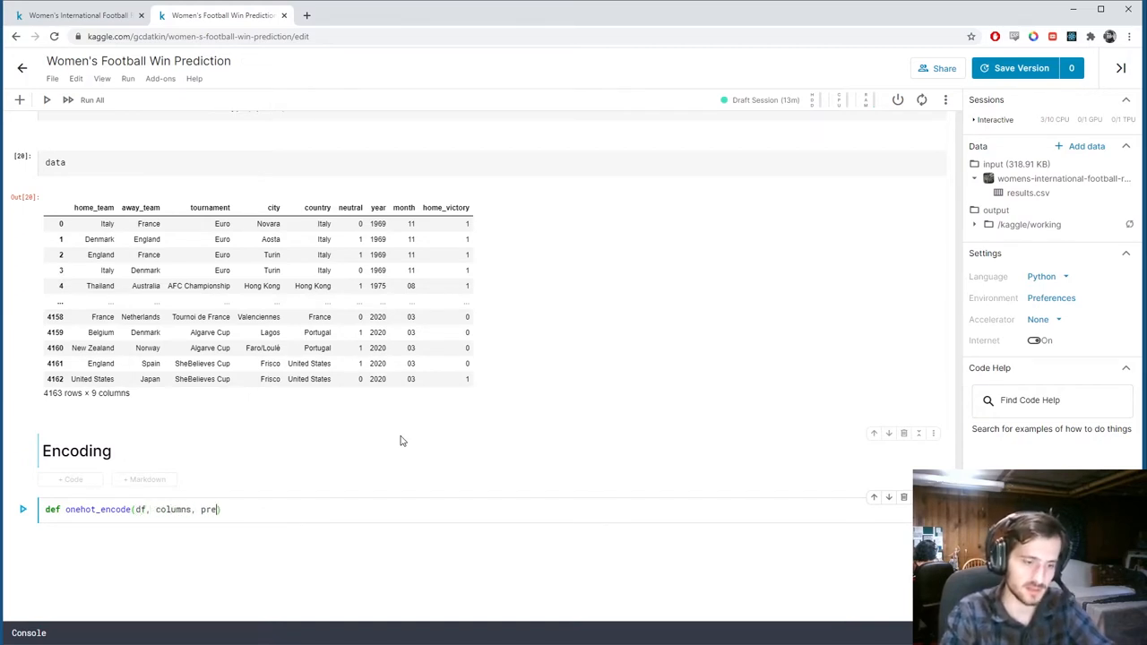
{"action": "type", "text": "fixes"}
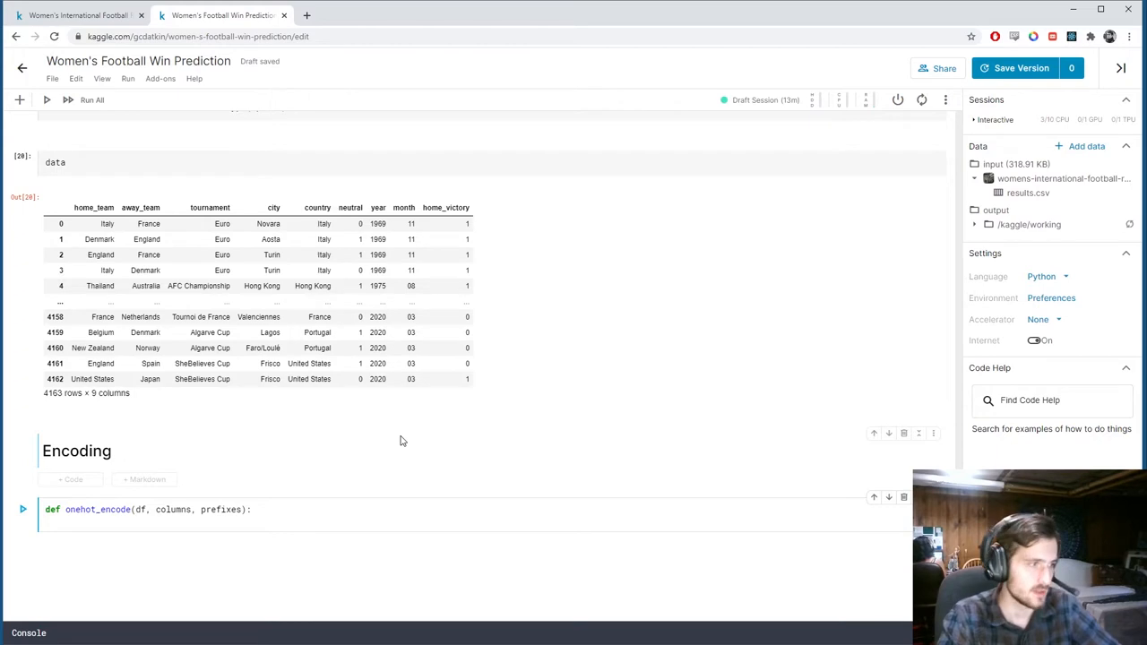
{"action": "type", "text": "d"}
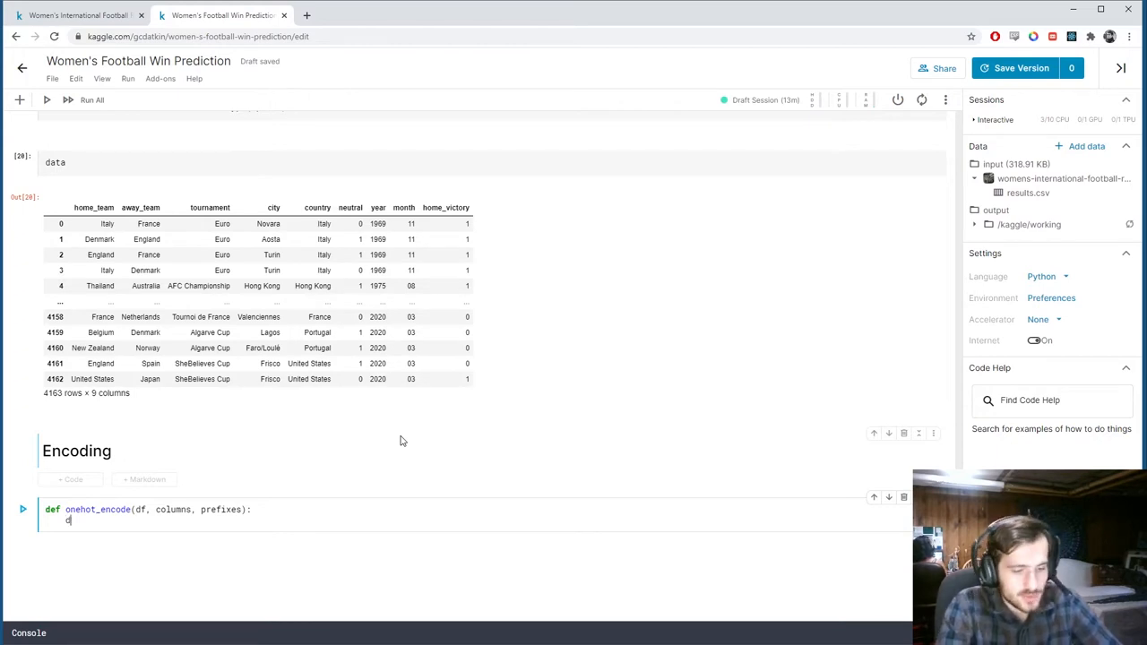
{"action": "type", "text": "df = df.copy"}
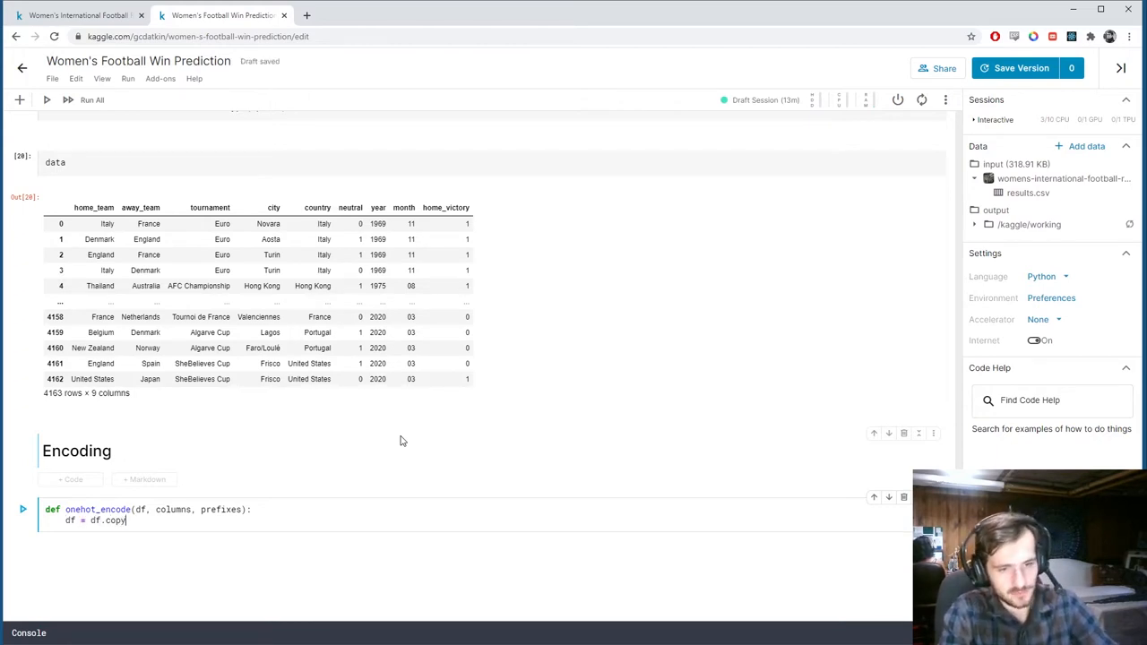
{"action": "type", "text": "()"}
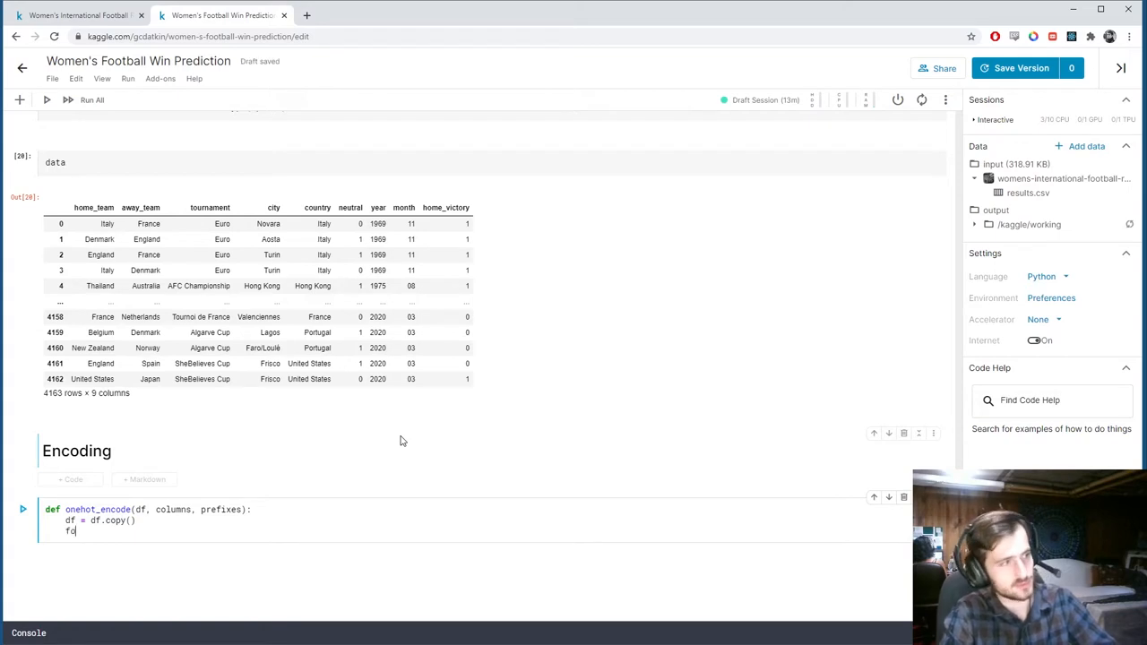
{"action": "type", "text": "r"}
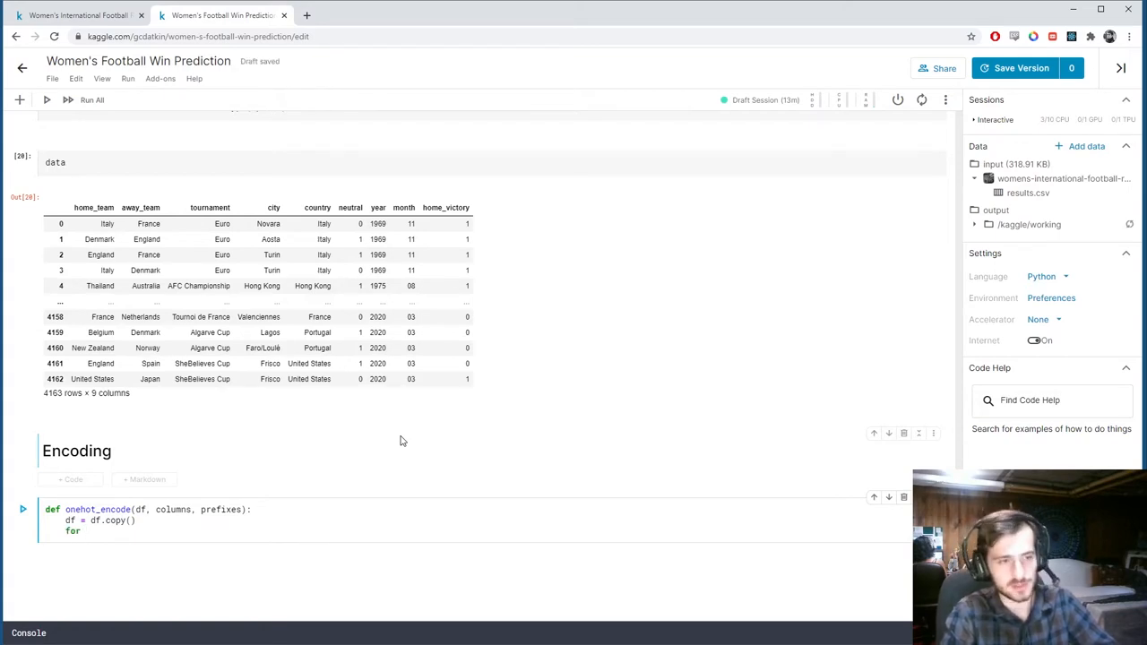
{"action": "type", "text": "column"}
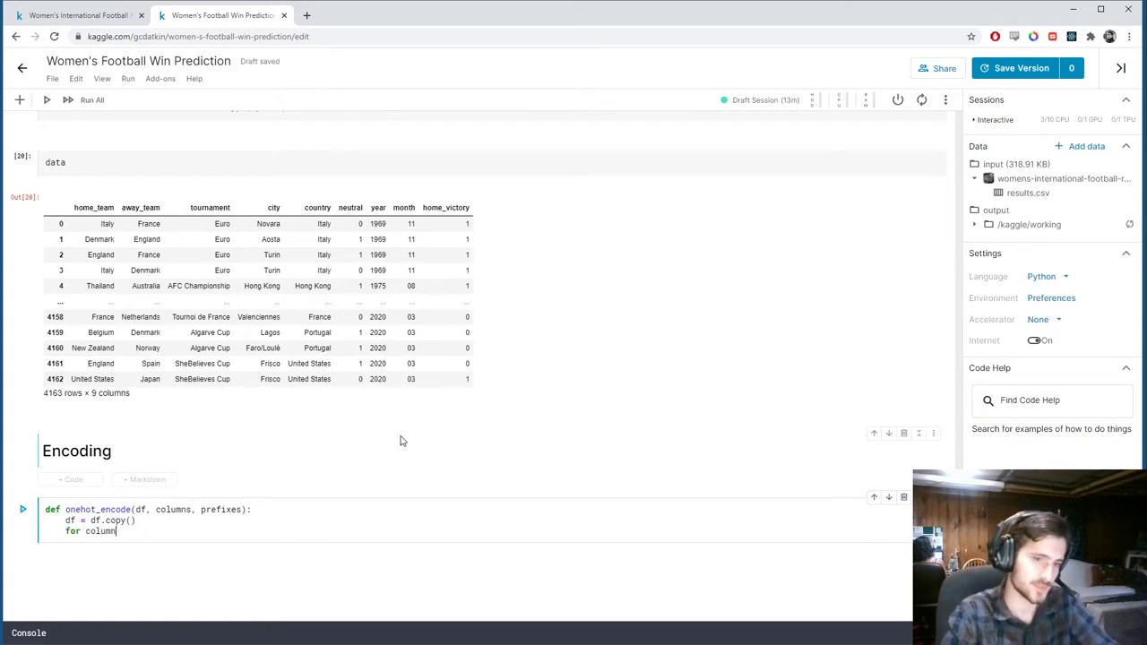
{"action": "type", "text": "in columns"}
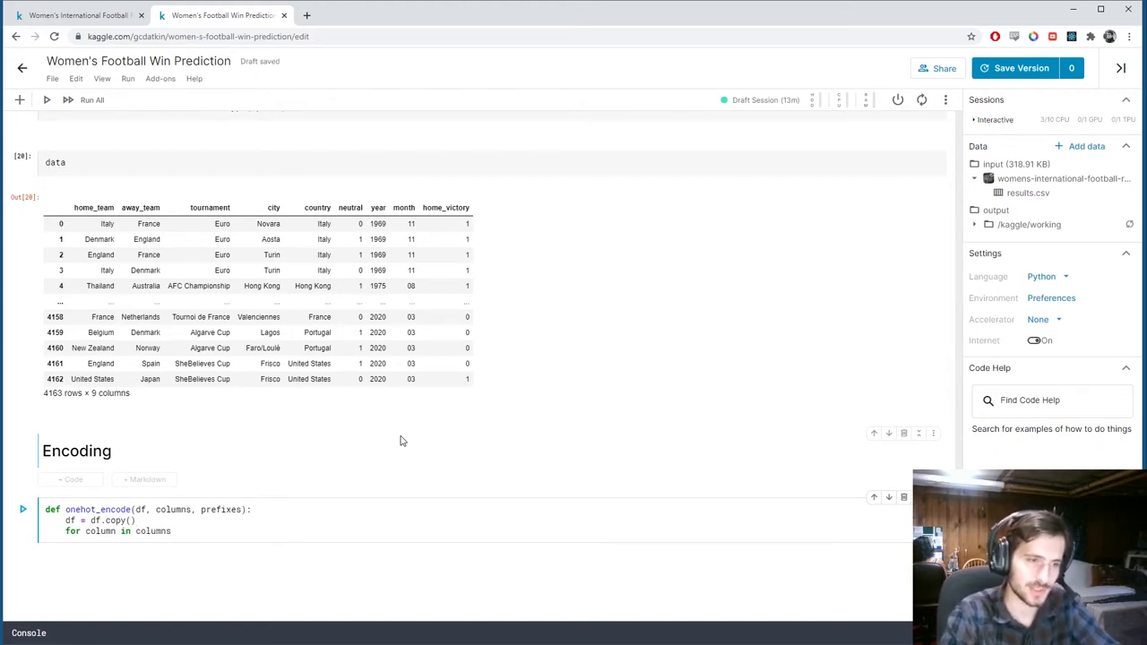
{"action": "left_click", "coordinate": [231, 523]}
{"action": "type", "text": "["}
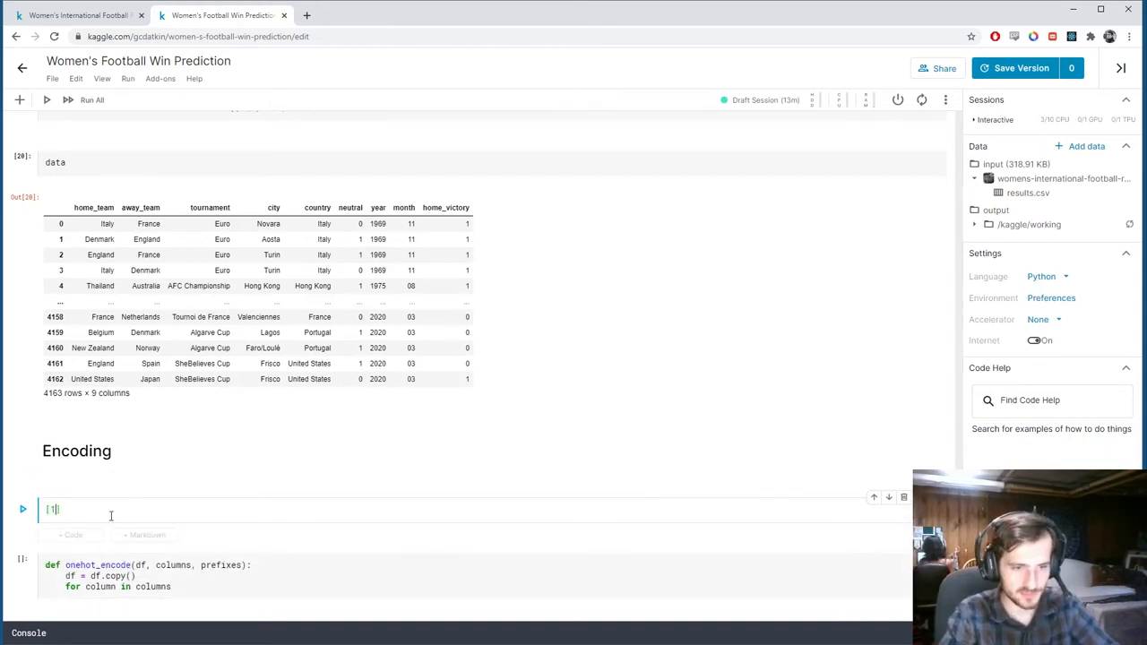
Test list(zip(x, y)) on lists [1, 2, 3] and [4, 5, 6], then remove the scratch cells.
{"action": "type", "text": ", 2, 3]"}
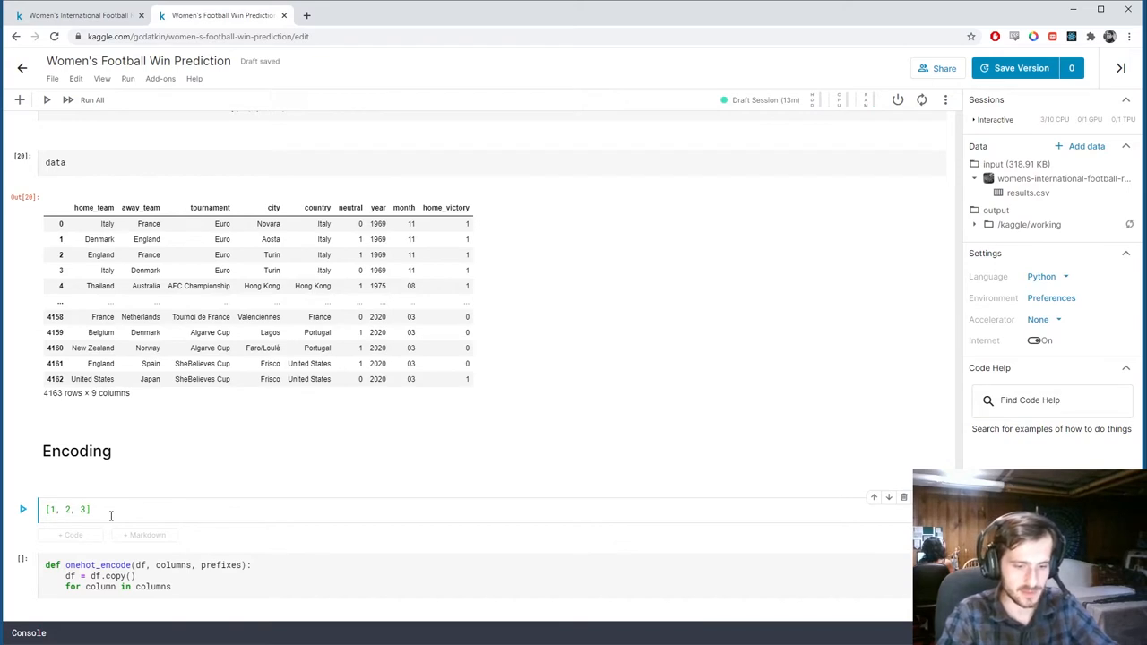
{"action": "type", "text": "x ="}
{"action": "type", "text": "y = ["}
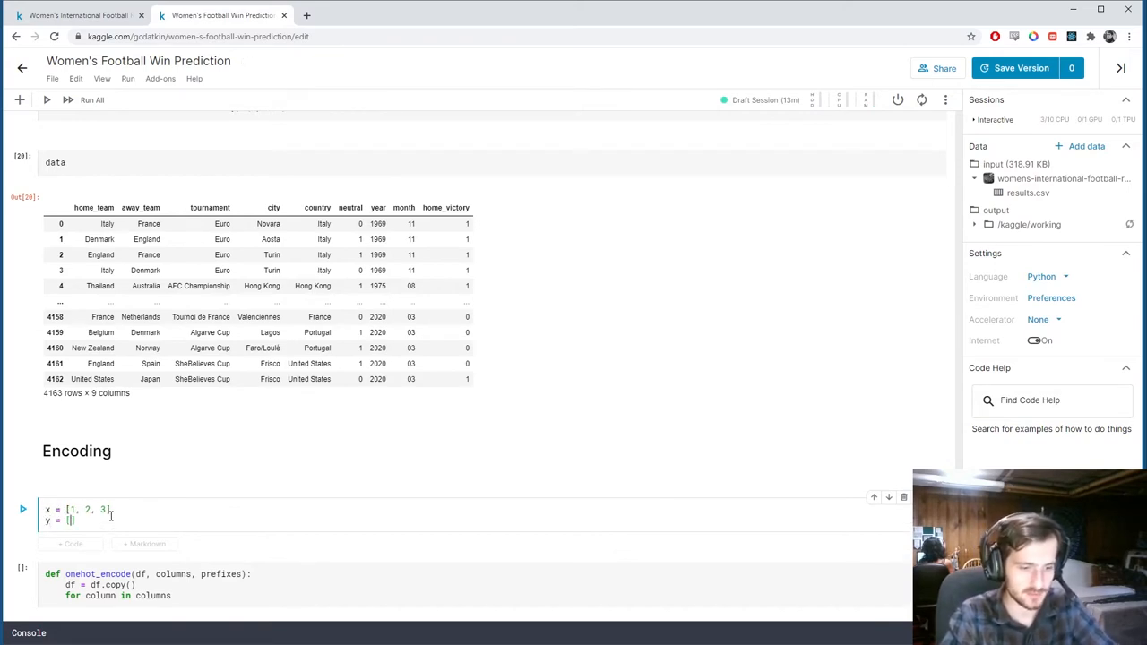
{"action": "type", "text": "4, 5, 6"}
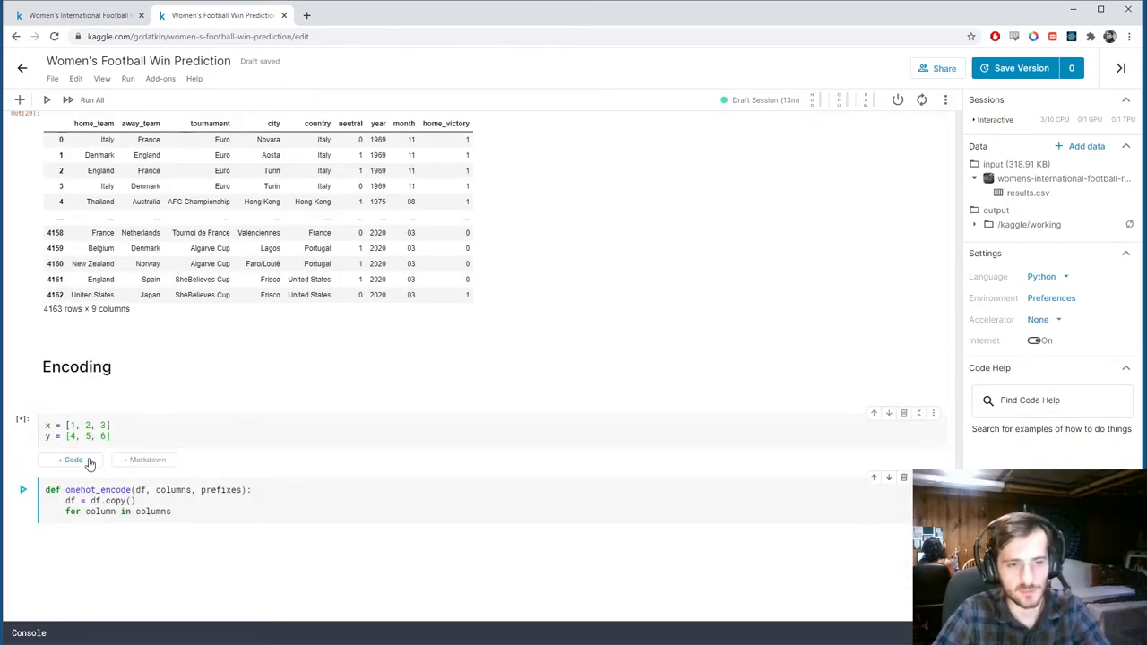
{"action": "left_click", "coordinate": [72, 459]}
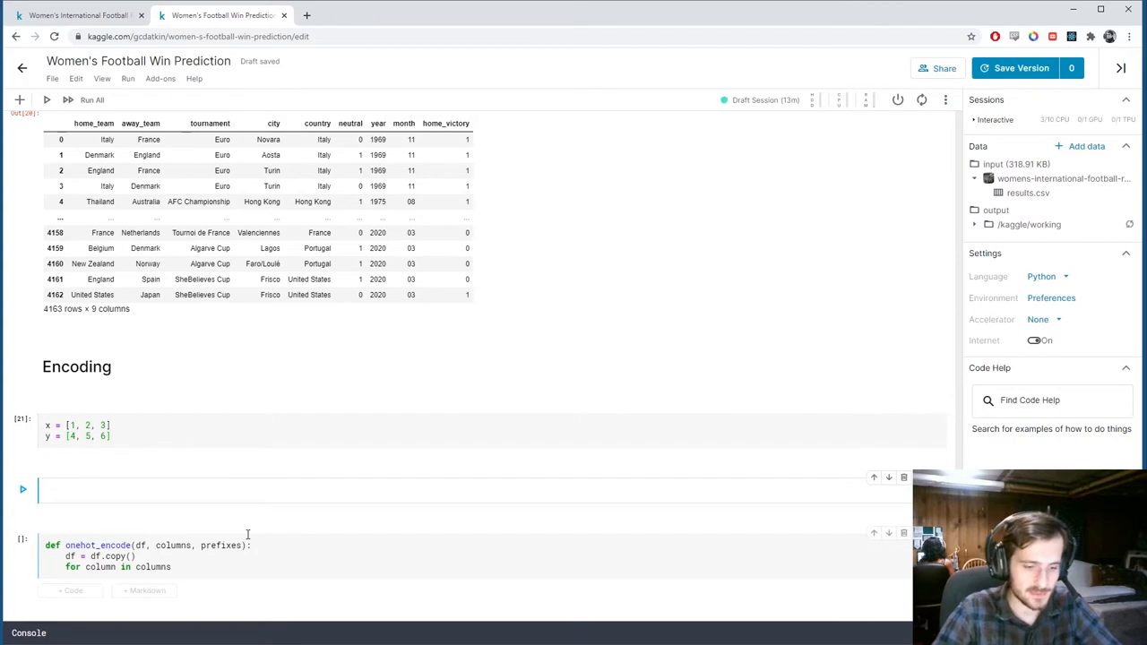
{"action": "type", "text": "zip(x, y))"}
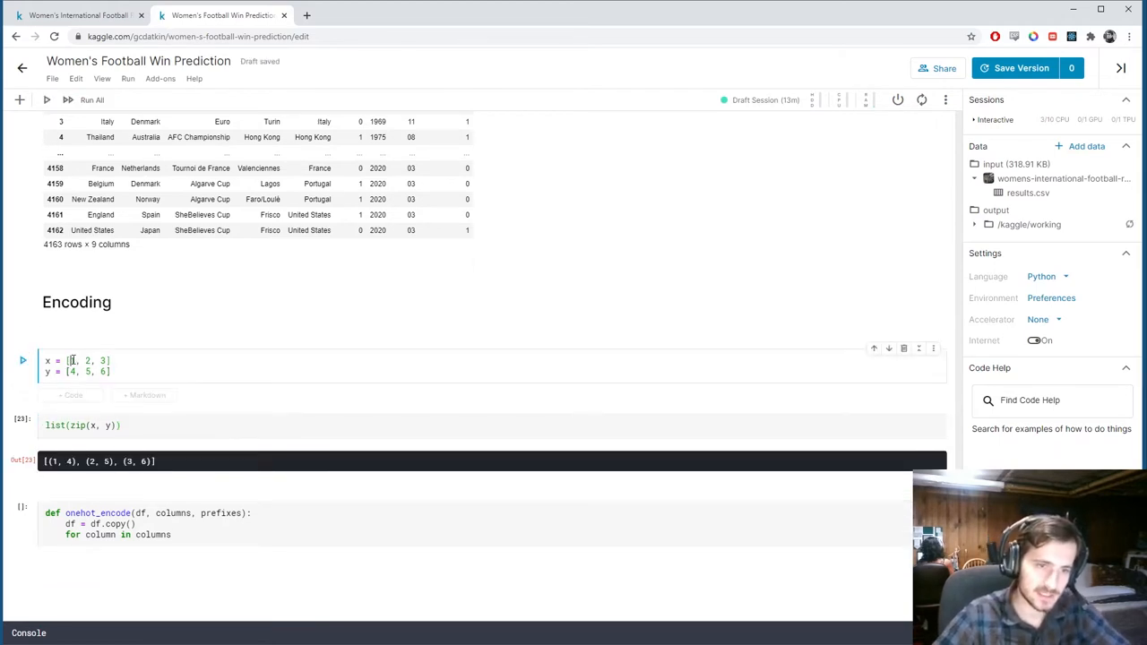
{"action": "left_click", "coordinate": [111, 371]}
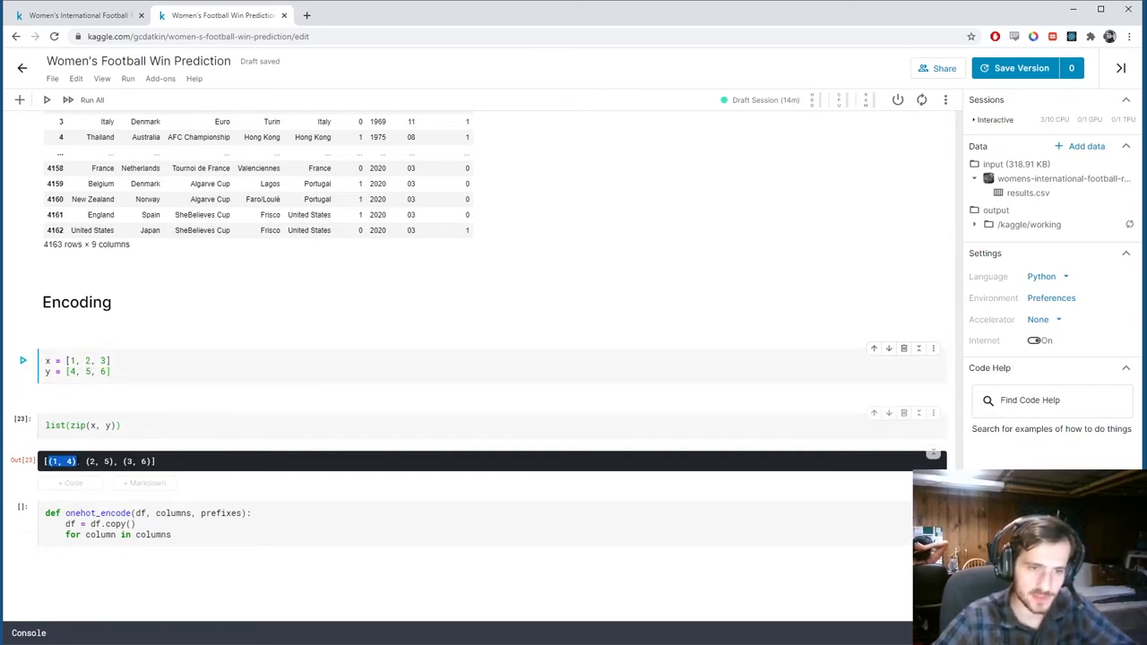
{"action": "double_click", "coordinate": [100, 461]}
{"action": "type", "text": "z"}
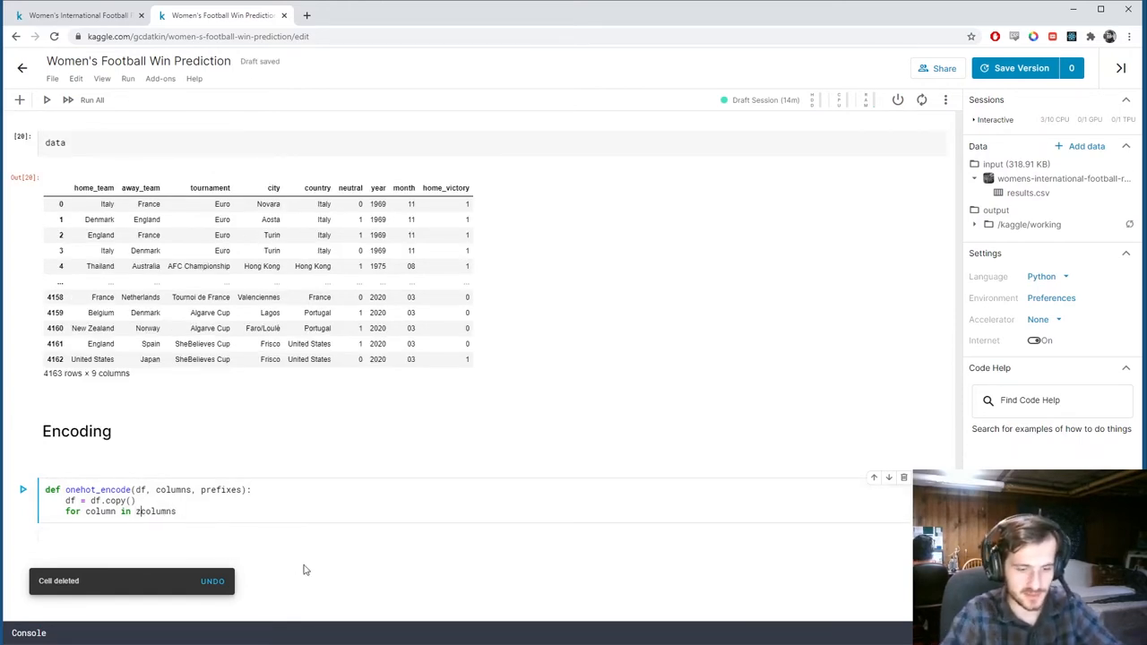
Loop over zip(columns, prefixes) and begin the body with dummies = pd.get_dummies.
{"action": "type", "text": "ip(columns, p[r"}
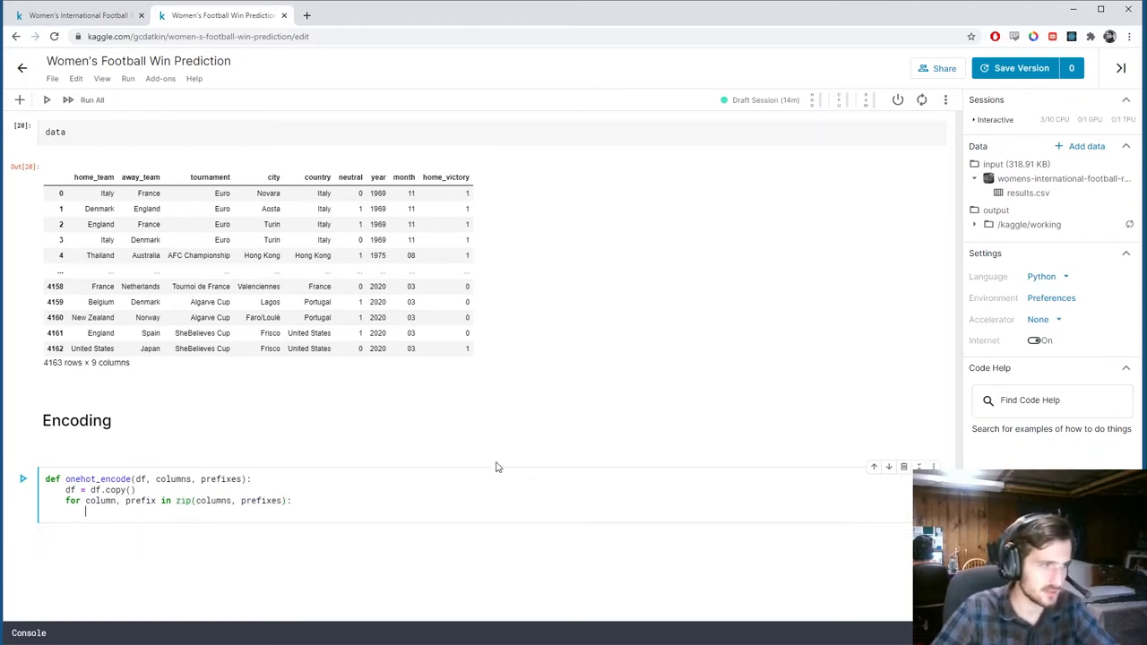
{"action": "type", "text": "dummies"}
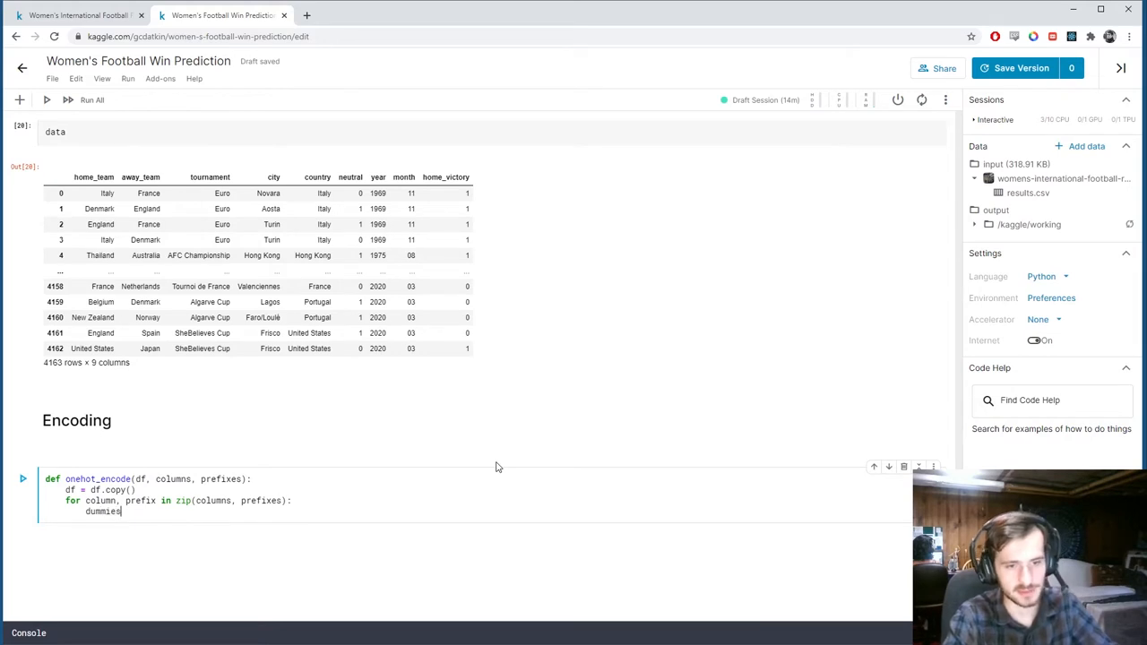
{"action": "type", "text": "= pd"}
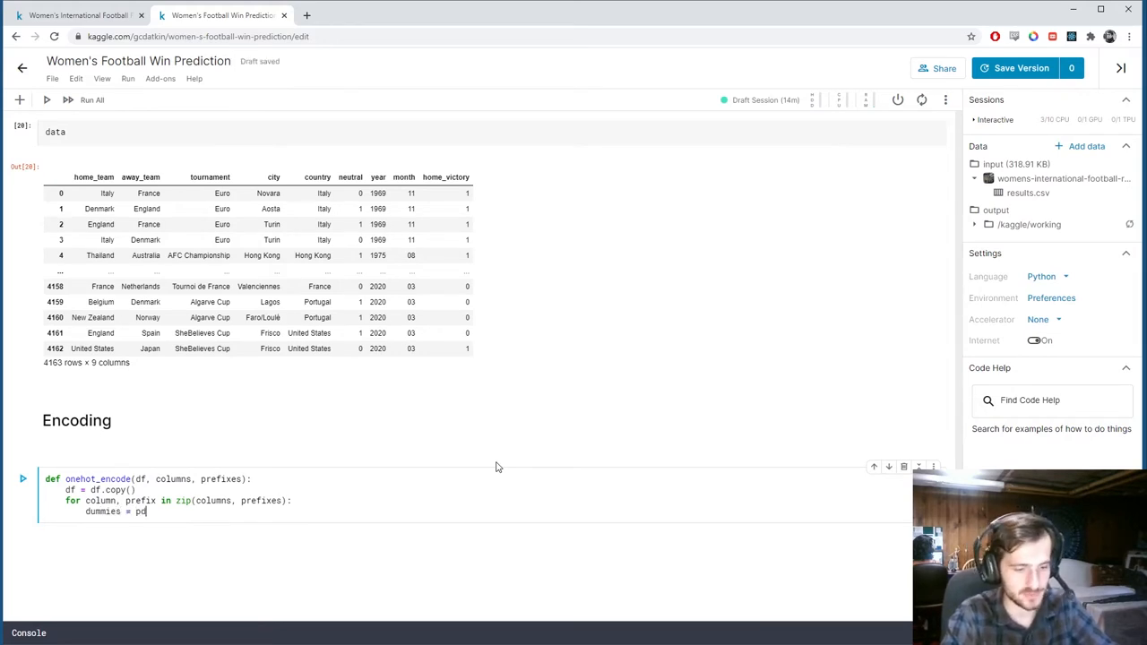
{"action": "type", "text": ".get_dummies"}
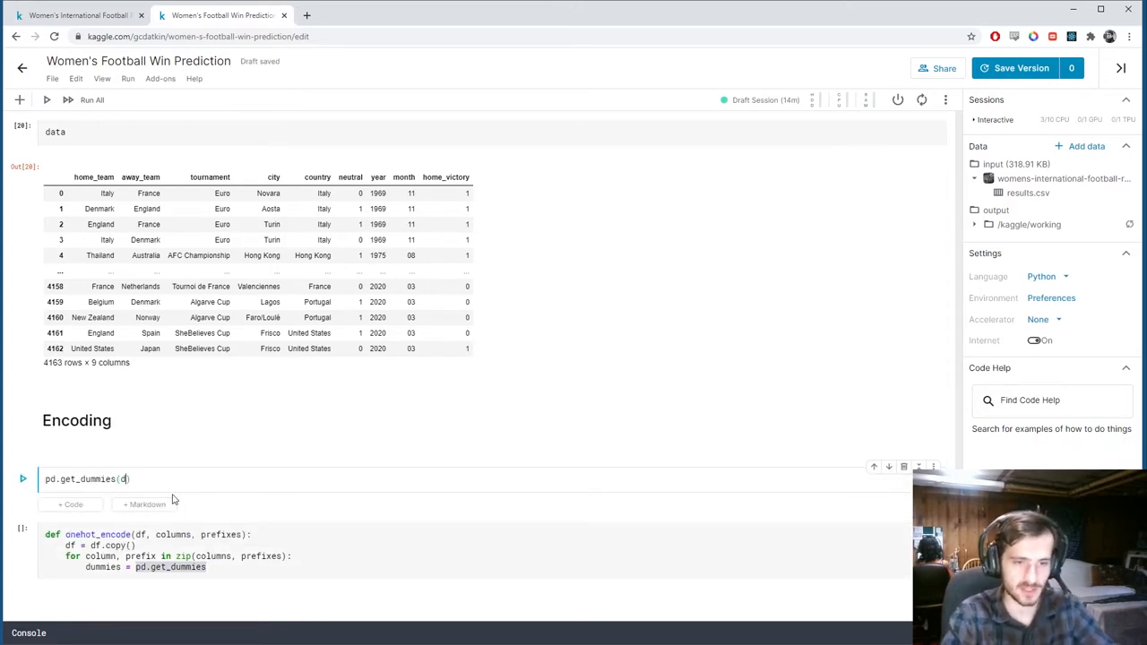
Preview pd.get_dummies(data['tournament']) in a scratch cell.
{"action": "type", "text": "ata['']"}
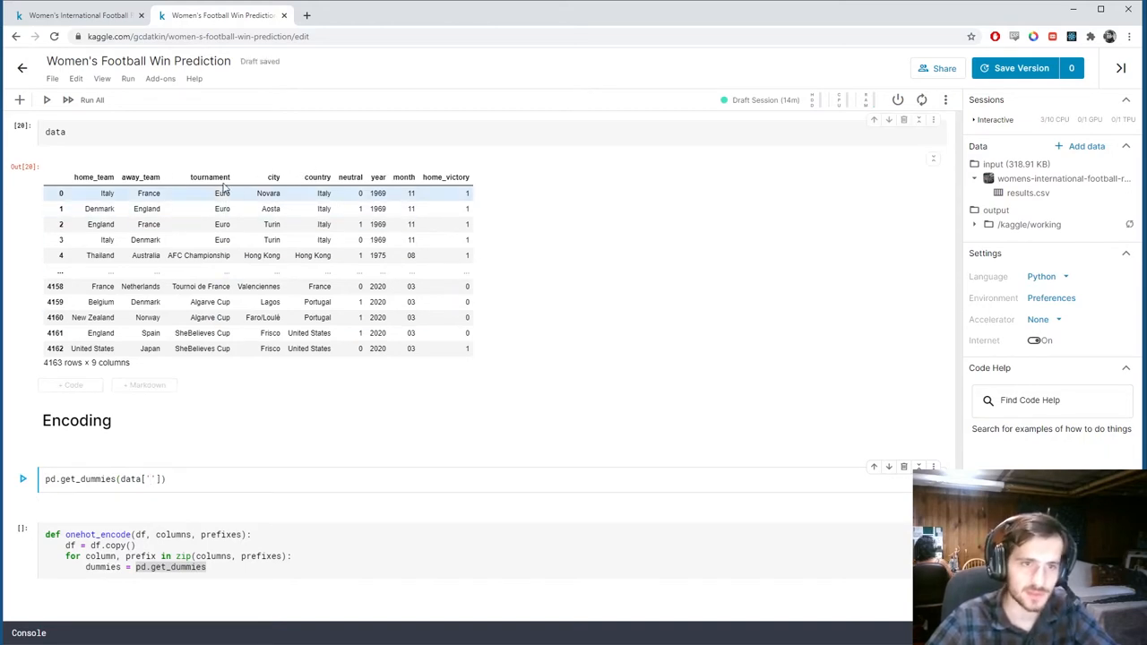
{"action": "type", "text": "tour"}
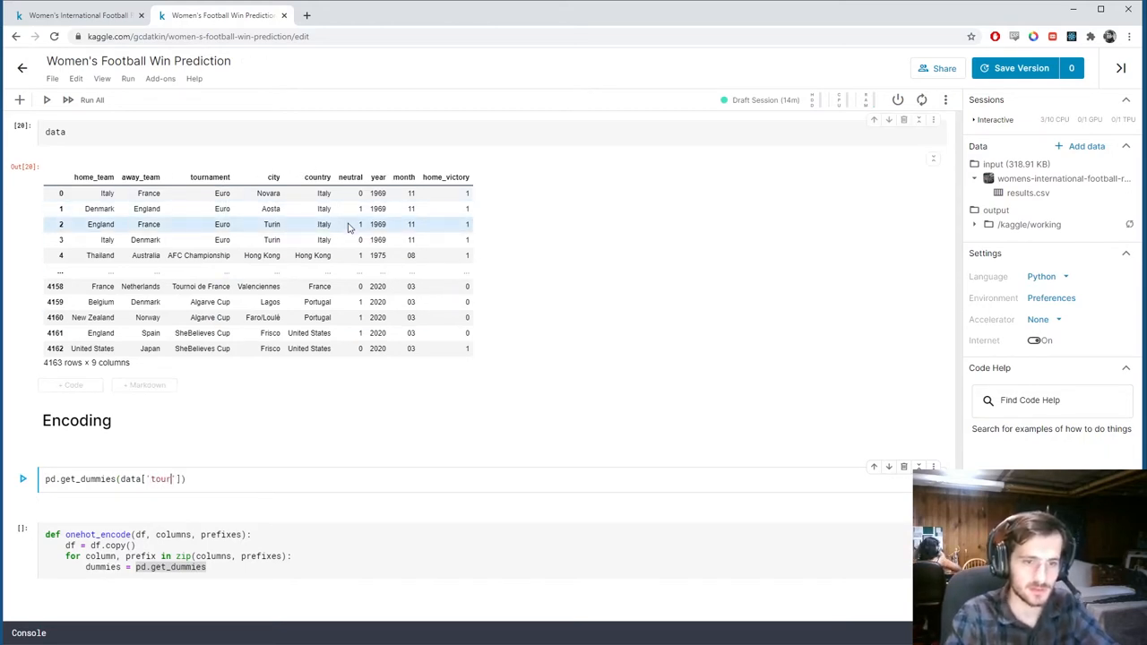
{"action": "type", "text": "nament"}
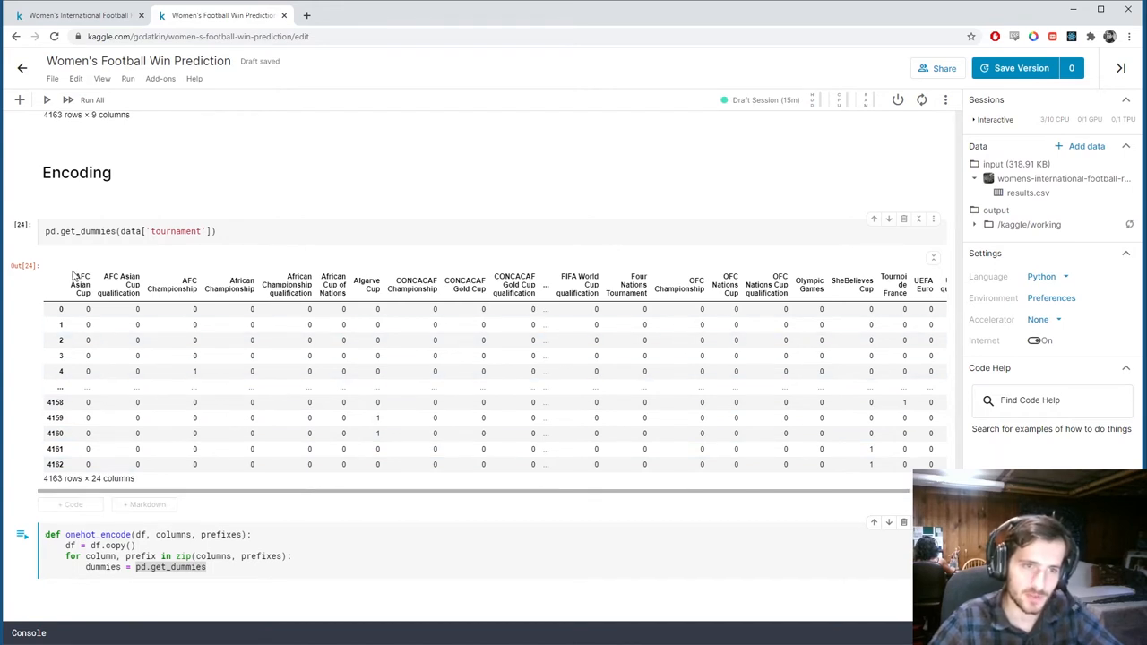
Compare the dummies output with tournaments in the data table, such as Euro and Tournoi de France.
{"action": "scroll", "scroll_direction": "up", "scroll_amount": 3}
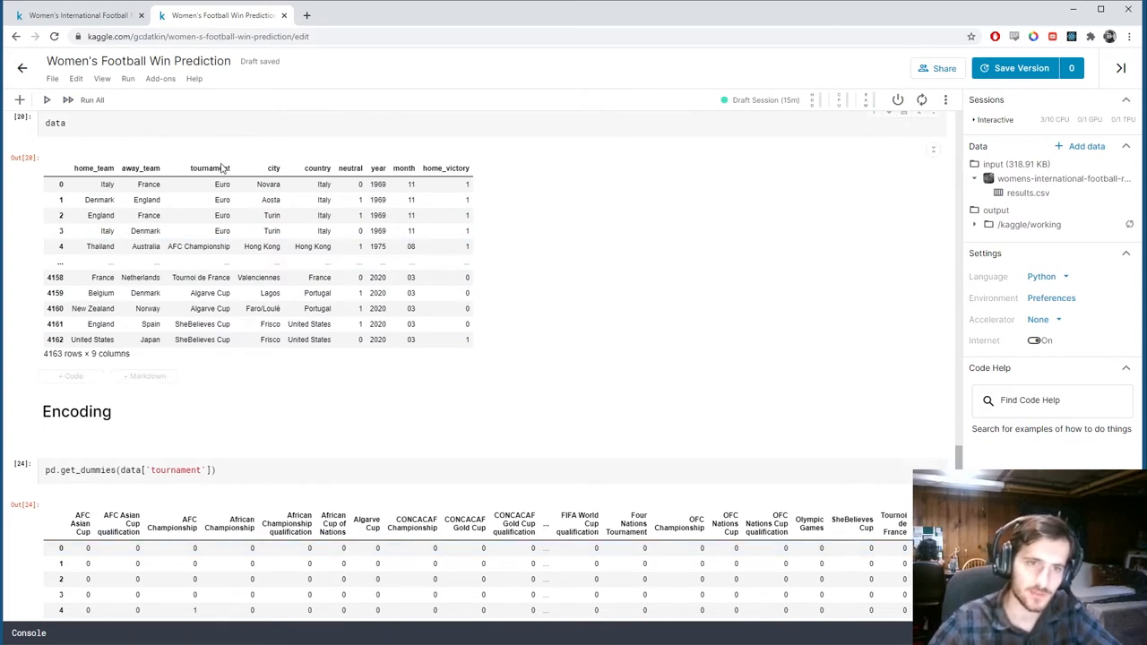
{"action": "left_click", "coordinate": [61, 231]}
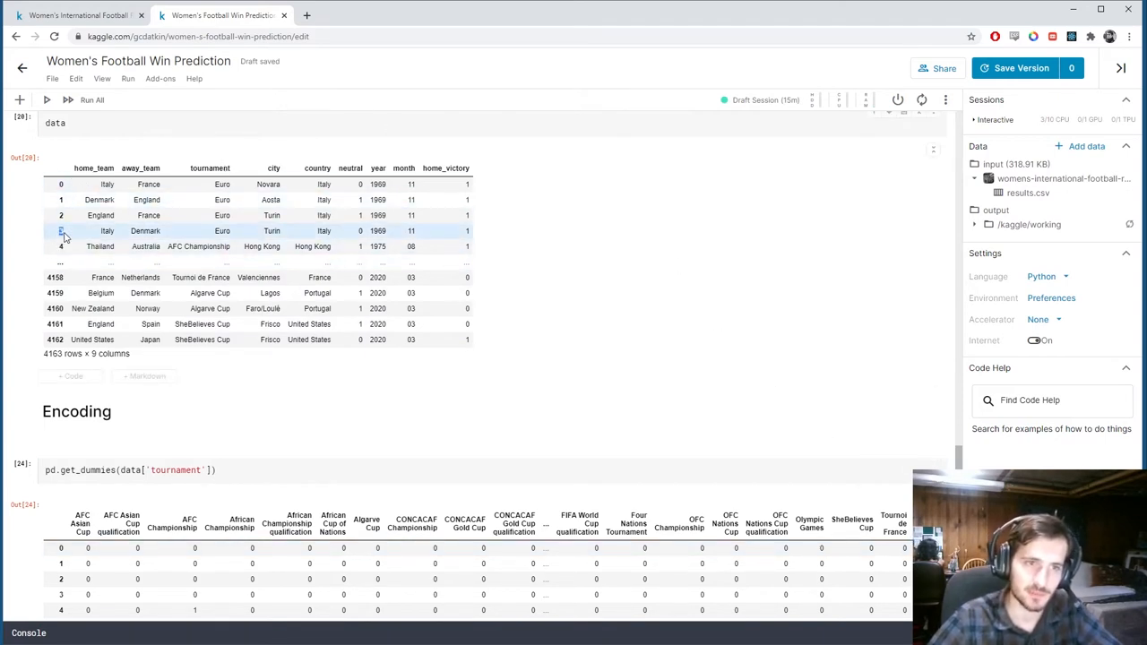
{"action": "double_click", "coordinate": [223, 231]}
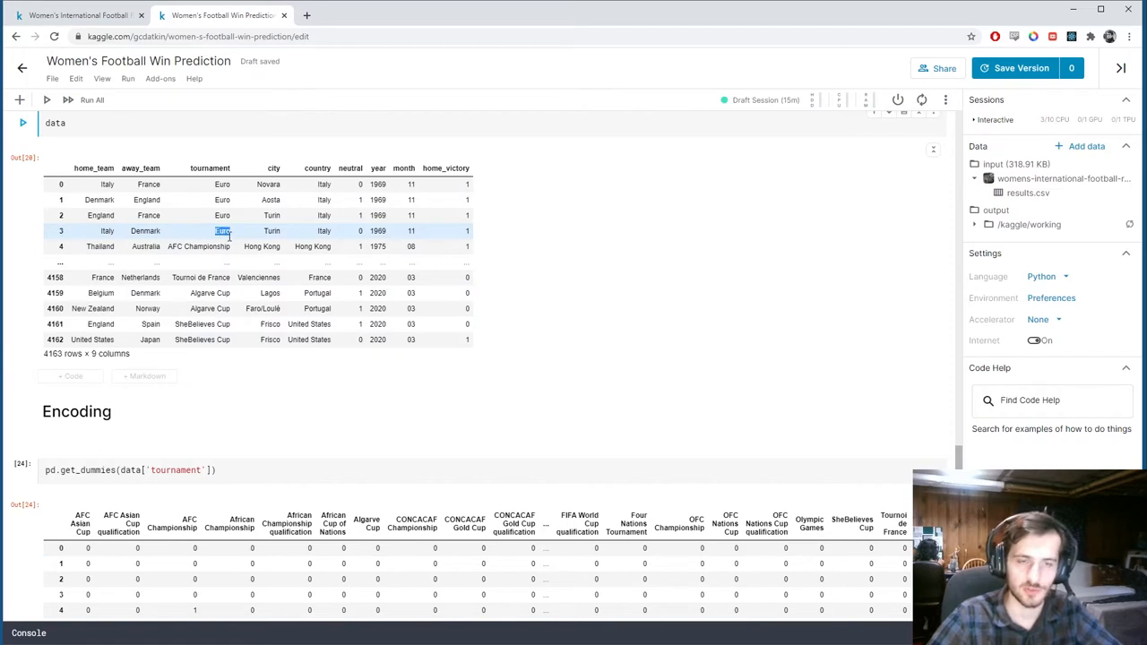
{"action": "scroll", "scroll_direction": "down", "scroll_amount": 3}
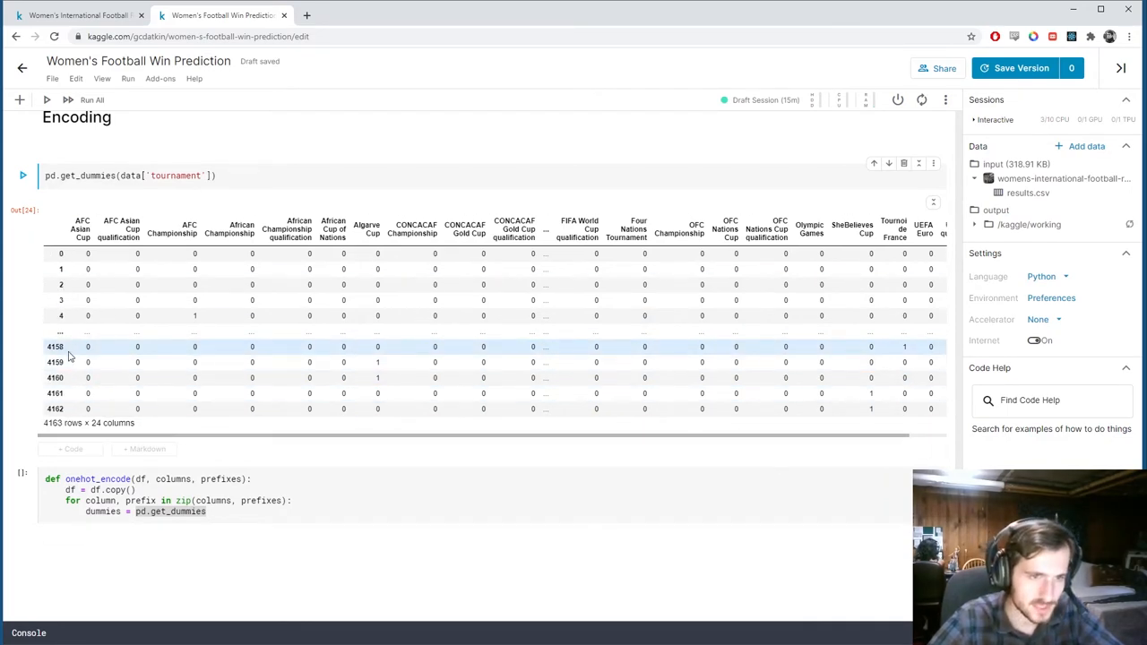
{"action": "scroll", "scroll_direction": "up", "scroll_amount": 3}
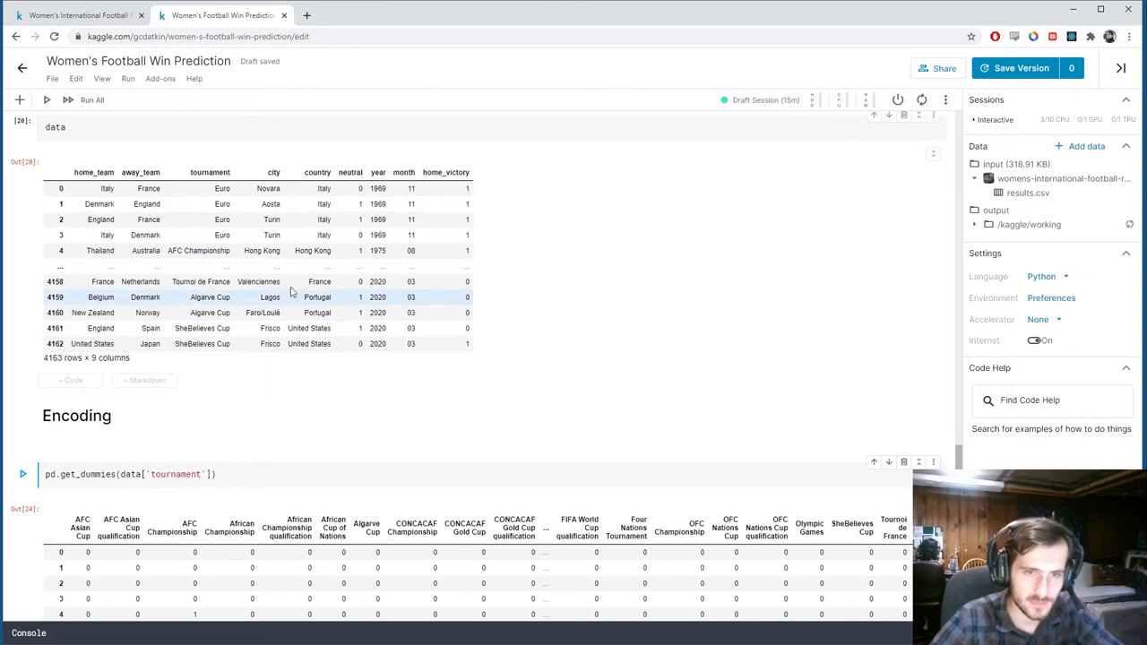
{"action": "double_click", "coordinate": [199, 282]}
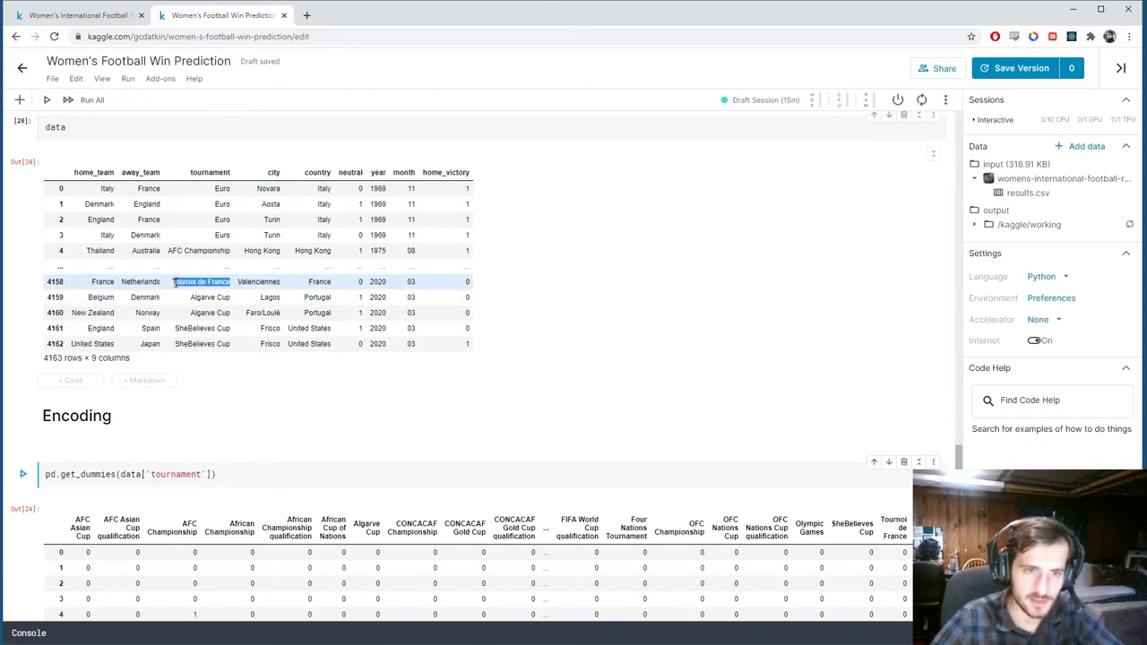
{"action": "scroll", "scroll_direction": "down", "scroll_amount": 3}
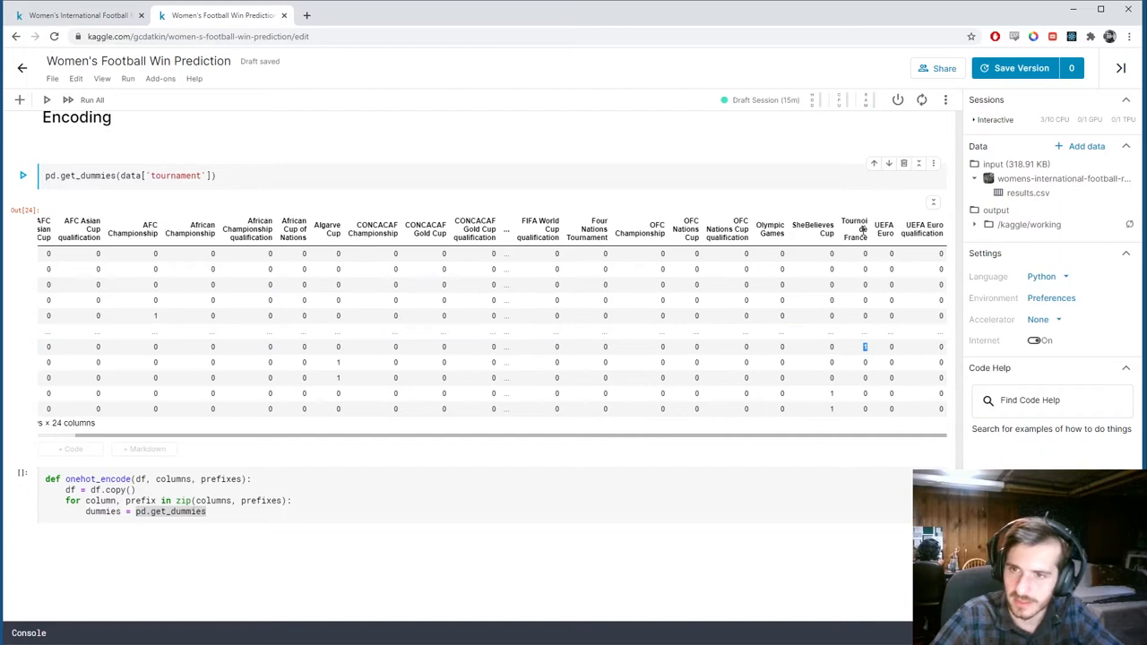
{"action": "mouse_move", "coordinate": [880, 410]}
{"action": "type", "text": "("}
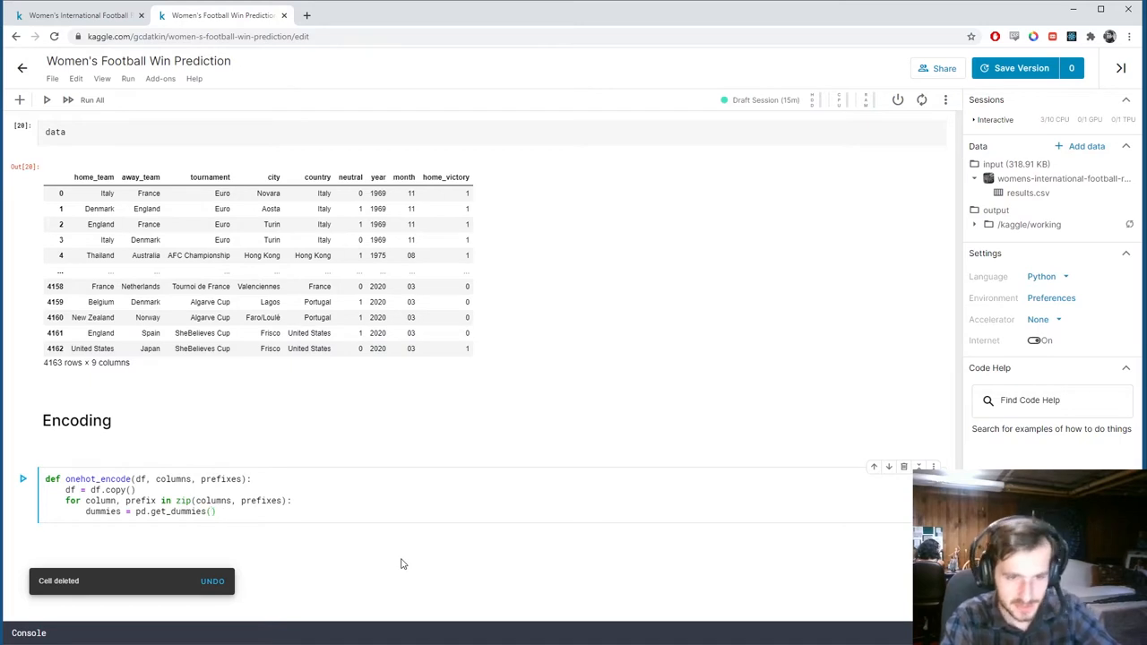
Extend the call to pd.get_dummies(df[column], prefix=...) and try a TOURNAMENT prefix.
{"action": "type", "text": "df[colu"}
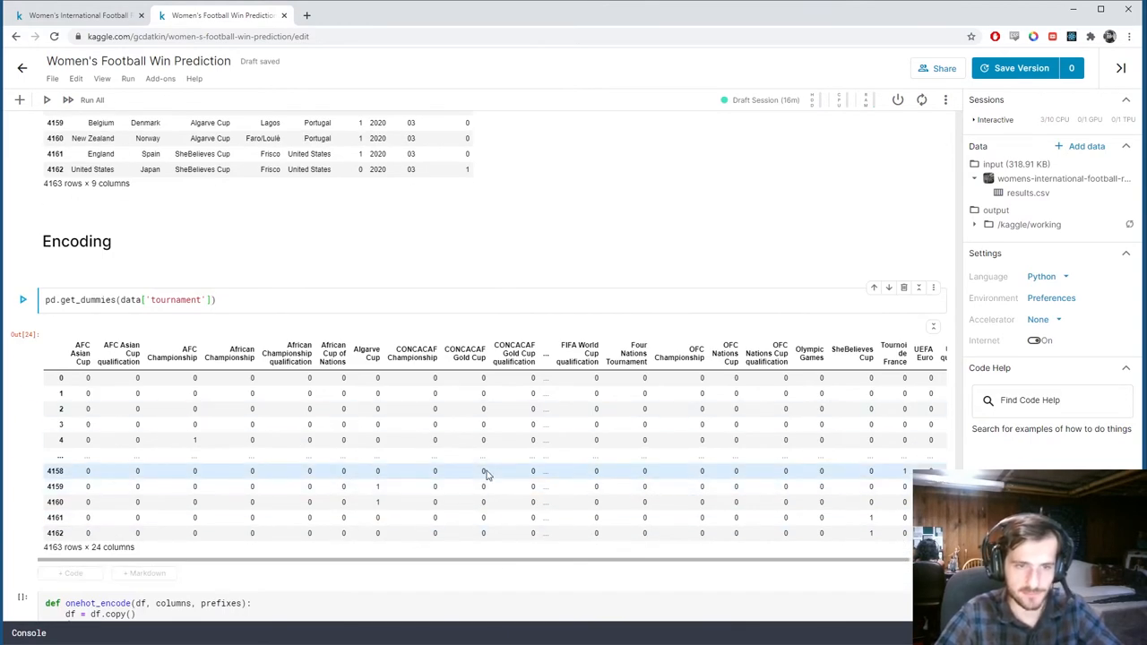
{"action": "type", "text": ", prefix='"}
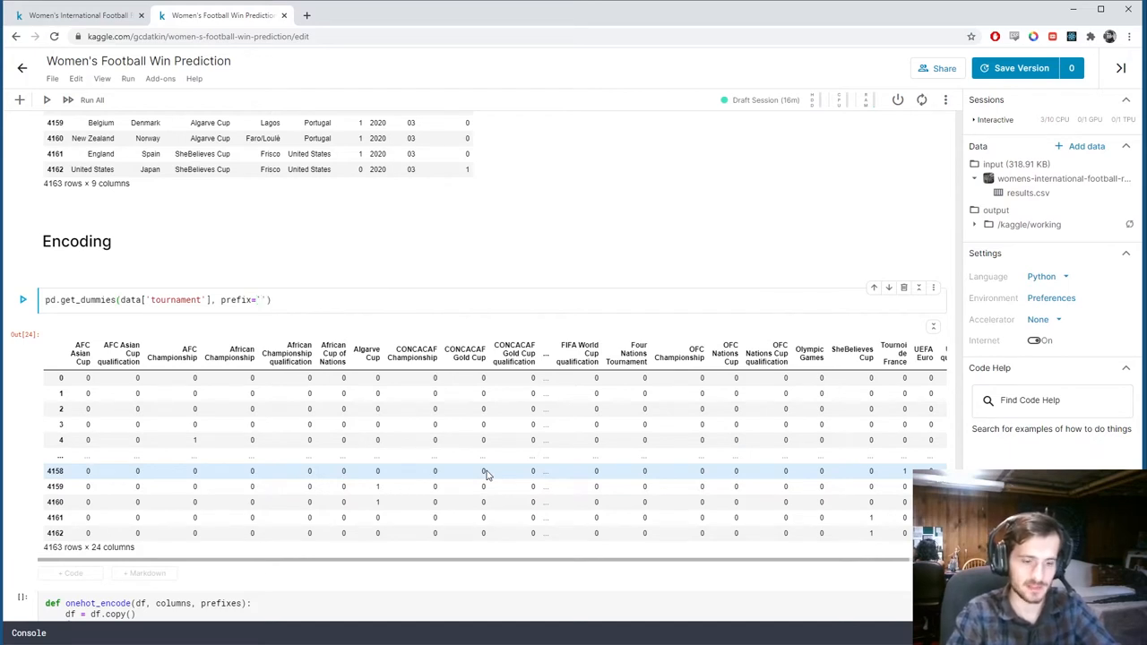
{"action": "type", "text": "TOURNAMENT"}
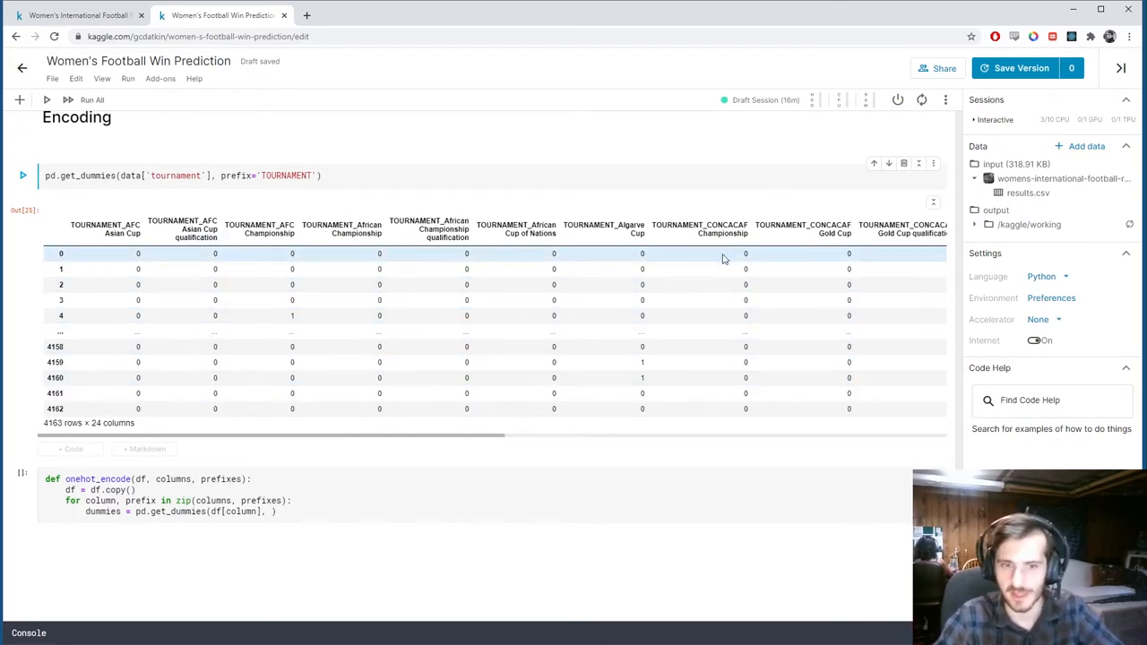
Delete the trial tournament dummies cell.
{"action": "scroll", "scroll_direction": "up", "scroll_amount": 3}
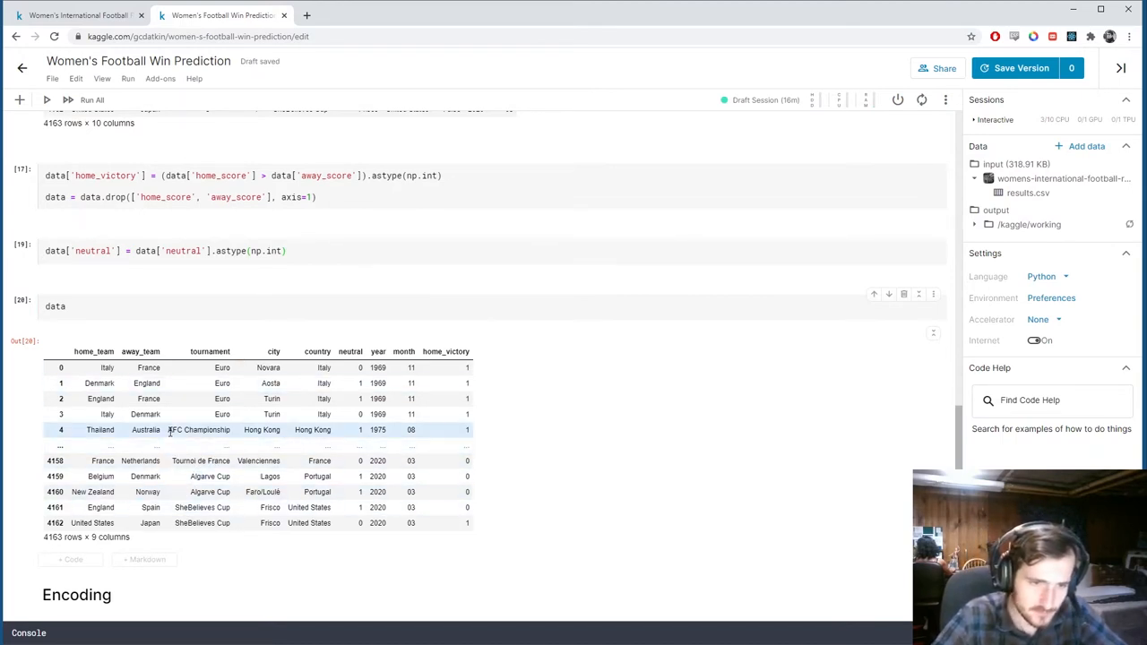
{"action": "mouse_move", "coordinate": [175, 399]}
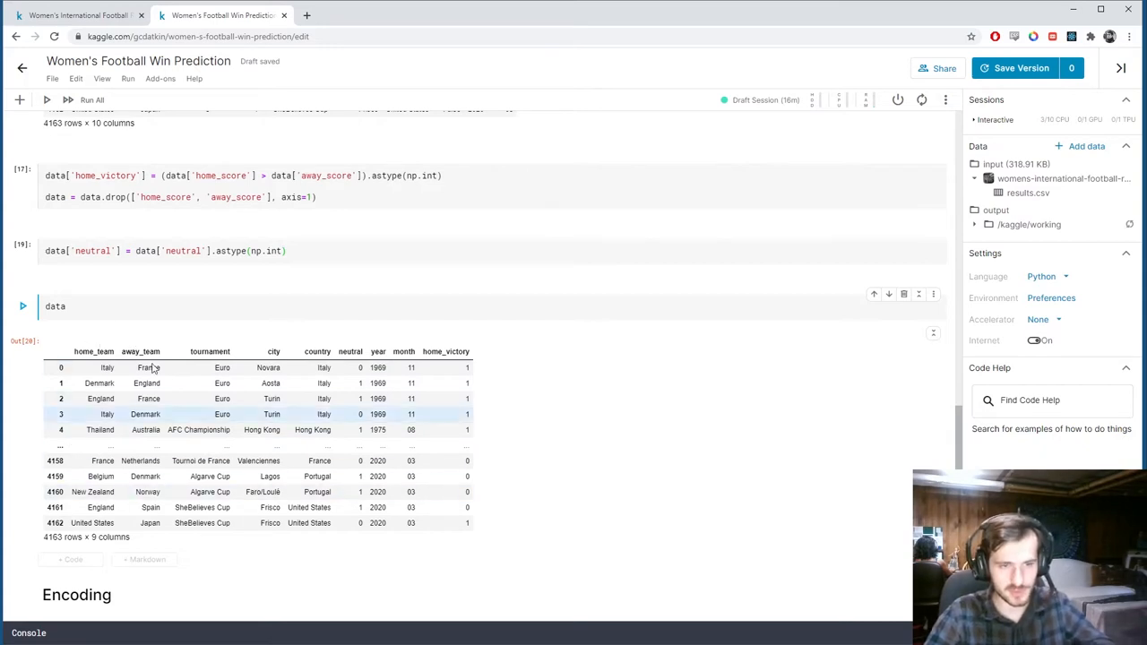
{"action": "scroll", "scroll_direction": "down", "scroll_amount": 3}
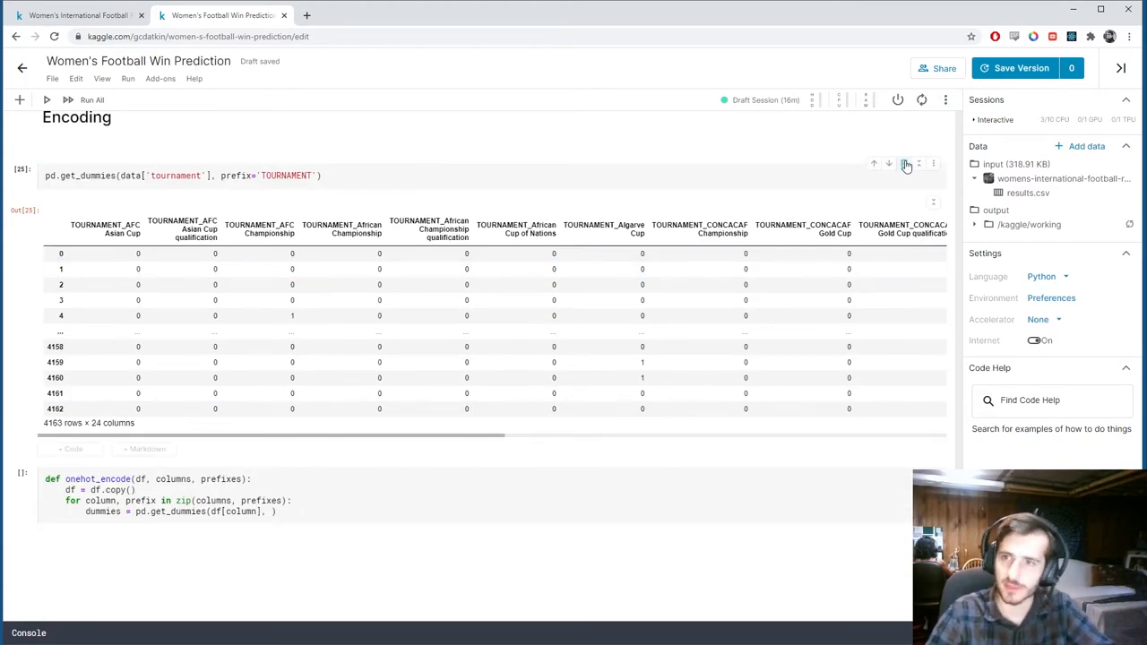
{"action": "left_click", "coordinate": [903, 164]}
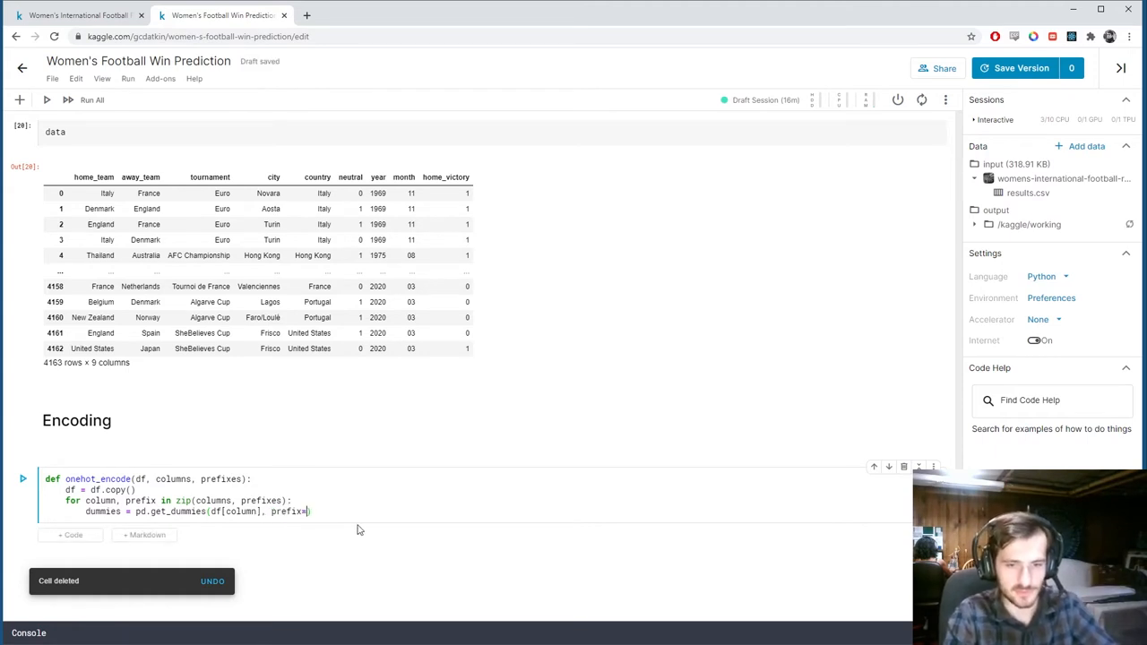
Finish onehot_encode with pd.concat([df, dummies]), df.drop(column, axis=1) and return df.
{"action": "type", "text": "prefix)"}
{"action": "type", "text": "df = pd.concat(["}
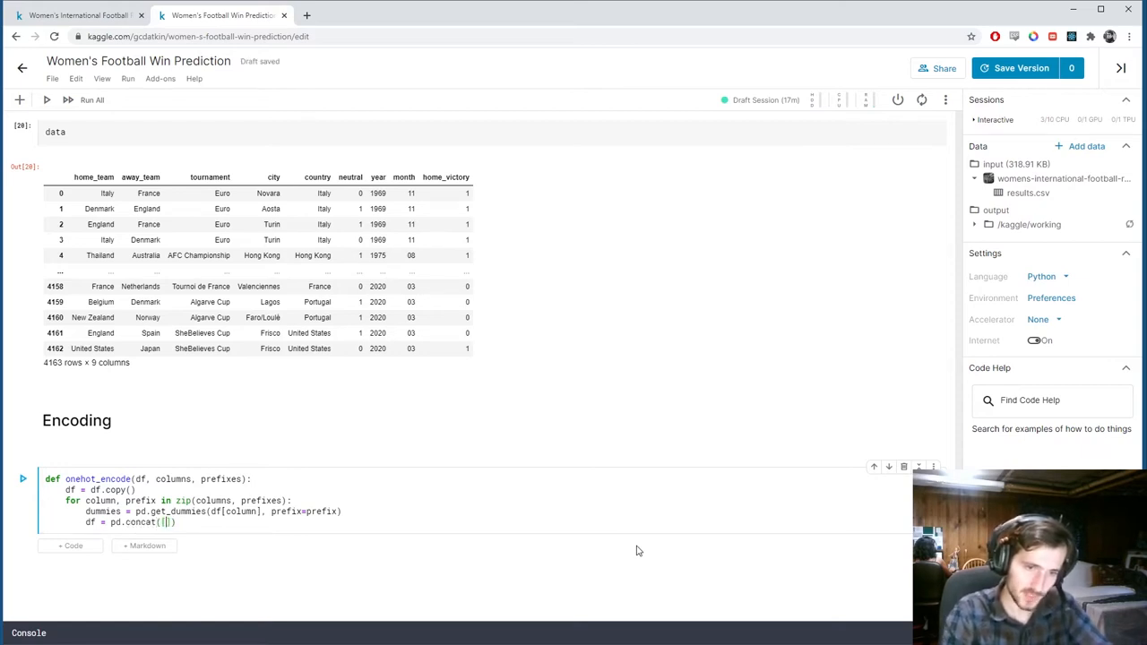
{"action": "type", "text": "[df, dummies"}
{"action": "type", "text": "df = df.dr"}
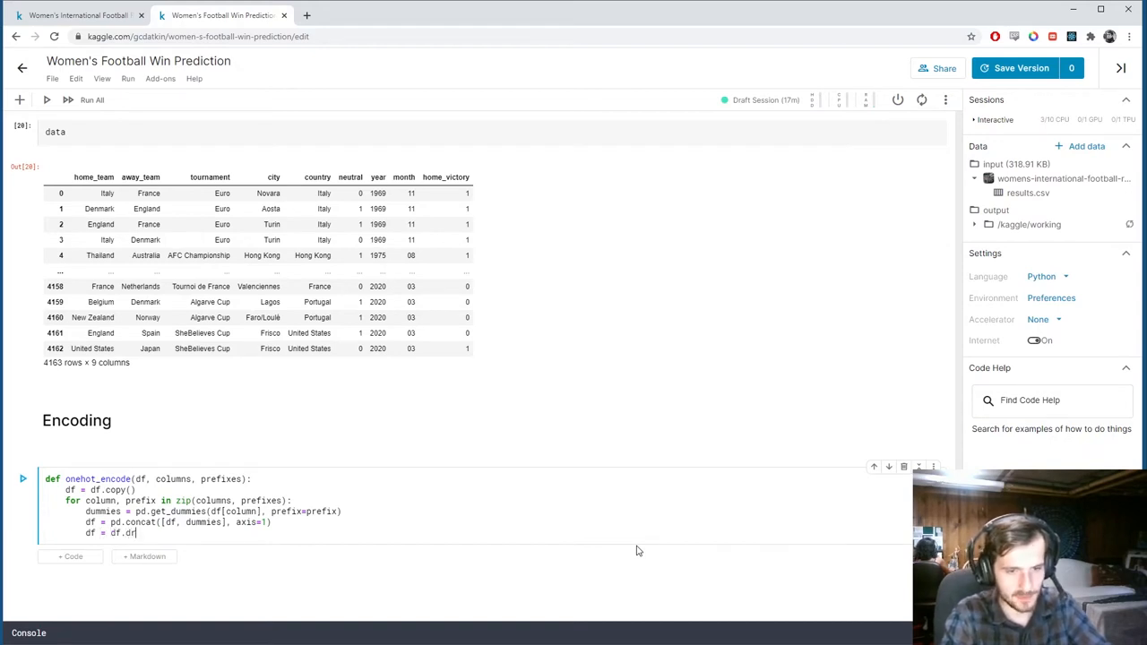
{"action": "type", "text": "op(column, axis=1)"}
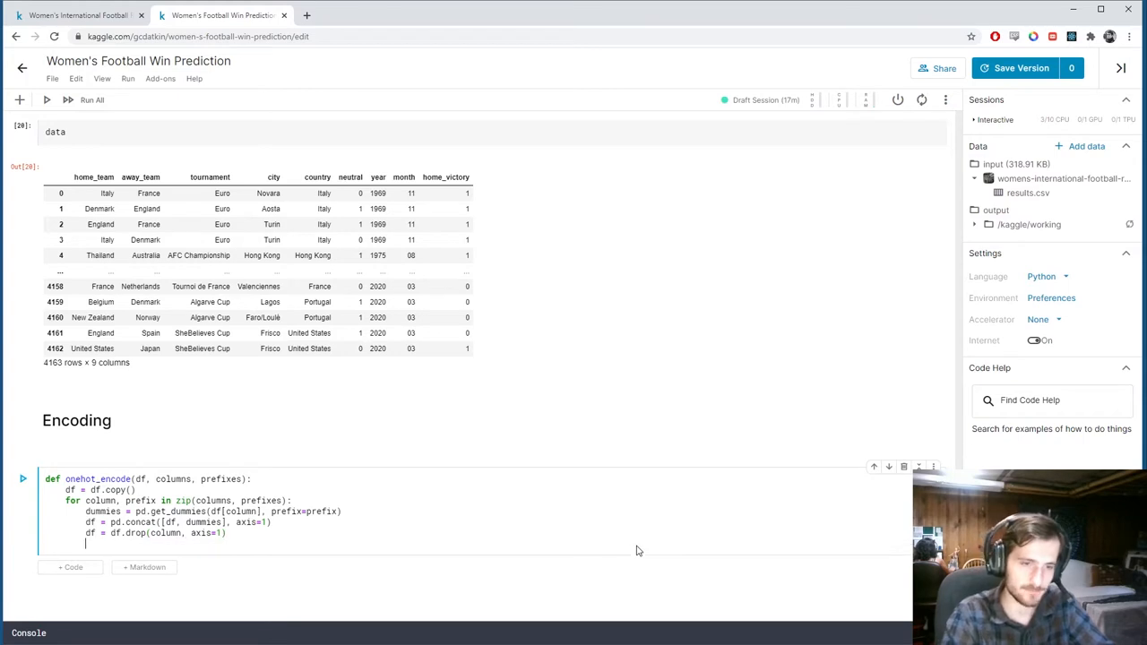
{"action": "type", "text": "return df"}
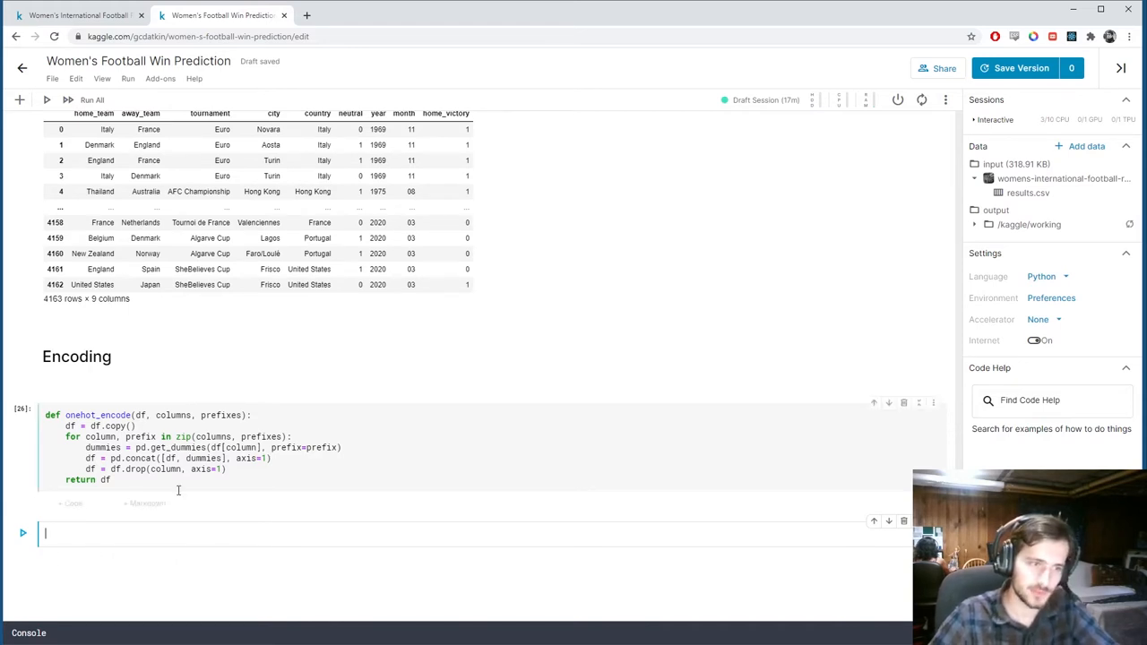
Start the new cell with data = onehot_encode(data, ...).
{"action": "scroll", "scroll_direction": "up", "scroll_amount": 3}
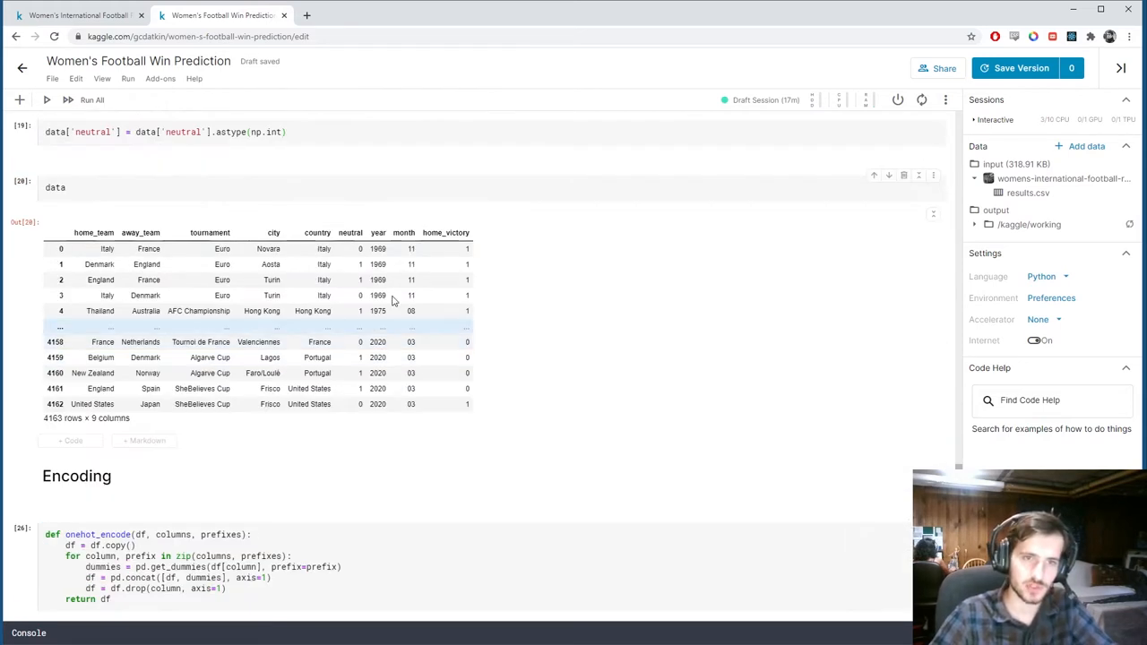
{"action": "scroll", "scroll_direction": "down", "scroll_amount": 3}
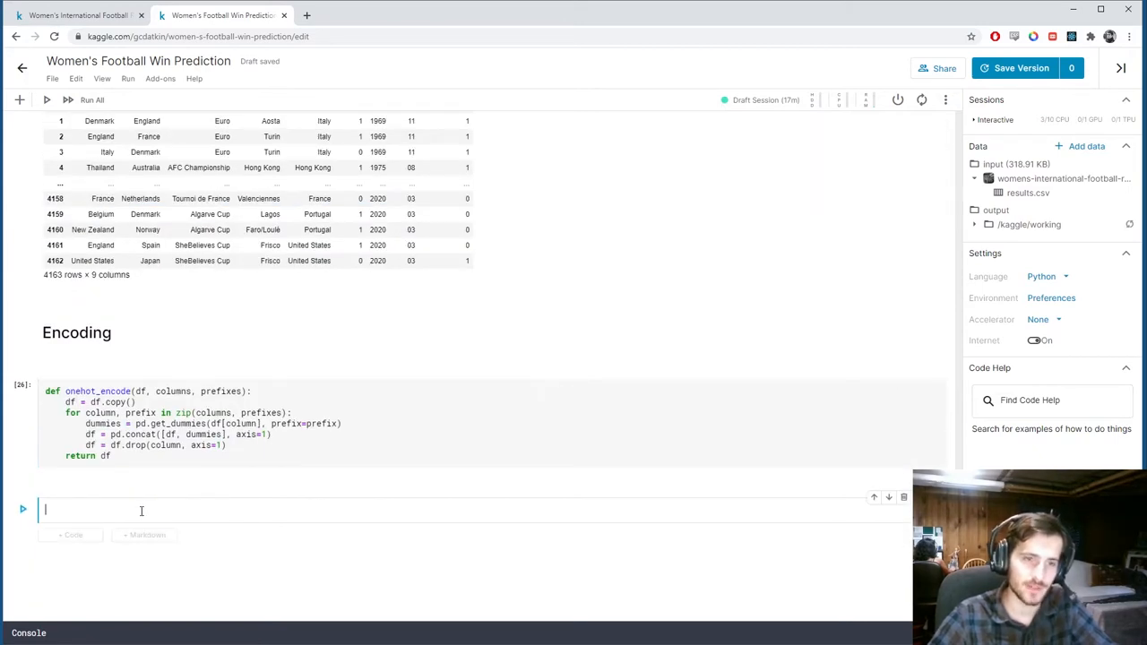
{"action": "type", "text": "data"}
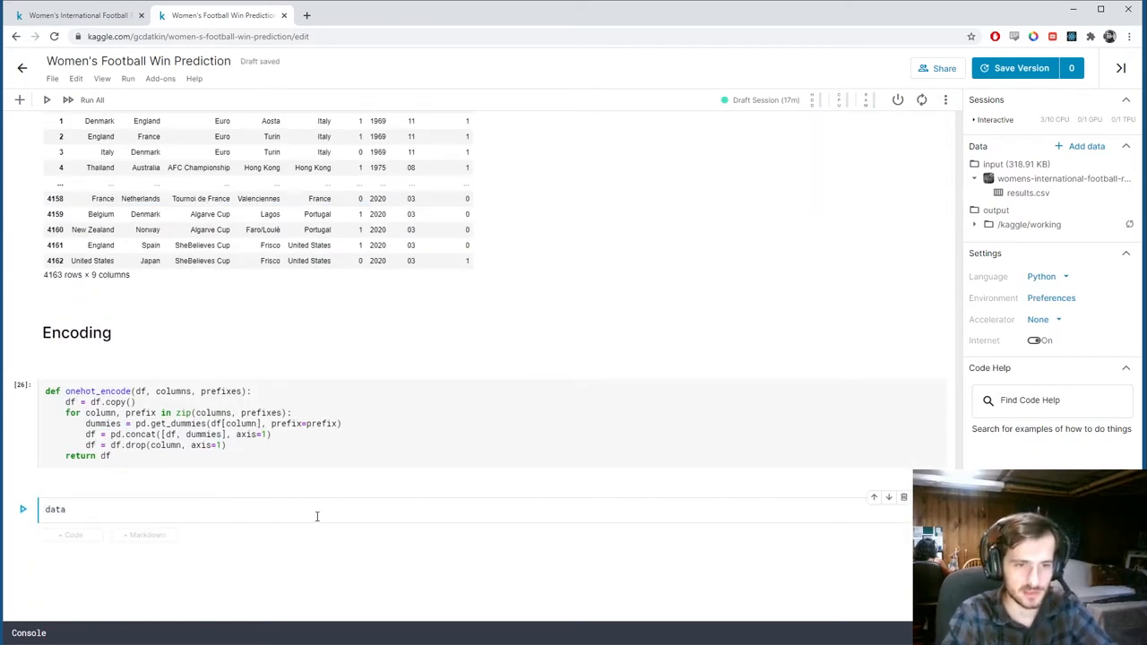
{"action": "left_click", "coordinate": [58, 509]}
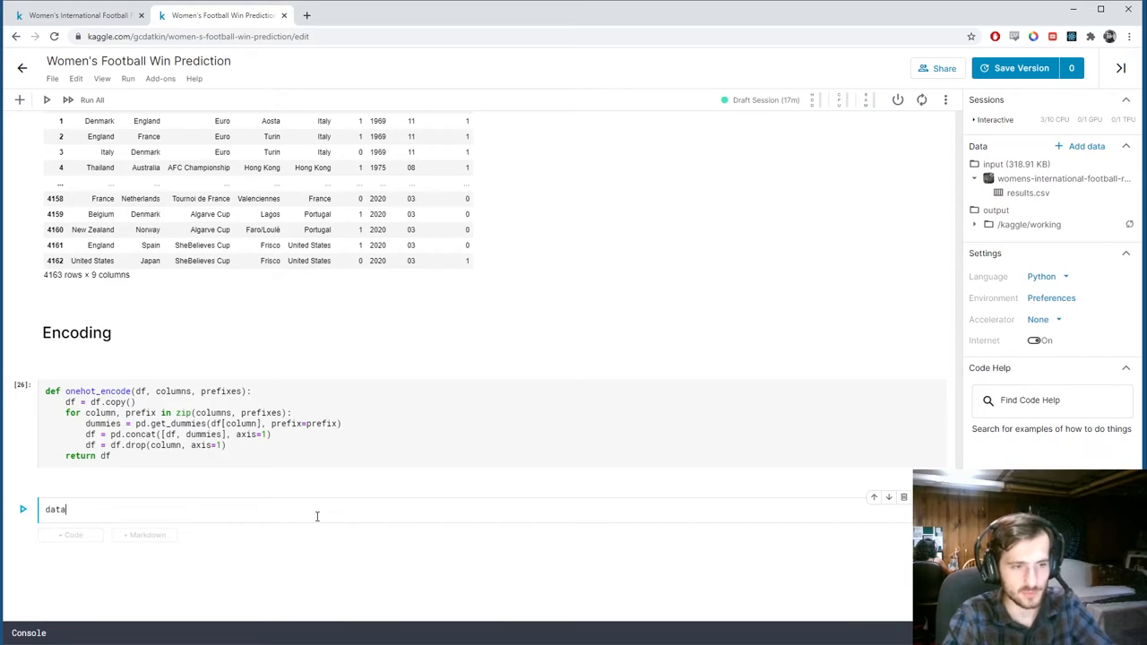
{"action": "type", "text": "= onehot"}
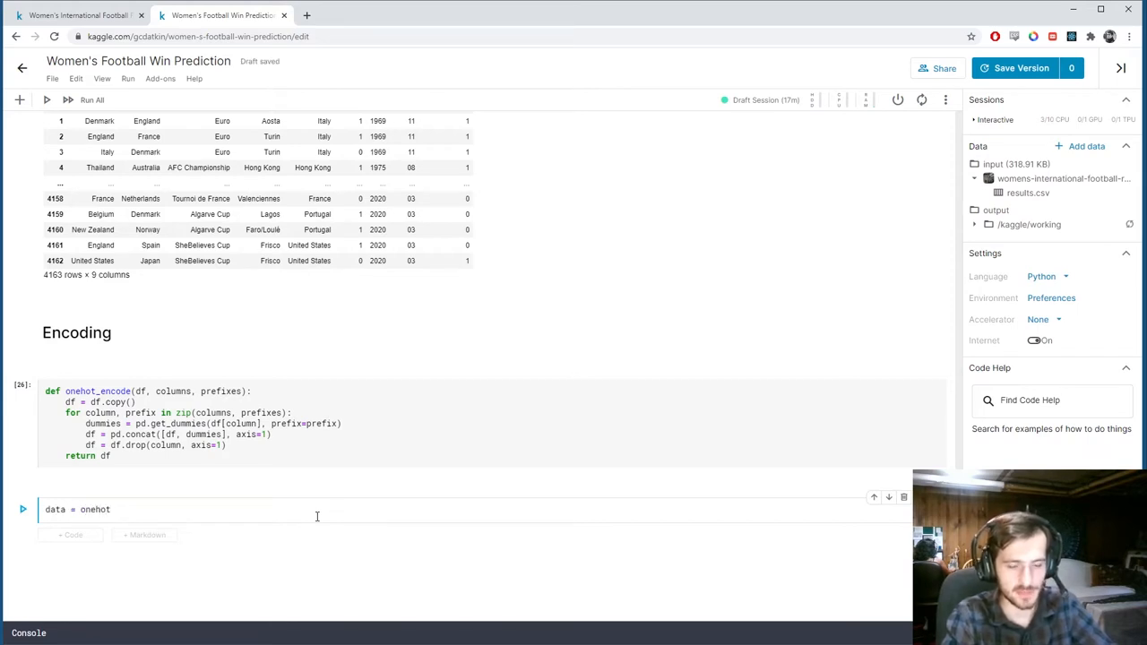
{"action": "type", "text": "("}
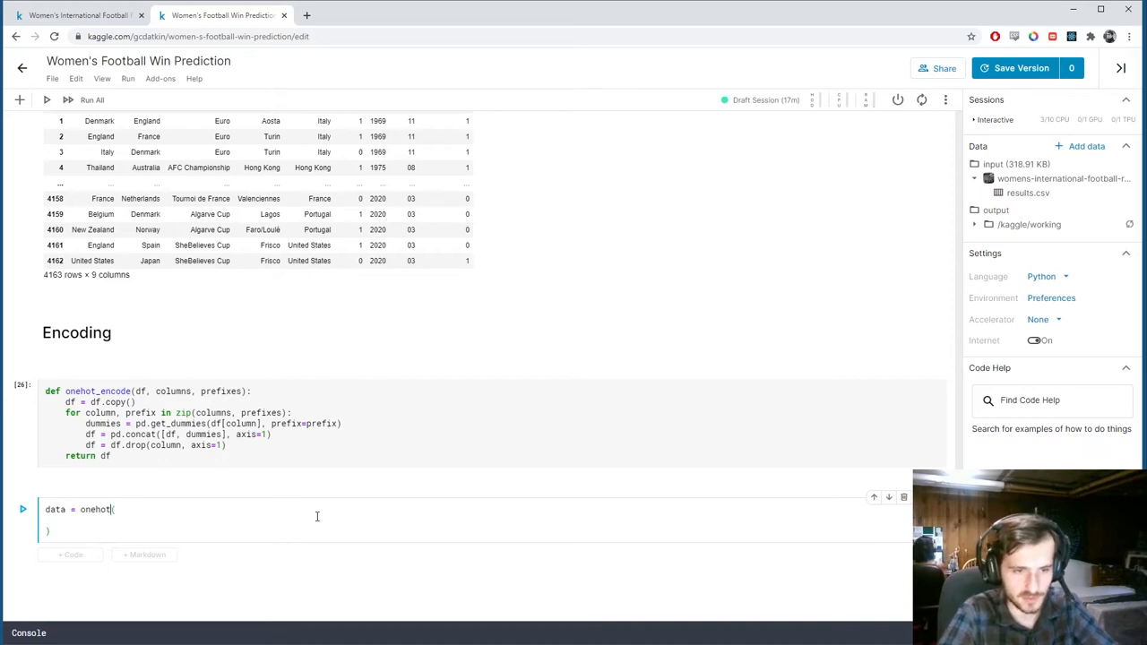
{"action": "type", "text": "_encode("}
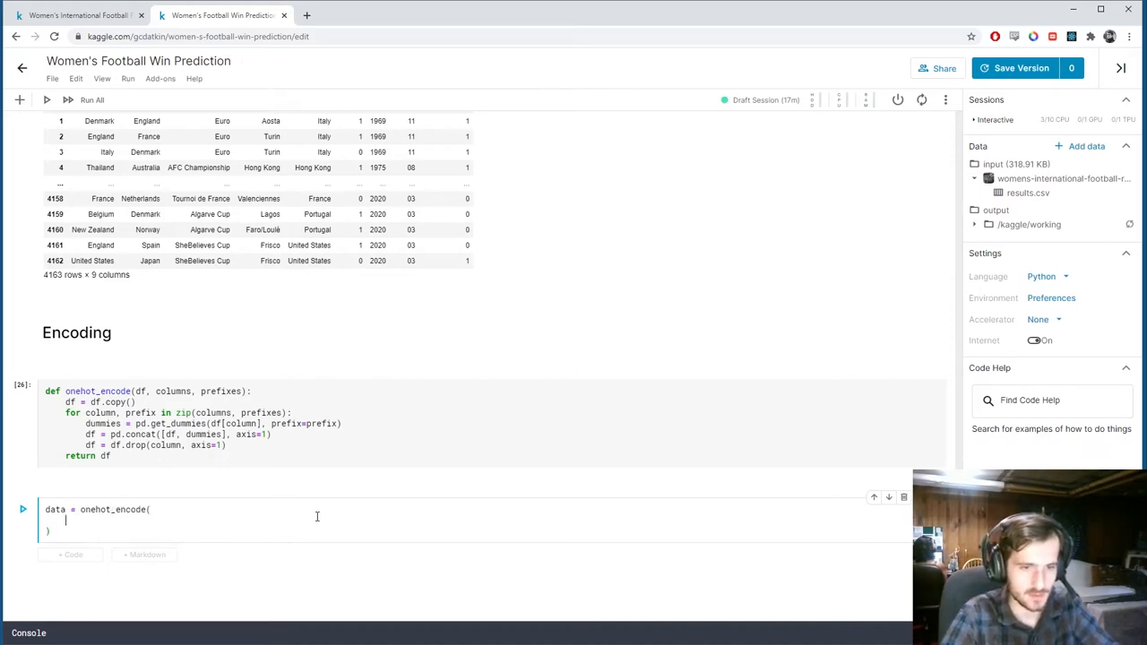
{"action": "type", "text": "data,"}
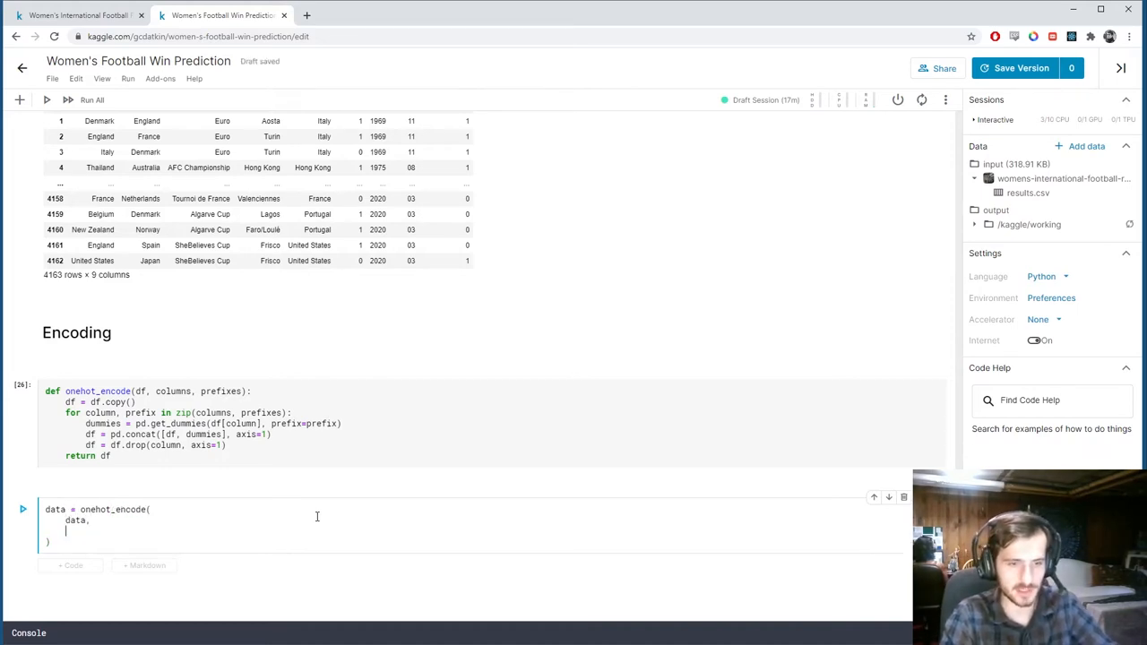
Add the categorical column list and begin the prefixes with 'home' and 'away'.
{"action": "scroll", "scroll_direction": "up", "scroll_amount": 3}
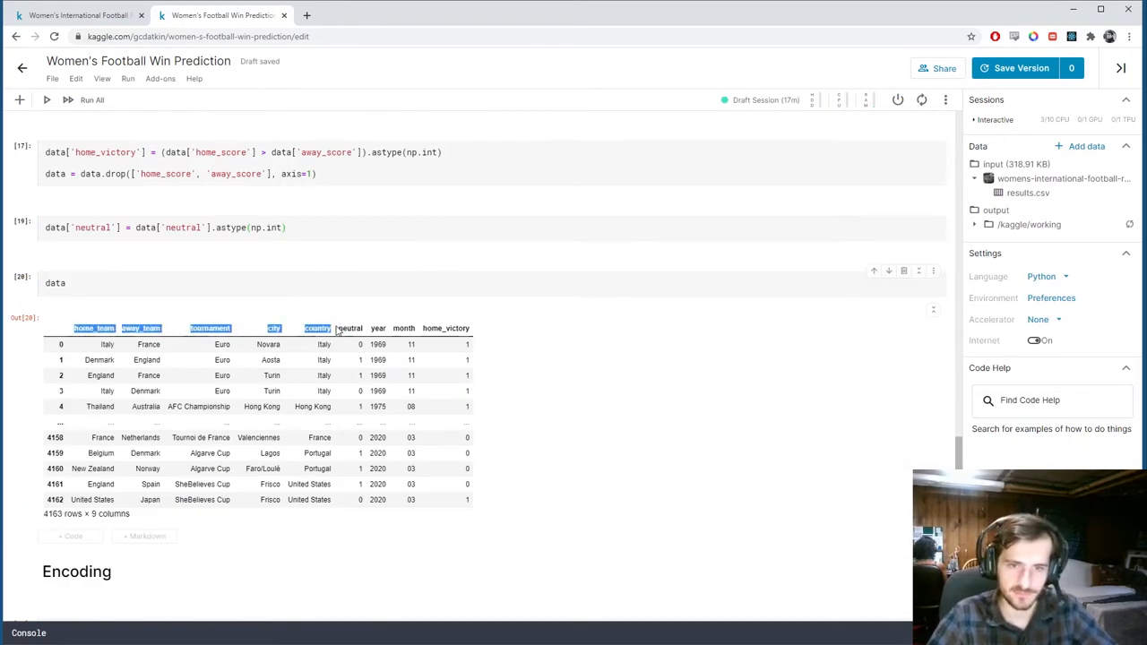
{"action": "scroll", "scroll_direction": "down", "scroll_amount": 3}
{"action": "type", "text": "['home_team', 'away_team', 'tournament', 'city', 'country"}
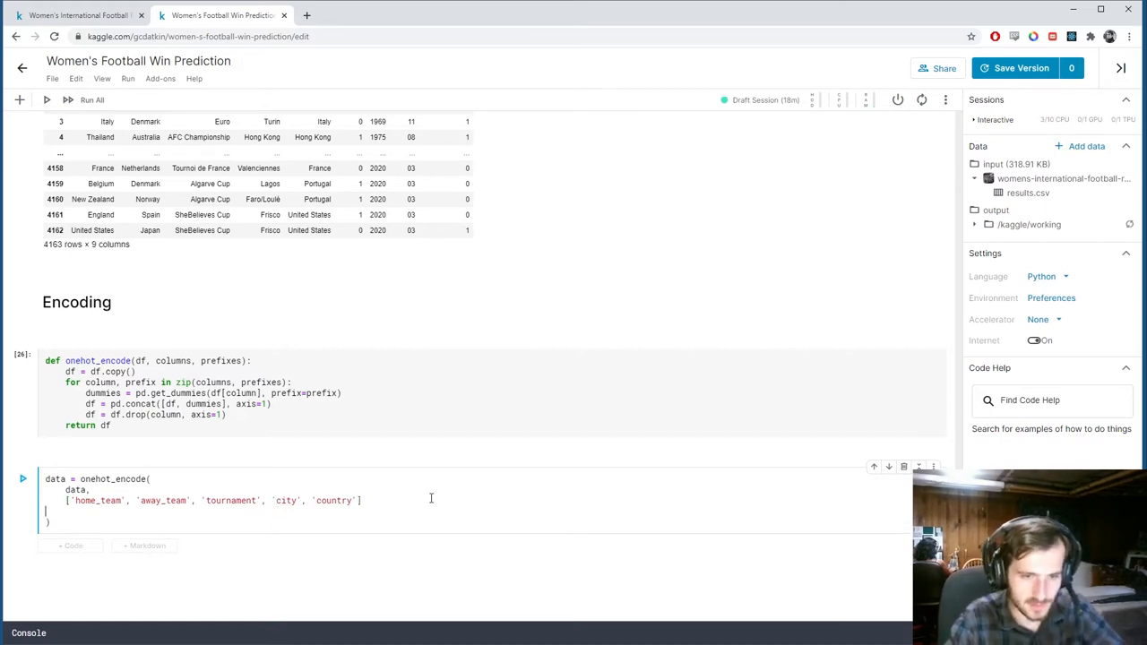
{"action": "type", "text": ","}
{"action": "type", "text": "['"}
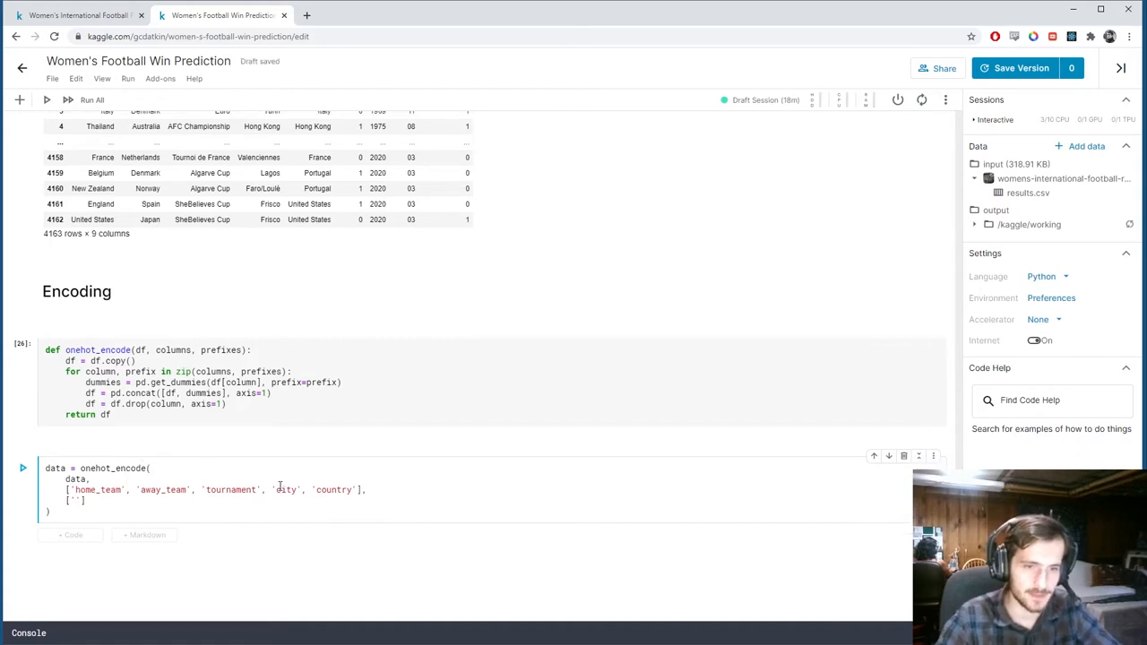
{"action": "type", "text": "home"}
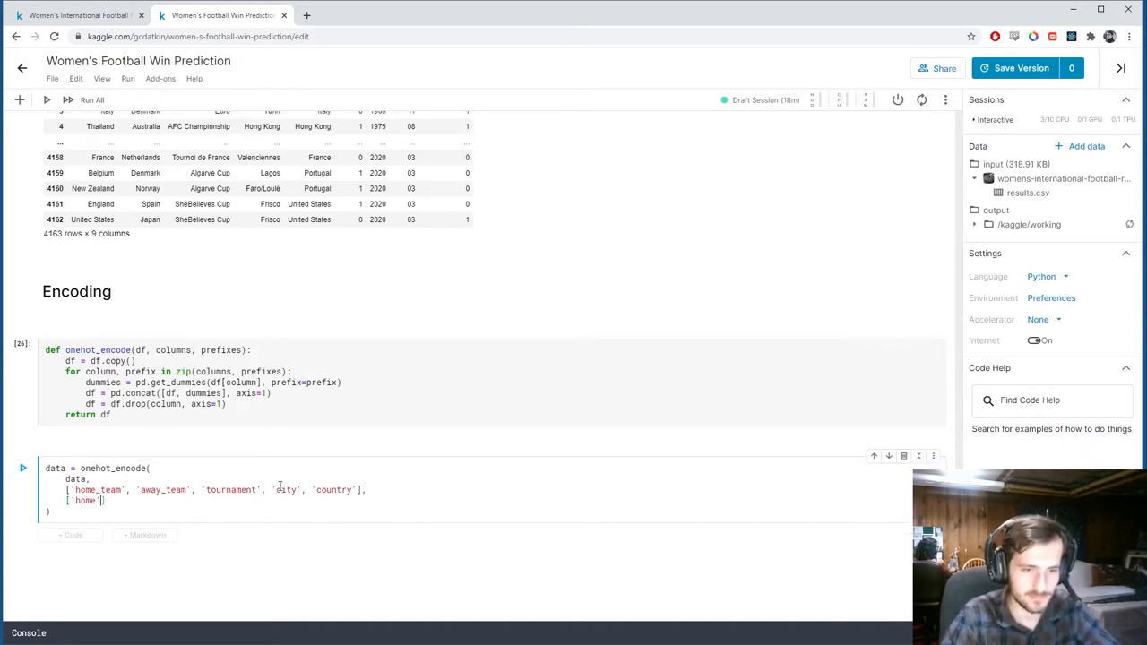
{"action": "type", "text": ", 'away', 'tourn', 'city', 'country"}
{"action": "type", "text": "data"}
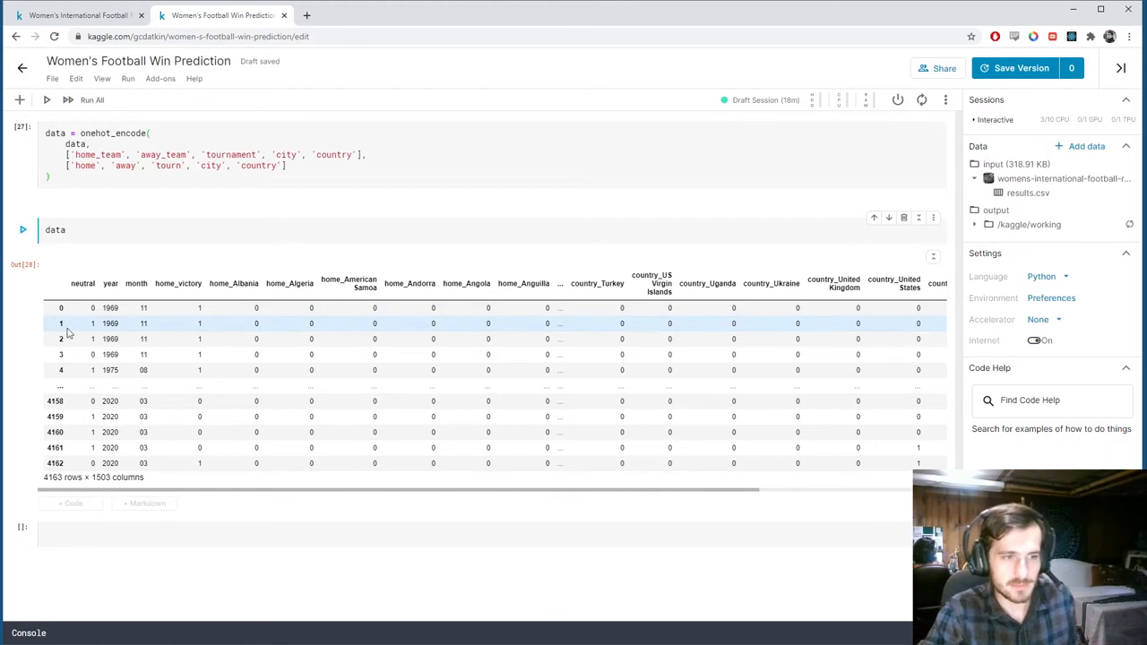
{"action": "mouse_move", "coordinate": [289, 339]}
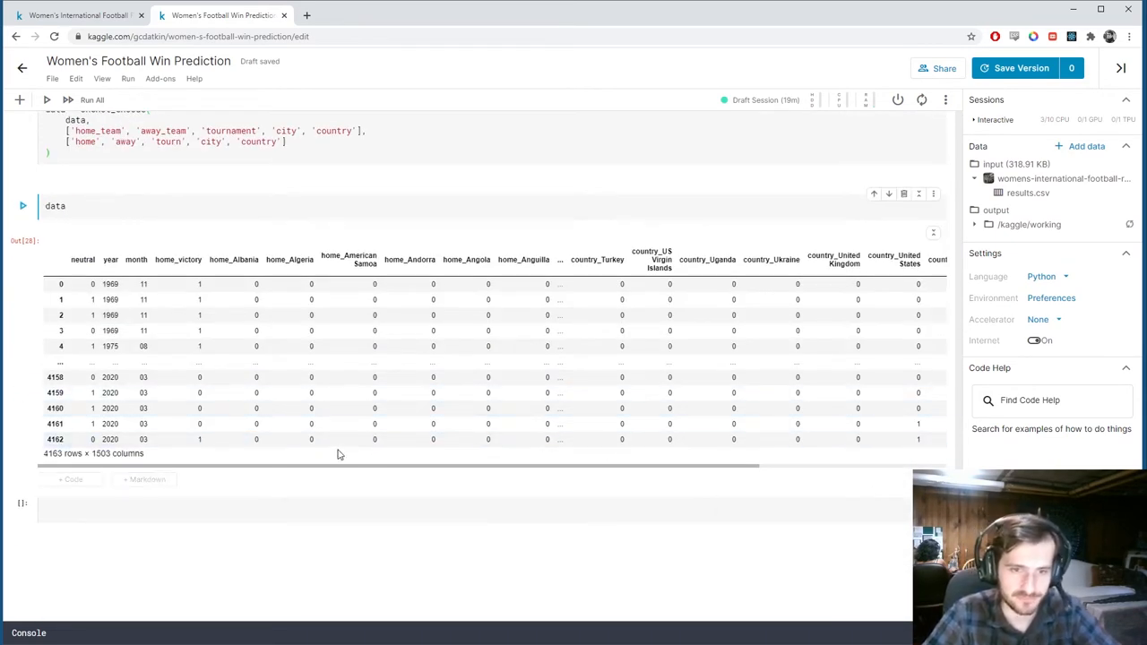
Run the encoding cell and display data at 4163 rows × 1503 columns.
{"action": "left_click", "coordinate": [153, 509]}
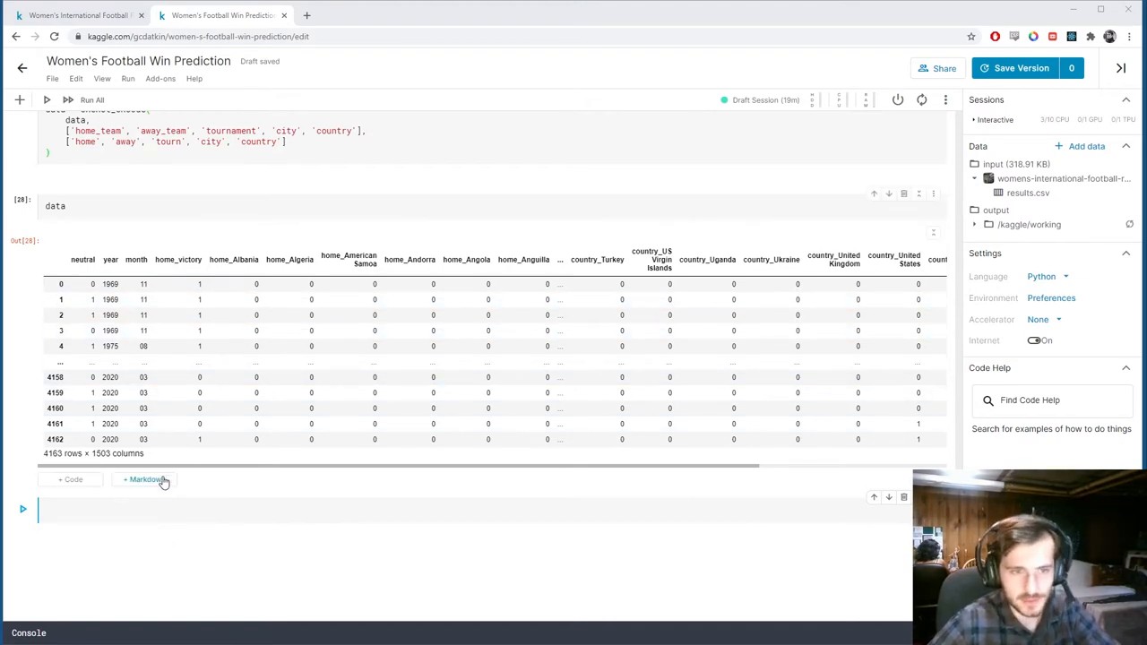
Add a 'Splitting Scaling' heading and set y = data.loc[:, 'home_victory'].
{"action": "left_click", "coordinate": [144, 479]}
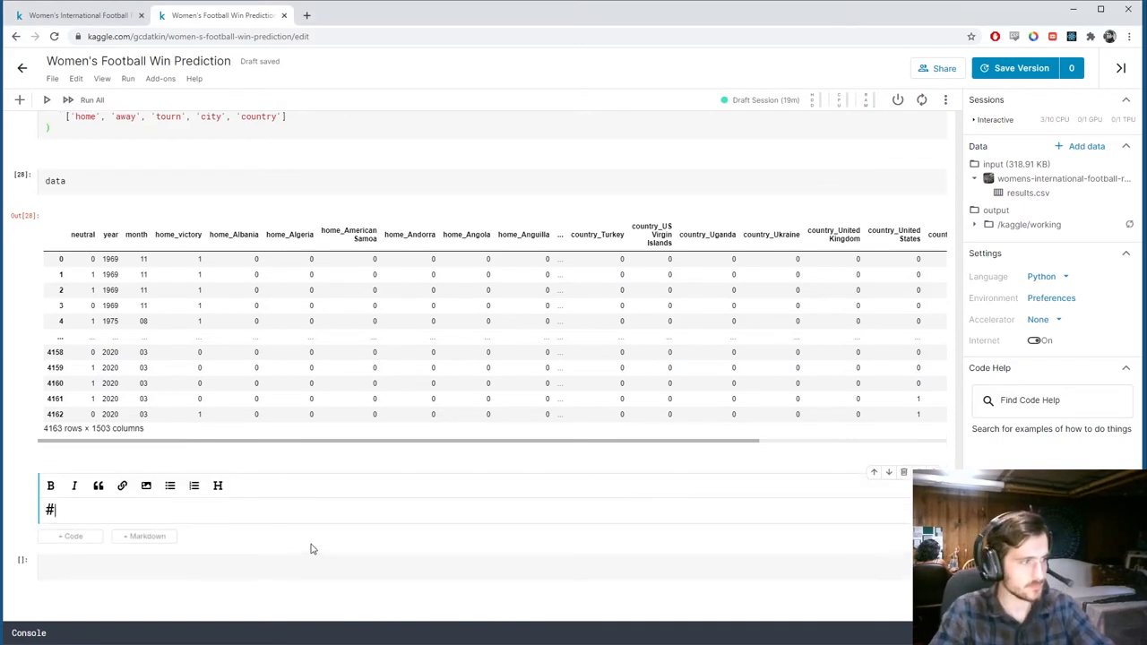
{"action": "type", "text": "Splitting Scaling"}
{"action": "left_click", "coordinate": [474, 561]}
{"action": "type", "text": "y ="}
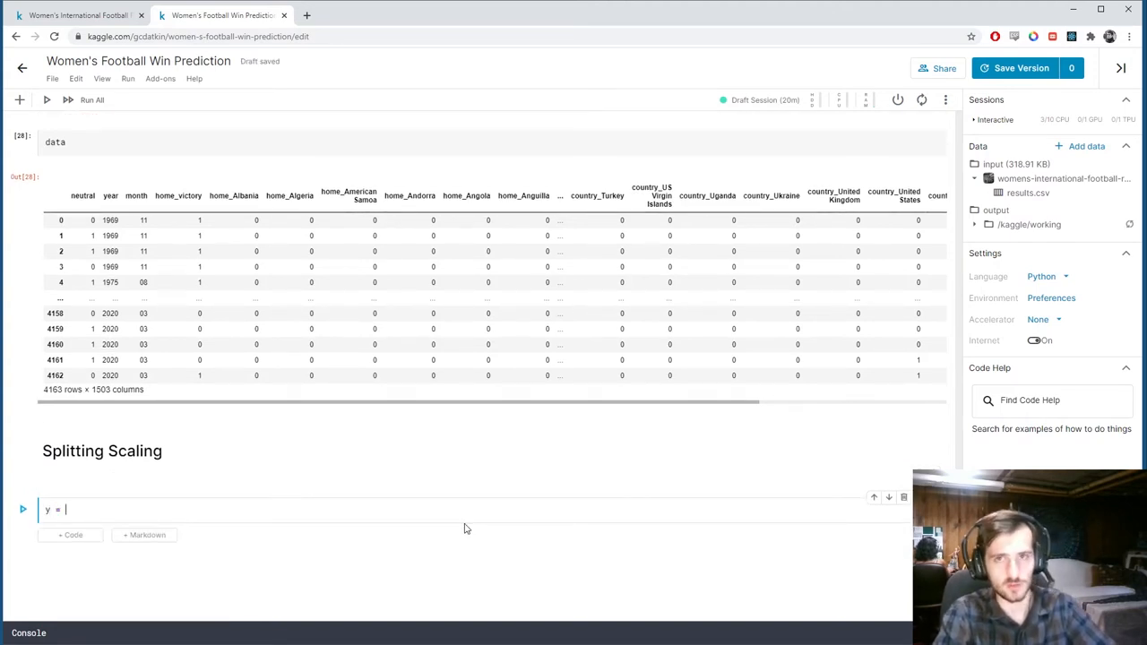
{"action": "type", "text": "data['']"}
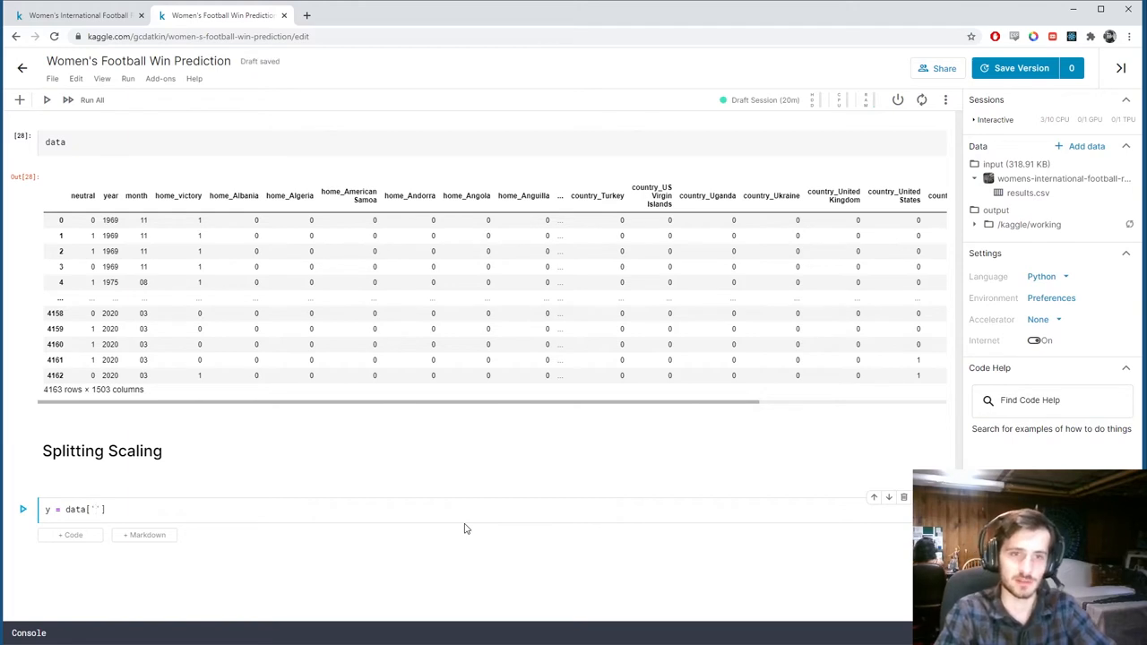
{"action": "type", "text": "h"}
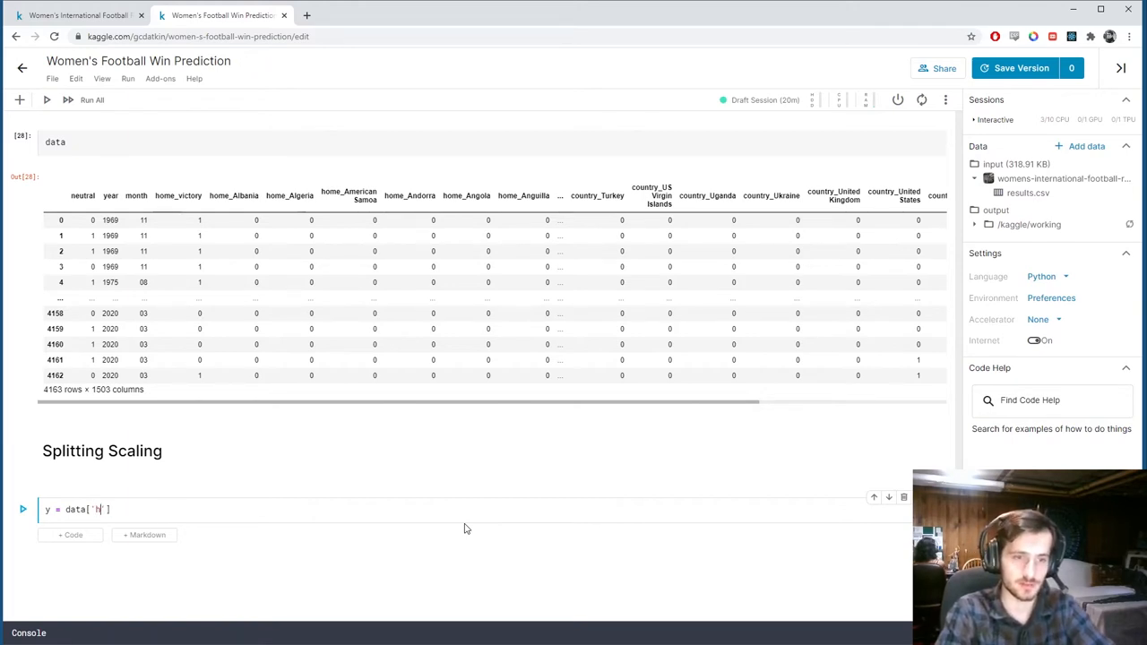
{"action": "type", "text": "ome_victory"}
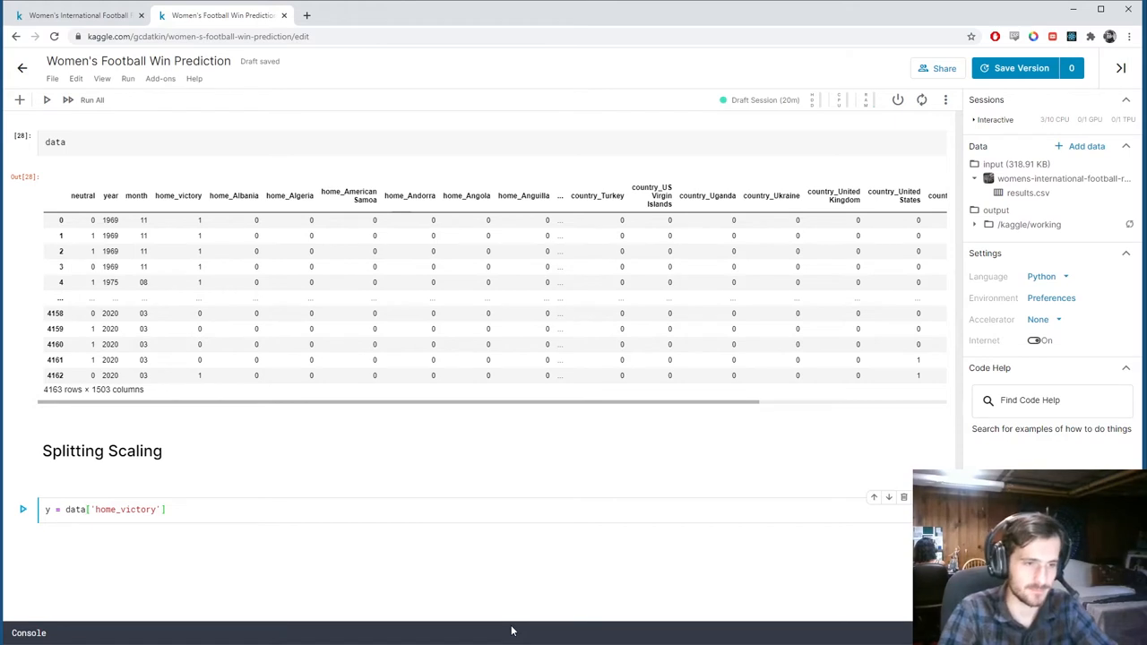
{"action": "type", "text": ".loc[:,"}
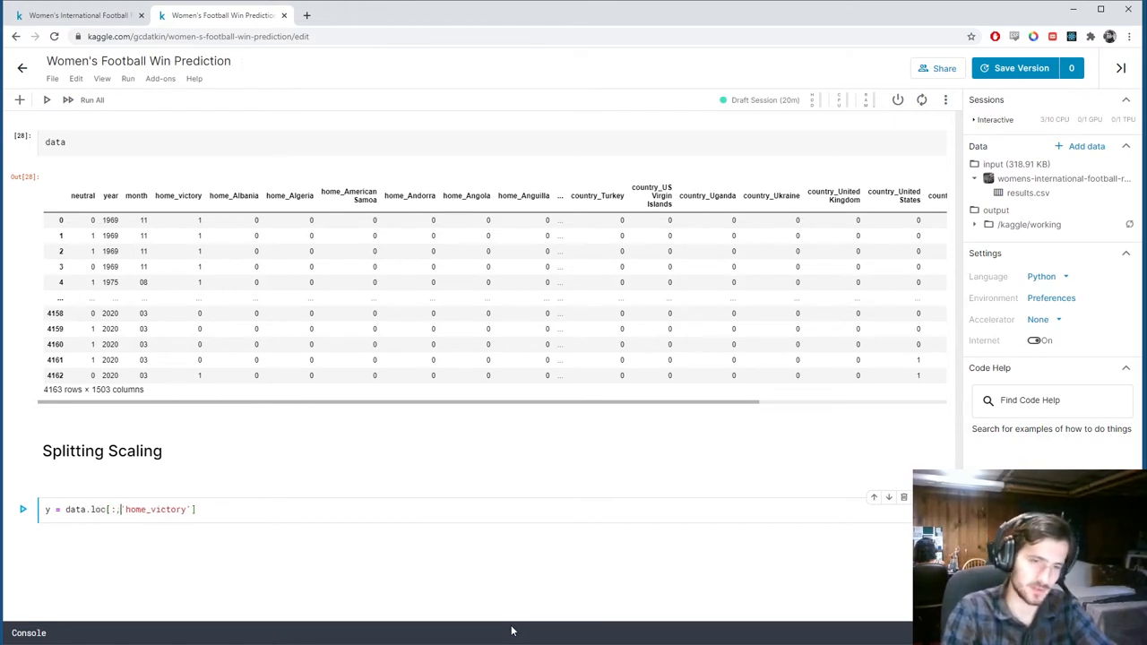
Set X = data.drop('home_victory', axis=1) and run the cell.
{"action": "type", "text": "X"}
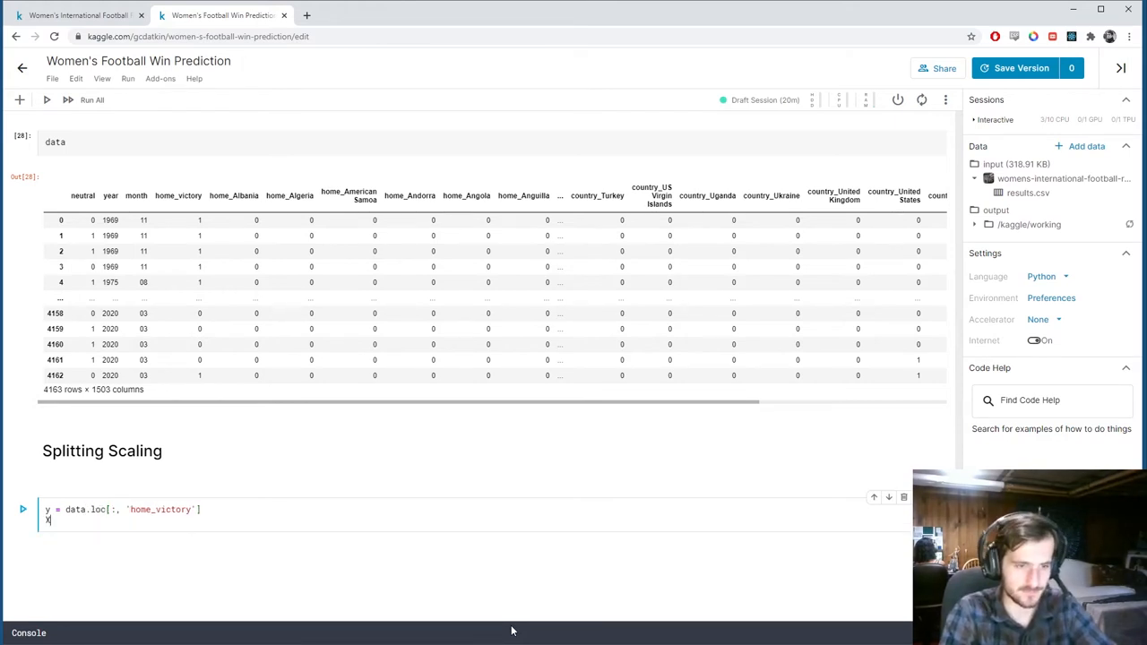
{"action": "type", "text": "X = data.d"}
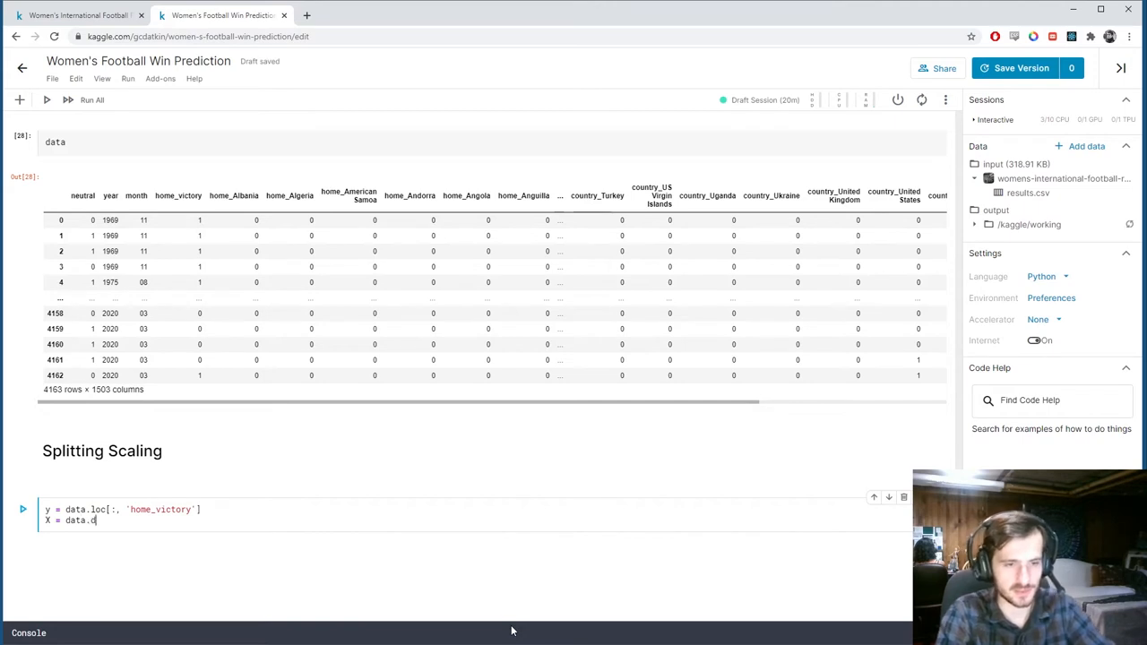
{"action": "type", "text": "rop"}
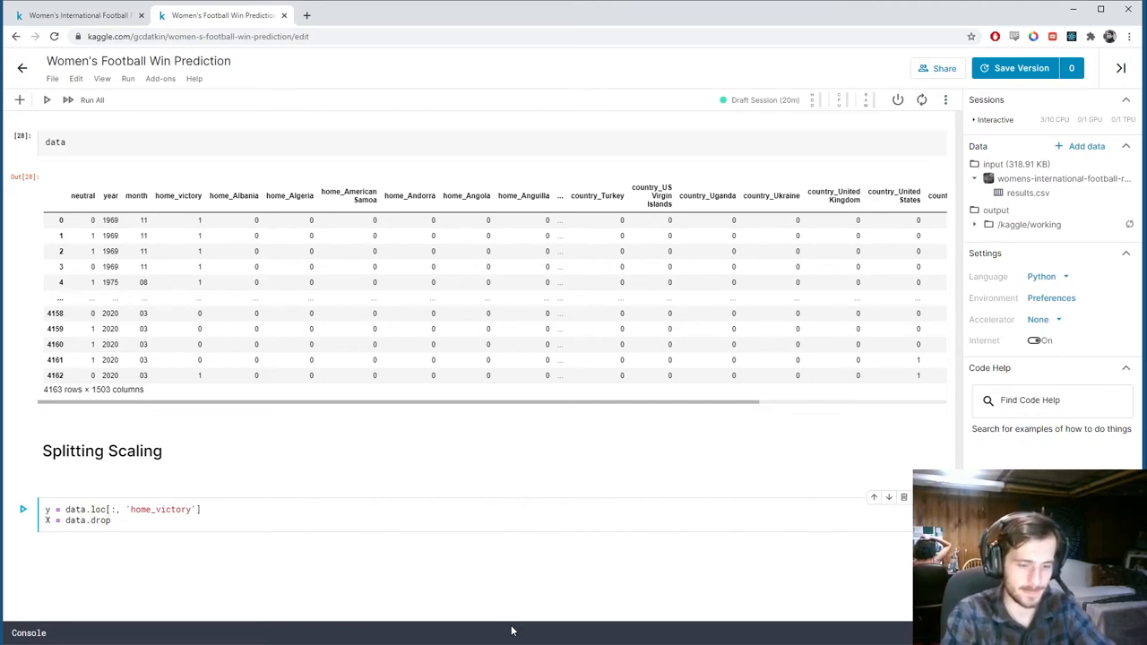
{"action": "type", "text": "('home_victor')"}
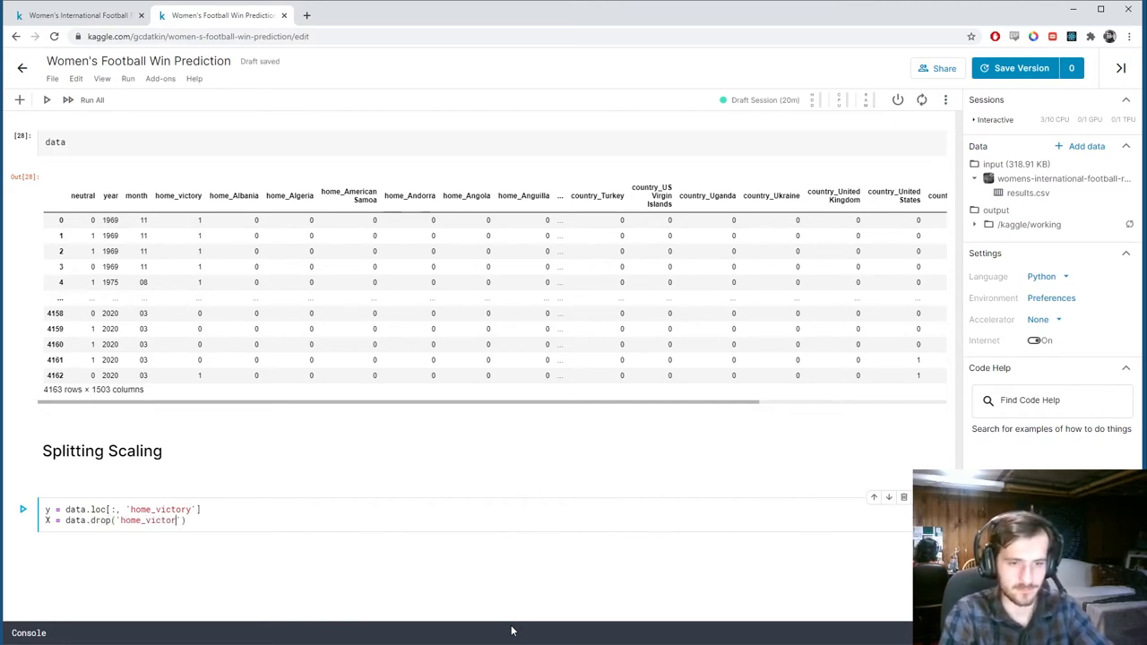
{"action": "type", "text": ", axis=1"}
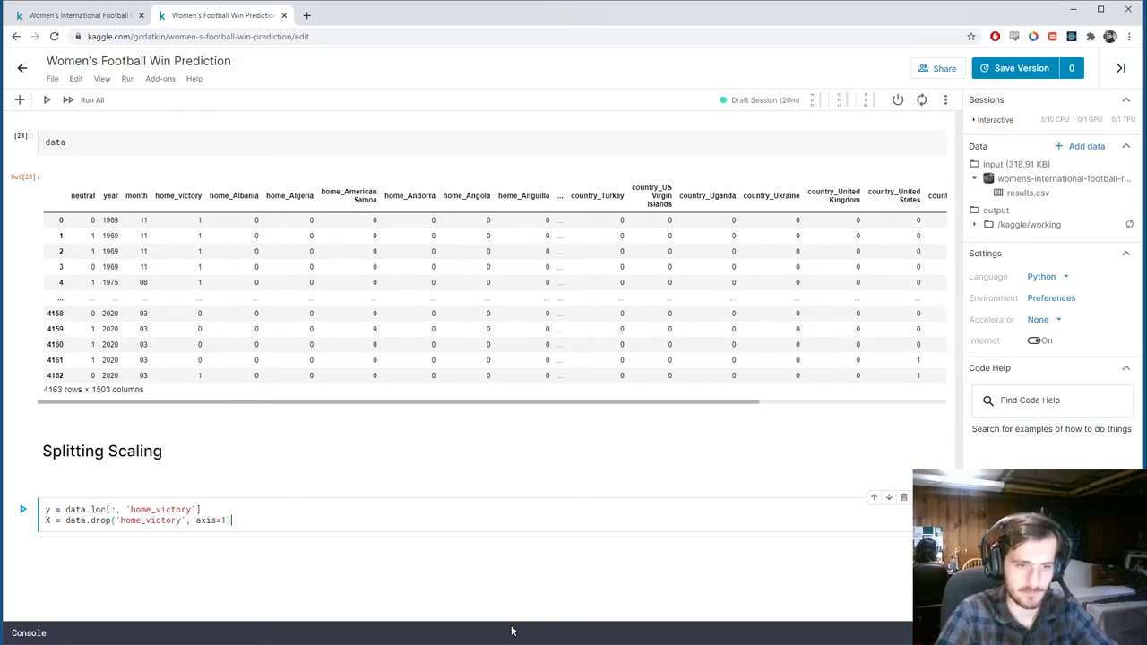
{"action": "key", "text": "shift+enter"}
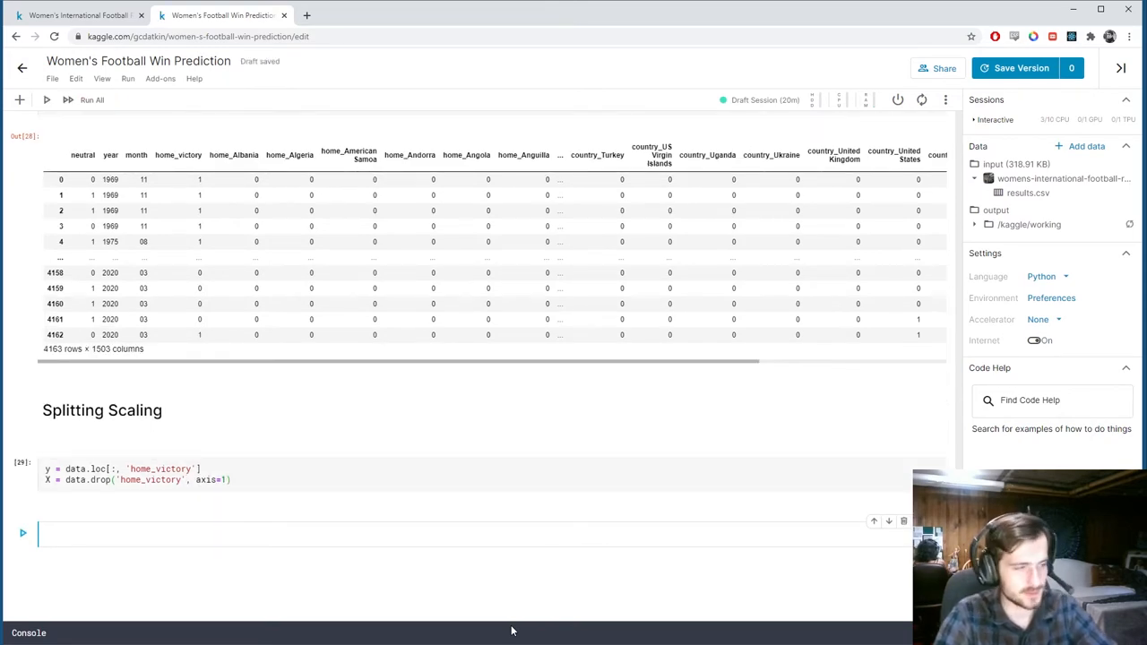
Inspect X and y in a scratch cell, then start scaler = StandardScaler().
{"action": "left_click", "coordinate": [23, 533]}
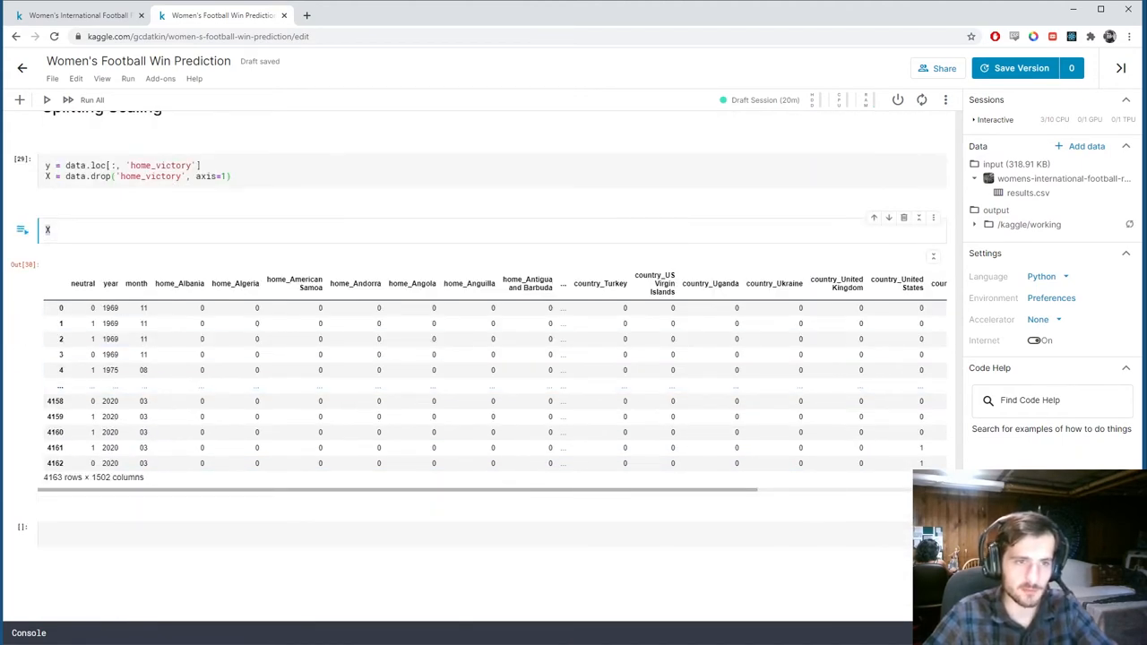
{"action": "left_click", "coordinate": [22, 303]}
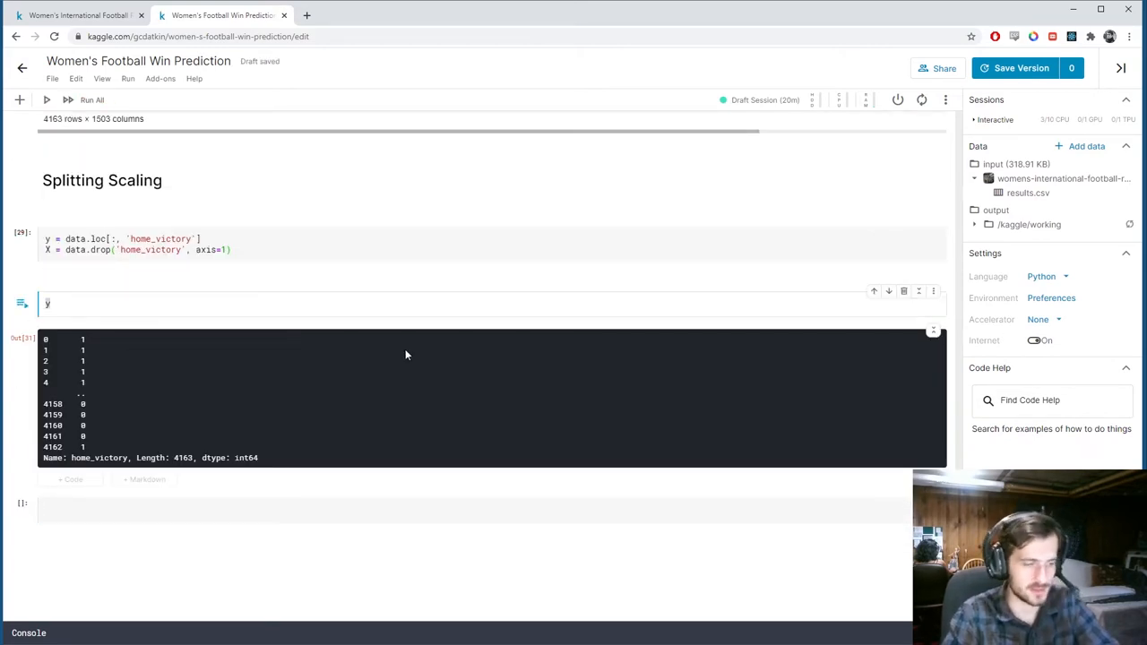
{"action": "type", "text": "scaler = StandardScaler("}
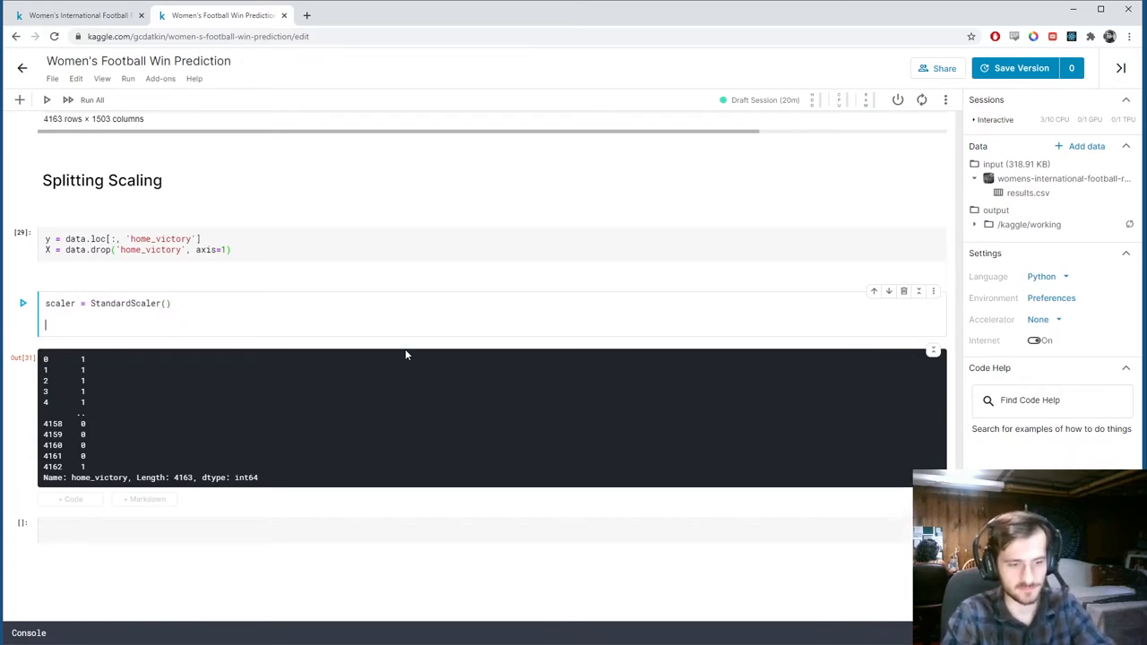
Write X = pd.DataFrame(scaler.fit_transform(X), columns=X.columns) in the scaling cell.
{"action": "type", "text": "X = scaler"}
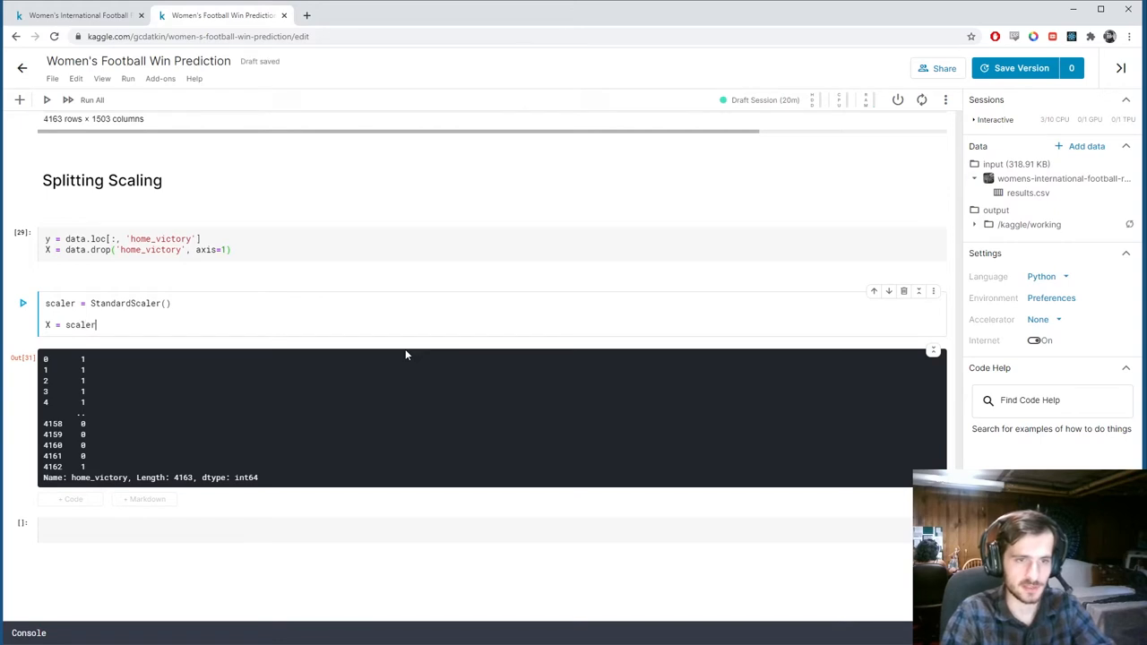
{"action": "type", "text": ".fit_transform()"}
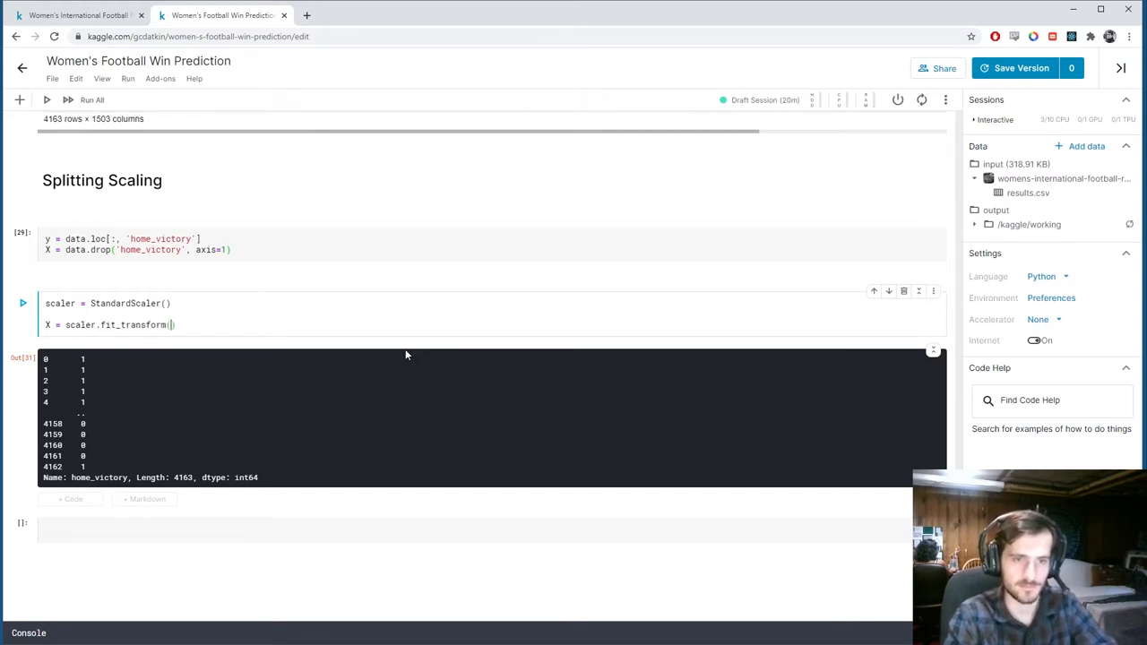
{"action": "type", "text": "X"}
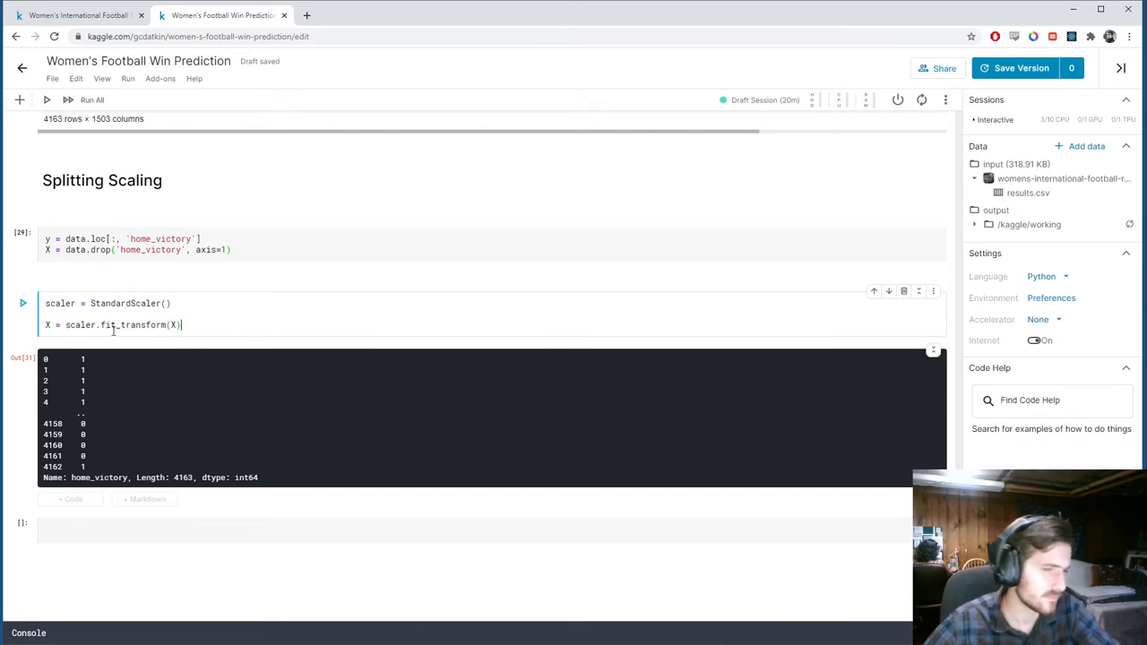
{"action": "type", "text": "po"}
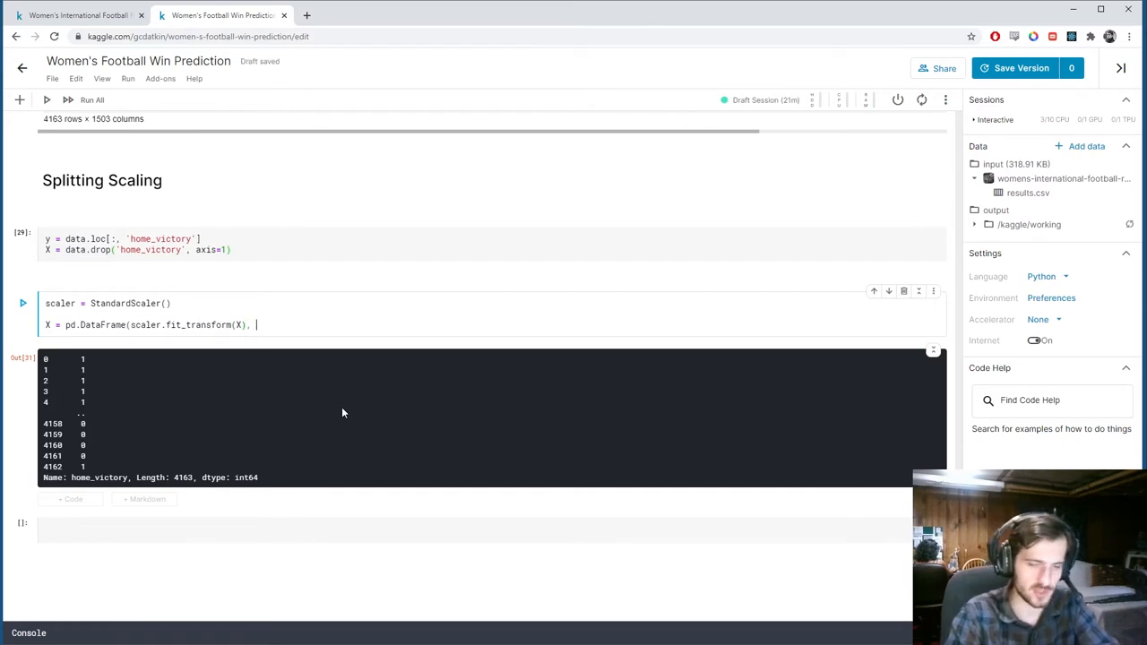
{"action": "type", "text": "columns"}
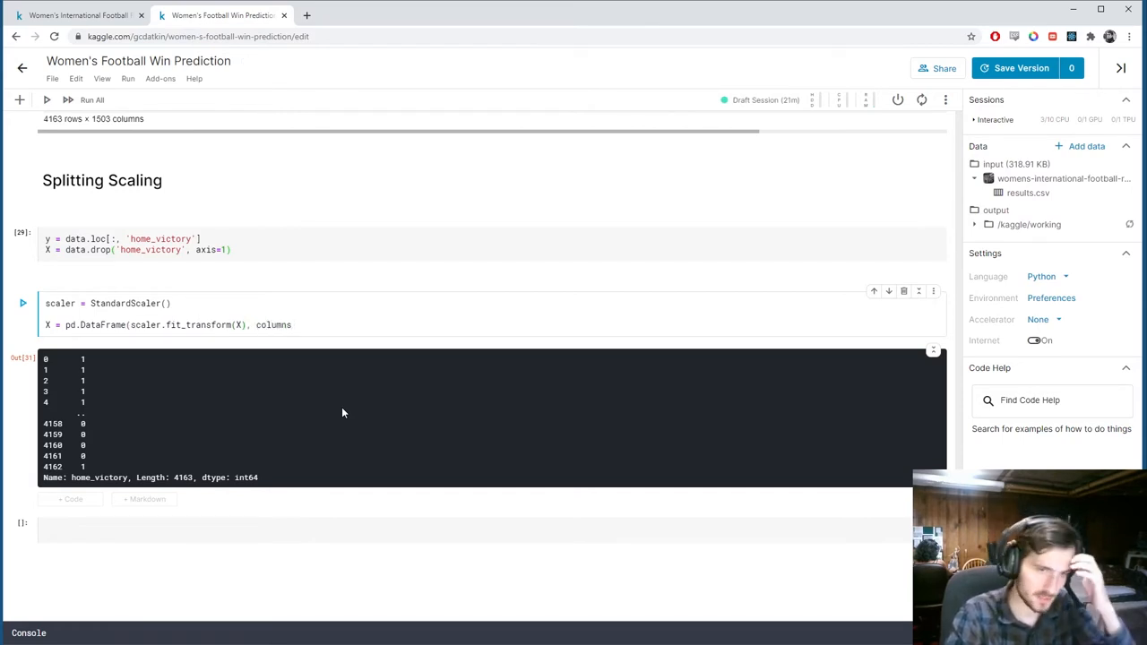
{"action": "type", "text": "=X.col"}
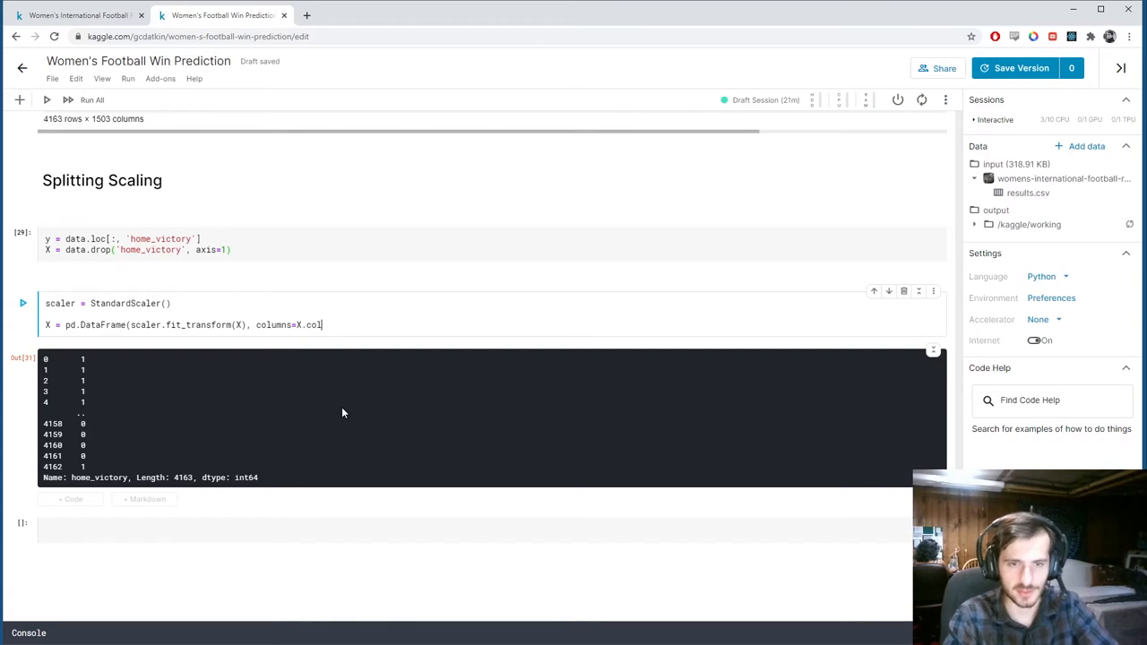
{"action": "type", "text": "umns)"}
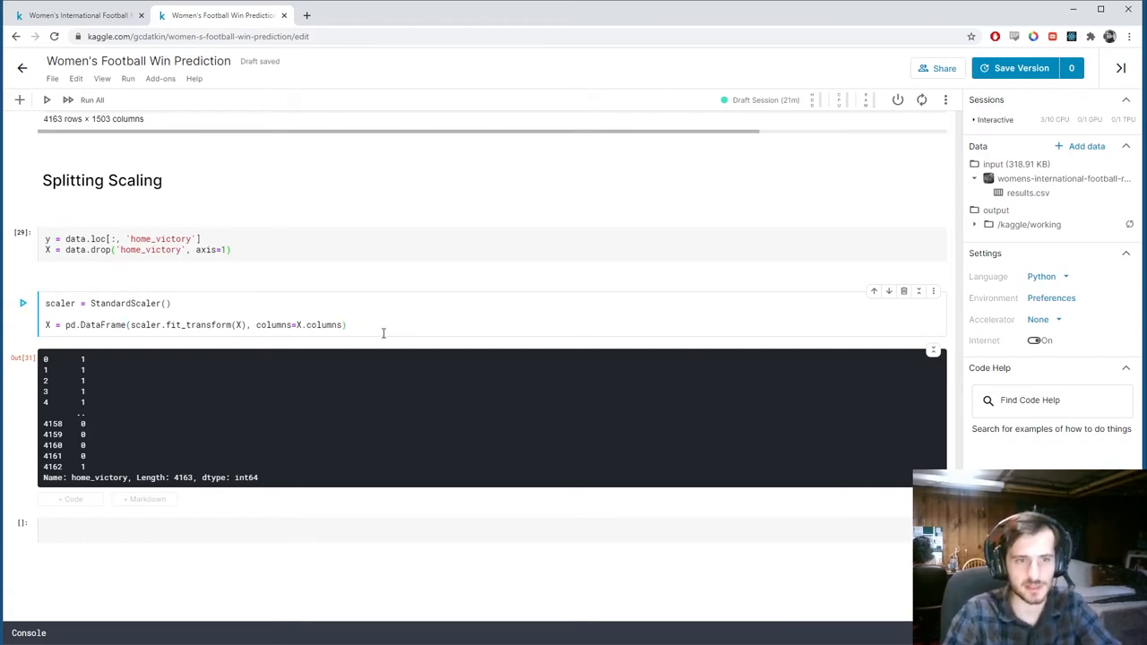
Run the scaling cell and view the scaled 4163 × 1502 X table.
{"action": "left_click", "coordinate": [91, 100]}
{"action": "type", "text": "X"}
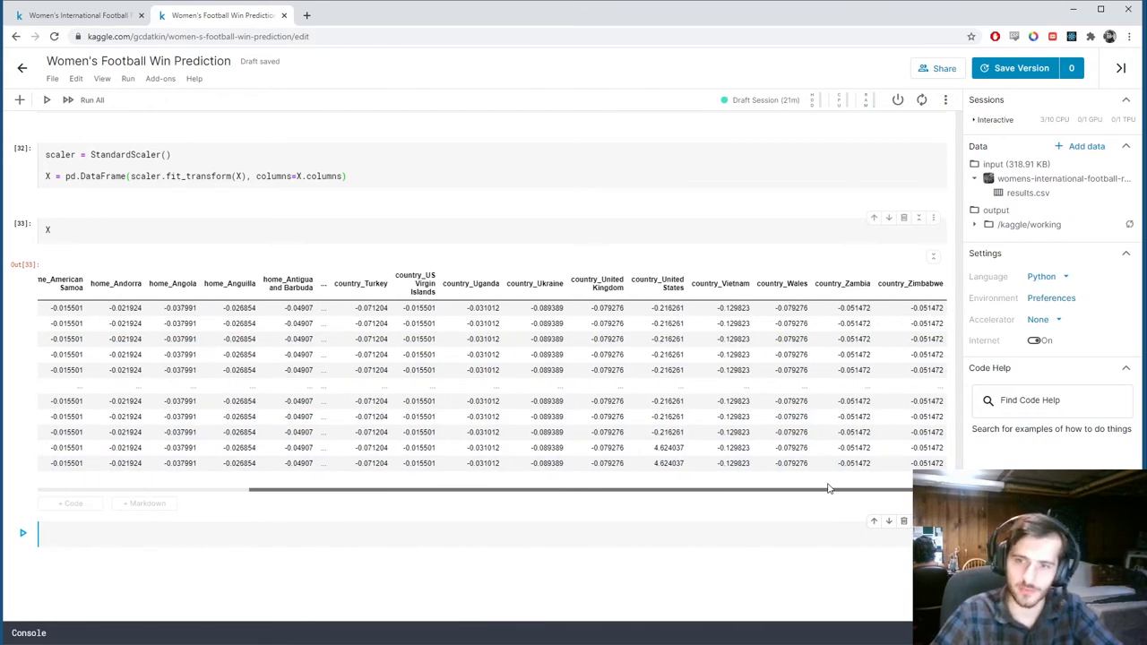
{"action": "scroll", "scroll_direction": "left", "scroll_amount": 3}
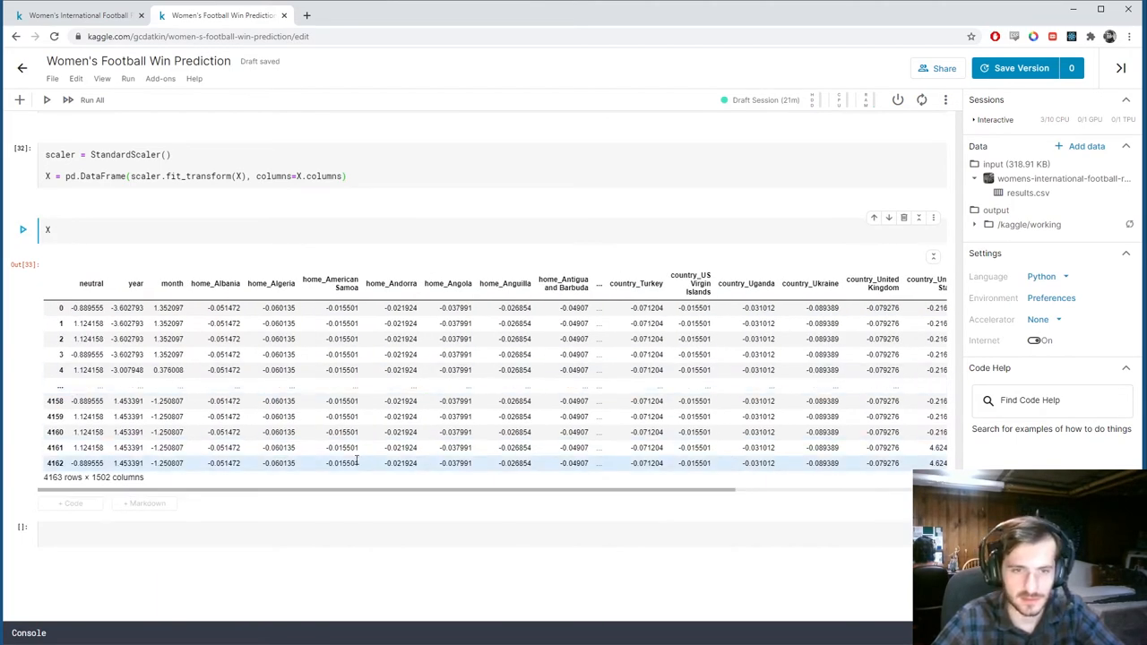
{"action": "scroll", "scroll_direction": "up", "scroll_amount": 3}
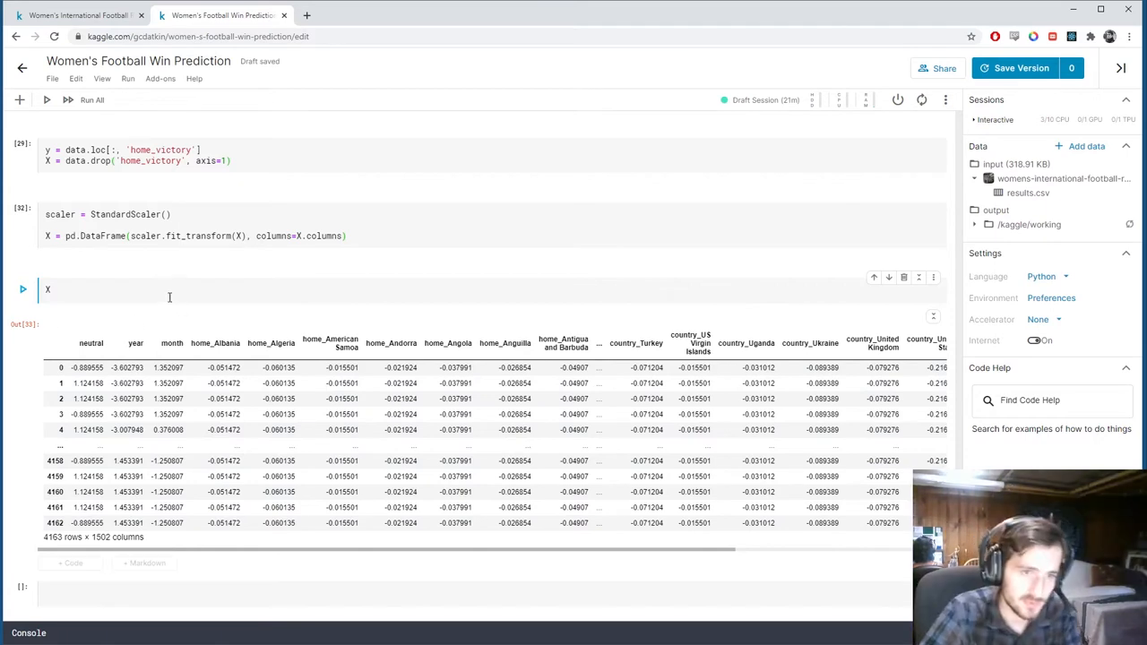
Split X and y into train and test sets with train_size 0.7 and random_state 67.
{"action": "type", "text": "_train, X_test, y_train, y_test = train_test_split("}
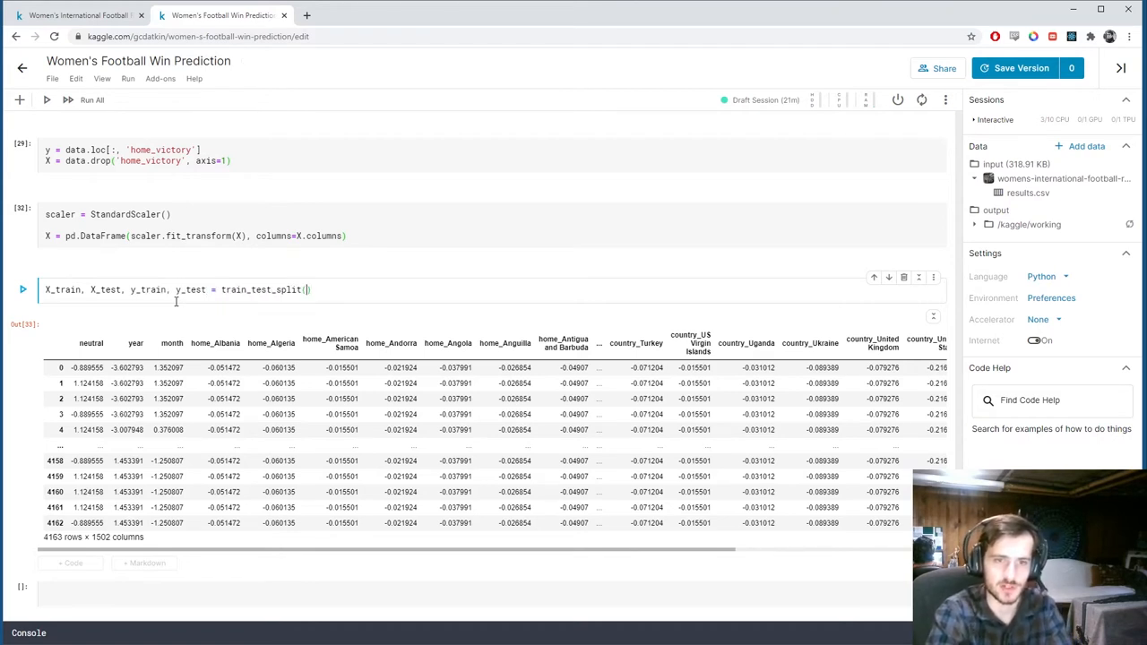
{"action": "type", "text": "X, y, train_size=0.7,"}
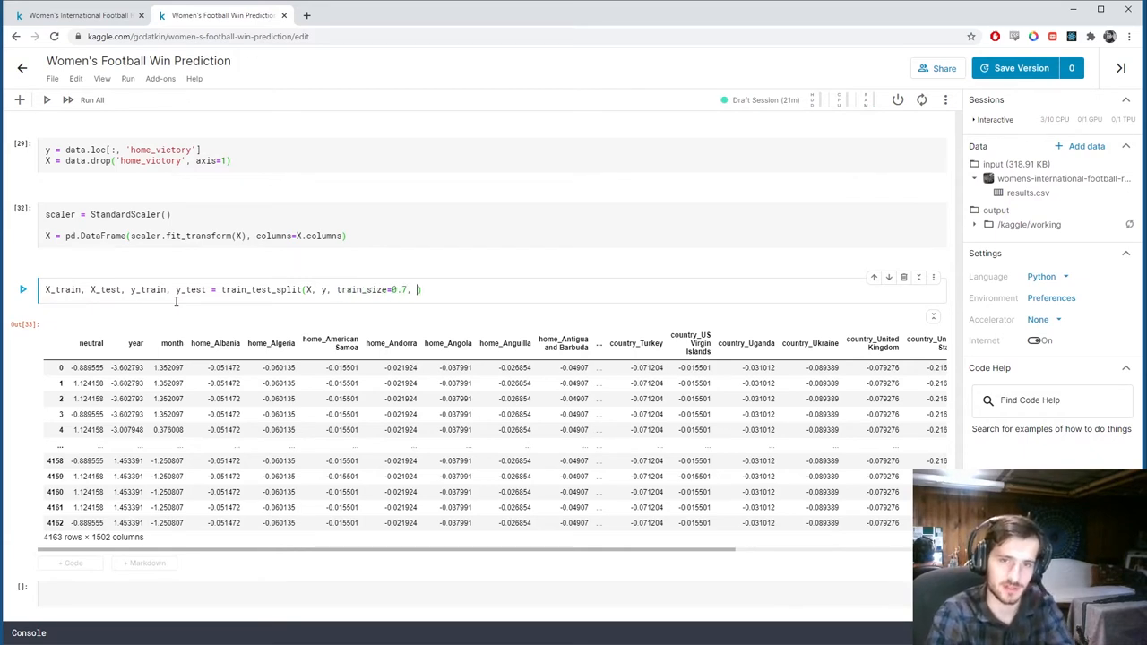
{"action": "type", "text": "random_state"}
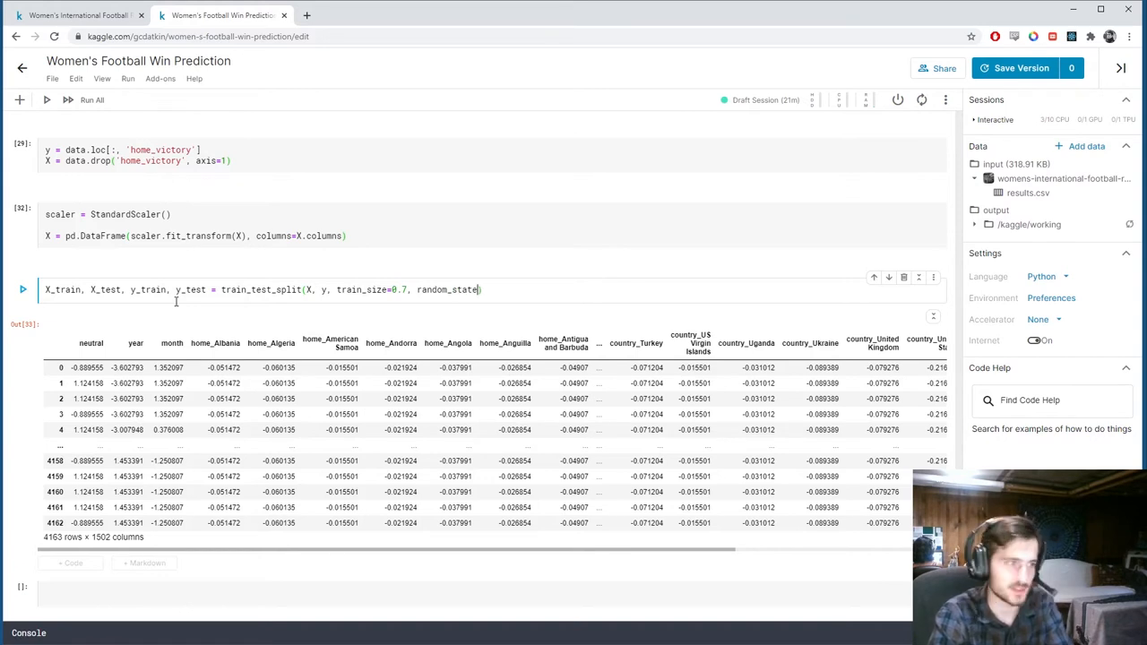
{"action": "type", "text": "="}
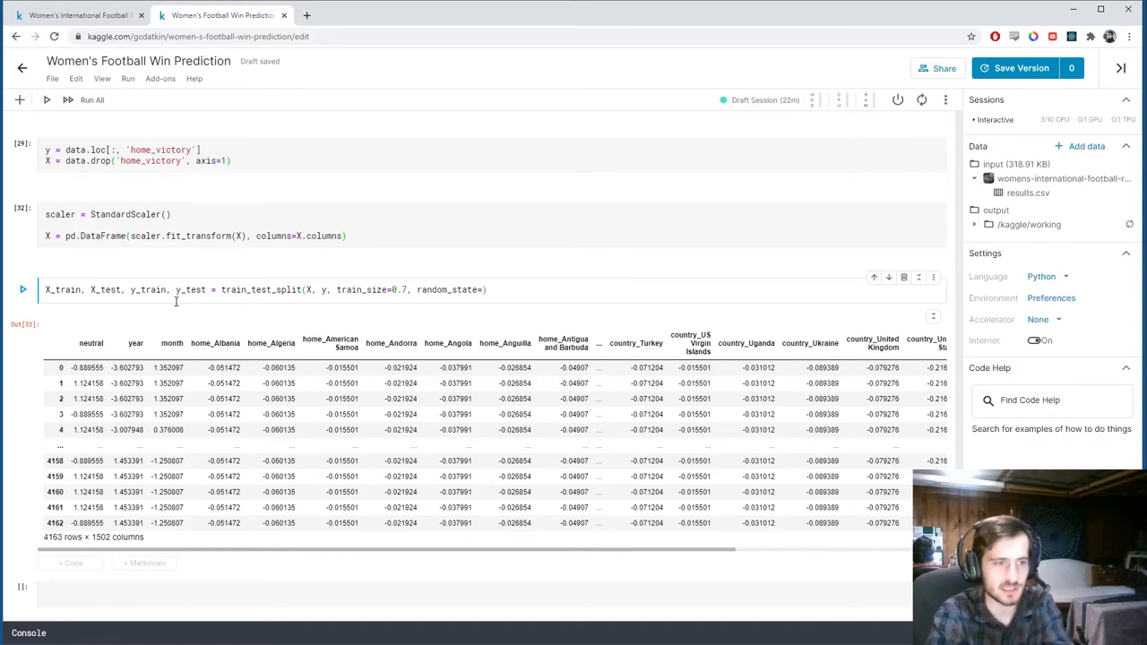
{"action": "type", "text": "67"}
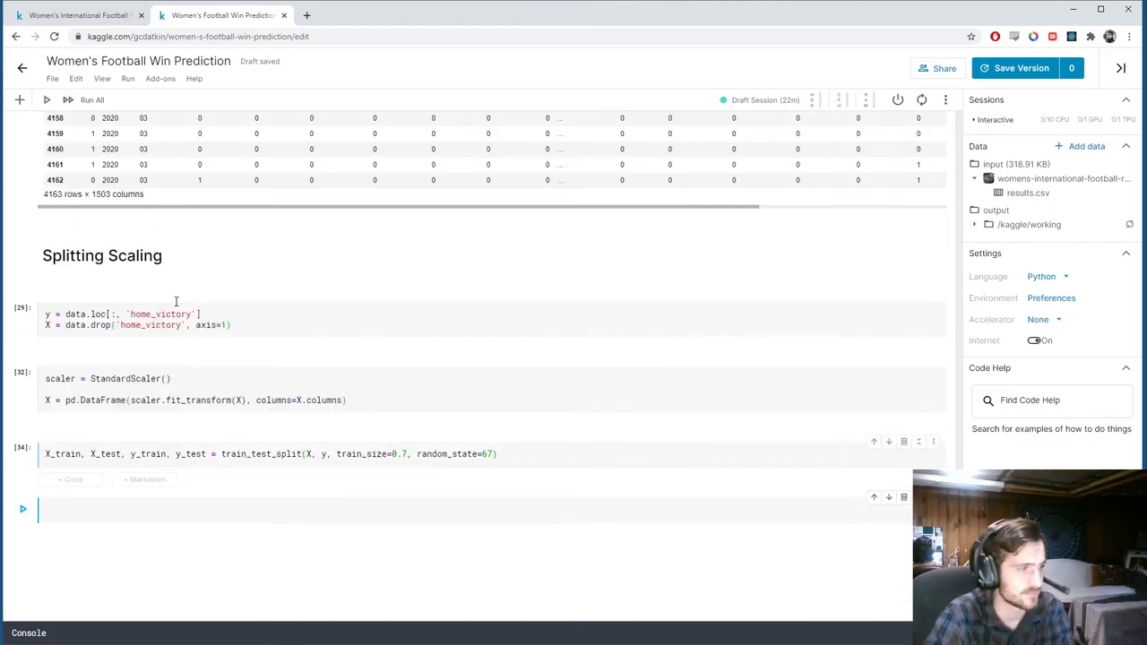
Add a Training heading below the split cell, check the column count, and start typing X.shape.
{"action": "left_click", "coordinate": [148, 478]}
{"action": "type", "text": "Training"}
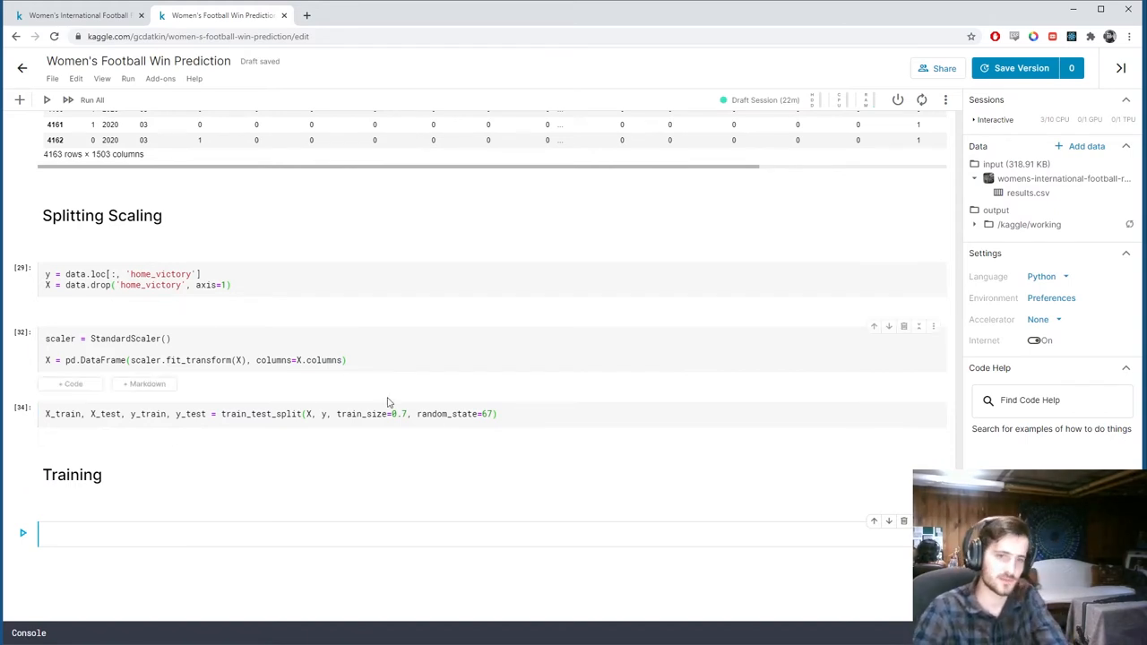
{"action": "scroll", "scroll_direction": "up", "scroll_amount": 3}
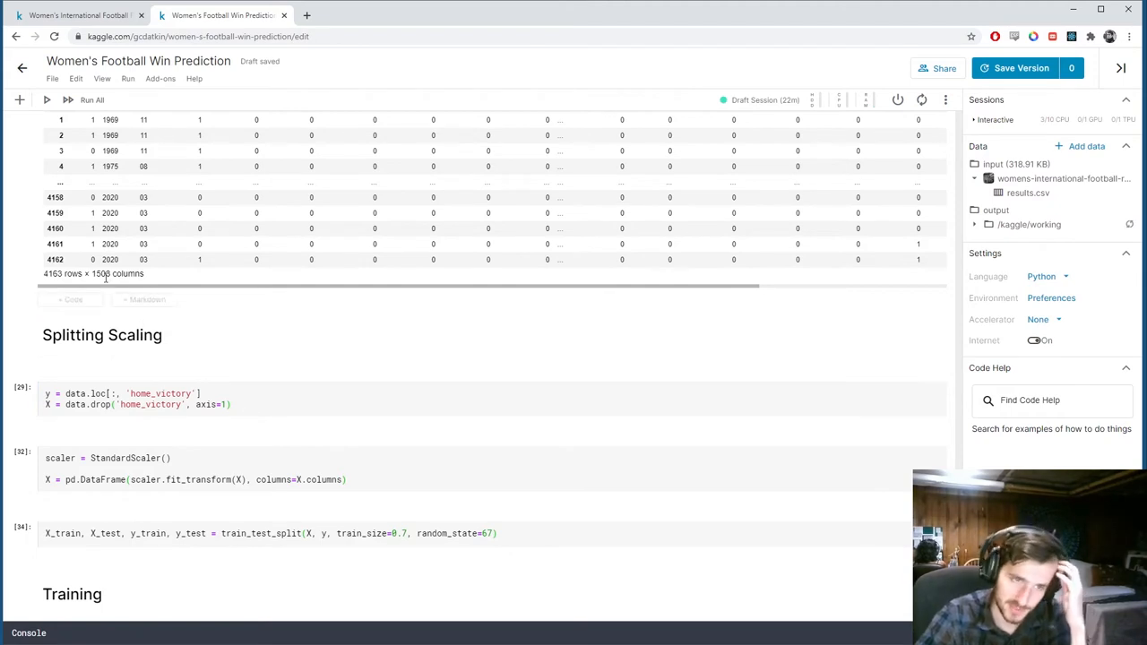
{"action": "double_click", "coordinate": [101, 273]}
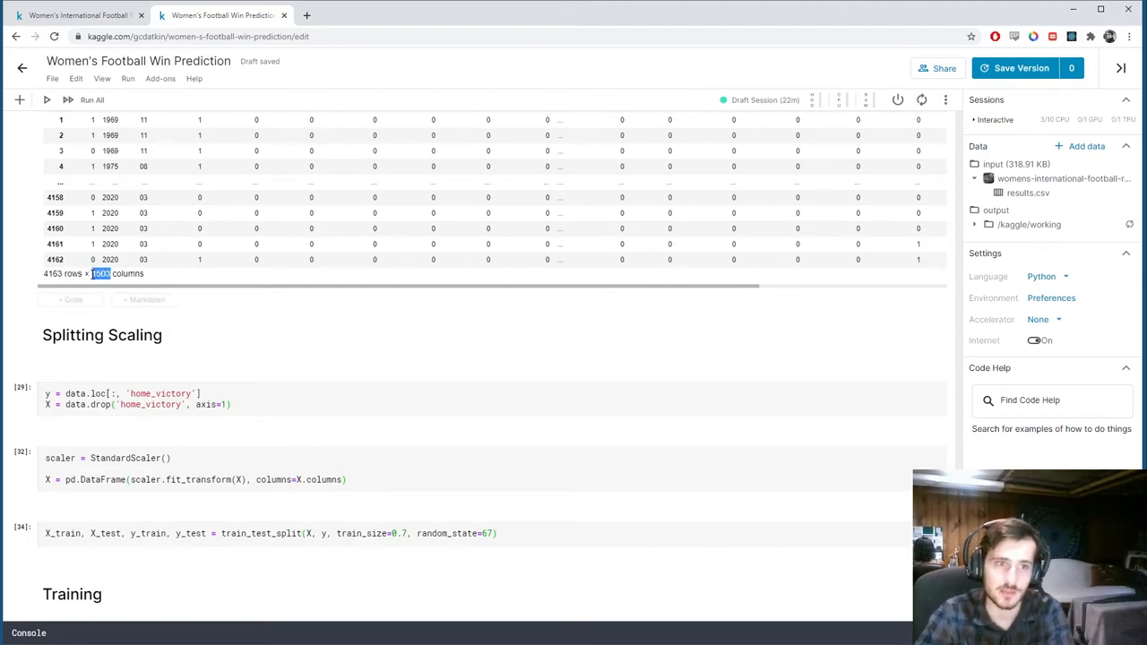
{"action": "scroll", "scroll_direction": "down", "scroll_amount": 3}
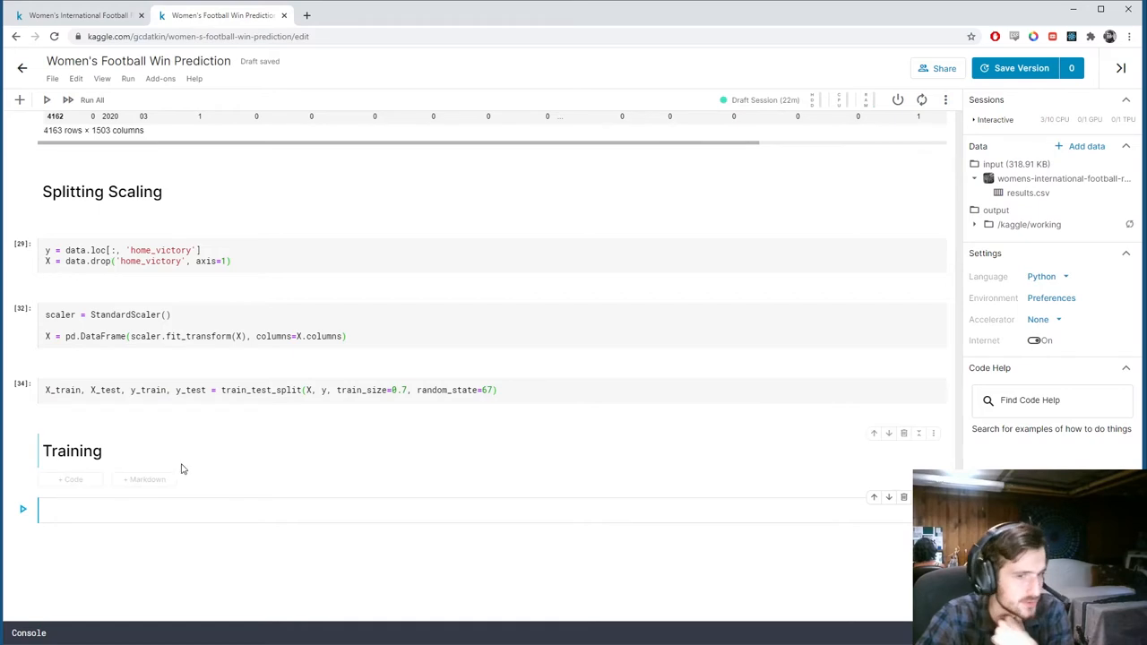
{"action": "type", "text": "X.shape"}
{"action": "type", "text": "y."}
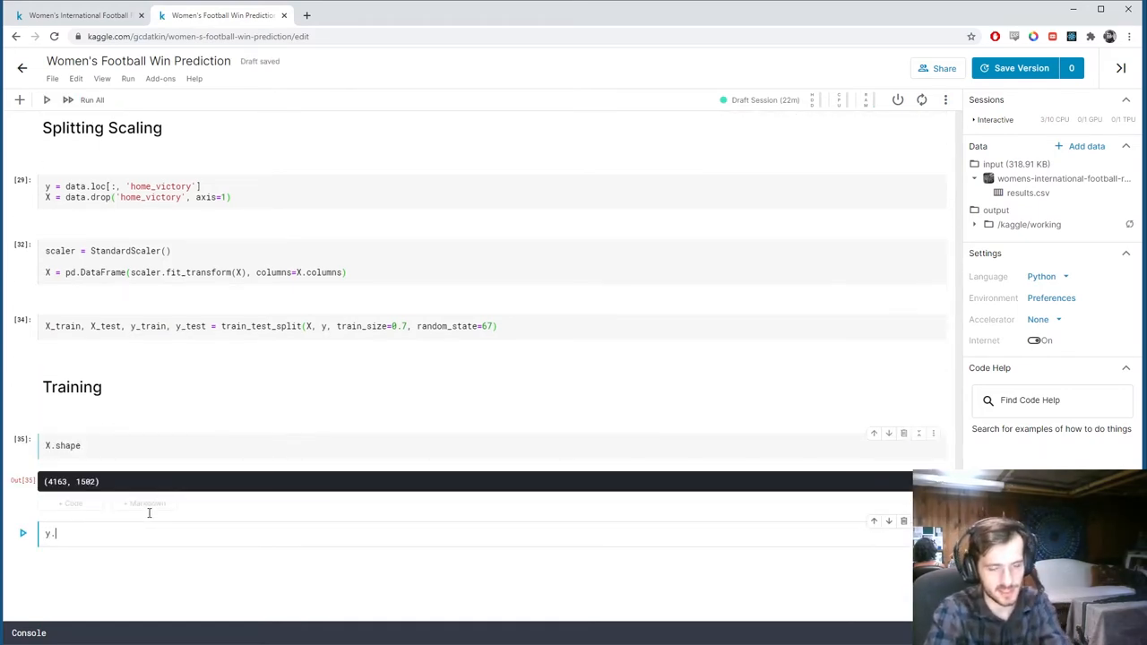
Run X.shape and y.mean(), showing (4163, 1502) and a 0.5258 home-win share.
{"action": "type", "text": "mean()"}
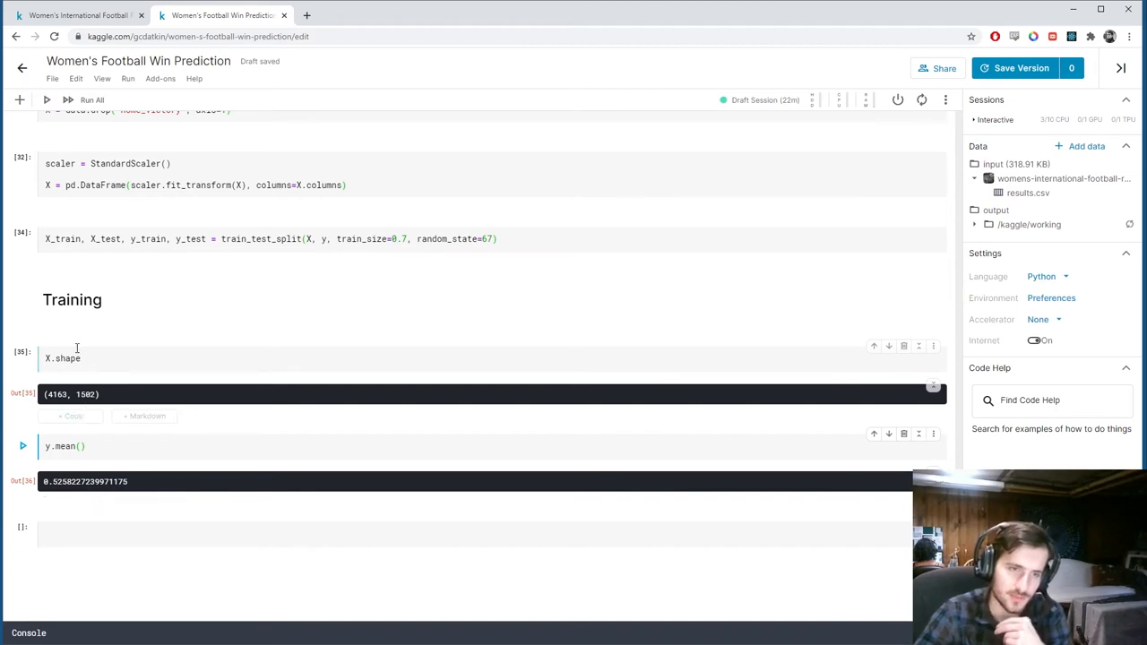
{"action": "double_click", "coordinate": [85, 394]}
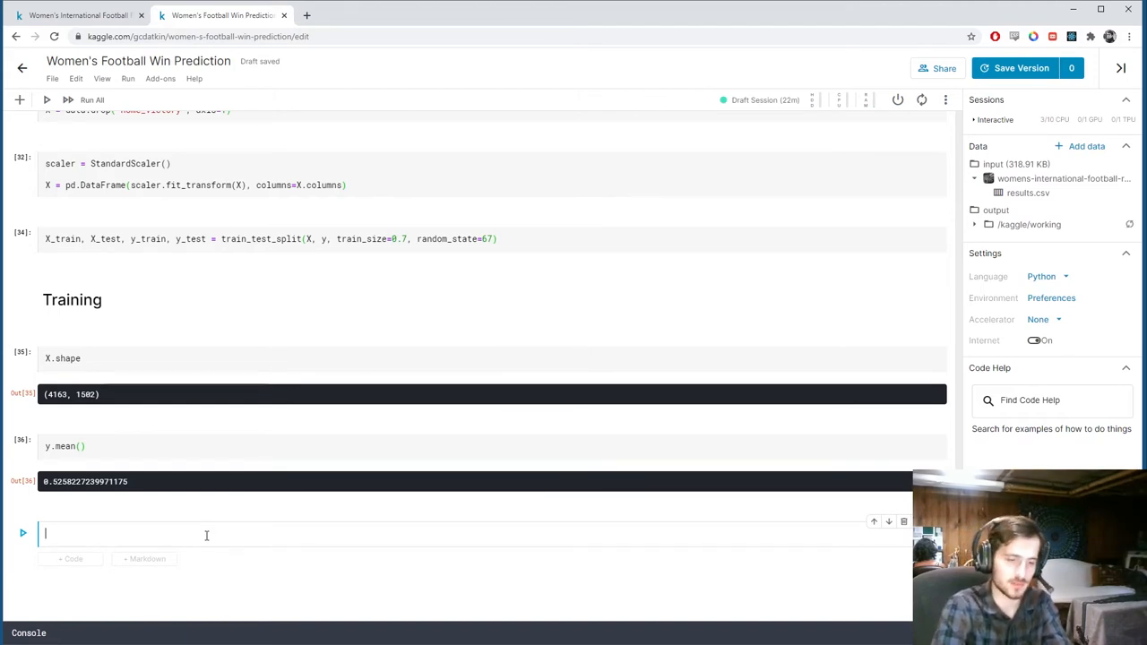
Define inputs = tf.keras.Input(shape=(1502,)).
{"action": "type", "text": "i"}
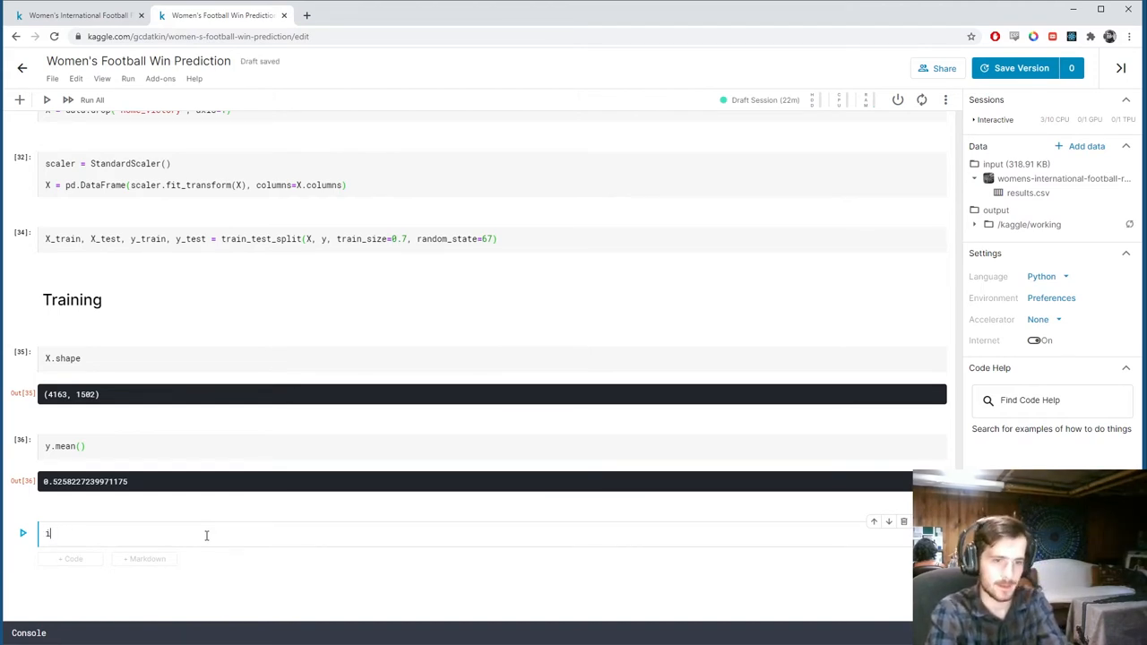
{"action": "type", "text": "b"}
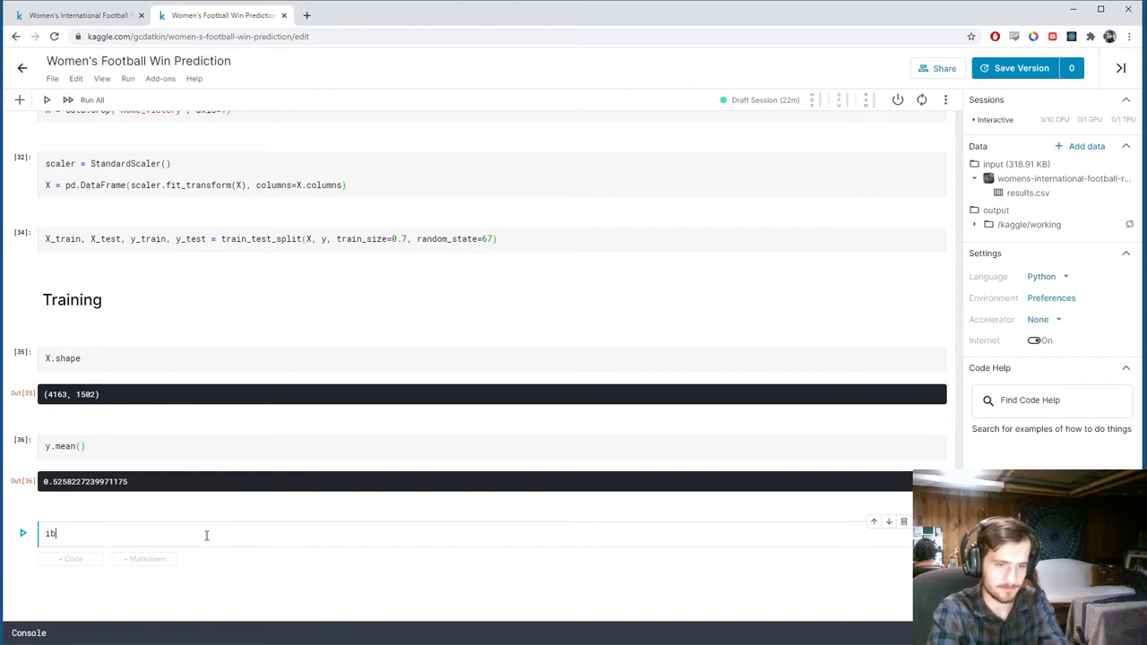
{"action": "type", "text": "nputs ="}
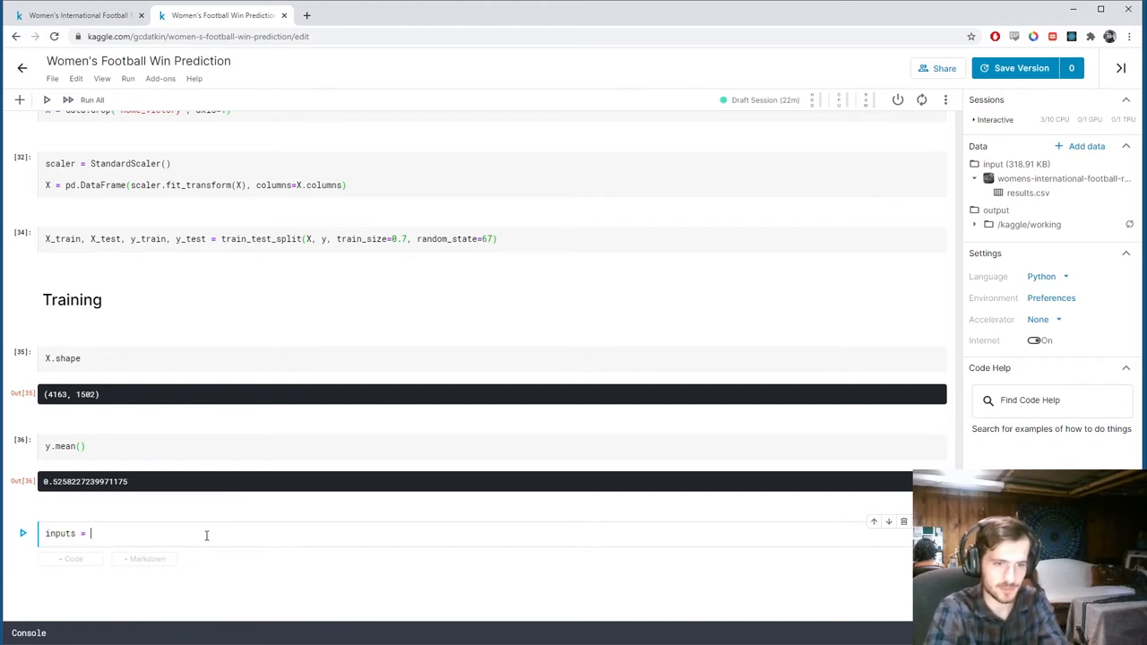
{"action": "type", "text": "tf.keras.In"}
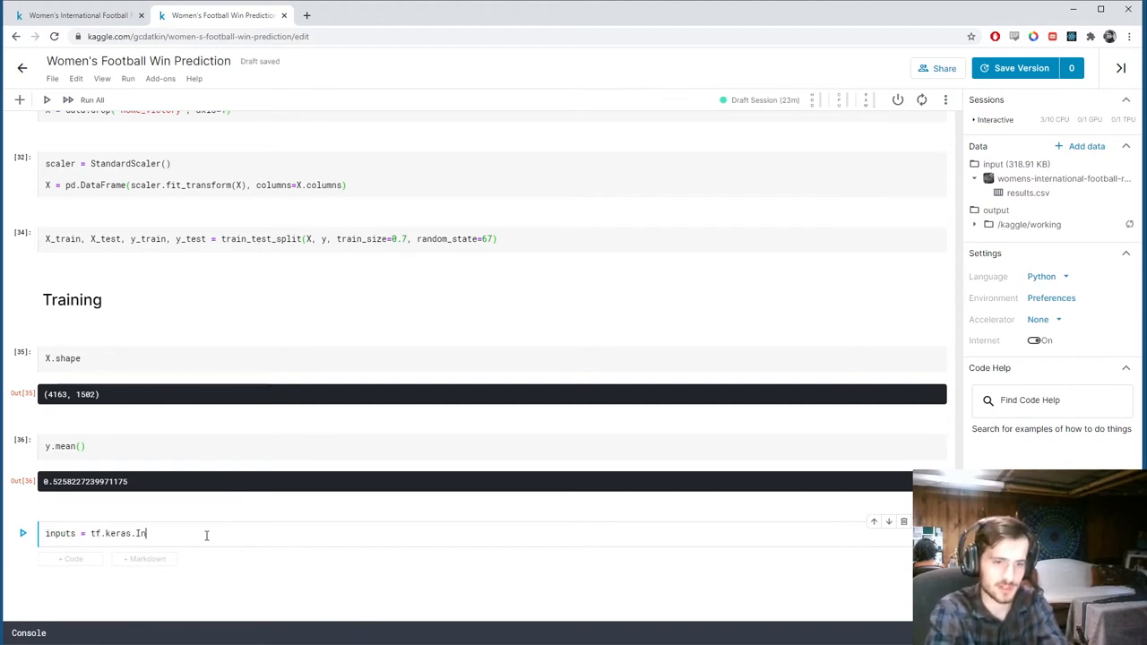
{"action": "type", "text": "put(s"}
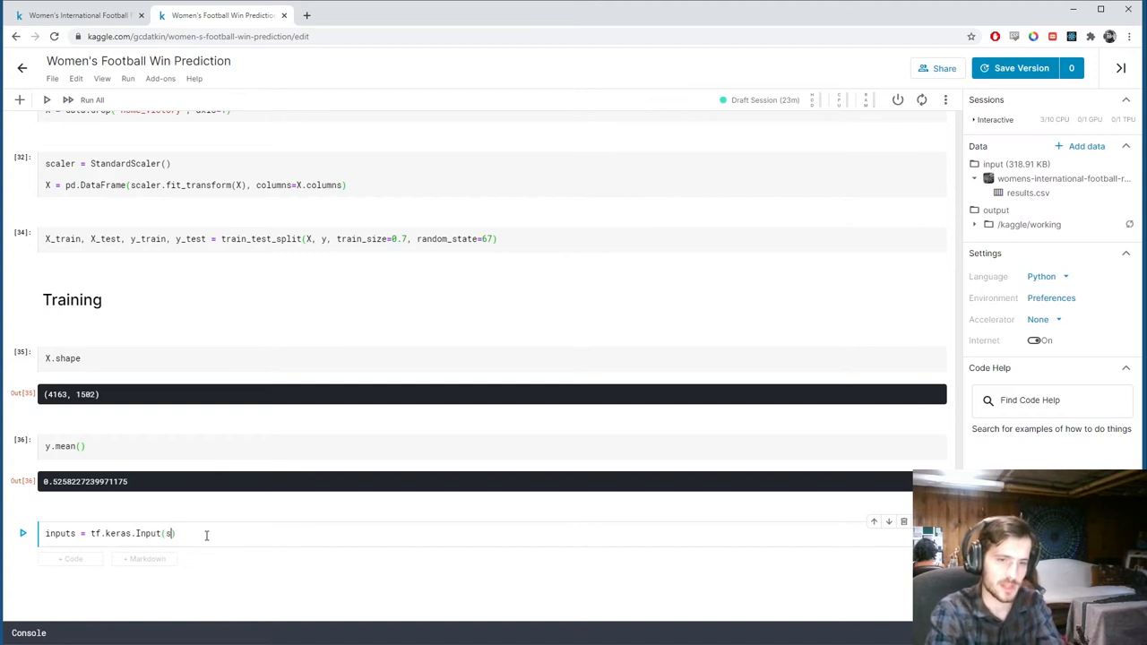
{"action": "type", "text": "hape=("}
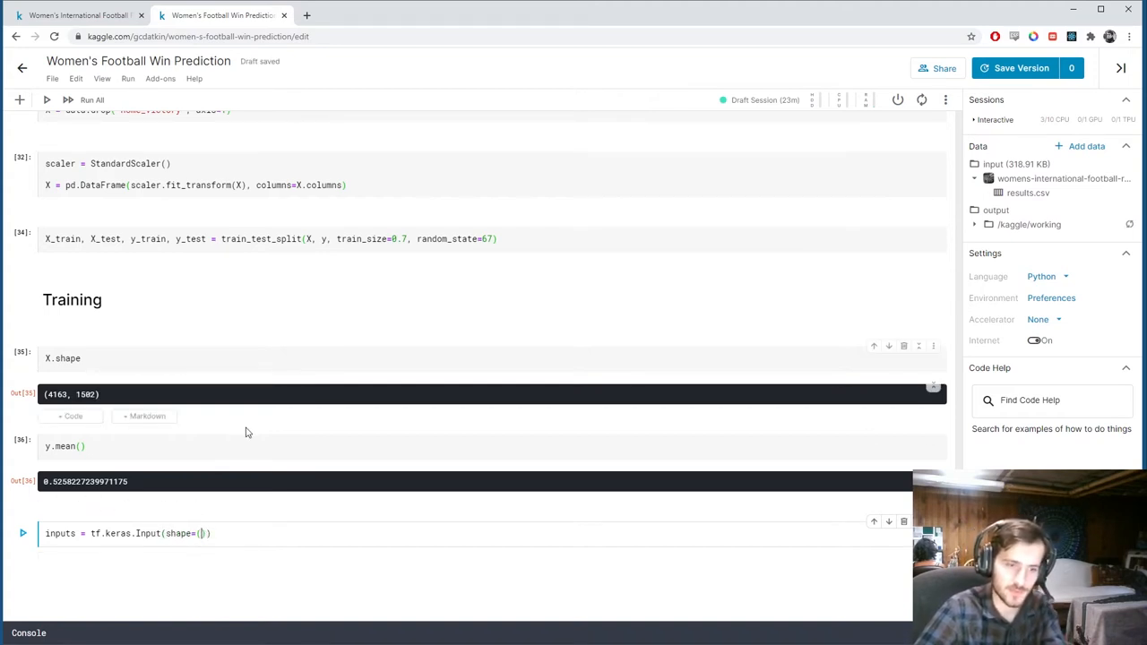
{"action": "type", "text": "1502,"}
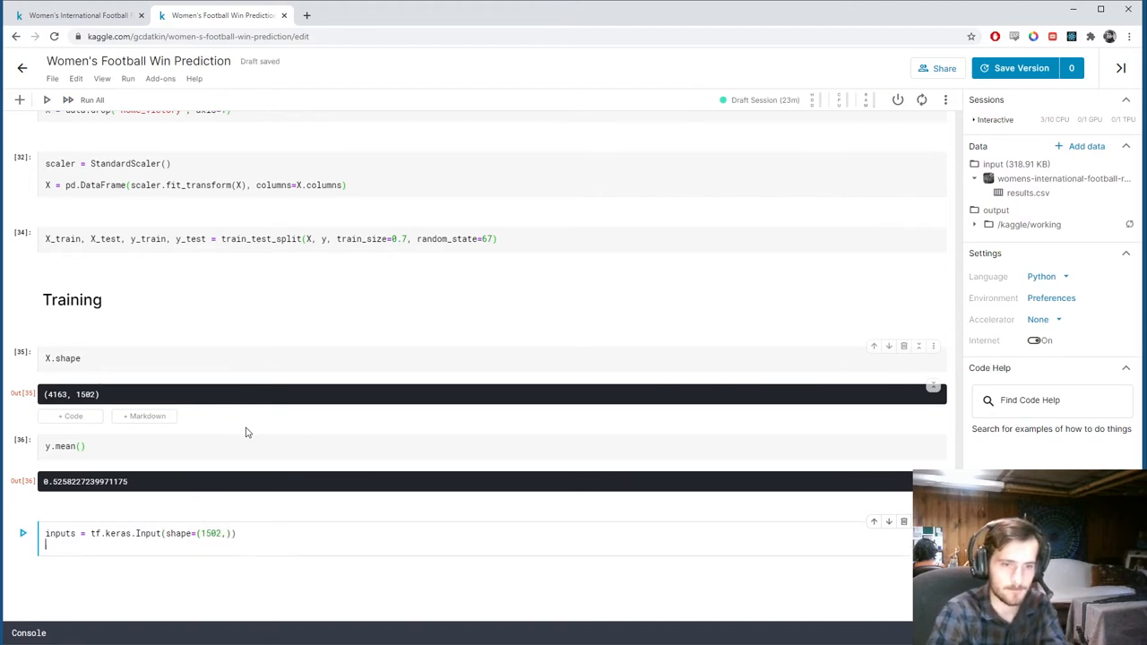
Add the 64-unit relu Dense hidden layers applied to the inputs.
{"action": "type", "text": "x ="}
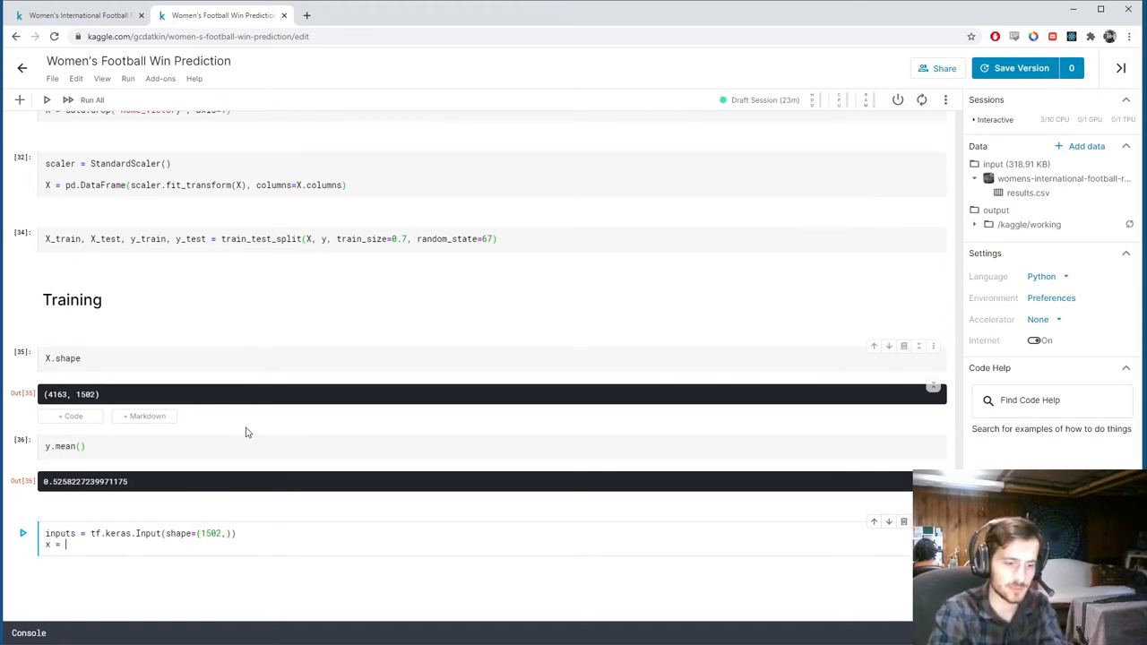
{"action": "type", "text": "tf.keras.lay"}
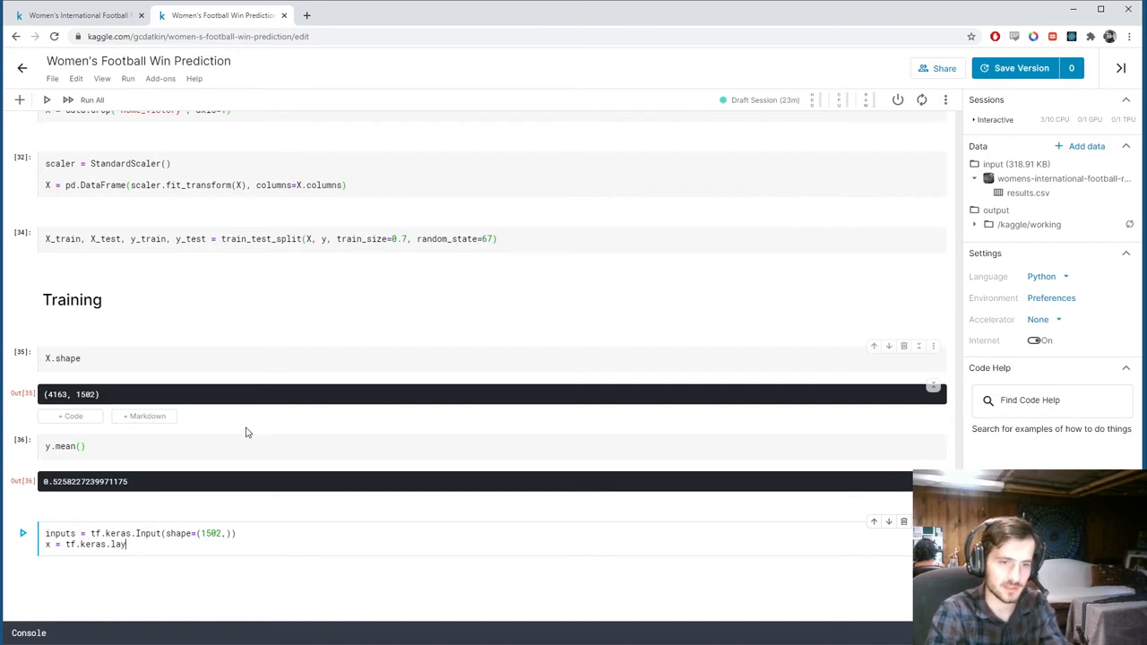
{"action": "type", "text": "ers.Dens"}
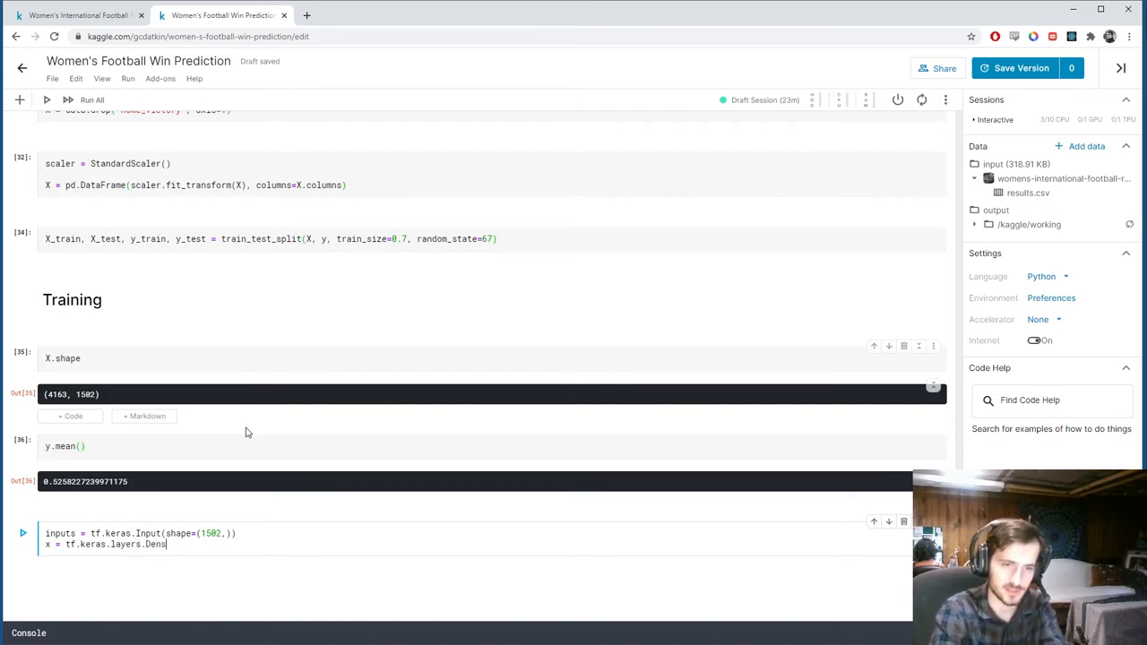
{"action": "type", "text": "e()"}
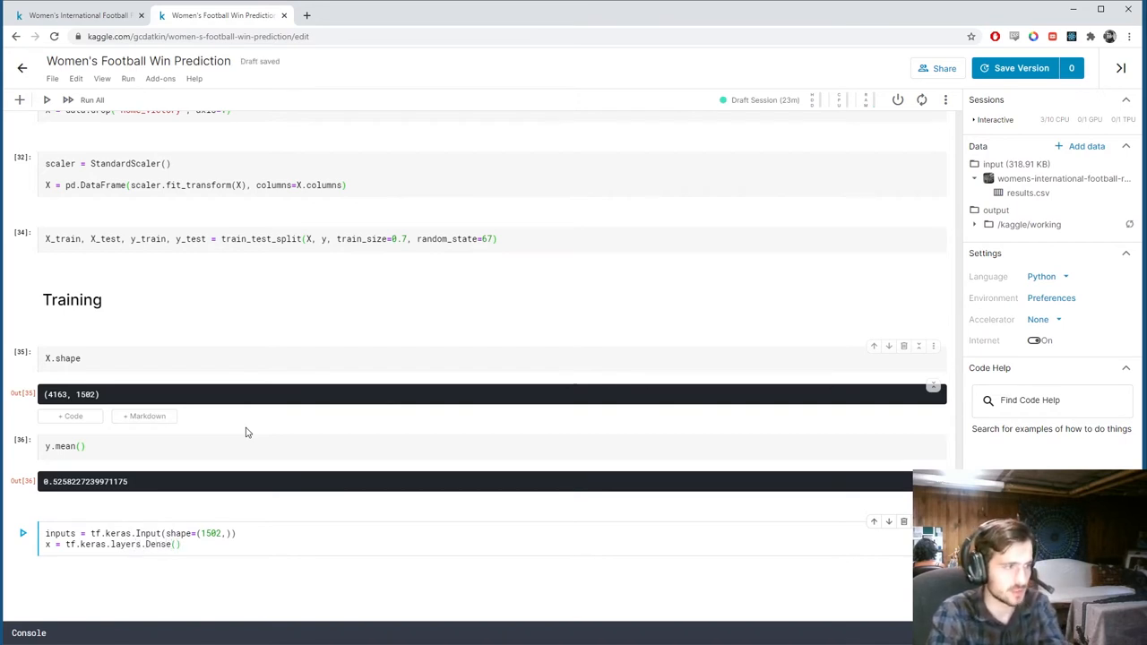
{"action": "type", "text": "64, activation='r"}
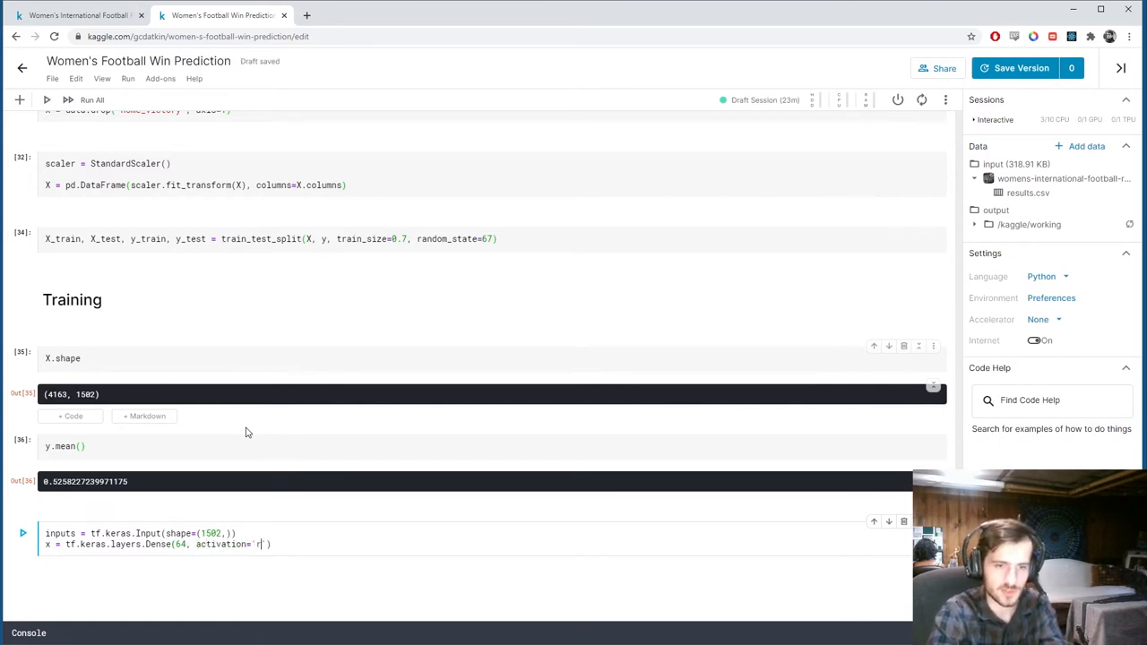
{"action": "type", "text": "elu')()"}
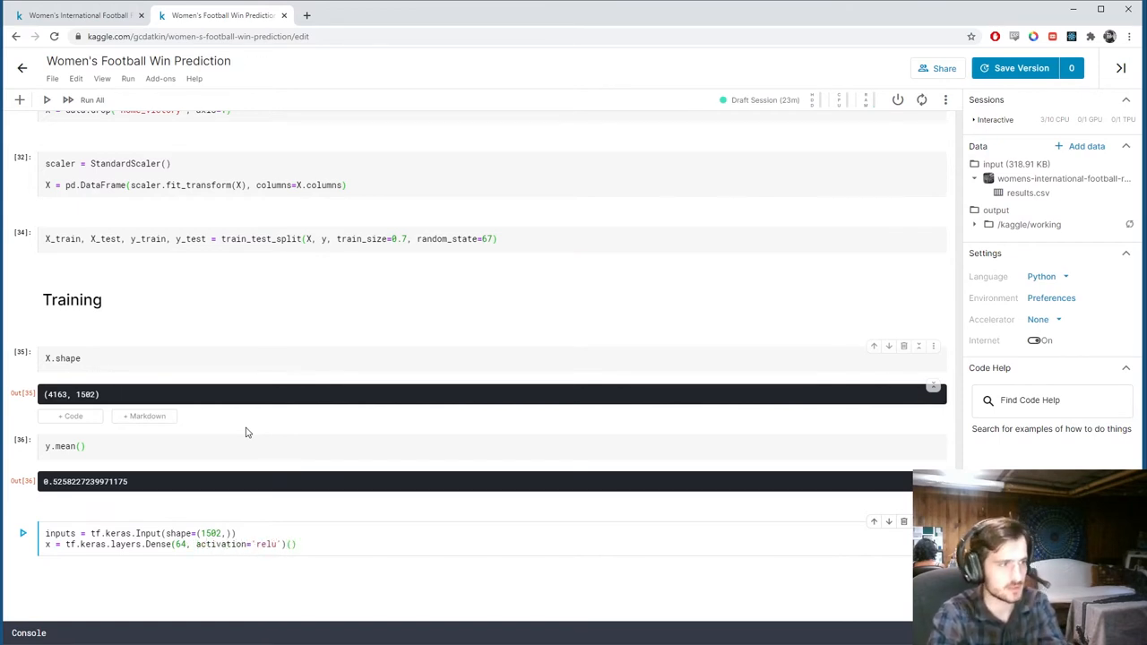
{"action": "type", "text": "inputs"}
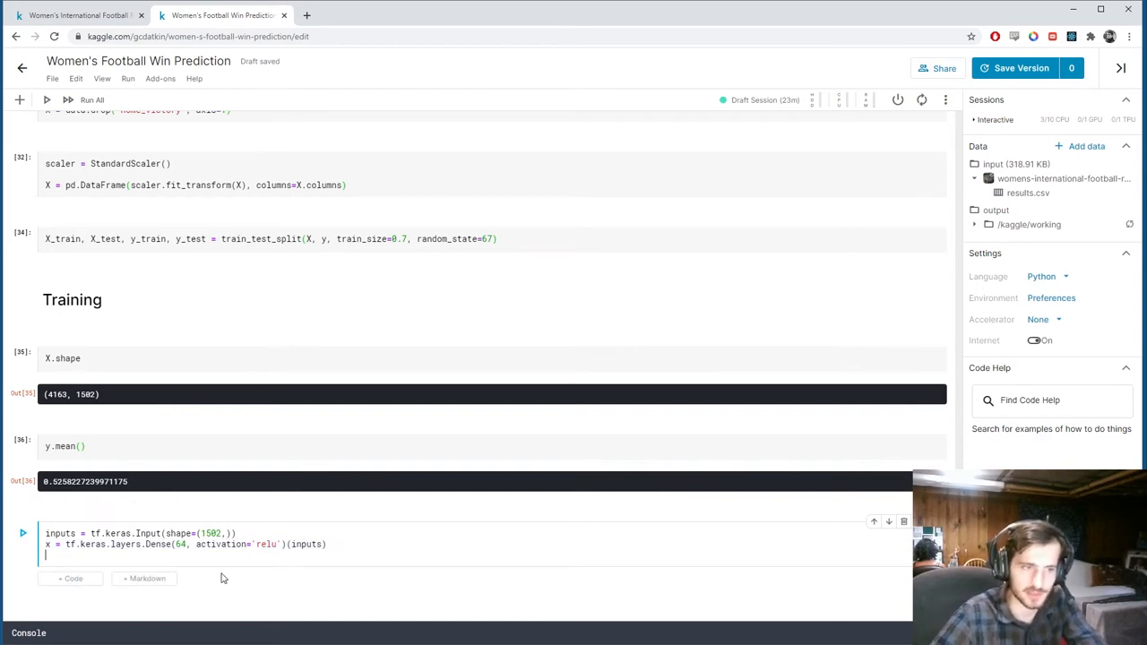
{"action": "type", "text": "x = tf.keras.layers.Dense(64, activation='relu')(inputs)"}
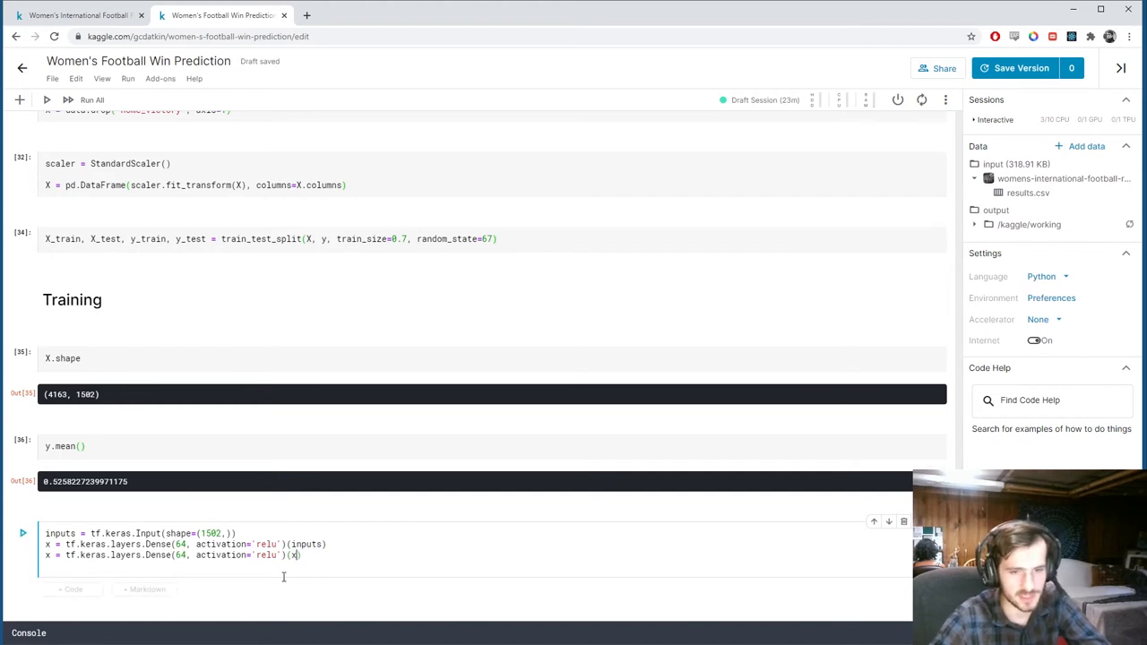
Add the Dense(1) sigmoid output layer applied to x.
{"action": "type", "text": "outputs = t"}
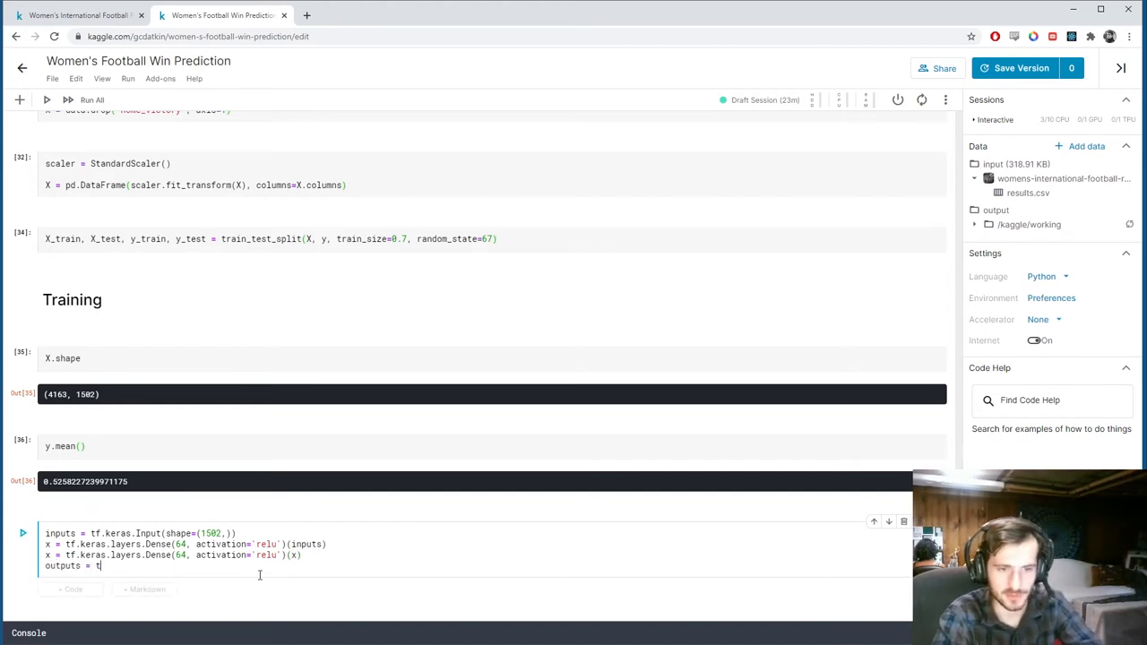
{"action": "type", "text": "f.keras.laye"}
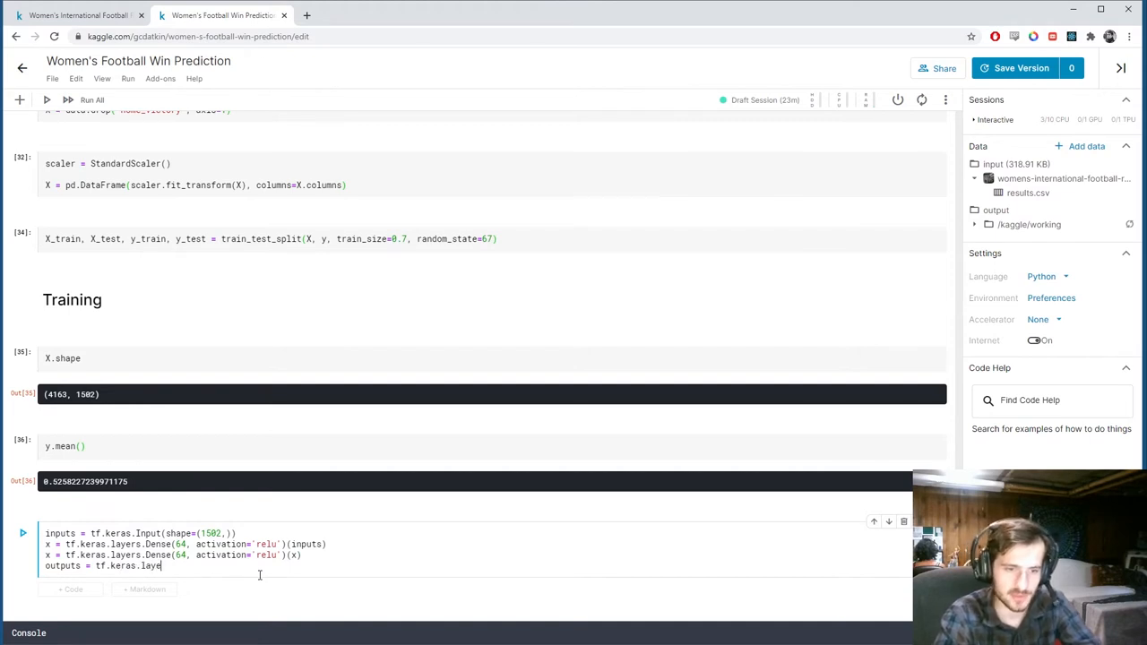
{"action": "type", "text": "rs.Dense()"}
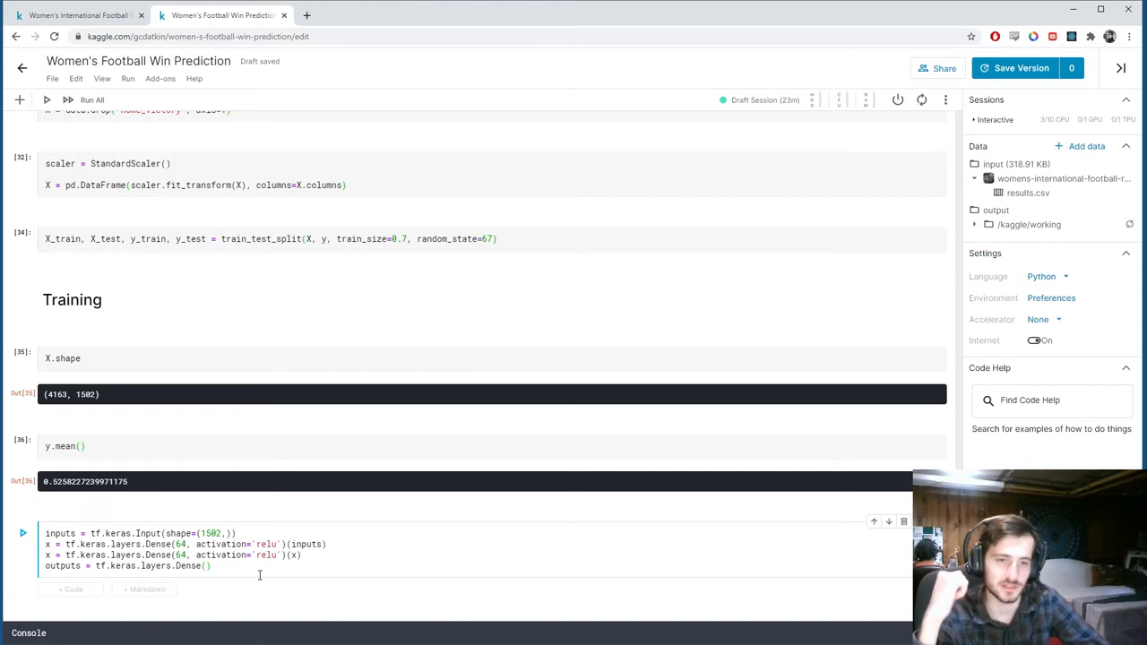
{"action": "type", "text": "1, activation='sigmoid'"}
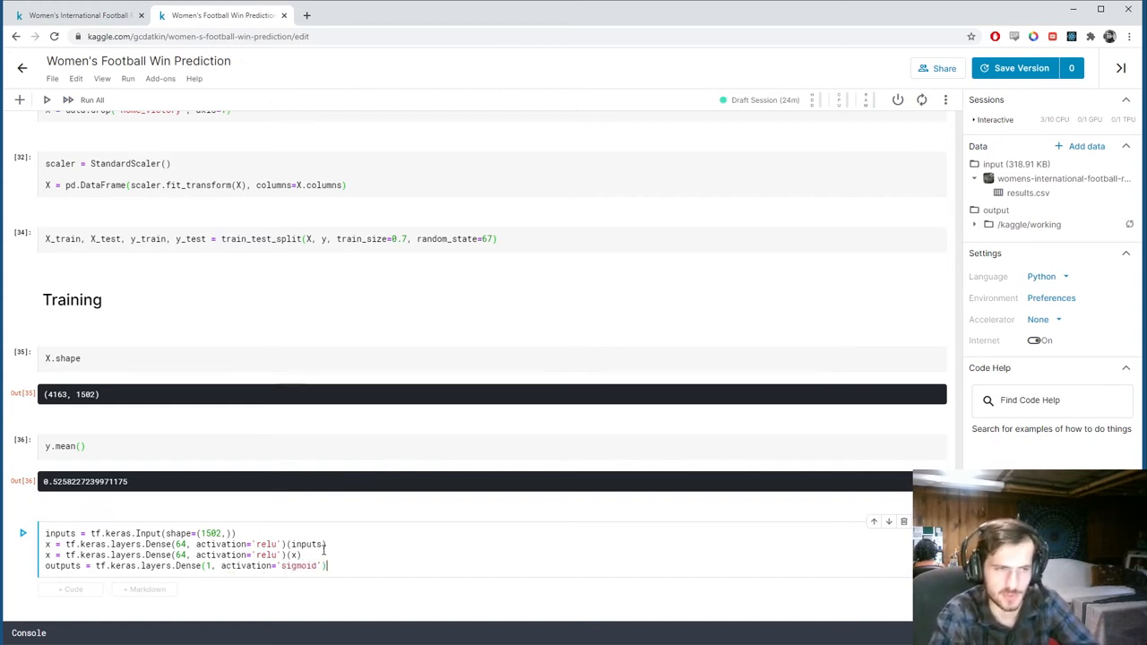
{"action": "type", "text": "(x)"}
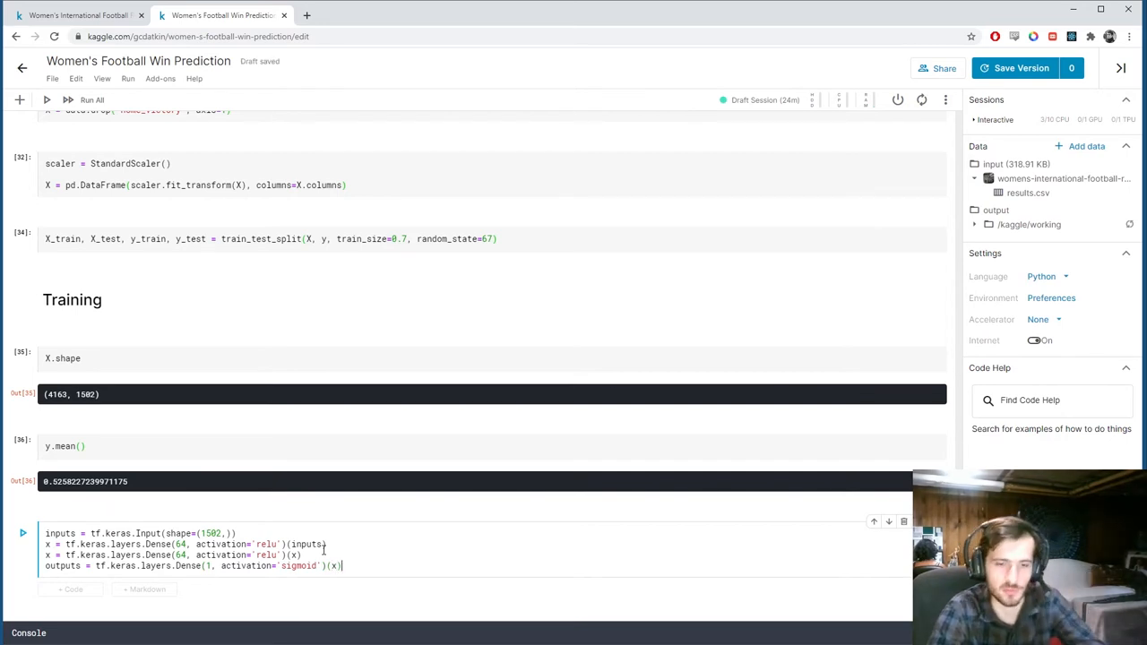
Write model = tf.keras.Model(inputs, outputs) below the layer definitions.
{"action": "type", "text": "m"}
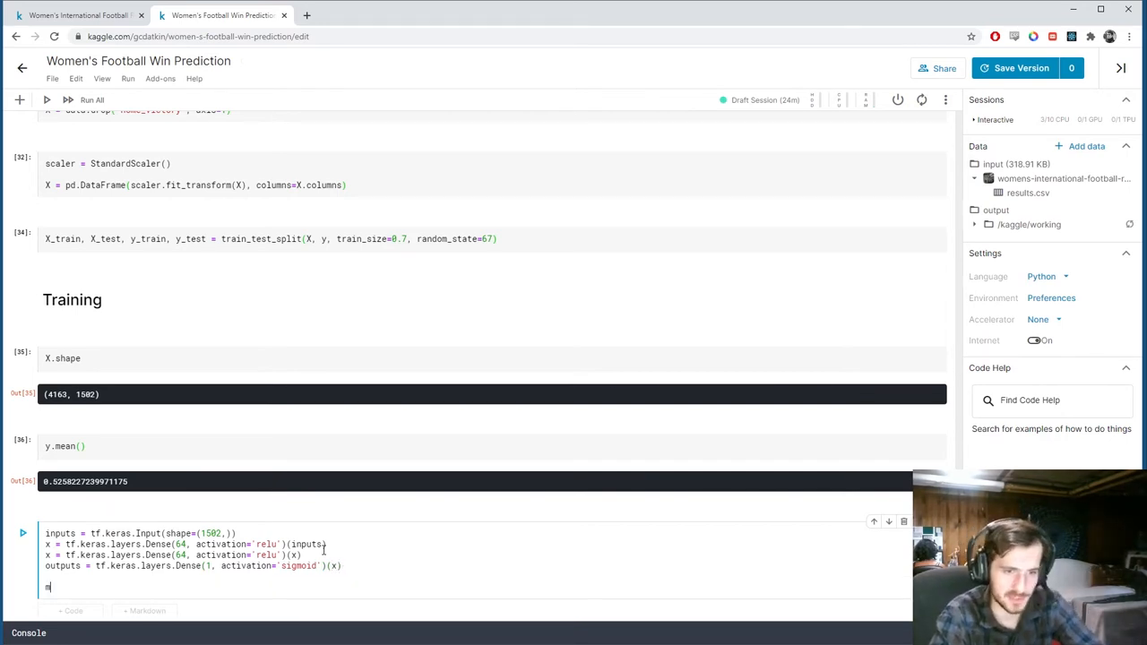
{"action": "type", "text": "odel ="}
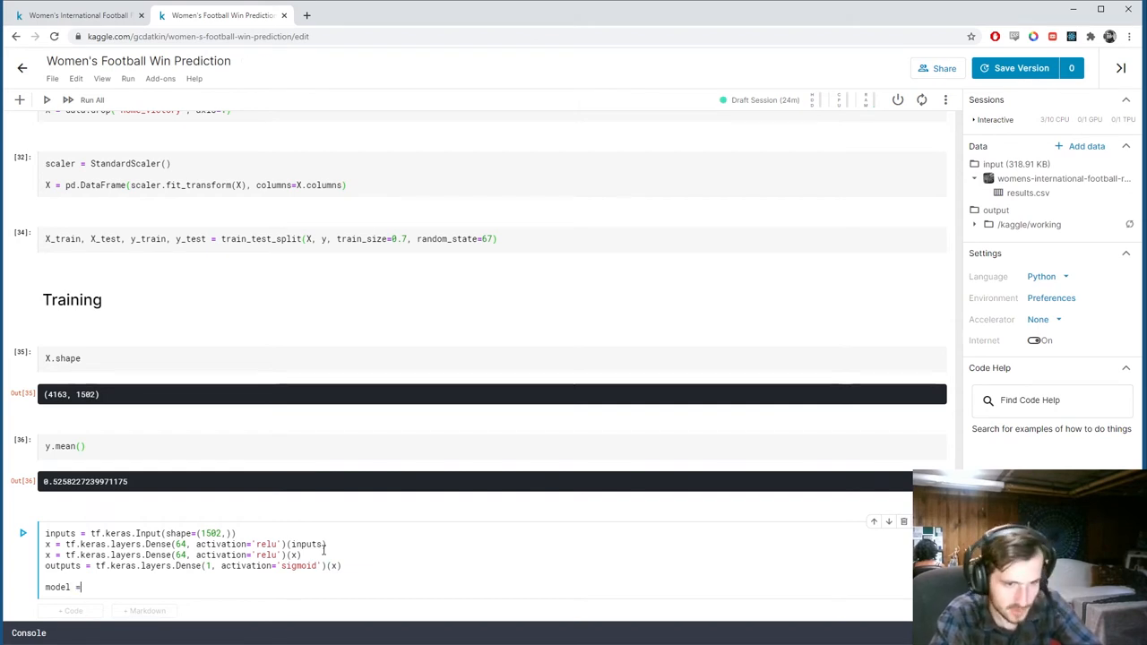
{"action": "type", "text": "tf.keras."}
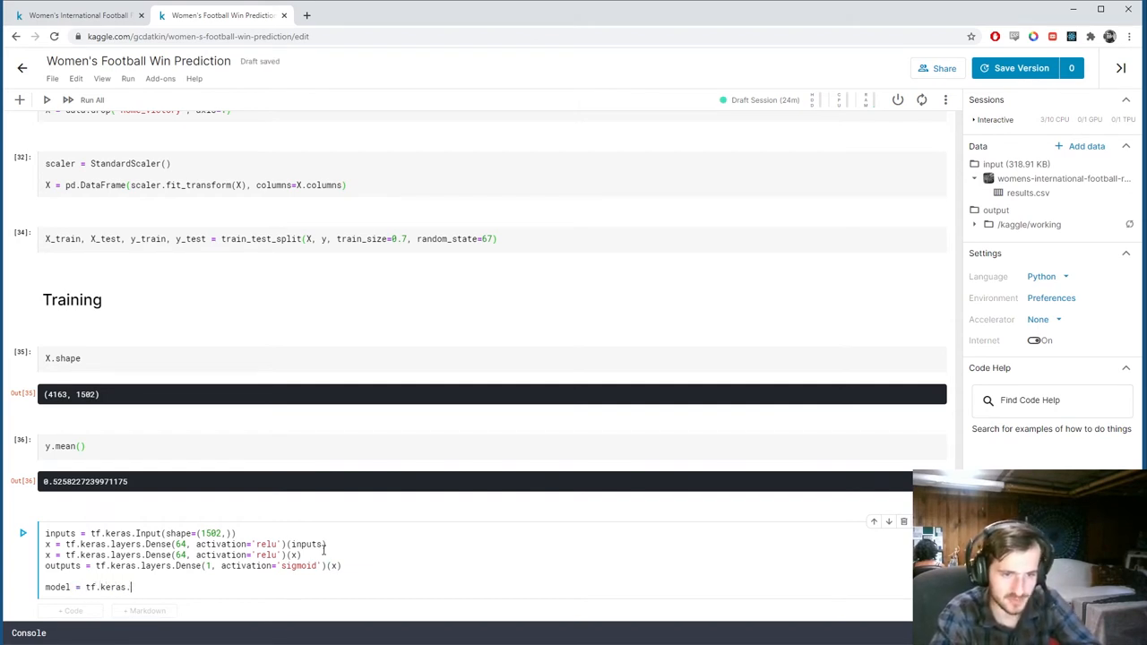
{"action": "type", "text": "Model()"}
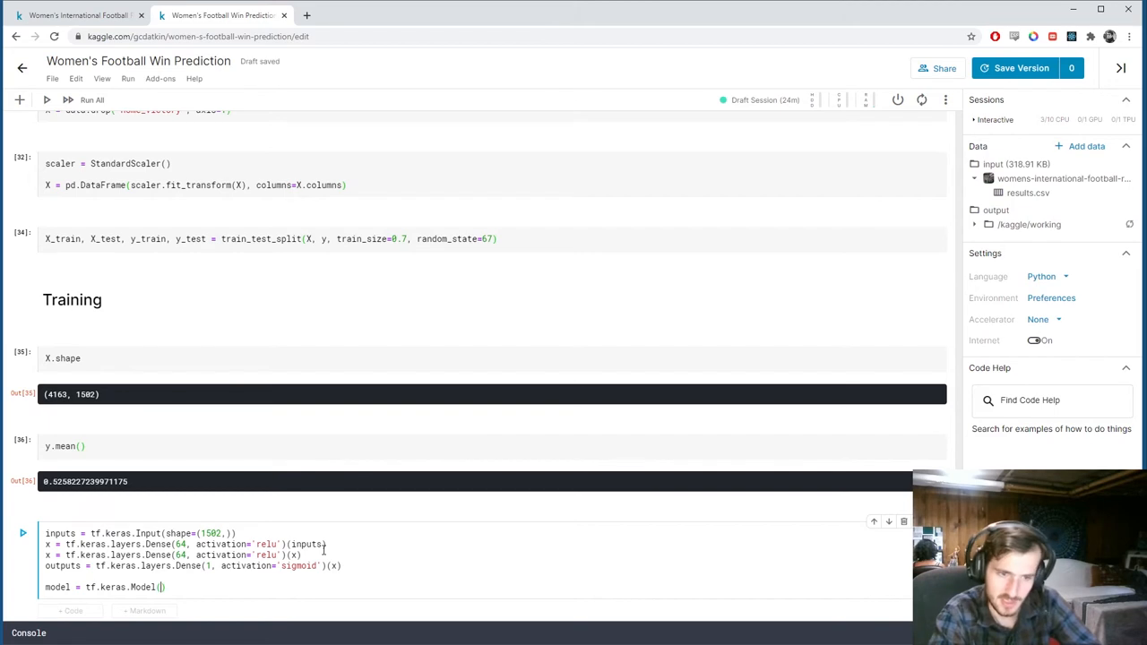
{"action": "type", "text": "input"}
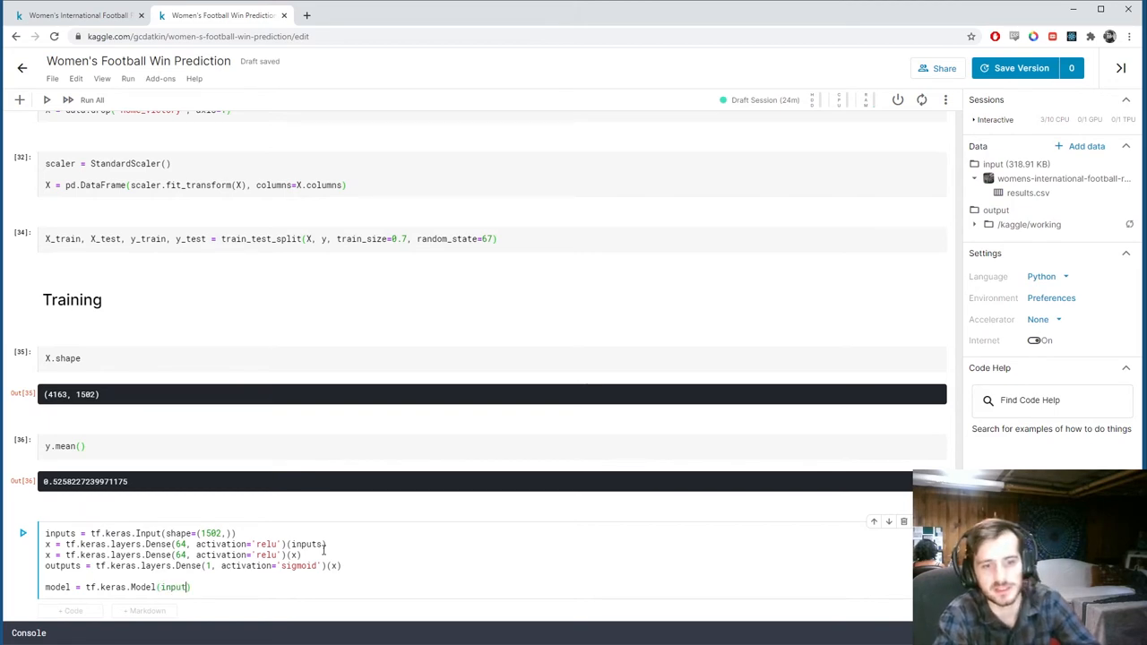
{"action": "type", "text": "s, outputs)"}
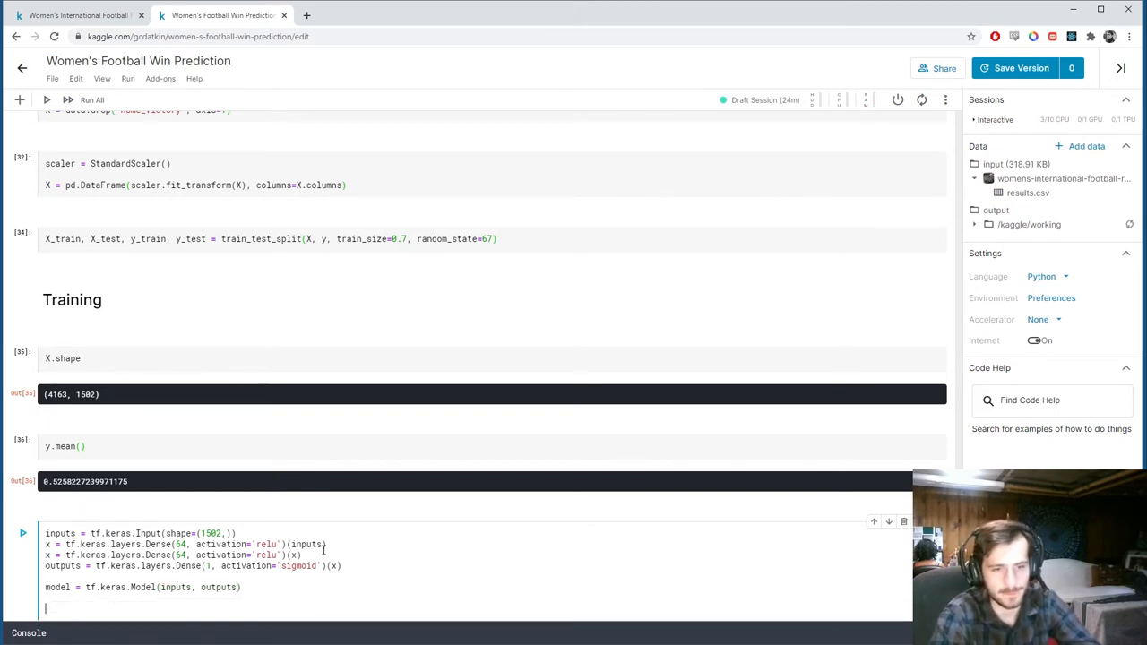
{"action": "type", "text": "mo"}
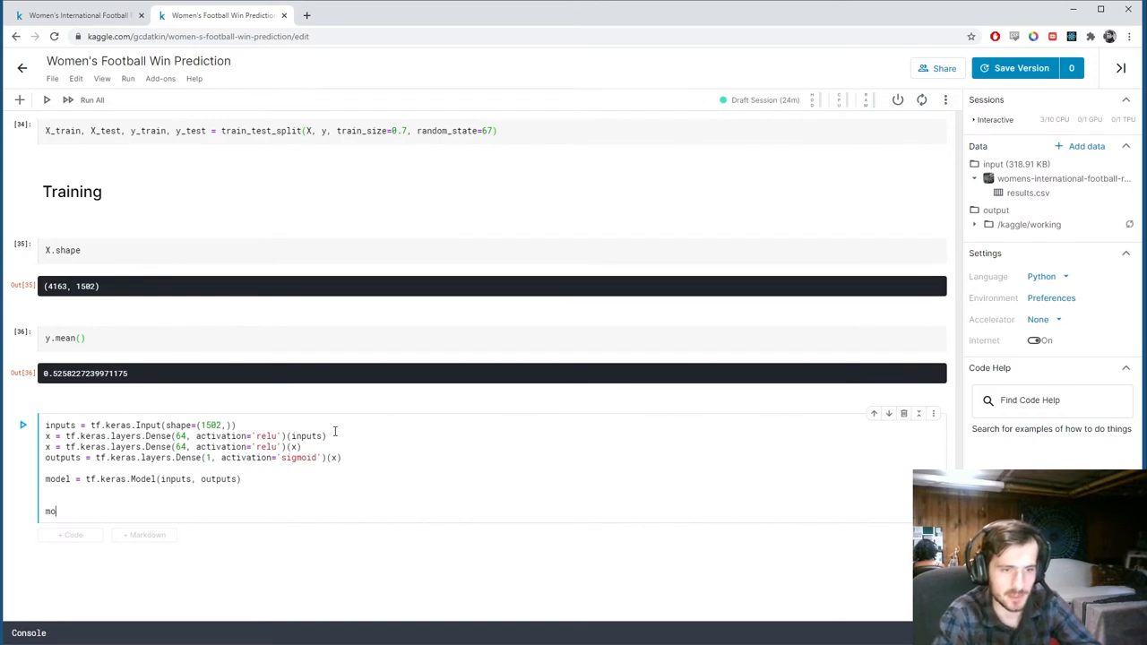
Compile the model with adam optimizer, binary_crossentropy loss and 'accuracy' metric.
{"action": "type", "text": "del.compile("}
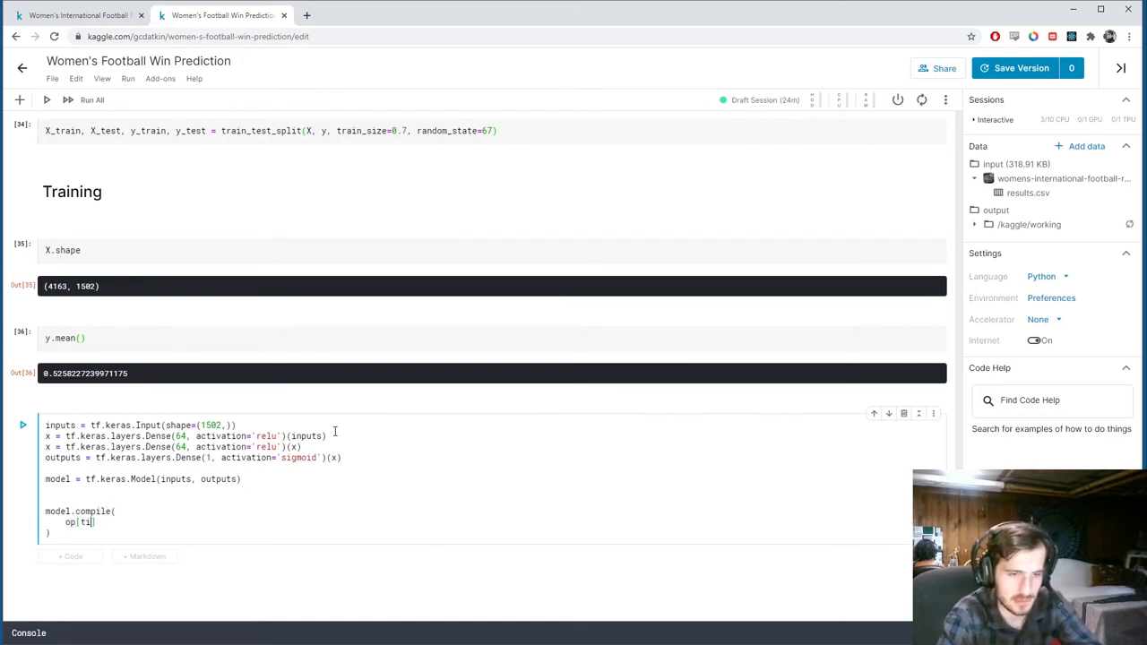
{"action": "type", "text": "optimizer='"}
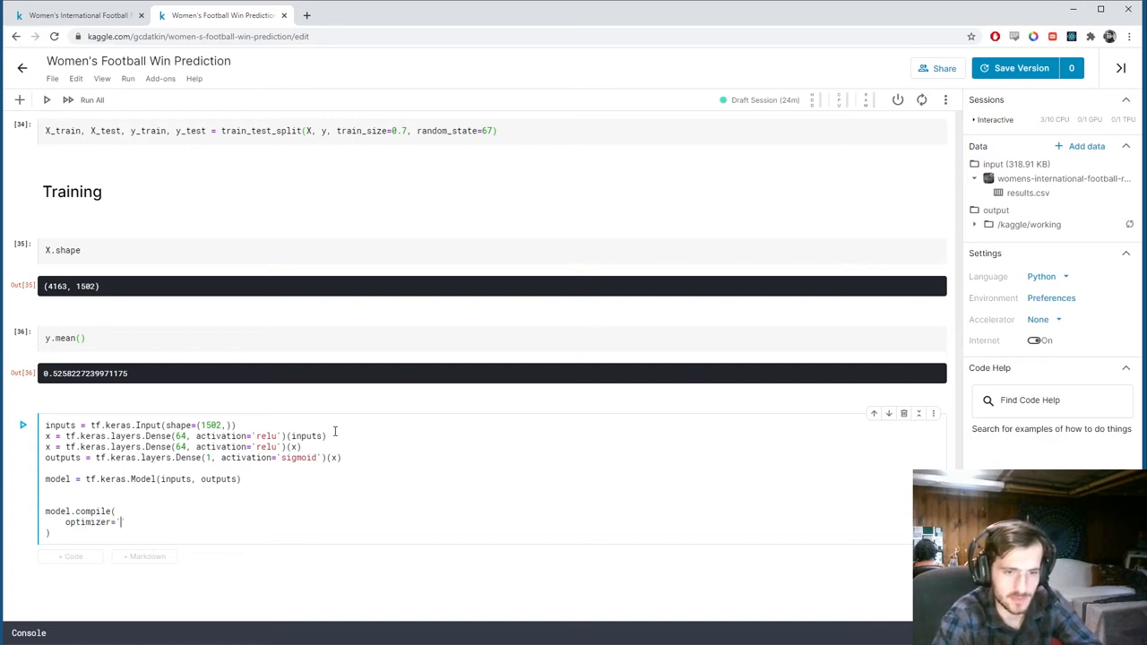
{"action": "type", "text": "adam',"}
{"action": "type", "text": "loss='"}
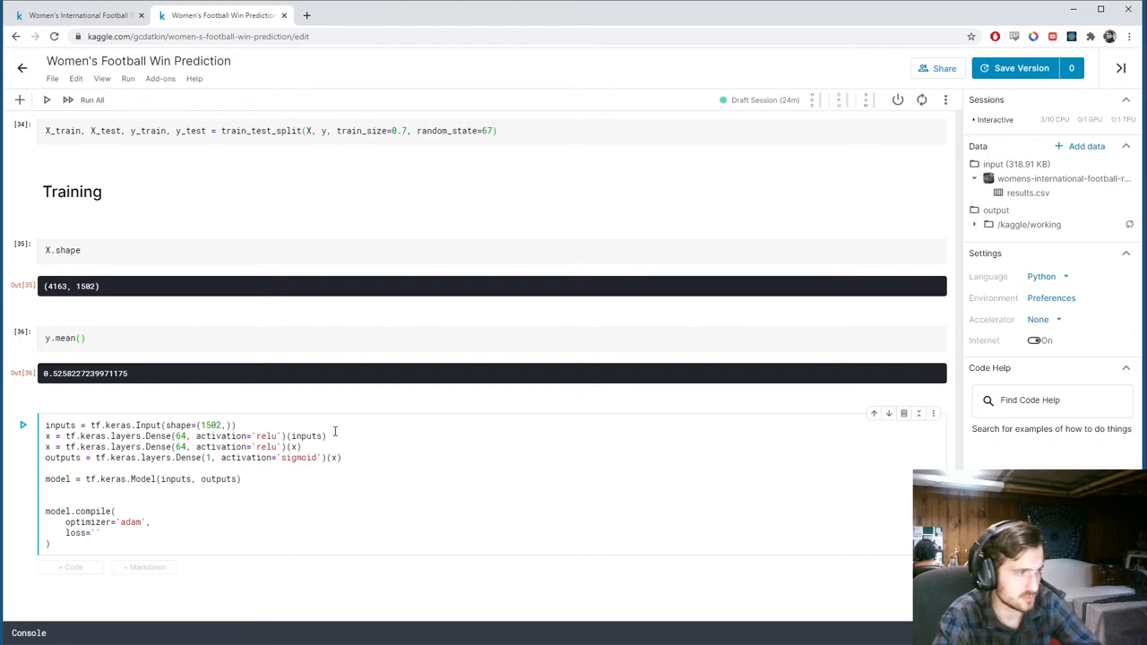
{"action": "type", "text": "binary_crosse"}
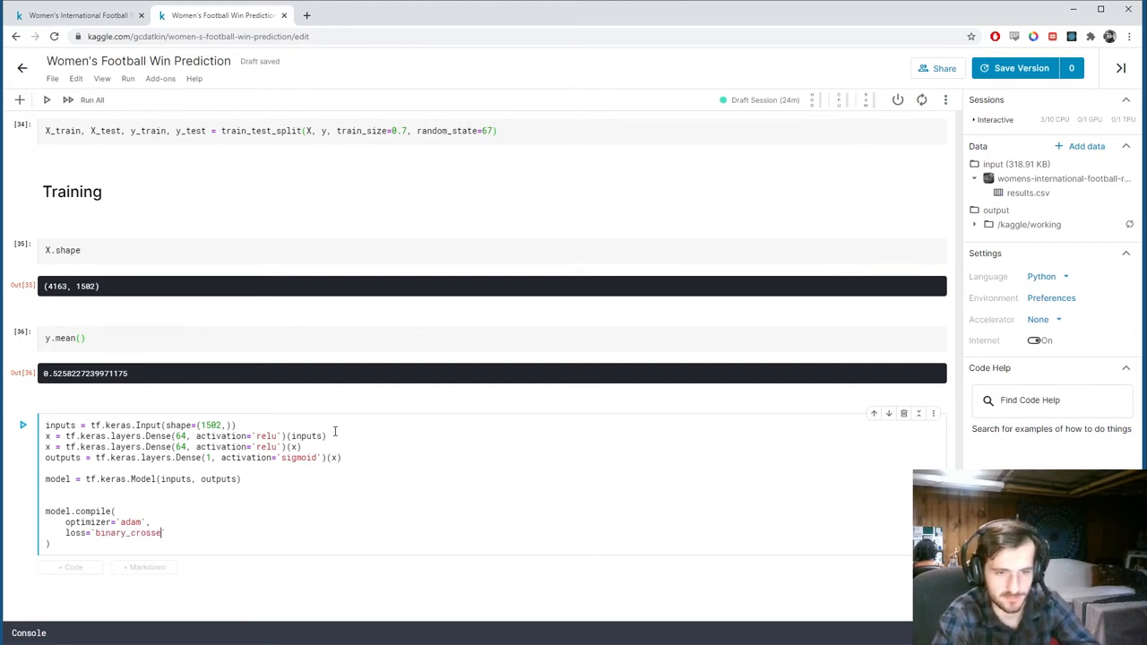
{"action": "type", "text": "ntropy',"}
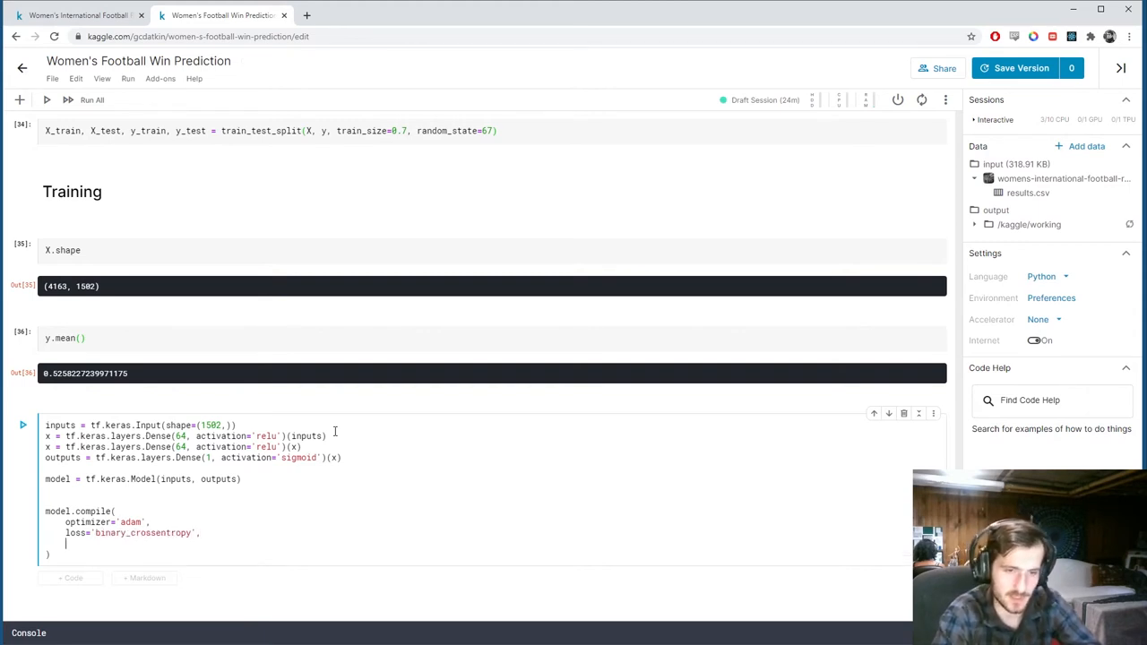
{"action": "type", "text": "metrics="}
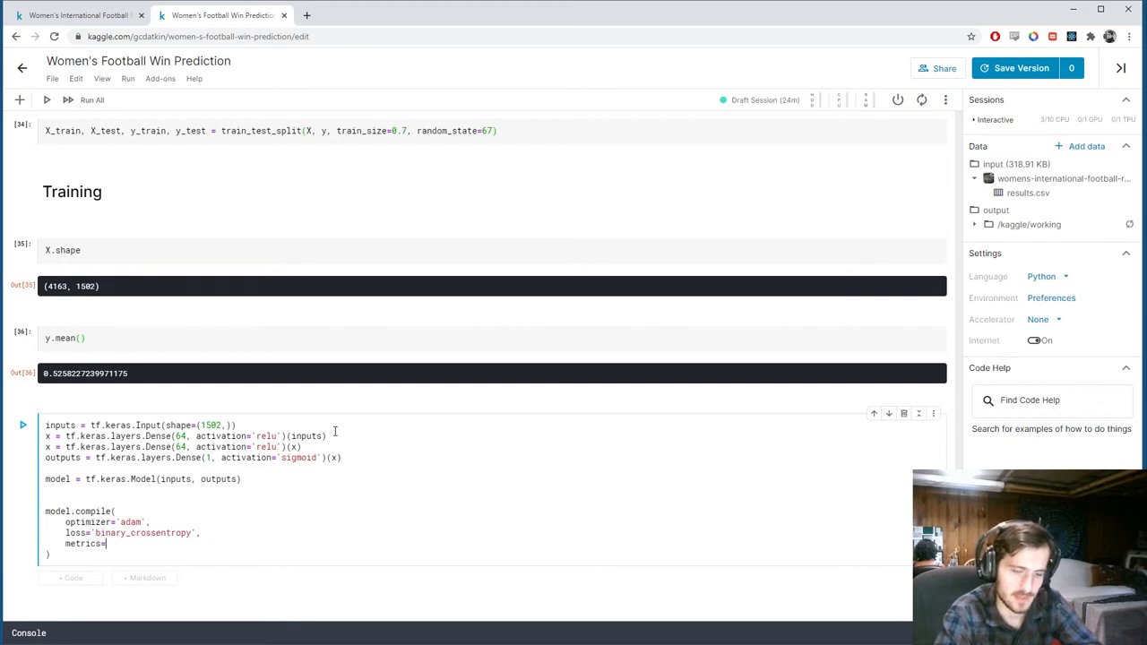
{"action": "type", "text": "['accuracy']"}
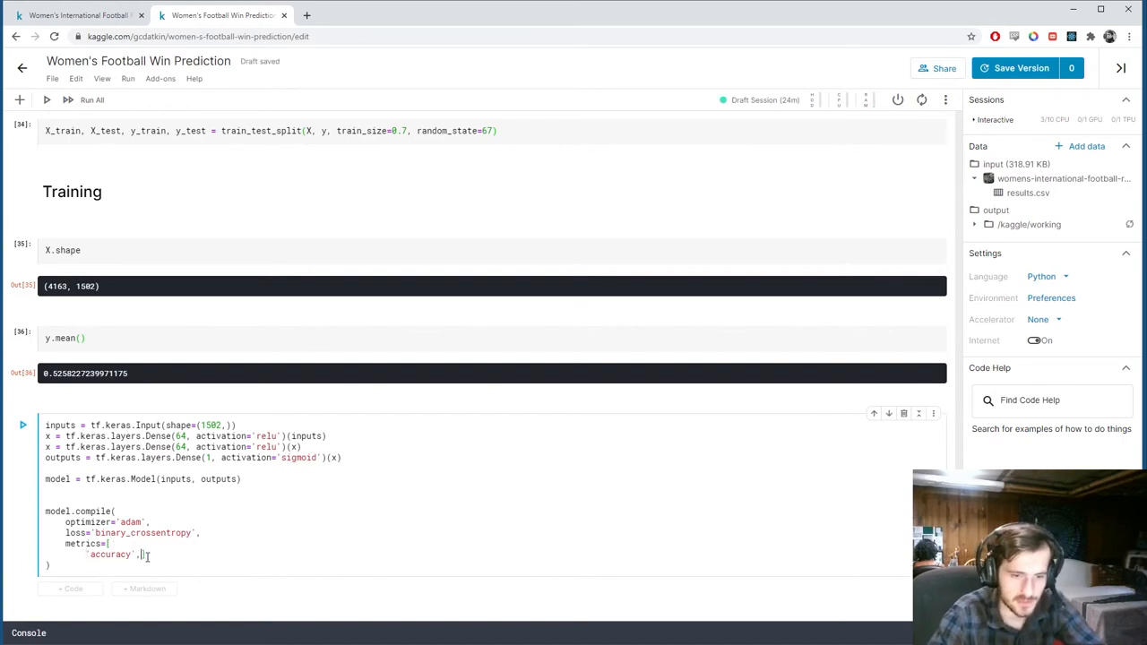
Add tf.keras.metrics.AUC(name='auc') to the compile metrics list.
{"action": "key", "text": "enter"}
{"action": "type", "text": "tf."}
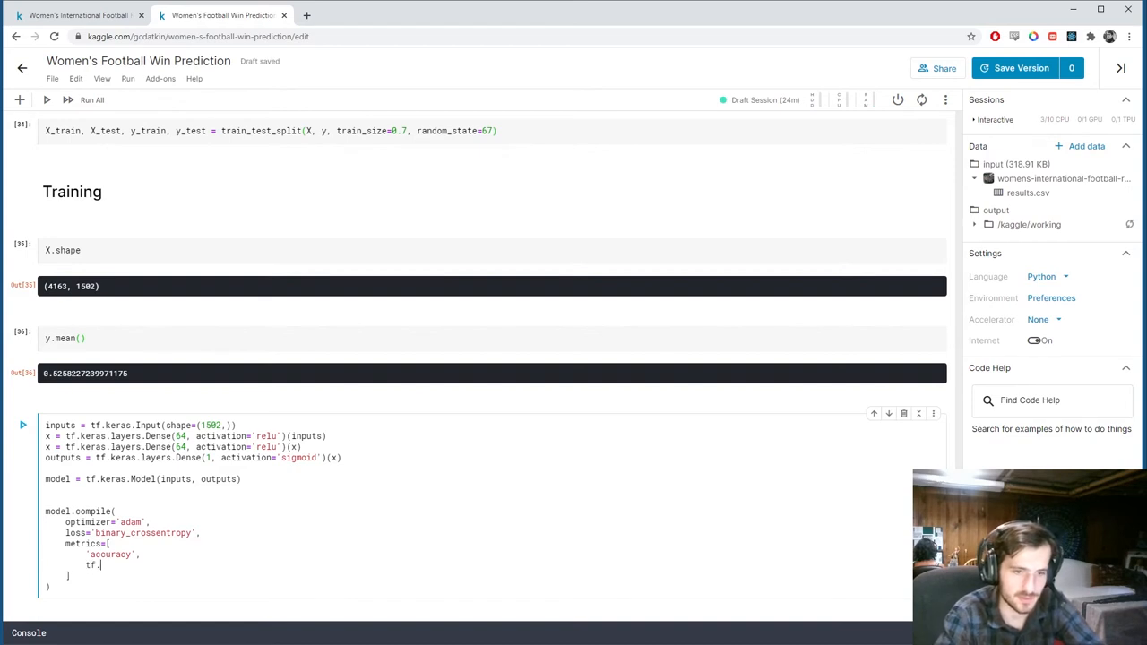
{"action": "type", "text": "keras."}
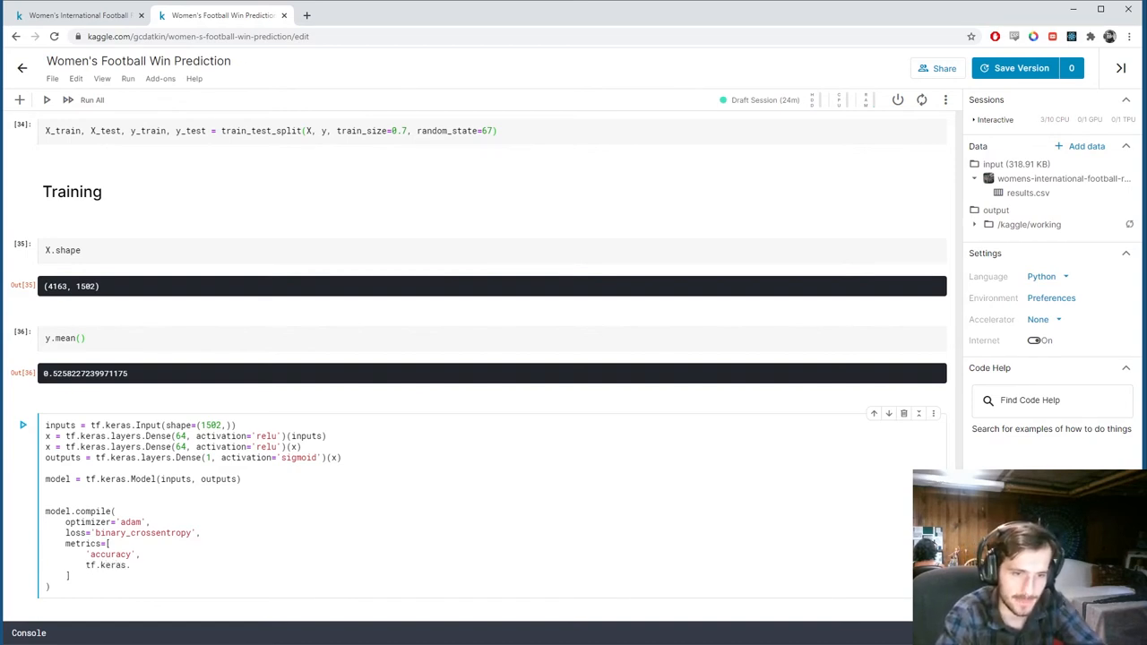
{"action": "type", "text": "AU"}
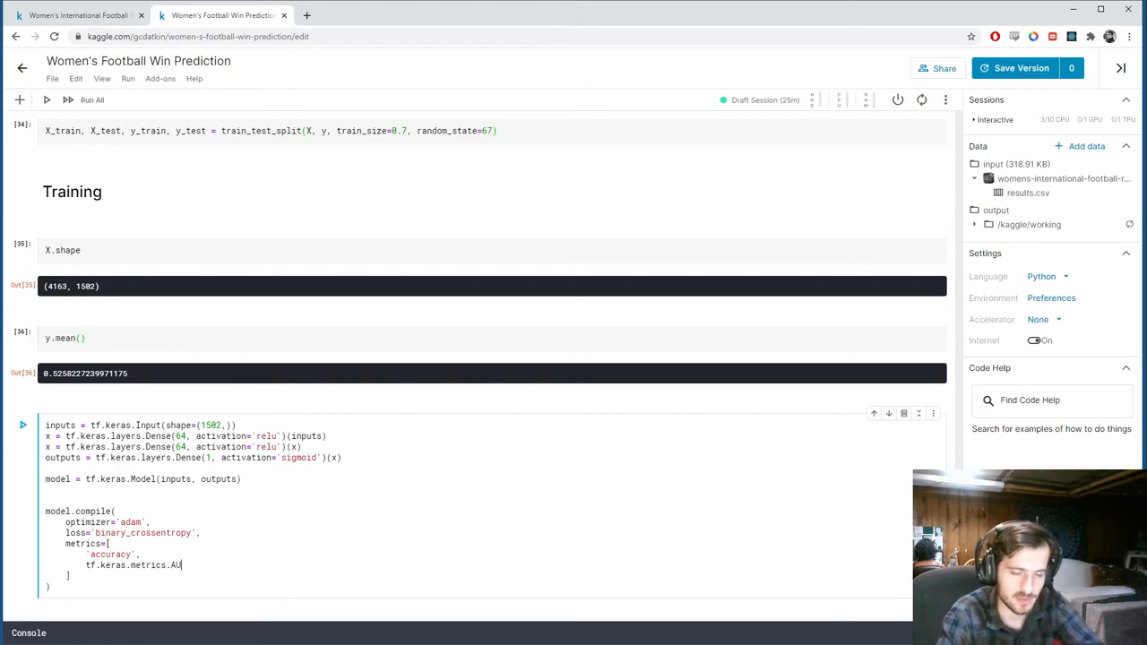
{"action": "type", "text": "C()"}
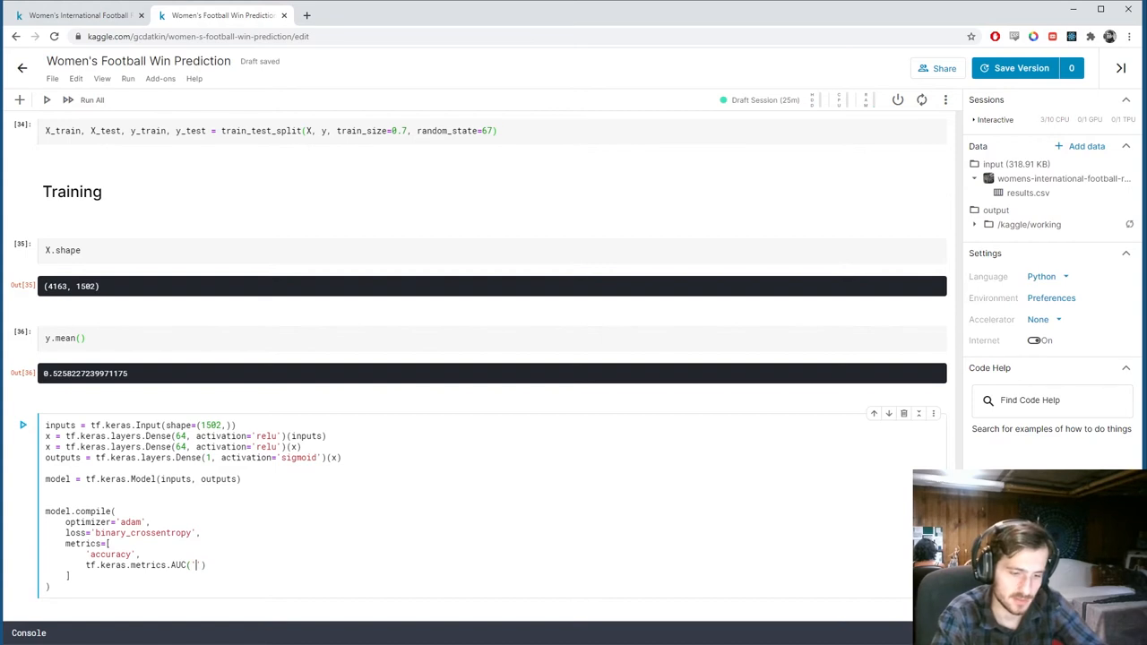
{"action": "type", "text": "name"}
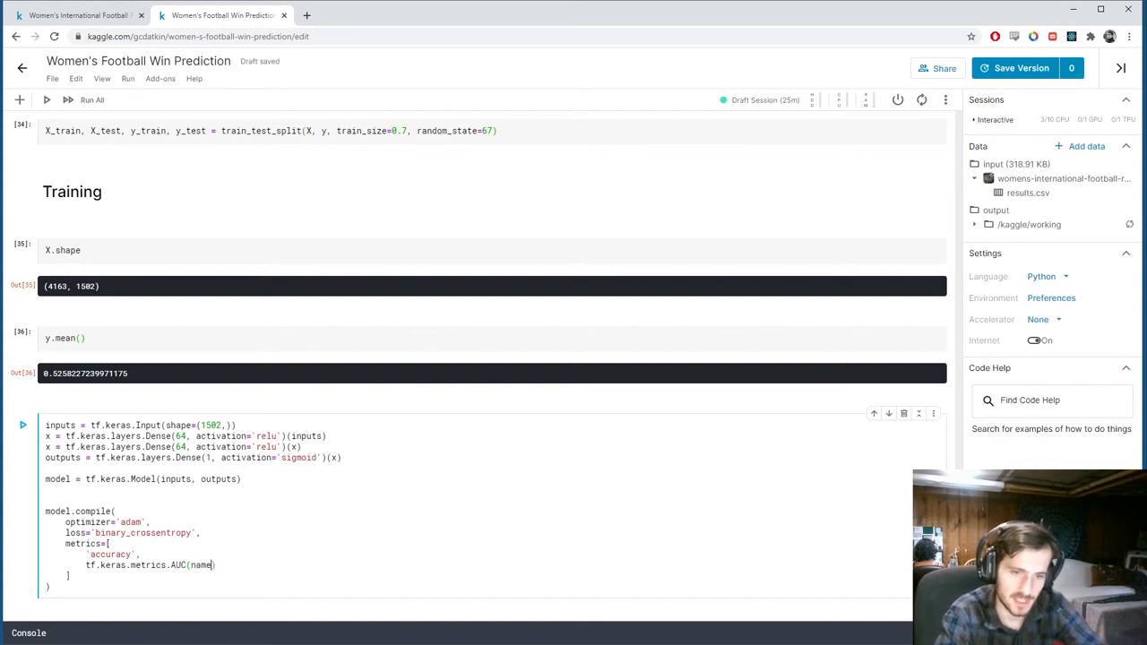
{"action": "type", "text": "='auc')"}
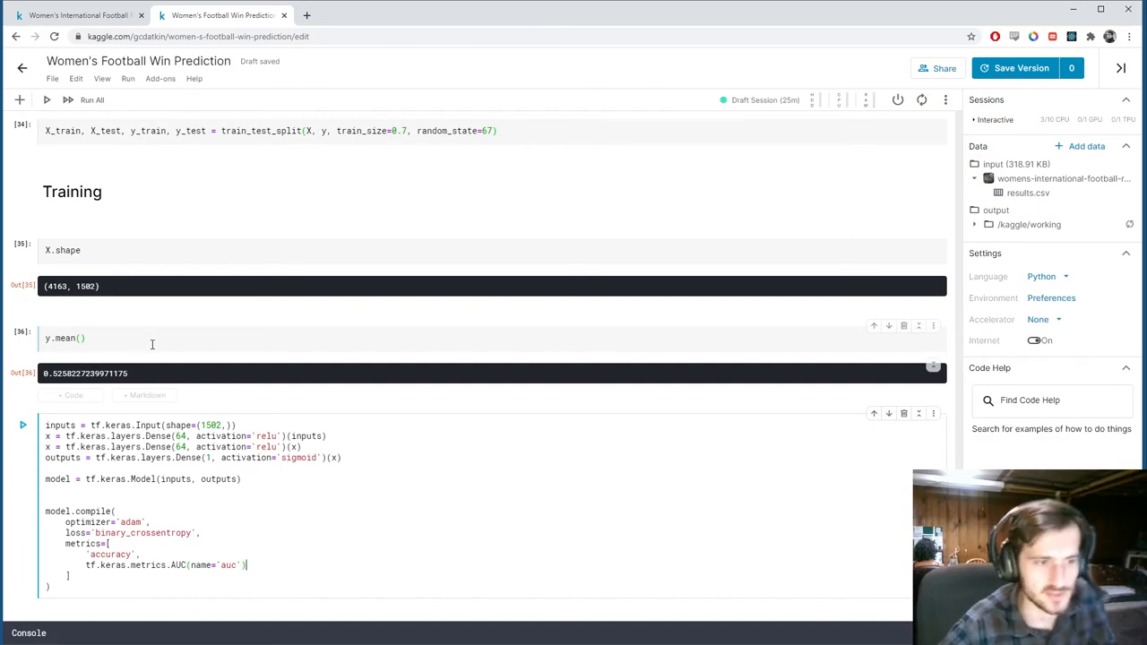
{"action": "mouse_move", "coordinate": [131, 375]}
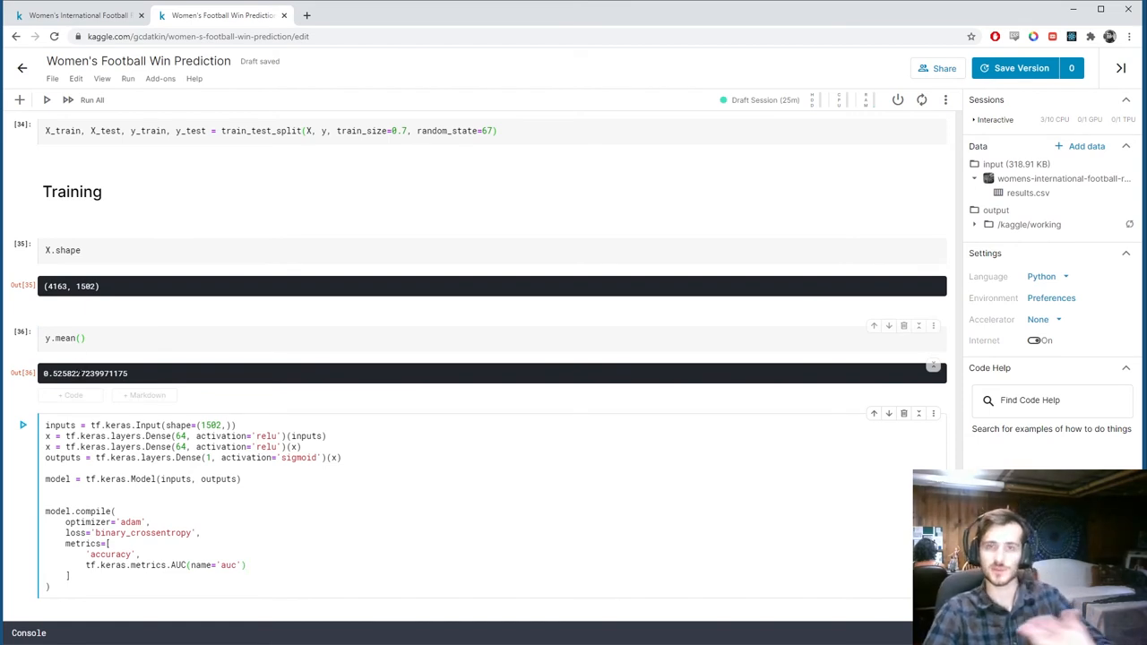
{"action": "mouse_move", "coordinate": [102, 372]}
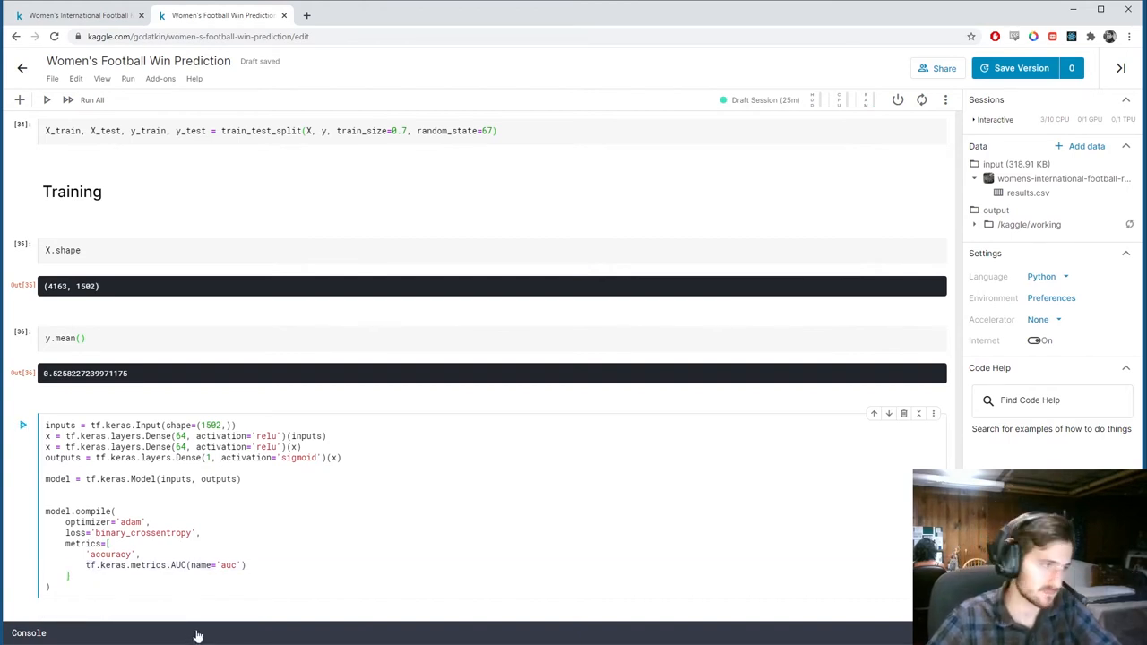
{"action": "left_click", "coordinate": [303, 514]}
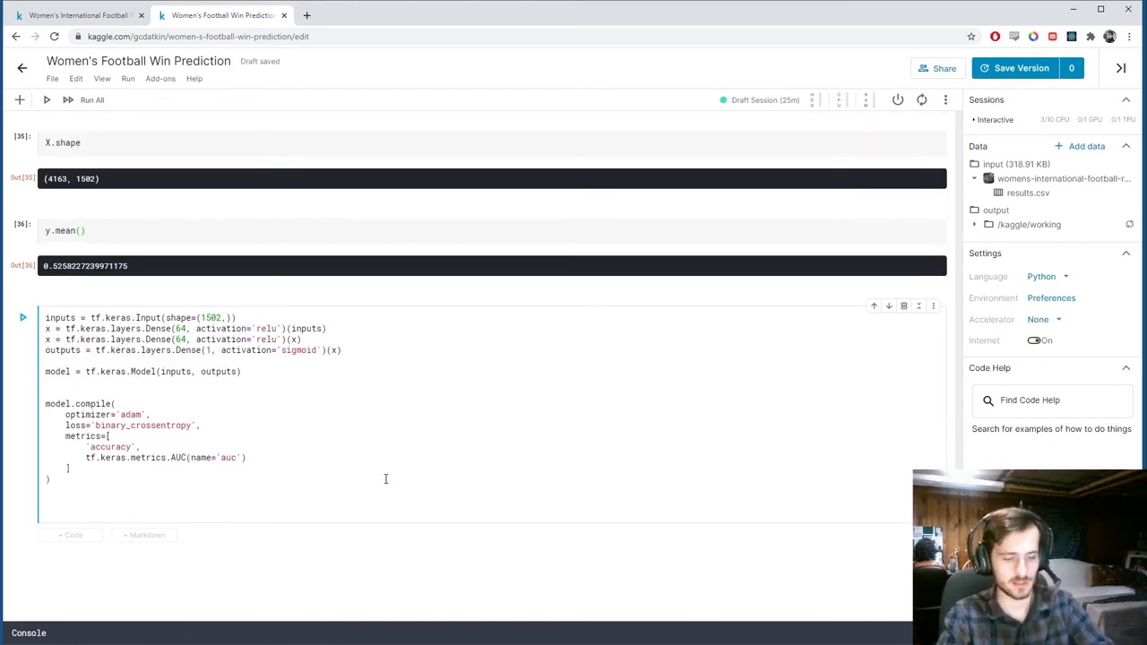
Set batch_size = 32 and the epochs value below the compile call.
{"action": "type", "text": "batrc"}
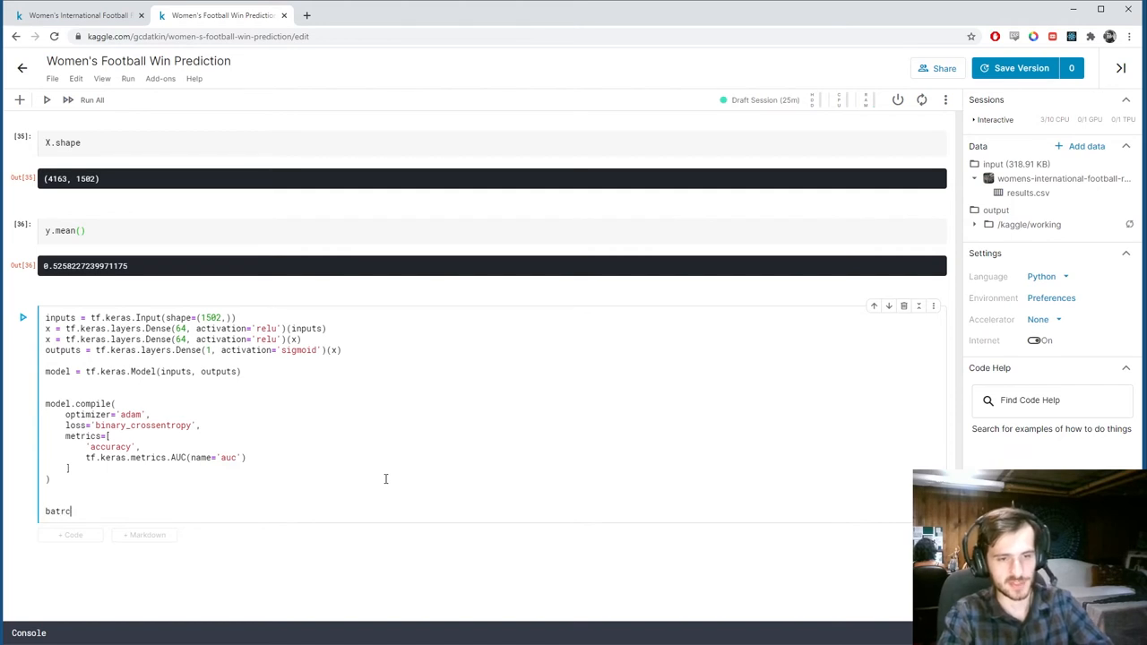
{"action": "type", "text": "batch_s"}
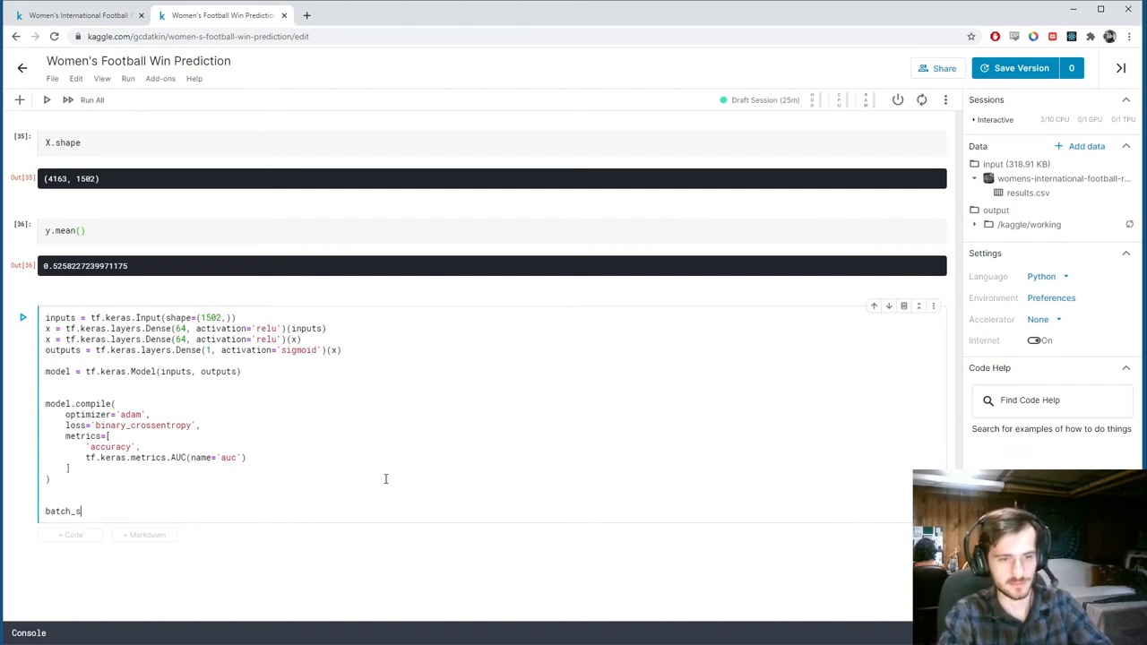
{"action": "type", "text": "ize ="}
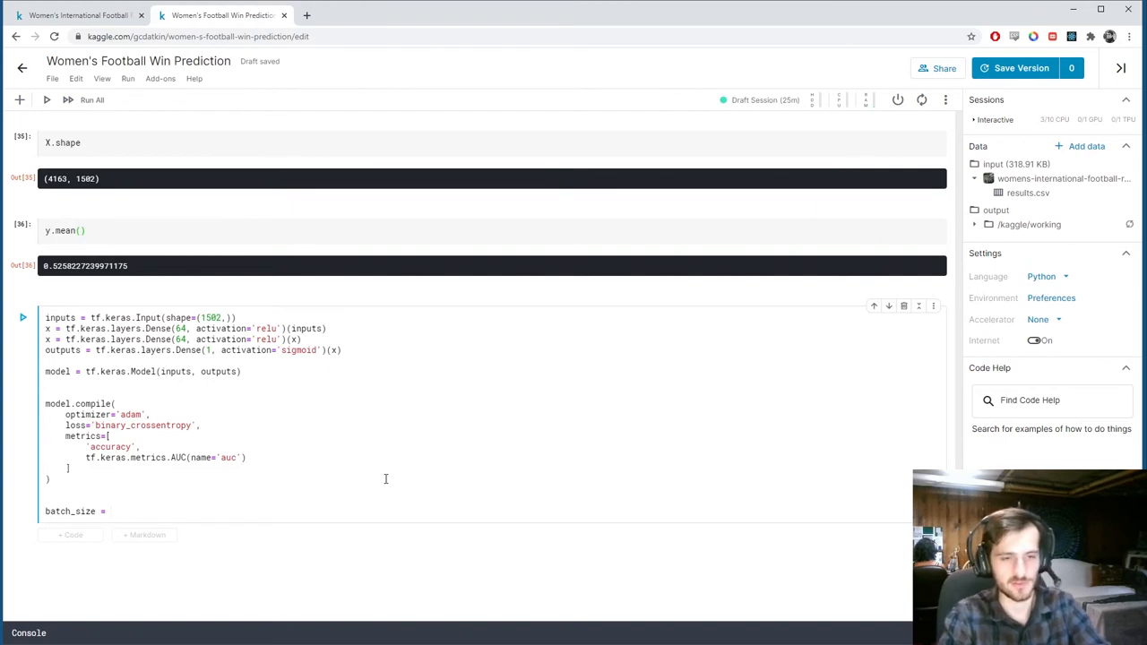
{"action": "type", "text": "32"}
{"action": "type", "text": "epochs = 10"}
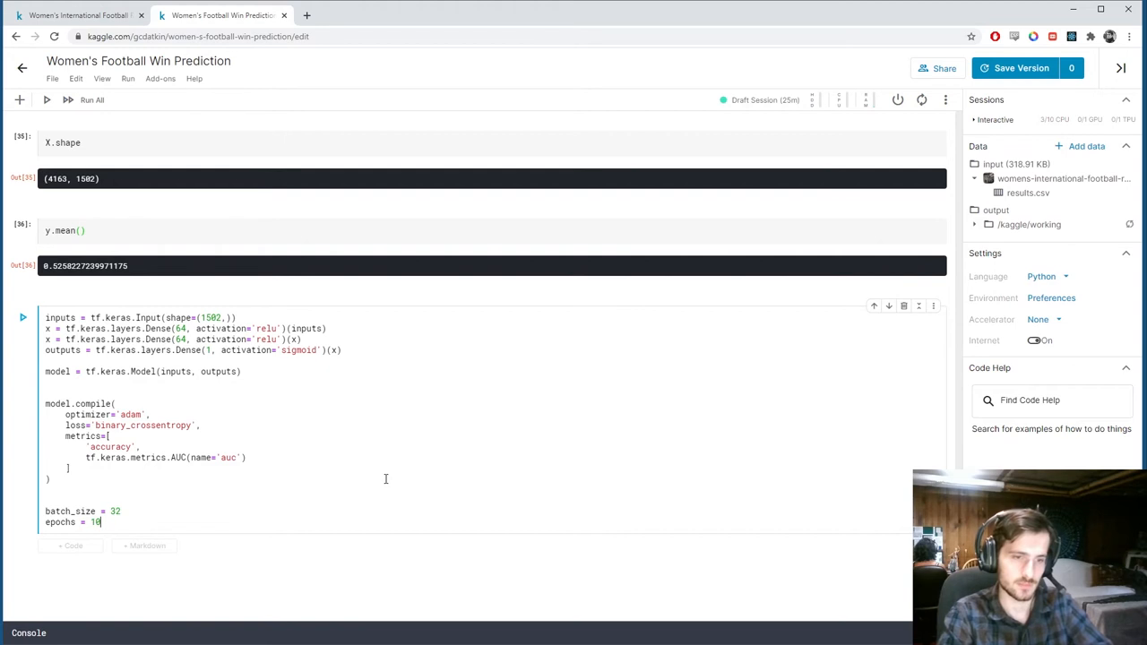
{"action": "type", "text": "15"}
{"action": "type", "text": "his"}
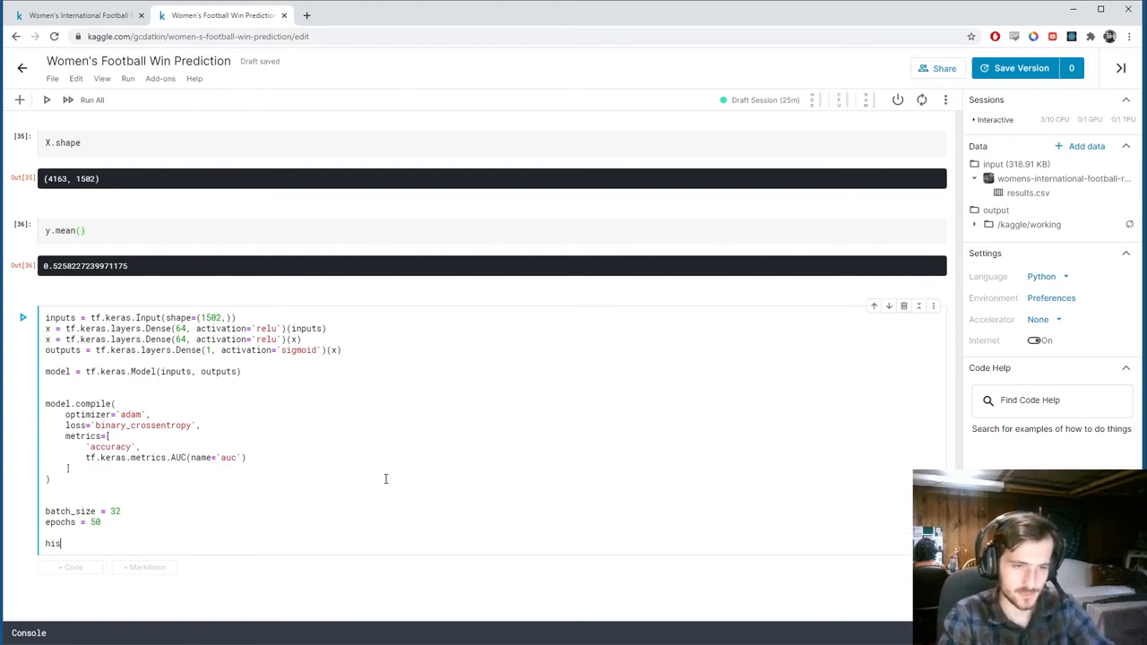
Fit the model into history on X_train, y_train with 0.2 validation split, batch_size and epochs.
{"action": "type", "text": "tory ="}
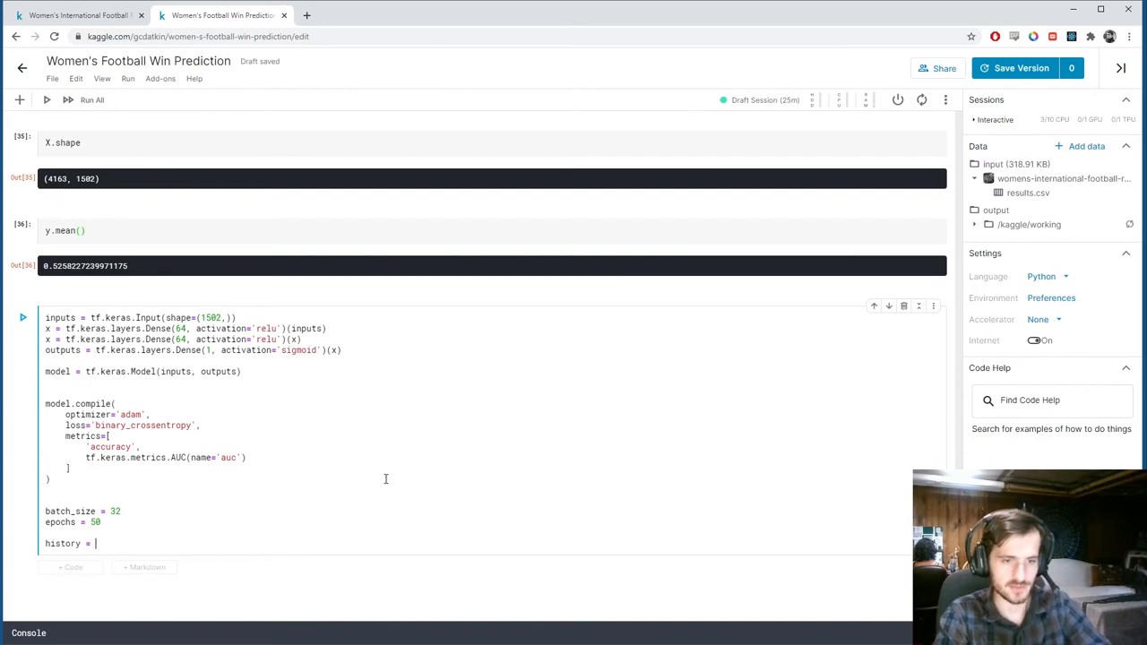
{"action": "type", "text": "model"}
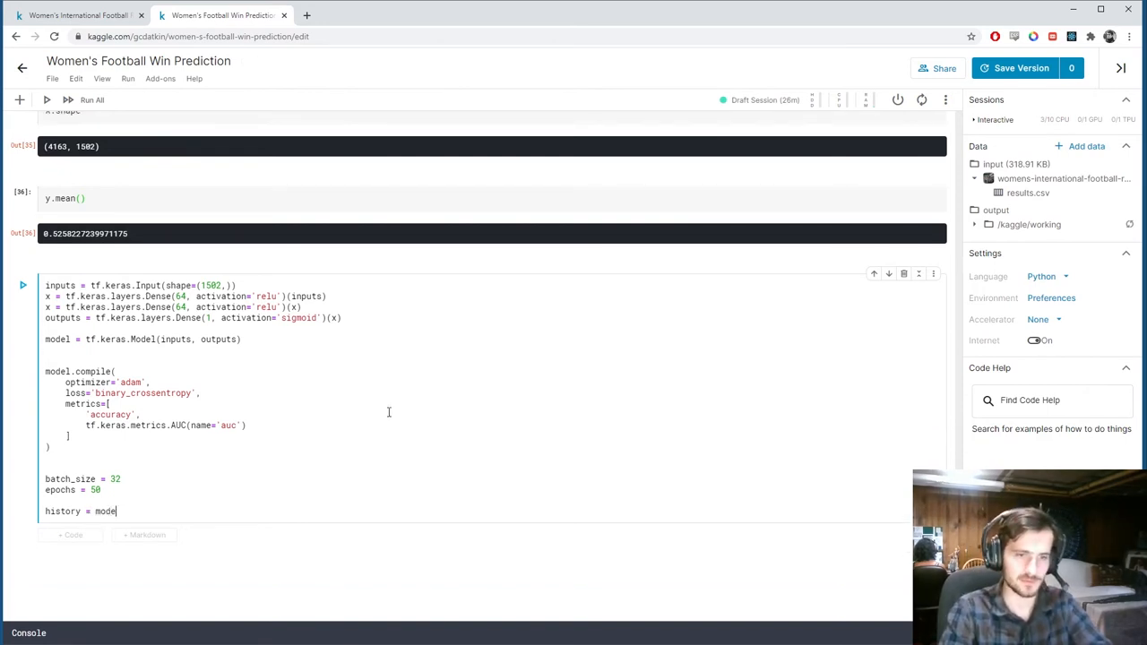
{"action": "type", "text": ".fit("}
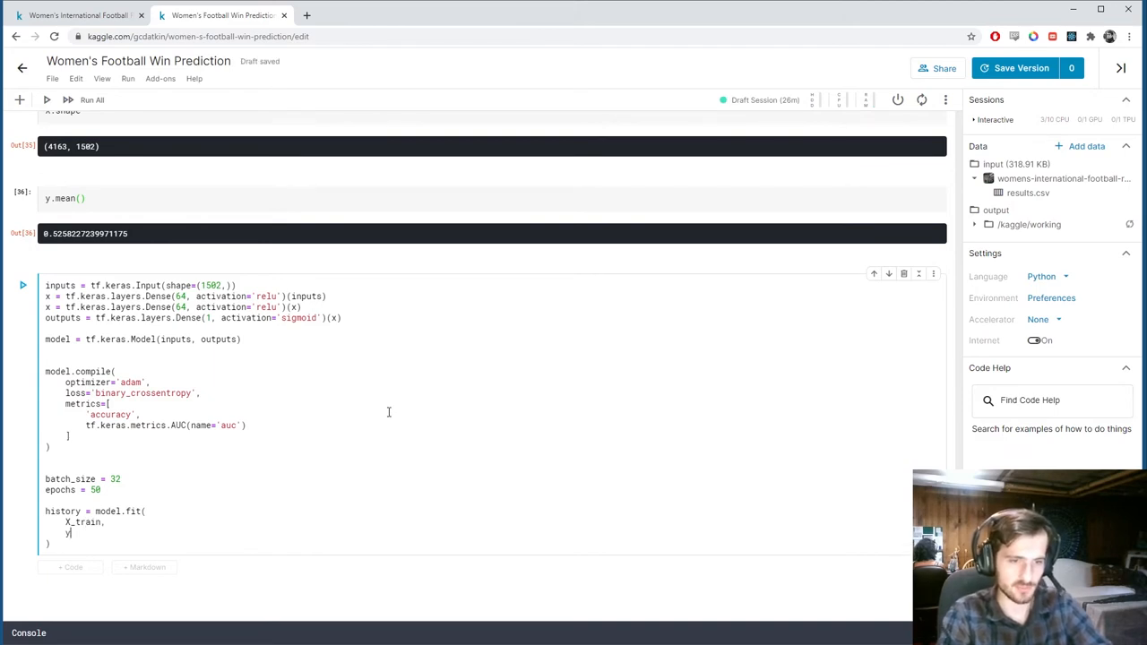
{"action": "type", "text": "y_train,"}
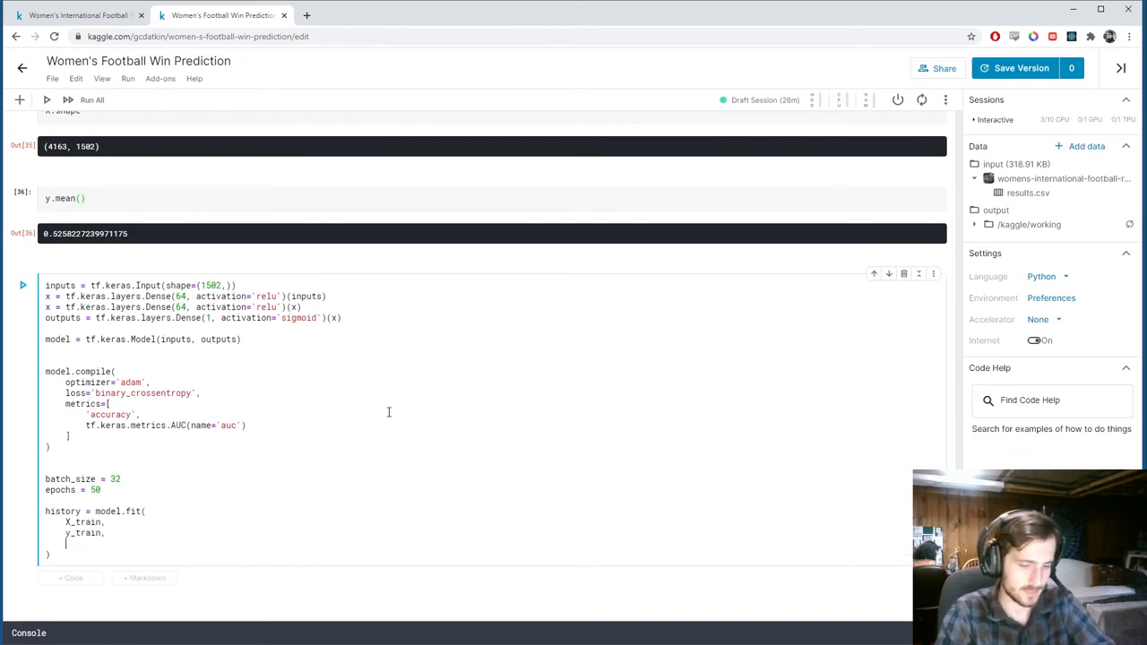
{"action": "type", "text": "validation_split"}
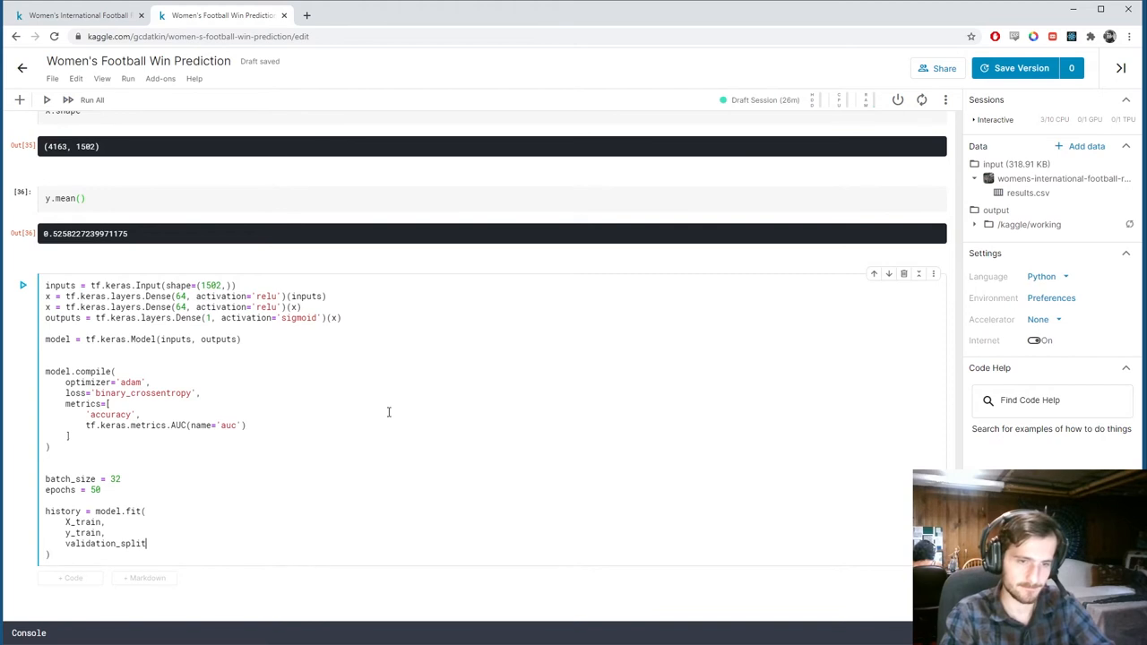
{"action": "type", "text": "=0.2,"}
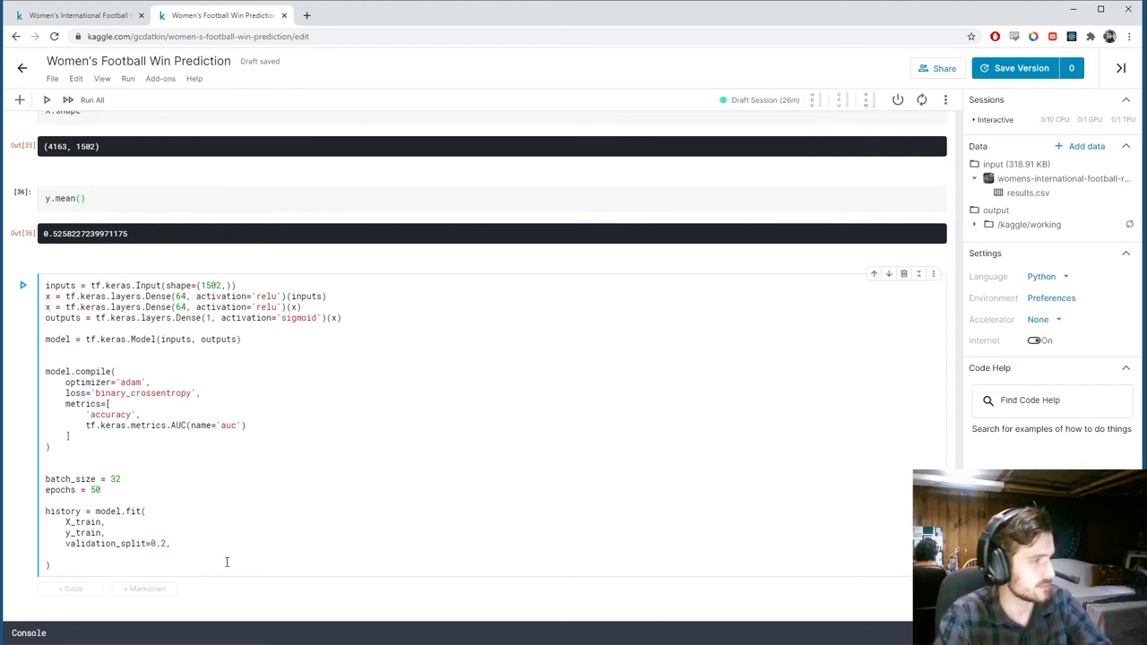
{"action": "type", "text": "batch"}
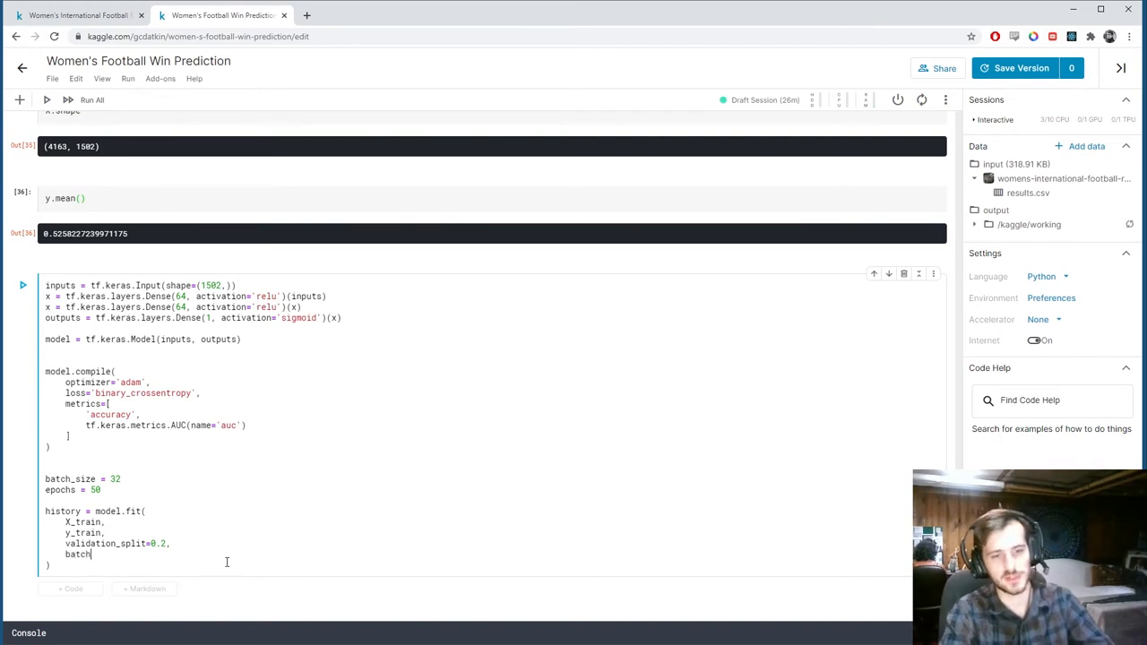
{"action": "type", "text": "_size="}
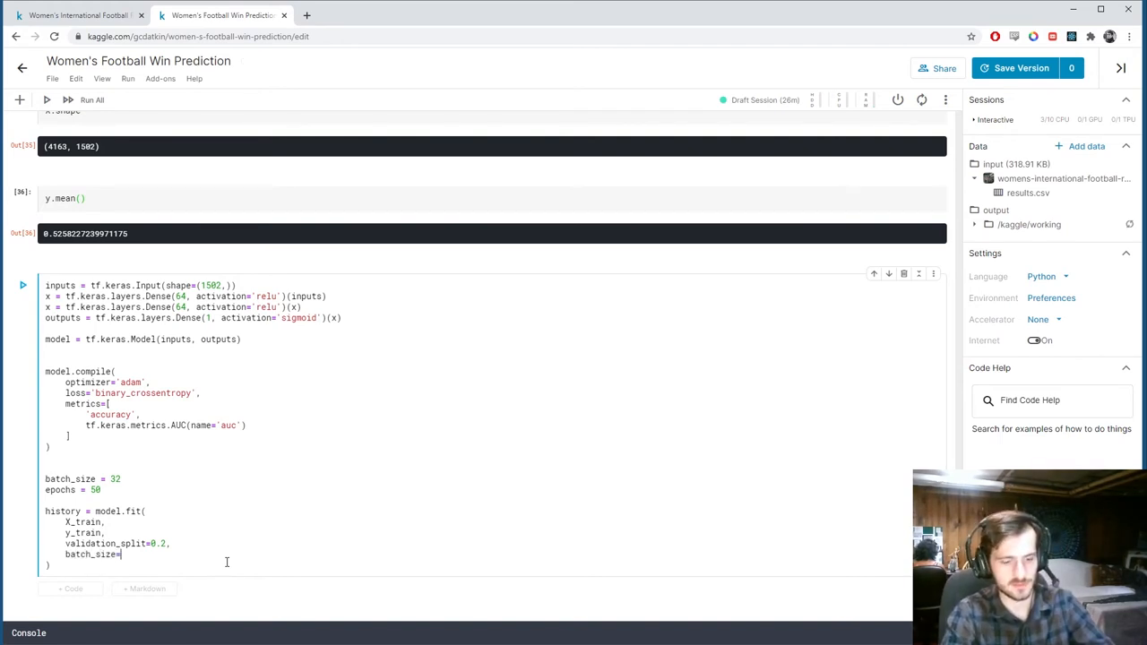
{"action": "type", "text": "batch_so"}
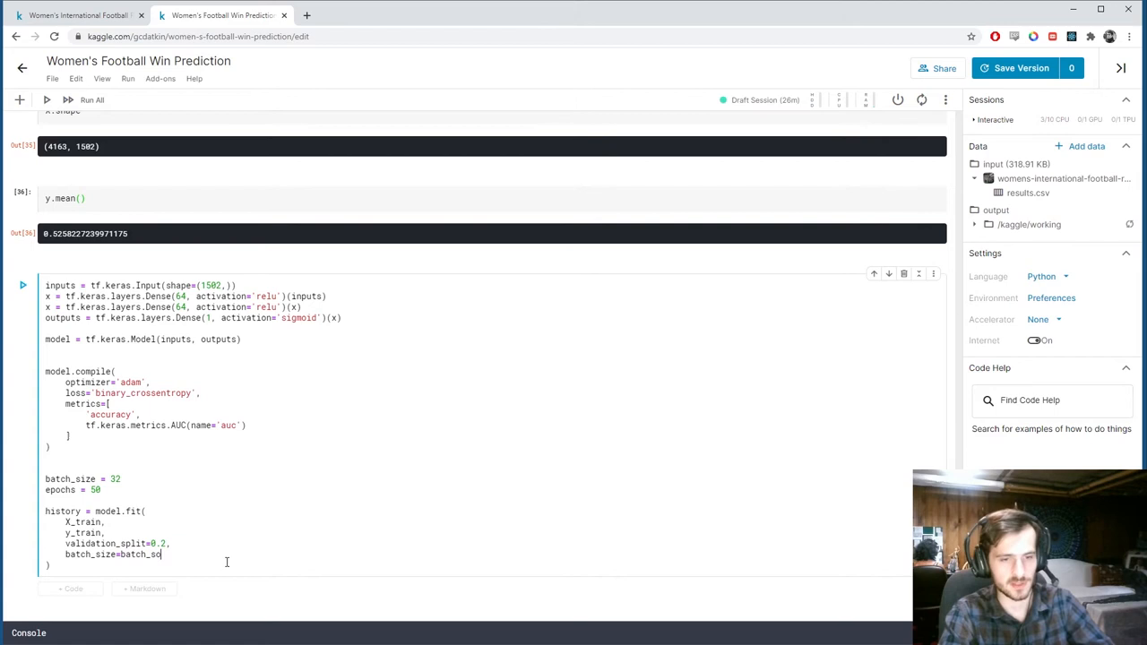
{"action": "type", "text": ","}
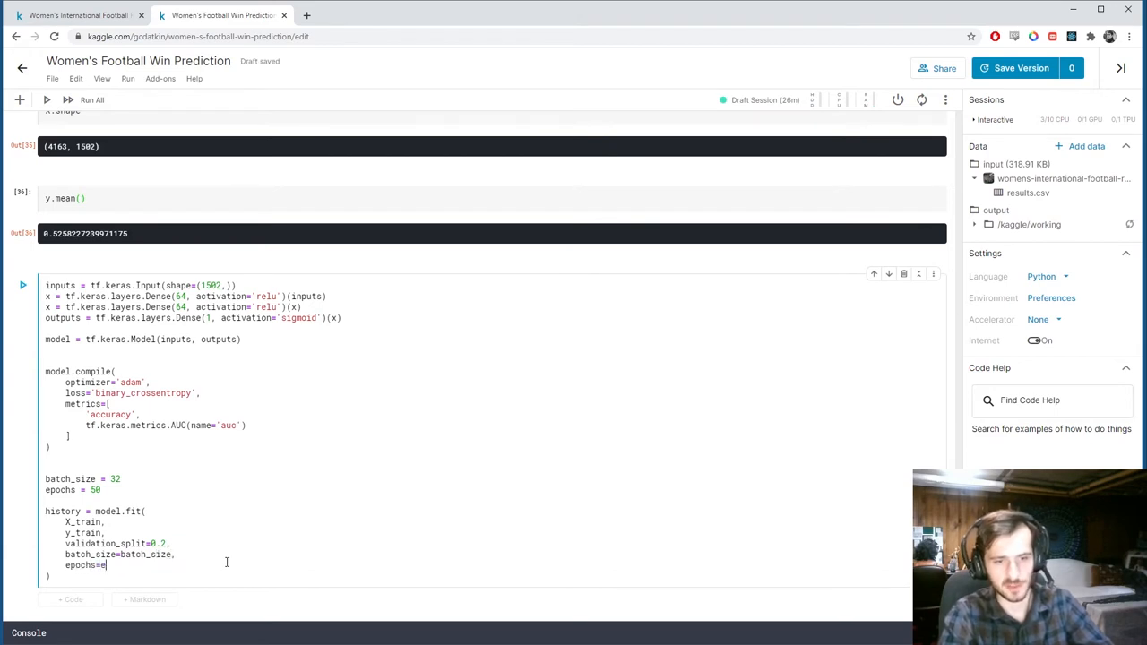
{"action": "type", "text": "epochs"}
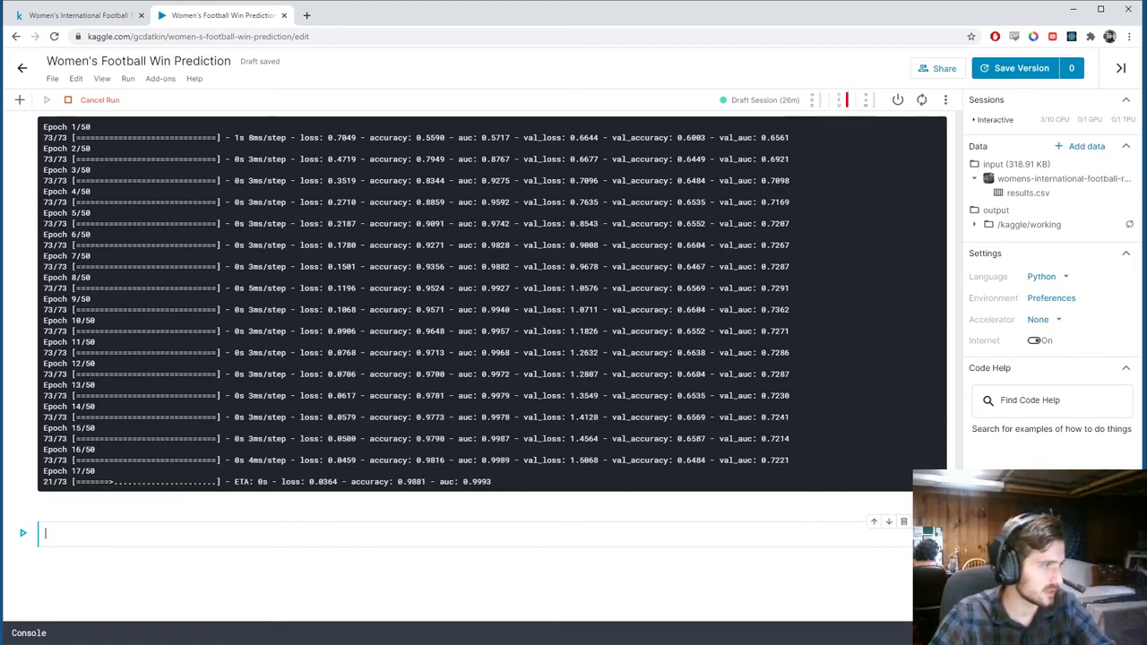
Start fig = px.line on history.history in a new cell.
{"action": "type", "text": "px"}
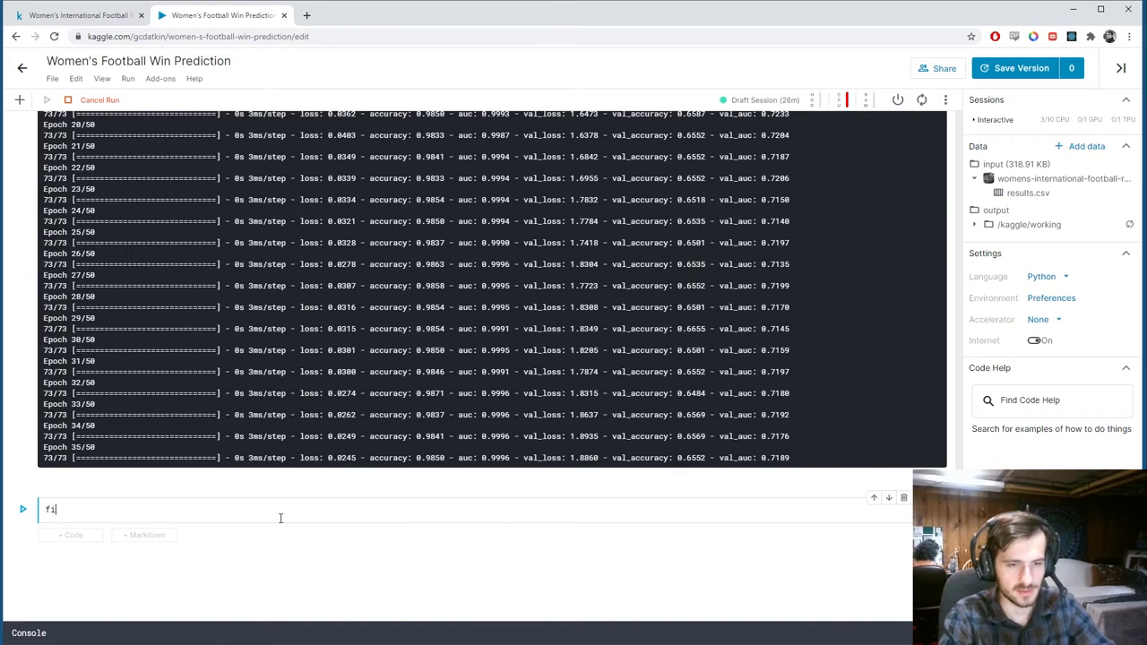
{"action": "type", "text": "g"}
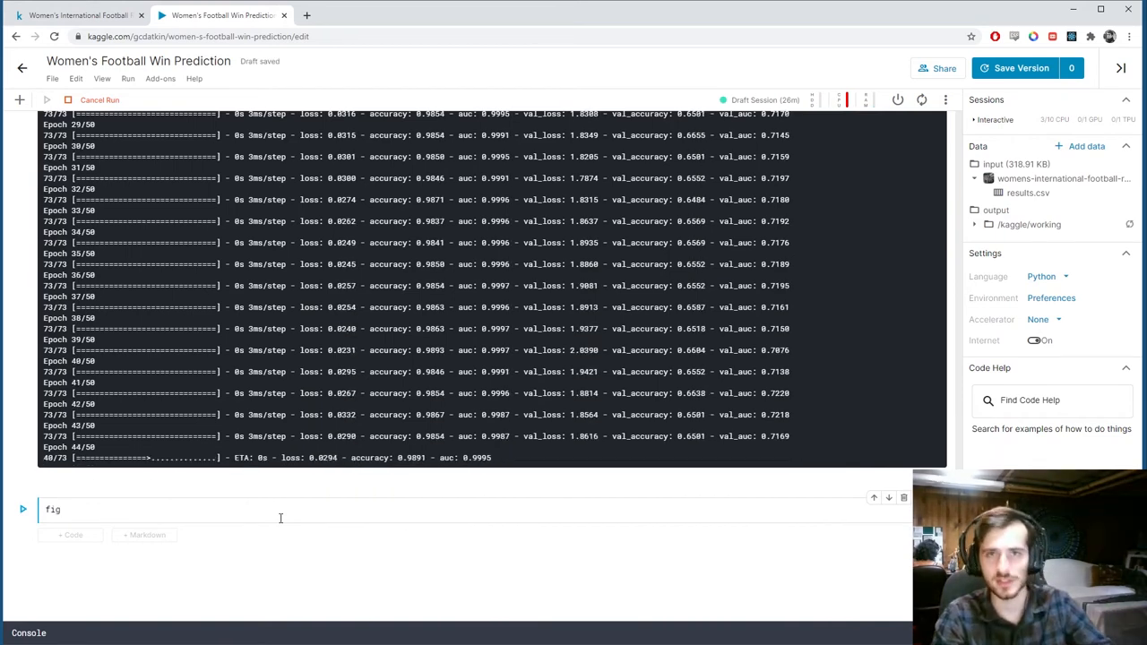
{"action": "type", "text": "="}
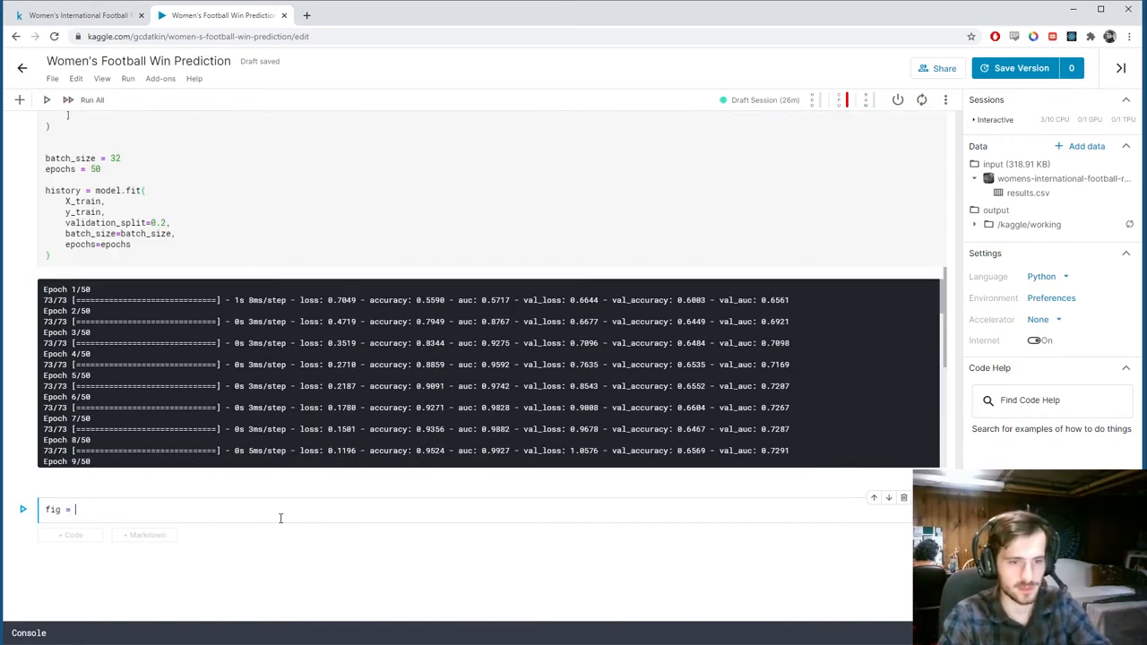
{"action": "type", "text": "px.line"}
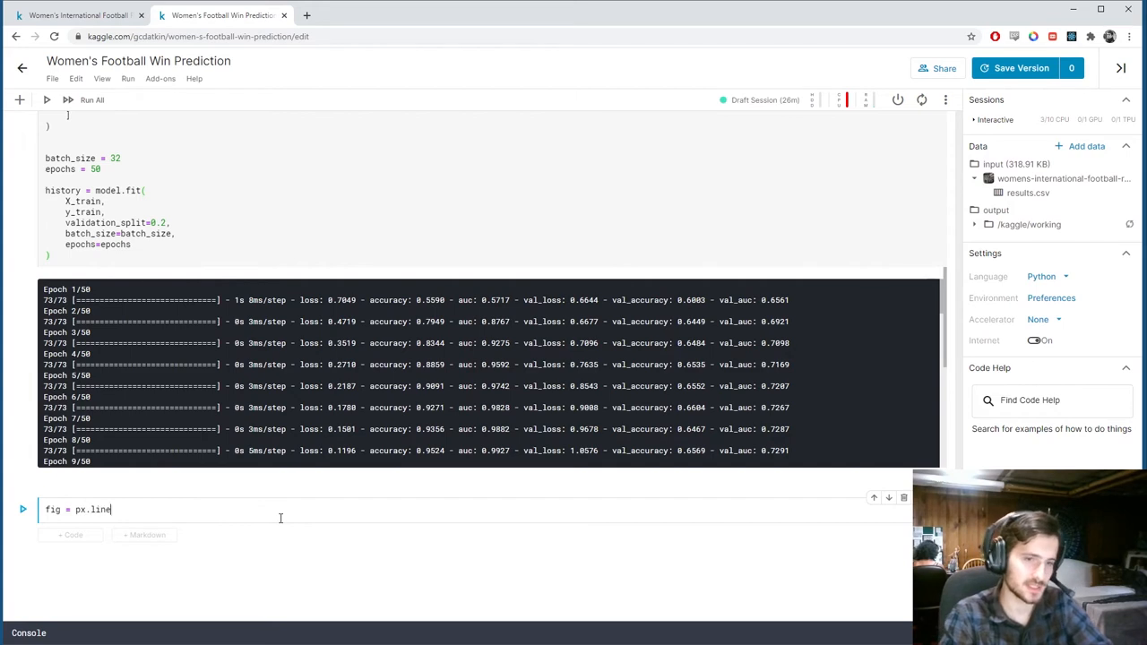
{"action": "type", "text": "("}
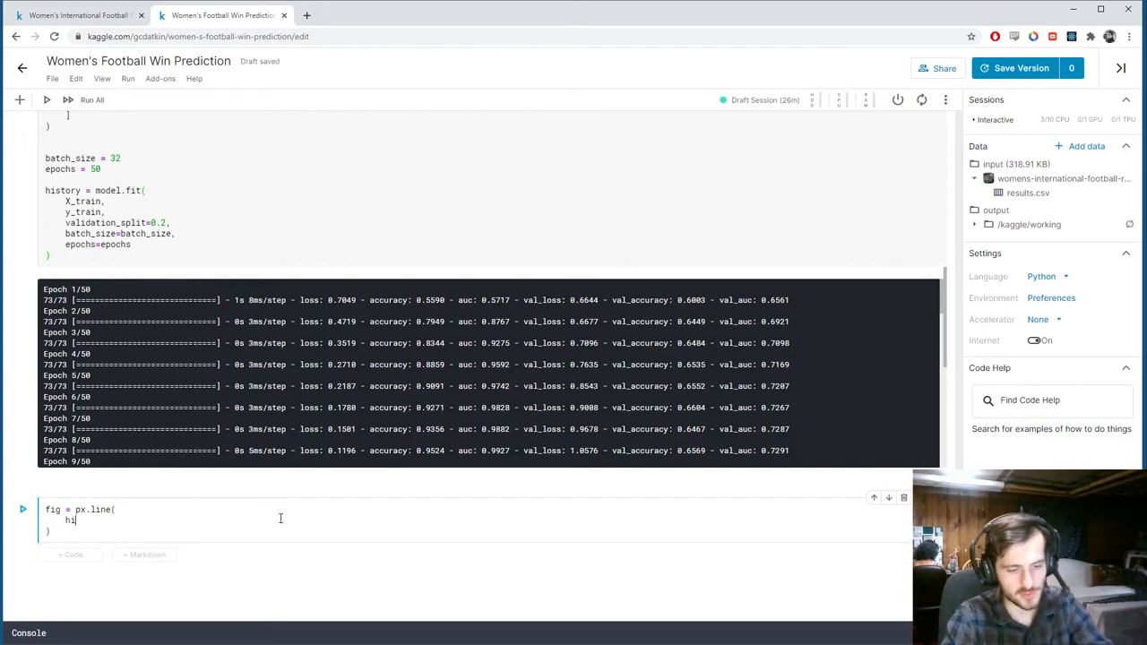
{"action": "type", "text": "history.histo"}
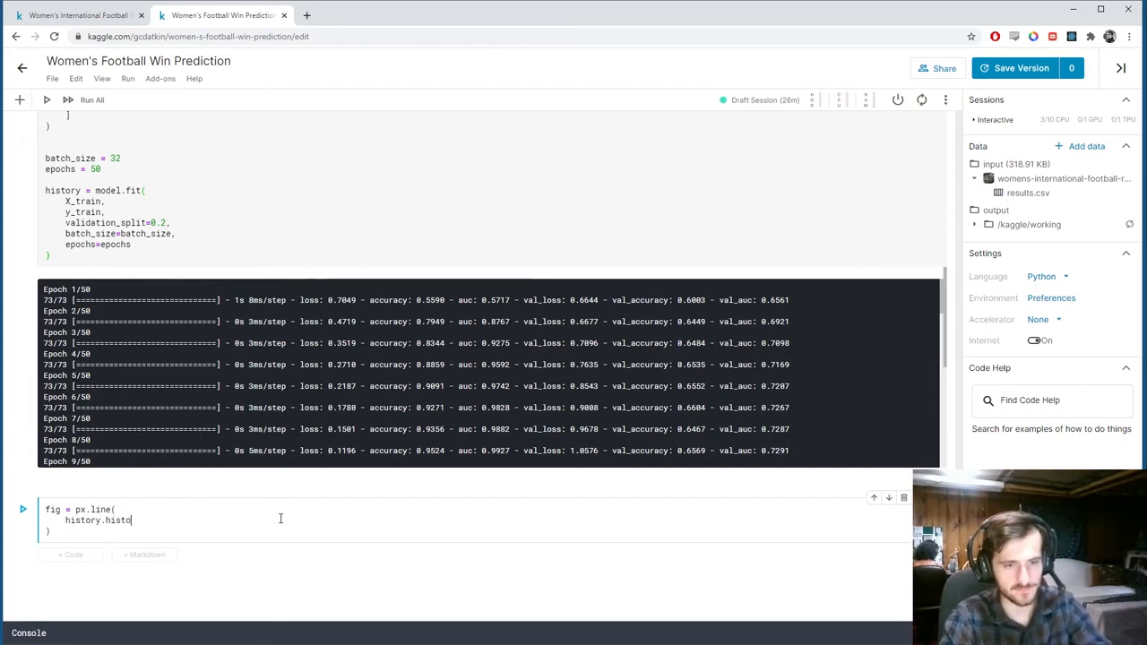
{"action": "type", "text": "ry"}
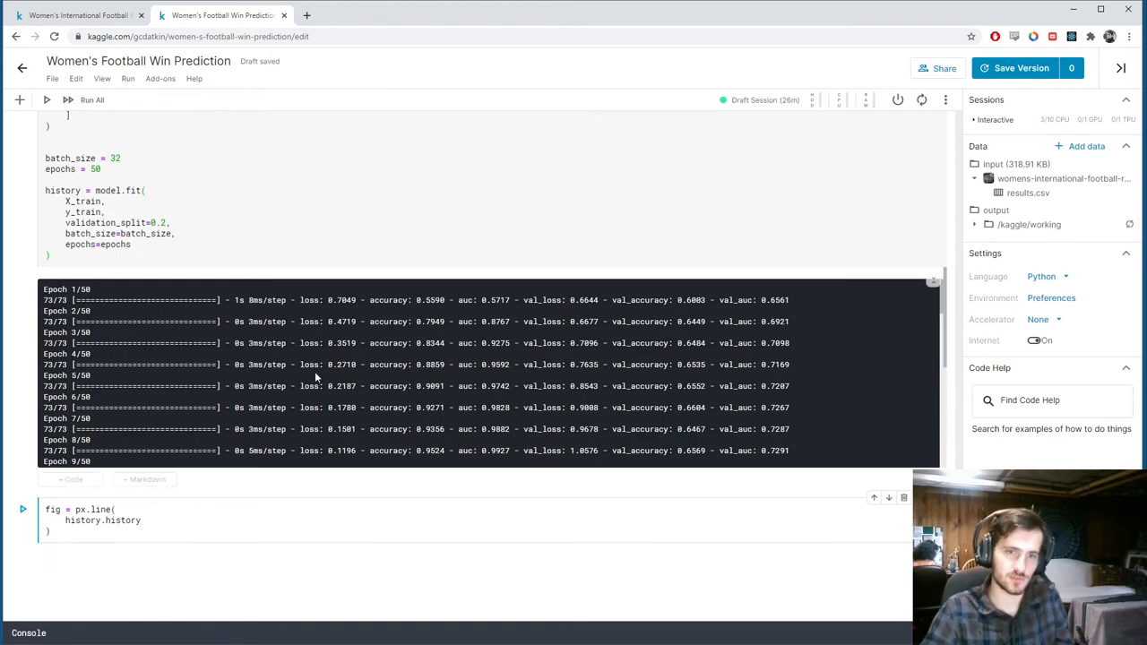
{"action": "mouse_move", "coordinate": [160, 572]}
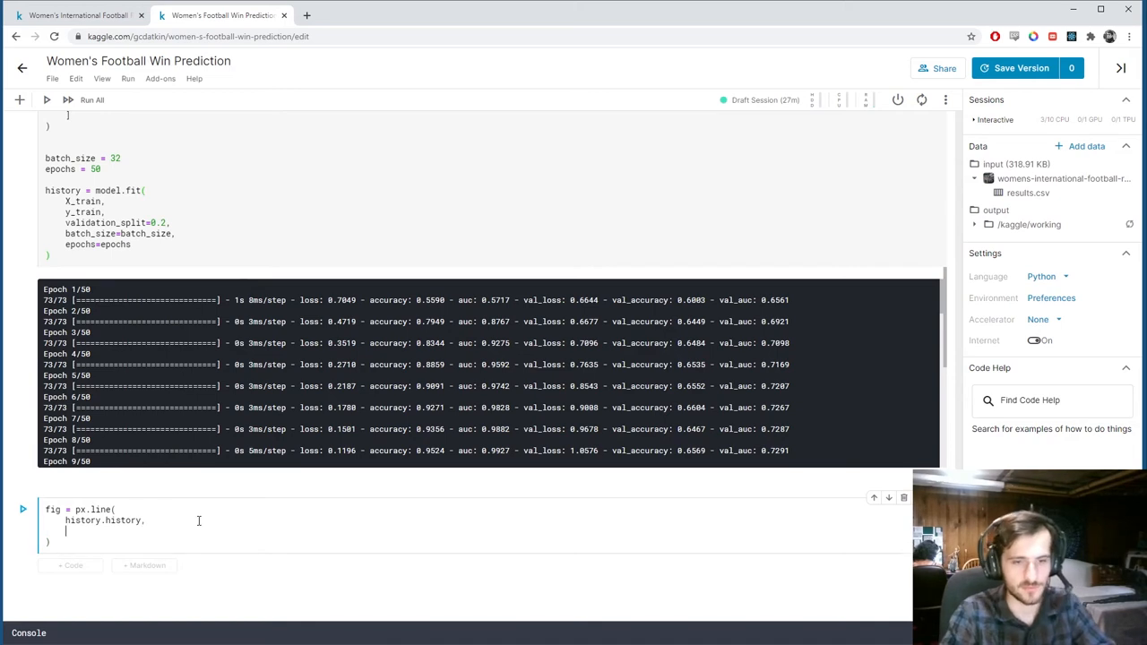
Plot loss and val_loss with Epoch axis labels, title 'Loss Over Time', and show fig.
{"action": "type", "text": "y=['']"}
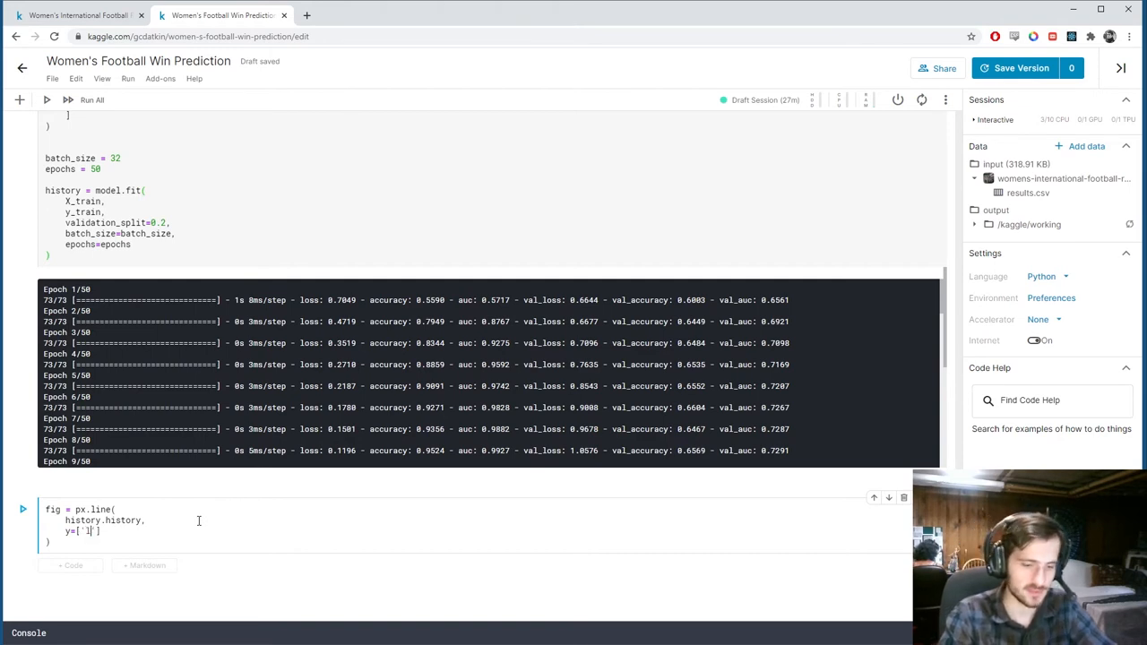
{"action": "type", "text": "loss"}
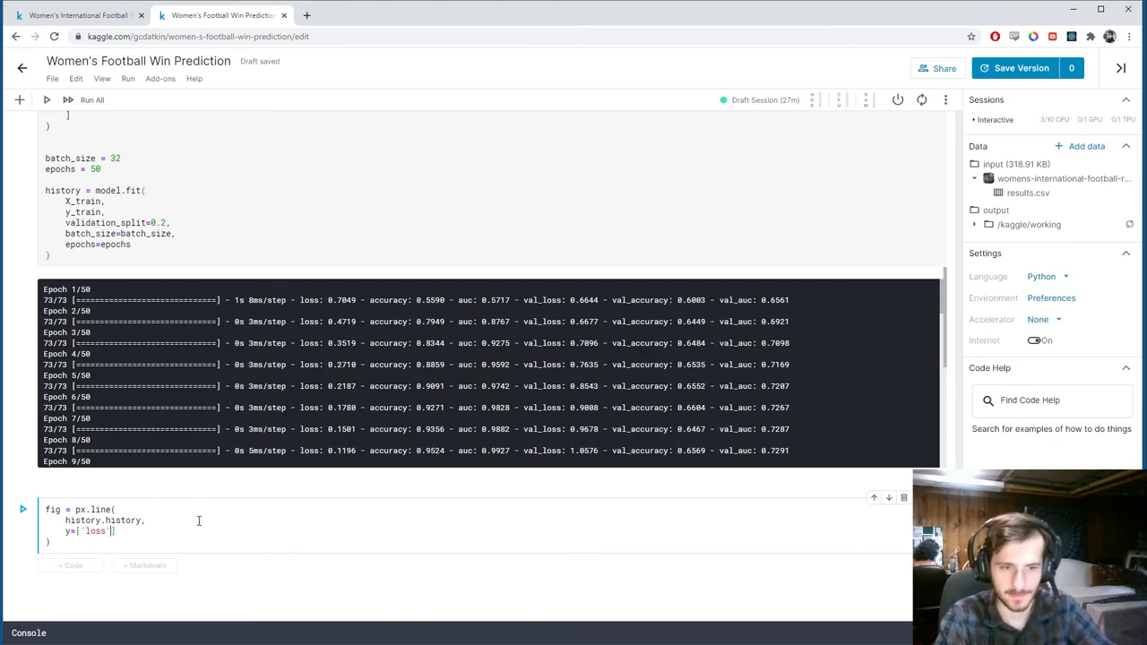
{"action": "type", "text": ", 'val_loss"}
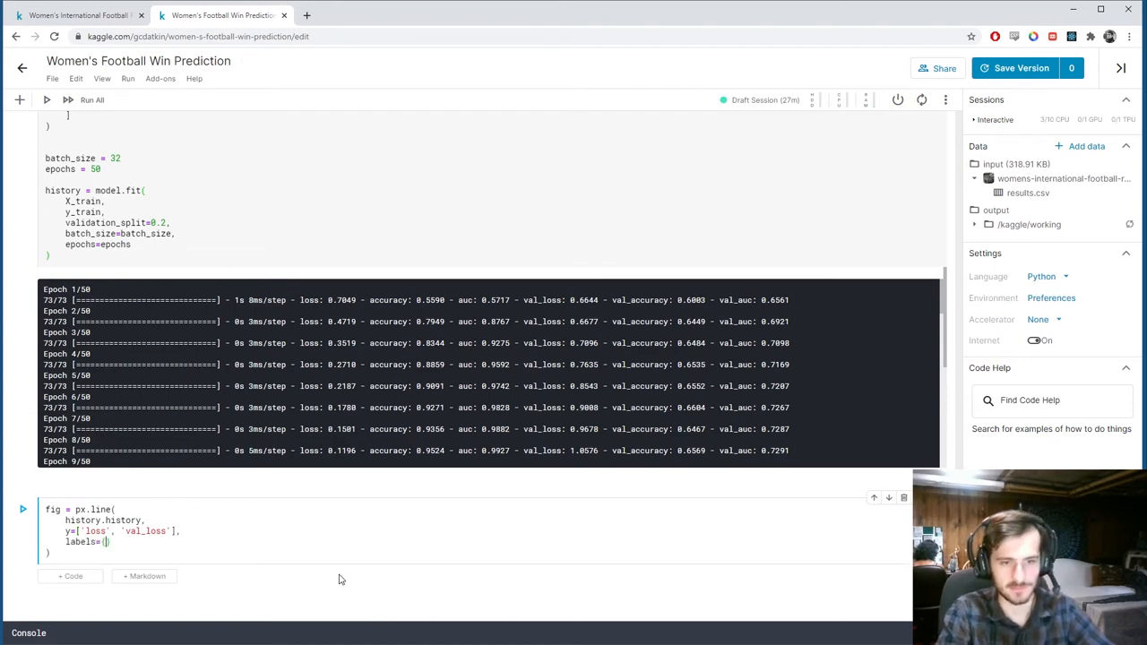
{"action": "type", "text": "{'x'"}
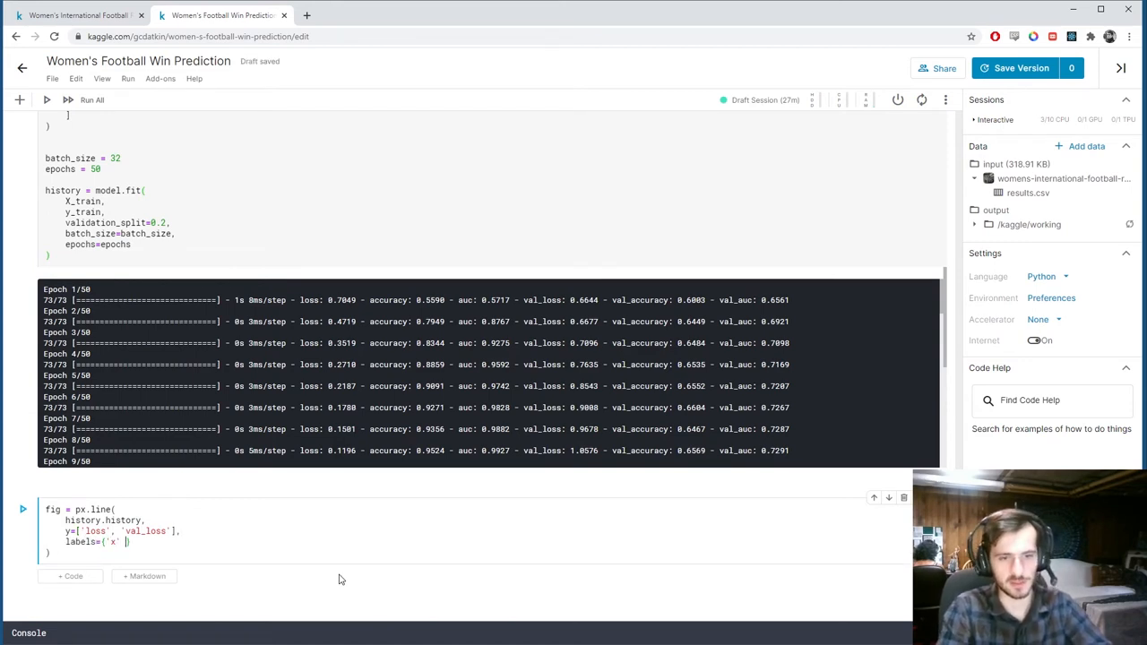
{"action": "type", "text": ": ''"}
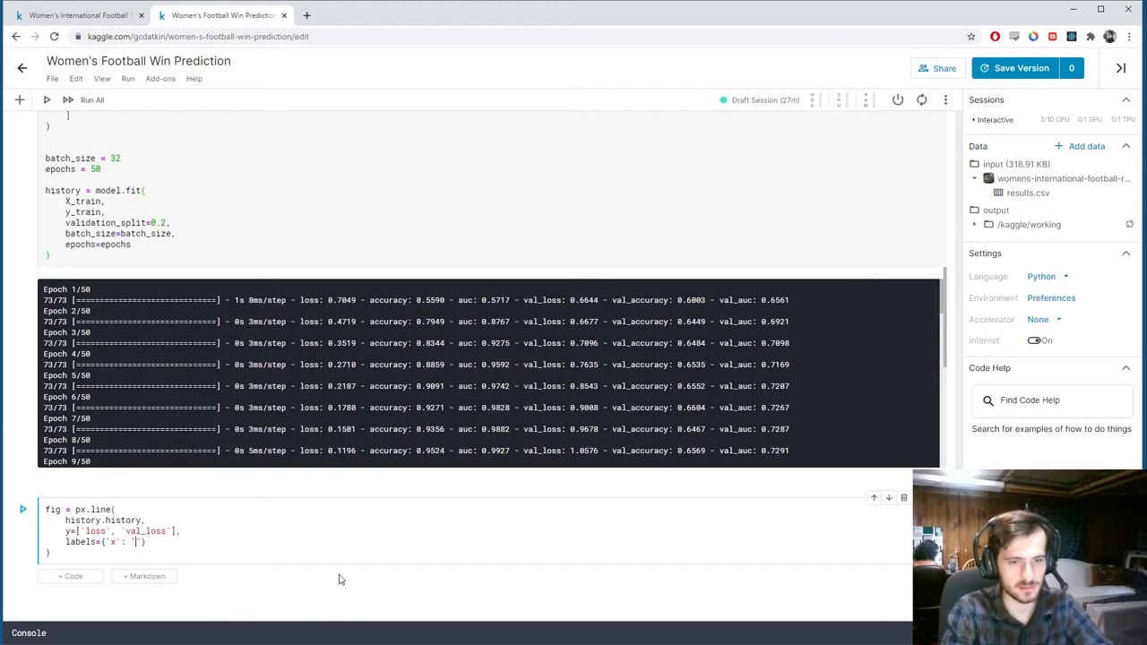
{"action": "type", "text": "Epoch\", 'y': 'Loss"}
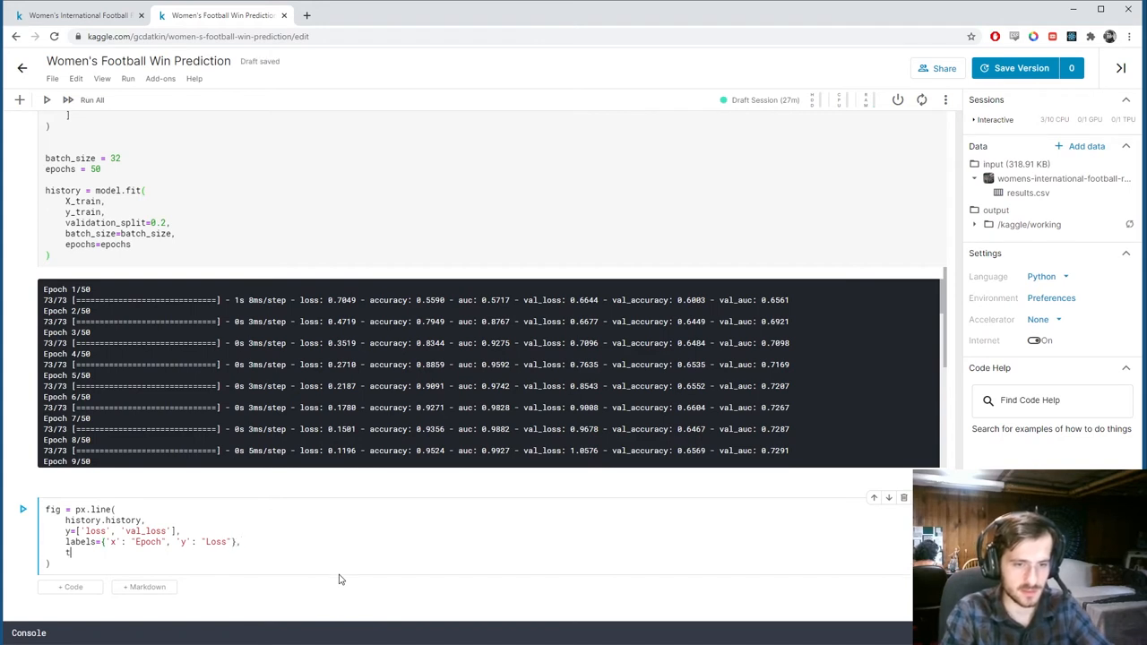
{"action": "type", "text": "title='"}
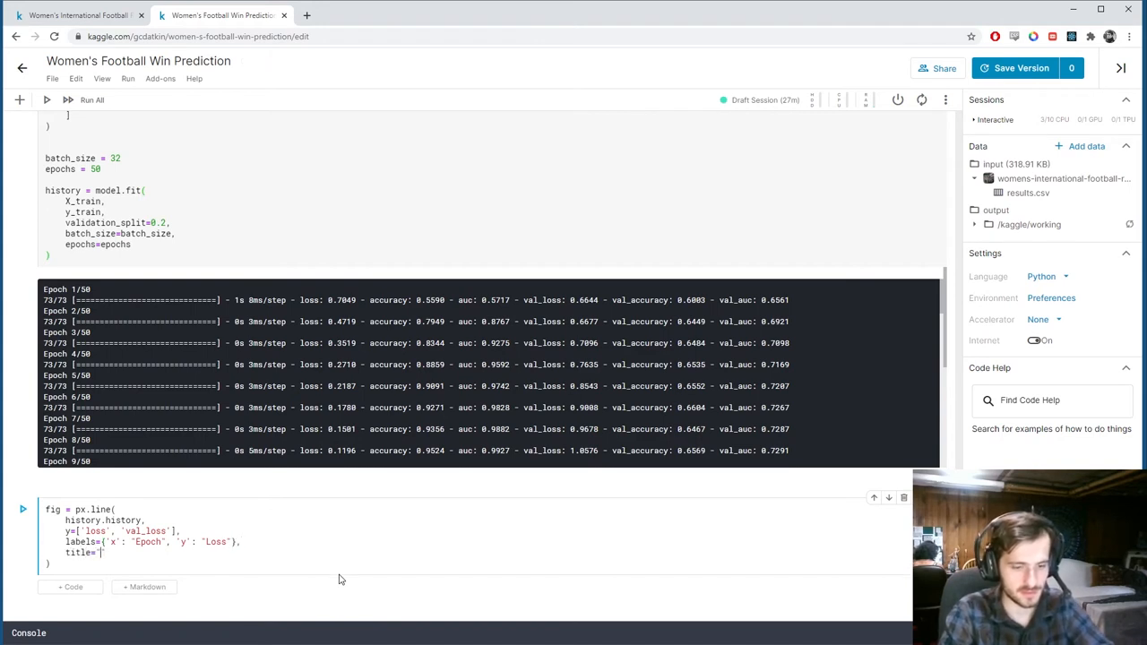
{"action": "type", "text": "Loss Over Time"}
{"action": "type", "text": "fig."}
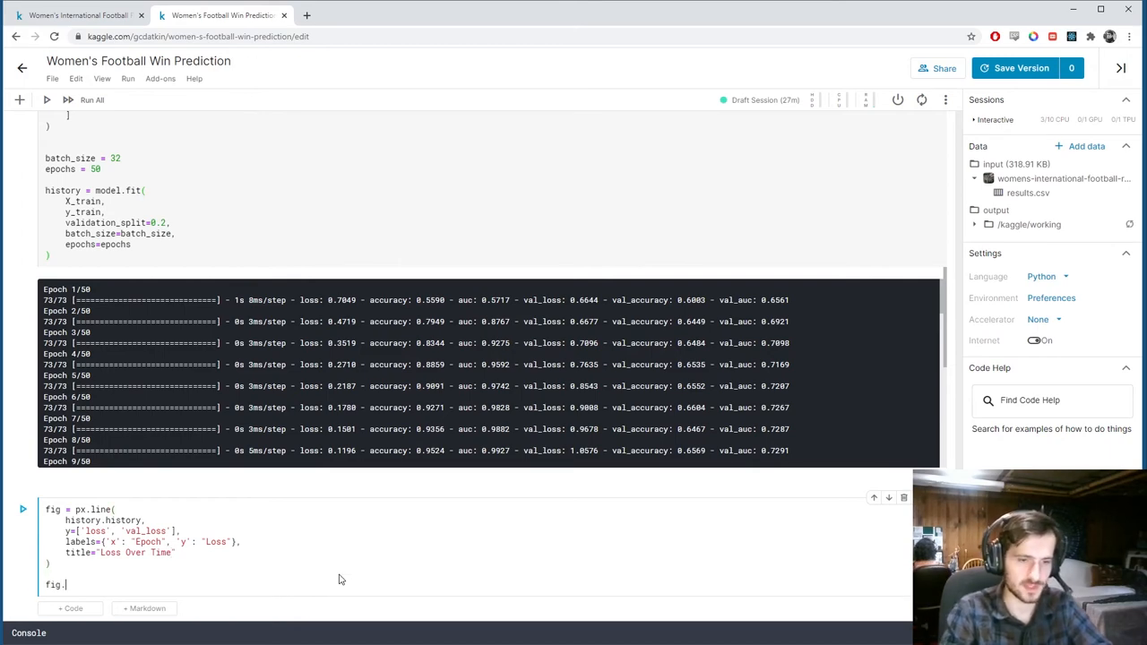
{"action": "type", "text": "show("}
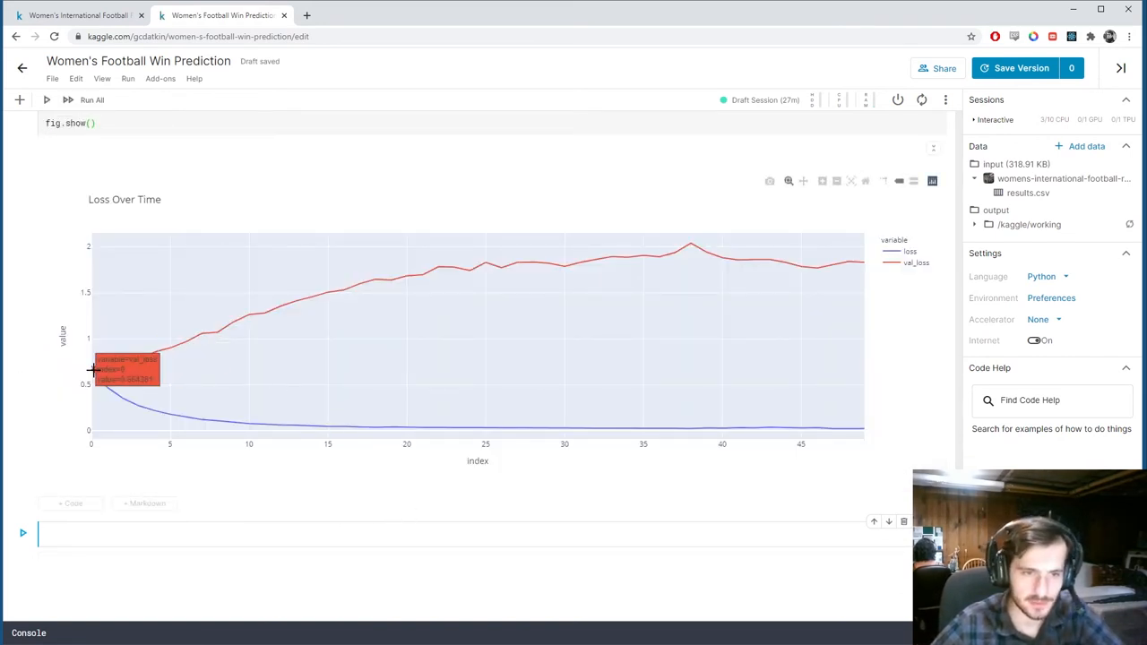
{"action": "mouse_move", "coordinate": [327, 425]}
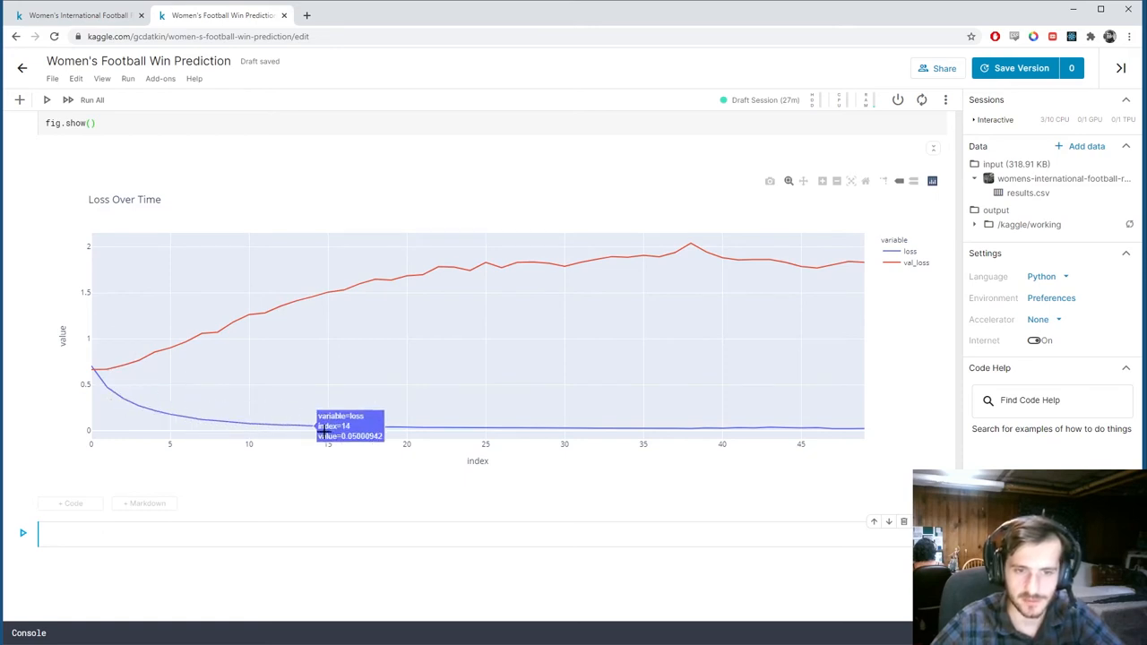
{"action": "mouse_move", "coordinate": [865, 496]}
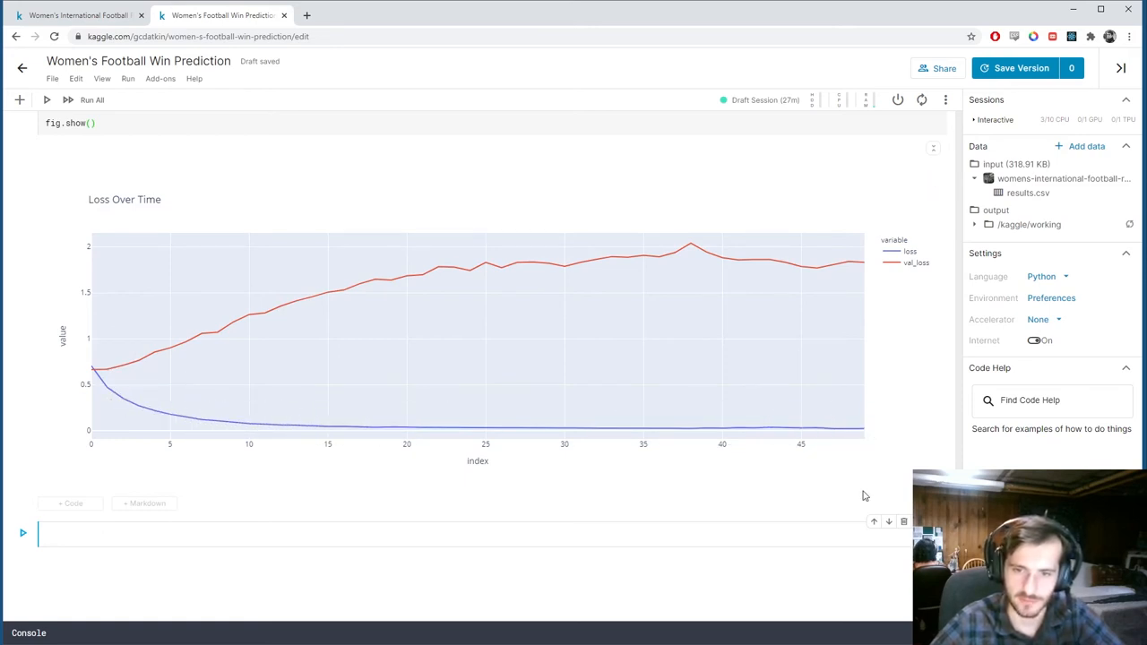
{"action": "mouse_move", "coordinate": [251, 474]}
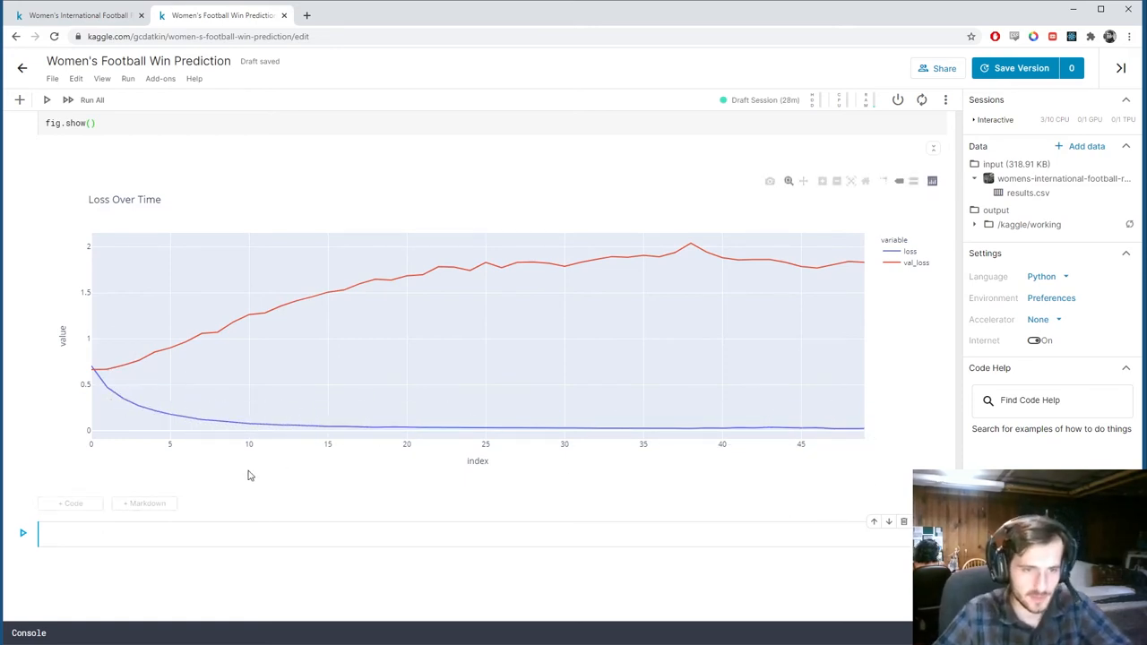
{"action": "mouse_move", "coordinate": [96, 370]}
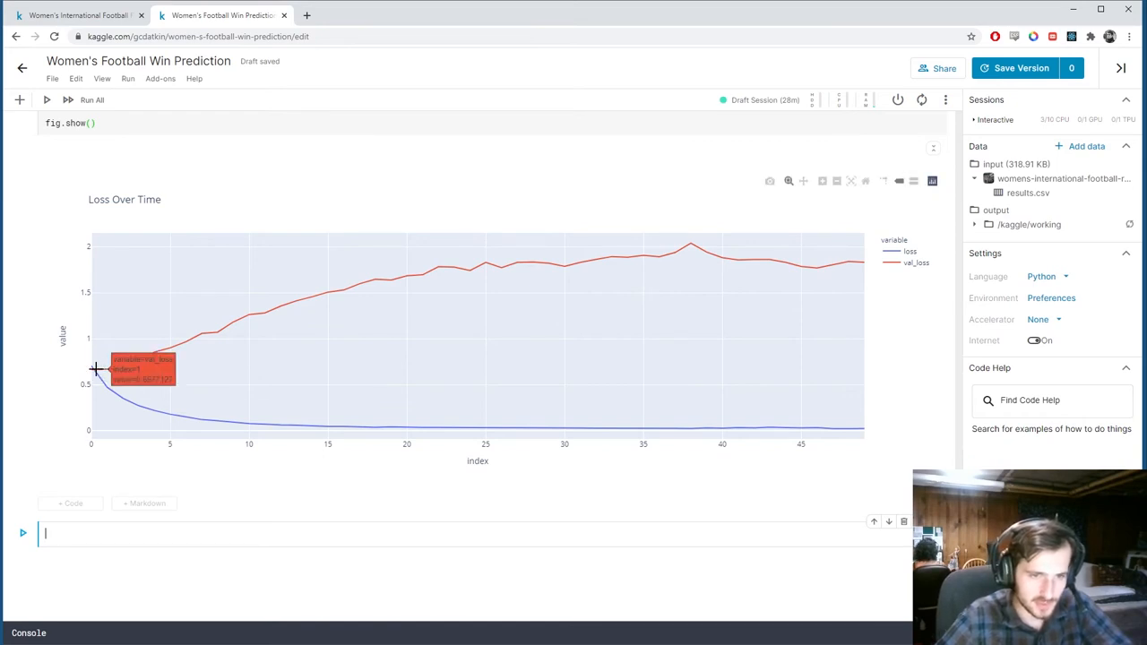
{"action": "mouse_move", "coordinate": [103, 370]}
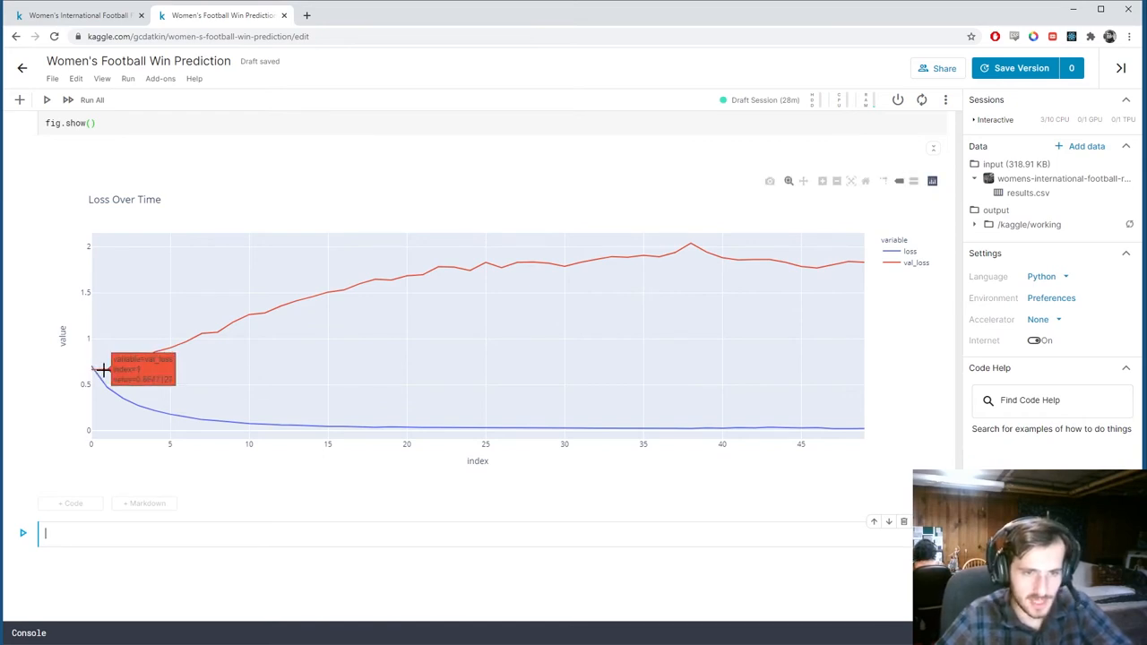
{"action": "mouse_move", "coordinate": [224, 333]}
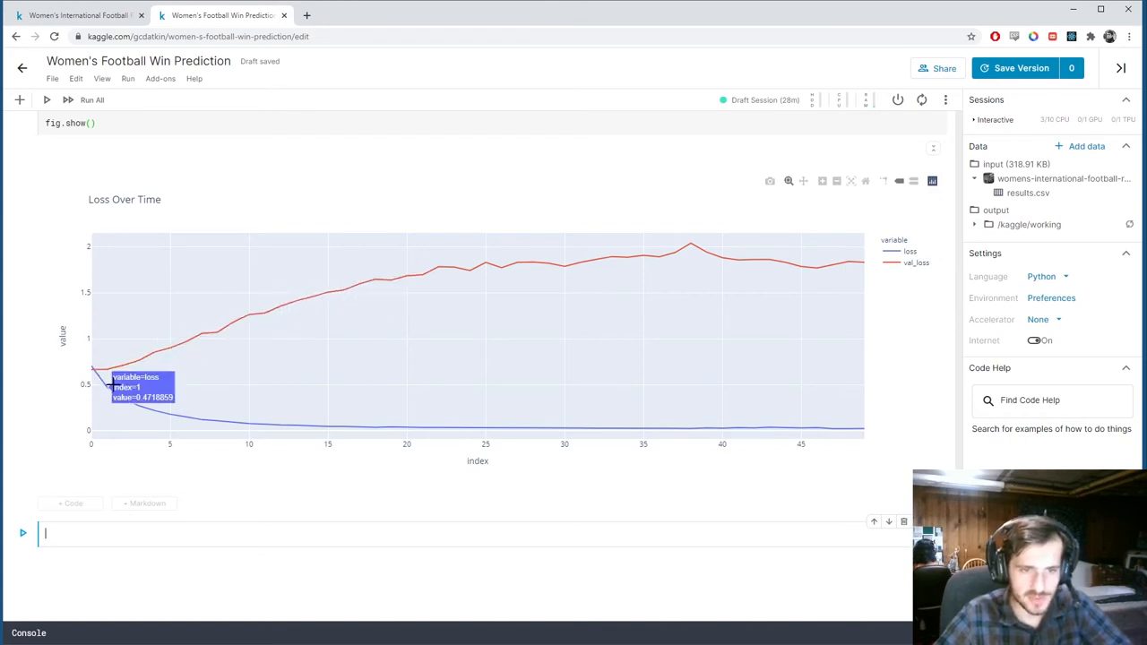
{"action": "mouse_move", "coordinate": [318, 425]}
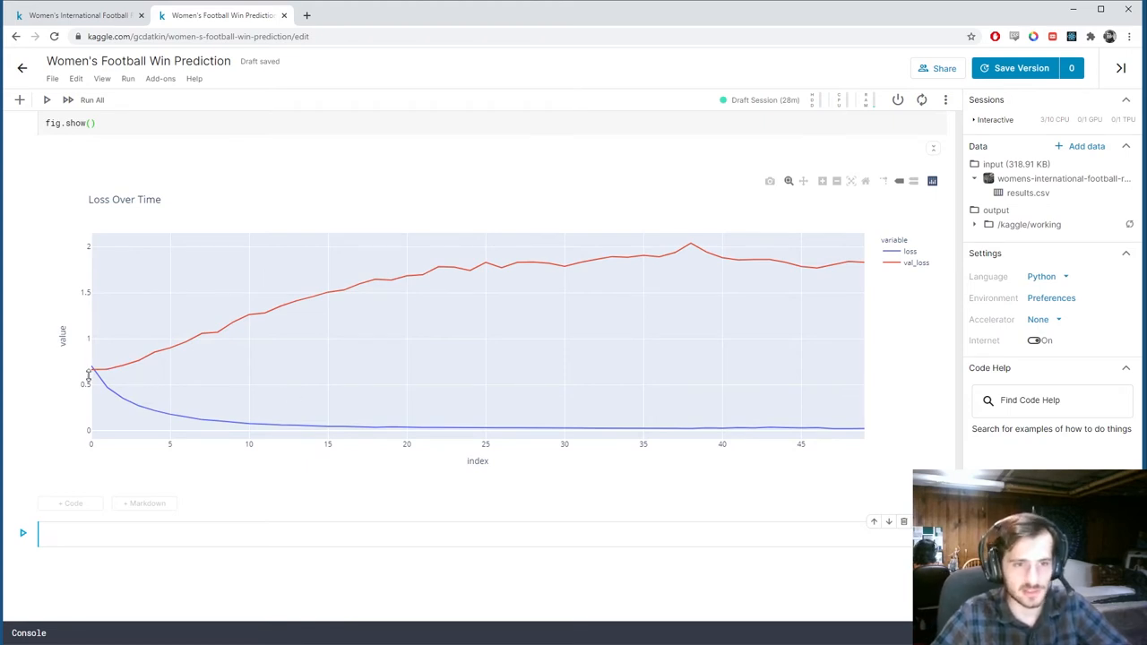
{"action": "mouse_move", "coordinate": [100, 370]}
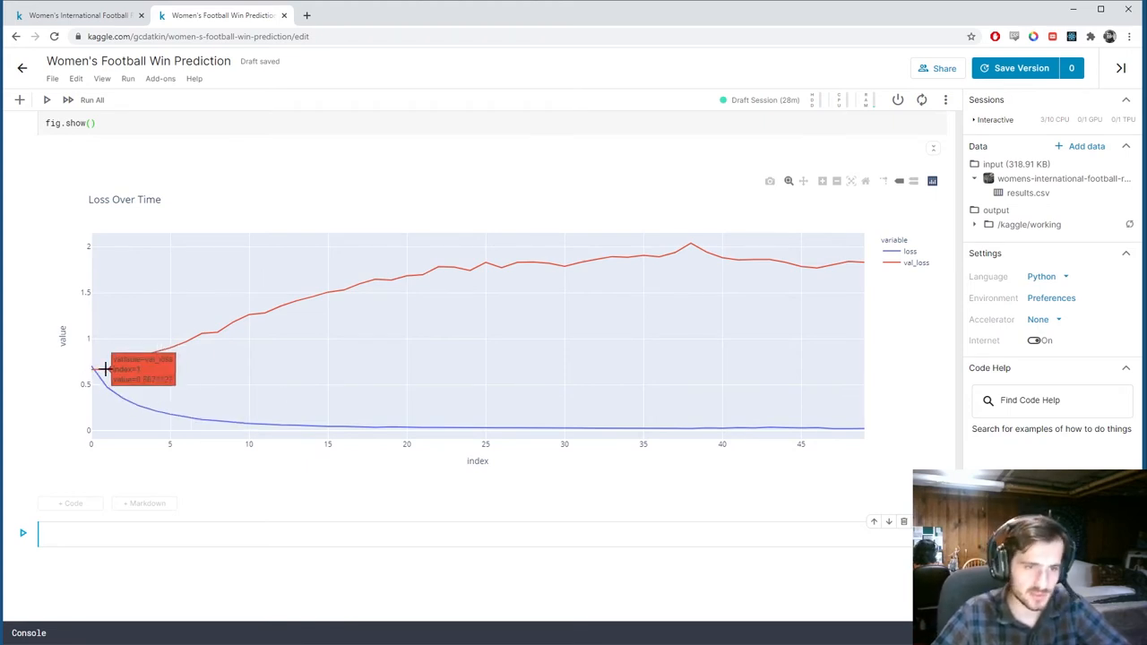
{"action": "mouse_move", "coordinate": [97, 370]}
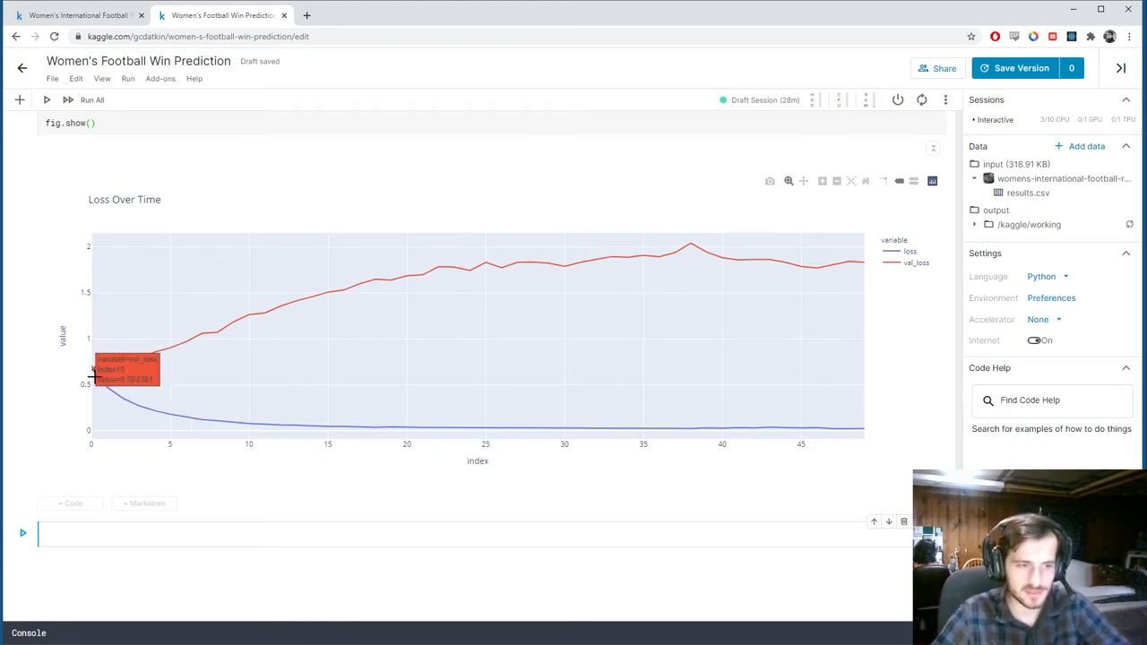
{"action": "mouse_move", "coordinate": [100, 373]}
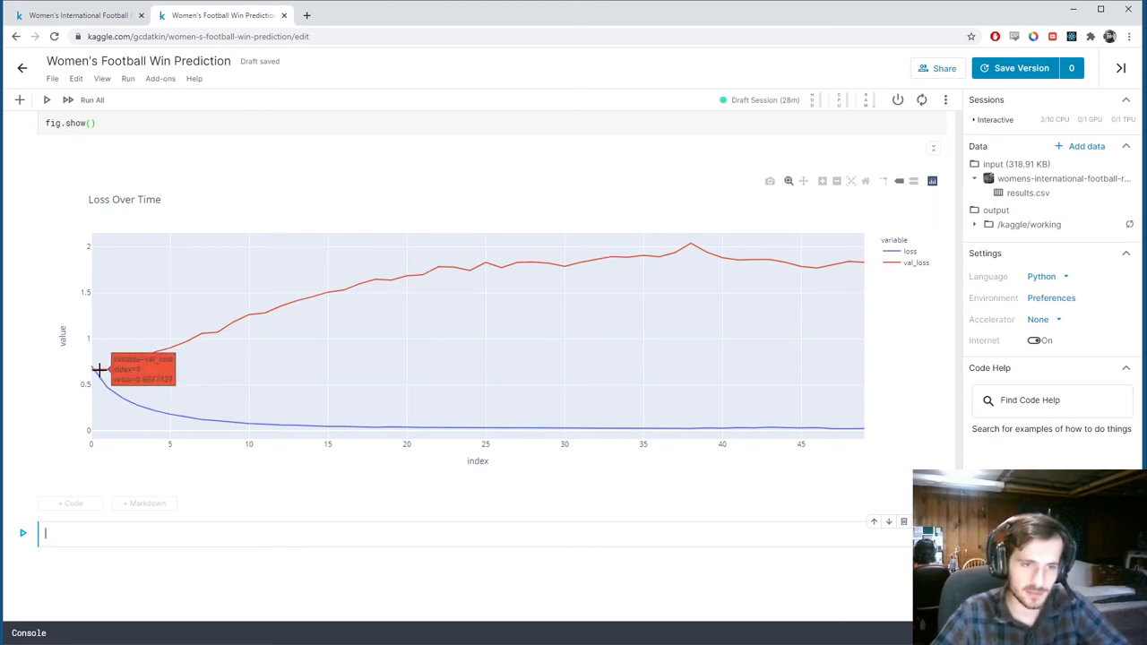
{"action": "mouse_move", "coordinate": [103, 363]}
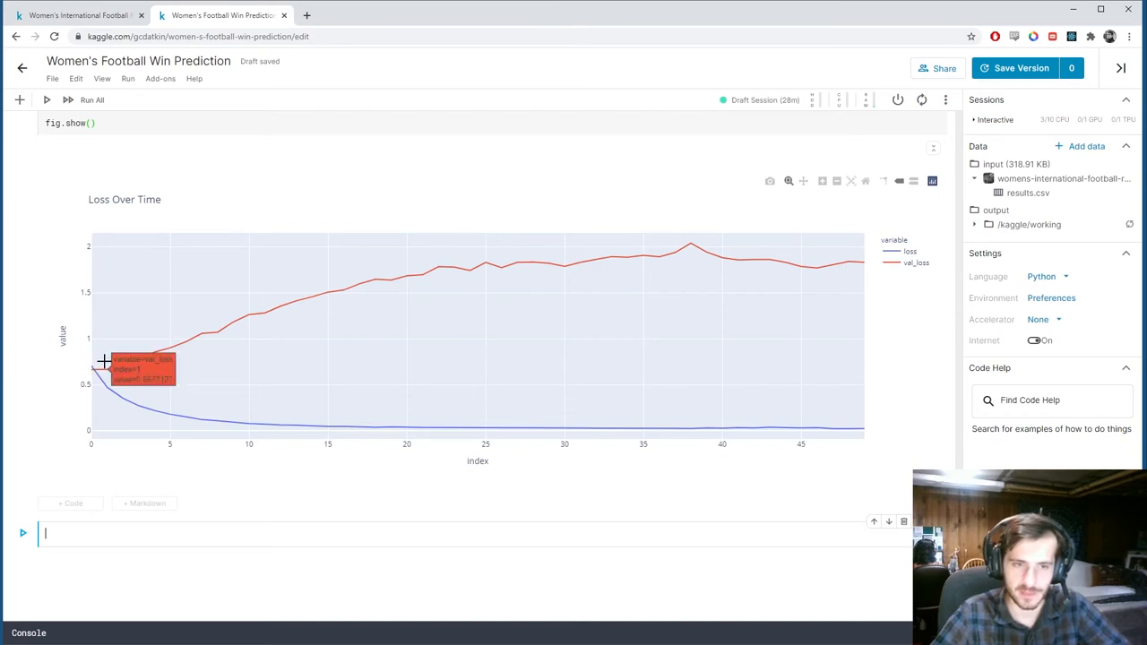
{"action": "mouse_move", "coordinate": [92, 369]}
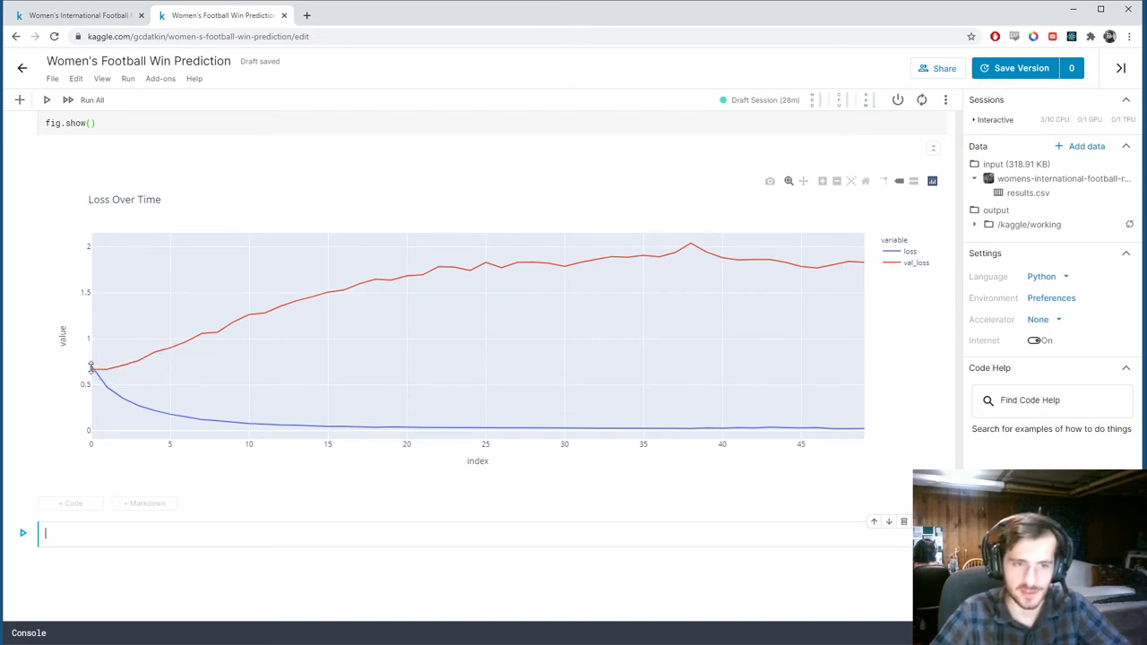
{"action": "mouse_move", "coordinate": [465, 303]}
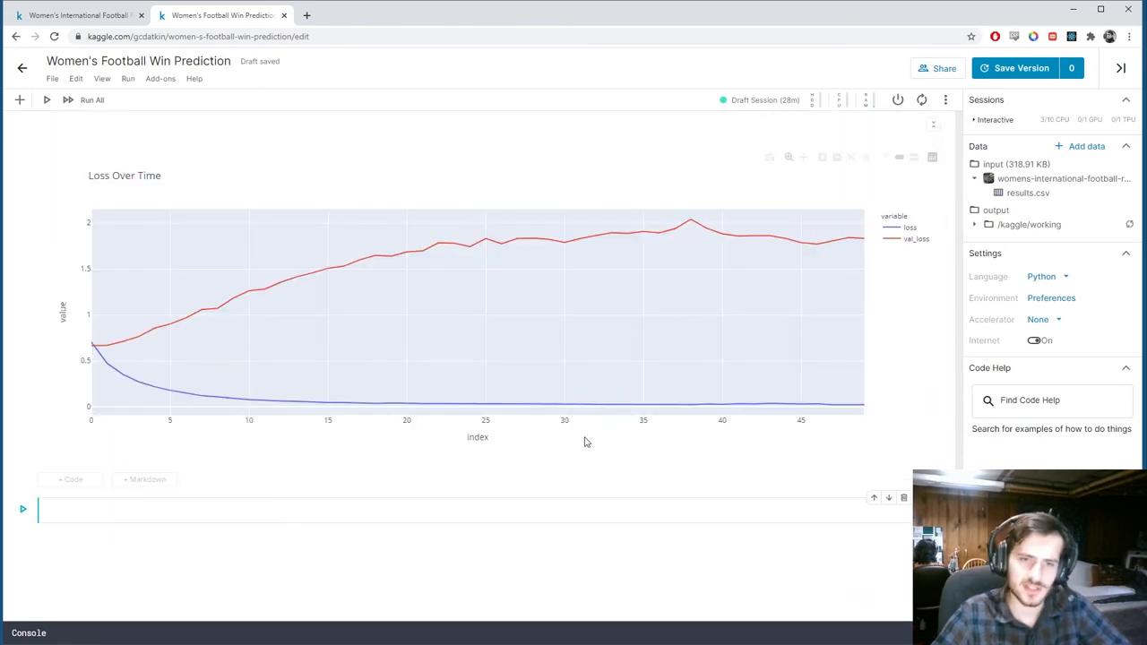
Scroll between the model cell and the loss chart while reworking the hidden layers.
{"action": "scroll", "scroll_direction": "up", "scroll_amount": 3}
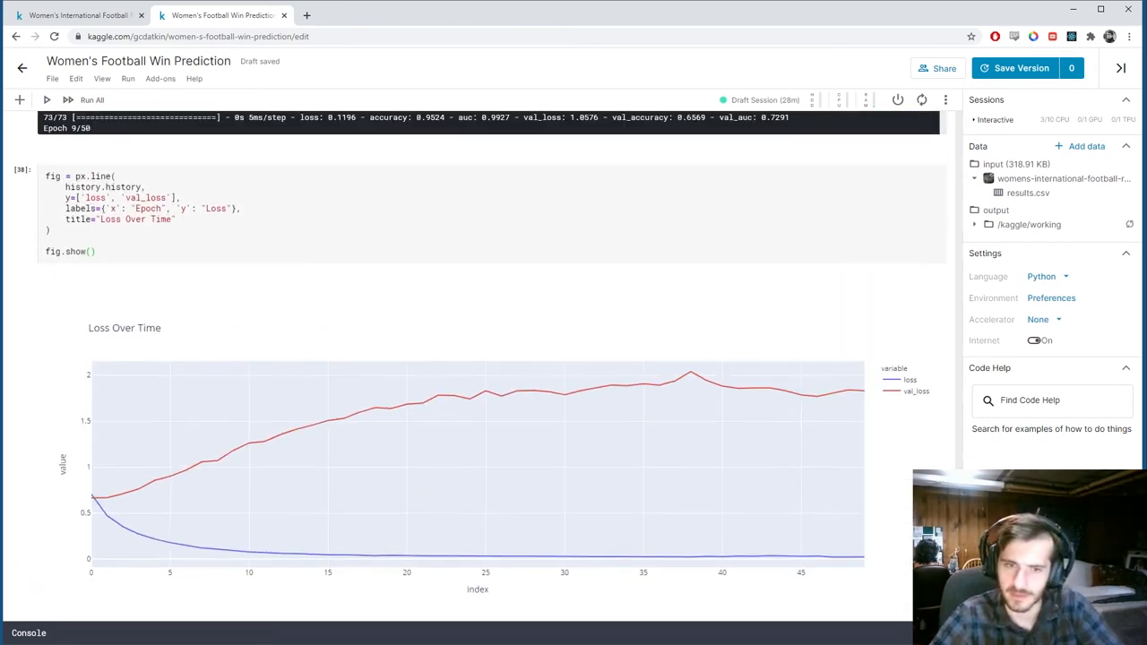
{"action": "scroll", "scroll_direction": "up", "scroll_amount": 3}
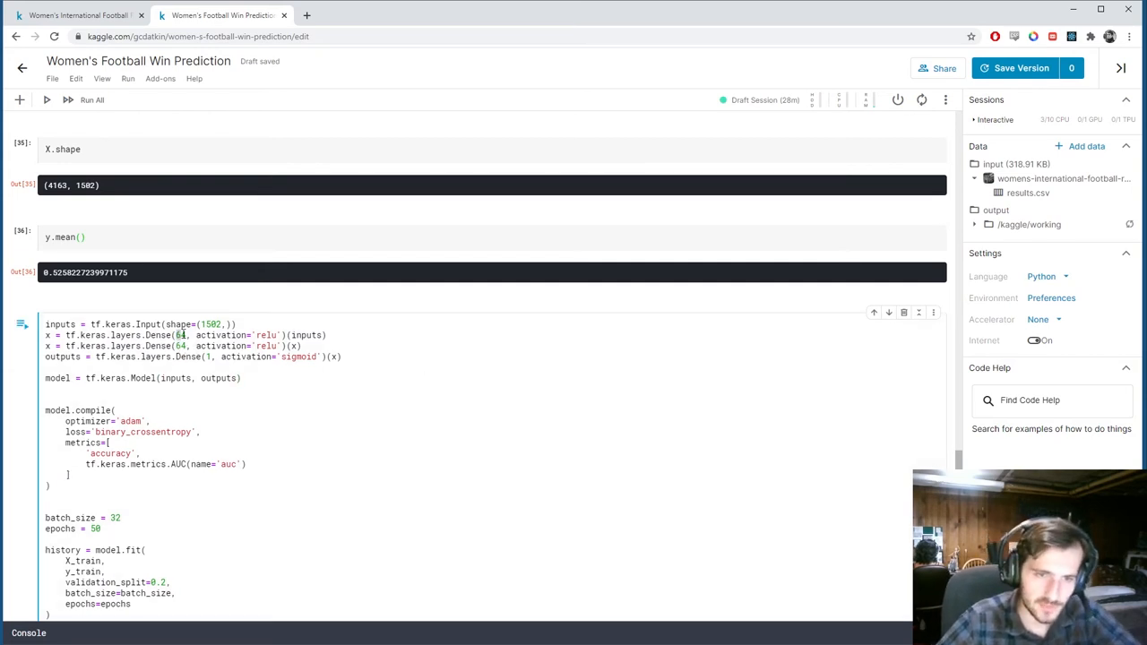
{"action": "scroll", "scroll_direction": "down", "scroll_amount": 3}
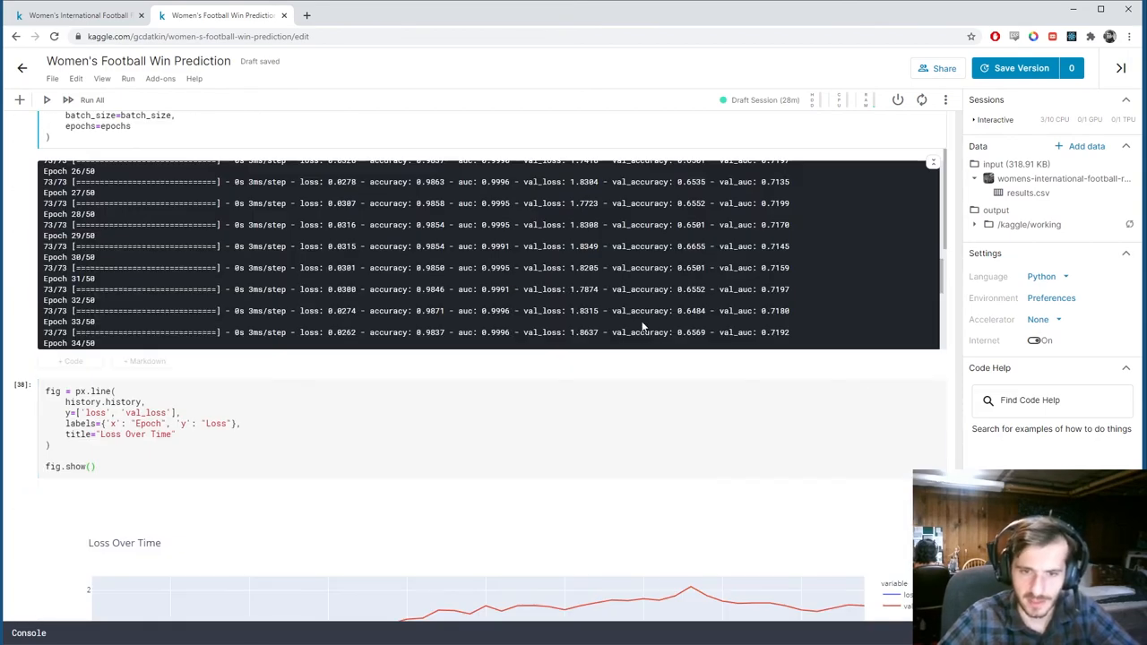
{"action": "scroll", "scroll_direction": "down", "scroll_amount": 3}
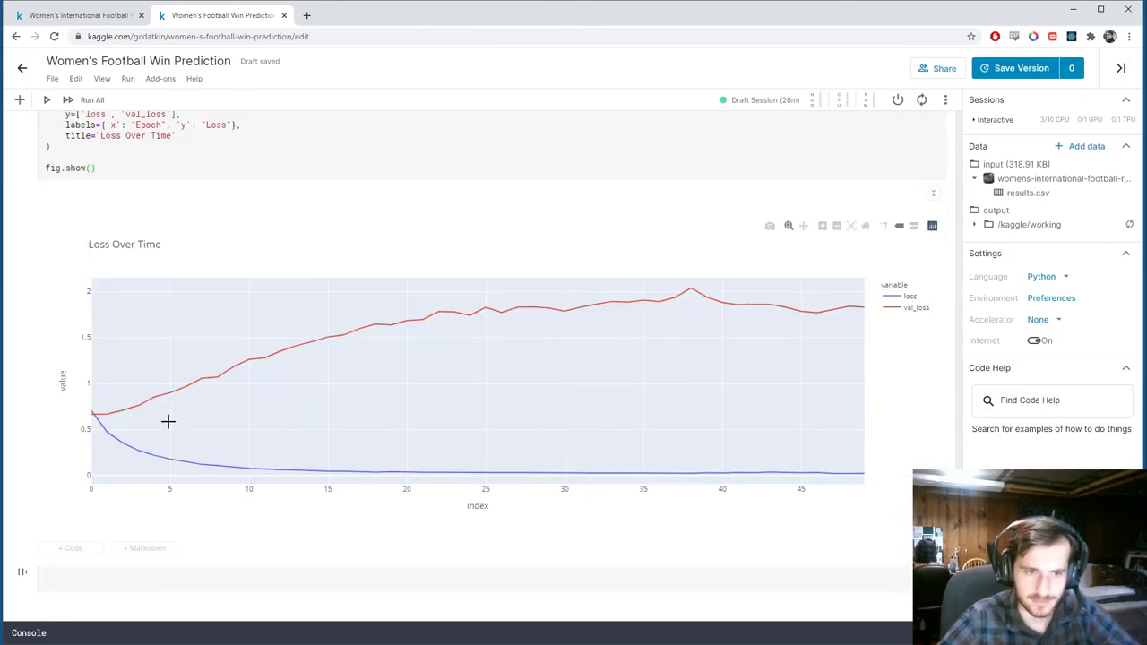
{"action": "scroll", "scroll_direction": "up", "scroll_amount": 3}
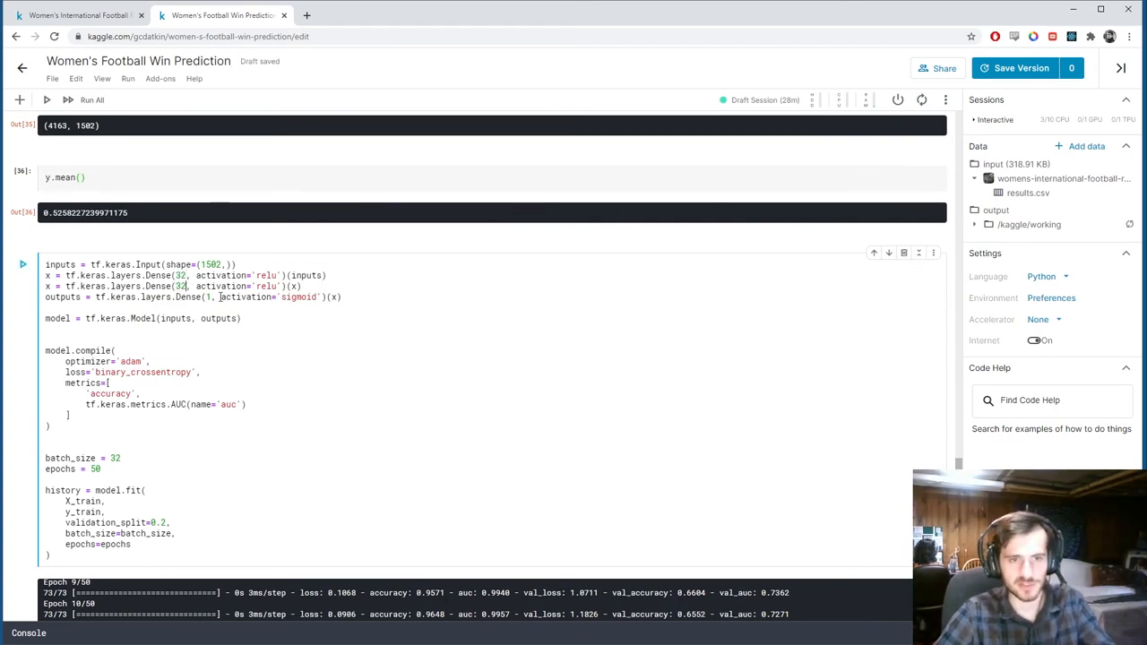
{"action": "scroll", "scroll_direction": "down", "scroll_amount": 3}
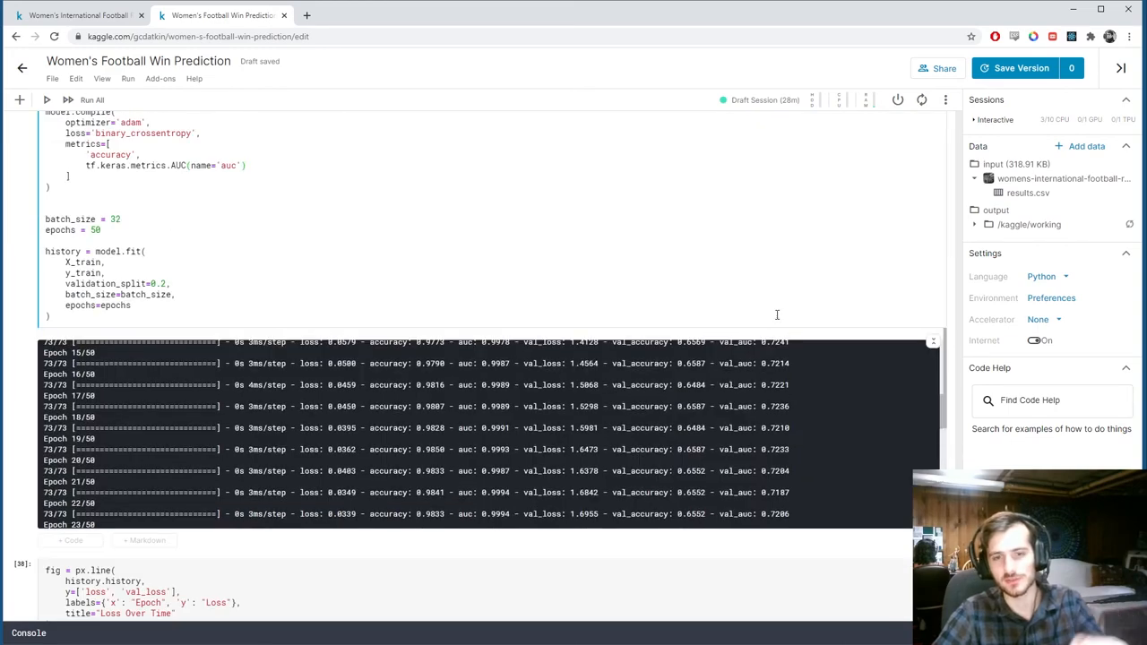
{"action": "scroll", "scroll_direction": "down", "scroll_amount": 3}
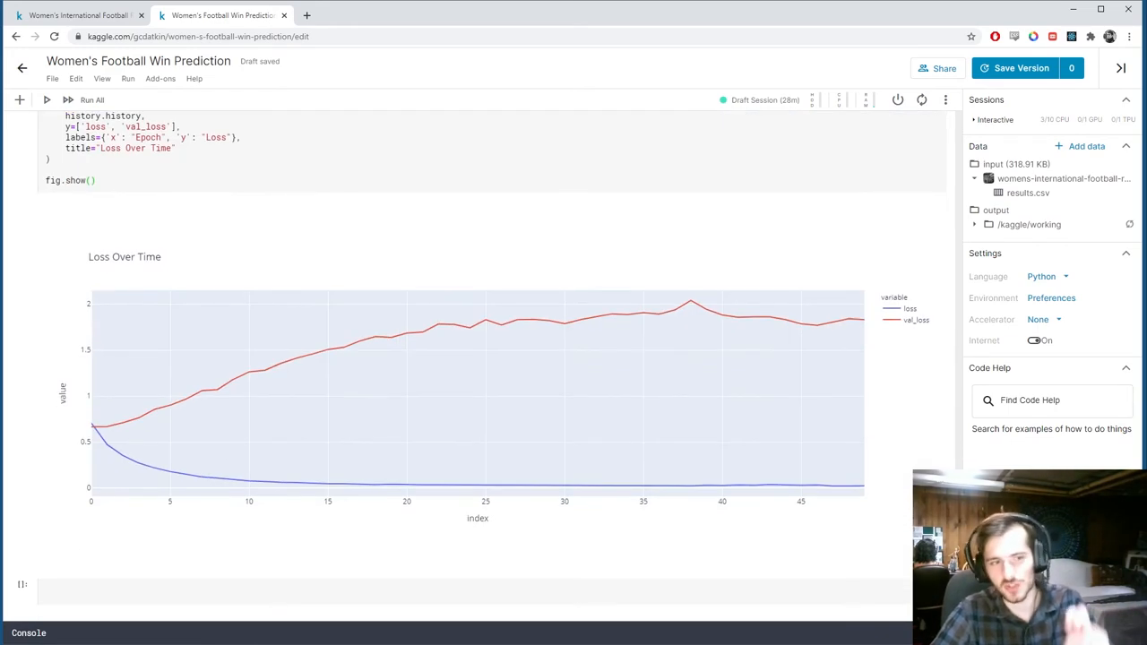
{"action": "scroll", "scroll_direction": "up", "scroll_amount": 3}
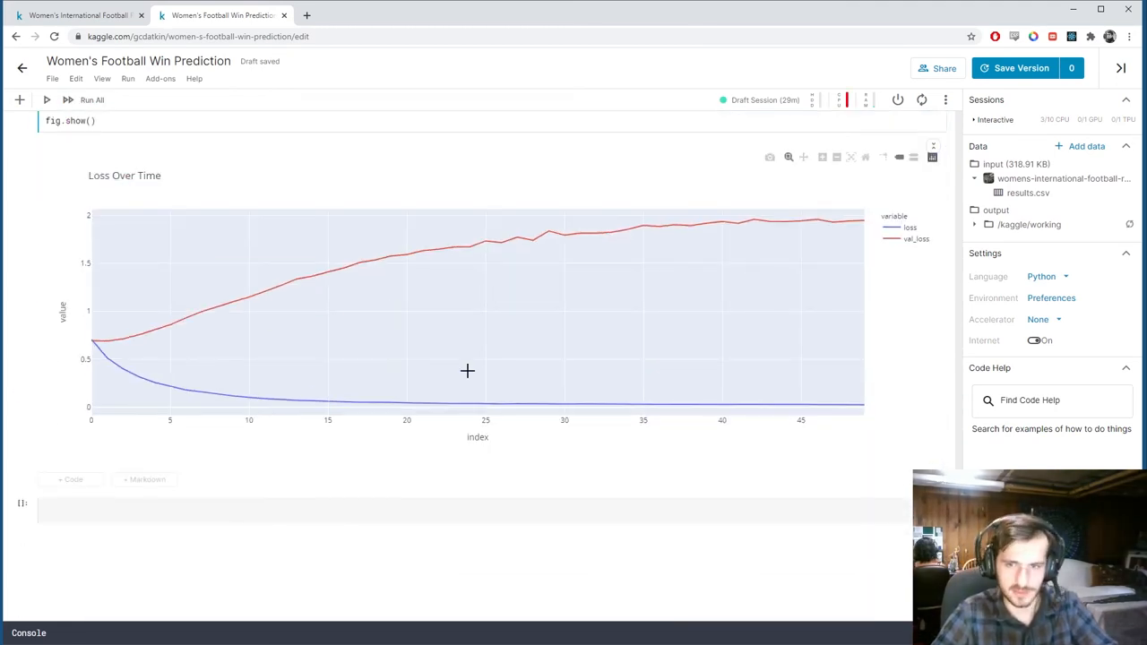
{"action": "mouse_move", "coordinate": [105, 342]}
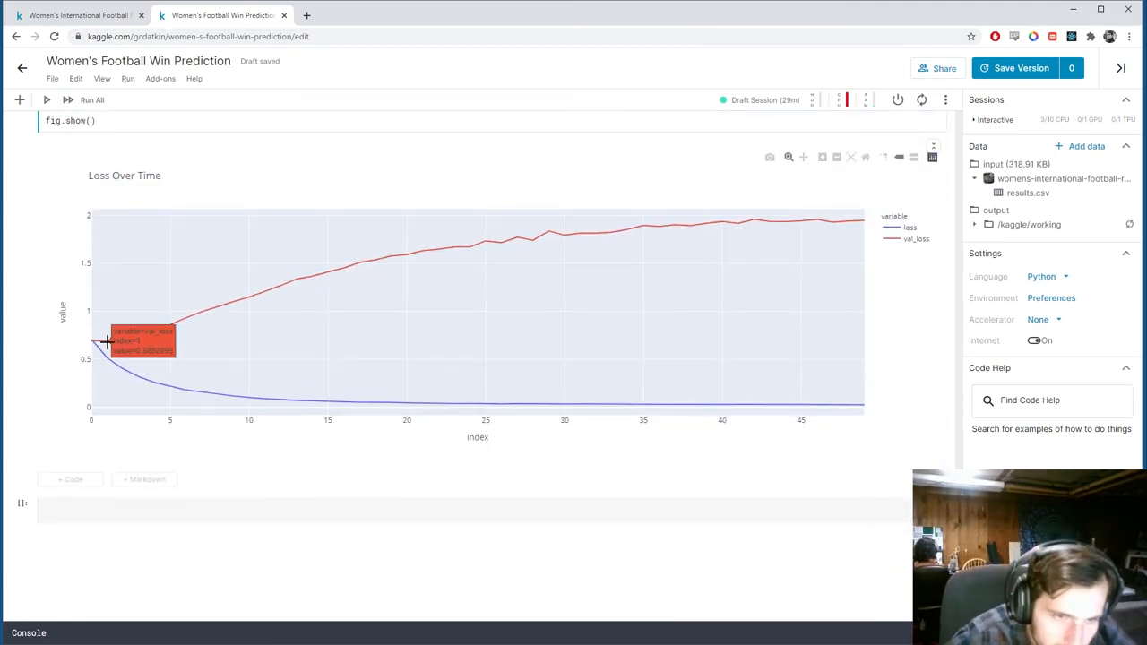
{"action": "mouse_move", "coordinate": [97, 345]}
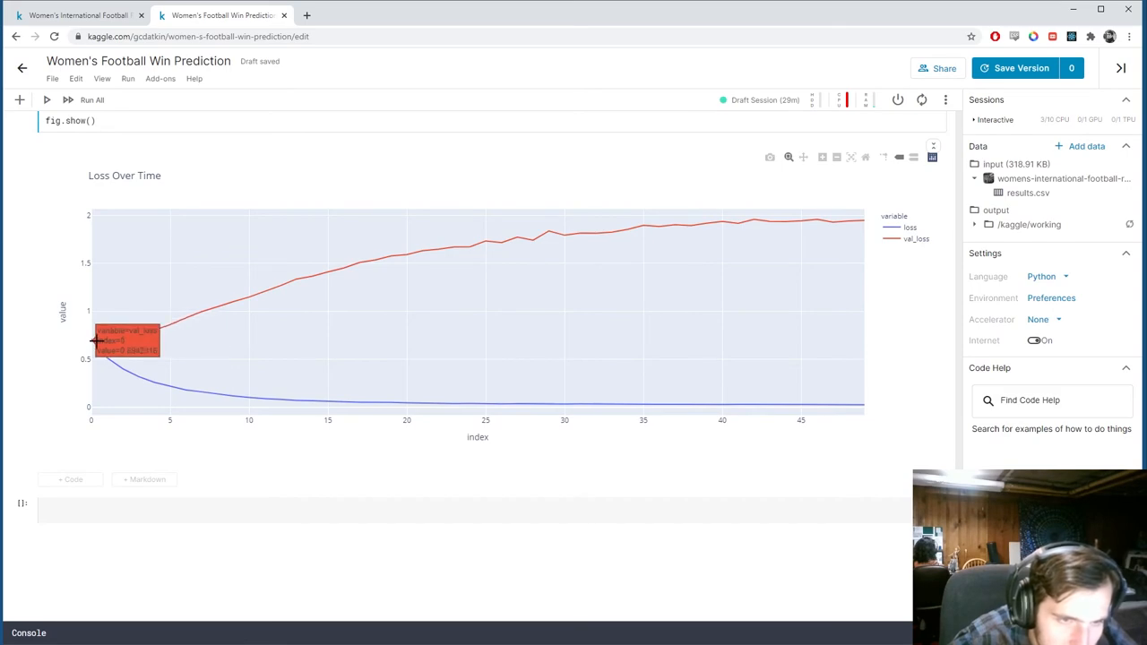
Scroll up to the Training section to rerun the notebook.
{"action": "scroll", "scroll_direction": "up", "scroll_amount": 3}
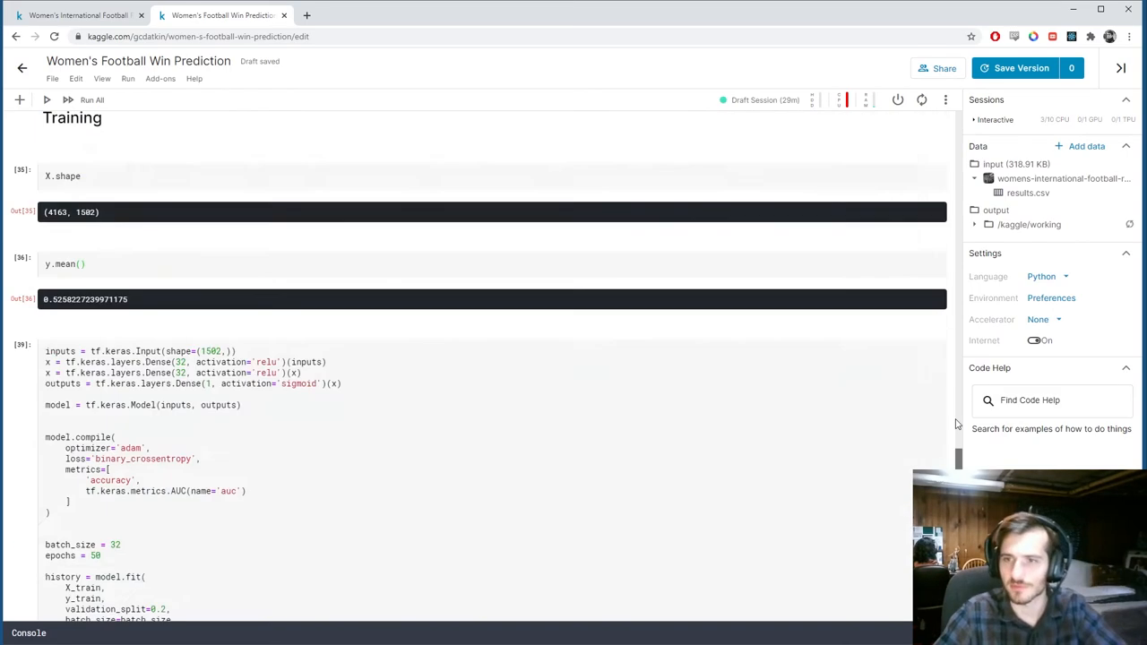
{"action": "scroll", "scroll_direction": "up", "scroll_amount": 3}
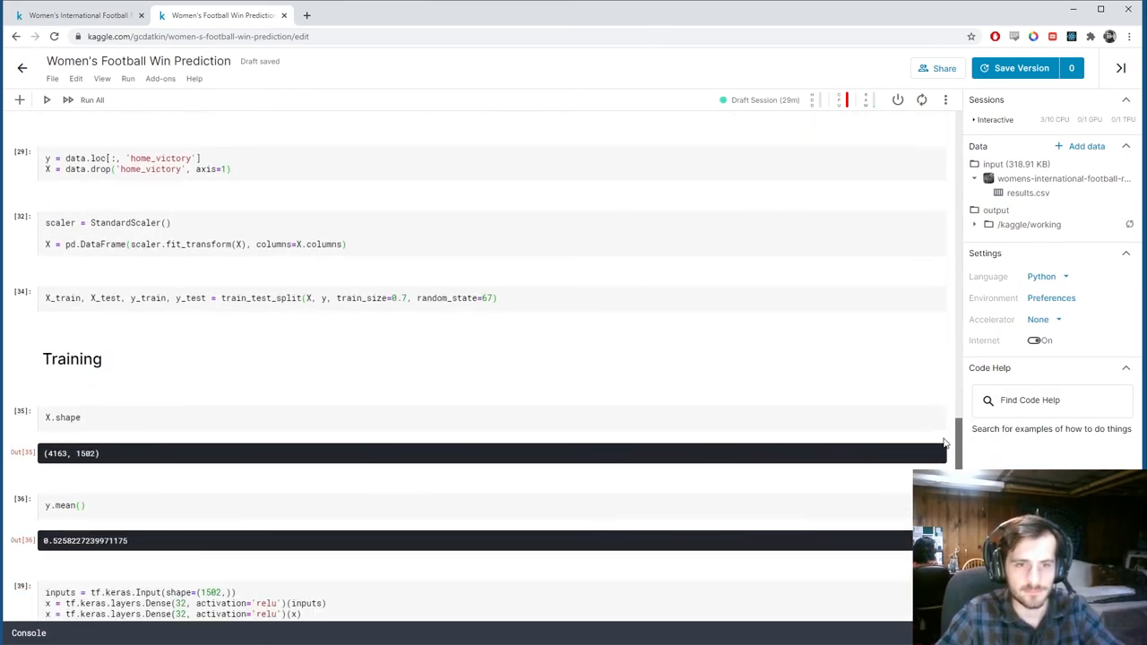
{"action": "scroll", "scroll_direction": "down", "scroll_amount": 3}
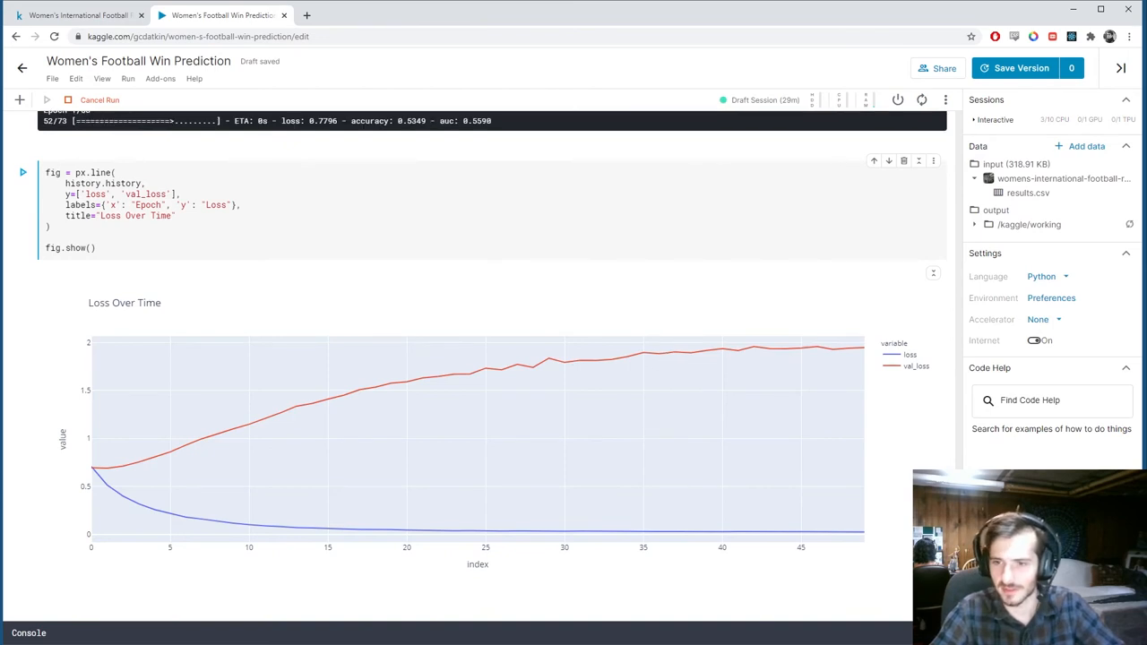
Begin the AUC Over Time plot cell, replacing loss keys with auc.
{"action": "scroll", "scroll_direction": "down", "scroll_amount": 3}
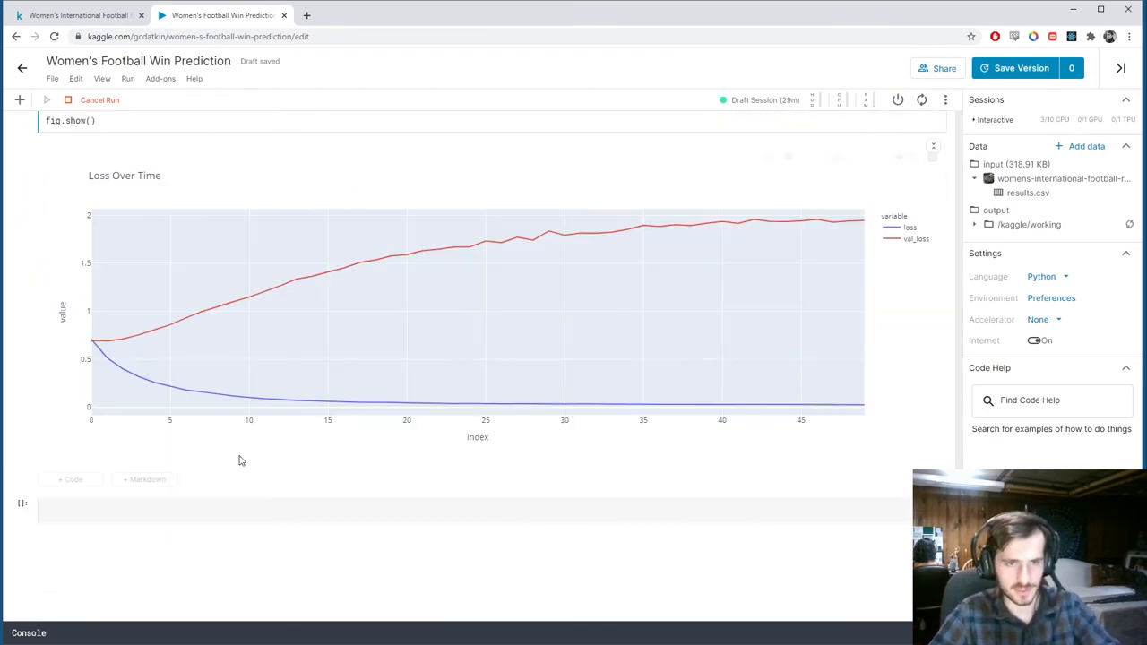
{"action": "scroll", "scroll_direction": "down", "scroll_amount": 3}
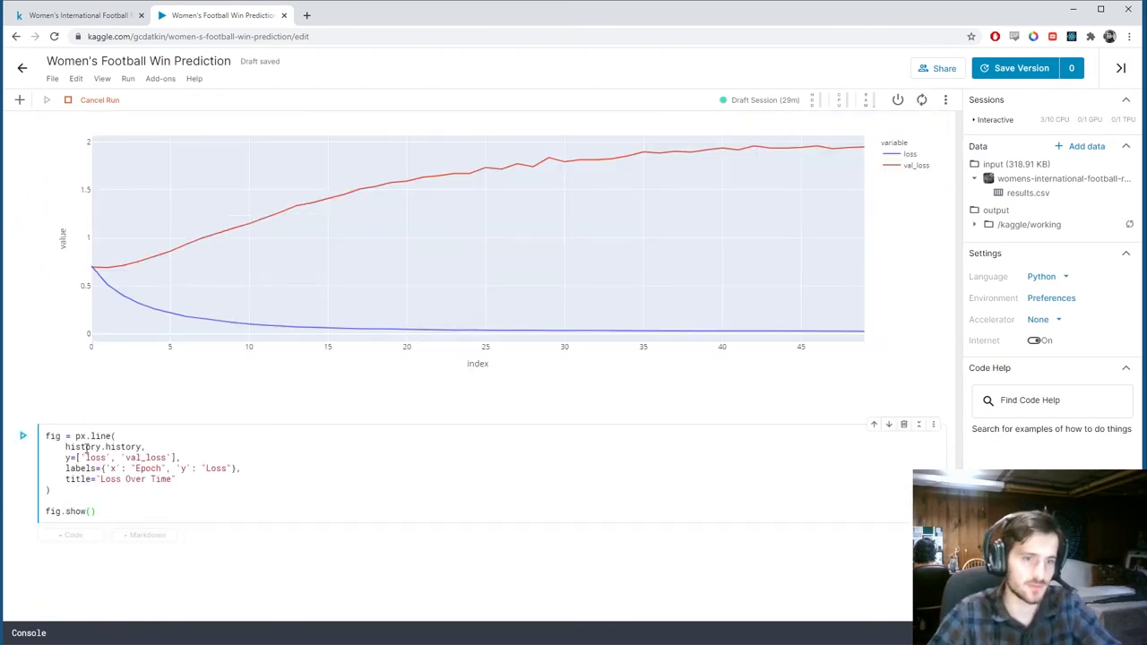
{"action": "type", "text": "auc"}
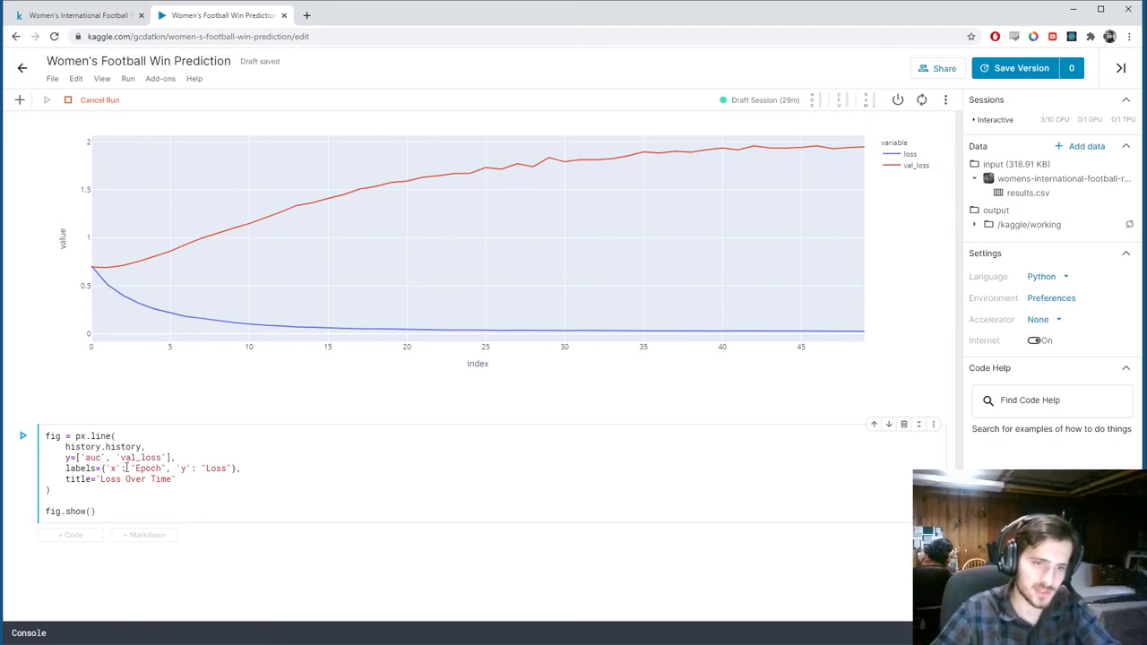
{"action": "double_click", "coordinate": [141, 458]}
{"action": "type", "text": "auc"}
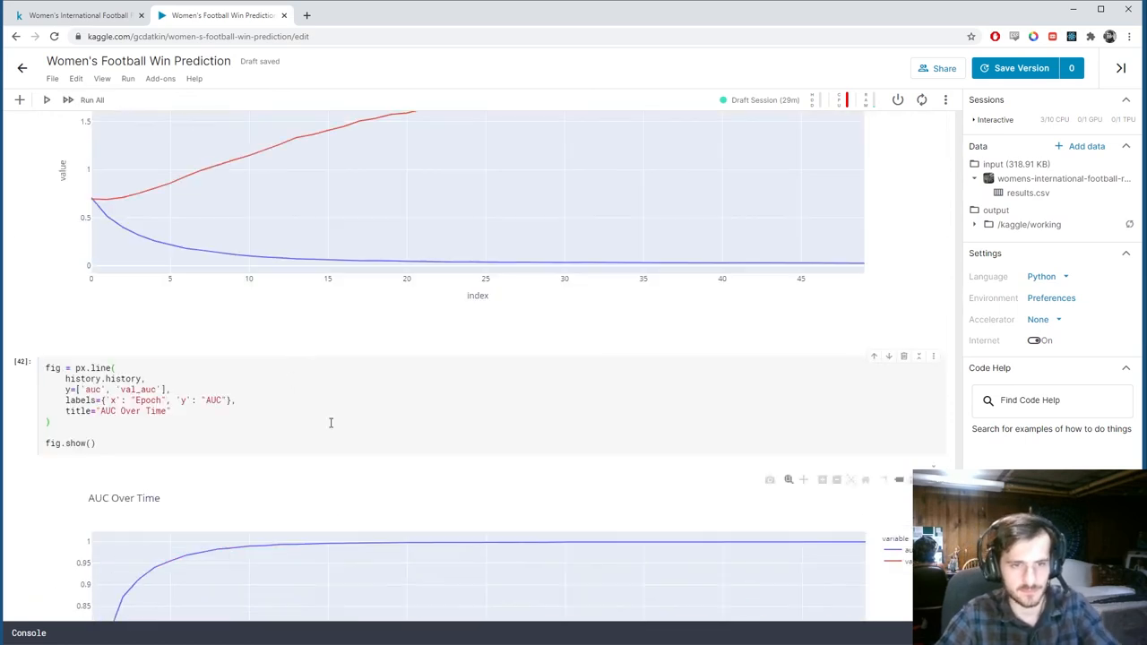
{"action": "scroll", "scroll_direction": "up", "scroll_amount": 3}
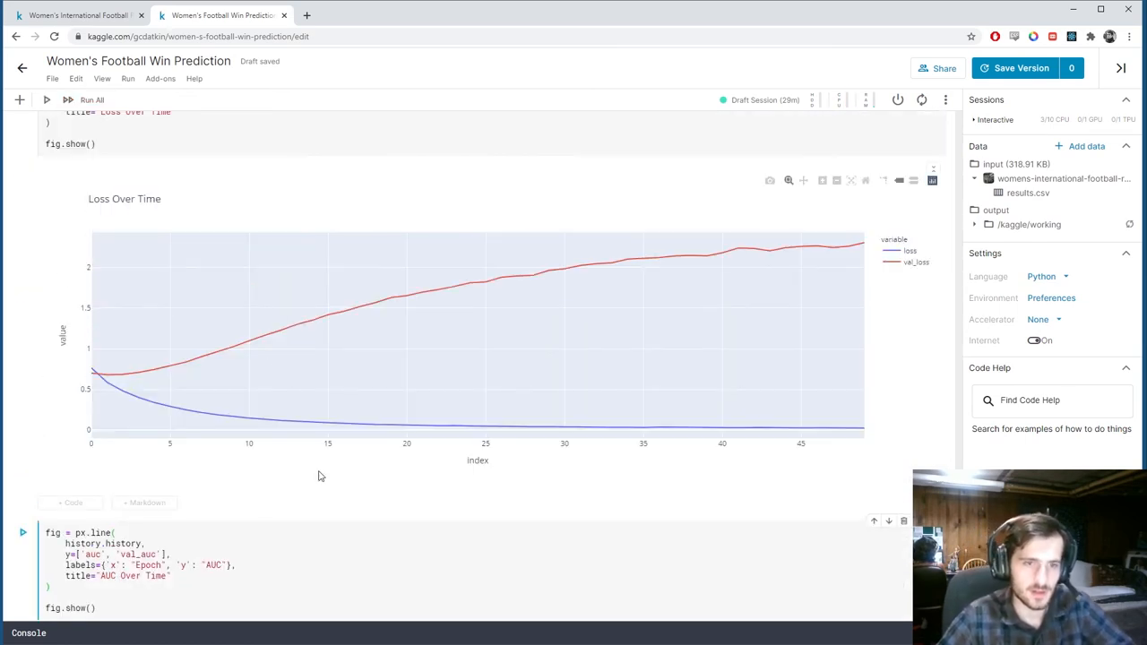
{"action": "mouse_move", "coordinate": [152, 381]}
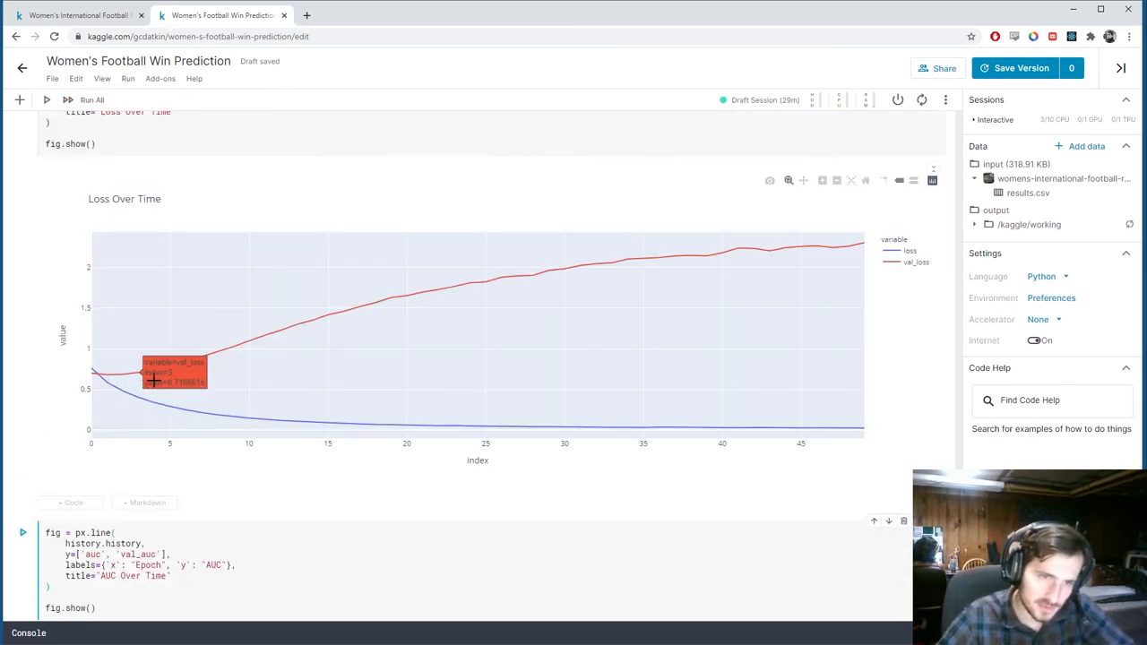
{"action": "mouse_move", "coordinate": [161, 364]}
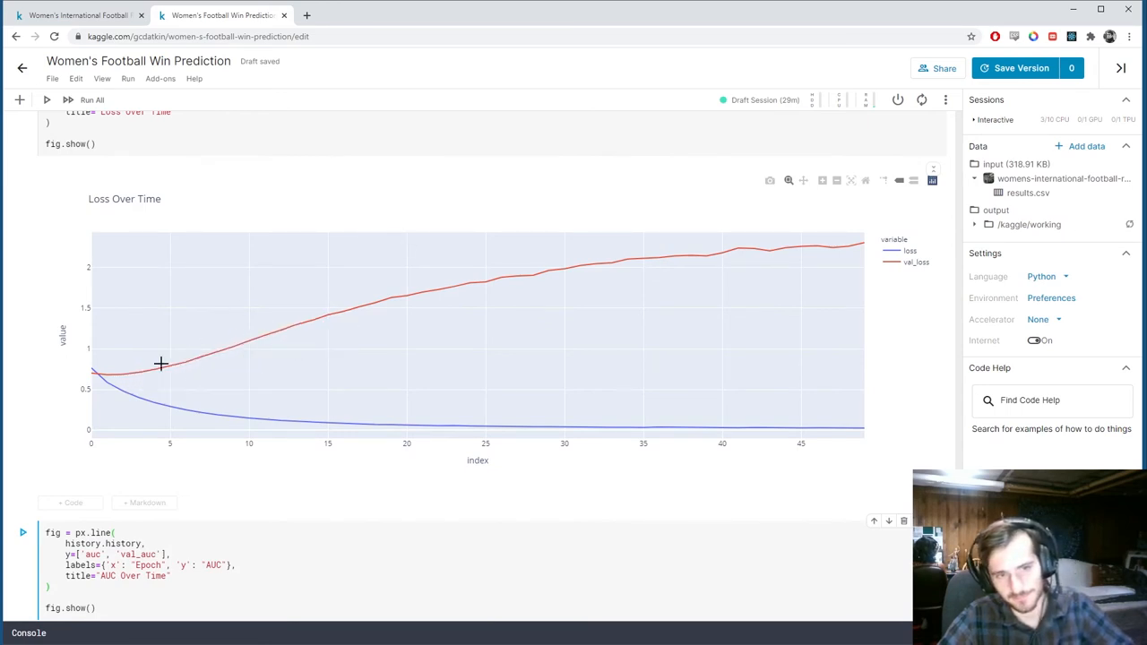
{"action": "left_click_drag", "start_coordinate": [161, 363], "coordinate": [89, 401]}
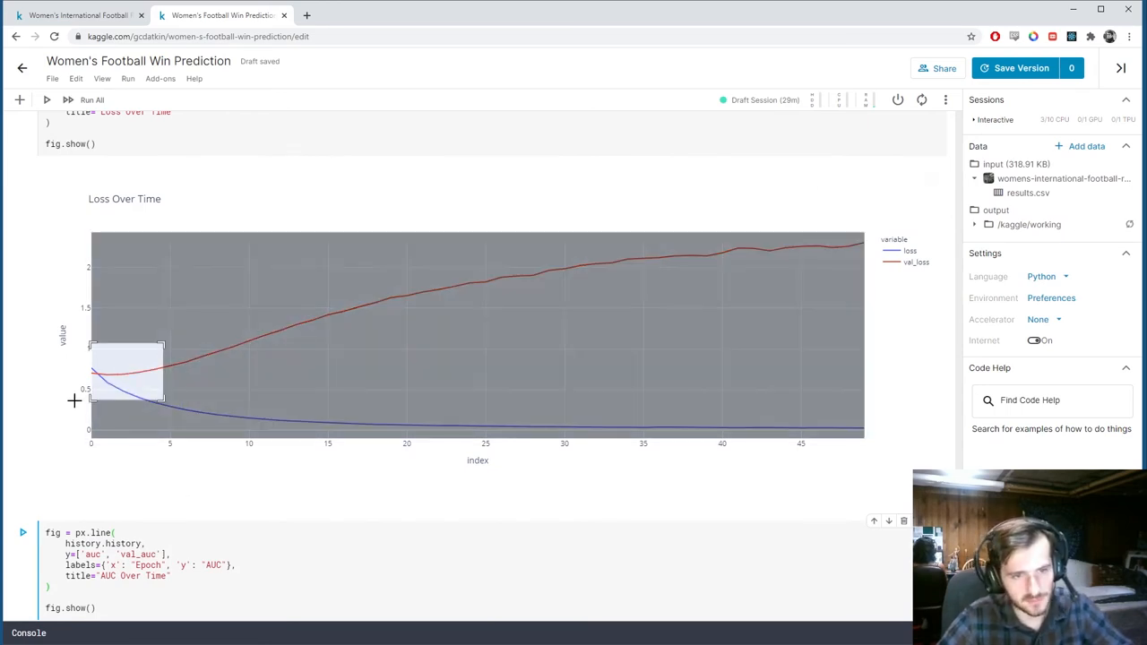
{"action": "left_click_drag", "start_coordinate": [91, 343], "coordinate": [164, 403]}
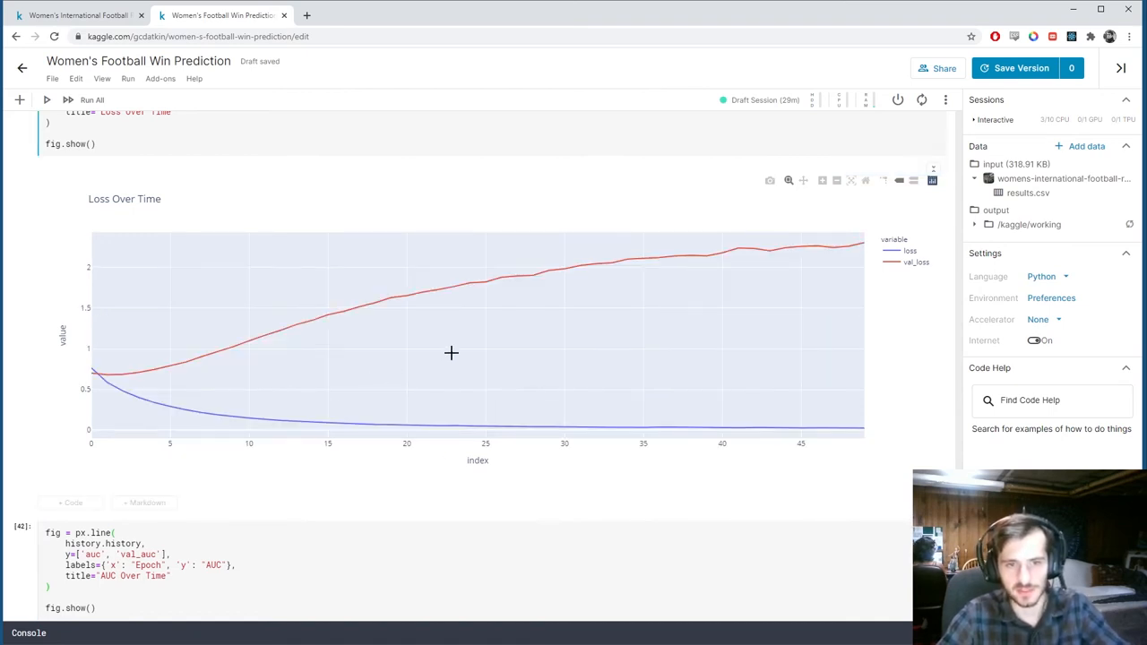
{"action": "mouse_move", "coordinate": [148, 376]}
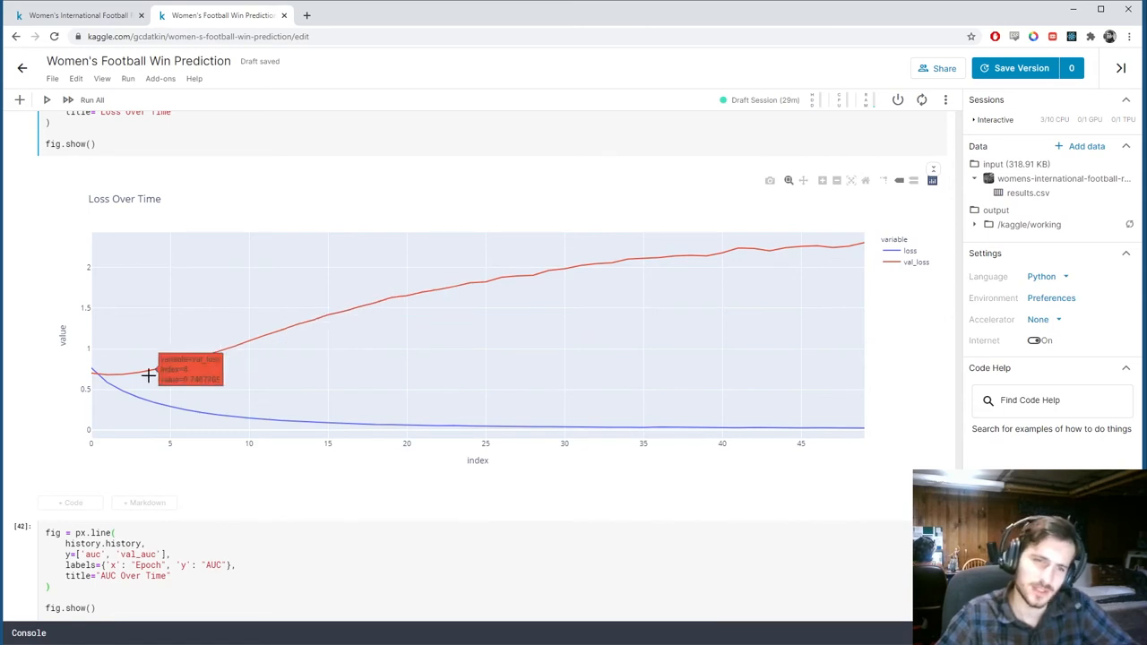
{"action": "mouse_move", "coordinate": [95, 383]}
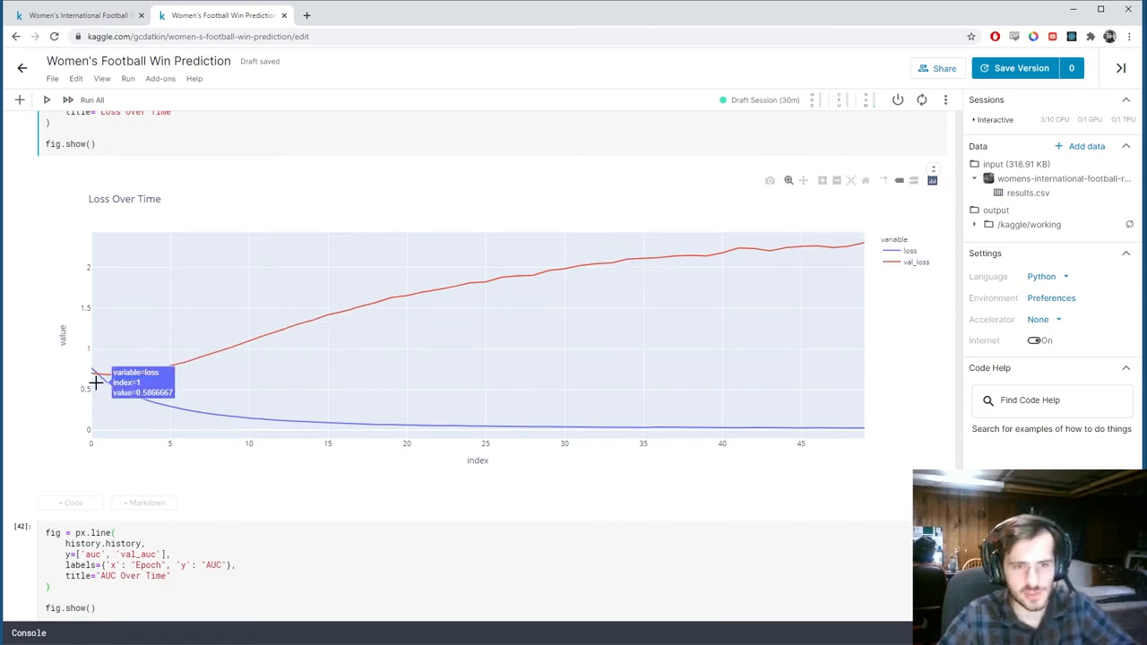
{"action": "mouse_move", "coordinate": [246, 397]}
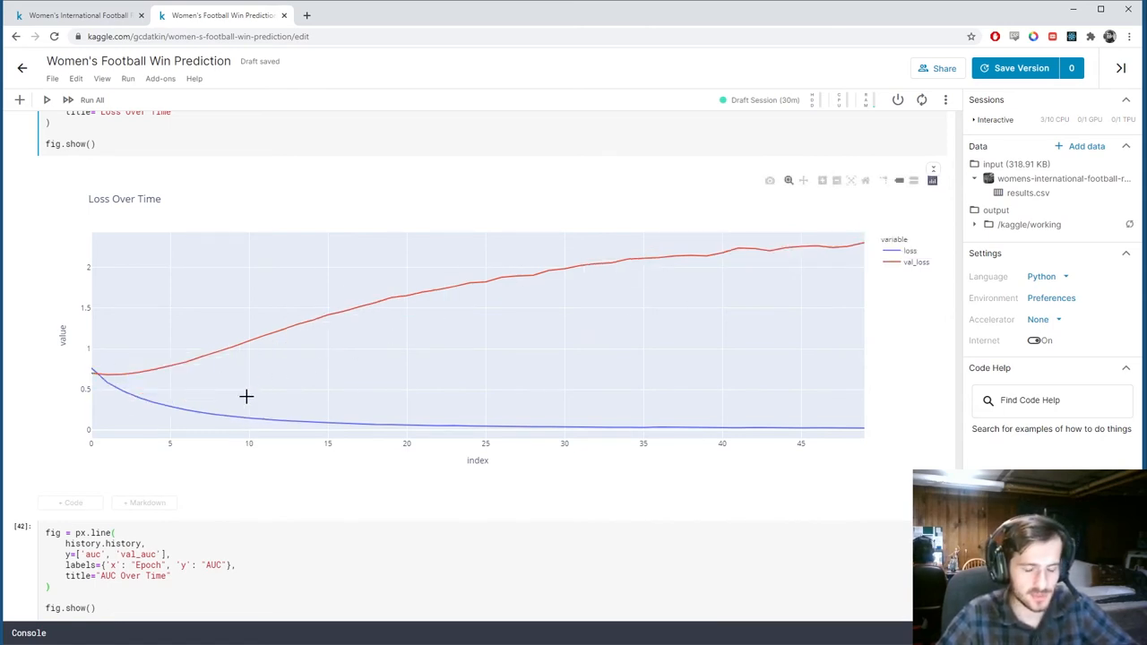
{"action": "scroll", "scroll_direction": "down", "scroll_amount": 3}
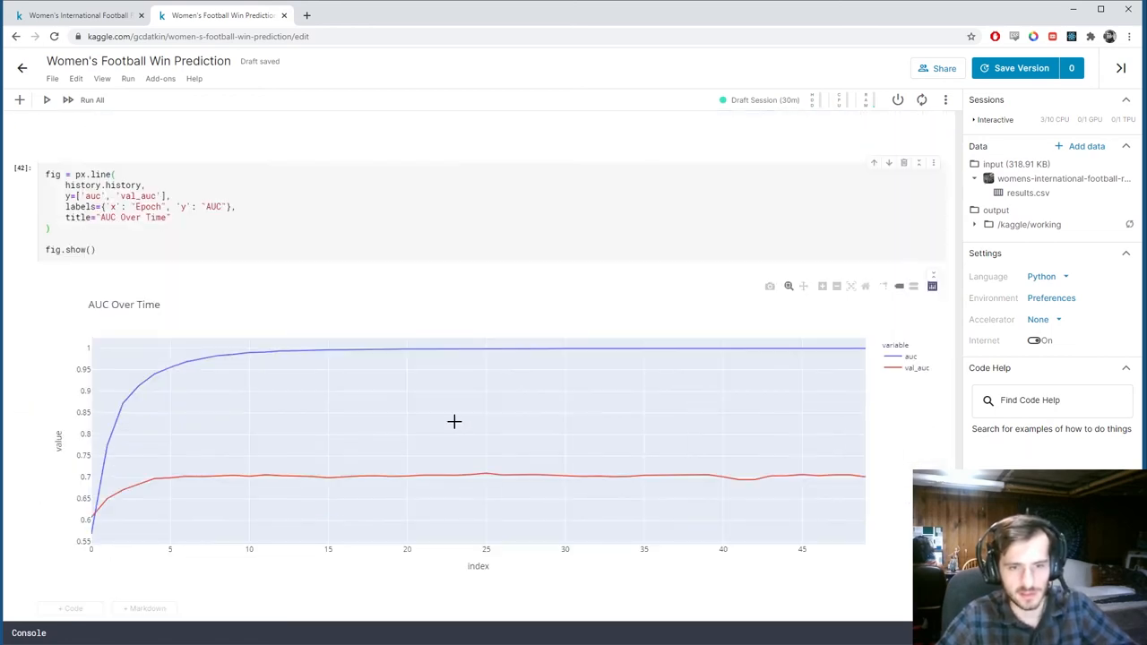
{"action": "mouse_move", "coordinate": [94, 522]}
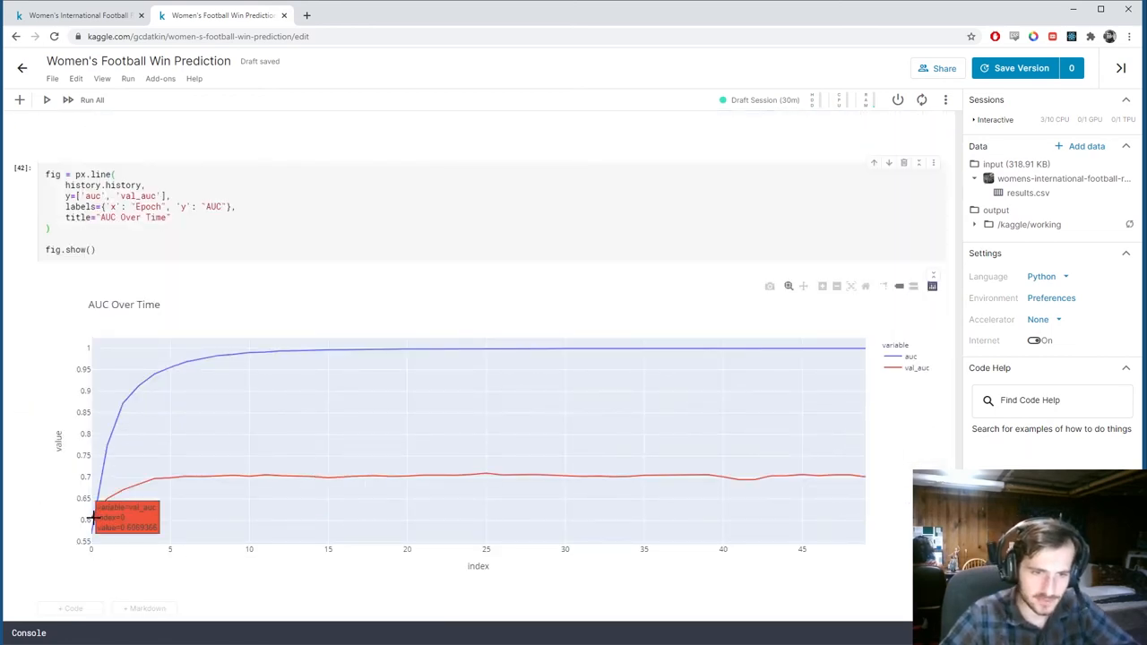
{"action": "mouse_move", "coordinate": [165, 570]}
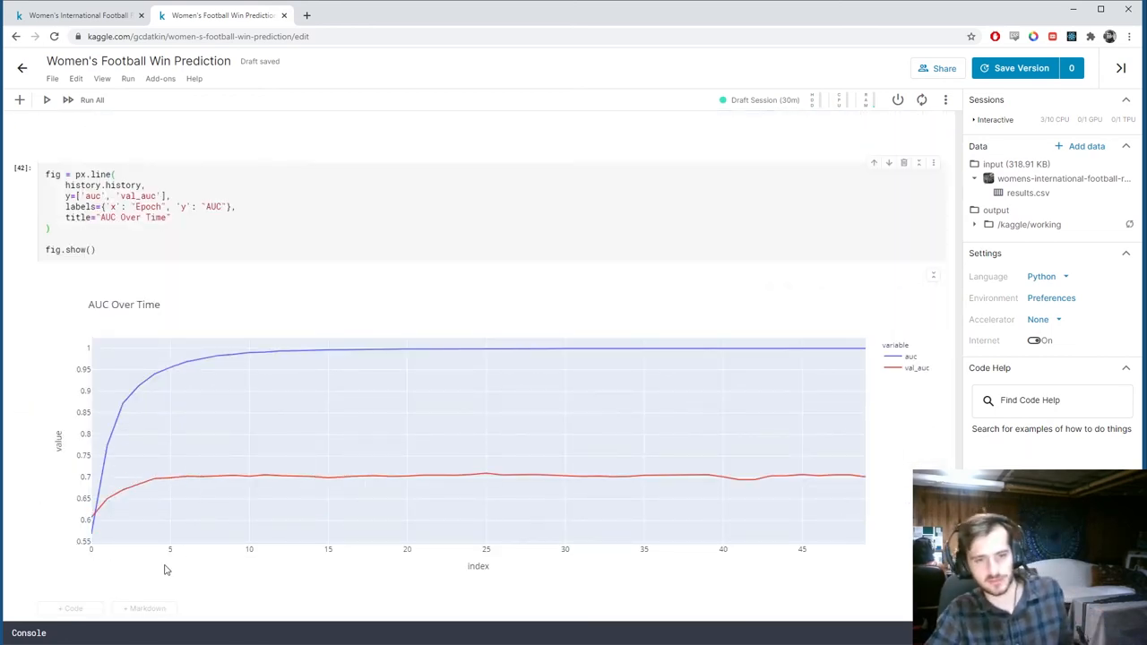
{"action": "mouse_move", "coordinate": [170, 475]}
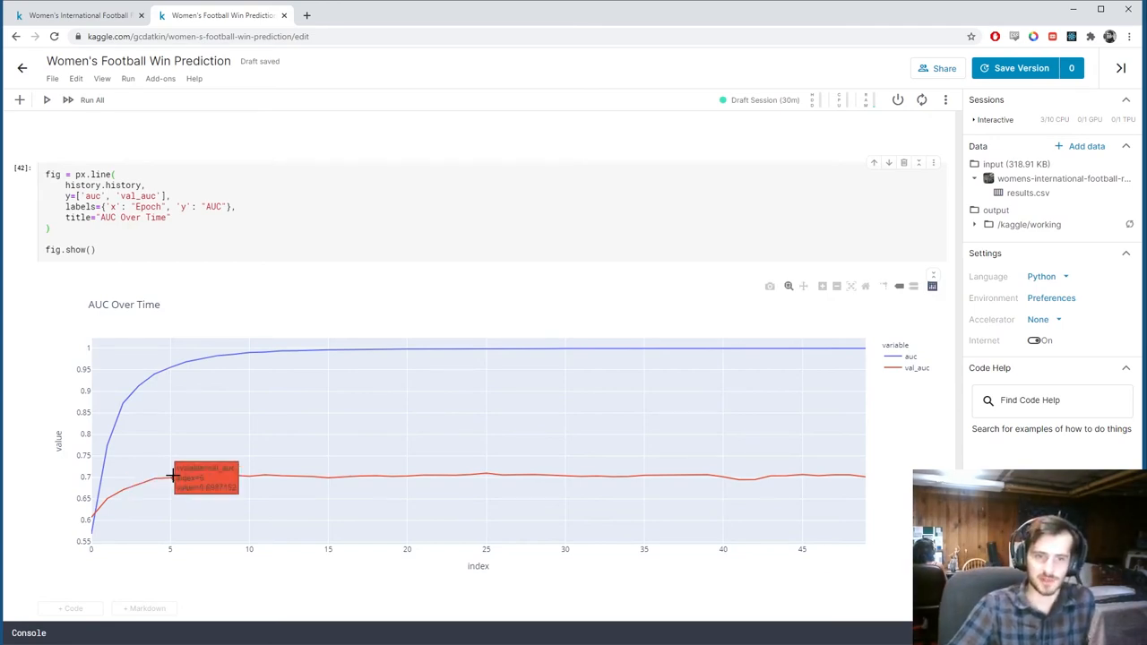
{"action": "mouse_move", "coordinate": [228, 536]}
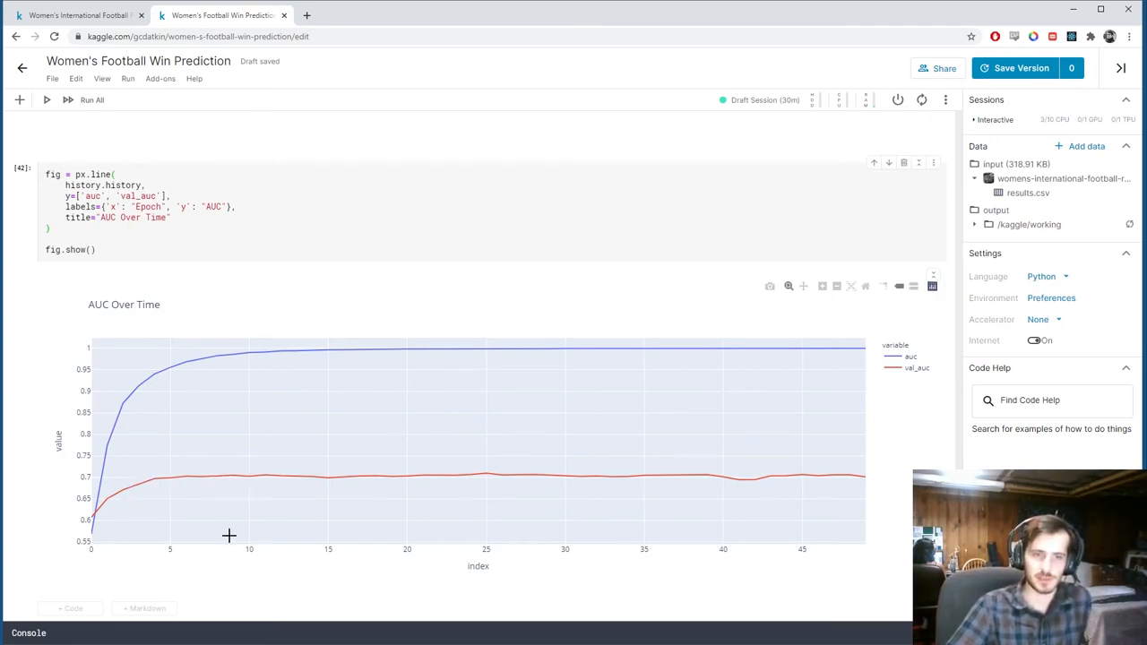
{"action": "scroll", "scroll_direction": "up", "scroll_amount": 3}
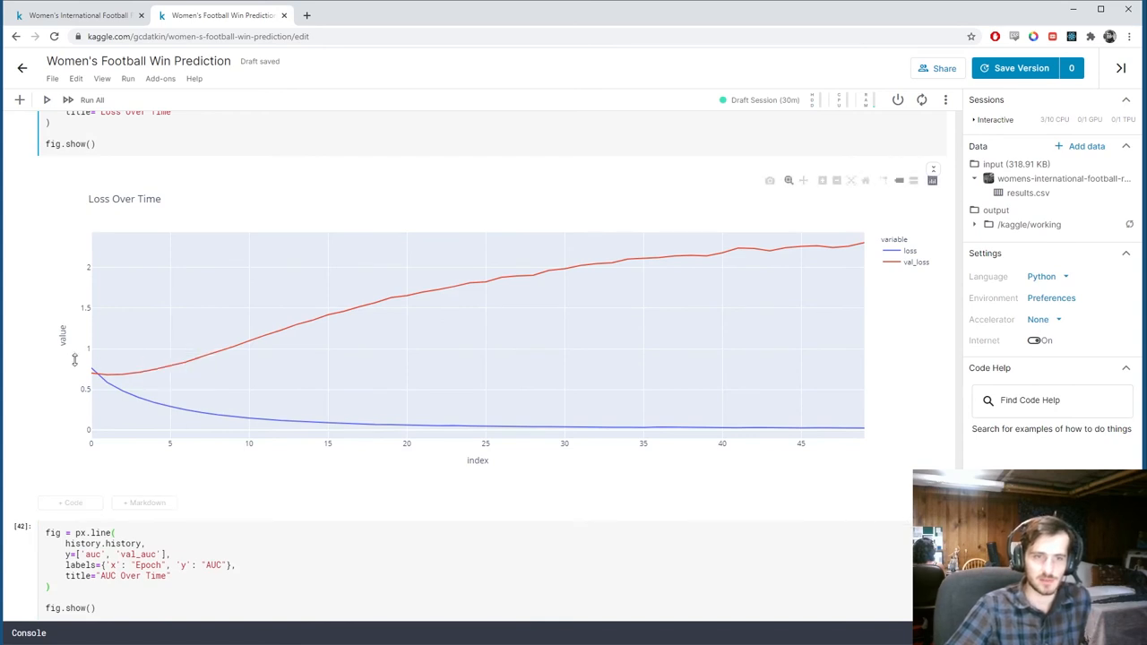
{"action": "mouse_move", "coordinate": [184, 363]}
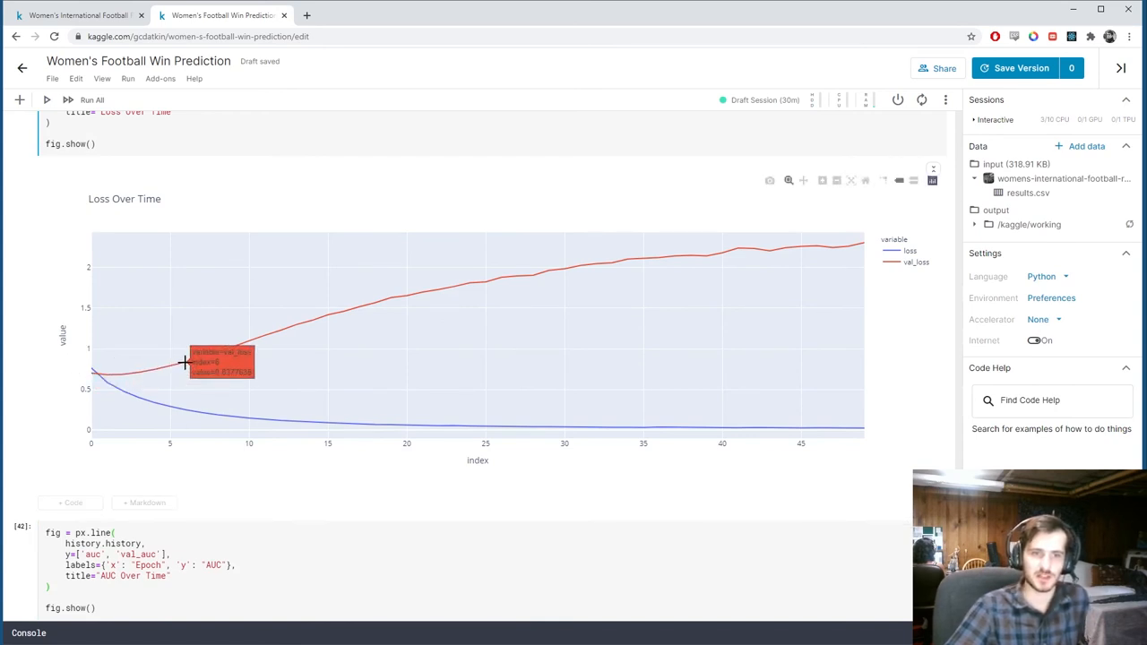
{"action": "mouse_move", "coordinate": [389, 475]}
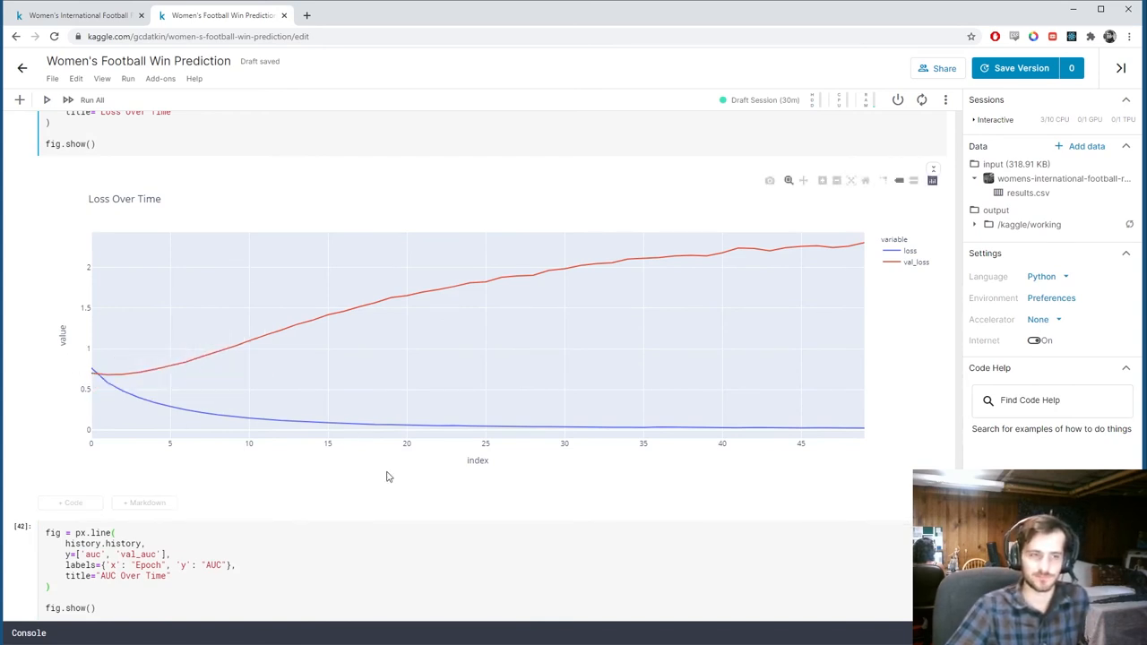
{"action": "scroll", "scroll_direction": "down", "scroll_amount": 3}
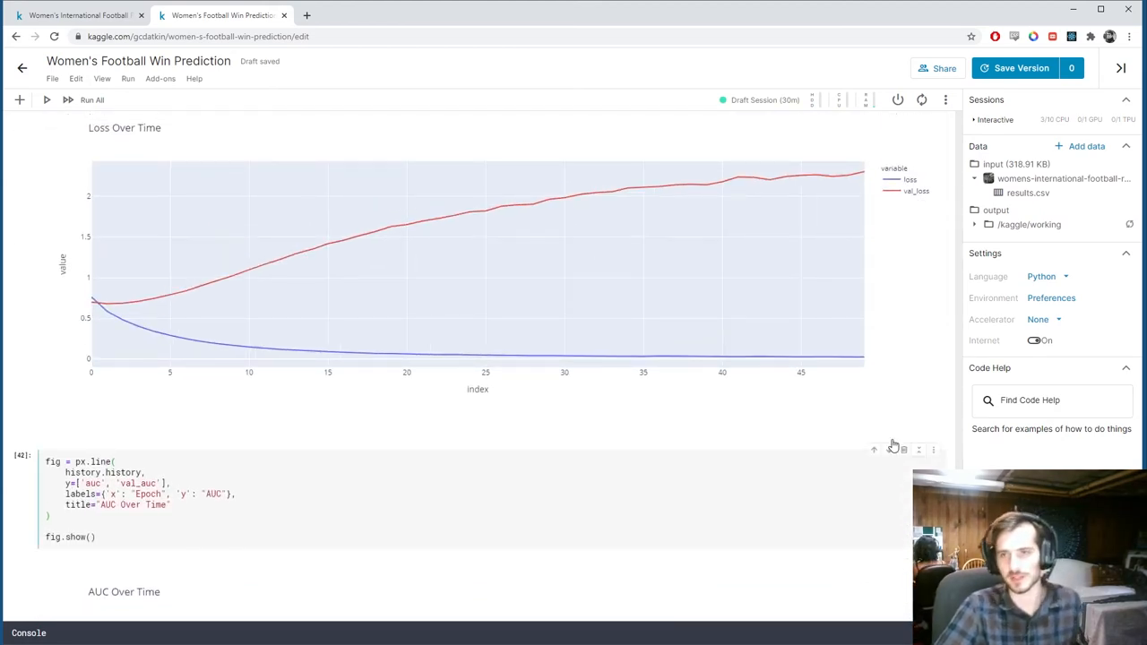
{"action": "mouse_move", "coordinate": [188, 291]}
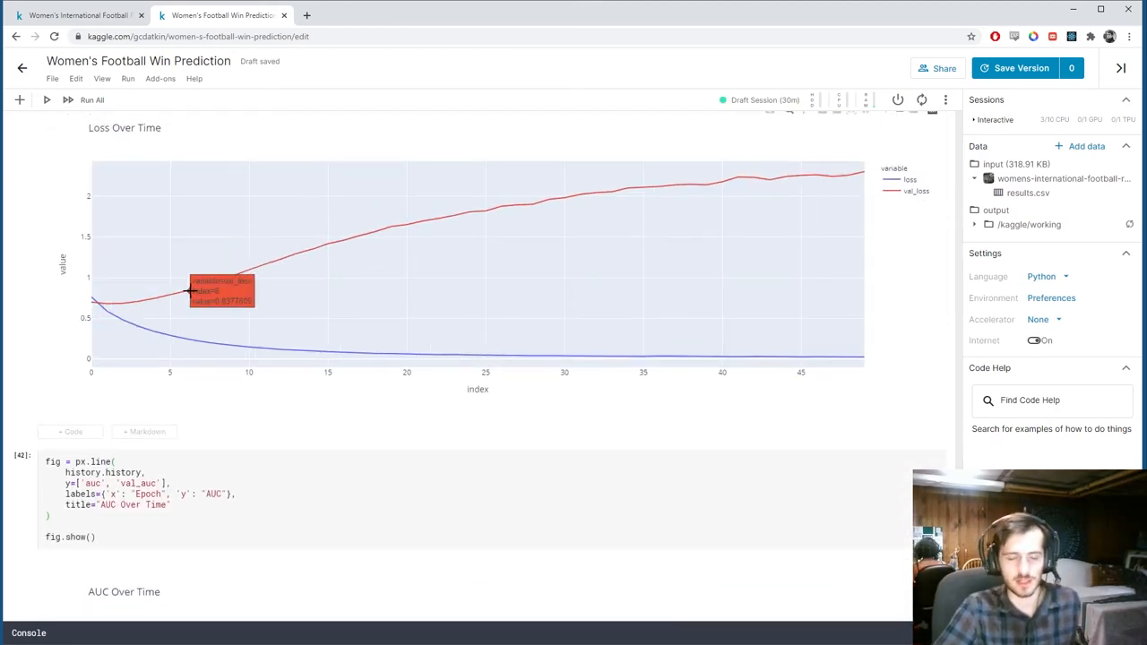
{"action": "scroll", "scroll_direction": "down", "scroll_amount": 3}
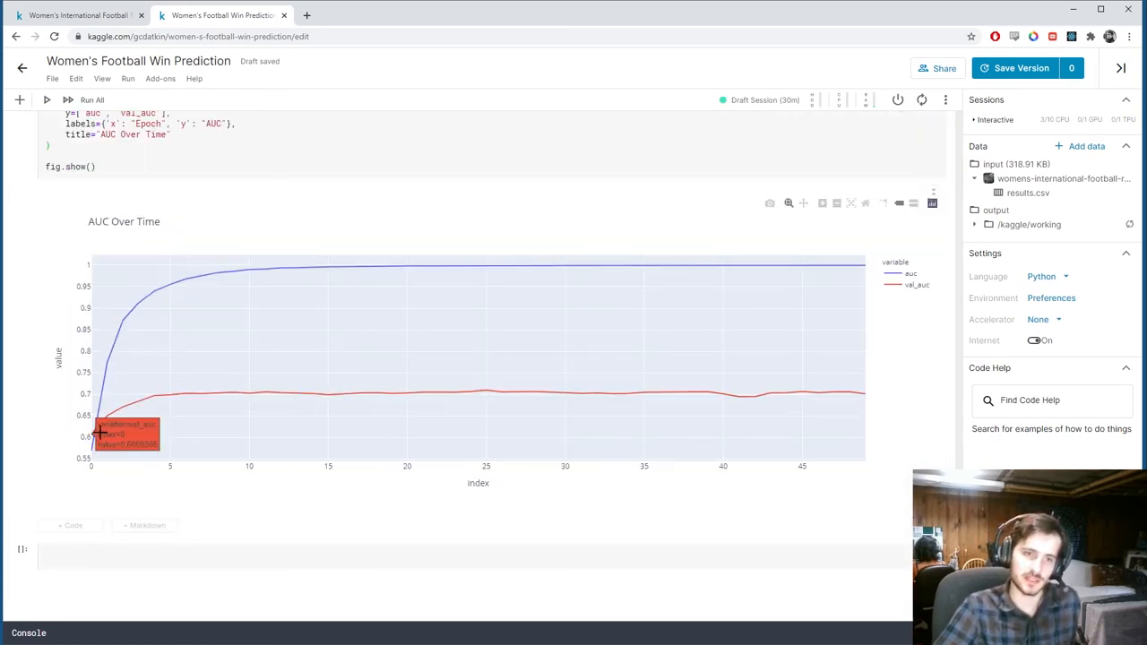
{"action": "mouse_move", "coordinate": [308, 602]}
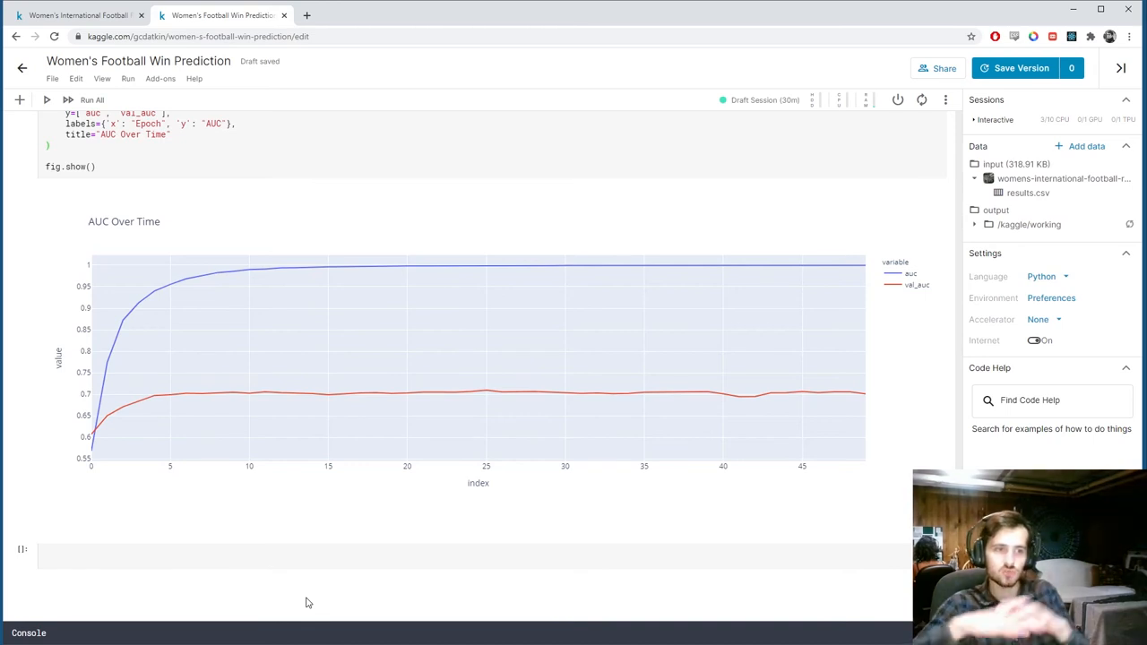
{"action": "mouse_move", "coordinate": [340, 442]}
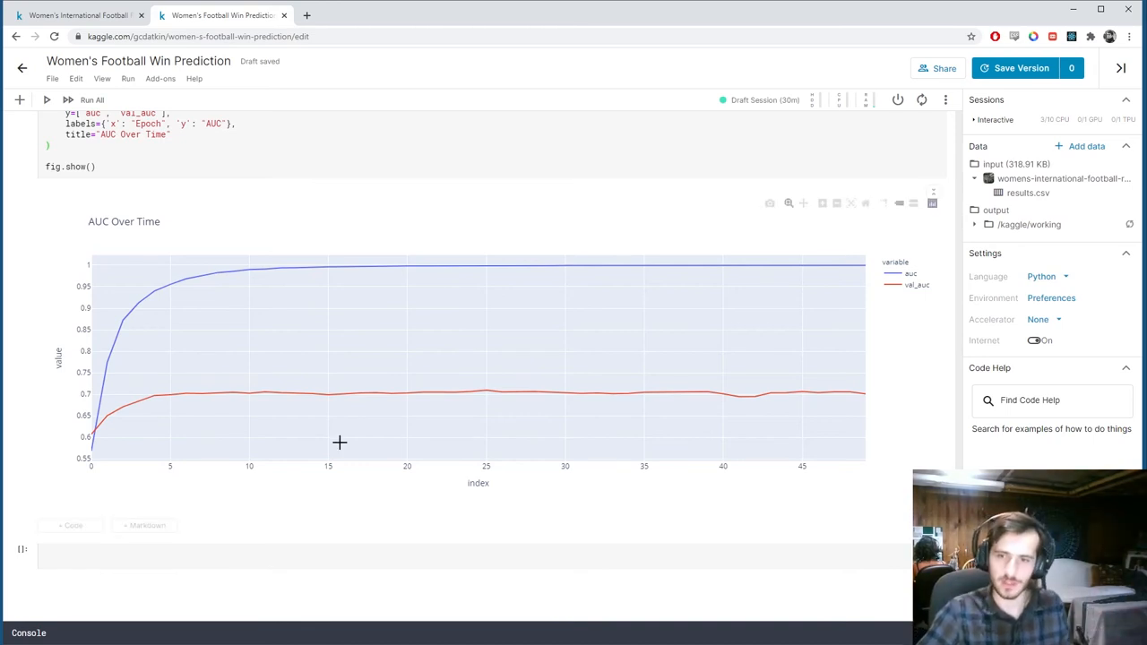
{"action": "scroll", "scroll_direction": "up", "scroll_amount": 3}
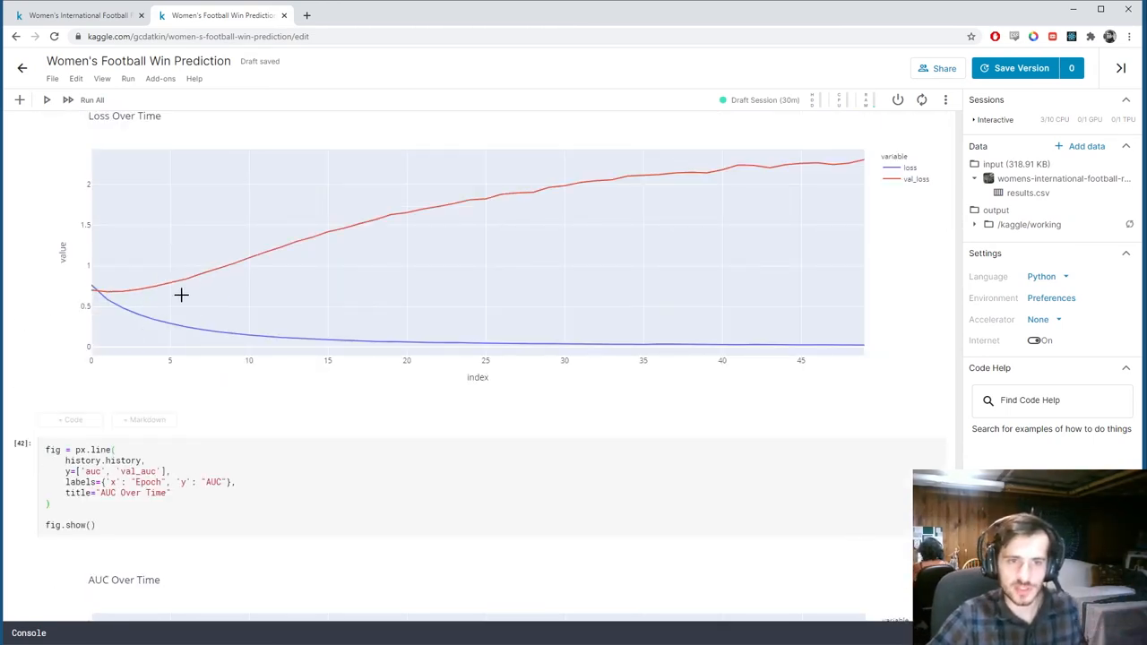
{"action": "mouse_move", "coordinate": [195, 279]}
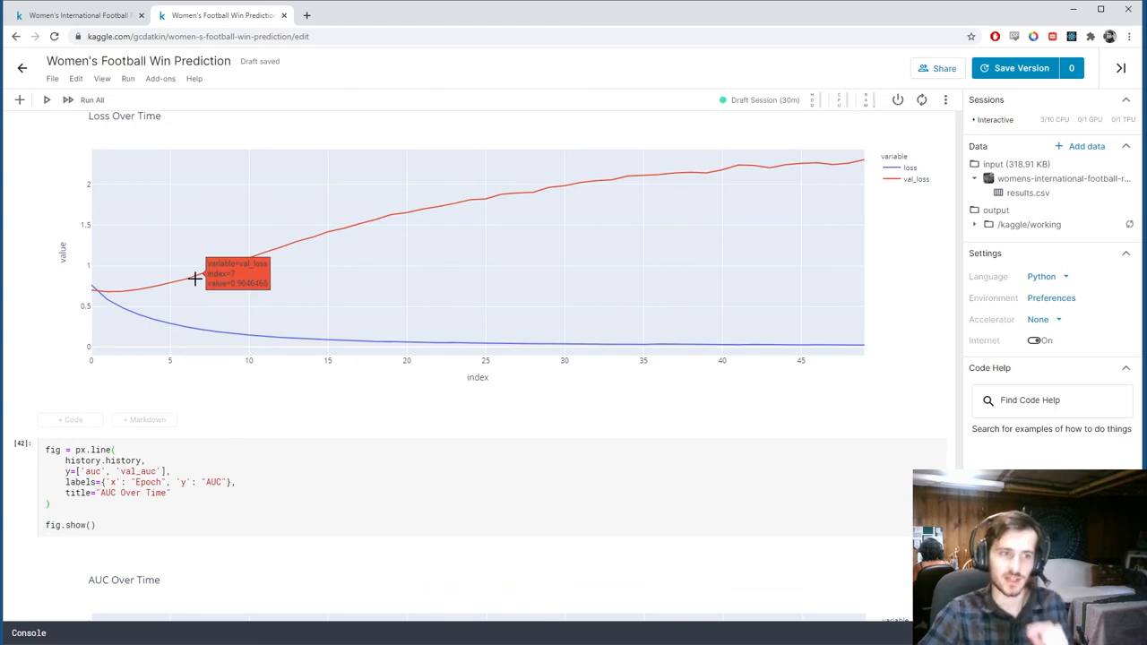
{"action": "mouse_move", "coordinate": [433, 327]}
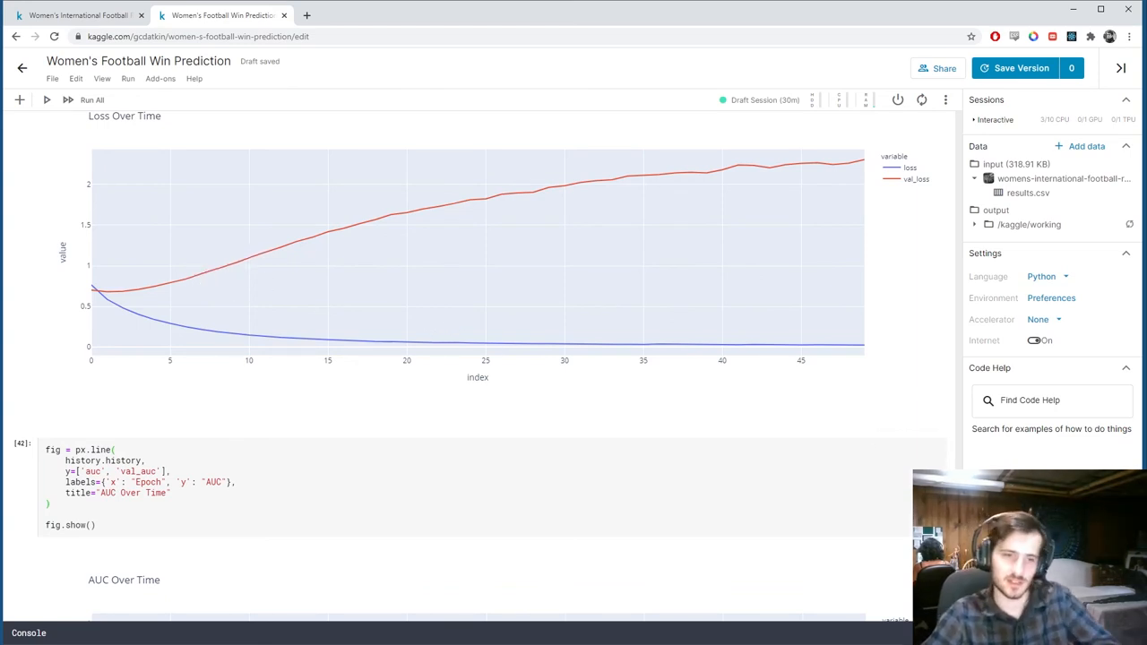
{"action": "scroll", "scroll_direction": "up", "scroll_amount": 3}
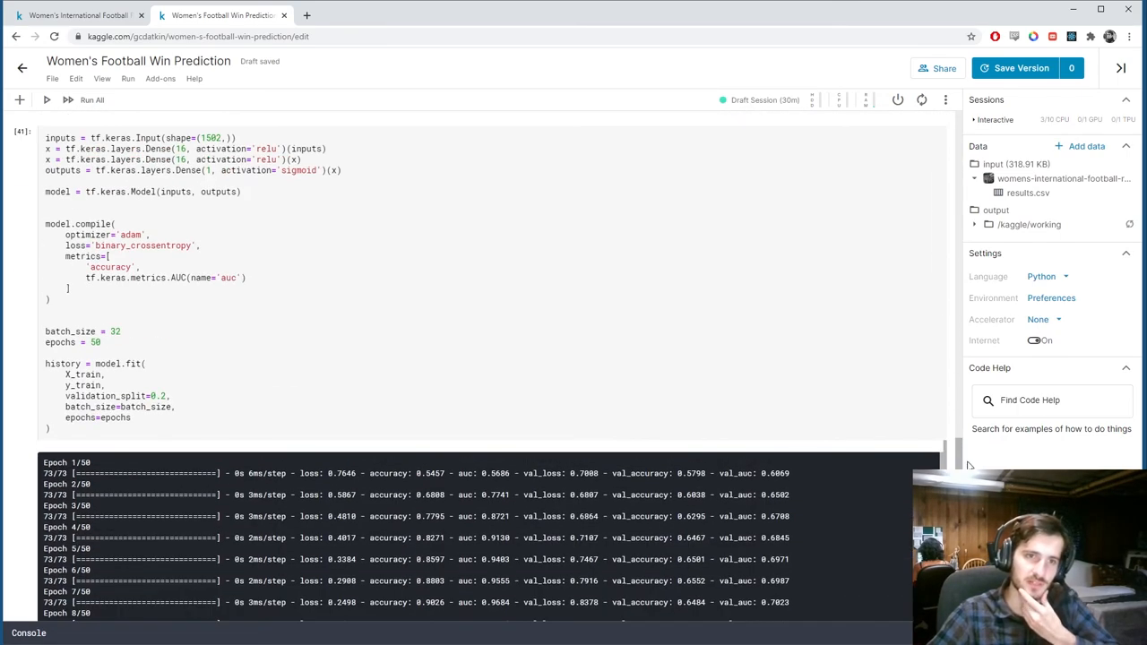
{"action": "scroll", "scroll_direction": "down", "scroll_amount": 3}
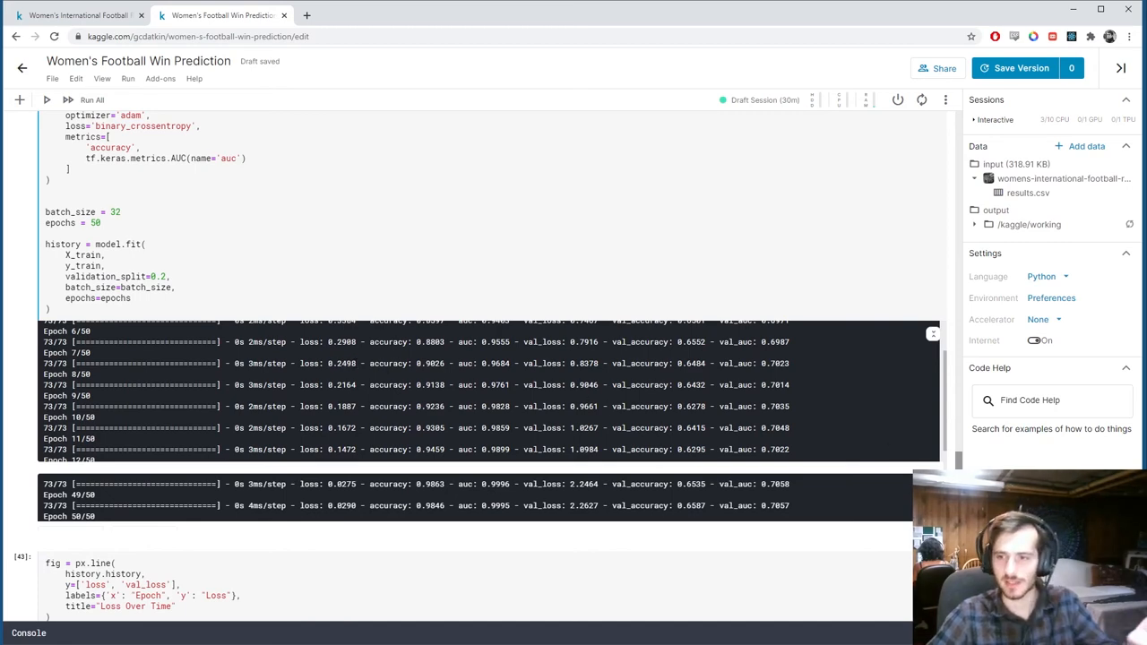
{"action": "scroll", "scroll_direction": "down", "scroll_amount": 3}
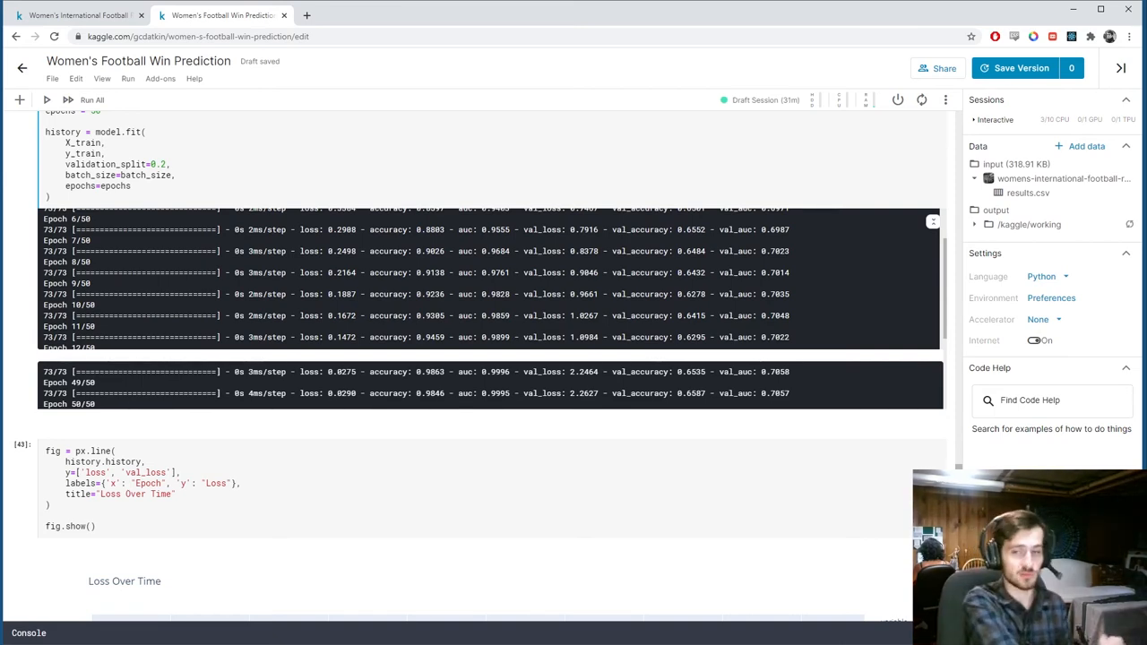
{"action": "scroll", "scroll_direction": "down", "scroll_amount": 3}
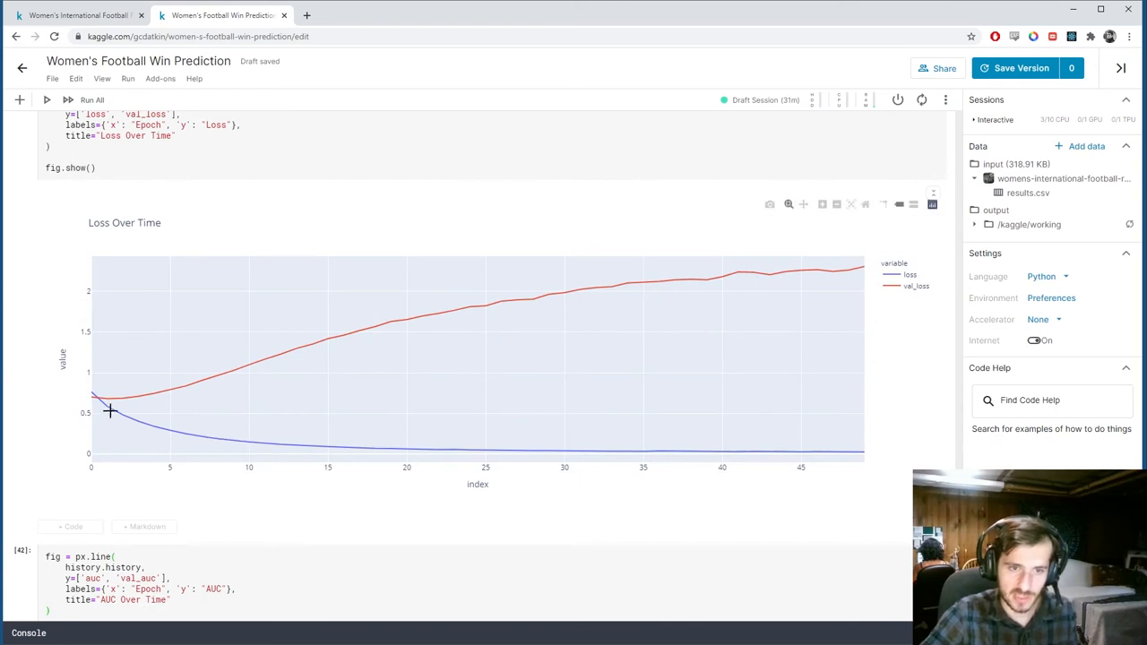
{"action": "scroll", "scroll_direction": "down", "scroll_amount": 3}
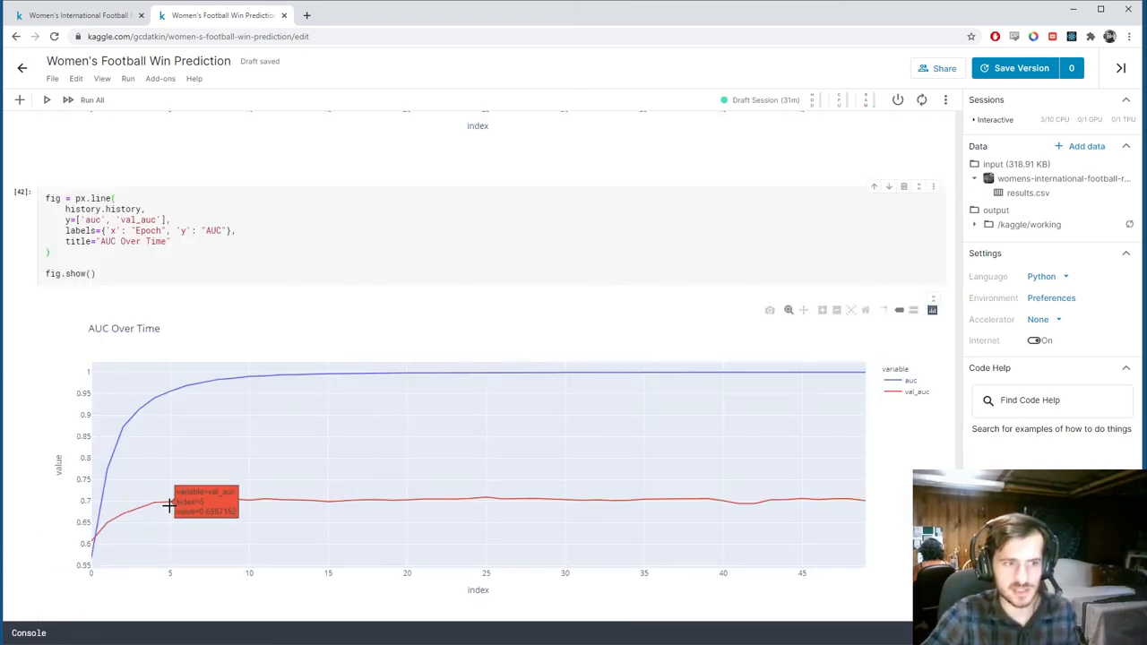
{"action": "mouse_move", "coordinate": [228, 512]}
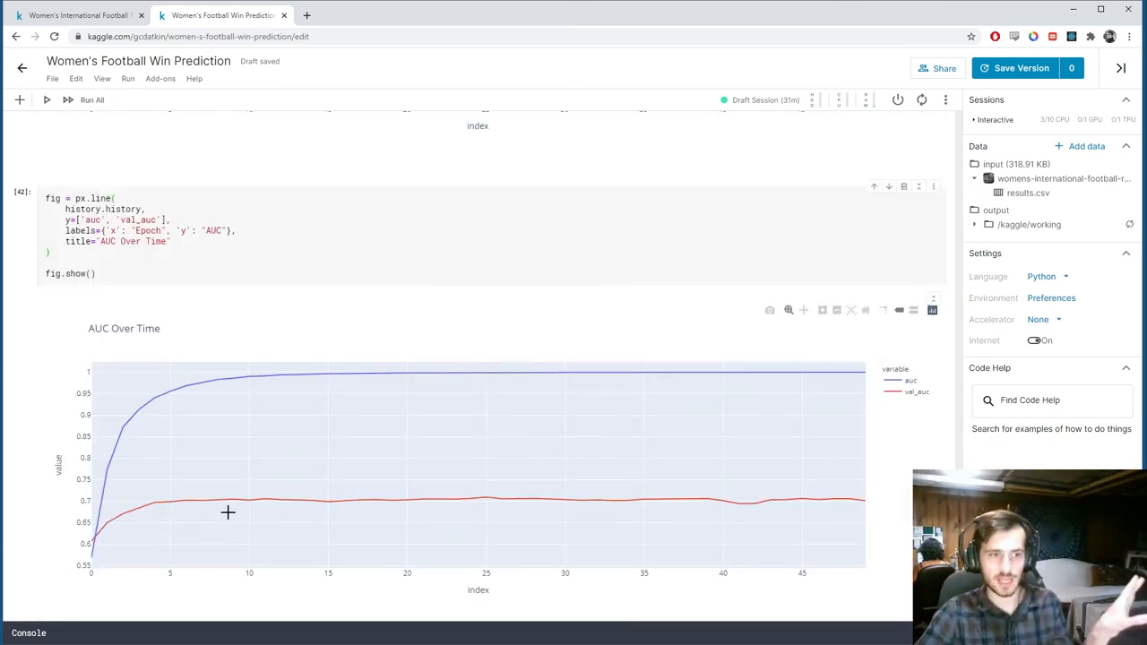
{"action": "mouse_move", "coordinate": [241, 524]}
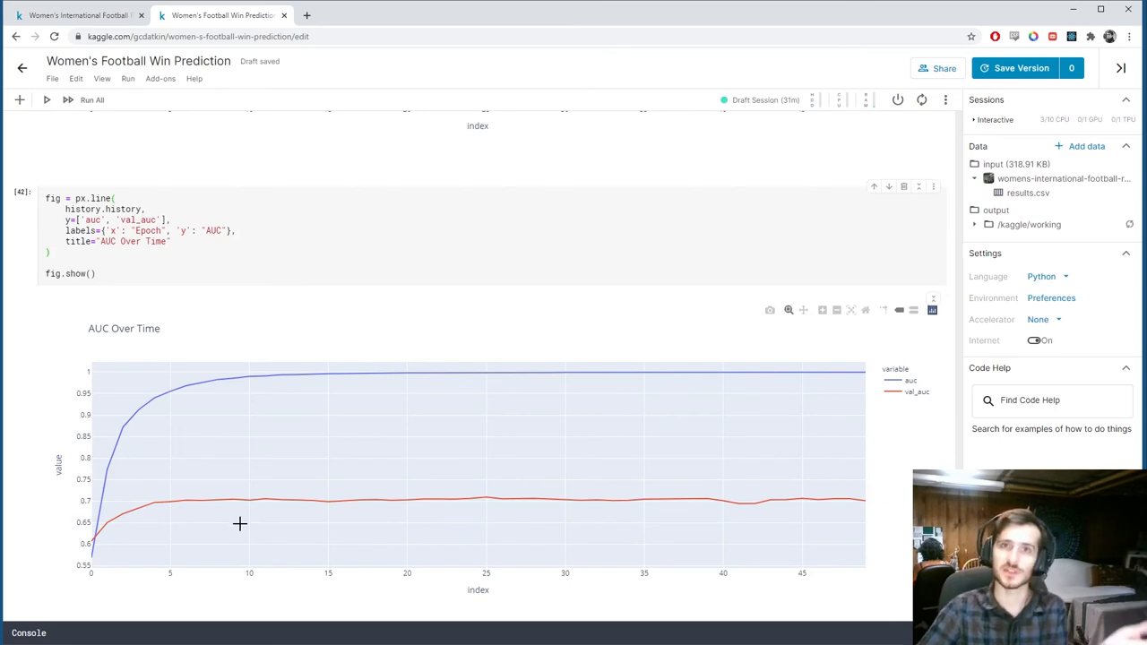
{"action": "mouse_move", "coordinate": [235, 515]}
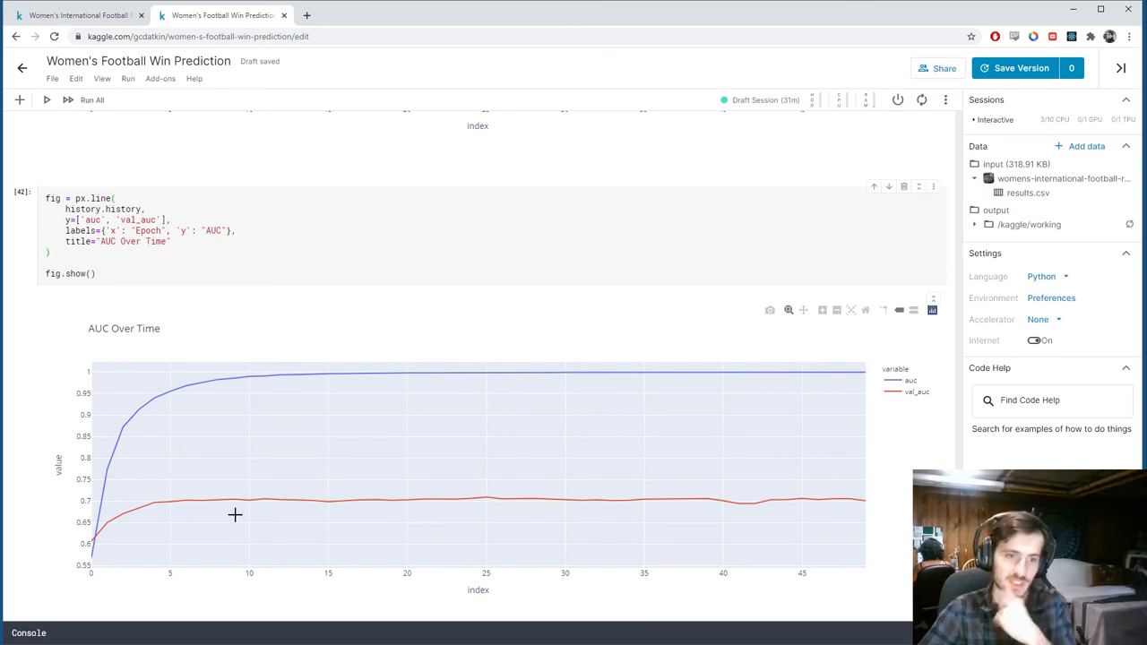
{"action": "mouse_move", "coordinate": [222, 493]}
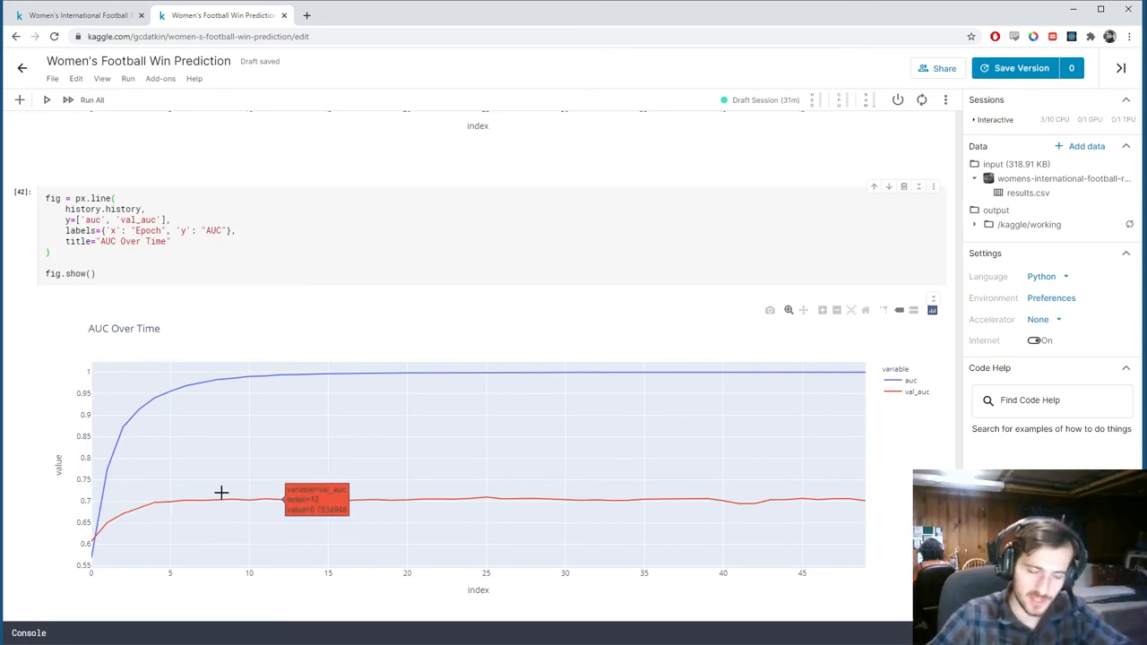
{"action": "mouse_move", "coordinate": [535, 392]}
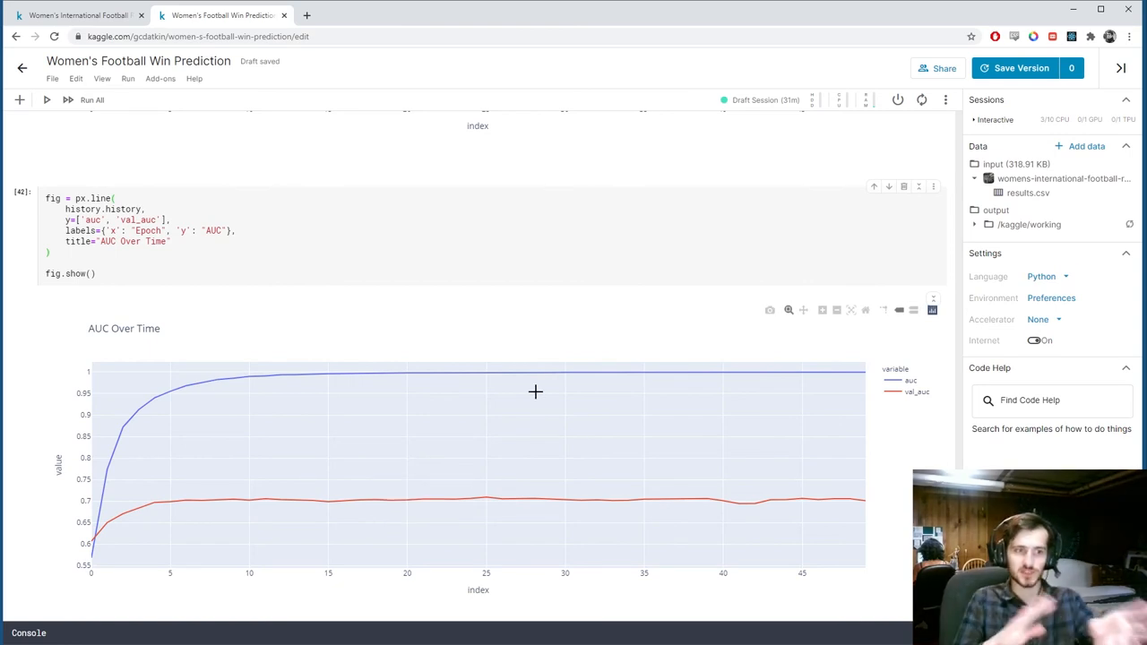
{"action": "scroll", "scroll_direction": "up", "scroll_amount": 3}
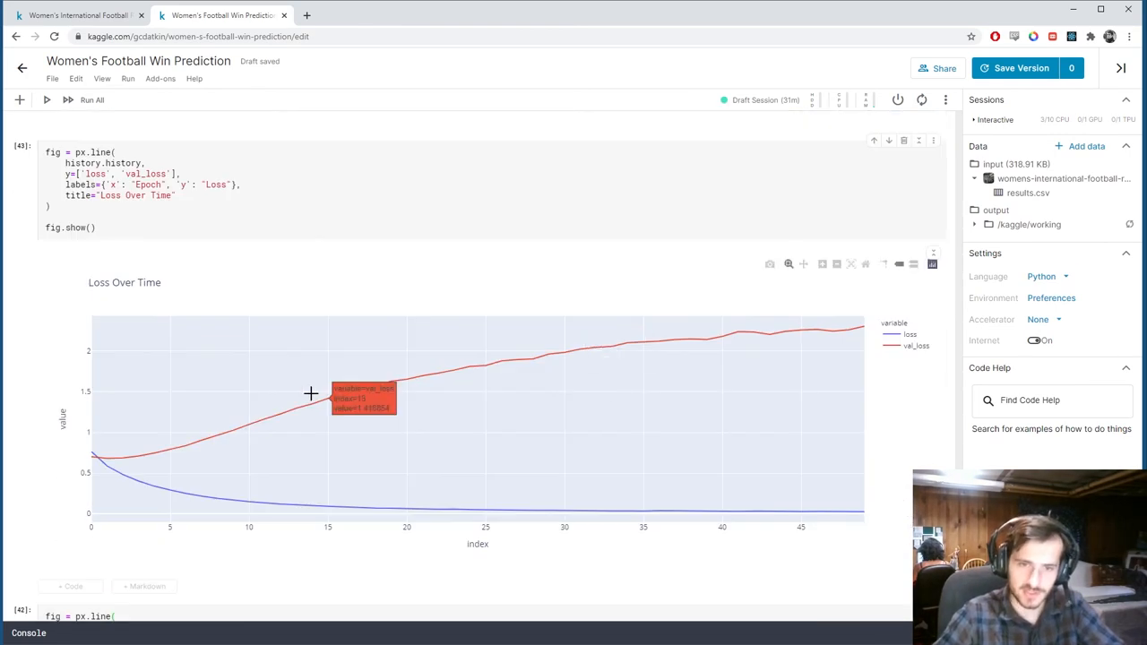
{"action": "mouse_move", "coordinate": [296, 402]}
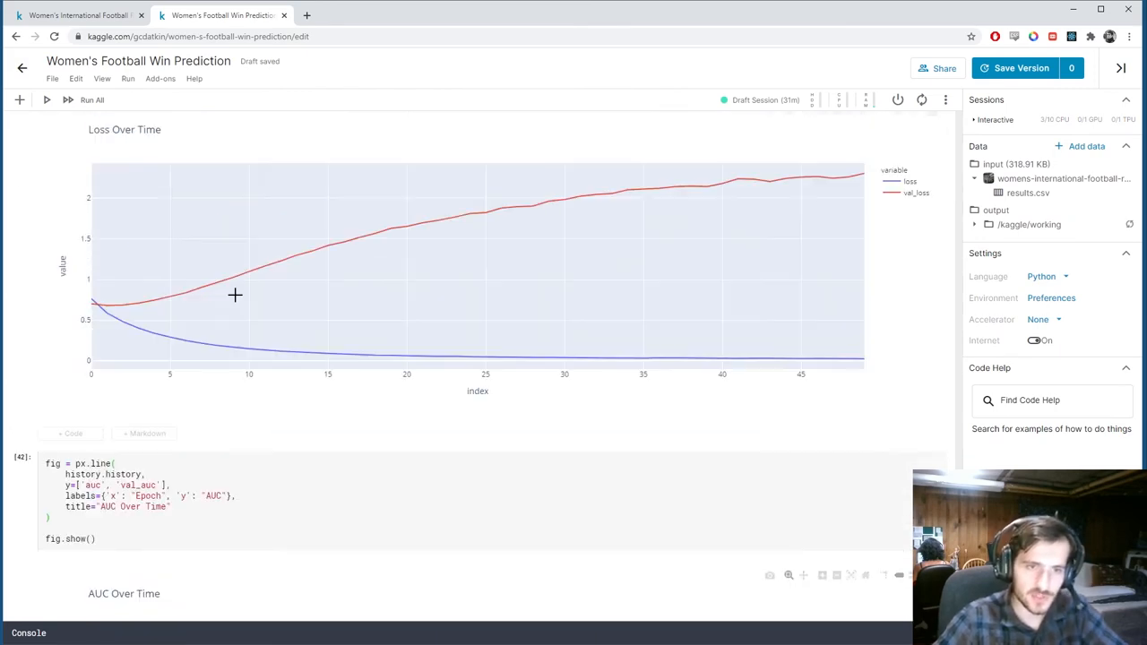
{"action": "scroll", "scroll_direction": "down", "scroll_amount": 3}
{"action": "type", "text": "mode"}
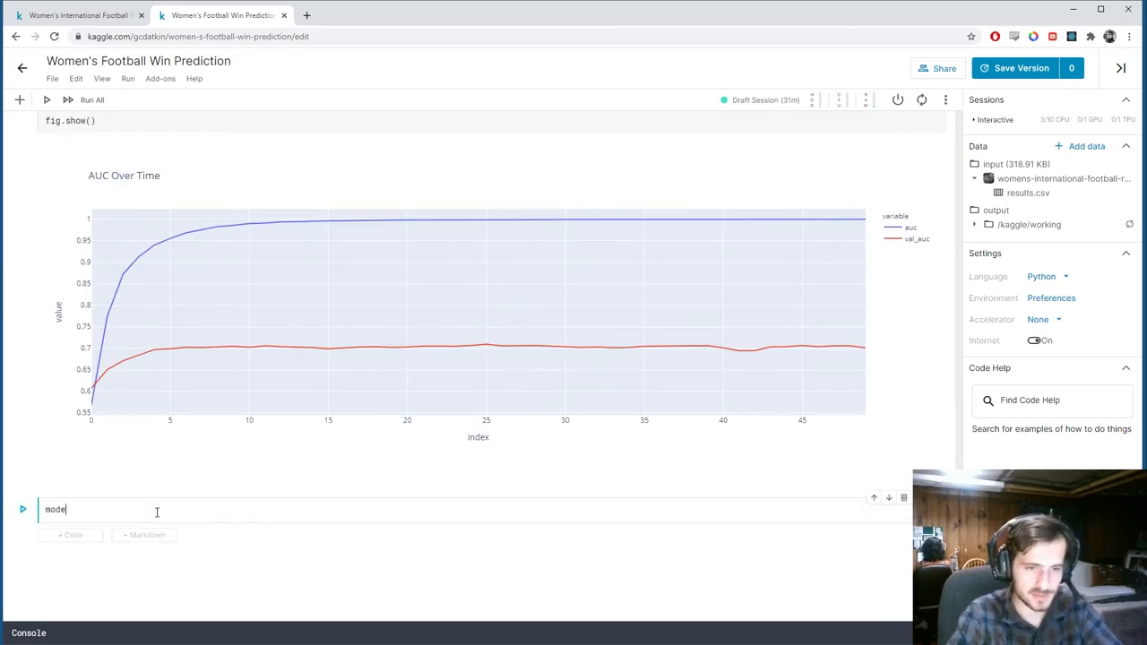
Run model.evaluate(X_test, y_test), giving test loss 2.6201, accuracy 0.6493, AUC 0.6688.
{"action": "type", "text": ".evaluate(X_"}
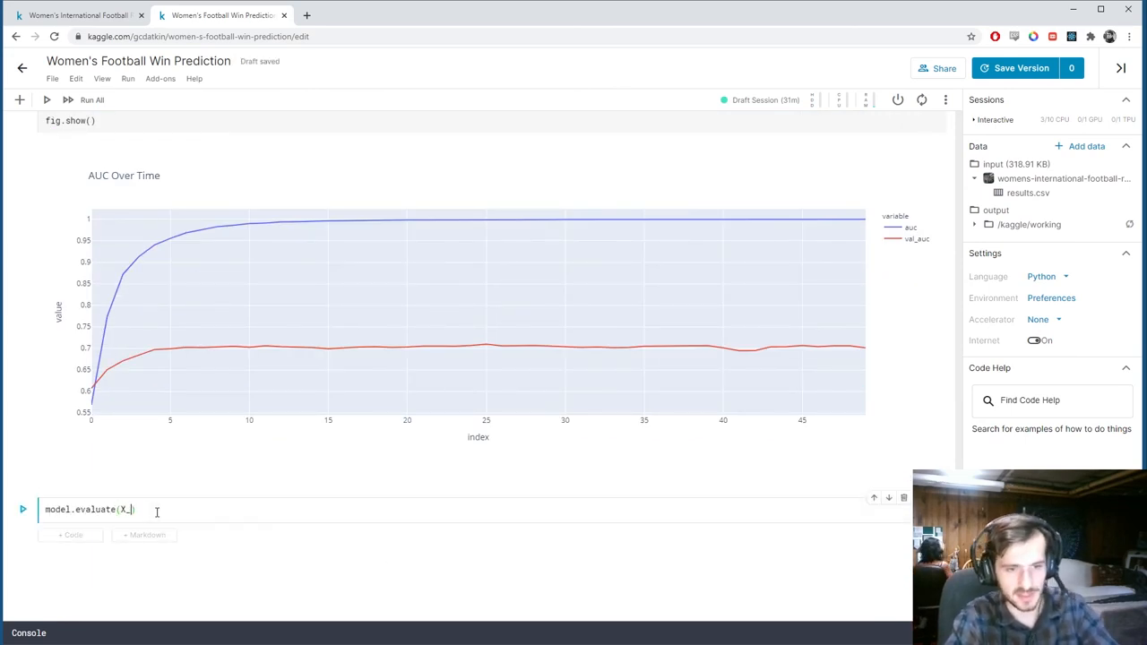
{"action": "type", "text": "test, y_test"}
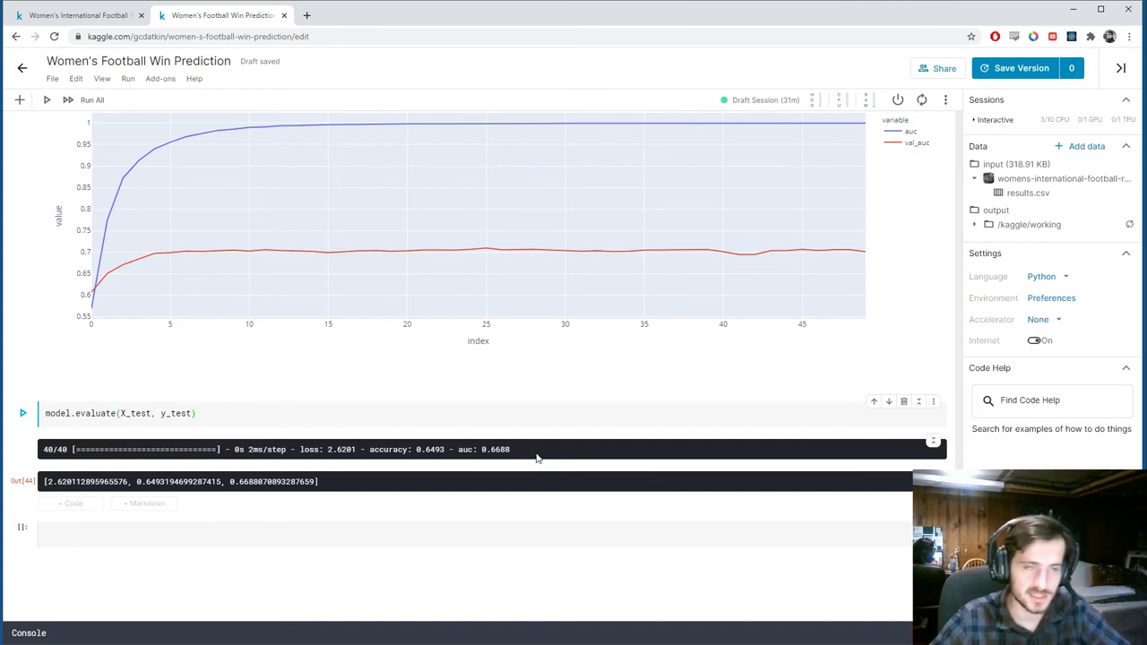
{"action": "mouse_move", "coordinate": [491, 464]}
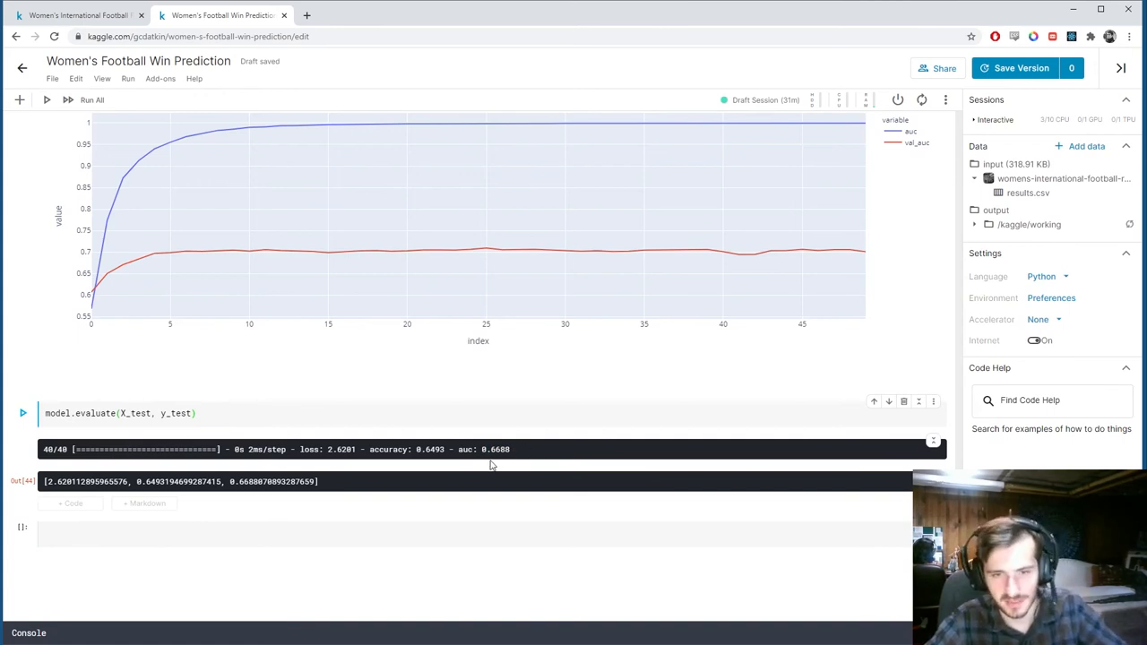
{"action": "double_click", "coordinate": [429, 449]}
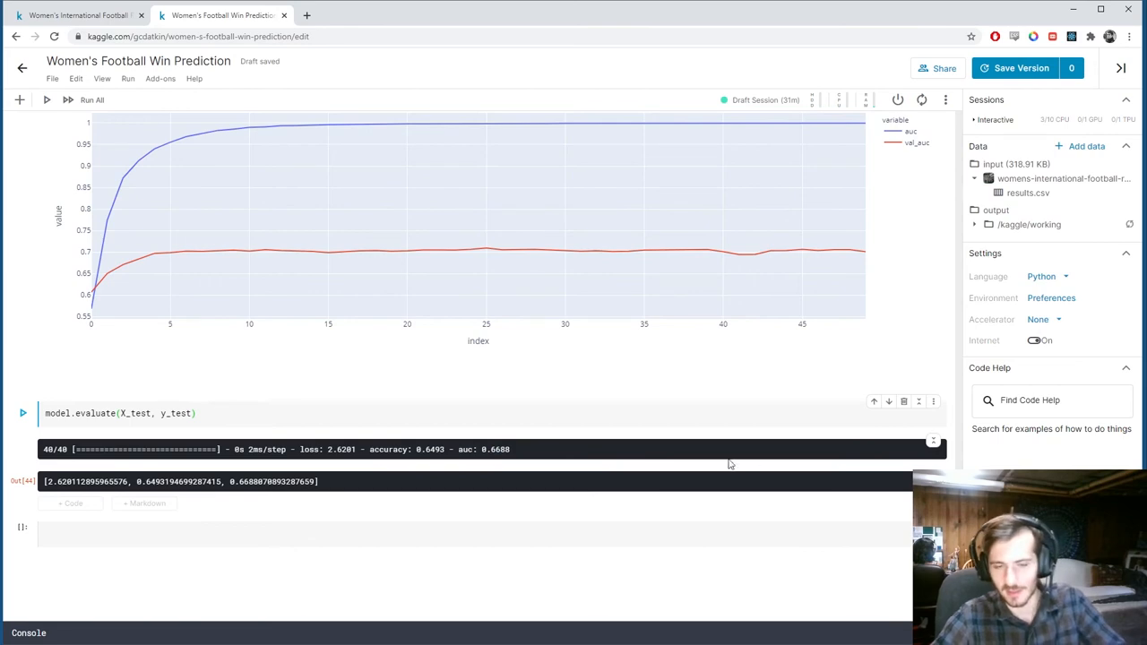
{"action": "scroll", "scroll_direction": "up", "scroll_amount": 3}
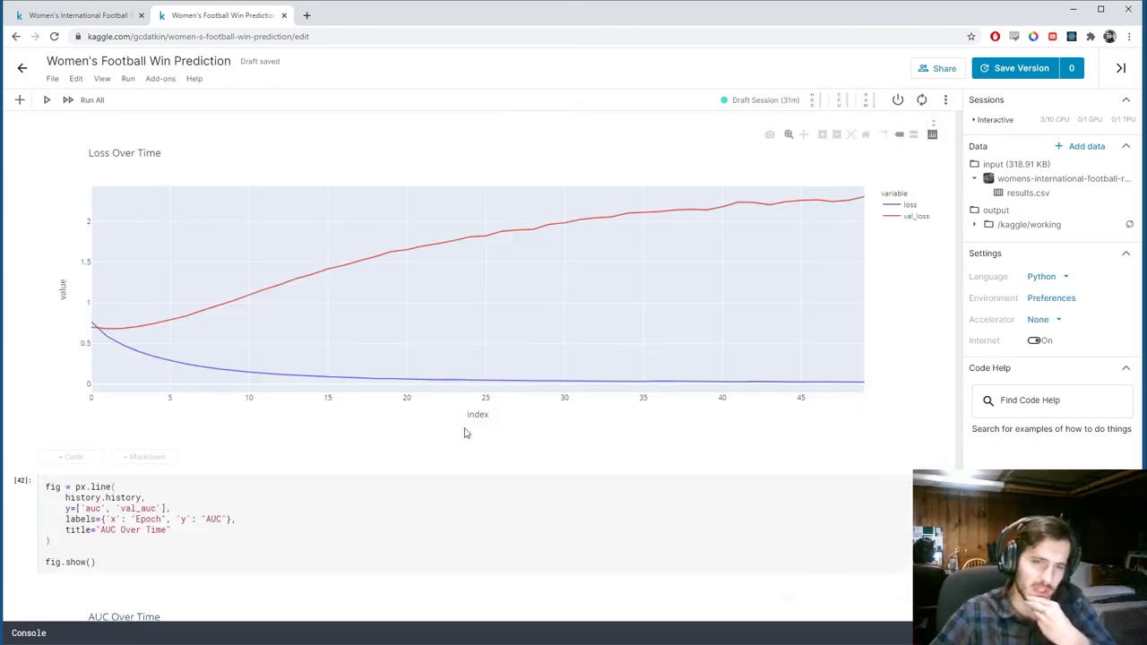
{"action": "scroll", "scroll_direction": "up", "scroll_amount": 3}
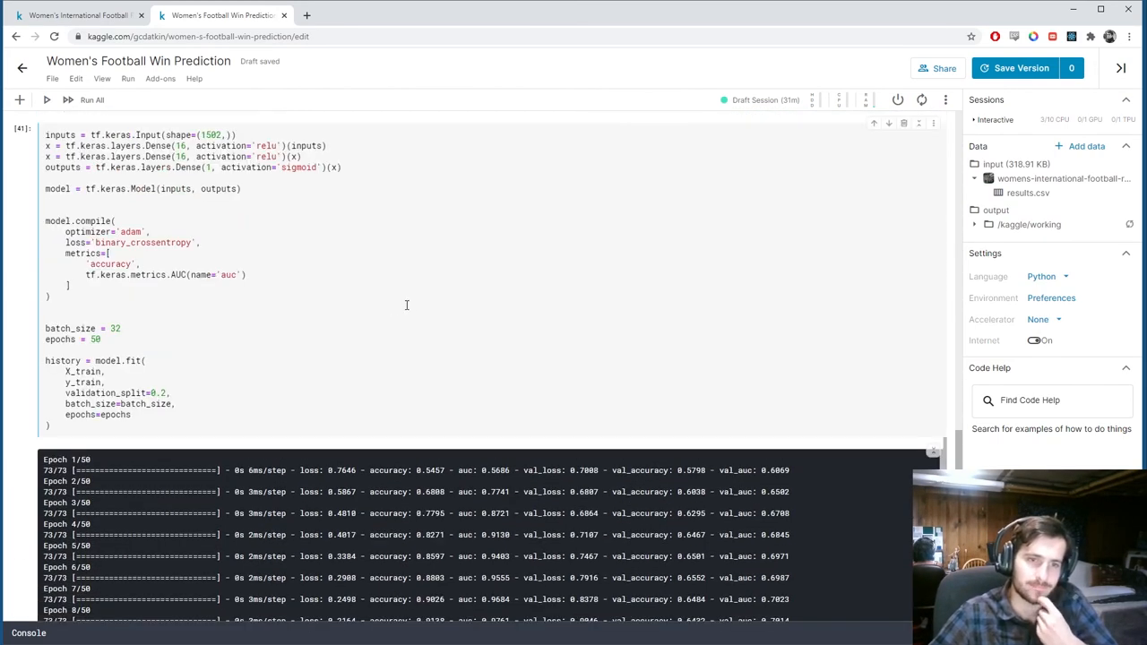
{"action": "scroll", "scroll_direction": "down", "scroll_amount": 3}
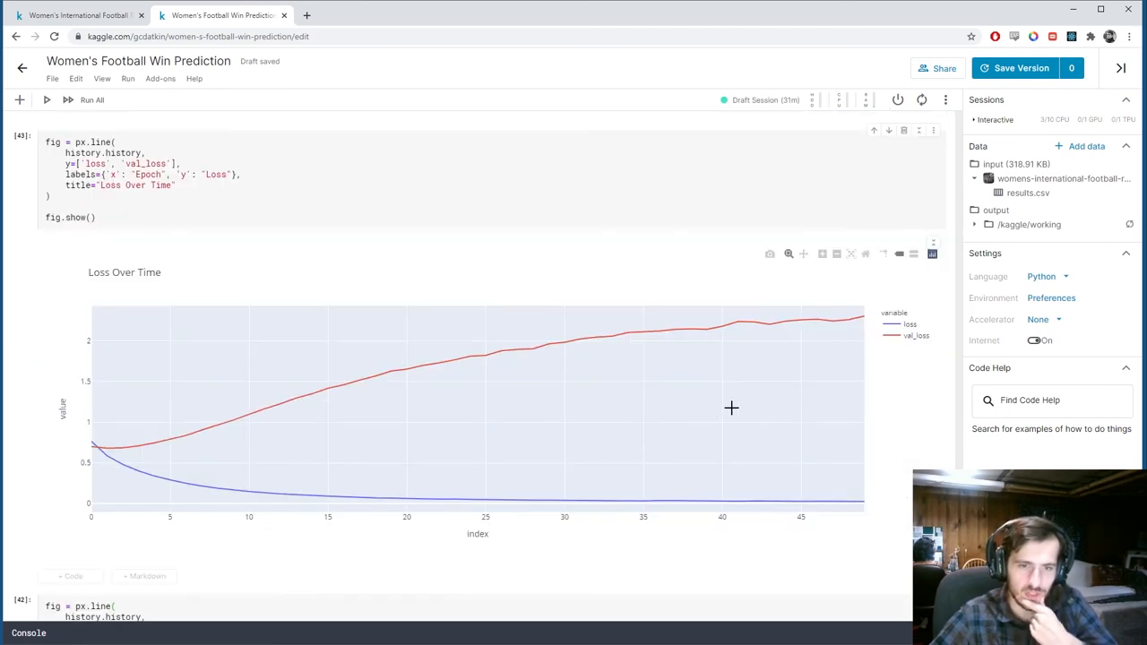
{"action": "scroll", "scroll_direction": "down", "scroll_amount": 3}
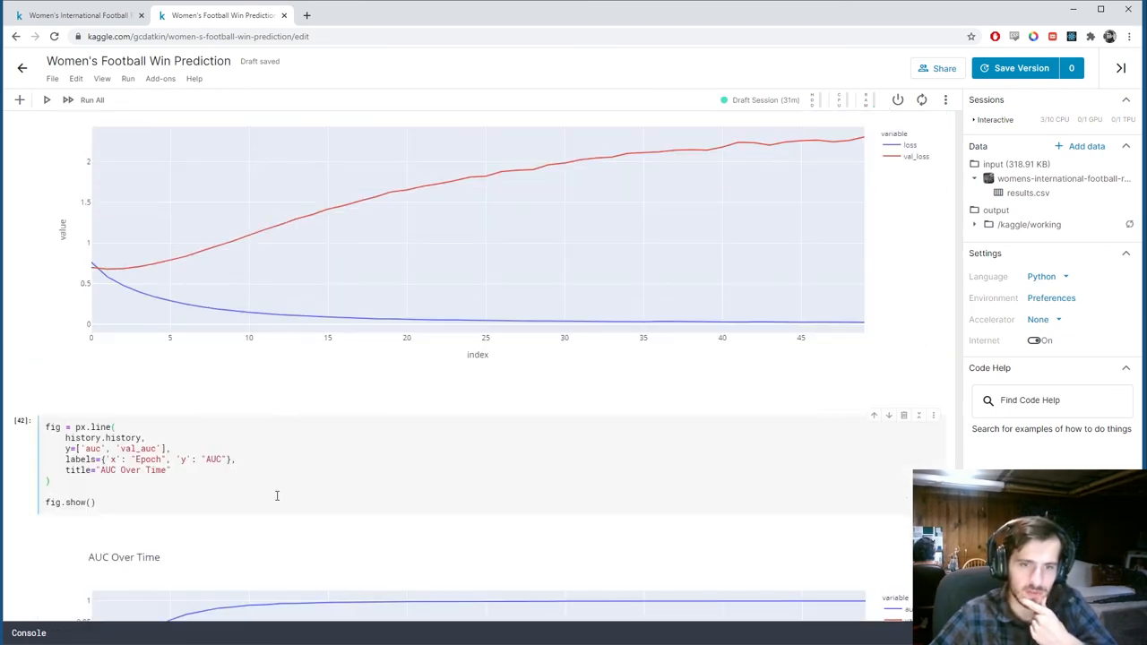
{"action": "mouse_move", "coordinate": [189, 274]}
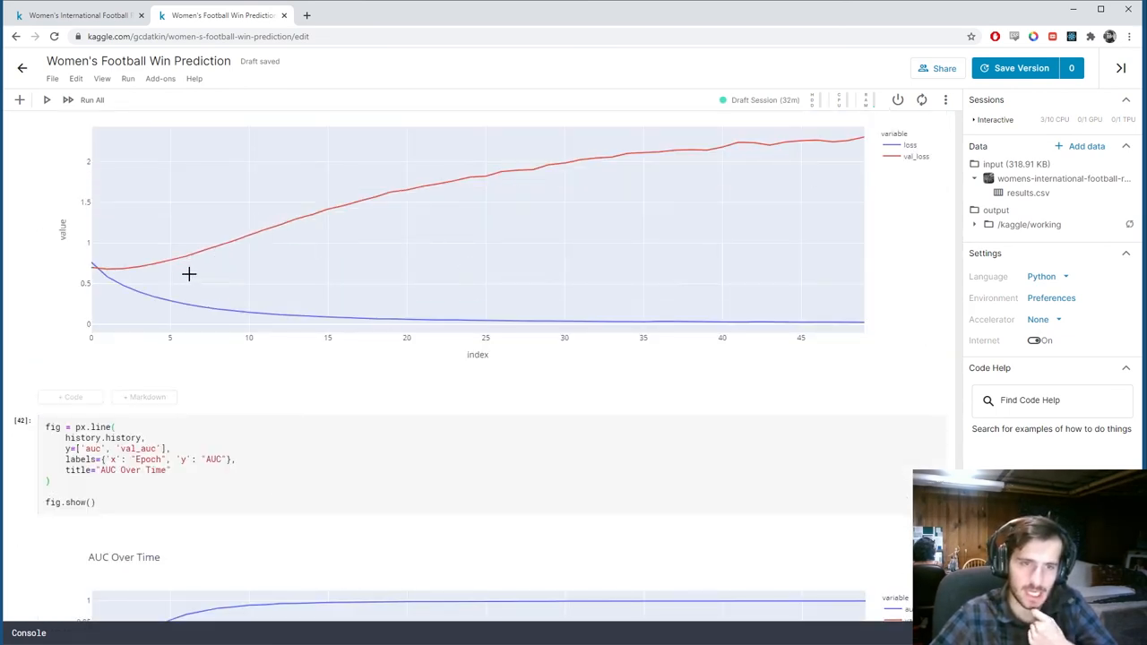
{"action": "scroll", "scroll_direction": "down", "scroll_amount": 3}
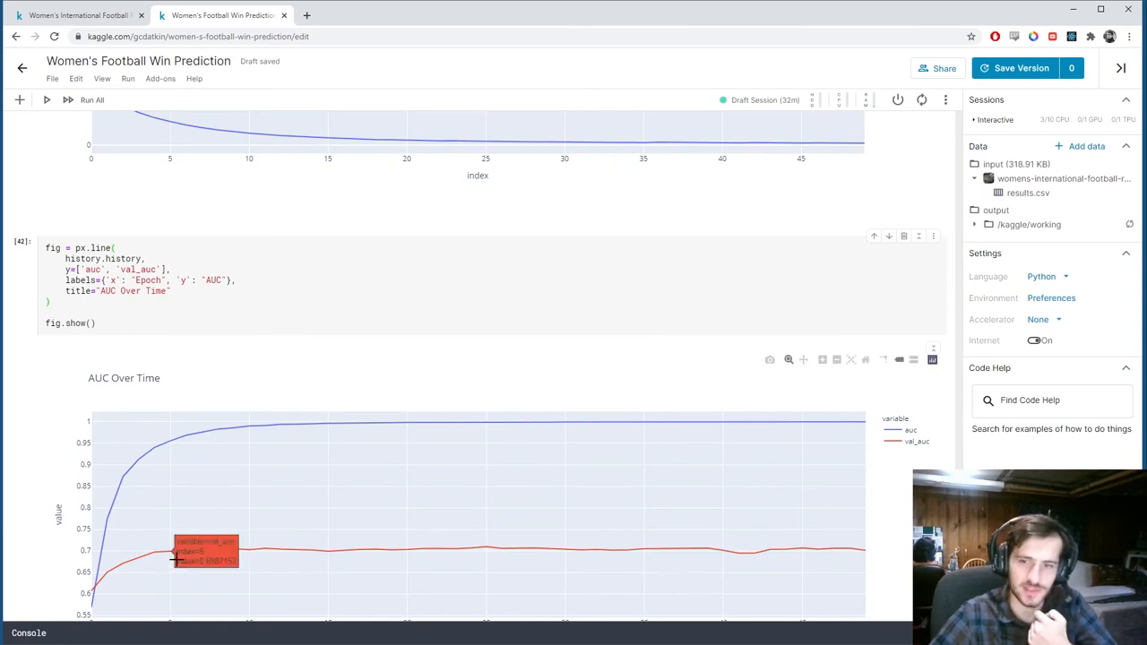
{"action": "scroll", "scroll_direction": "up", "scroll_amount": 3}
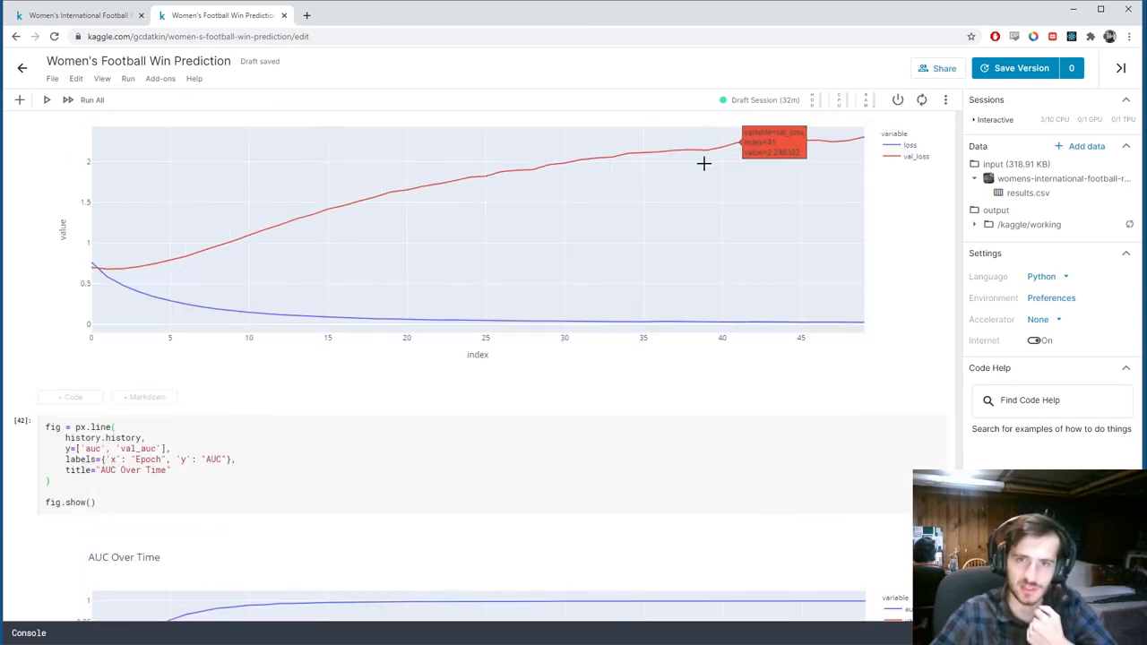
{"action": "scroll", "scroll_direction": "down", "scroll_amount": 3}
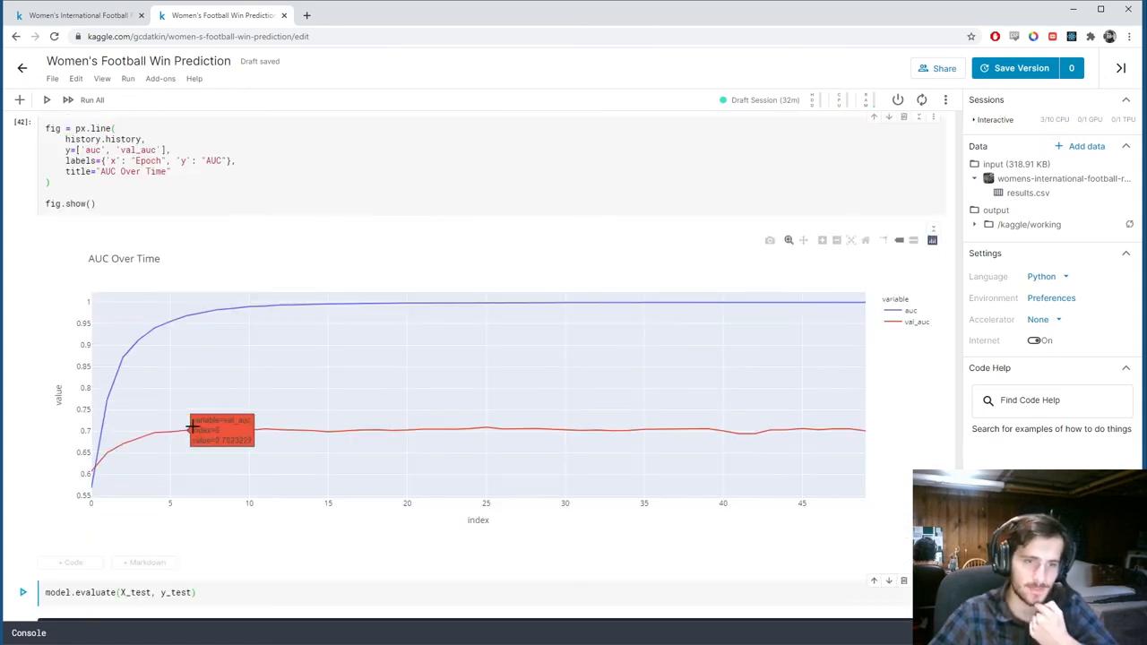
{"action": "scroll", "scroll_direction": "up", "scroll_amount": 3}
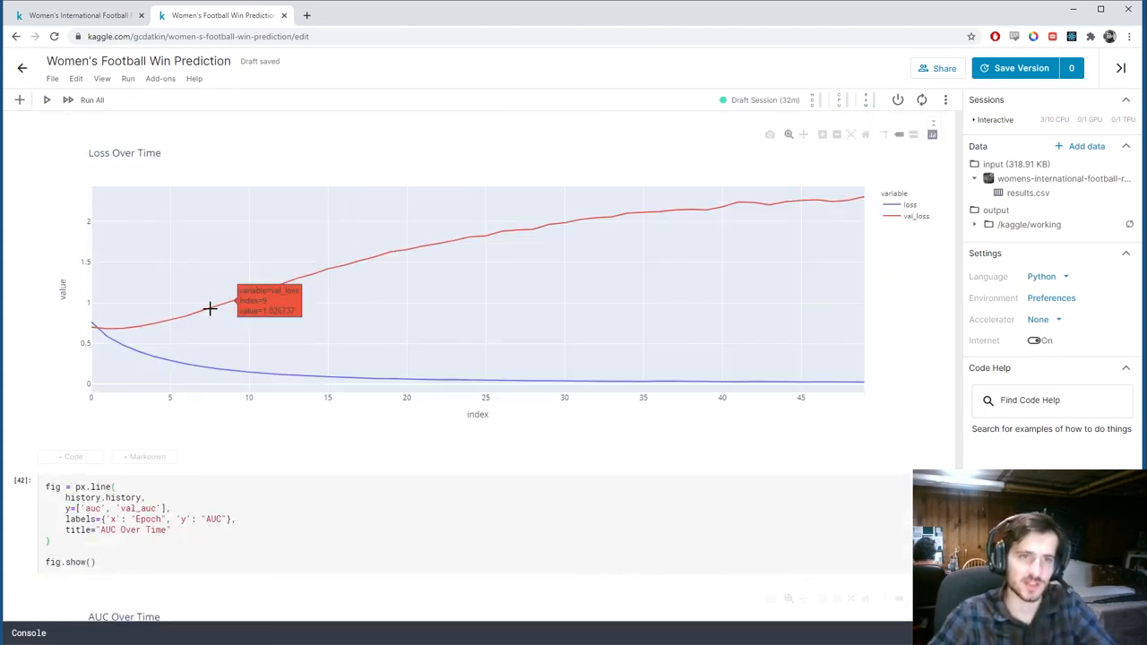
{"action": "scroll", "scroll_direction": "up", "scroll_amount": 3}
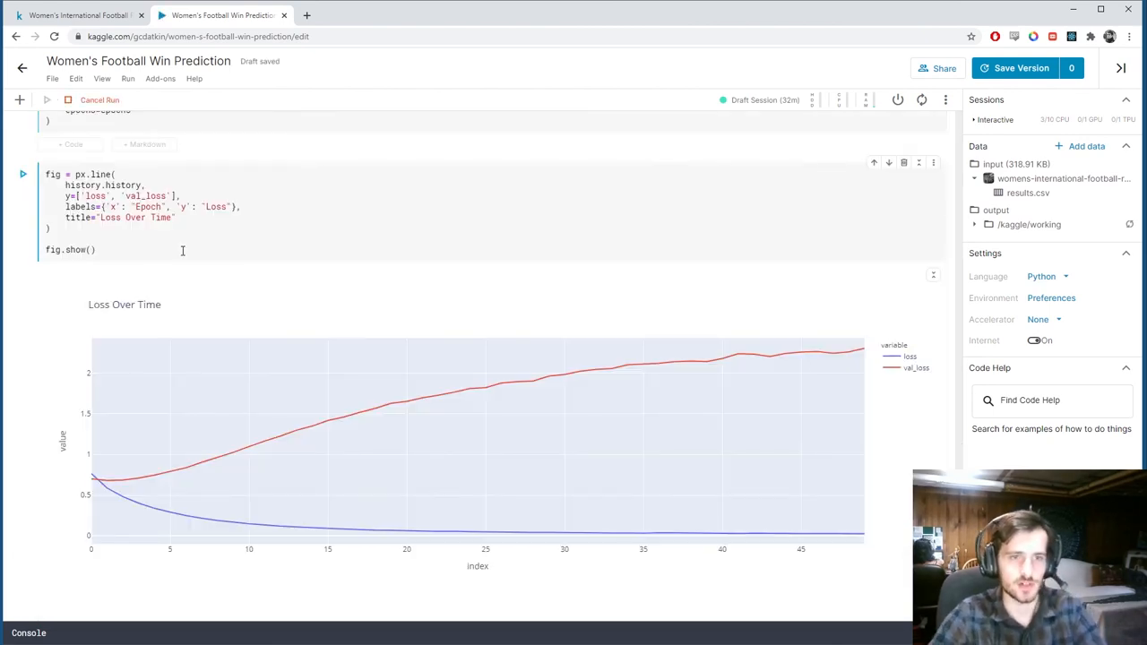
Scroll through the loss and AUC charts and the evaluation results.
{"action": "scroll", "scroll_direction": "up", "scroll_amount": 3}
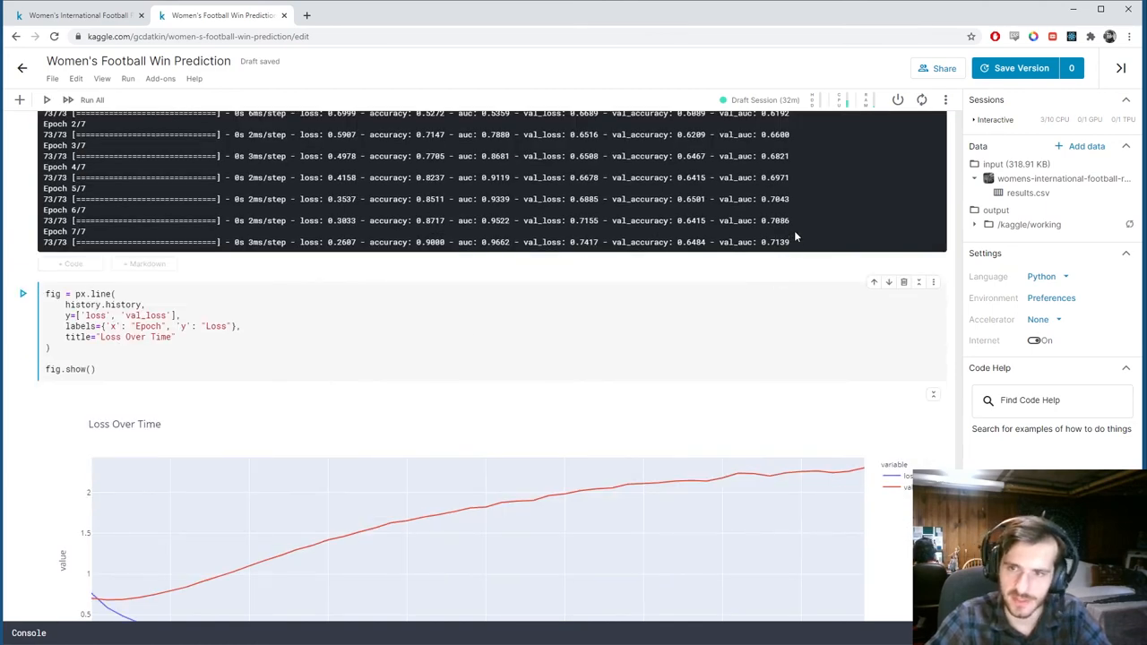
{"action": "scroll", "scroll_direction": "up", "scroll_amount": 3}
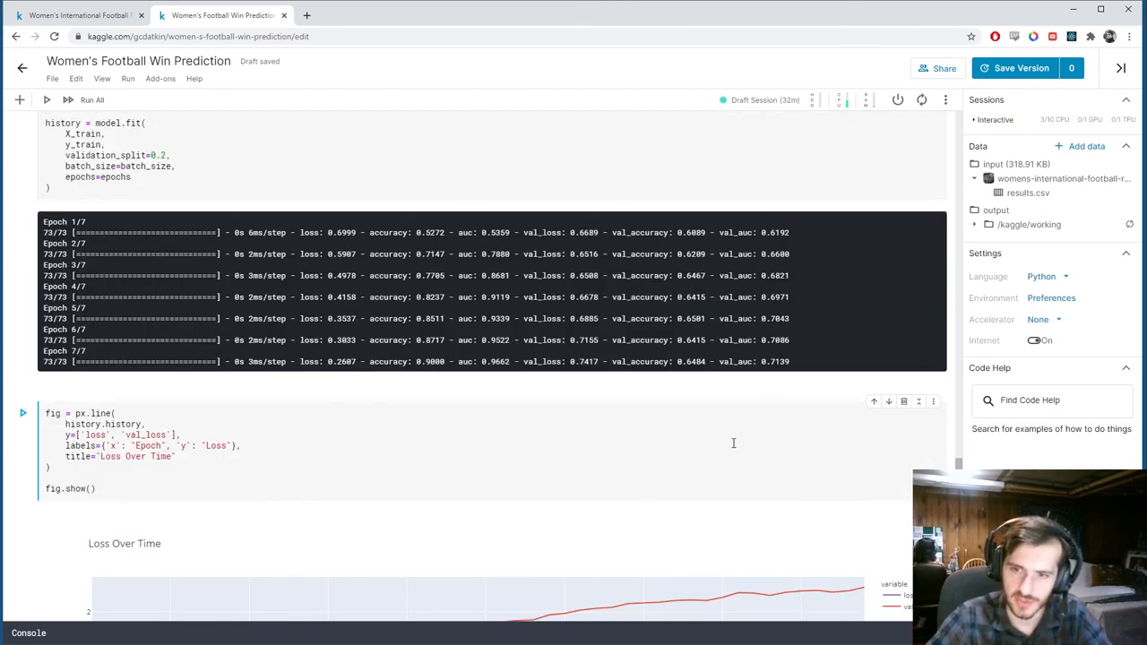
{"action": "scroll", "scroll_direction": "down", "scroll_amount": 3}
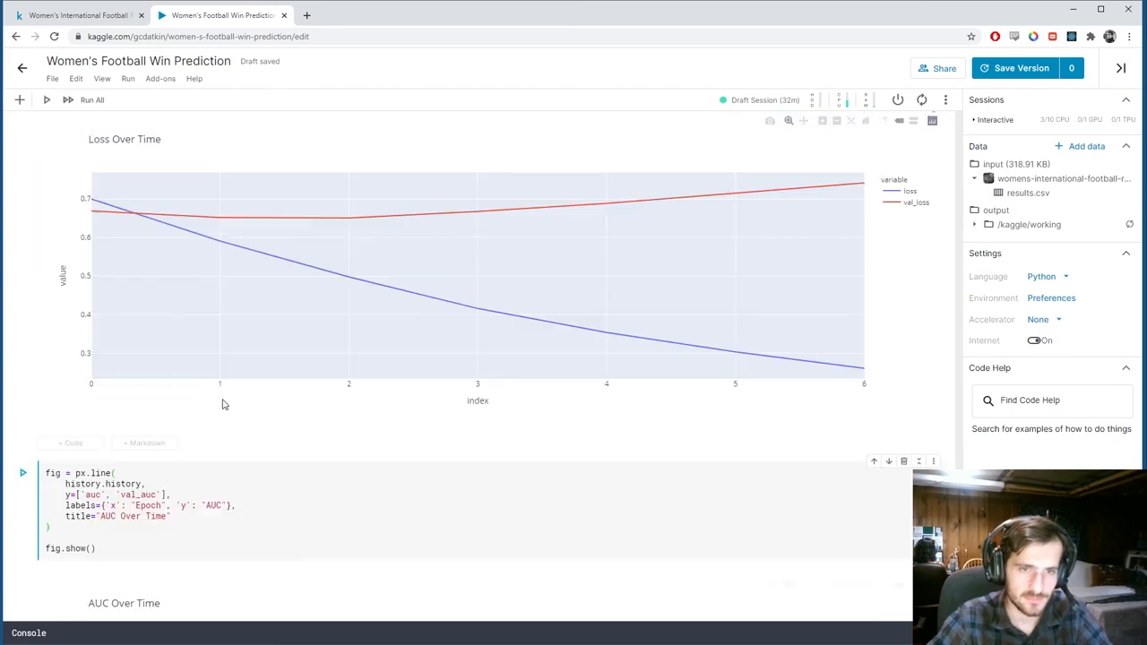
{"action": "mouse_move", "coordinate": [532, 525]}
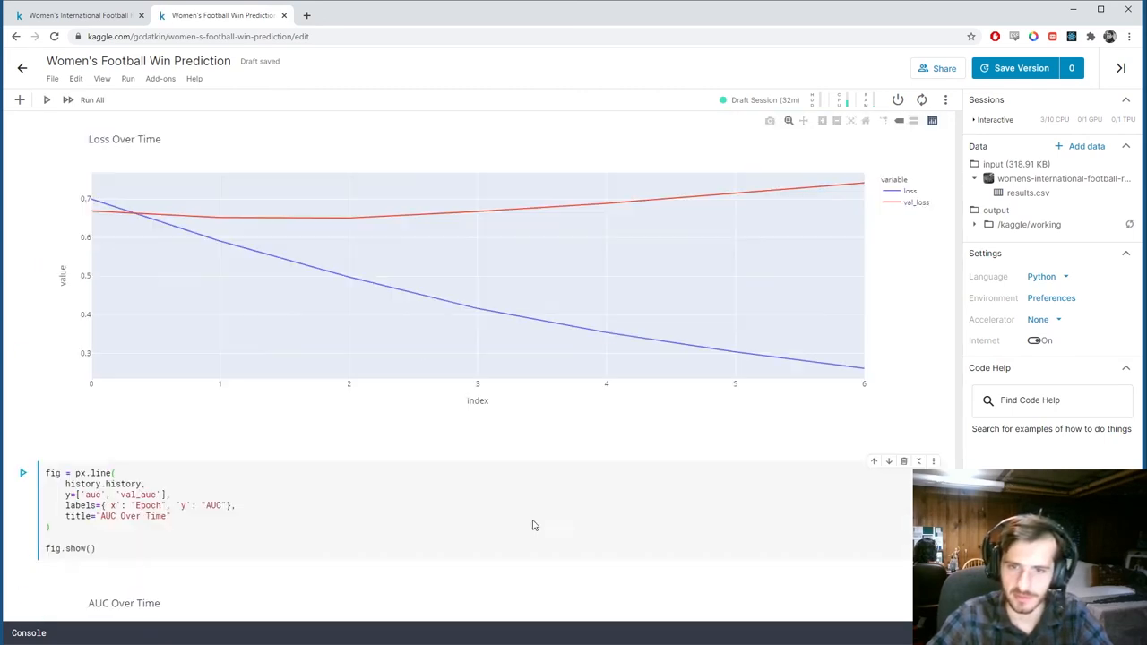
{"action": "scroll", "scroll_direction": "down", "scroll_amount": 3}
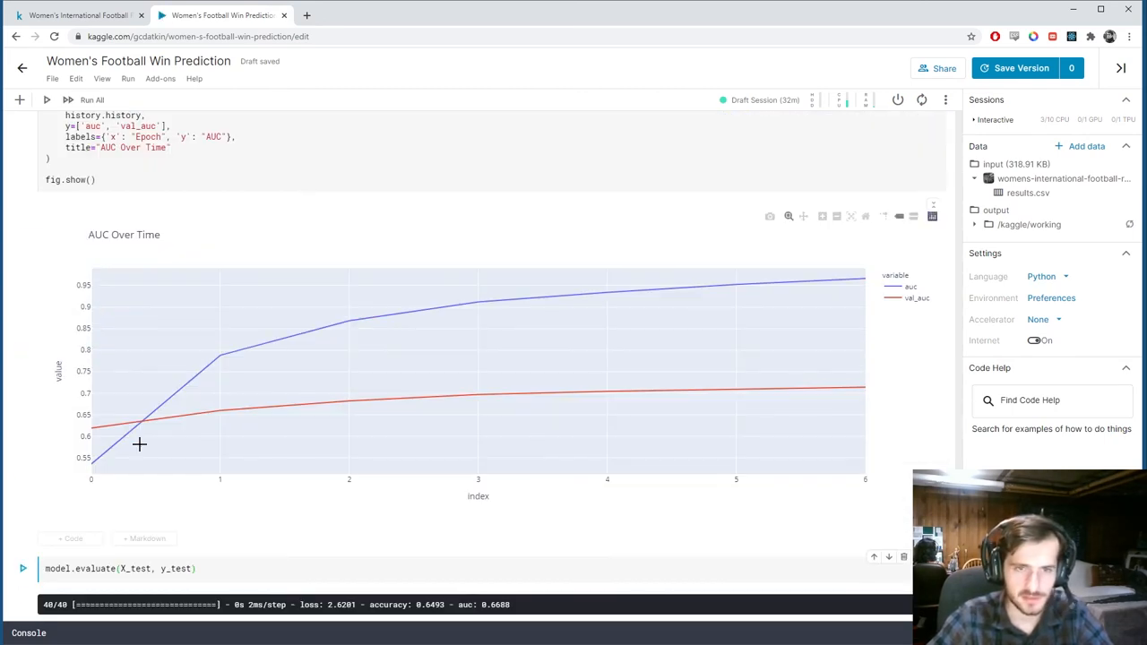
{"action": "mouse_move", "coordinate": [860, 387]}
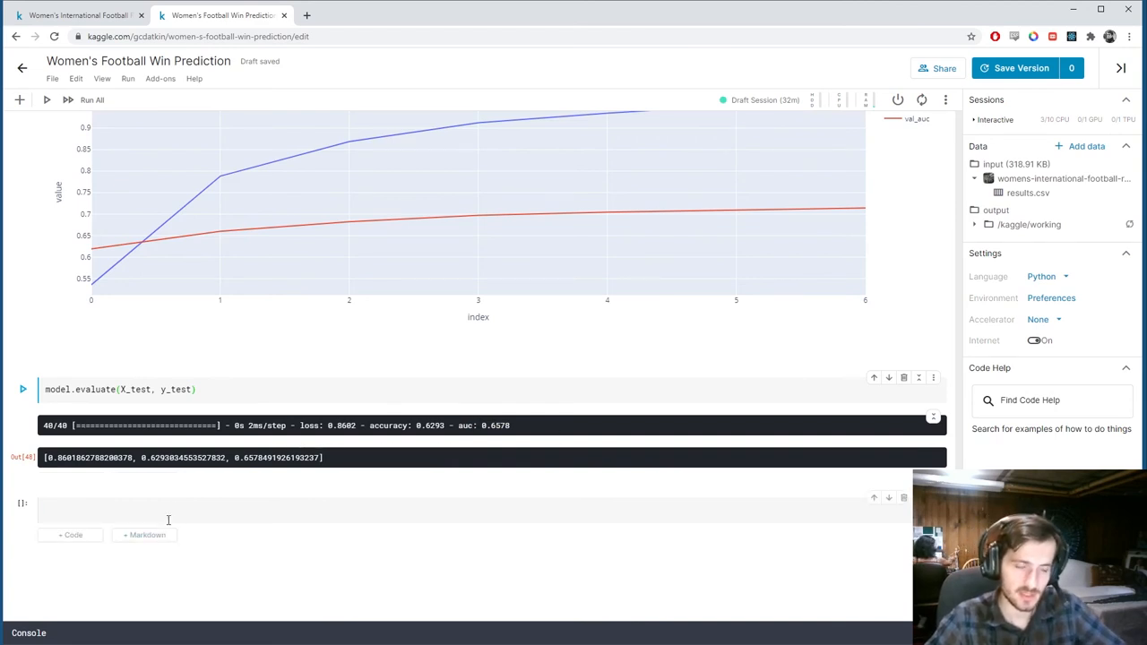
Check that len(y_test) returns 1249, then delete that temporary cell.
{"action": "left_click", "coordinate": [179, 510]}
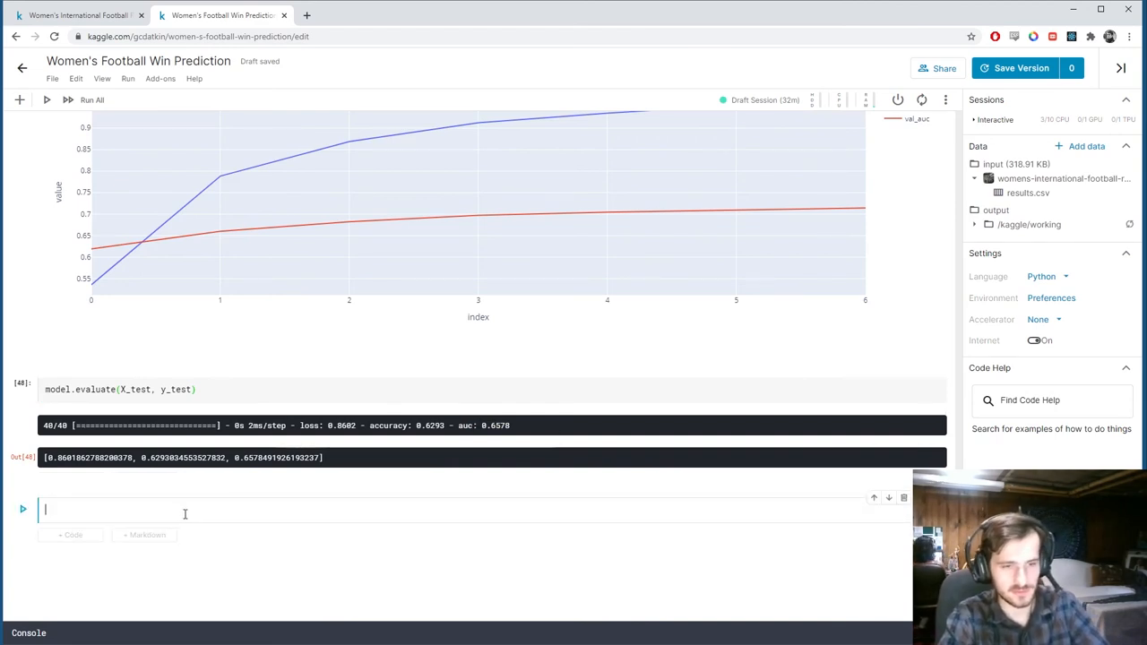
{"action": "type", "text": "len(y_test"}
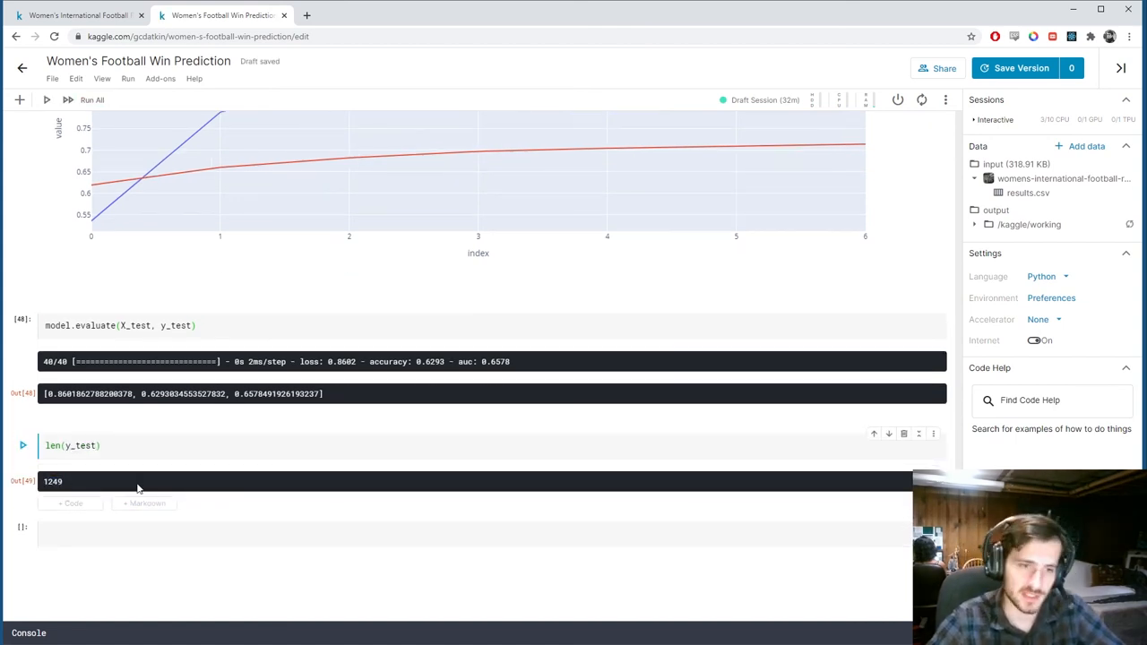
{"action": "mouse_move", "coordinate": [857, 443]}
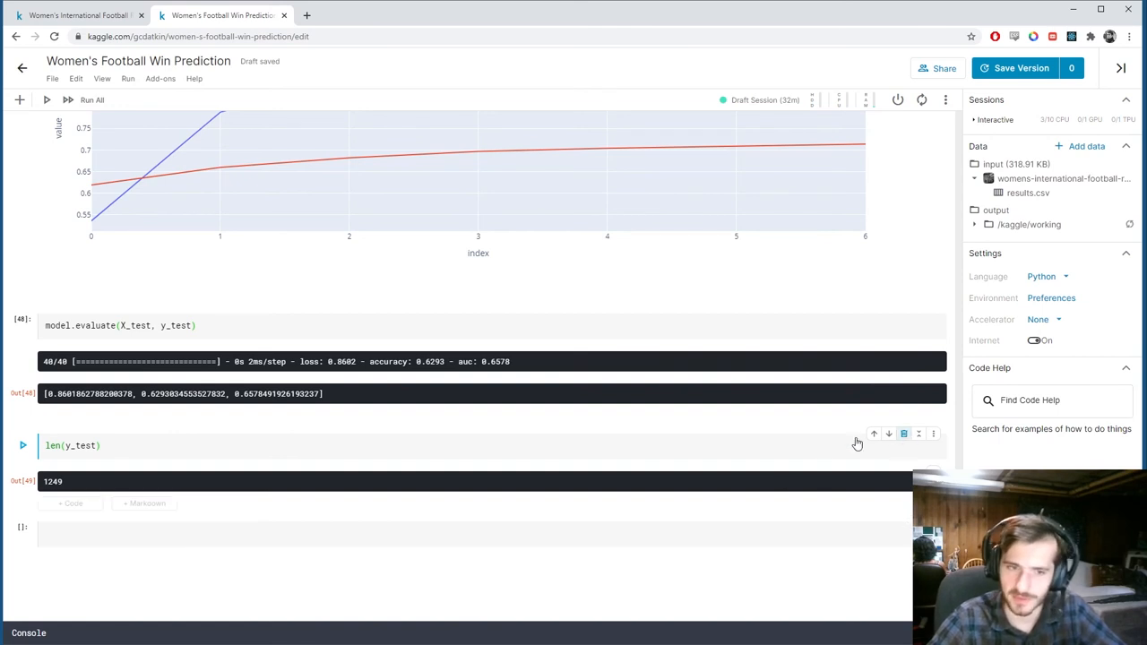
{"action": "double_click", "coordinate": [495, 361]}
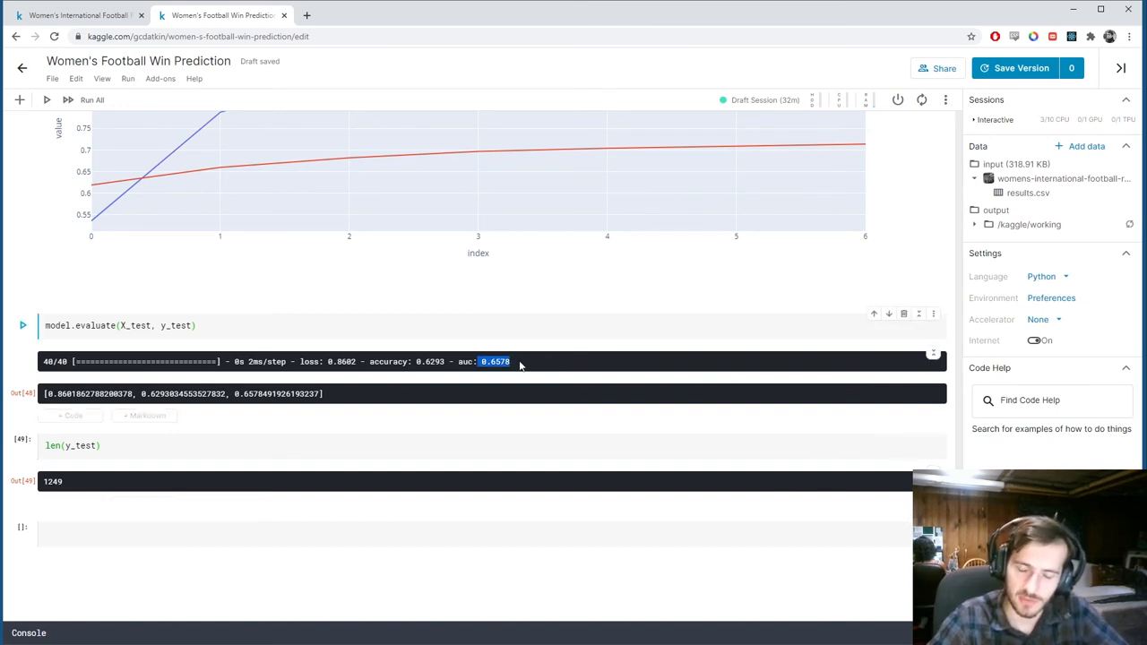
{"action": "double_click", "coordinate": [53, 482]}
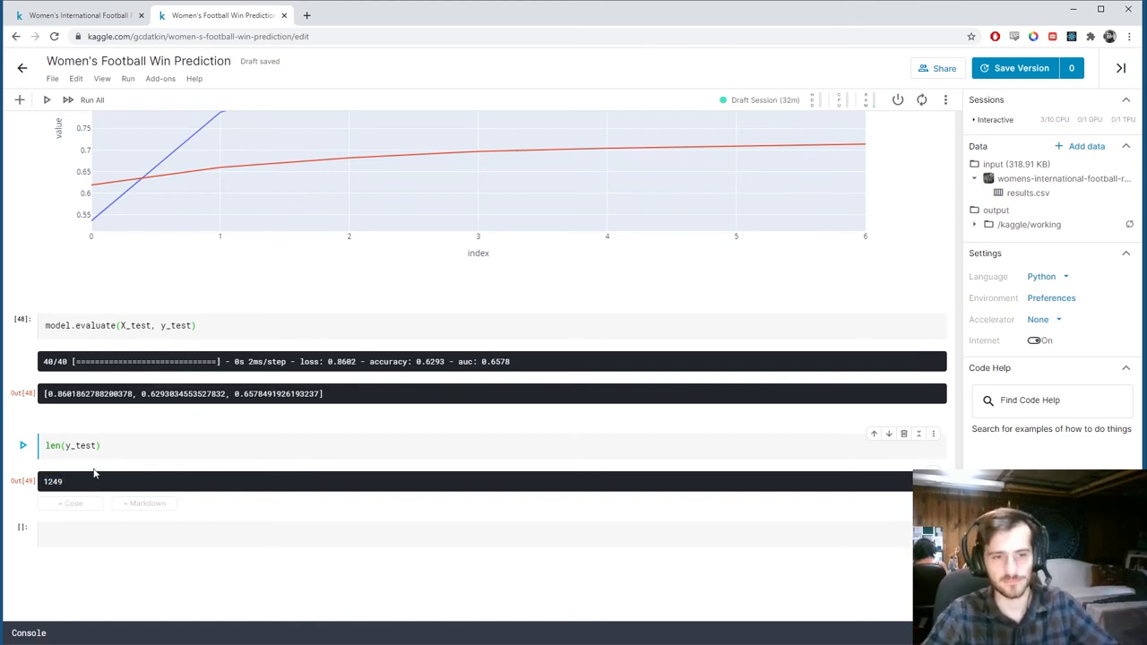
{"action": "mouse_move", "coordinate": [175, 482]}
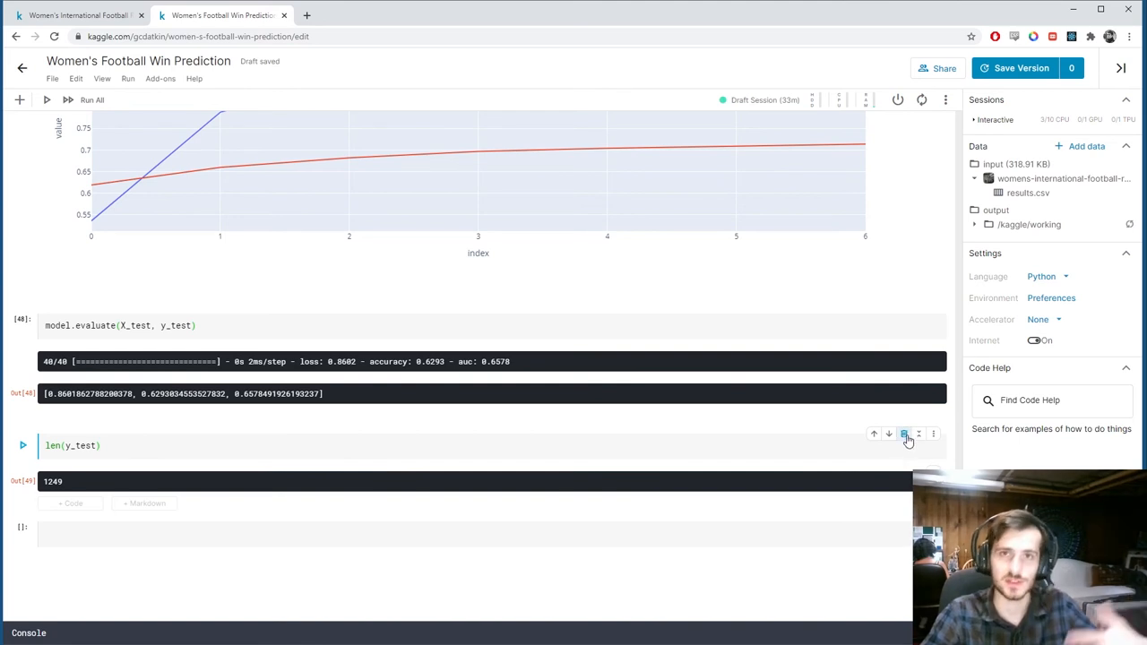
{"action": "mouse_move", "coordinate": [904, 435]}
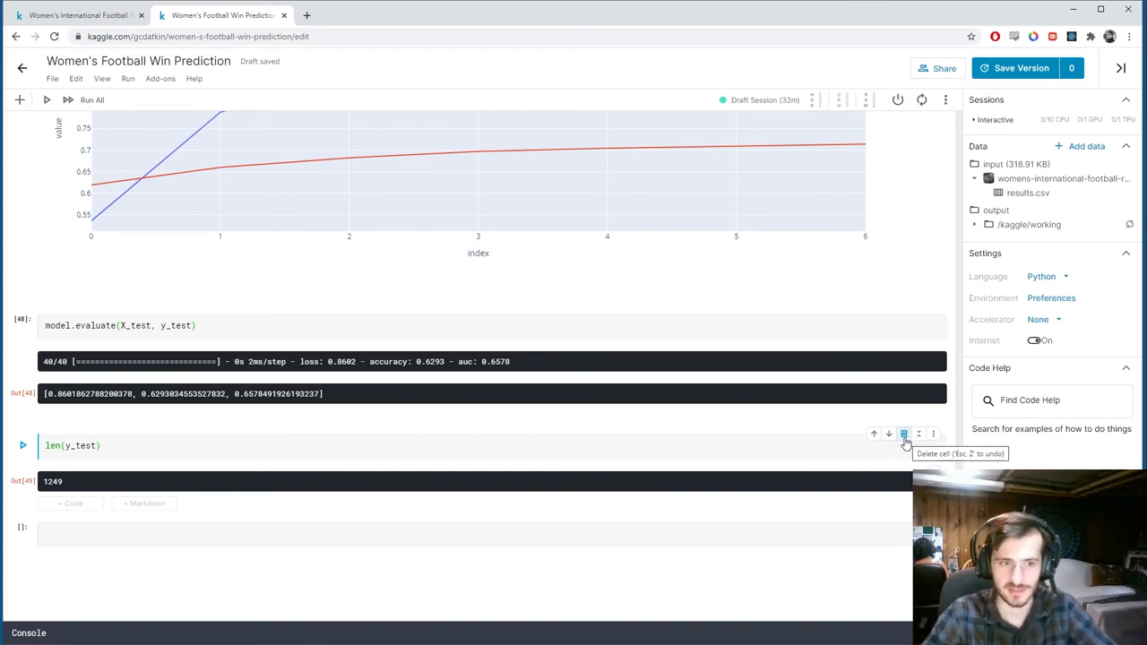
{"action": "left_click", "coordinate": [904, 434]}
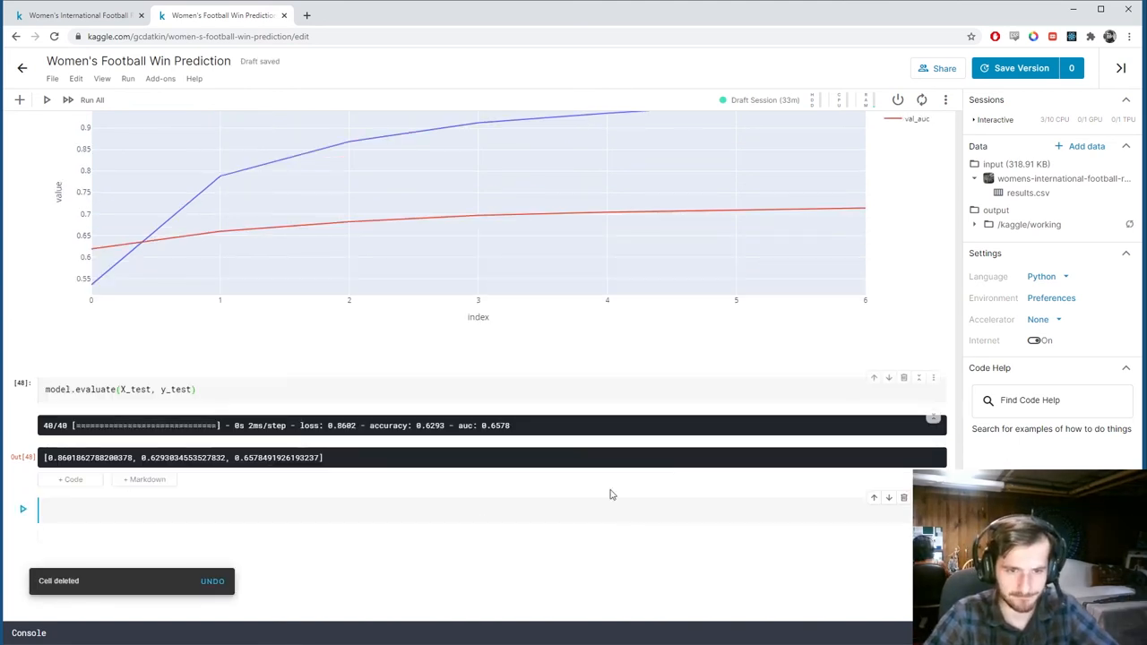
{"action": "double_click", "coordinate": [249, 457]}
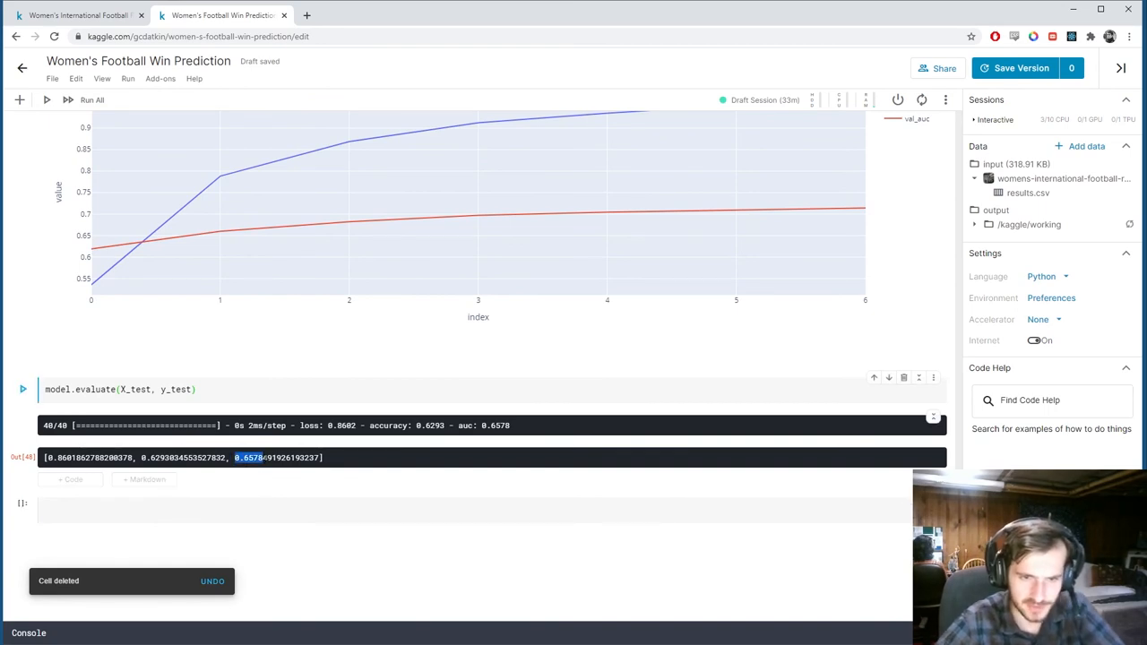
Change both hidden Dense layers from 16 to 64 units.
{"action": "scroll", "scroll_direction": "up", "scroll_amount": 3}
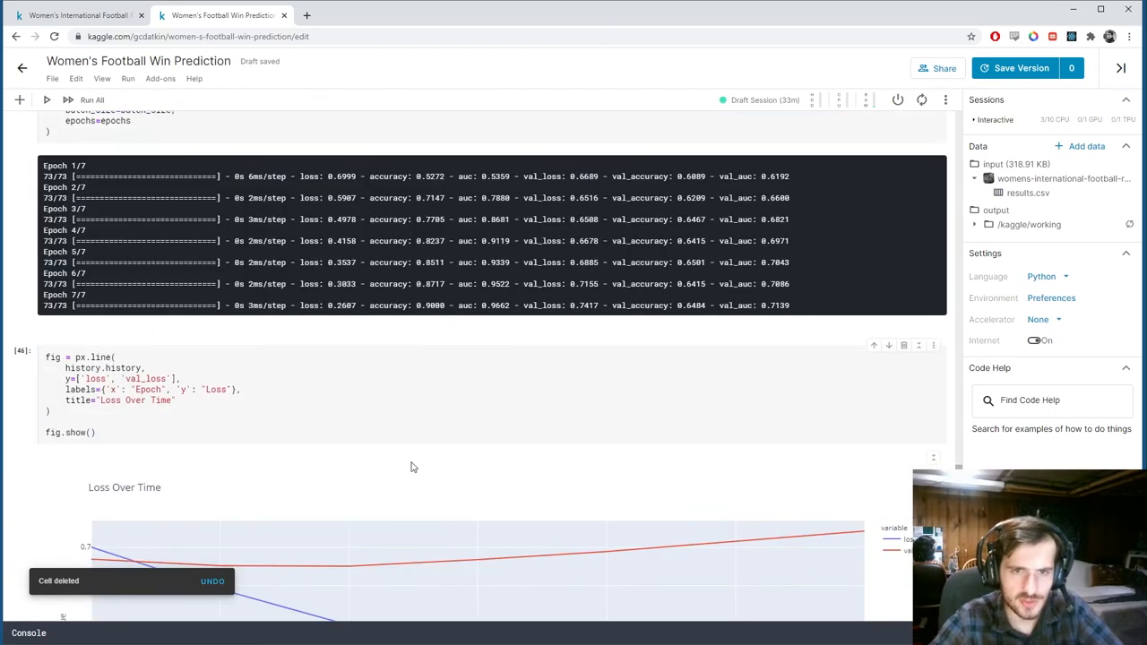
{"action": "scroll", "scroll_direction": "up", "scroll_amount": 3}
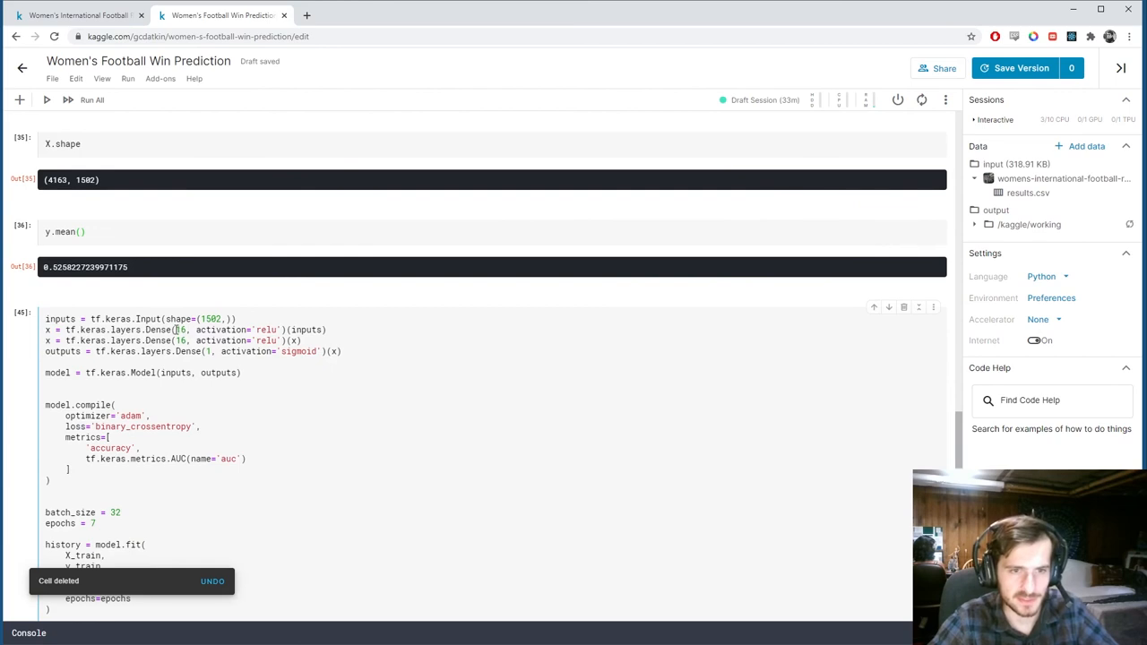
{"action": "type", "text": "64"}
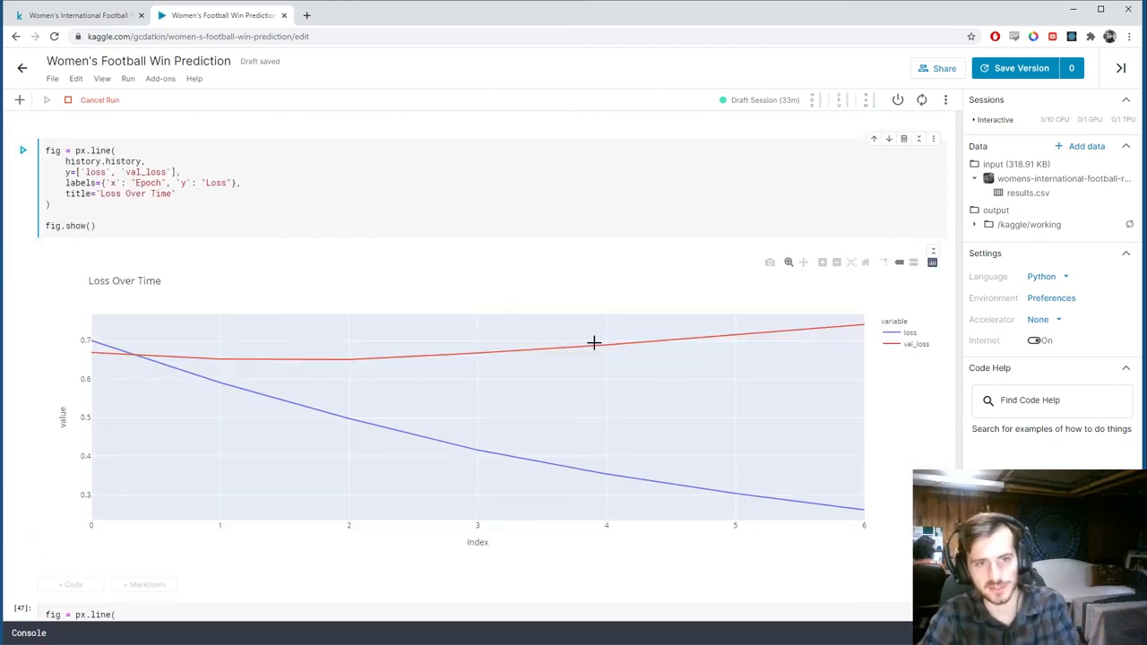
{"action": "scroll", "scroll_direction": "up", "scroll_amount": 3}
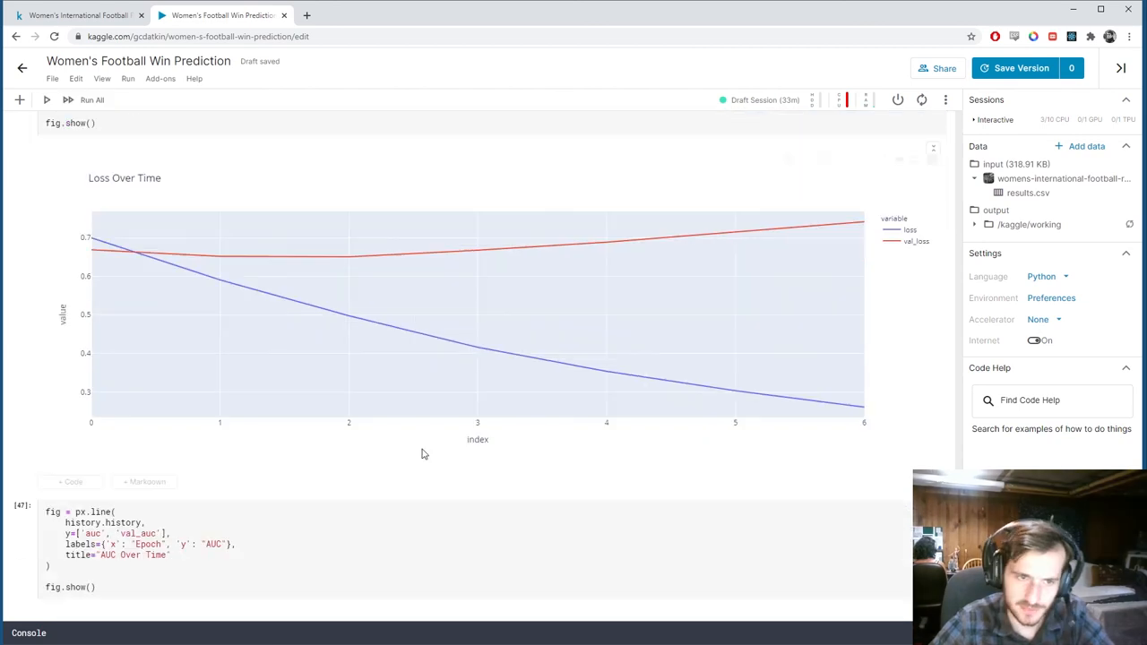
{"action": "scroll", "scroll_direction": "down", "scroll_amount": 3}
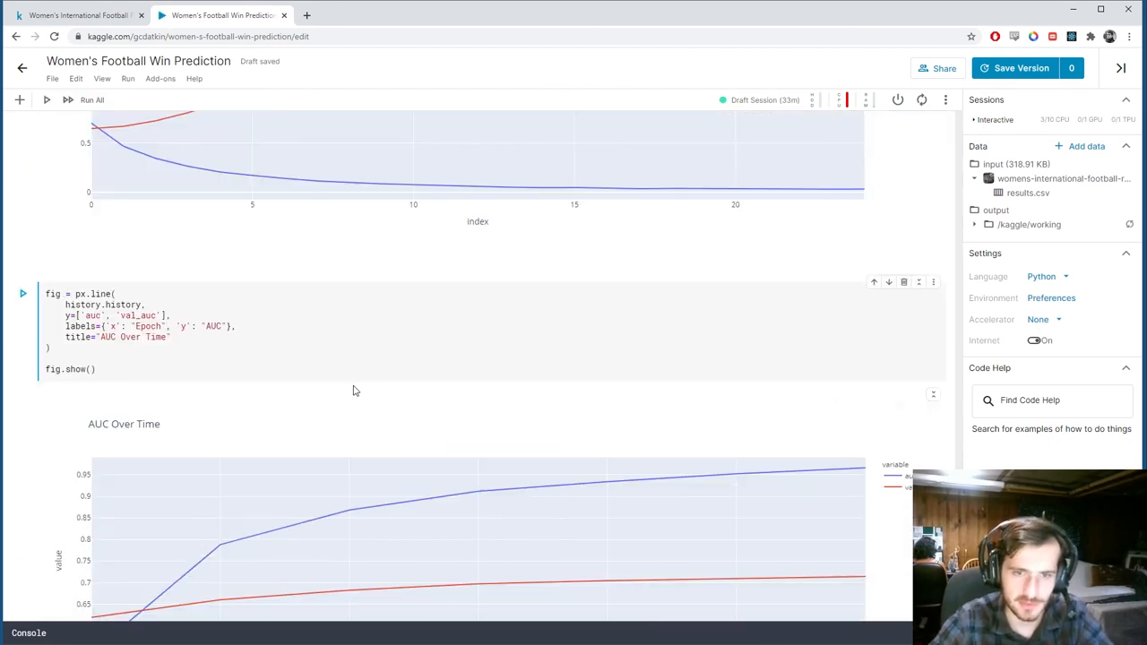
{"action": "scroll", "scroll_direction": "up", "scroll_amount": 3}
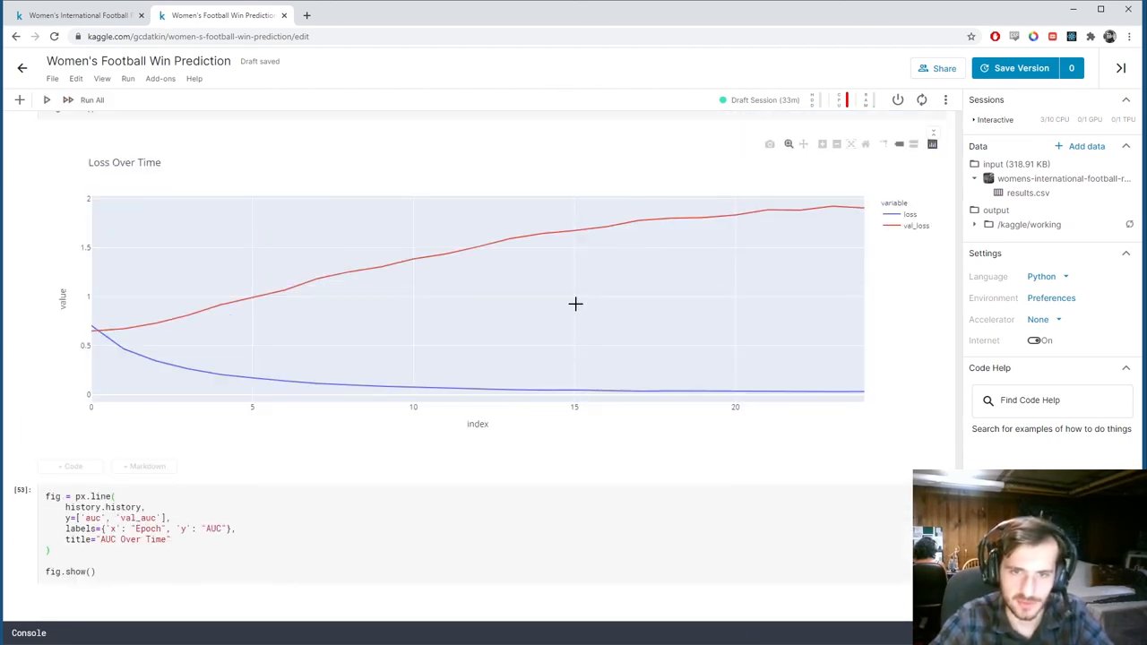
{"action": "scroll", "scroll_direction": "down", "scroll_amount": 3}
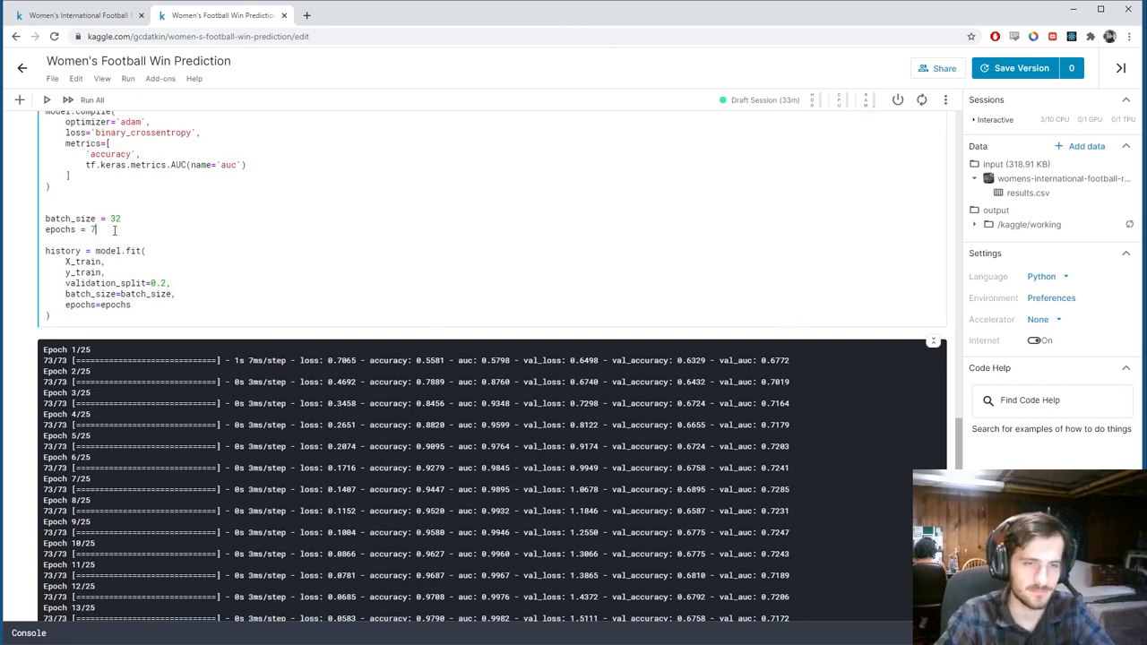
Set training epochs back to 7 and review the retrained results.
{"action": "left_click", "coordinate": [92, 99]}
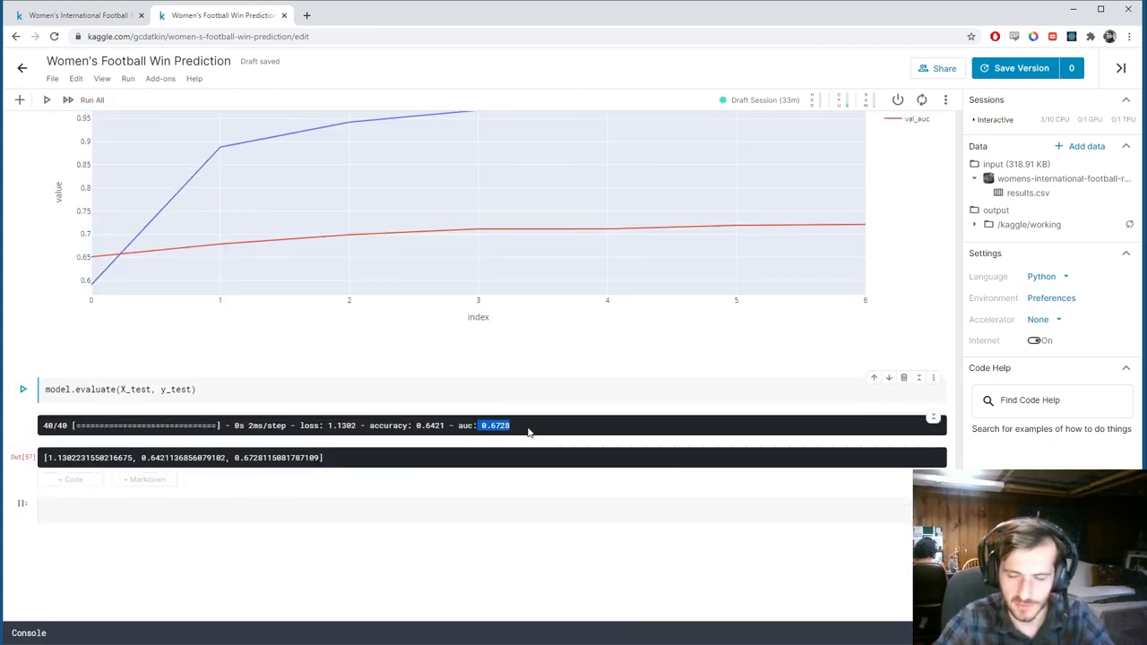
{"action": "scroll", "scroll_direction": "up", "scroll_amount": 3}
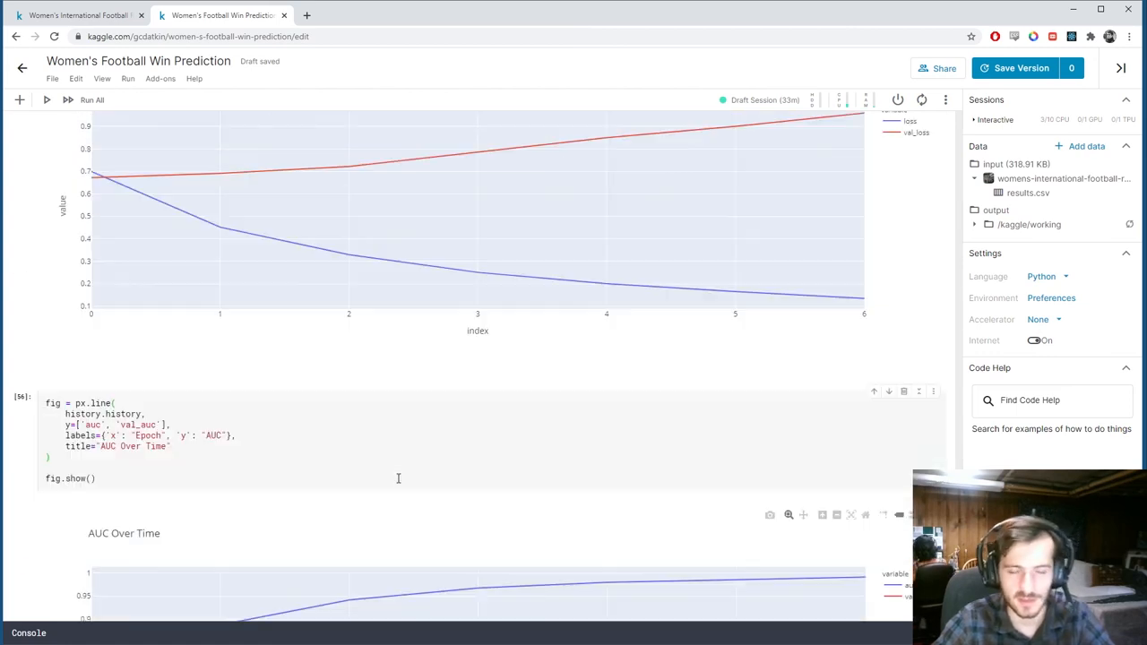
{"action": "scroll", "scroll_direction": "up", "scroll_amount": 3}
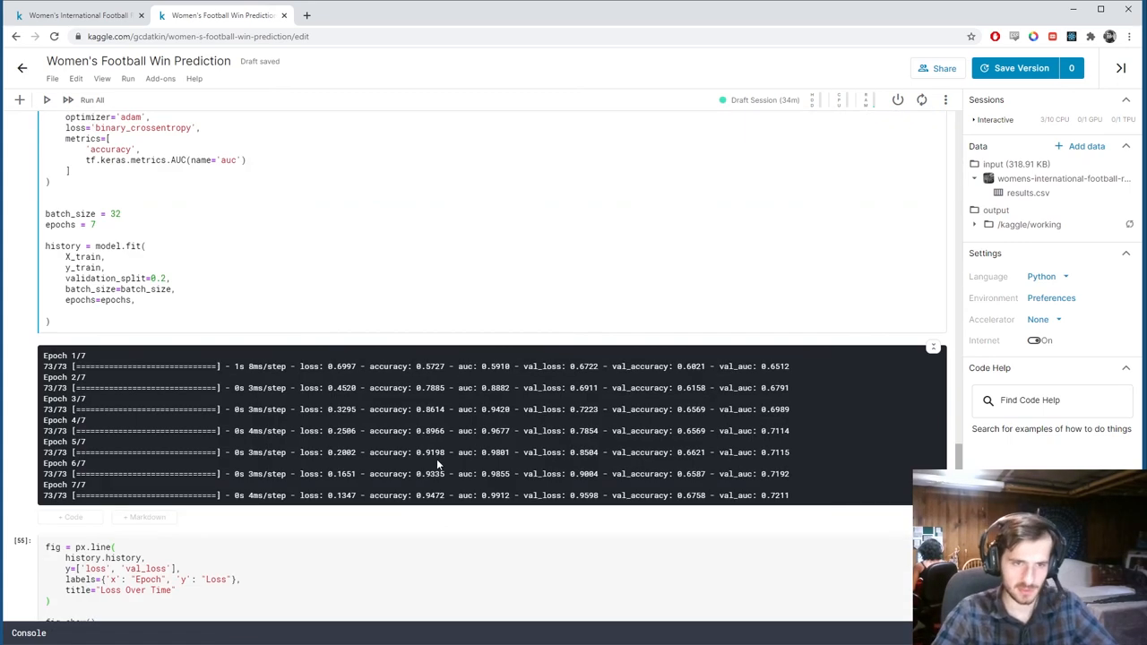
{"action": "type", "text": "callback"}
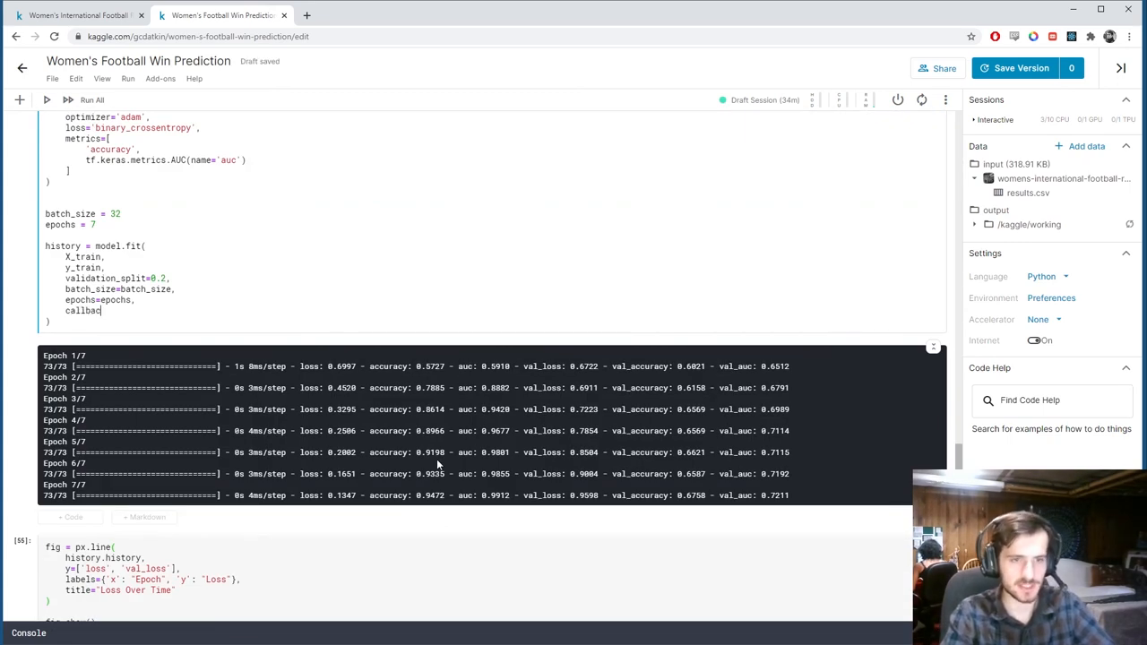
{"action": "type", "text": "s=[]"}
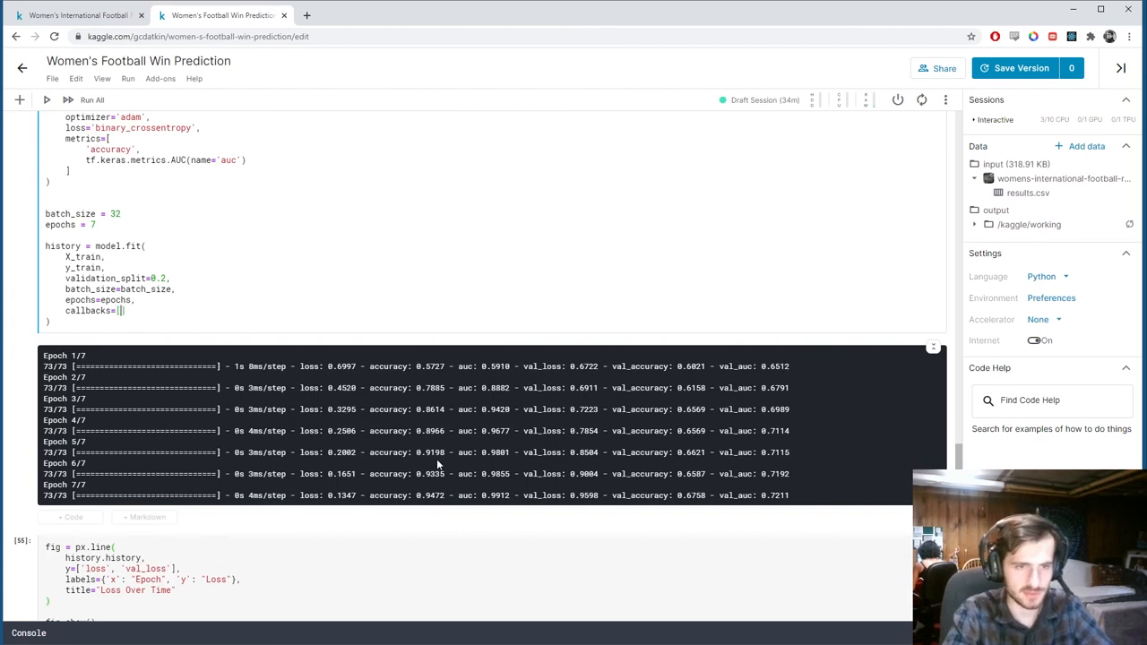
{"action": "type", "text": "tf.keras.c"}
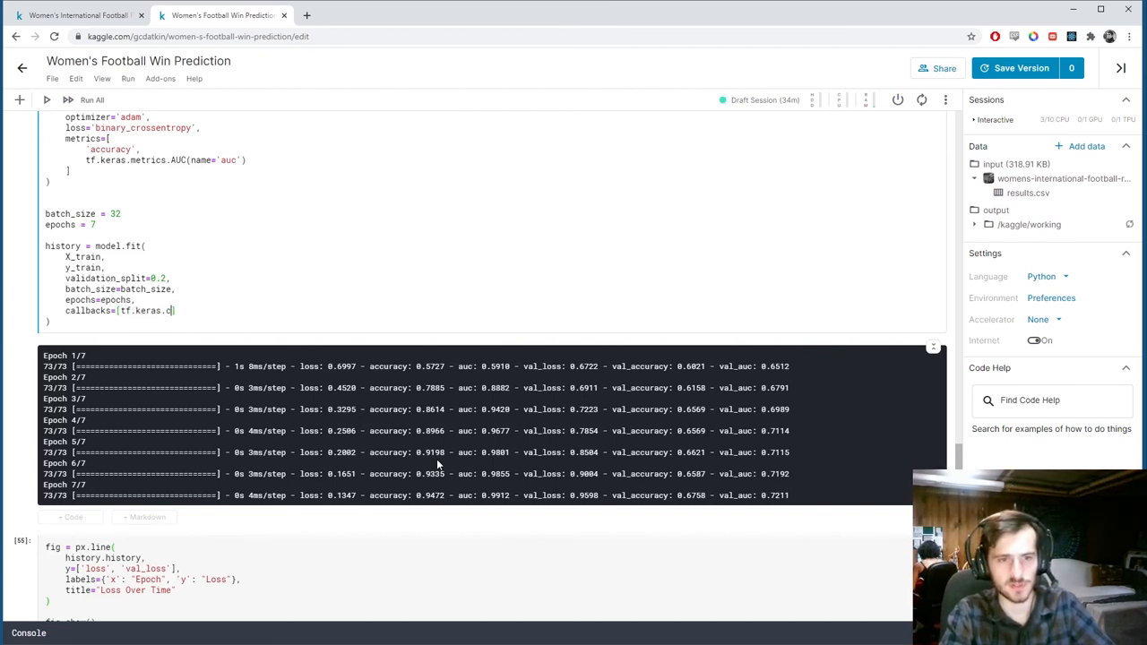
{"action": "type", "text": "allbacks.ReduceLR"}
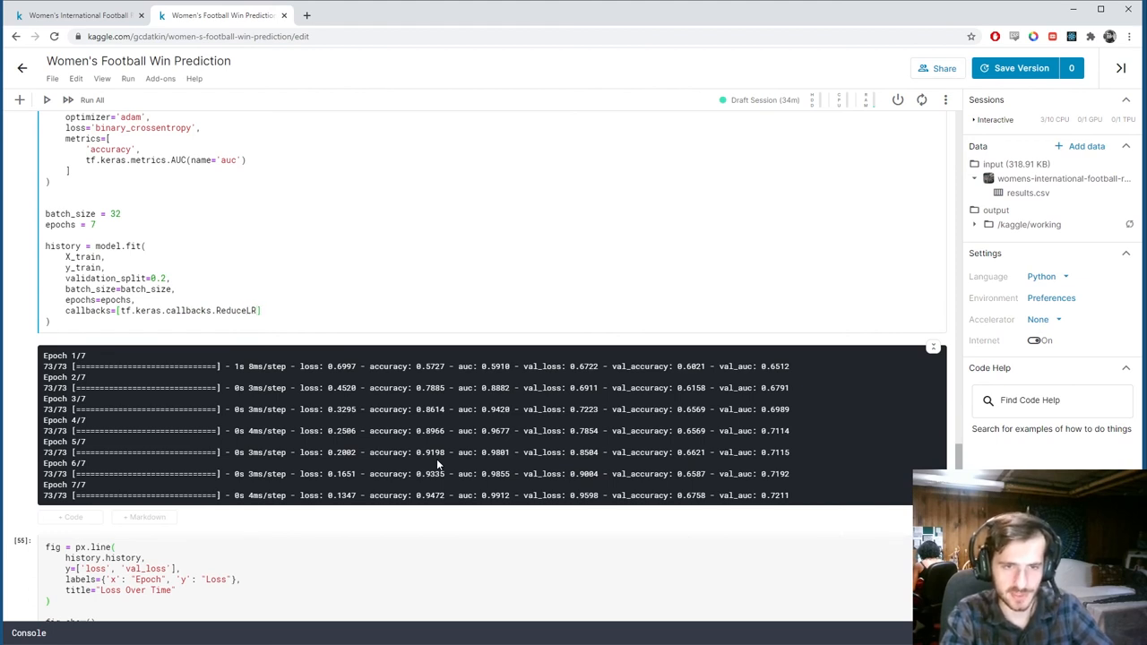
{"action": "type", "text": "OnPlateau("}
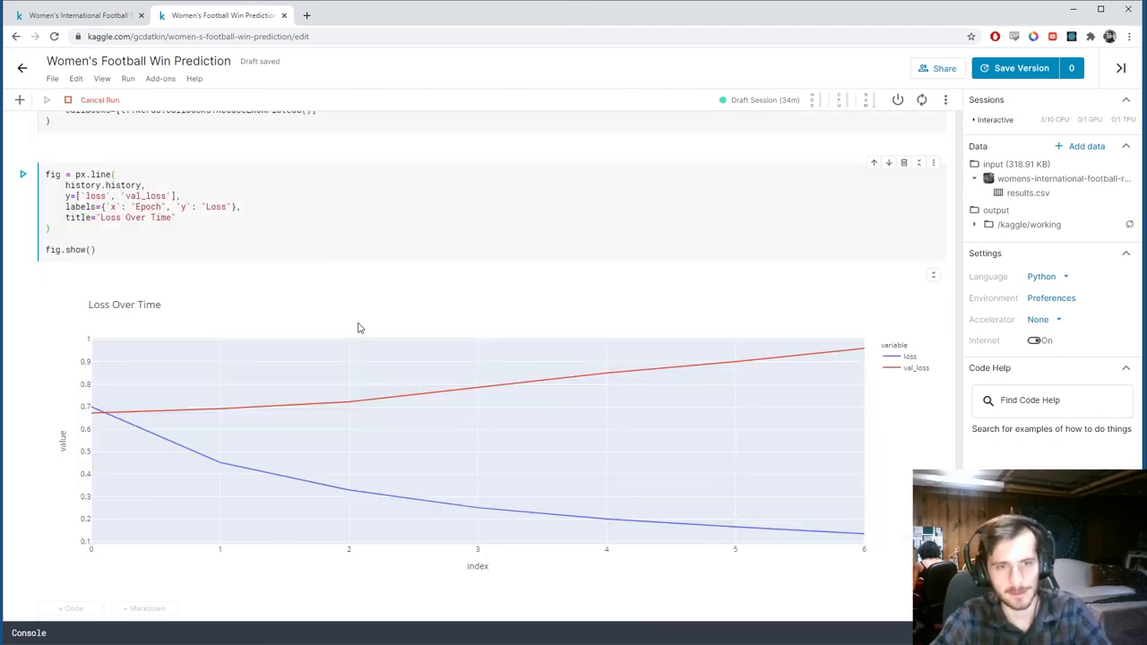
{"action": "scroll", "scroll_direction": "up", "scroll_amount": 3}
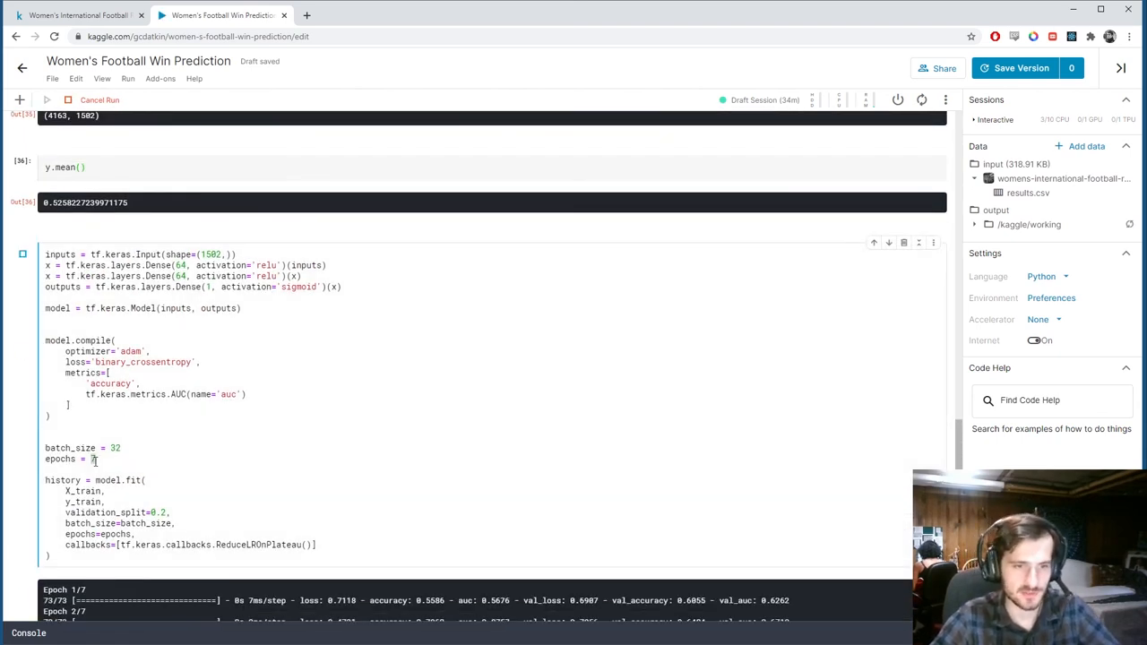
{"action": "type", "text": "20"}
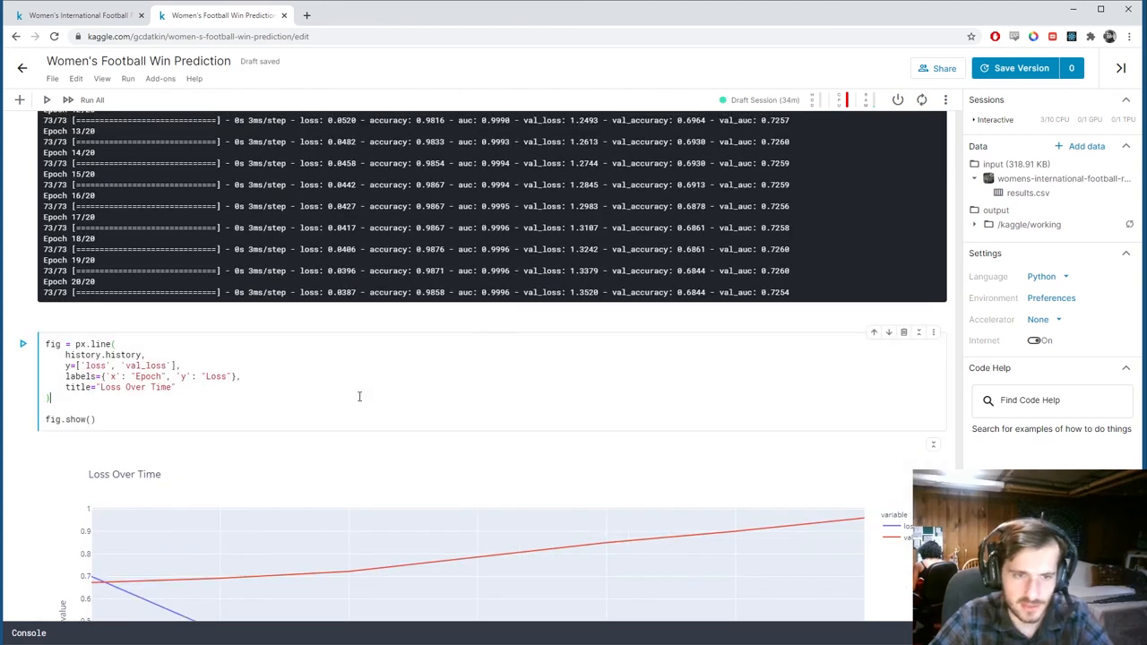
{"action": "scroll", "scroll_direction": "down", "scroll_amount": 3}
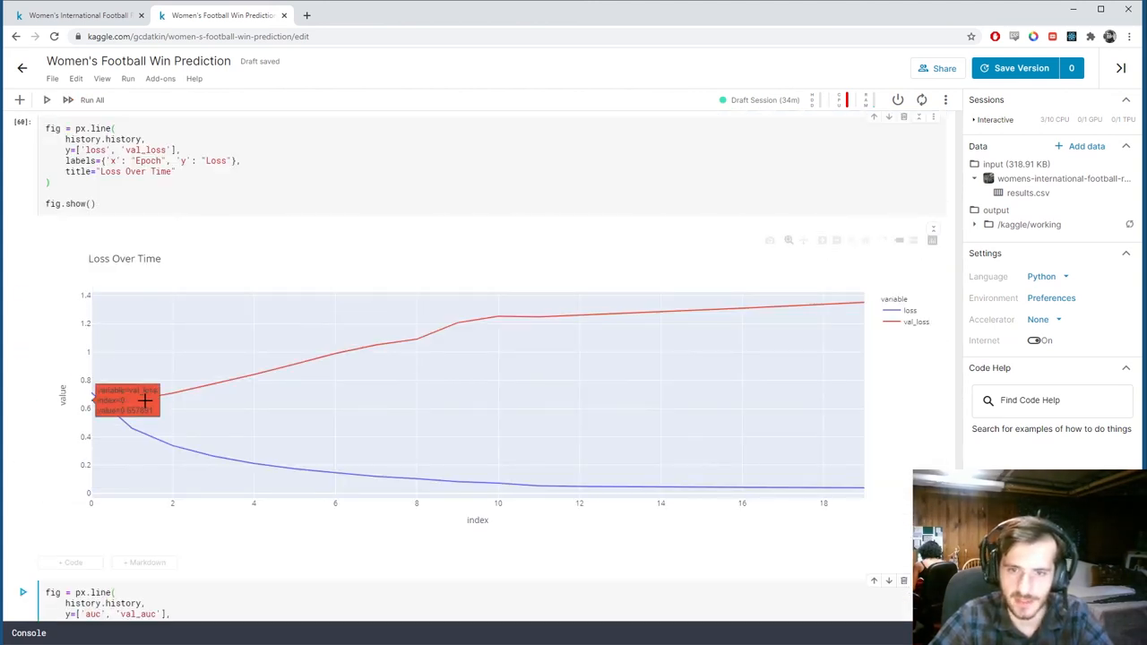
{"action": "mouse_move", "coordinate": [744, 309]}
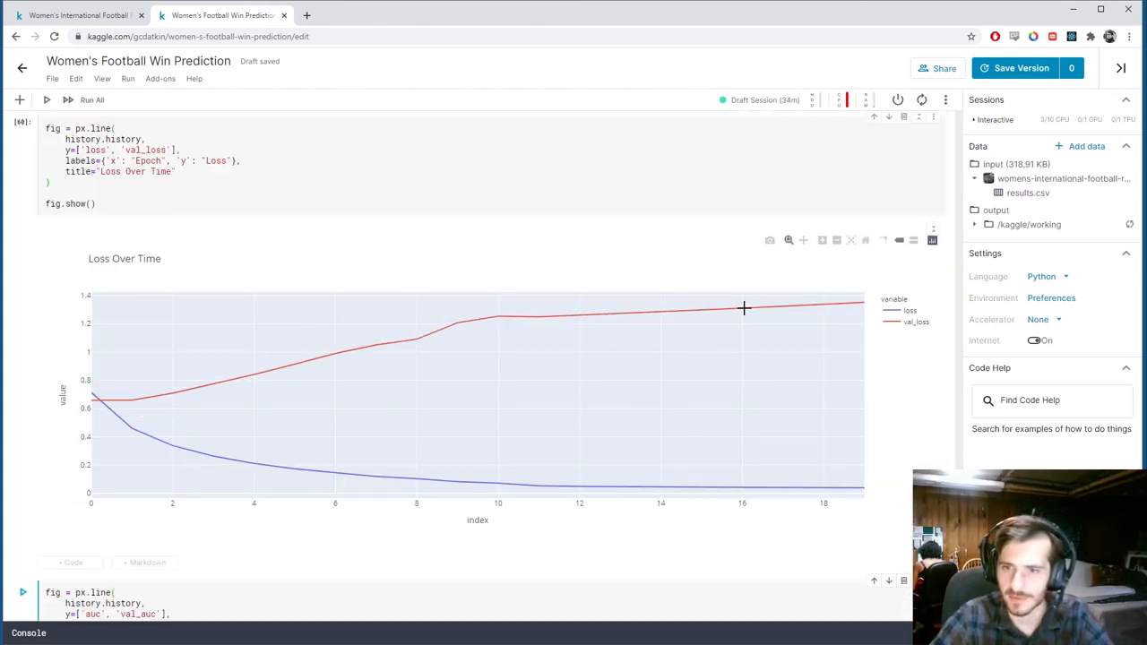
{"action": "scroll", "scroll_direction": "down", "scroll_amount": 3}
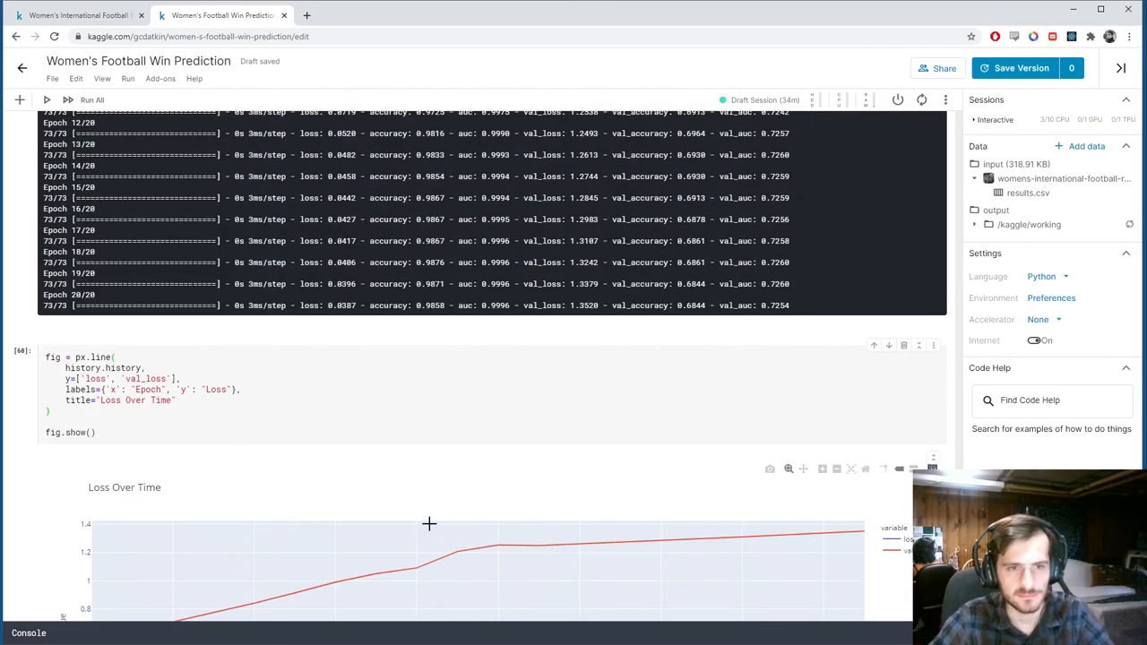
{"action": "scroll", "scroll_direction": "up", "scroll_amount": 3}
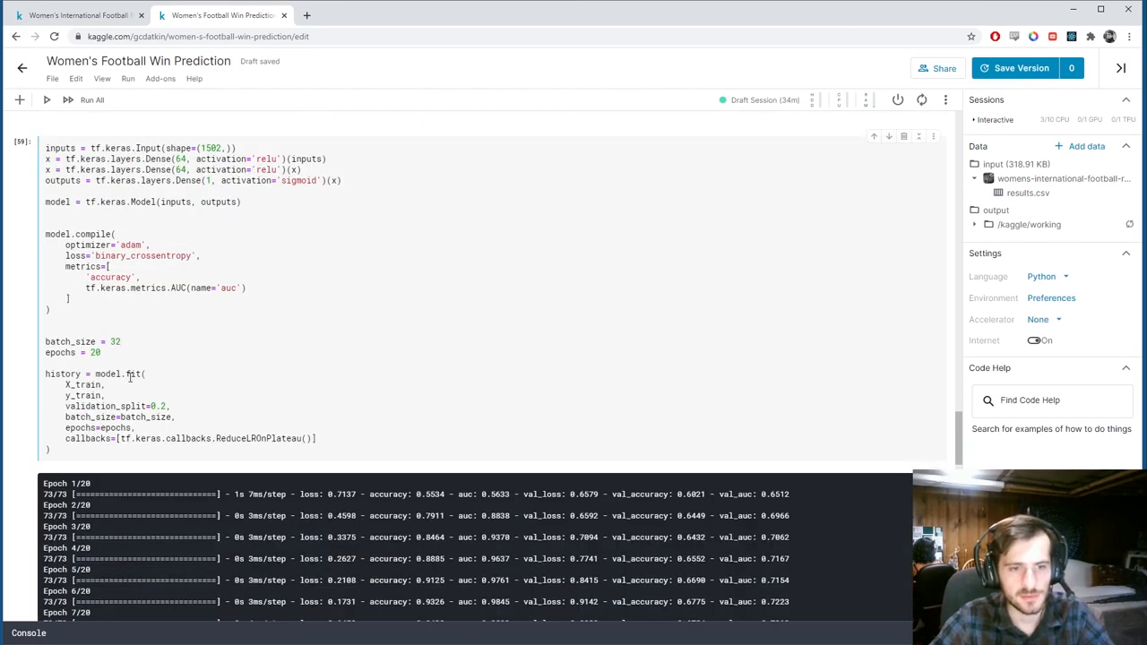
{"action": "scroll", "scroll_direction": "down", "scroll_amount": 3}
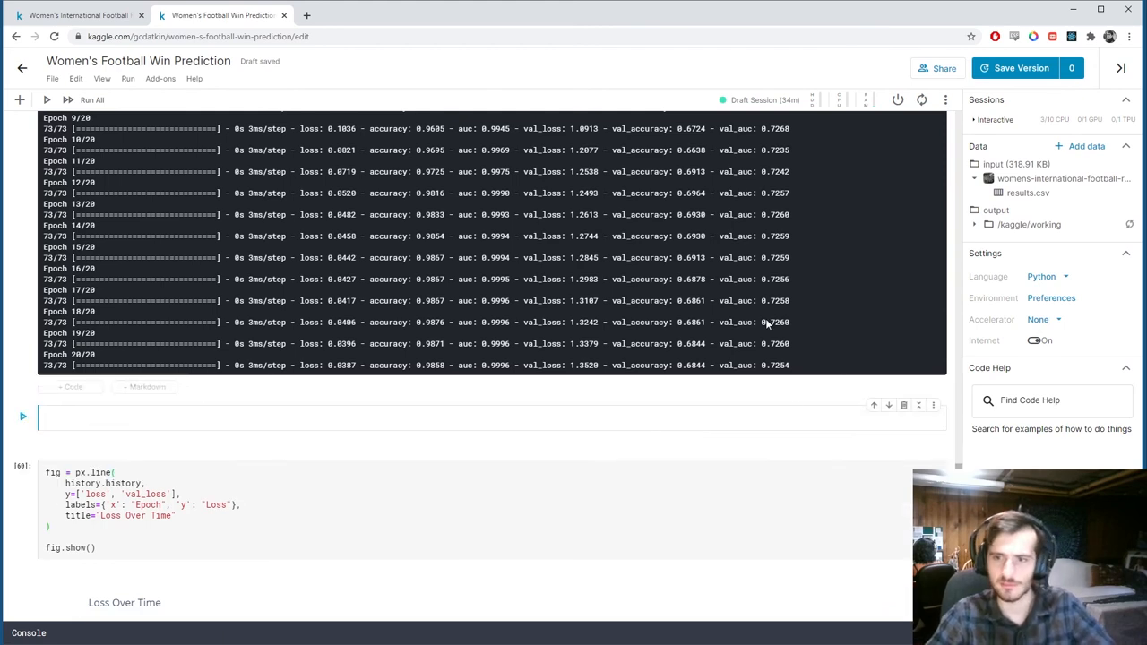
Run np.argmax(history.history['val_auc']) to find the best validation-AUC epoch, 8.
{"action": "type", "text": "n"}
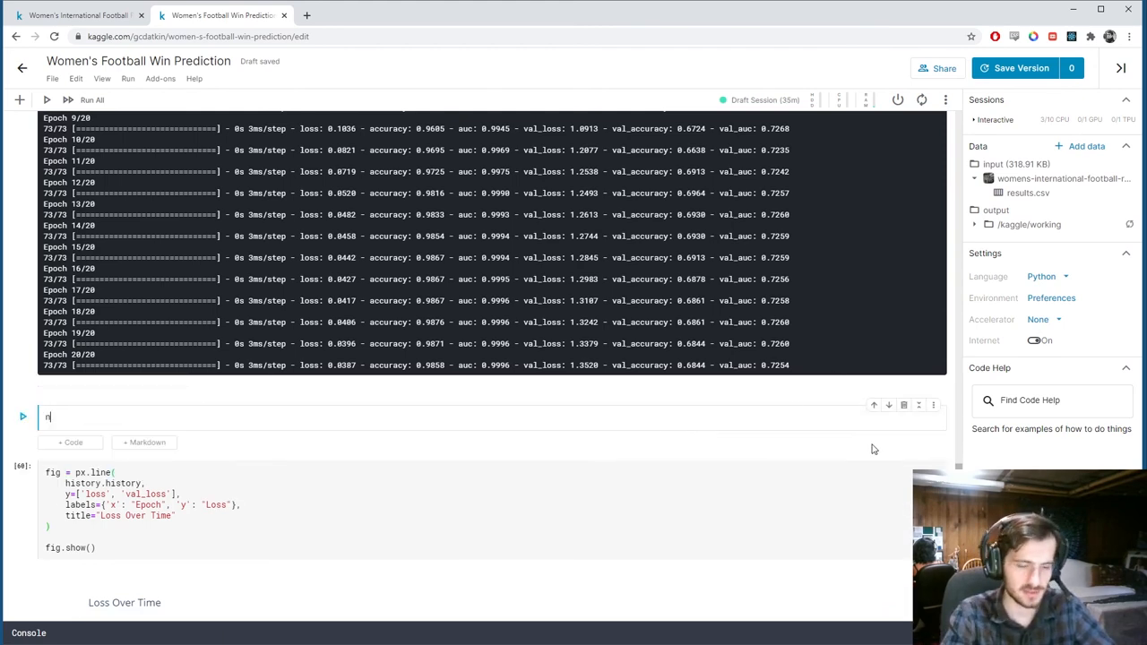
{"action": "type", "text": "p.argma"}
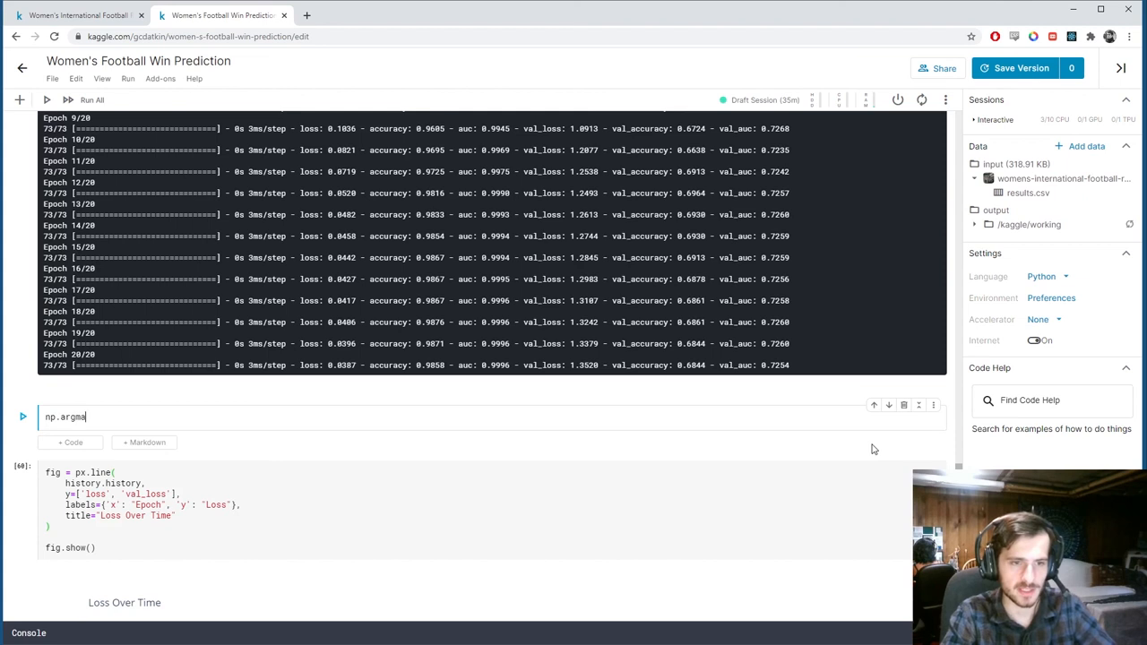
{"action": "type", "text": "x("}
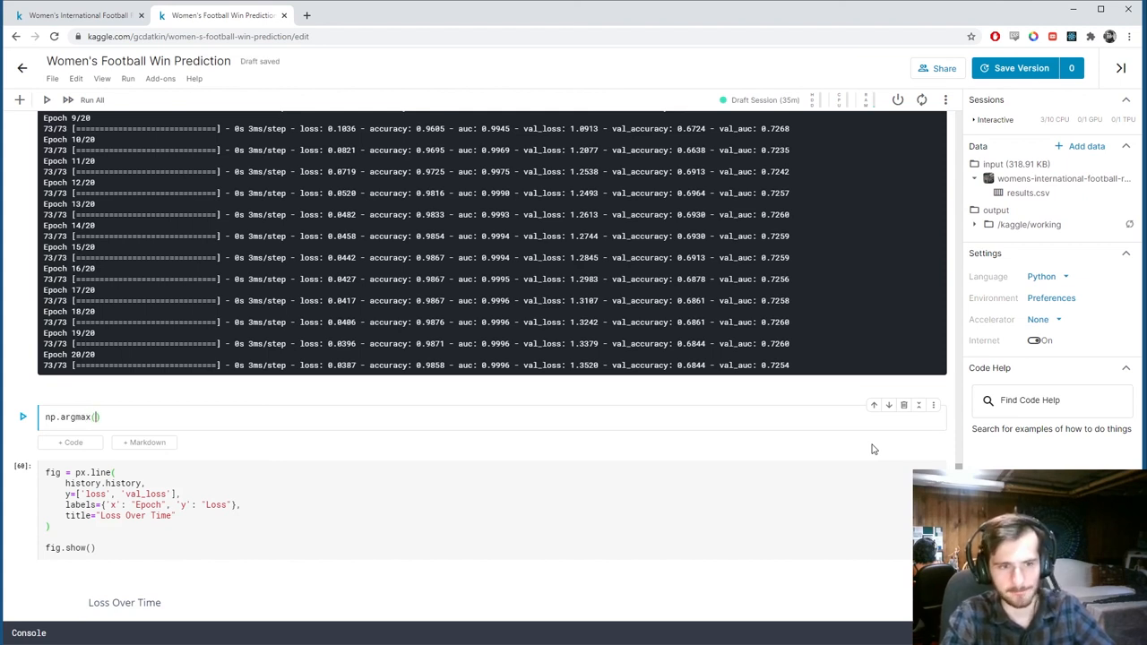
{"action": "type", "text": "history.history['val_auc"}
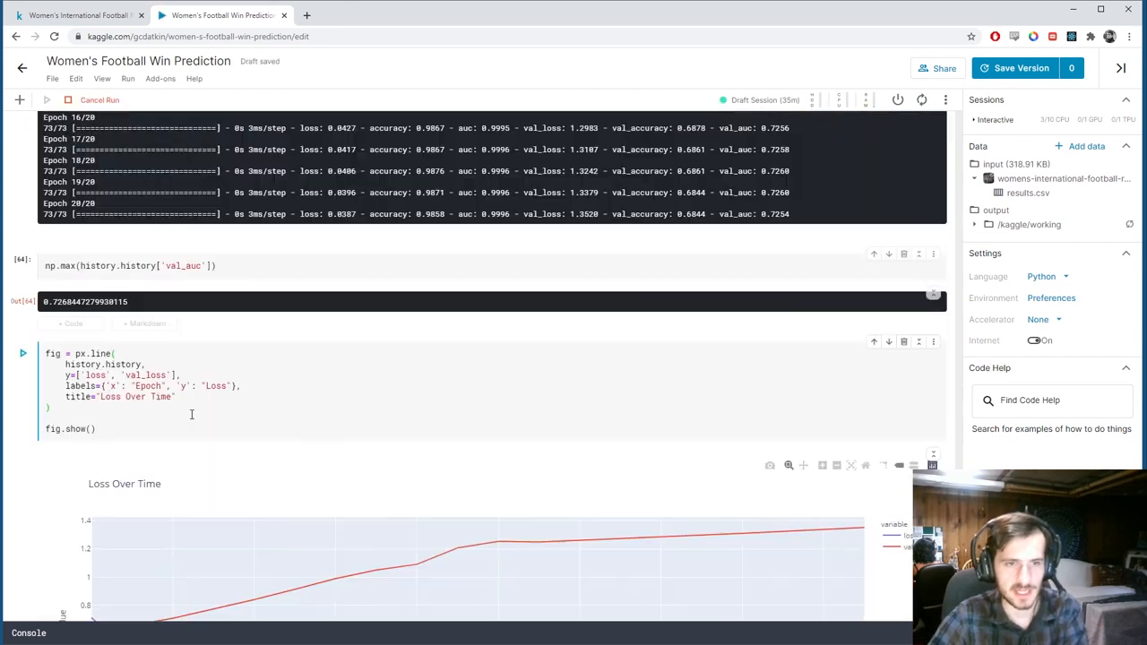
{"action": "scroll", "scroll_direction": "up", "scroll_amount": 3}
{"action": "type", "text": "arg"}
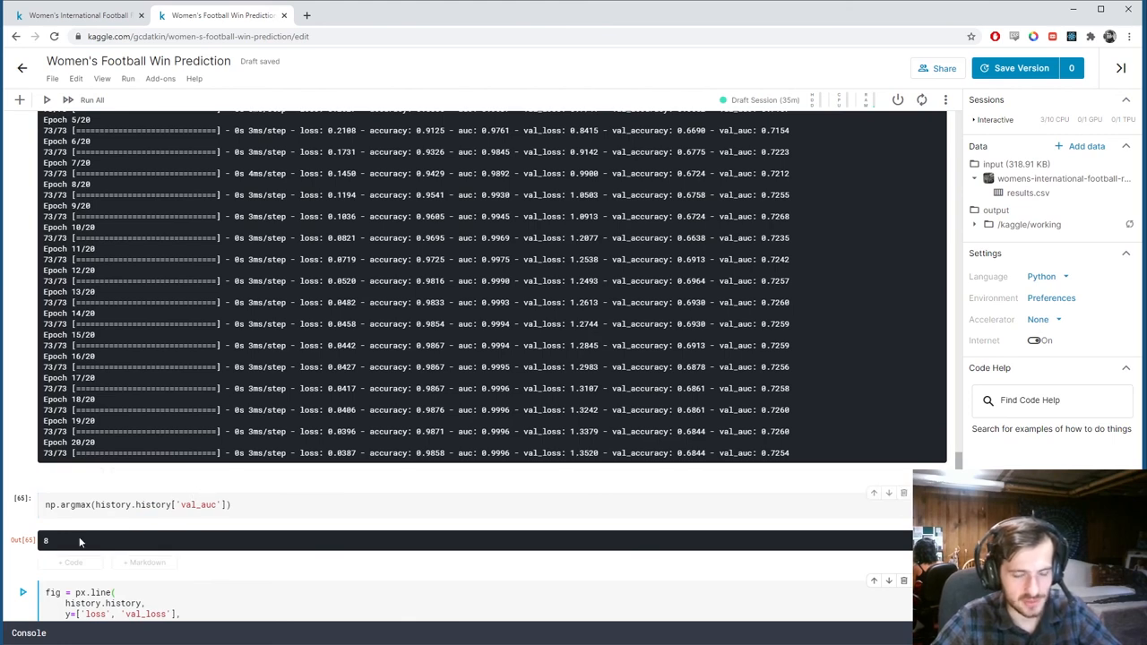
{"action": "double_click", "coordinate": [46, 539]}
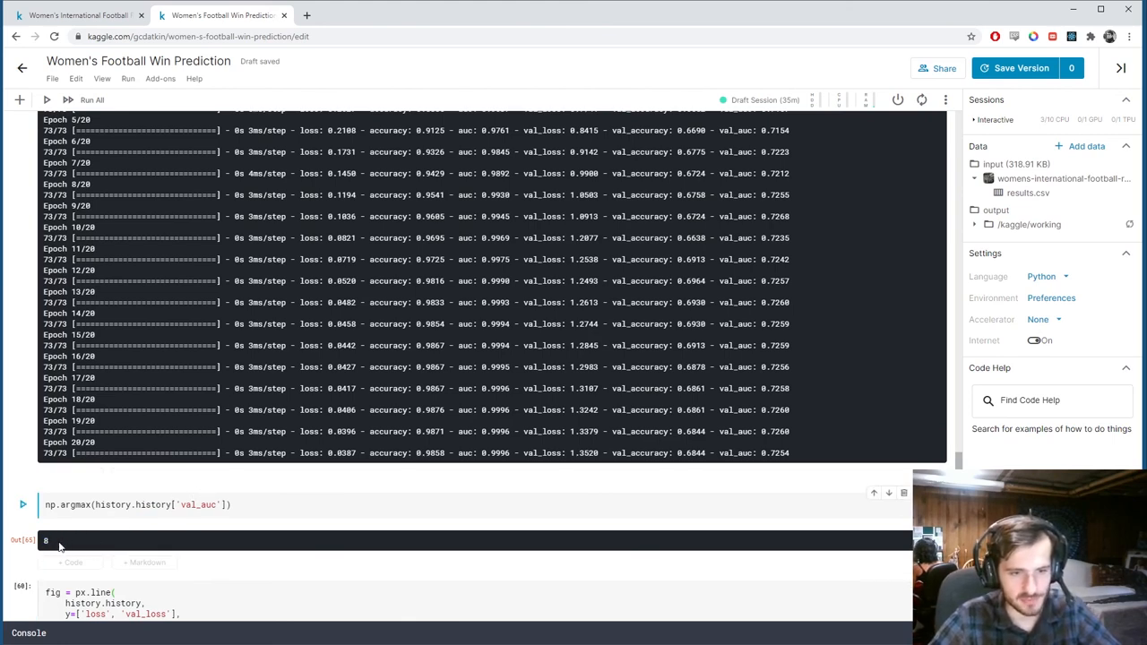
{"action": "scroll", "scroll_direction": "up", "scroll_amount": 3}
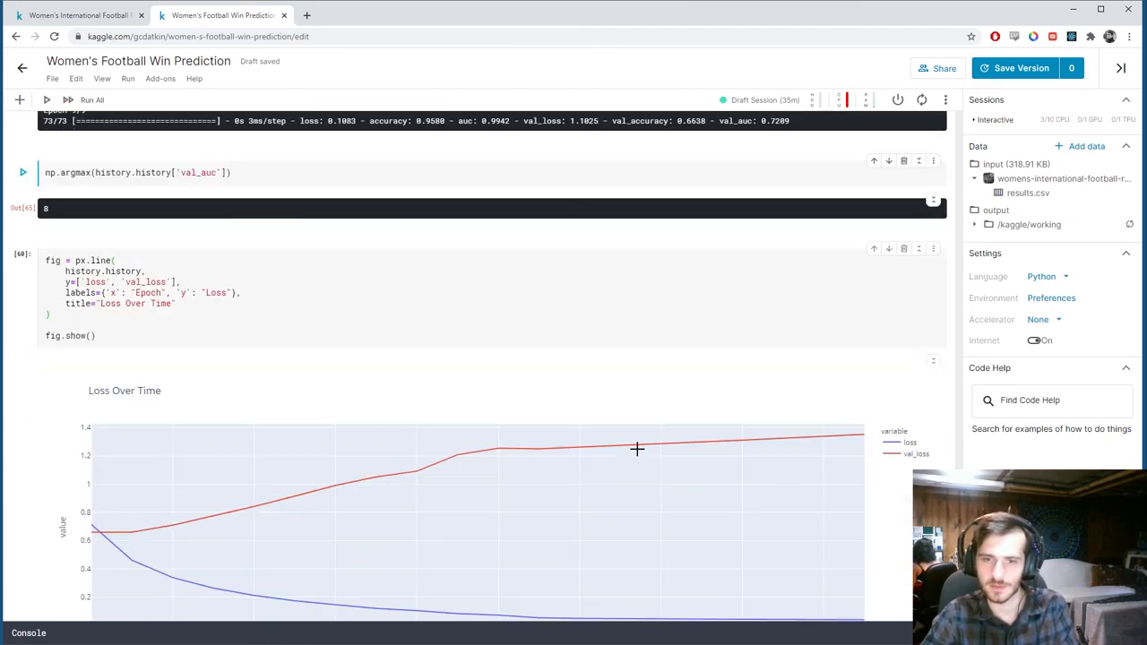
{"action": "scroll", "scroll_direction": "down", "scroll_amount": 3}
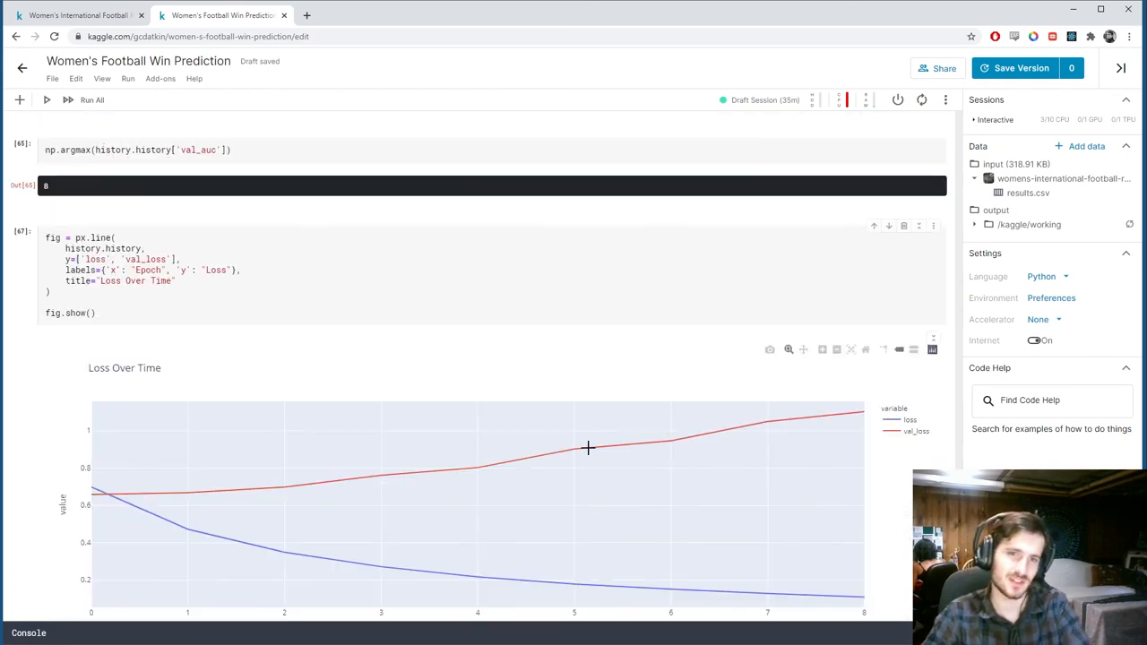
Rerun 9-epoch training and plots; evaluation gives accuracy 0.6517, AUC 0.6860.
{"action": "scroll", "scroll_direction": "up", "scroll_amount": 3}
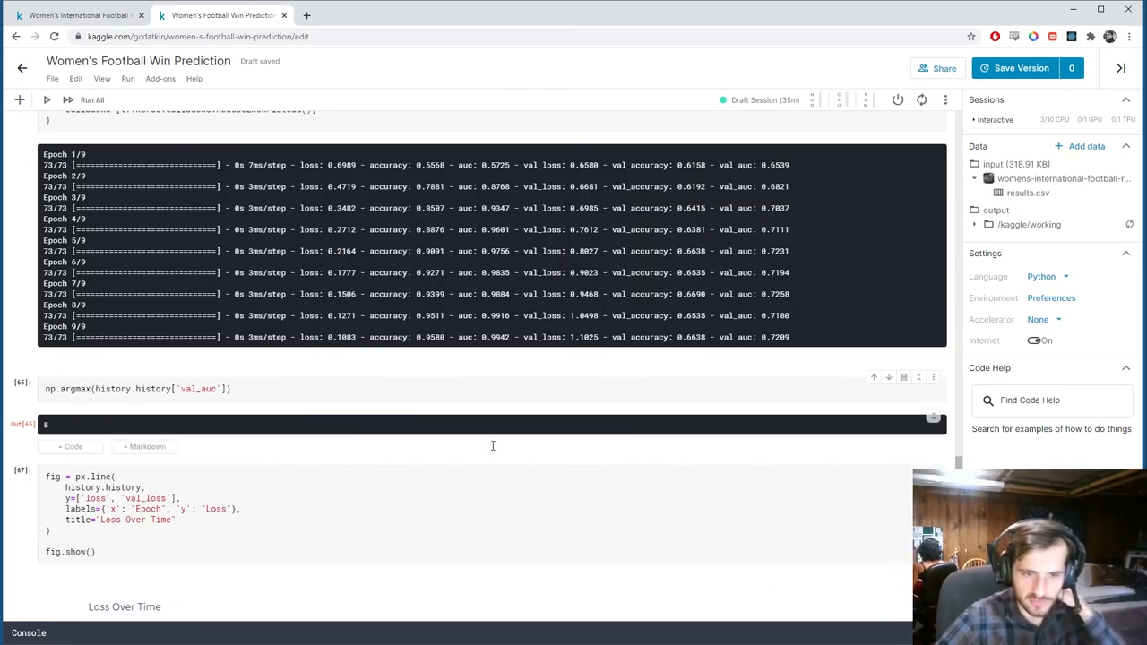
{"action": "scroll", "scroll_direction": "up", "scroll_amount": 3}
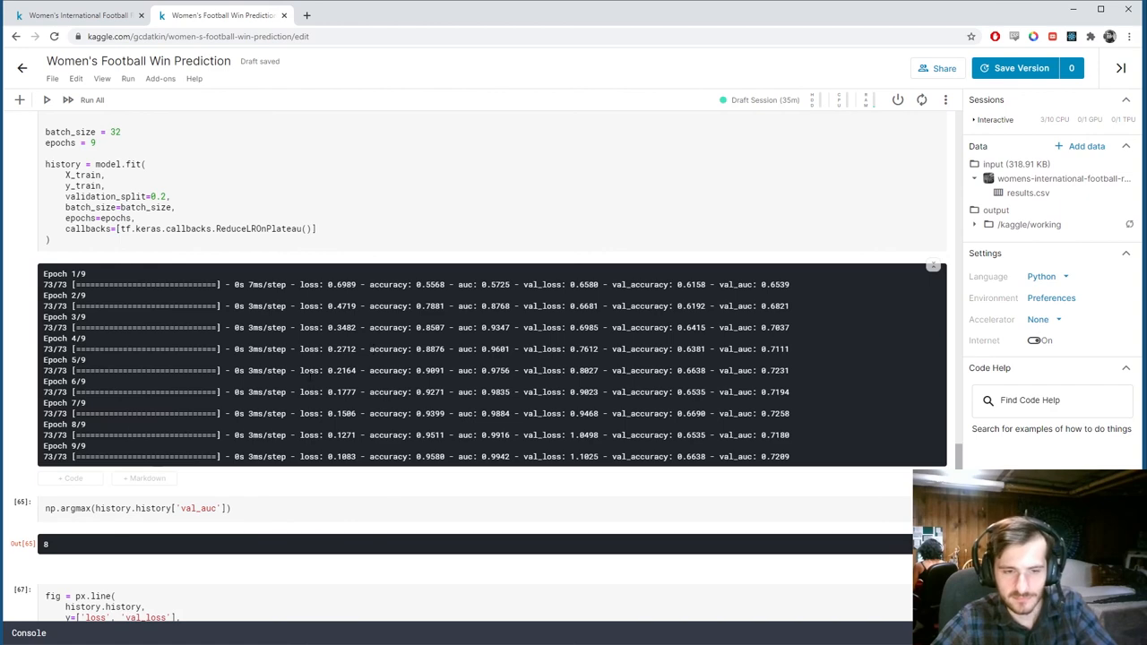
{"action": "scroll", "scroll_direction": "up", "scroll_amount": 3}
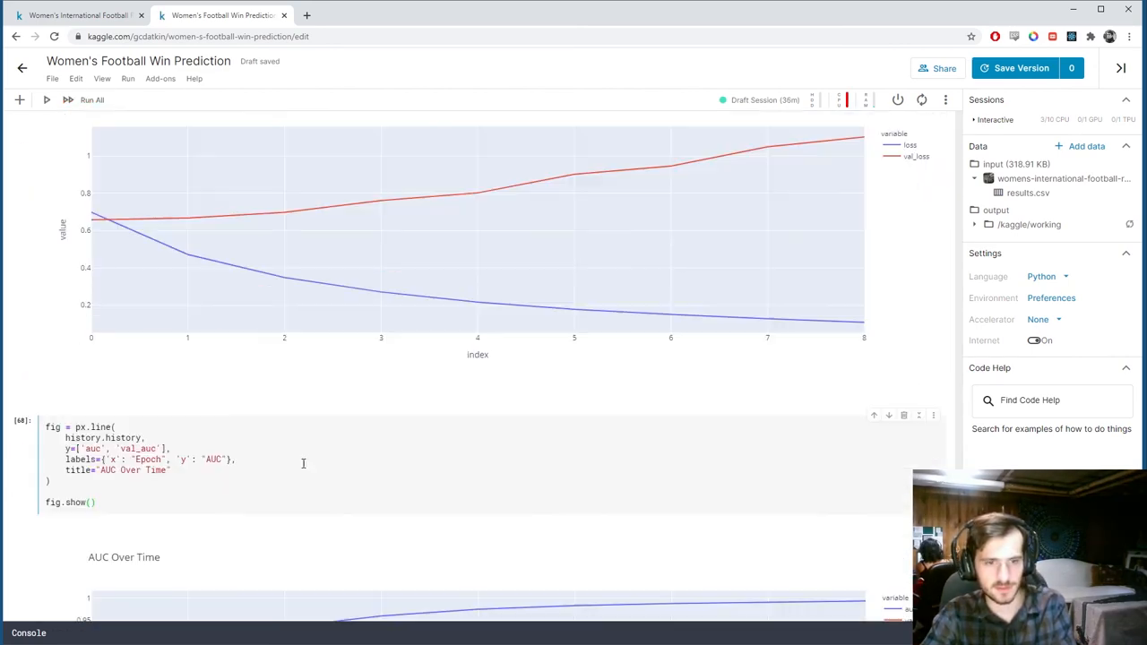
{"action": "scroll", "scroll_direction": "down", "scroll_amount": 3}
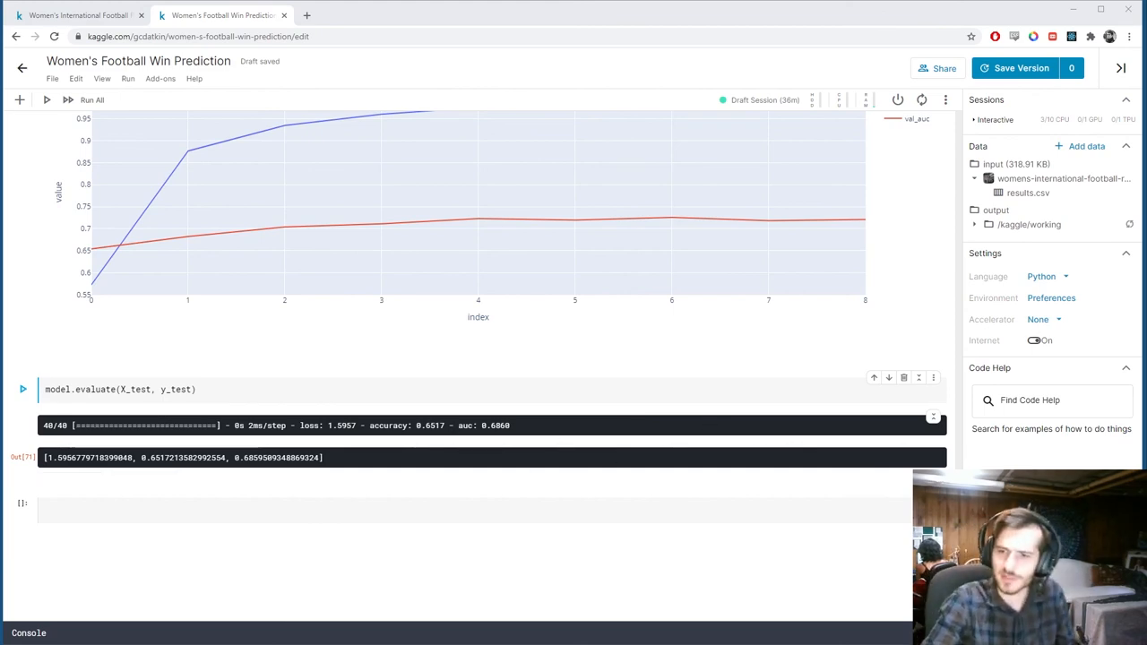
{"action": "scroll", "scroll_direction": "up", "scroll_amount": 3}
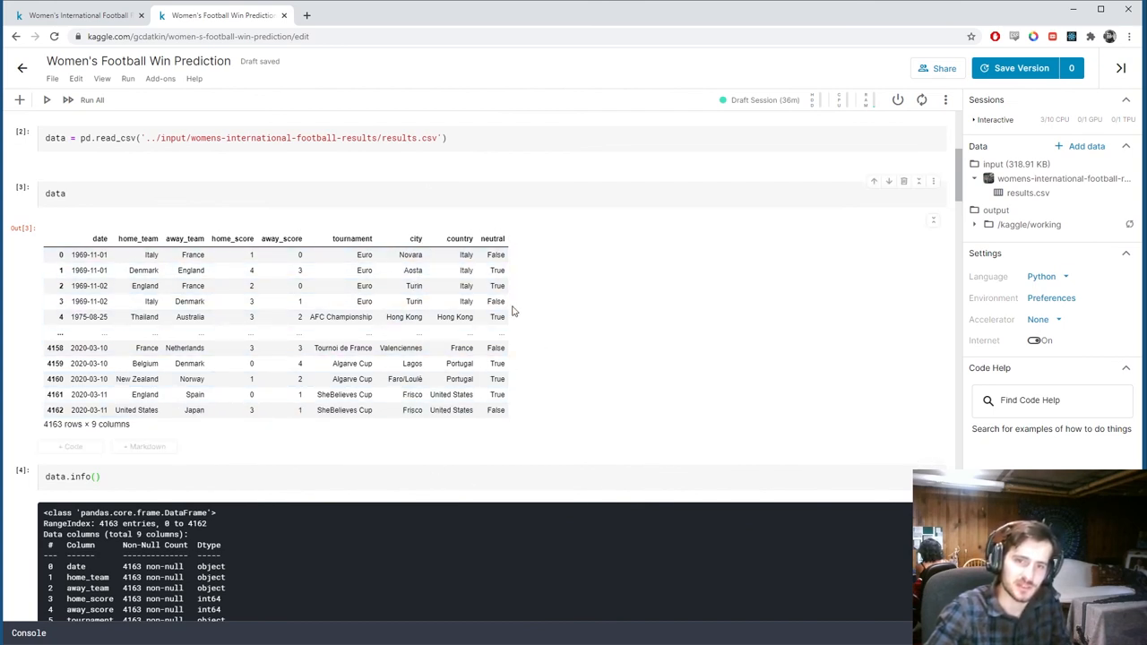
{"action": "left_click", "coordinate": [76, 15]}
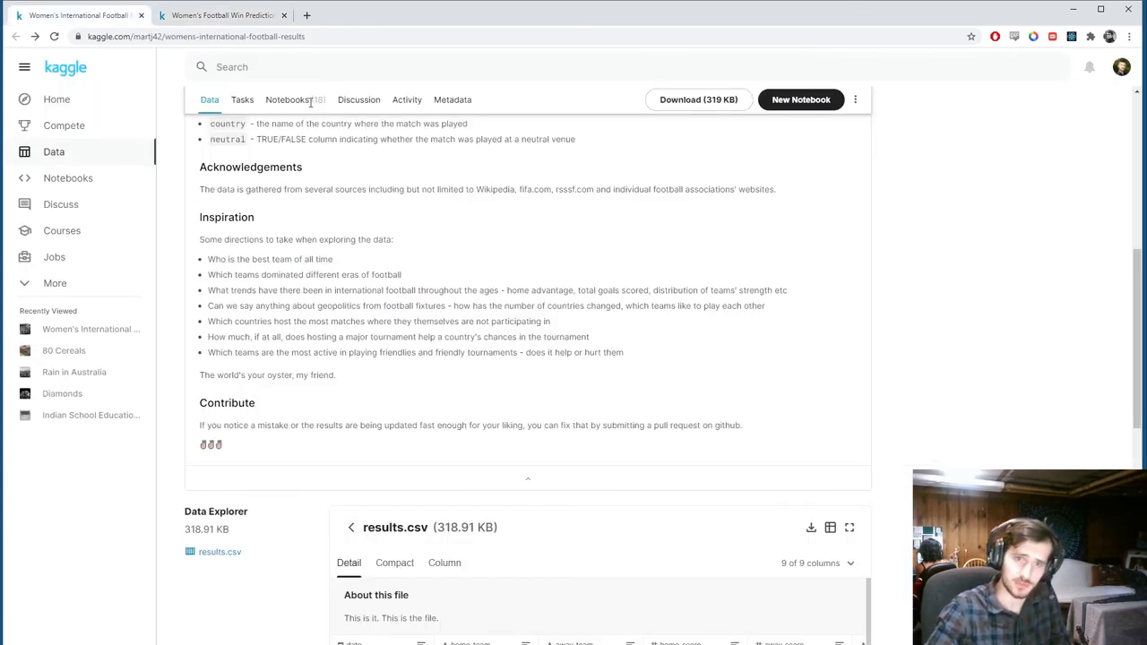
{"action": "scroll", "scroll_direction": "up", "scroll_amount": 3}
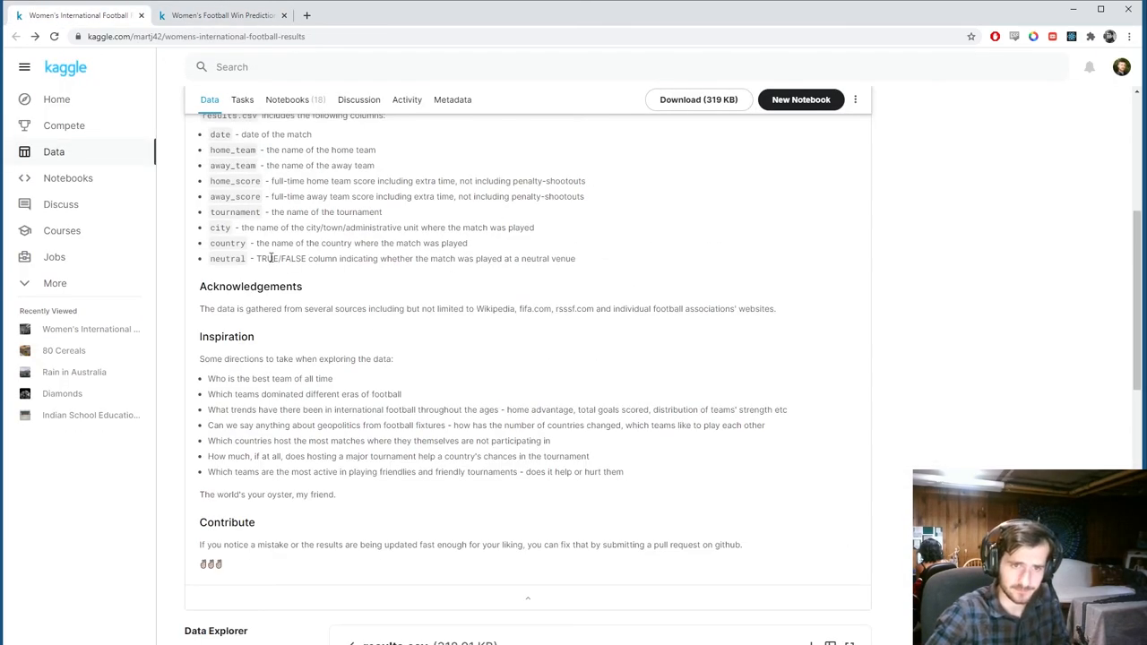
{"action": "left_click_drag", "start_coordinate": [313, 258], "coordinate": [521, 258]}
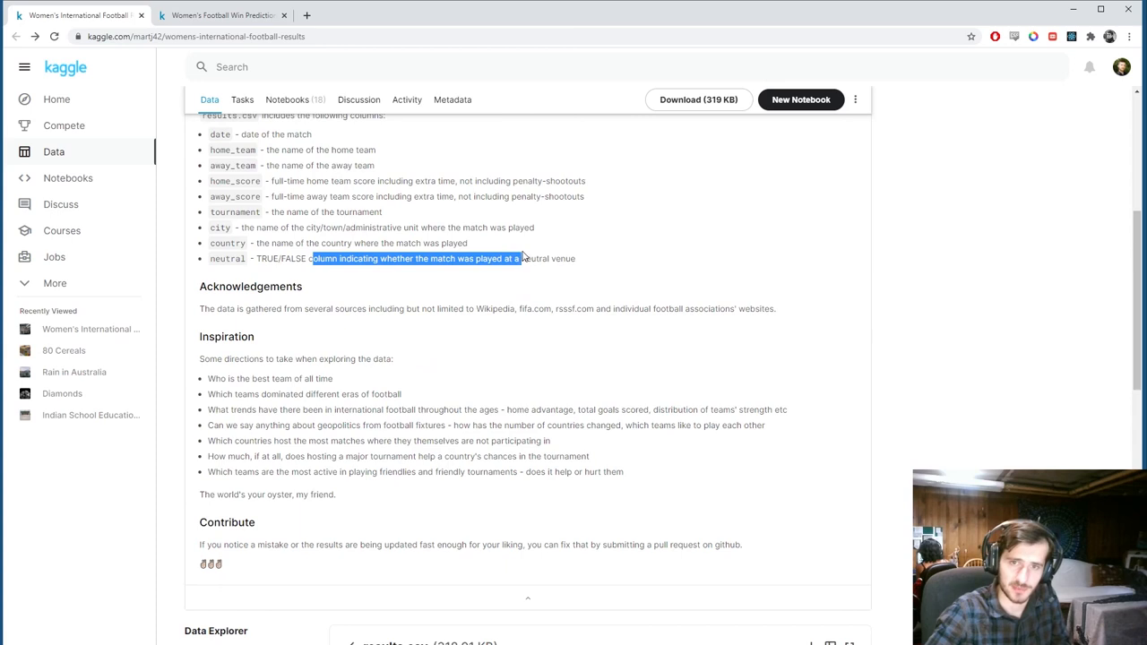
{"action": "left_click", "coordinate": [219, 15]}
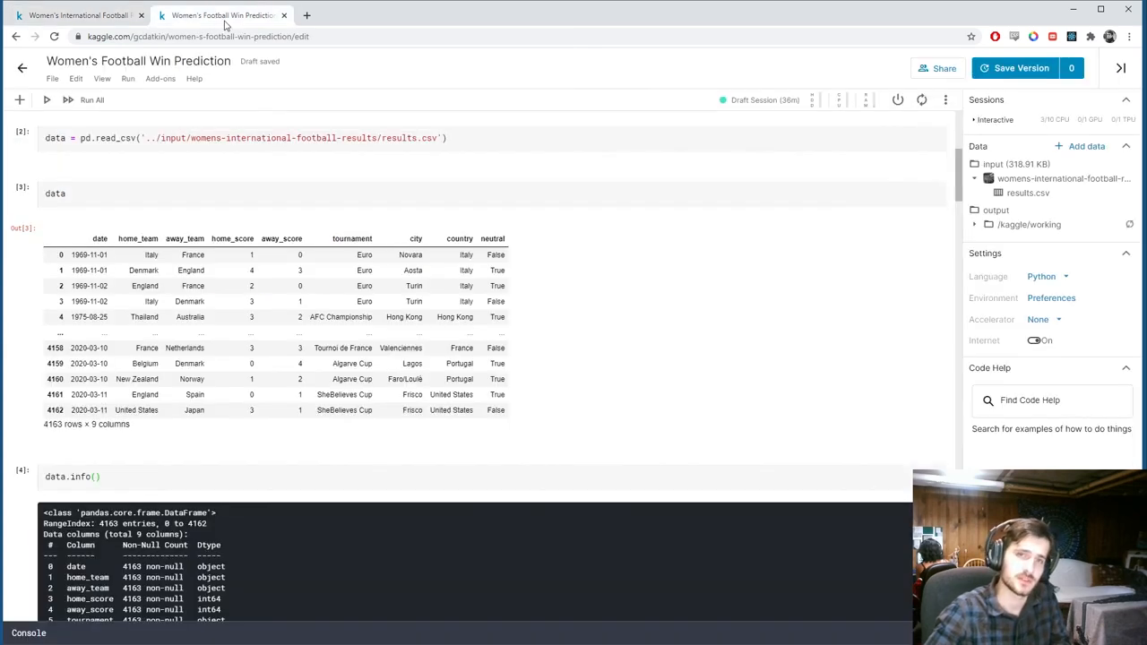
{"action": "mouse_move", "coordinate": [538, 349]}
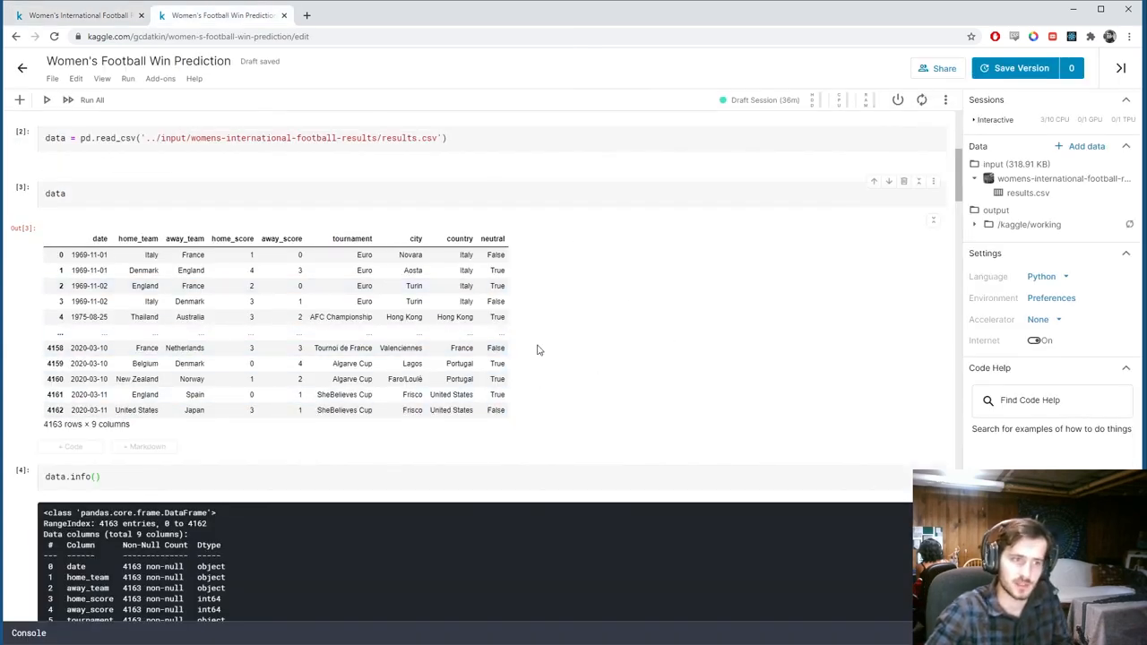
{"action": "mouse_move", "coordinate": [518, 320]}
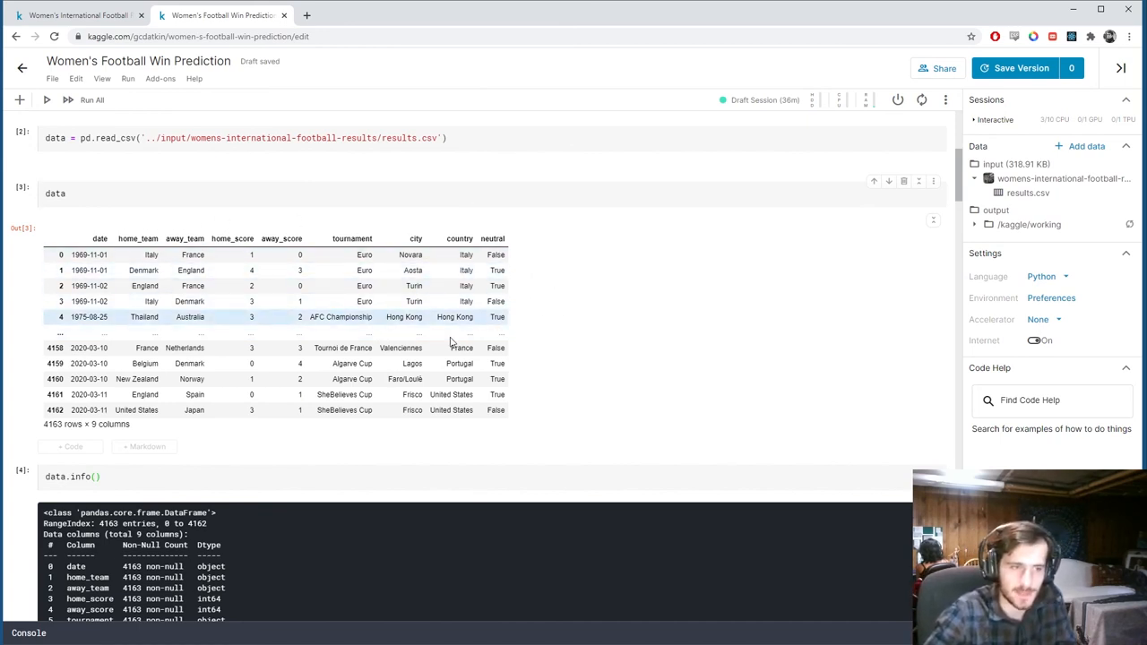
{"action": "scroll", "scroll_direction": "down", "scroll_amount": 3}
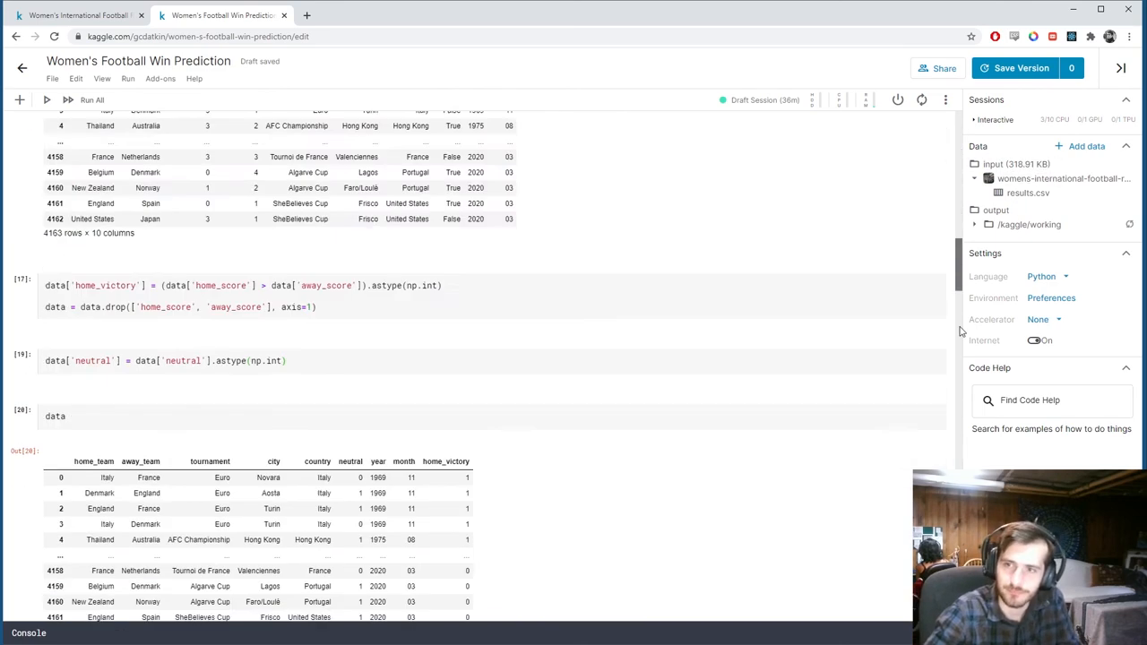
{"action": "scroll", "scroll_direction": "down", "scroll_amount": 3}
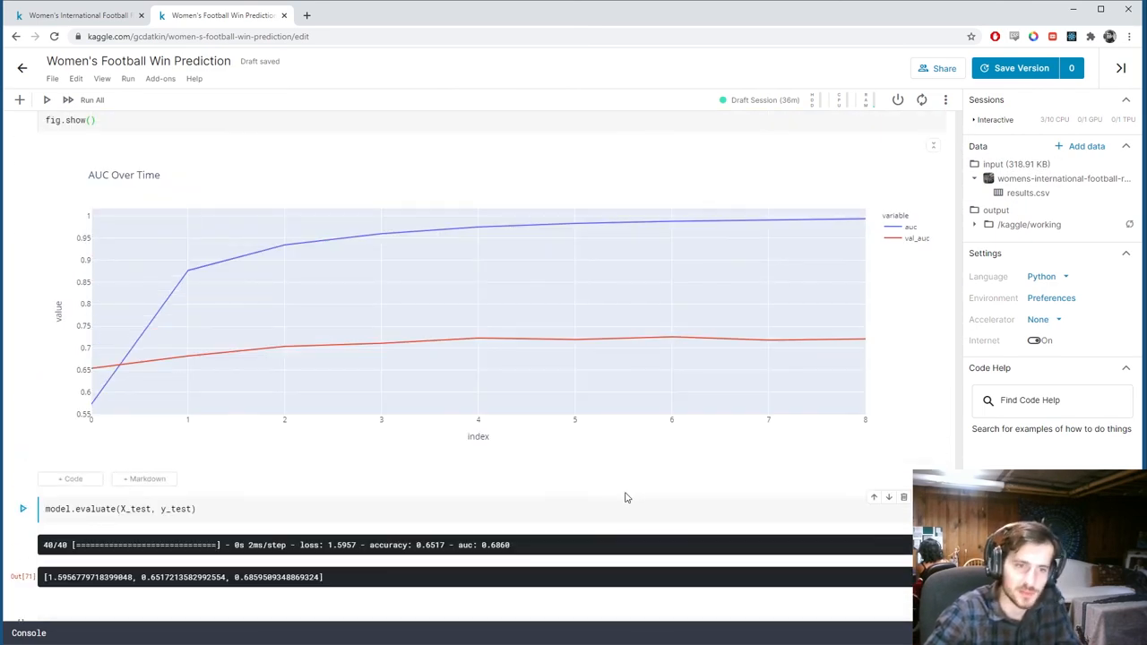
{"action": "mouse_move", "coordinate": [379, 469]}
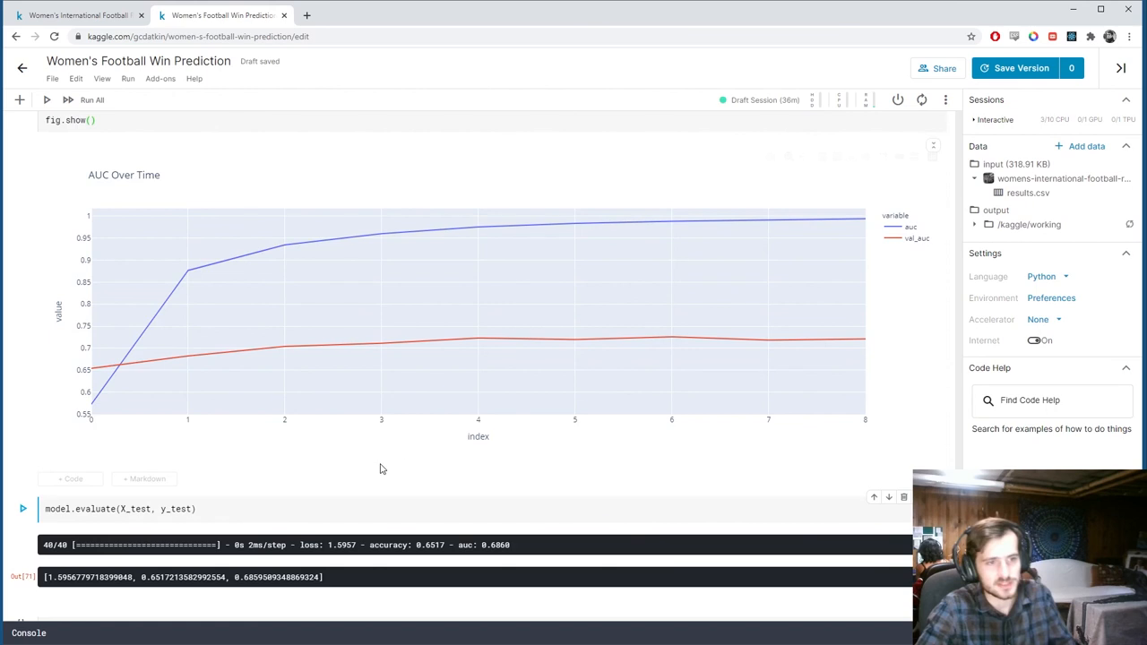
{"action": "mouse_move", "coordinate": [609, 483]}
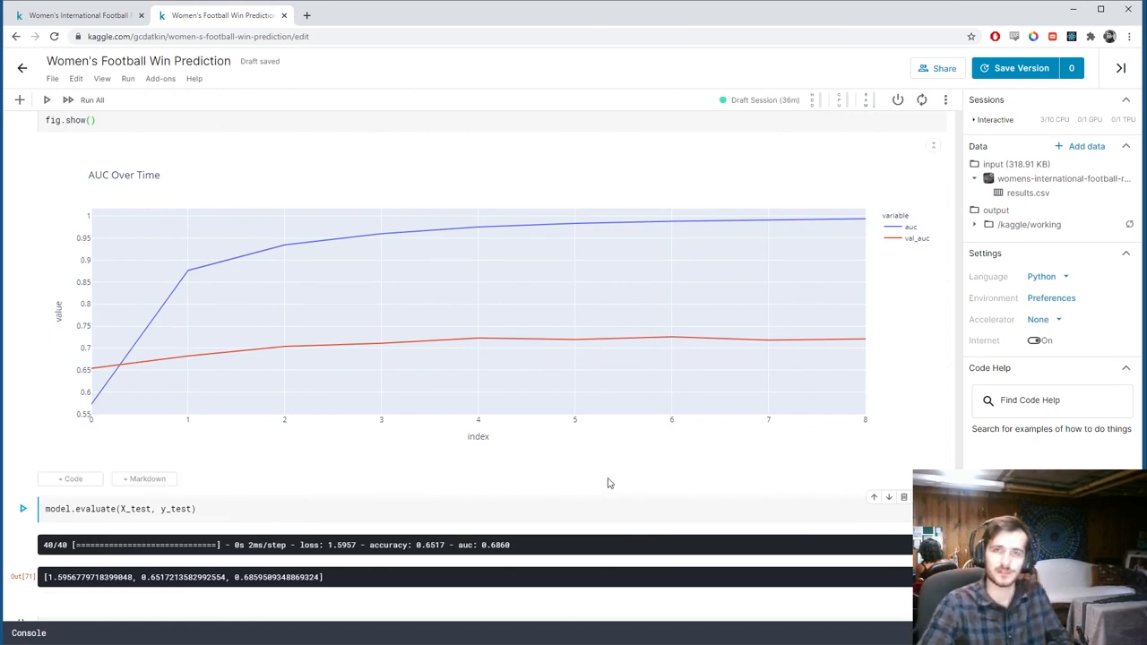